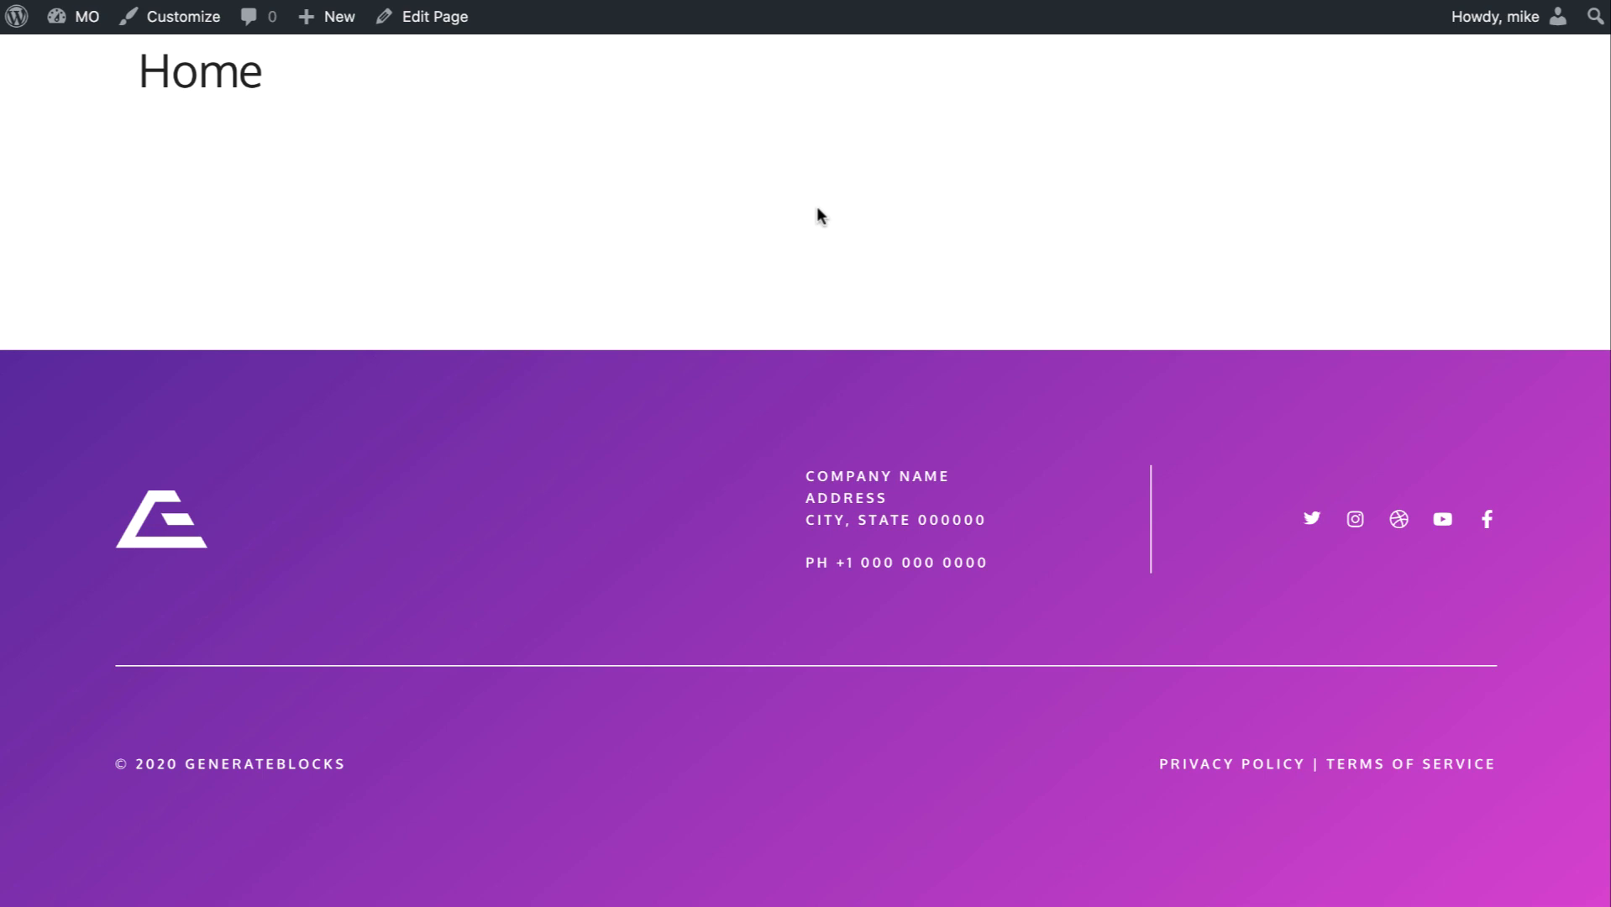
mouse_move(555, 548)
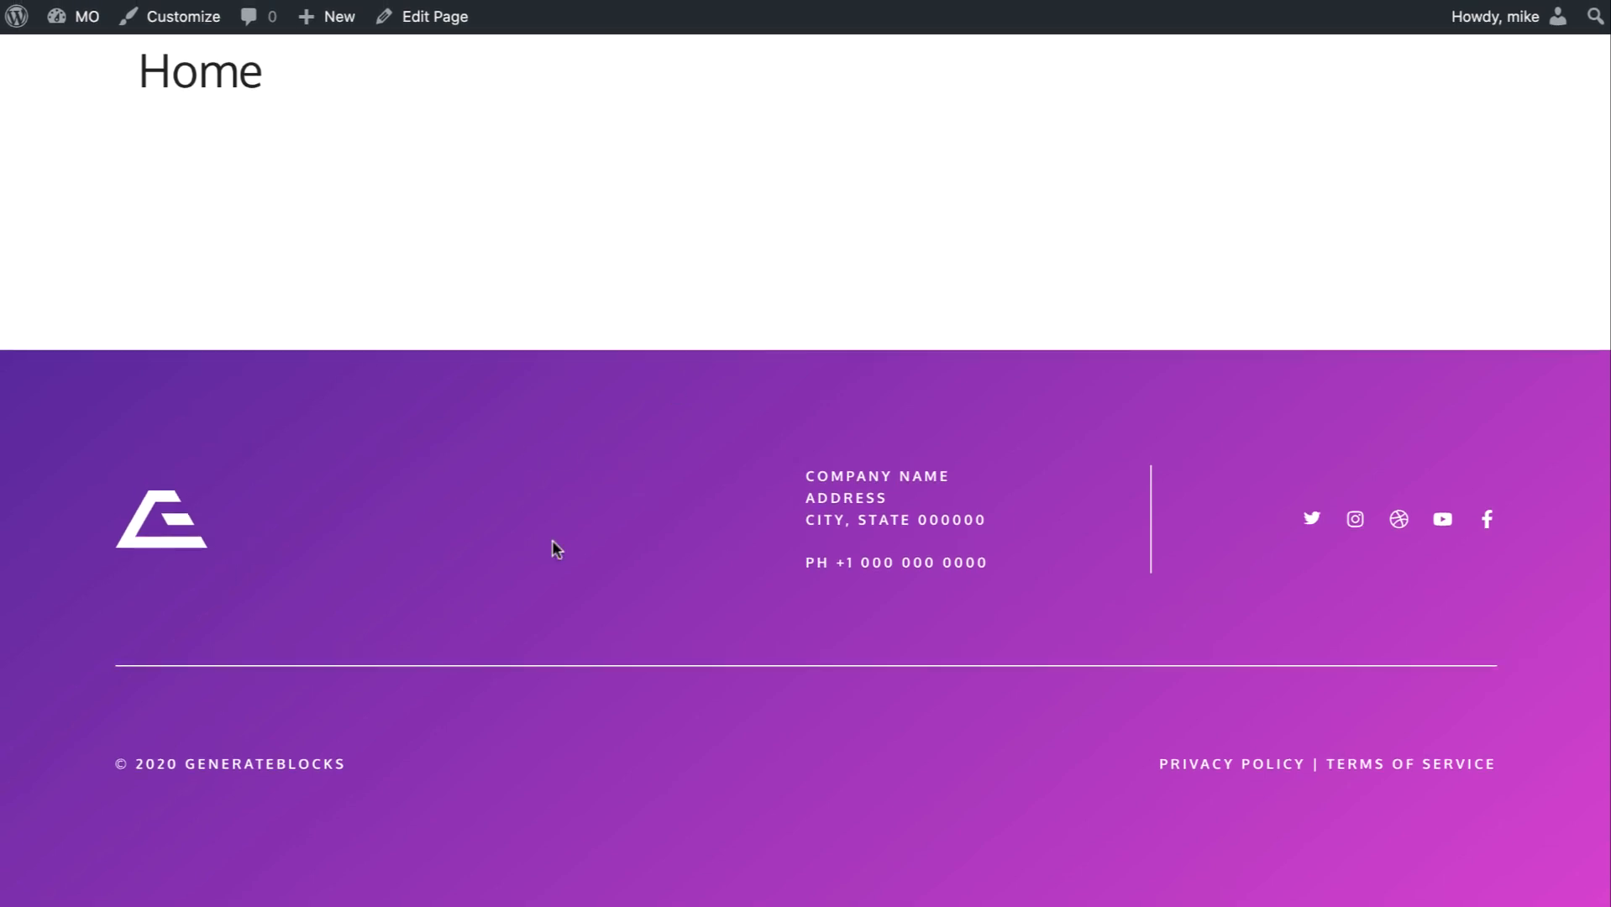
mouse_move(433, 407)
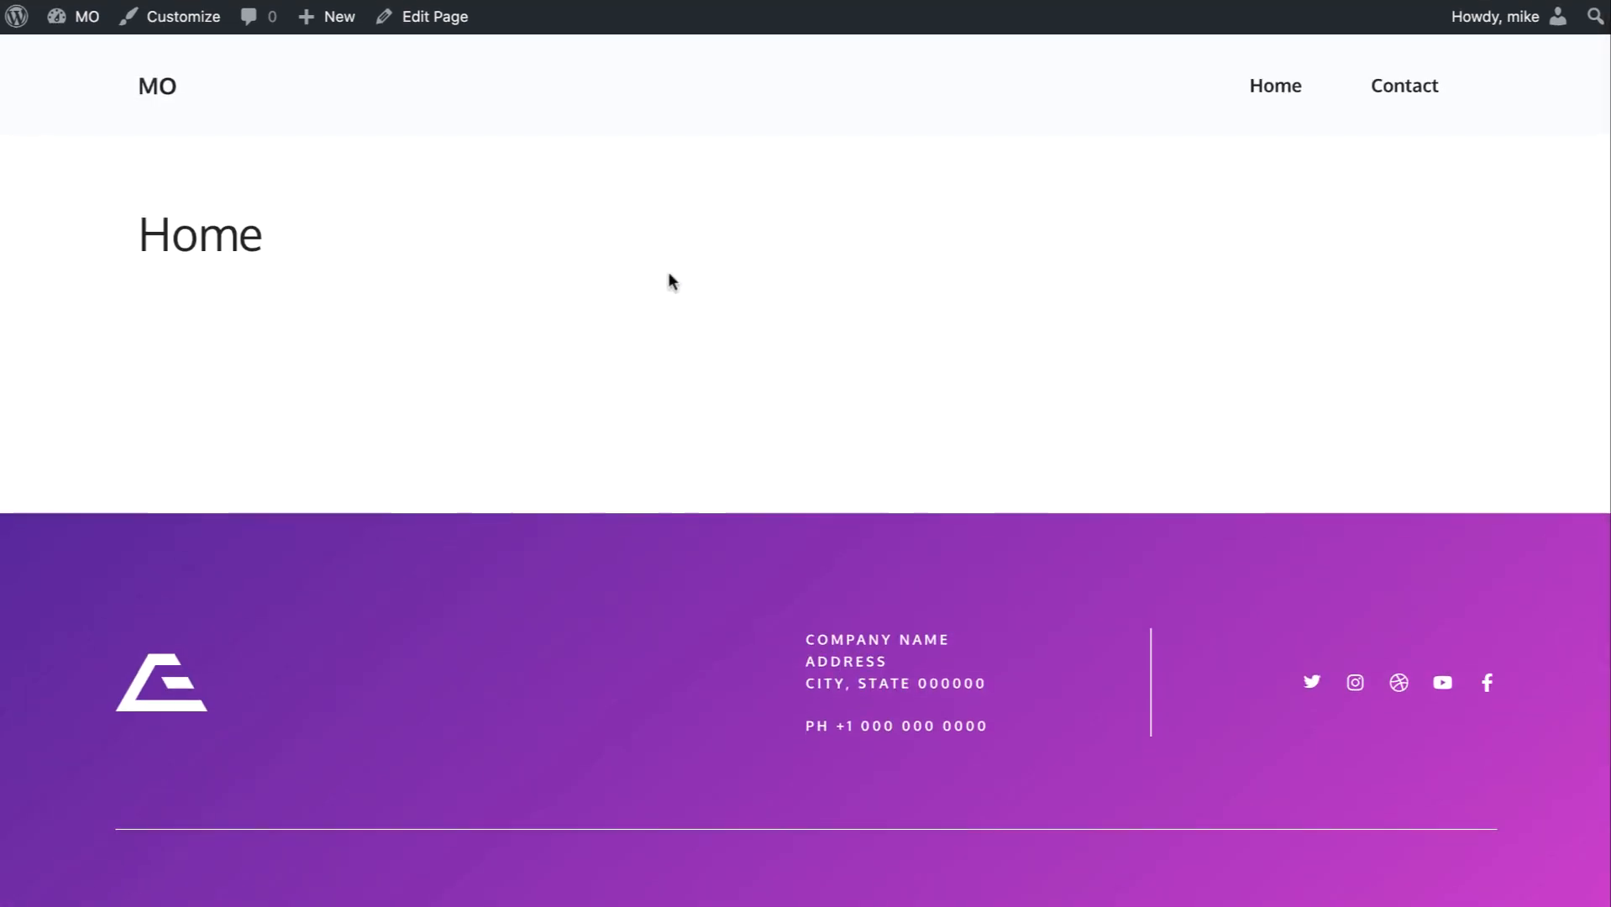
Step: Scroll and narrow the page to preview the stacked mobile footer
scroll("down", 3)
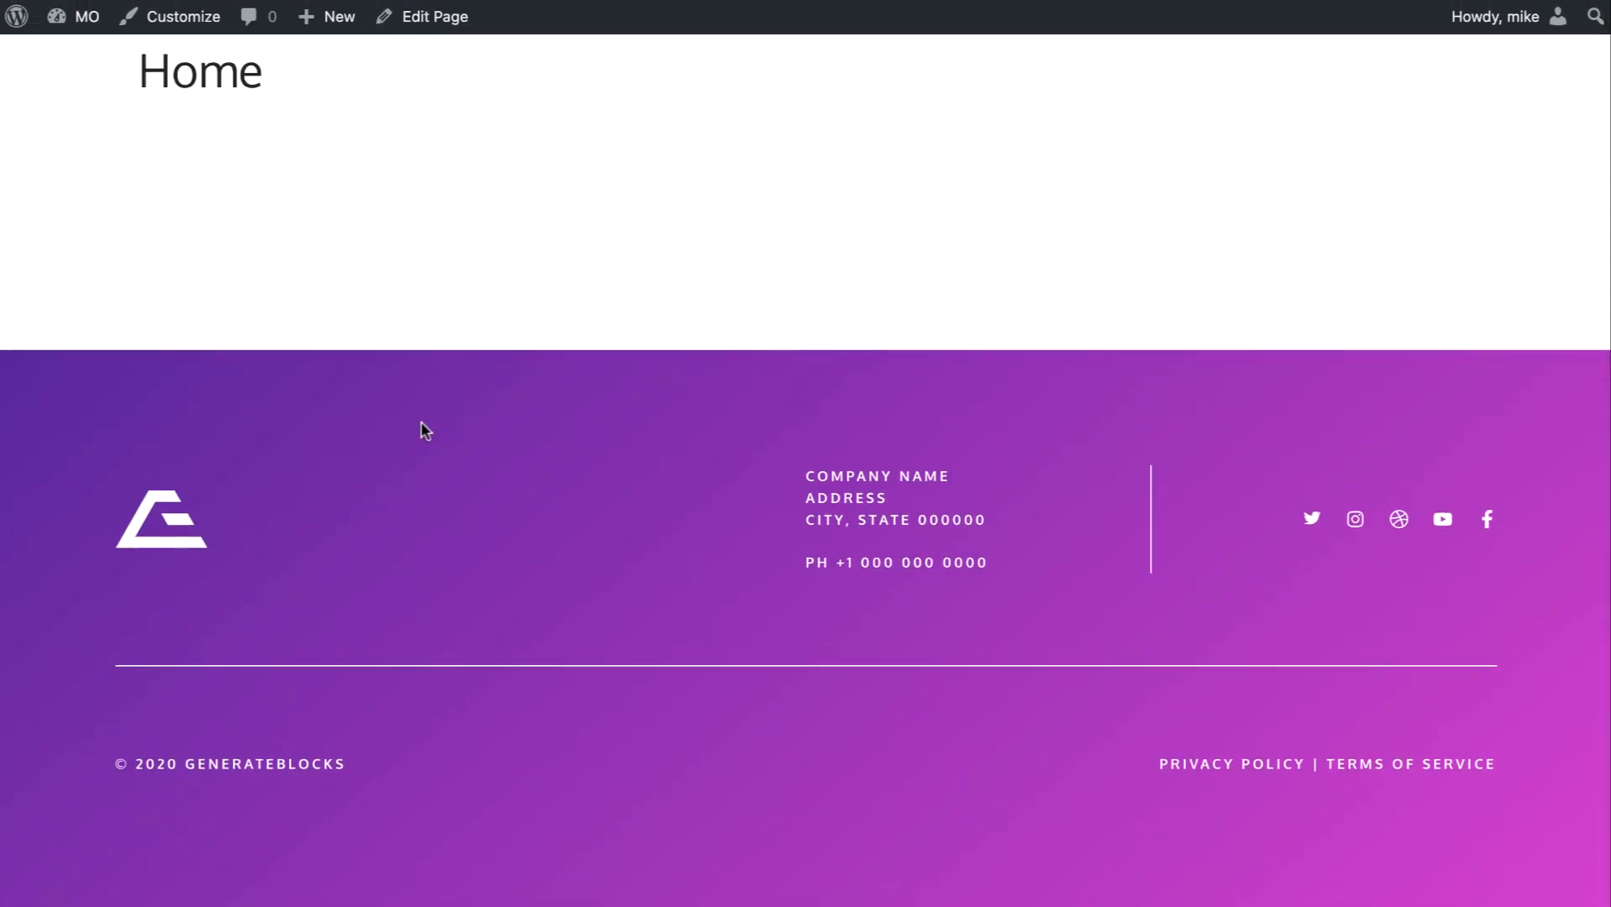
mouse_move(133, 470)
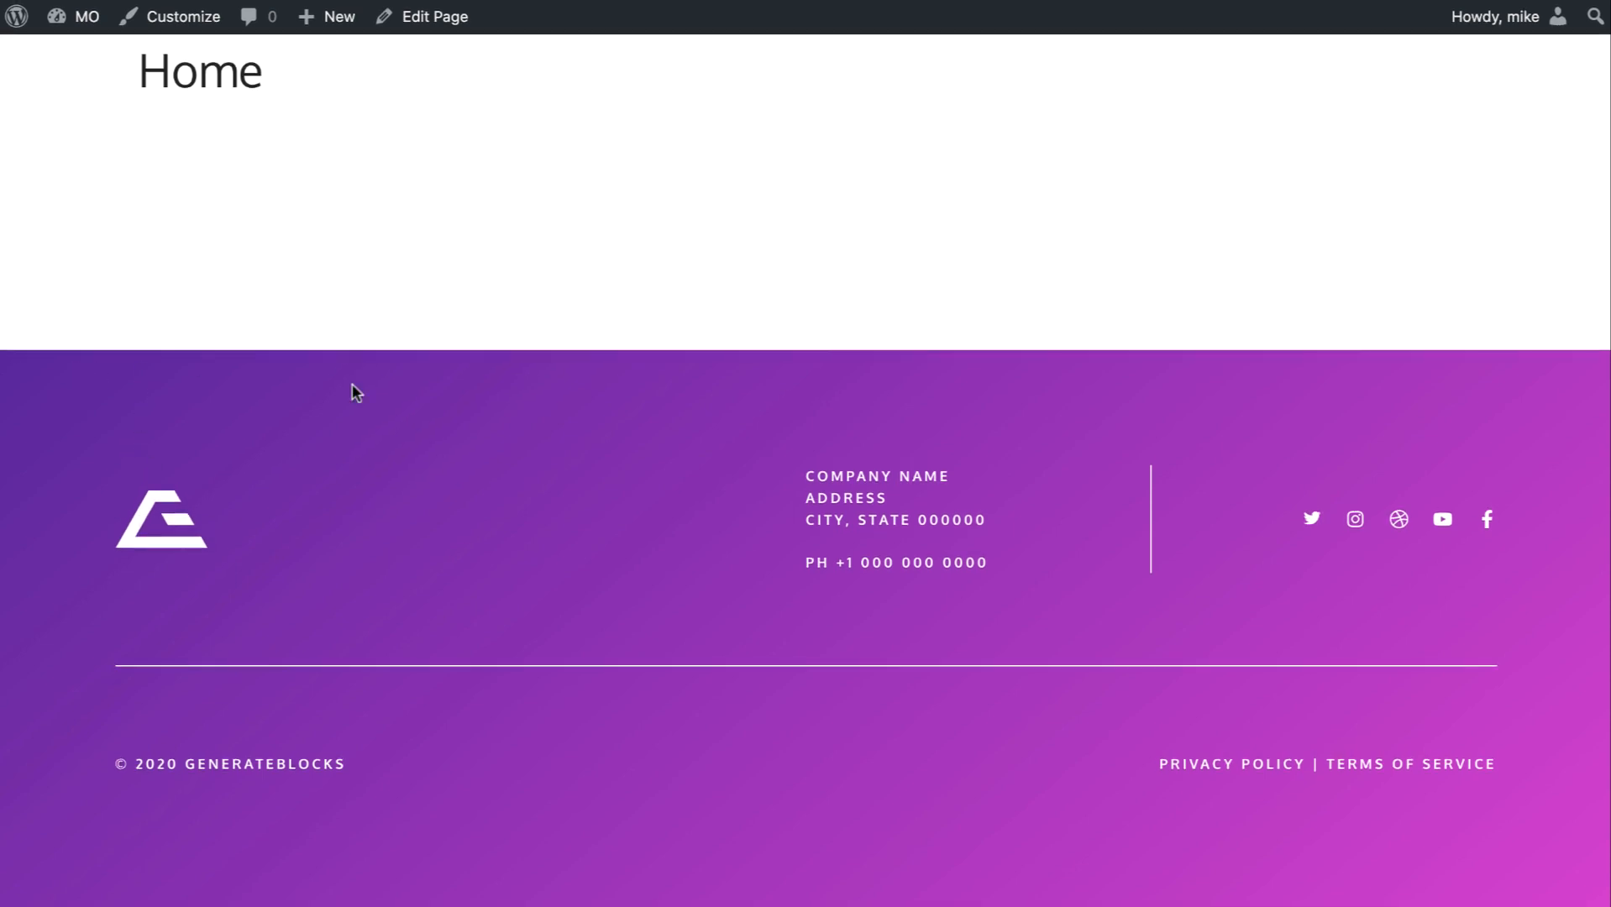
mouse_move(265, 473)
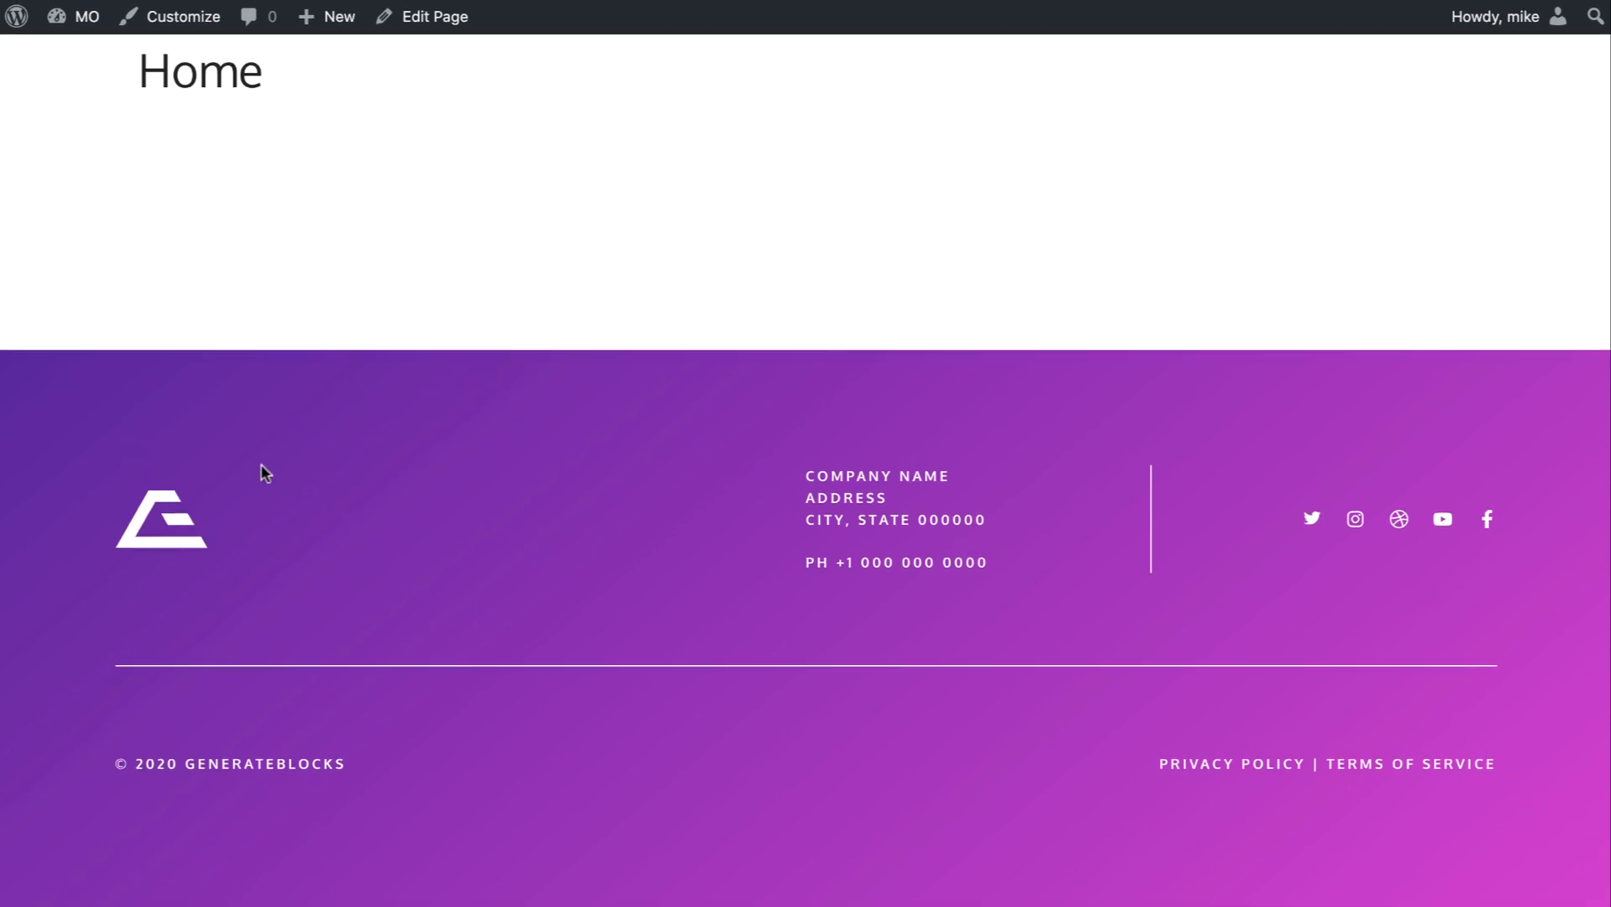
mouse_move(433, 616)
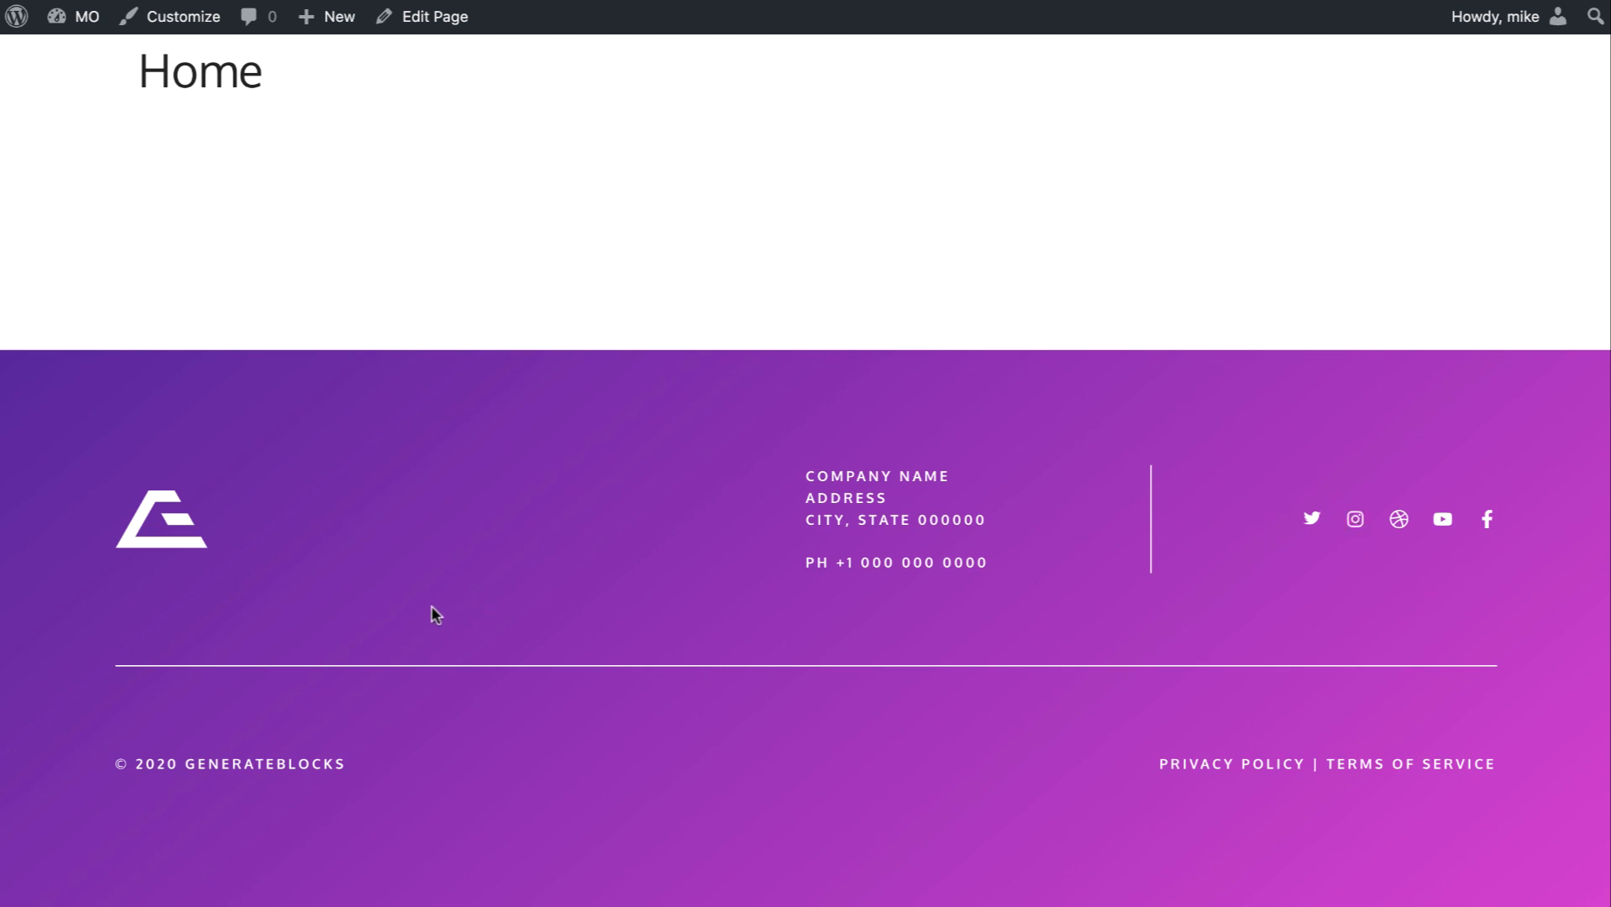
mouse_move(863, 727)
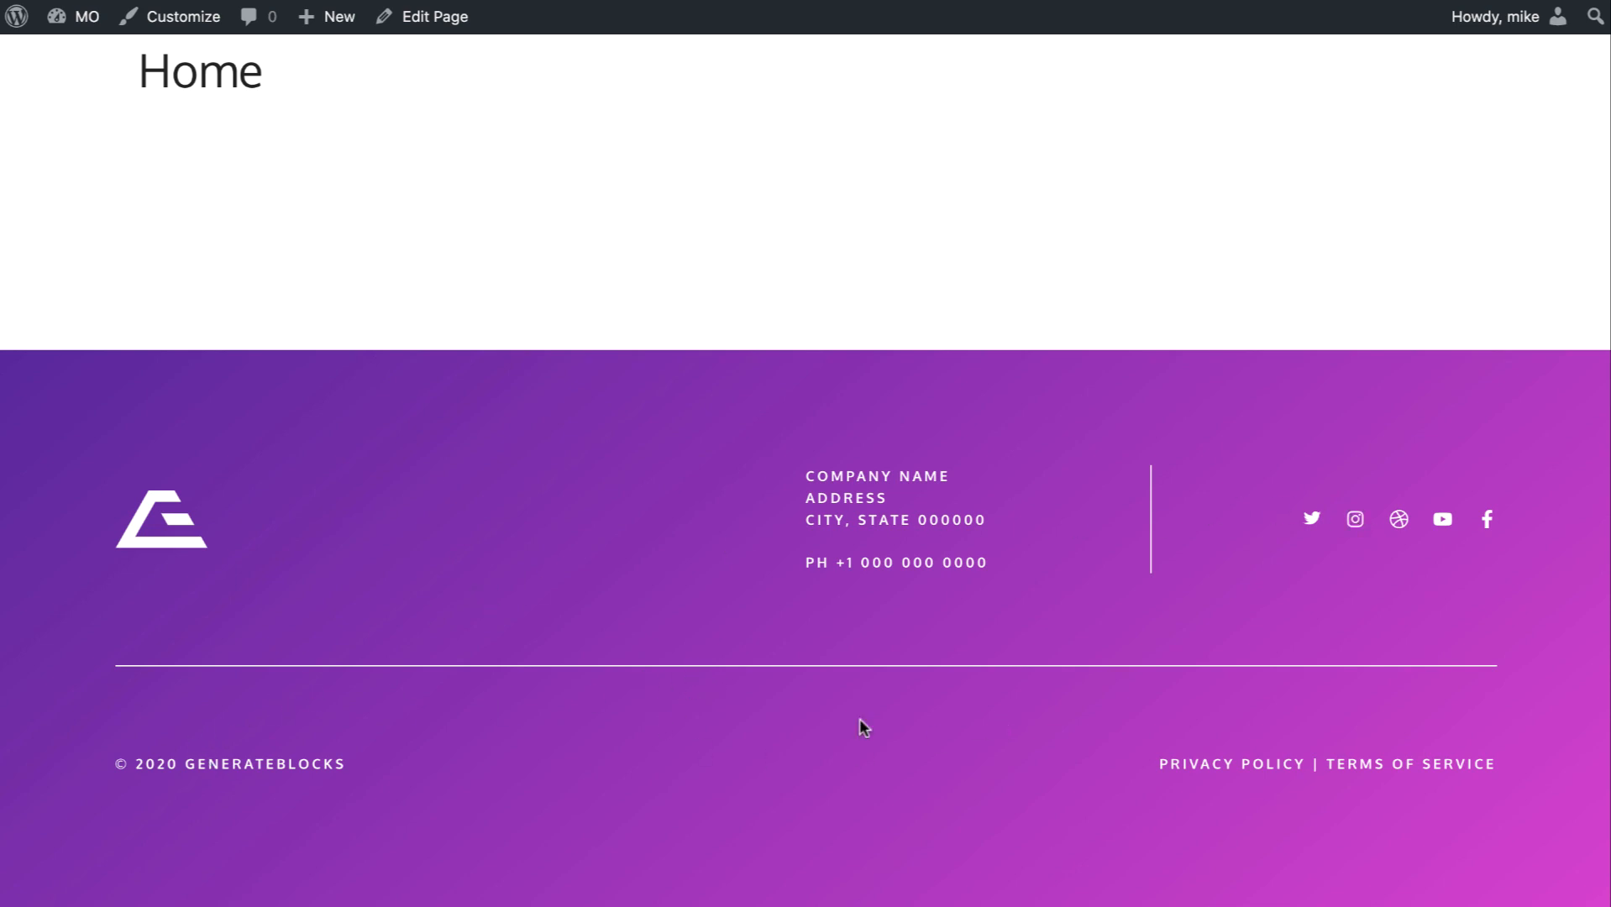
mouse_move(323, 732)
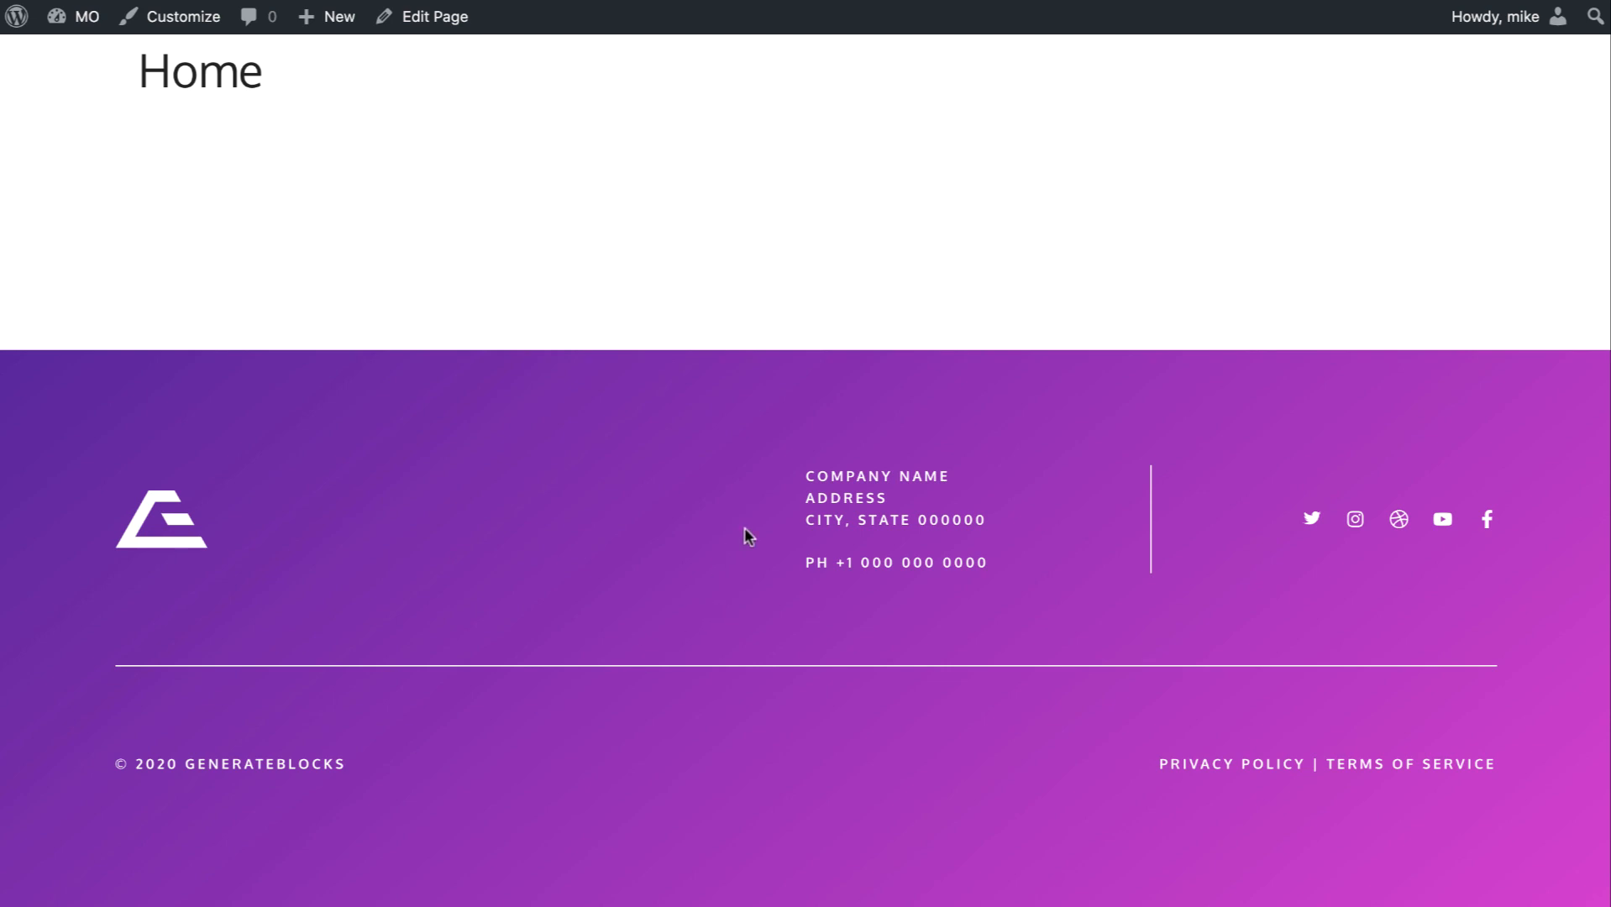
mouse_move(1608, 466)
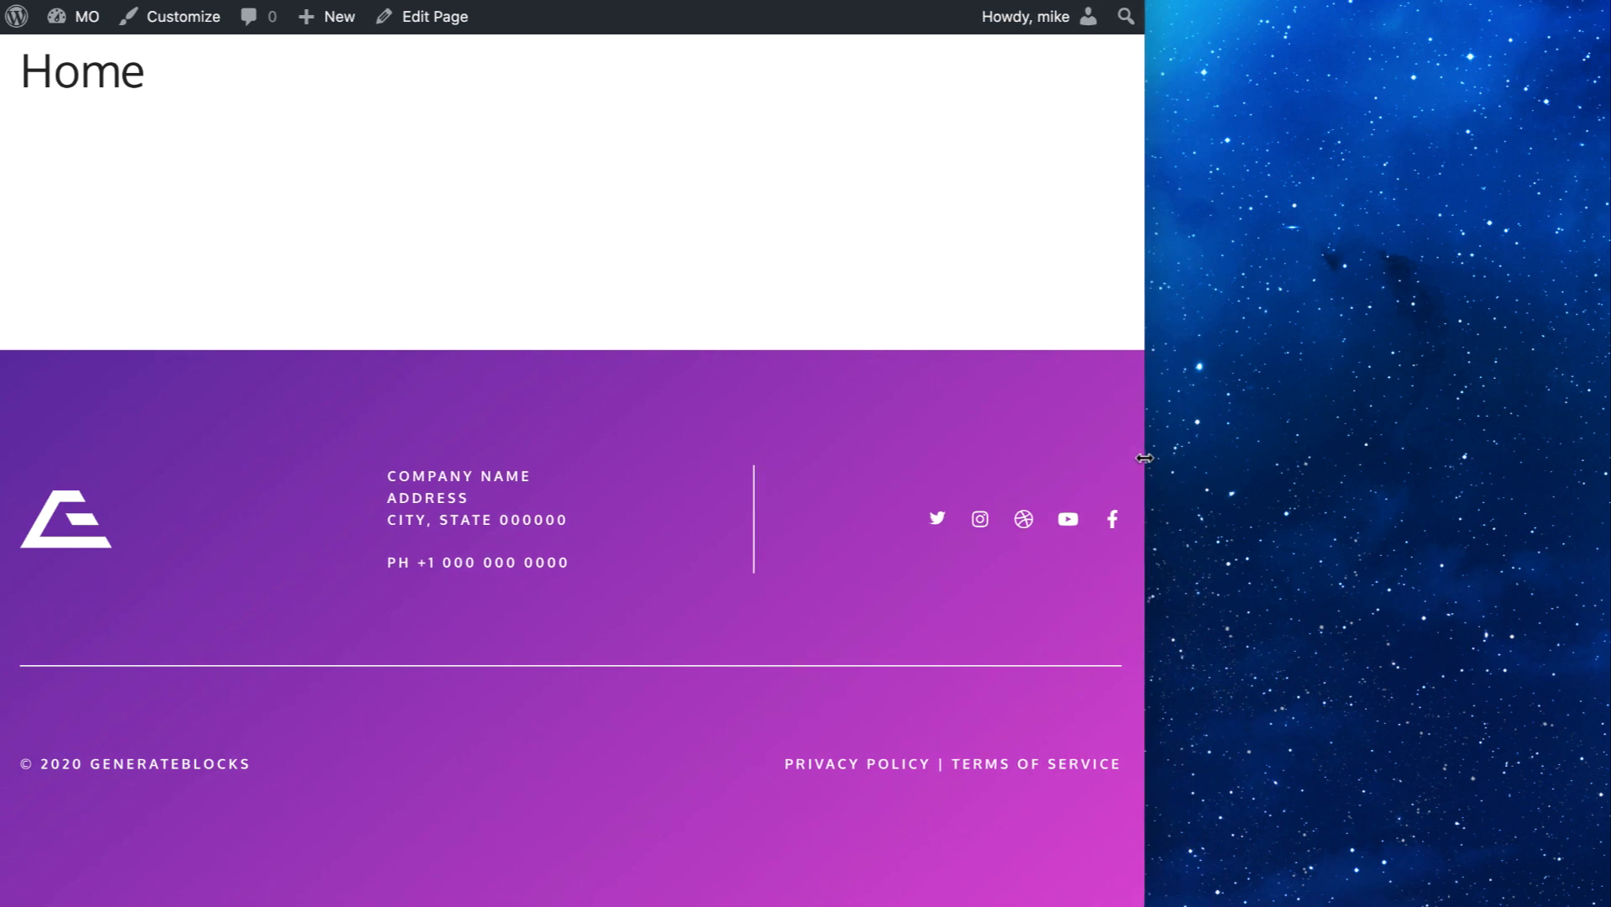
left_click_drag(1145, 459, 1479, 462)
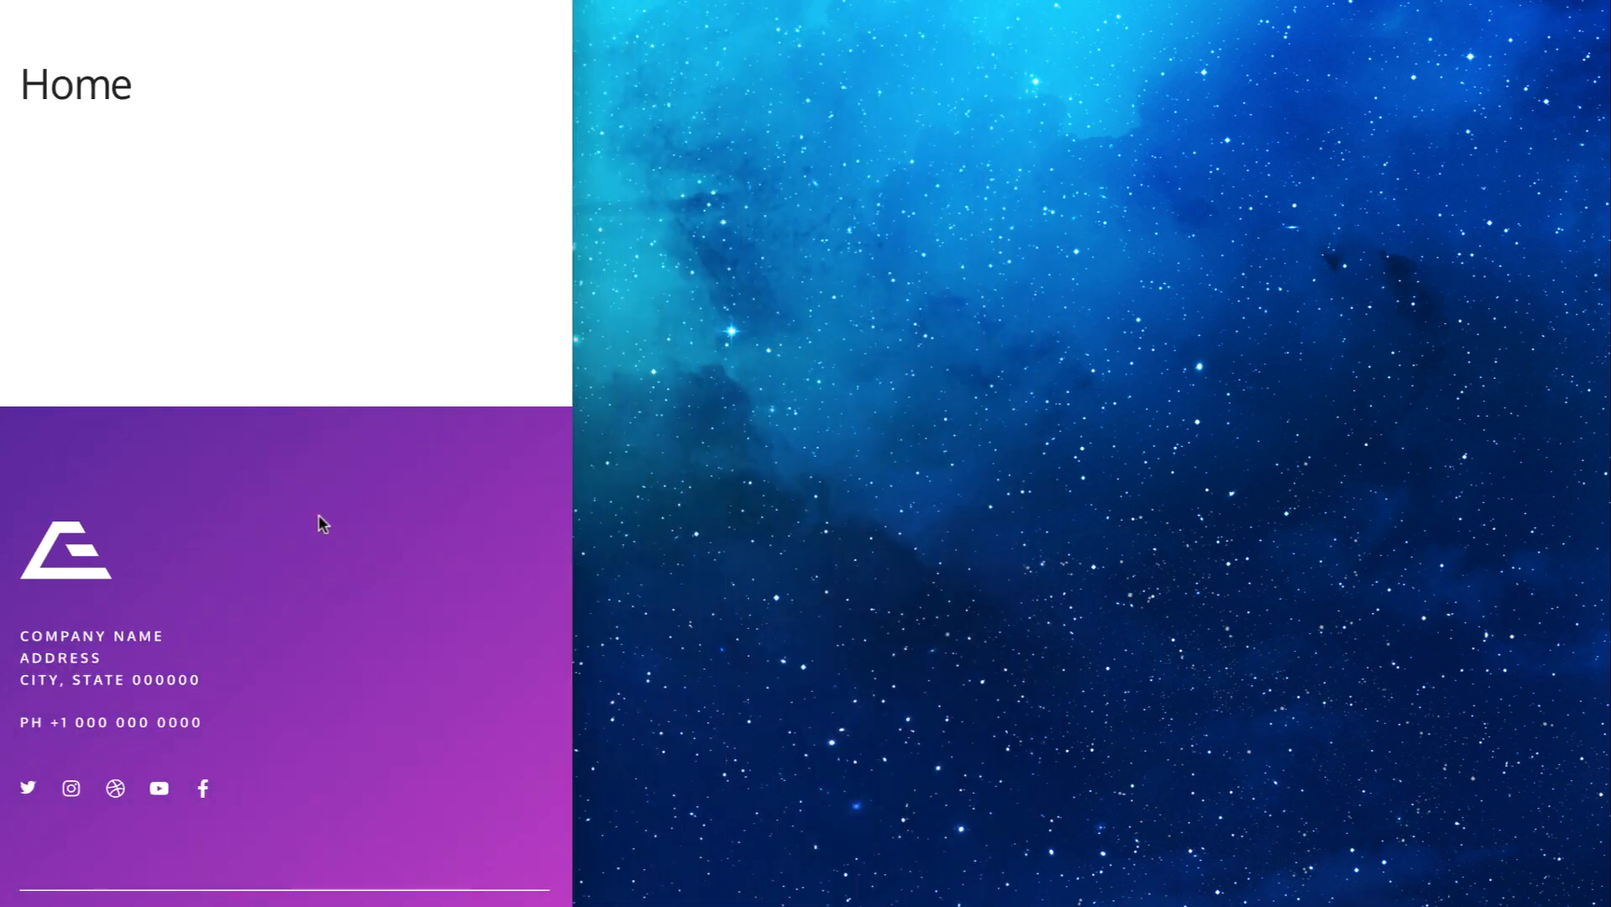
scroll("down", 3)
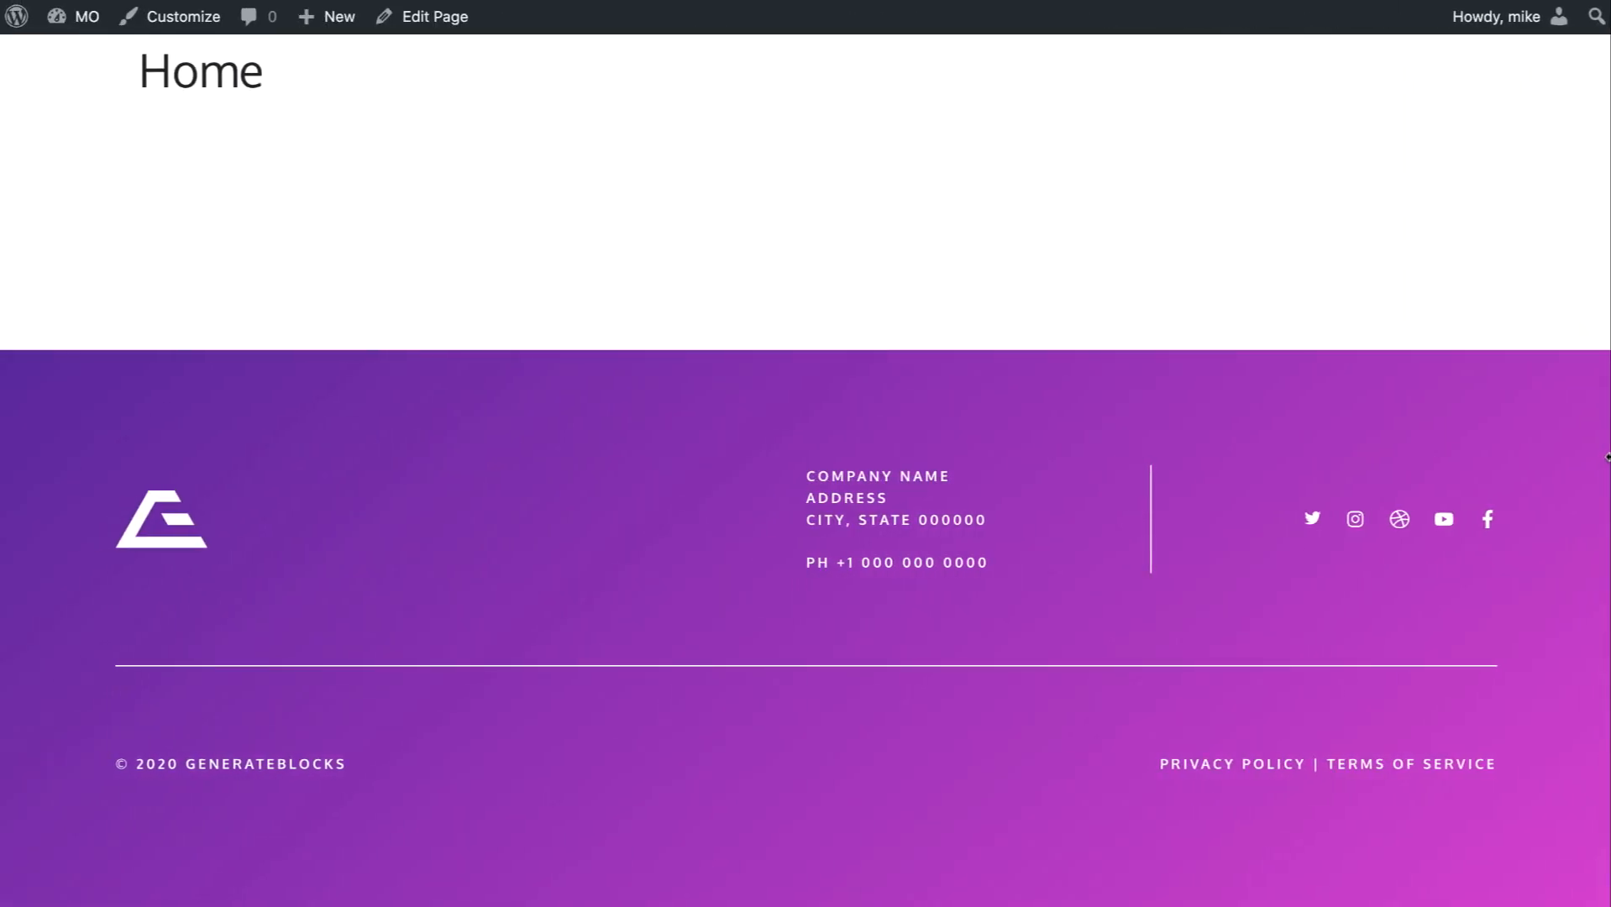
mouse_move(512, 167)
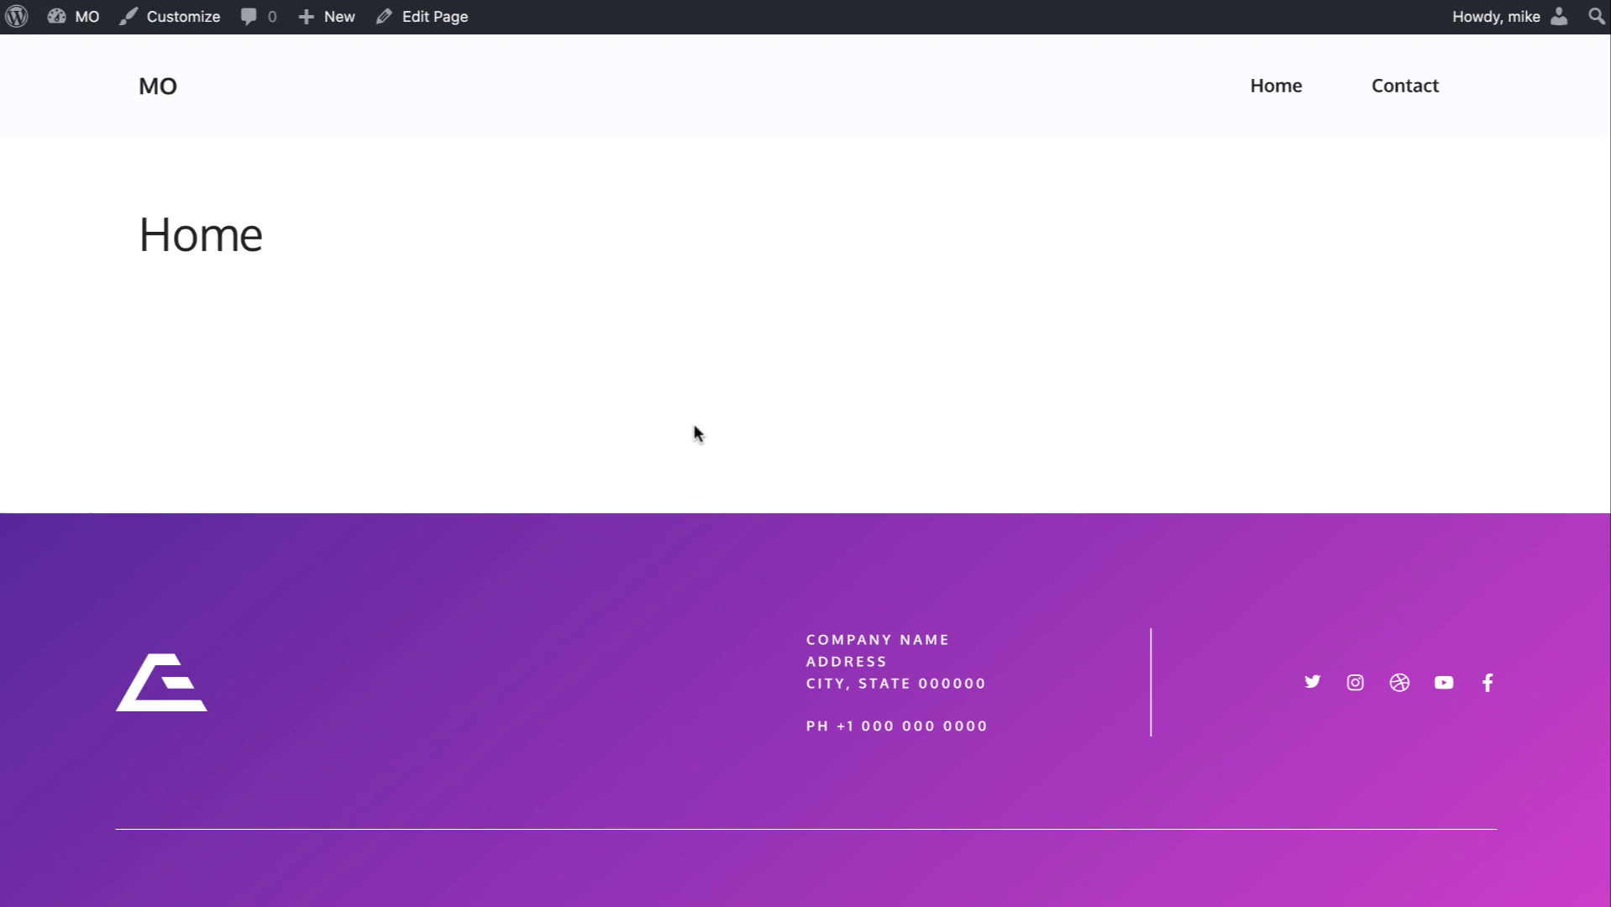
scroll("down", 3)
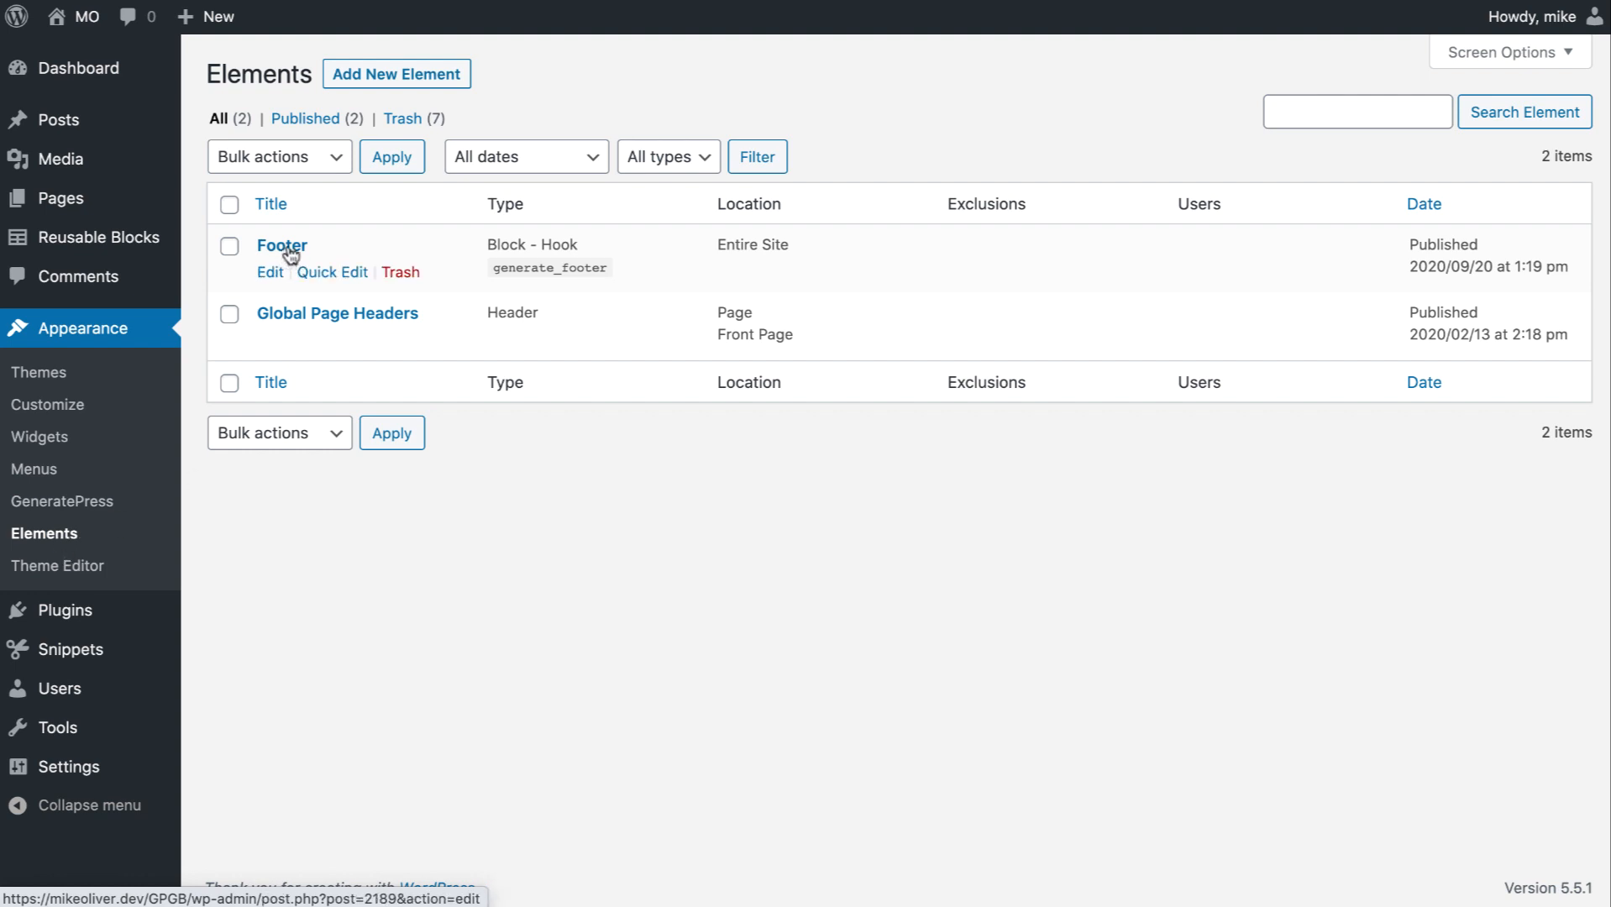
Step: Move the existing Footer element to the trash
left_click(281, 245)
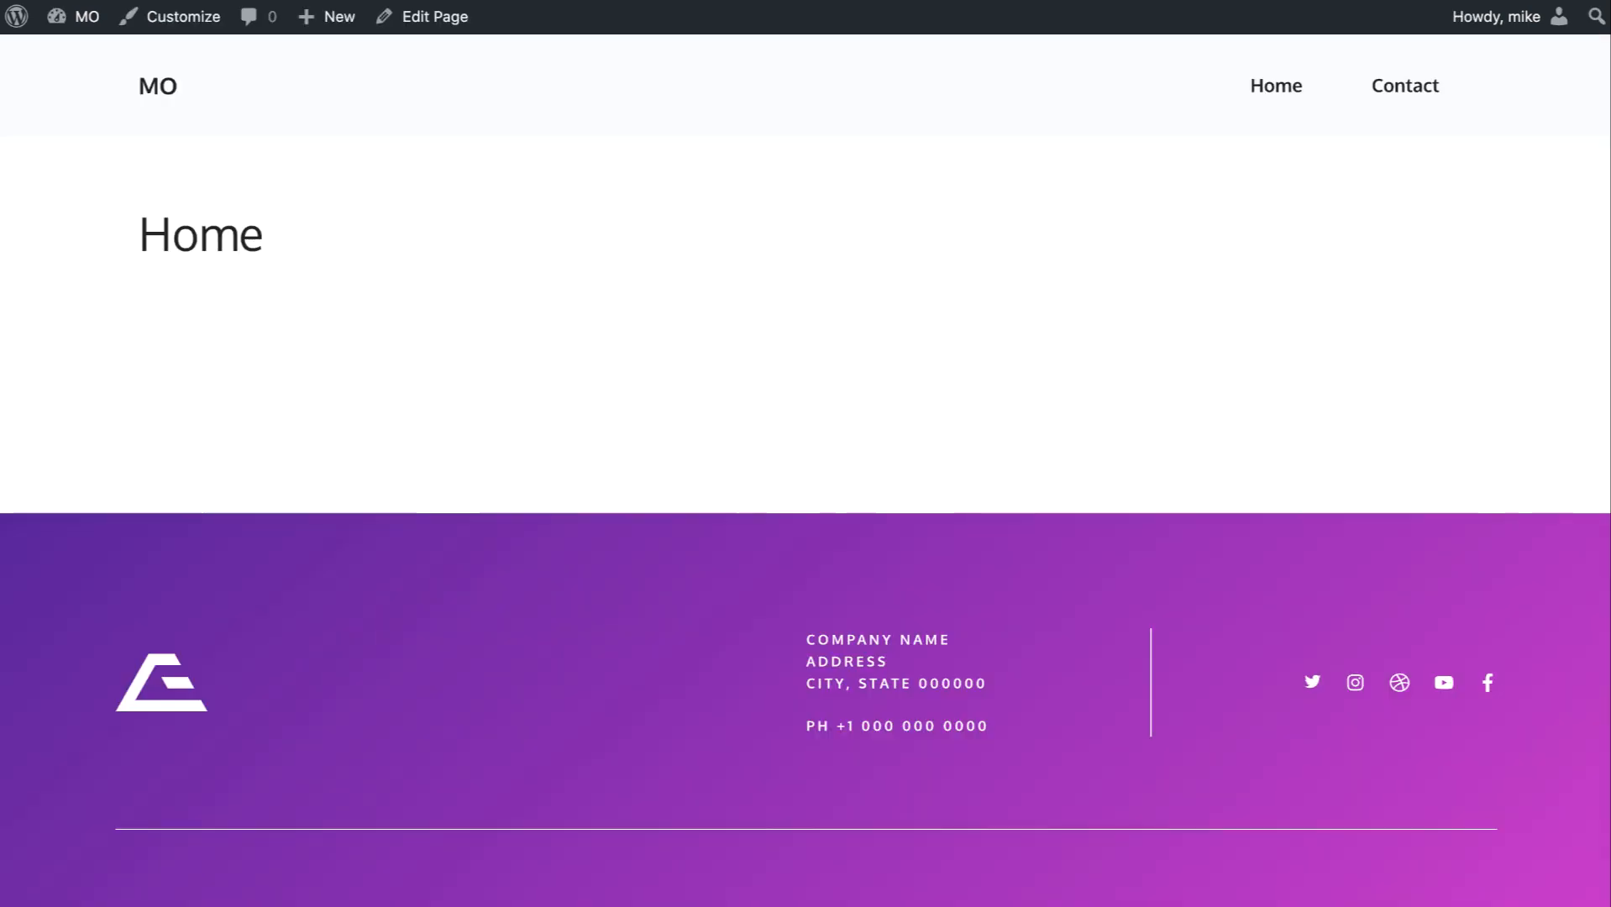
scroll("down", 3)
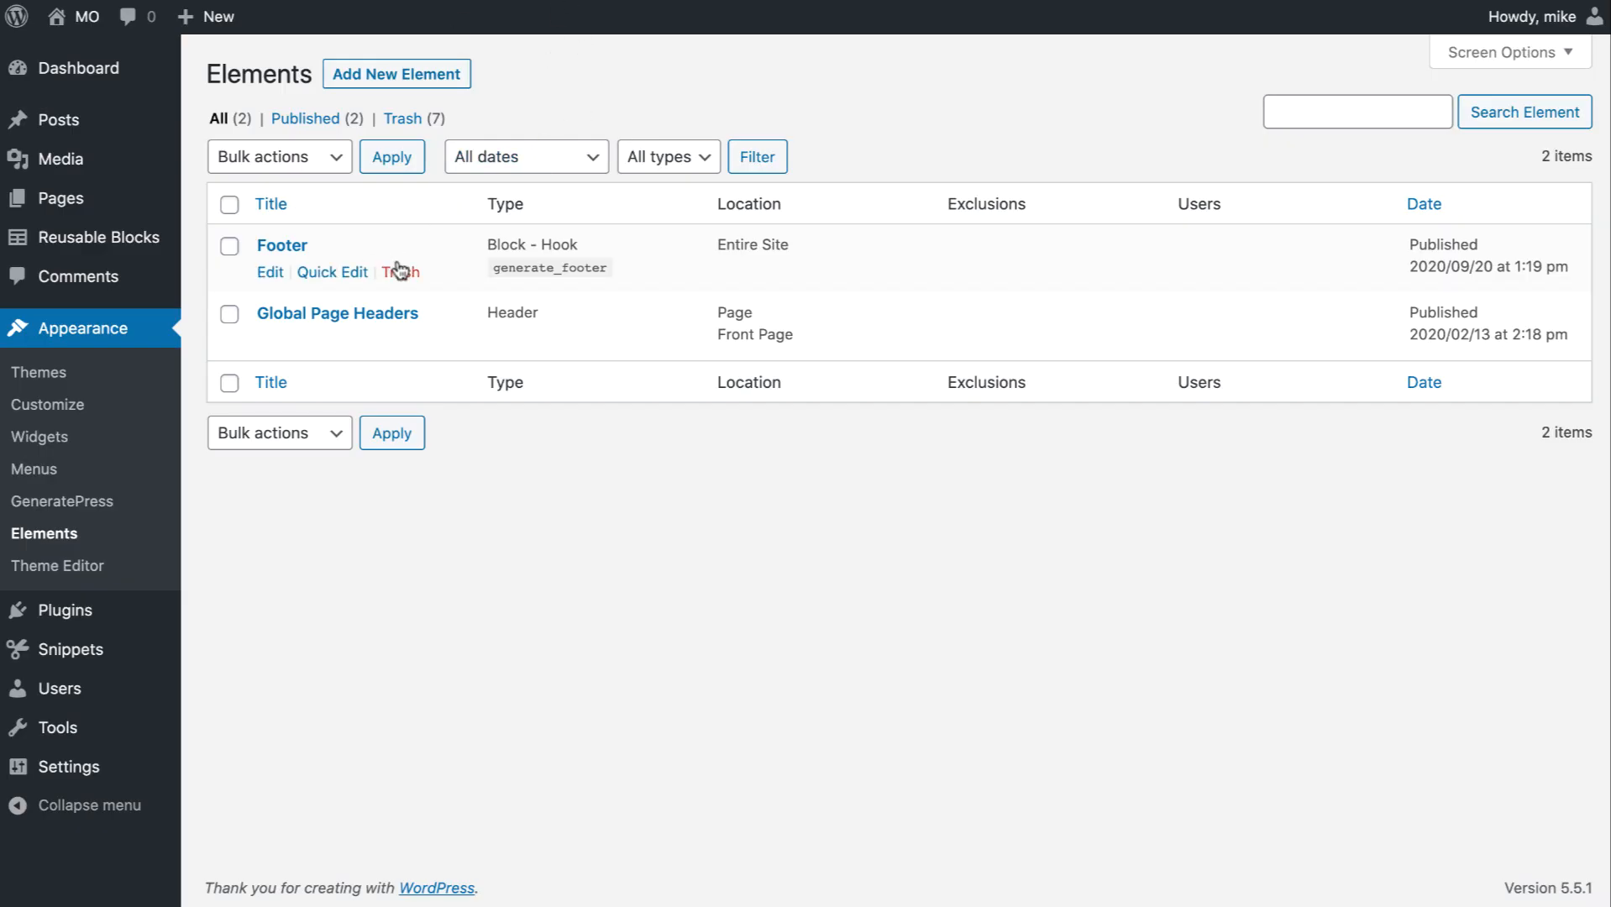
left_click(398, 272)
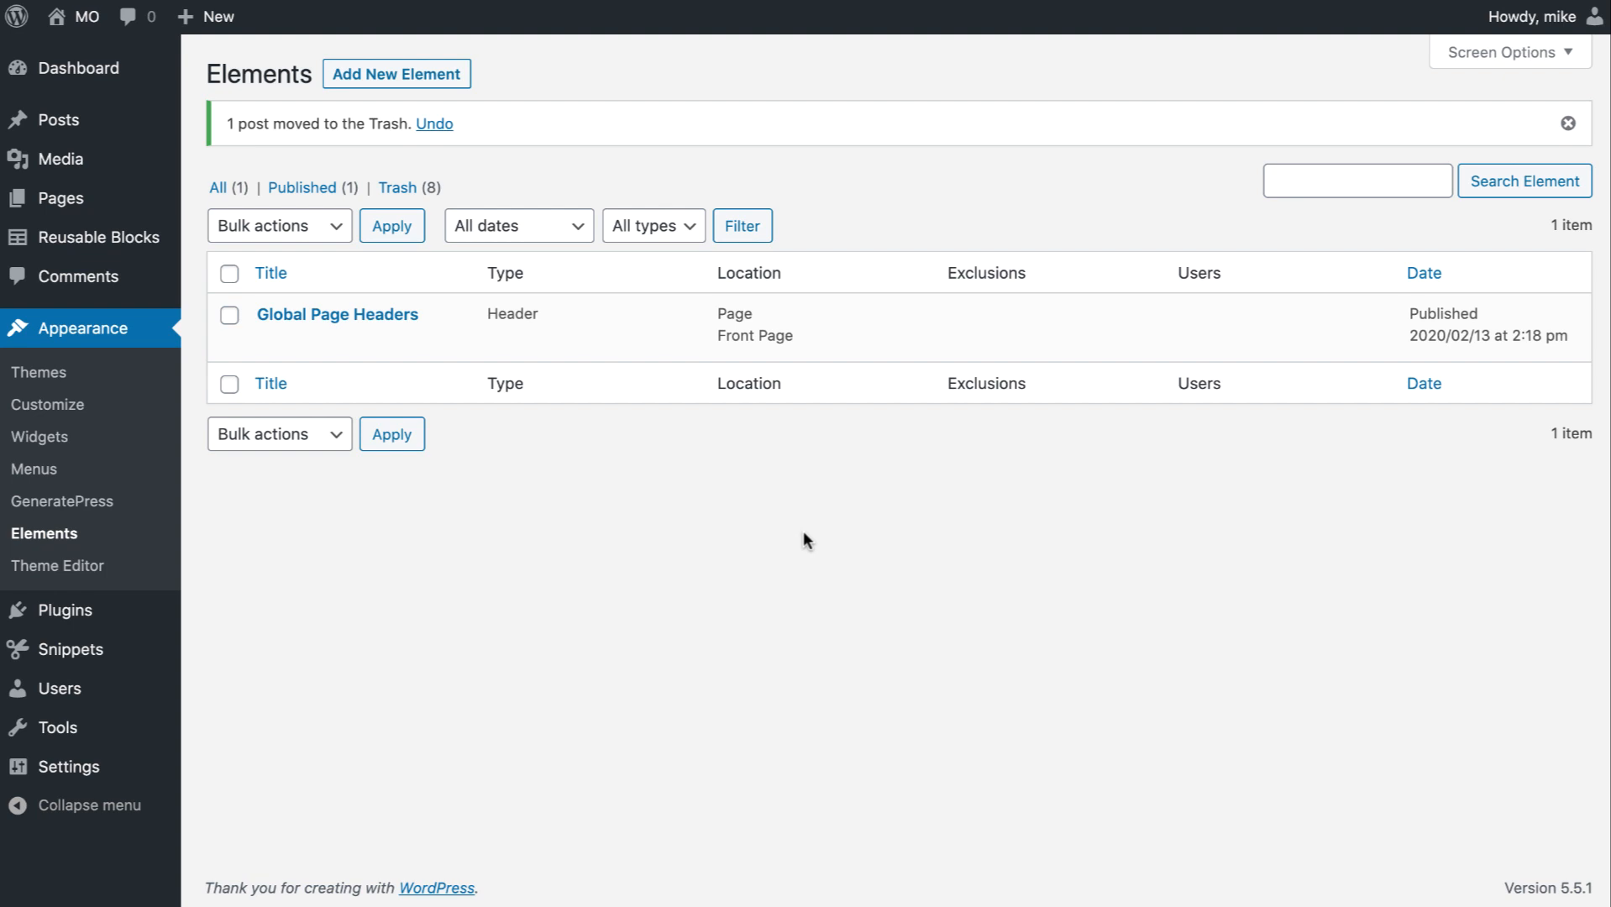
Step: Create a new Block element
left_click(395, 74)
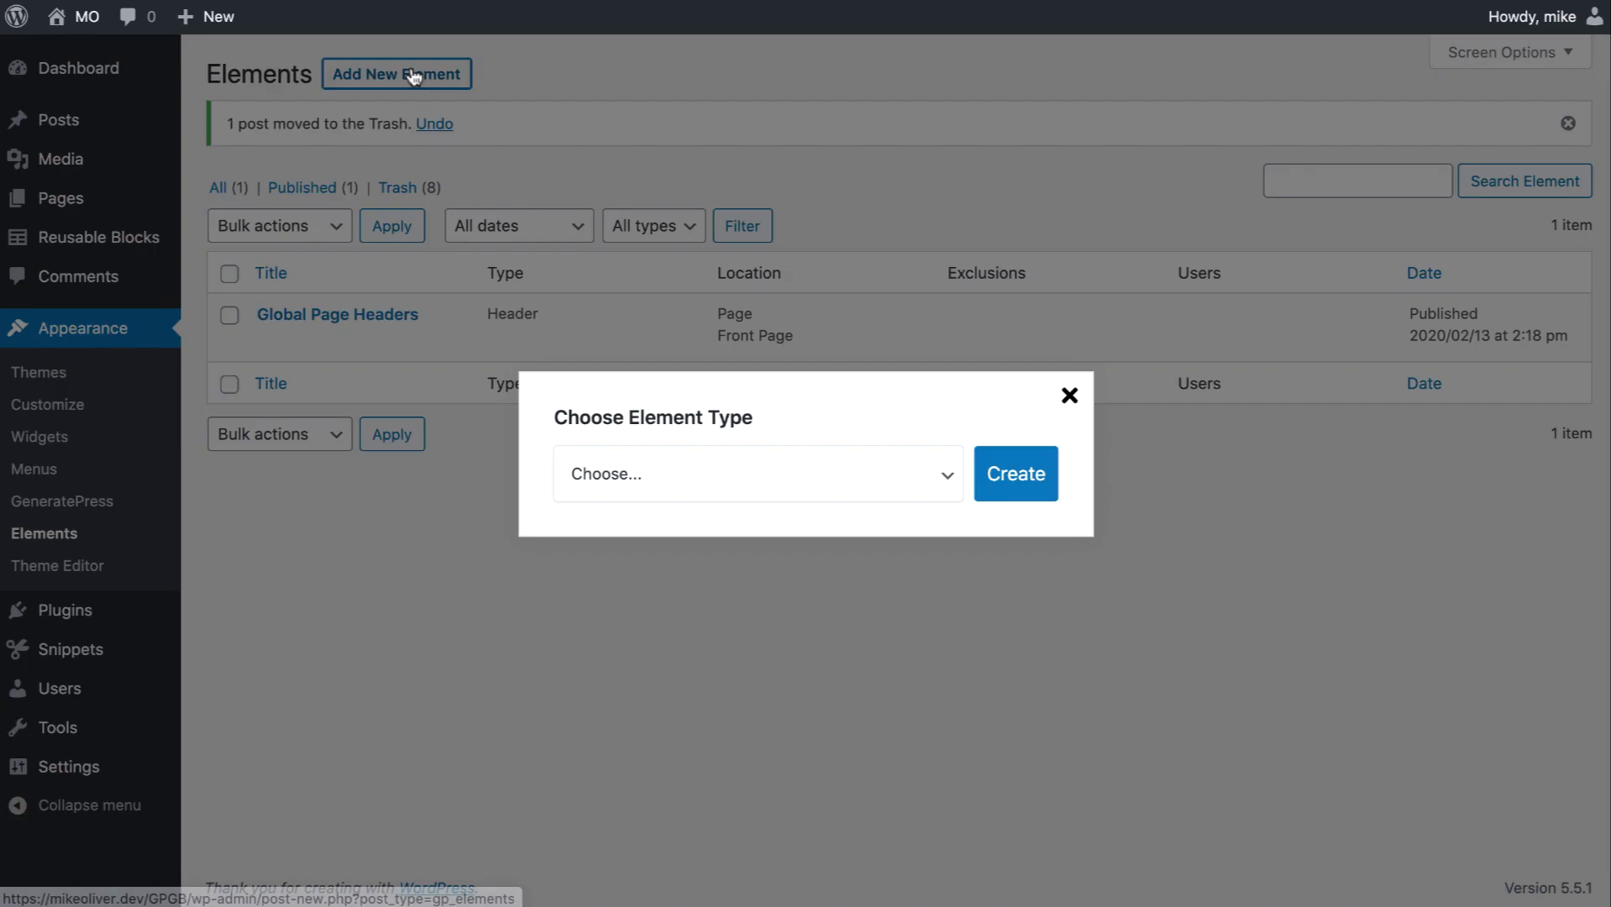
left_click(756, 474)
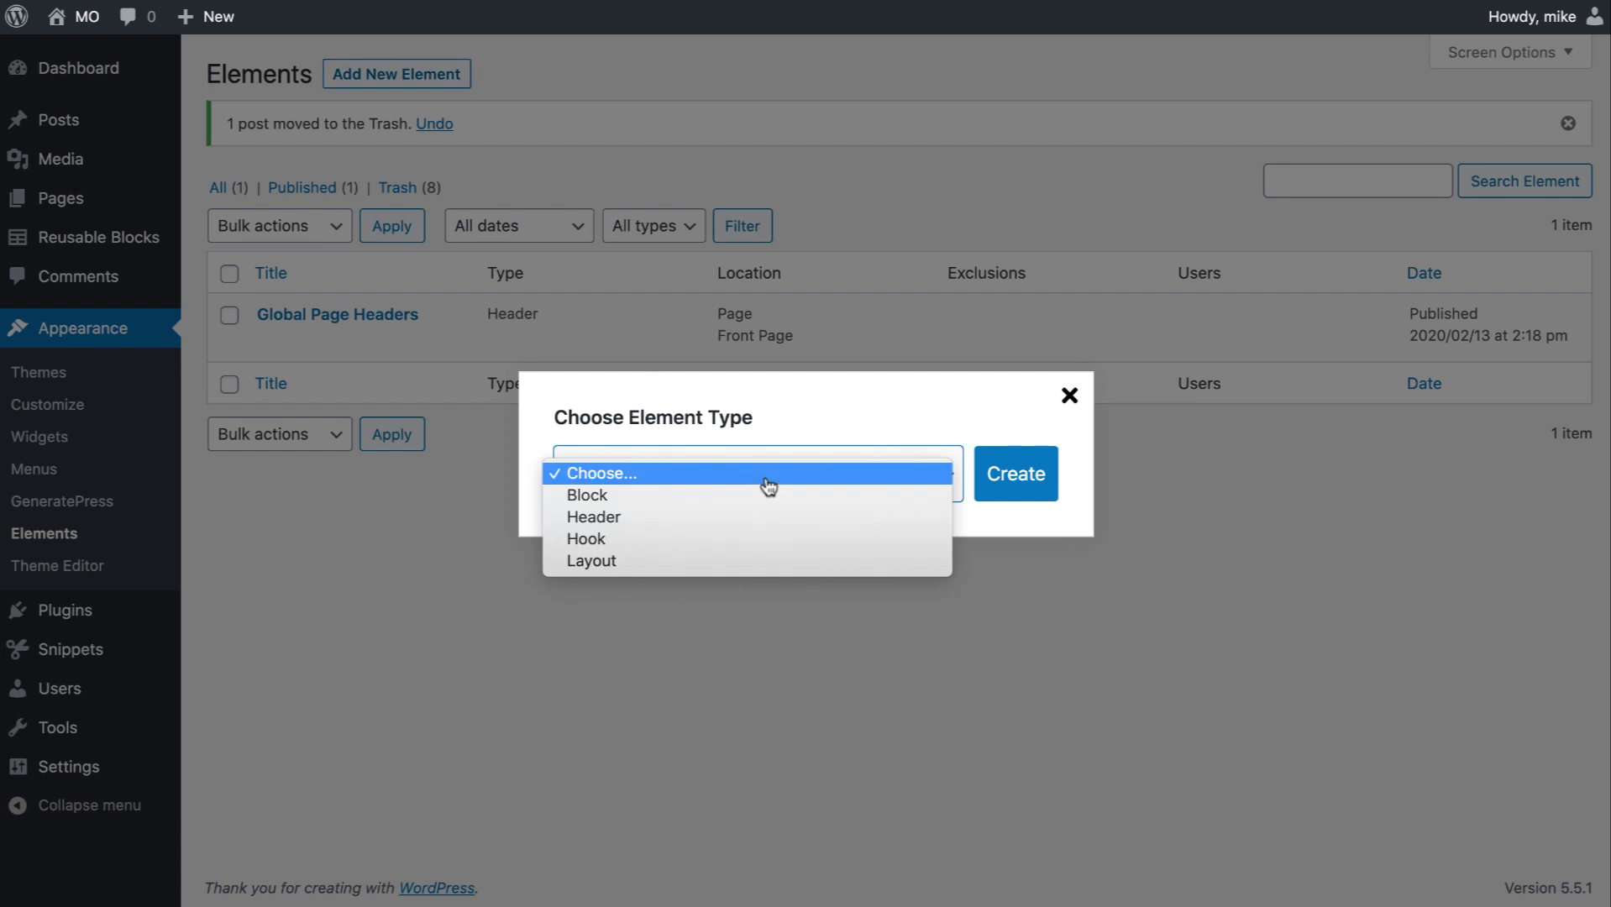
left_click(586, 496)
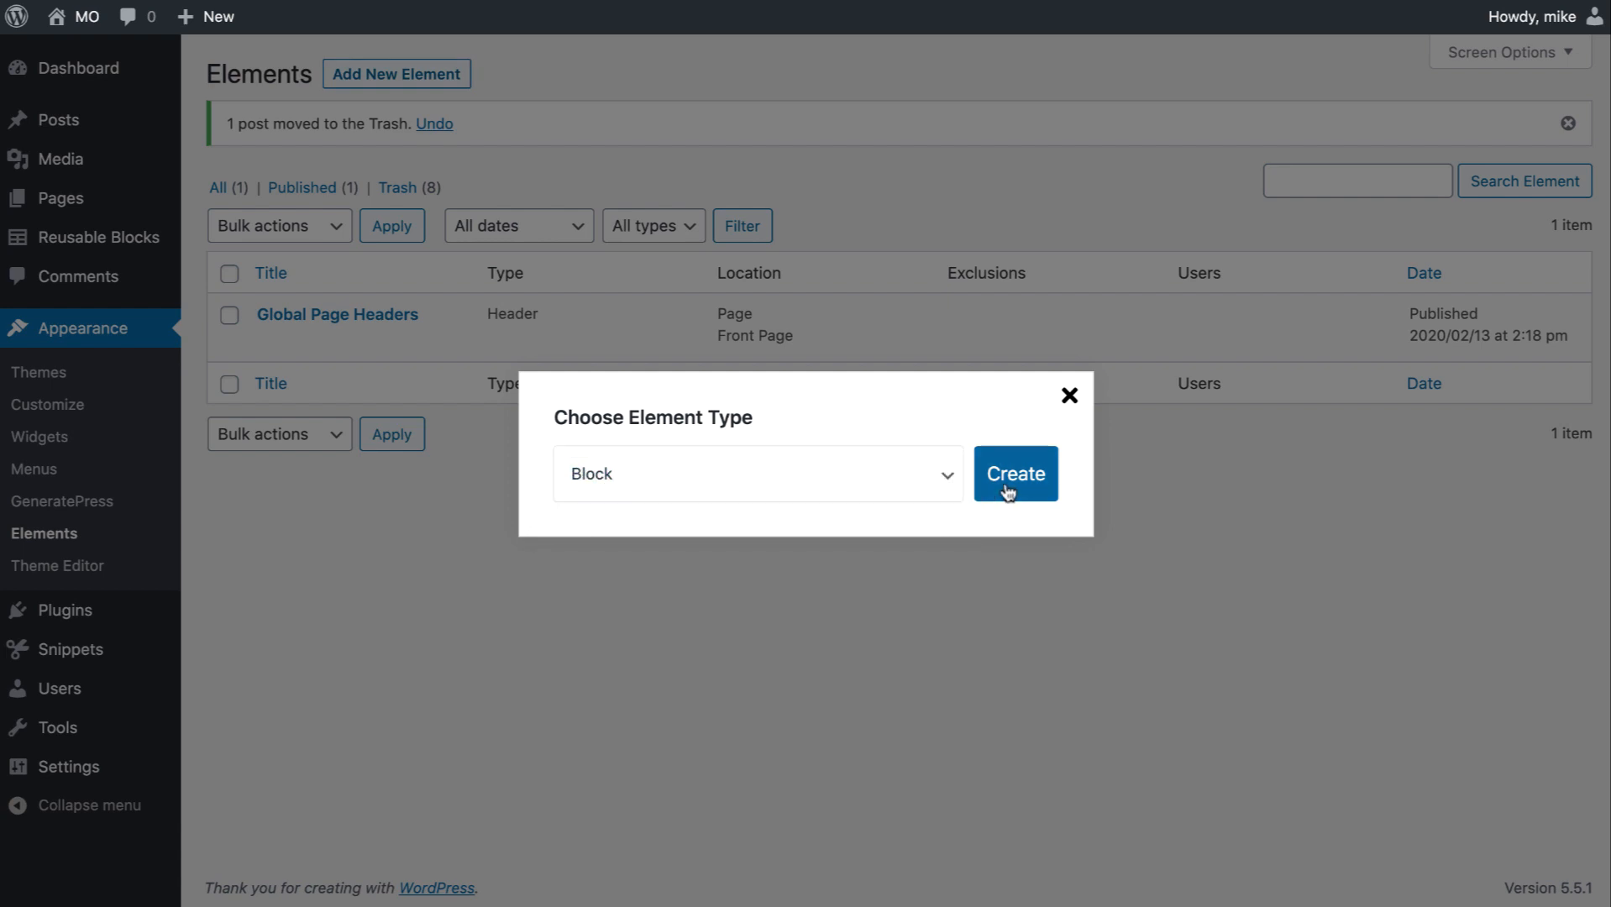
left_click(1013, 474)
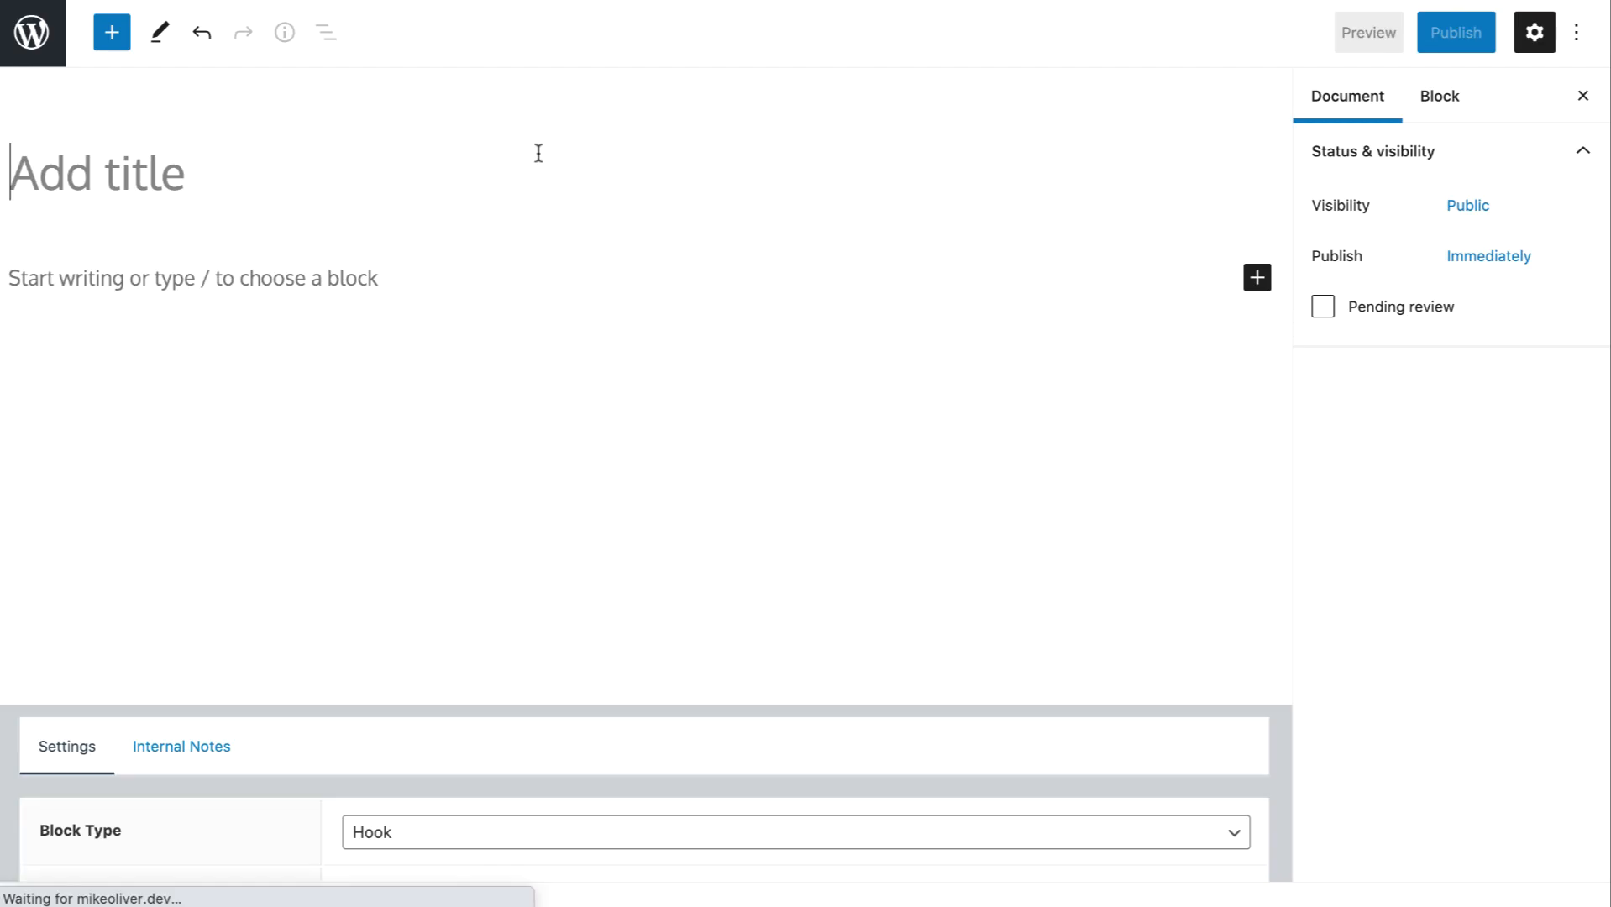
Step: Title the element 'Global Footer' and attach it to the generate_footer hook
type("Global Footer")
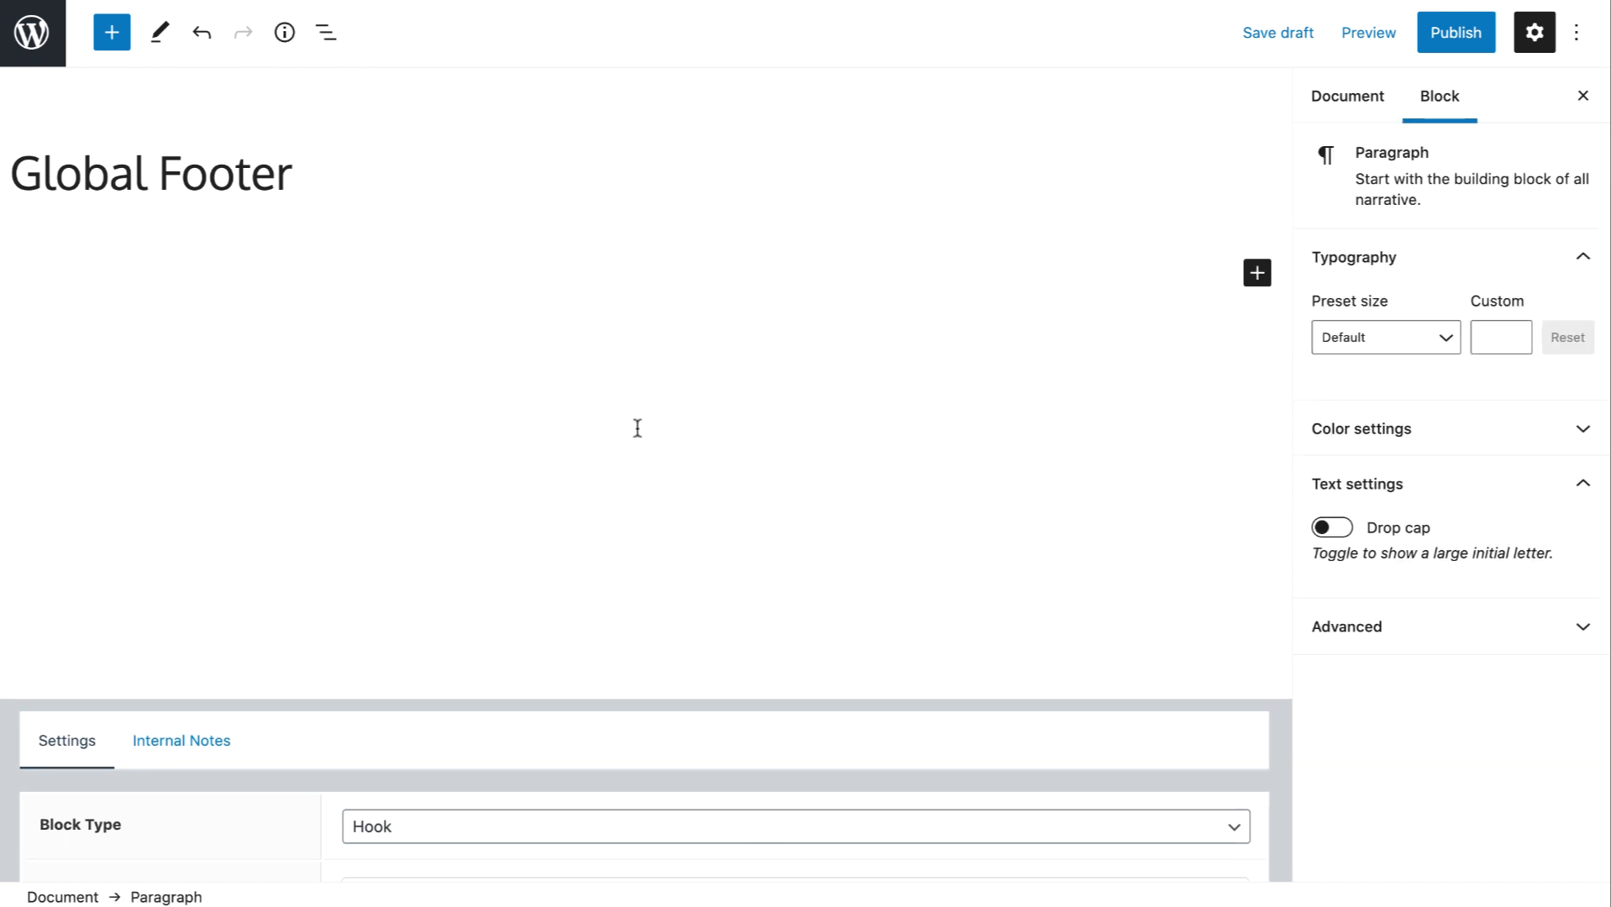
mouse_move(655, 340)
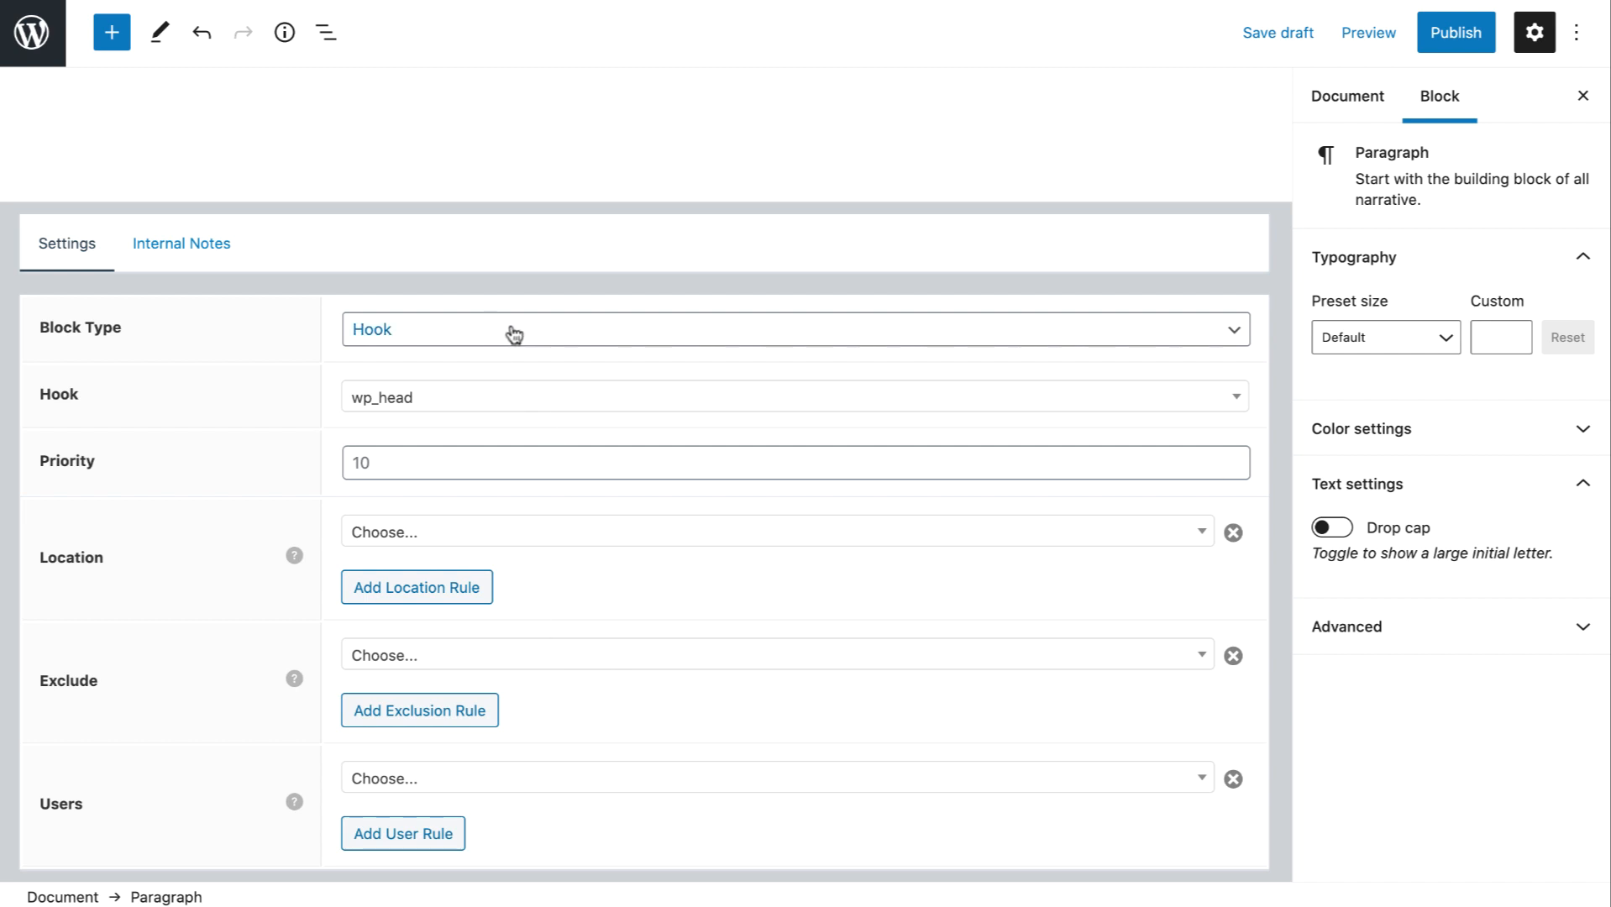
left_click(793, 397)
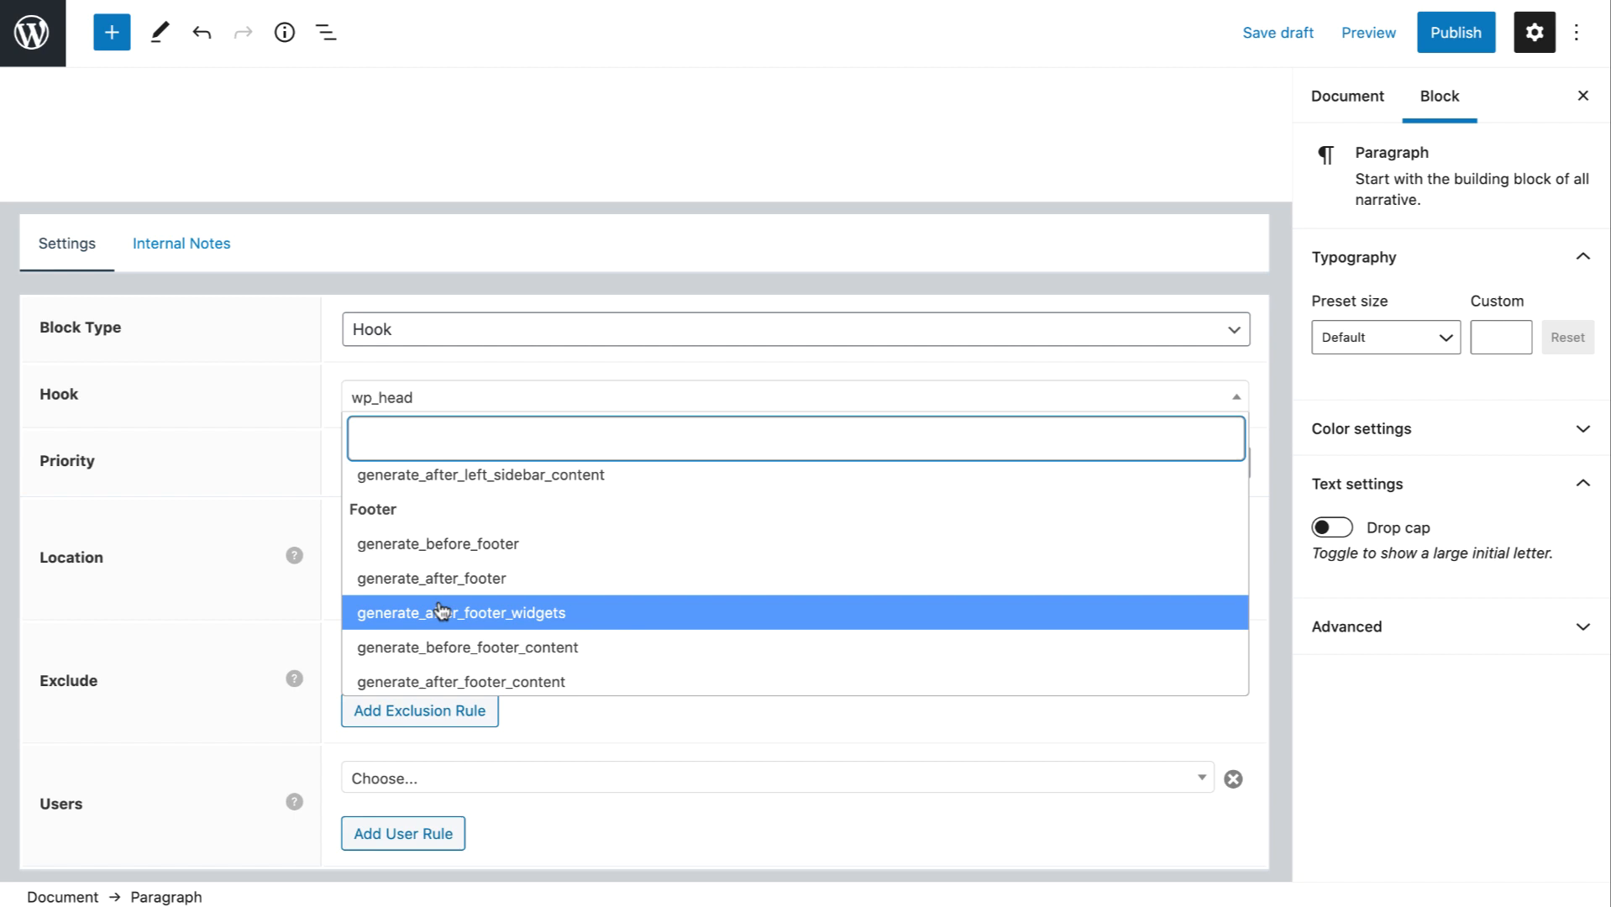
mouse_move(436, 543)
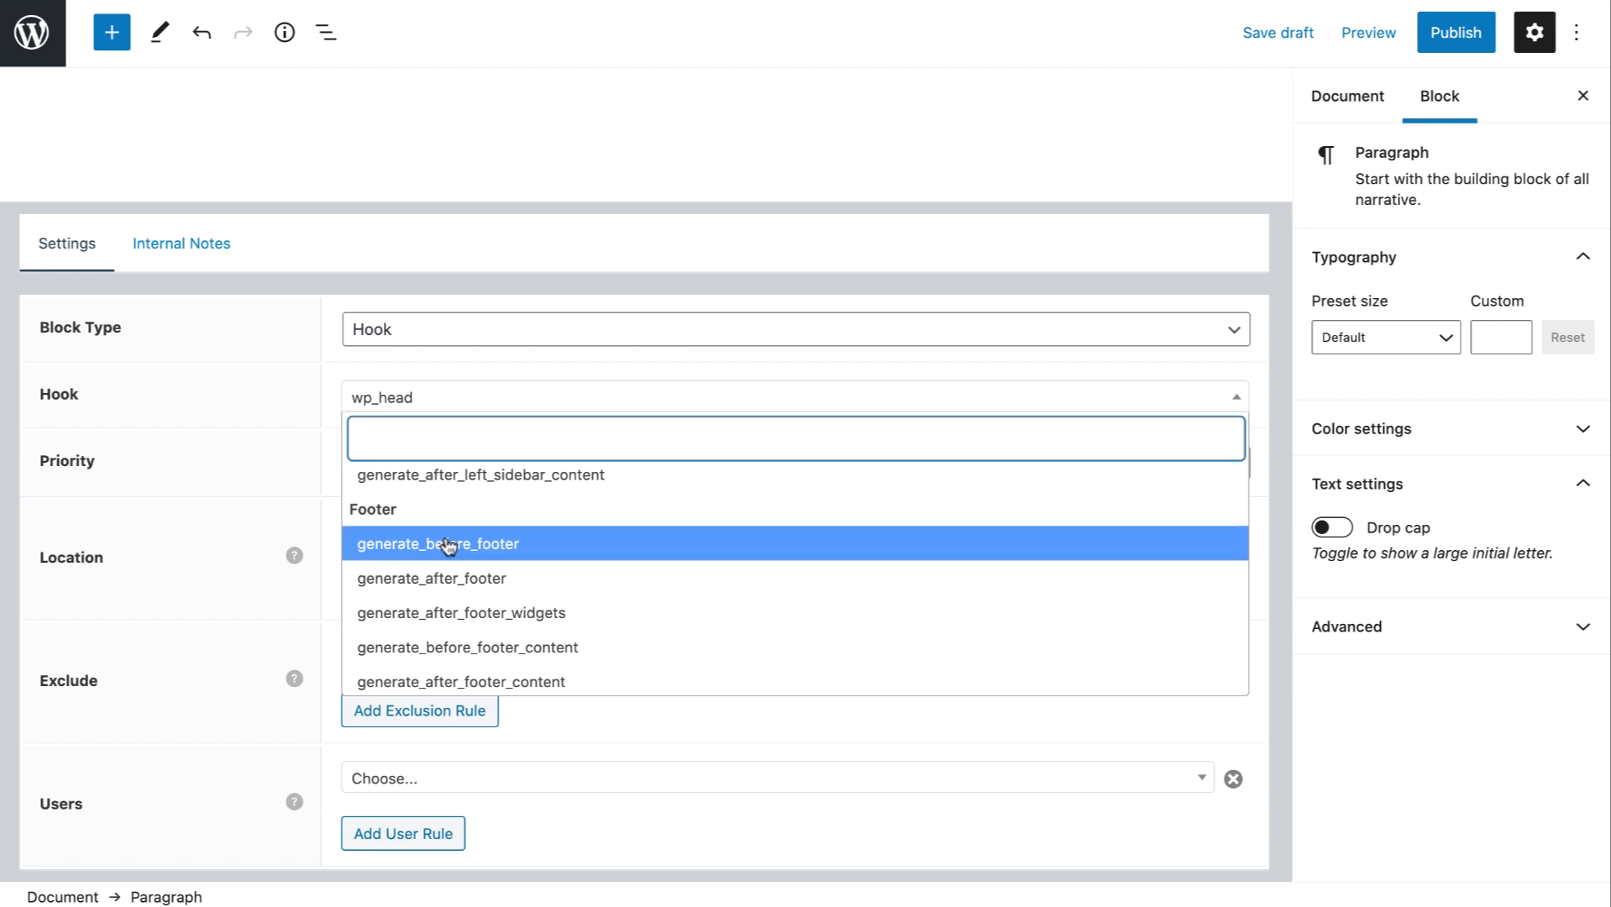
scroll("down", 3)
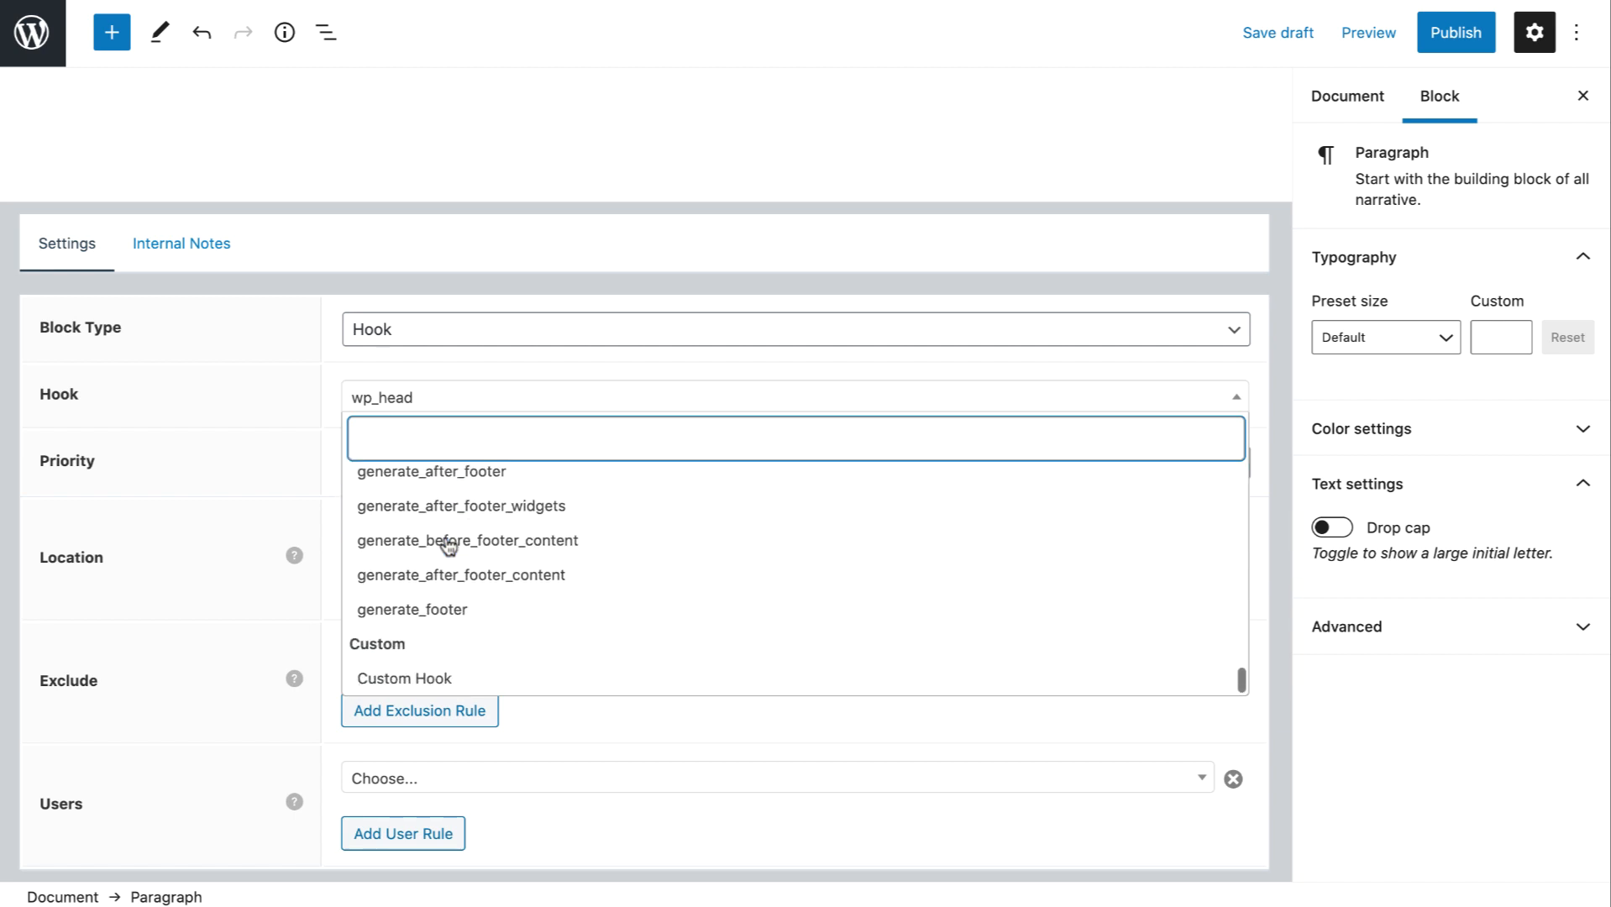
left_click(412, 609)
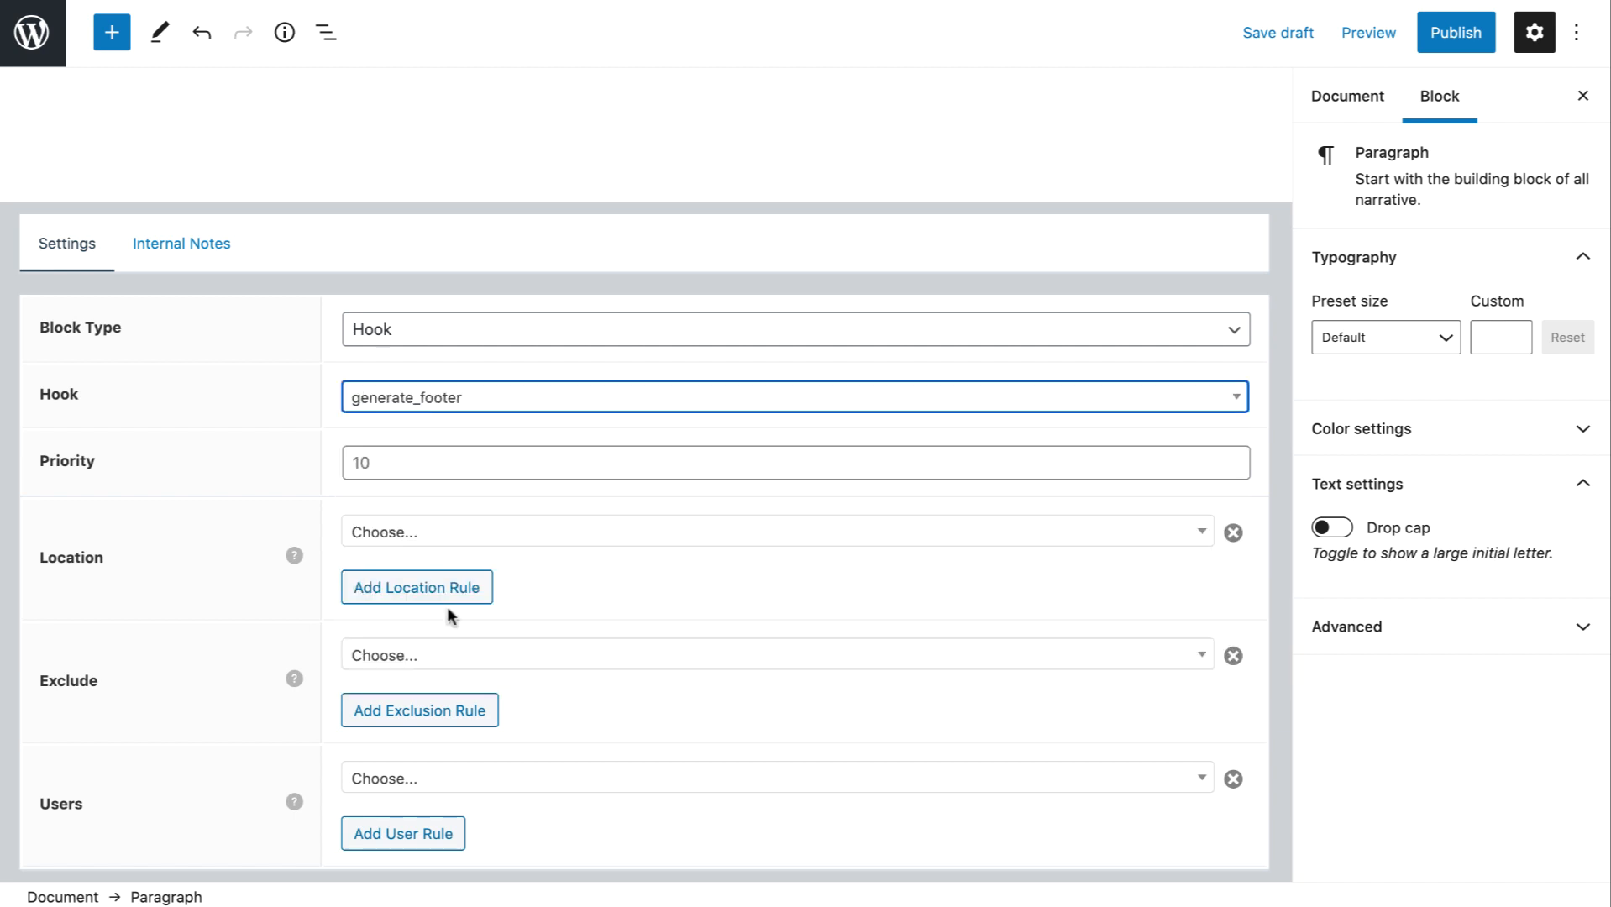
Step: Display the element on the Entire Site and publish it
left_click(776, 530)
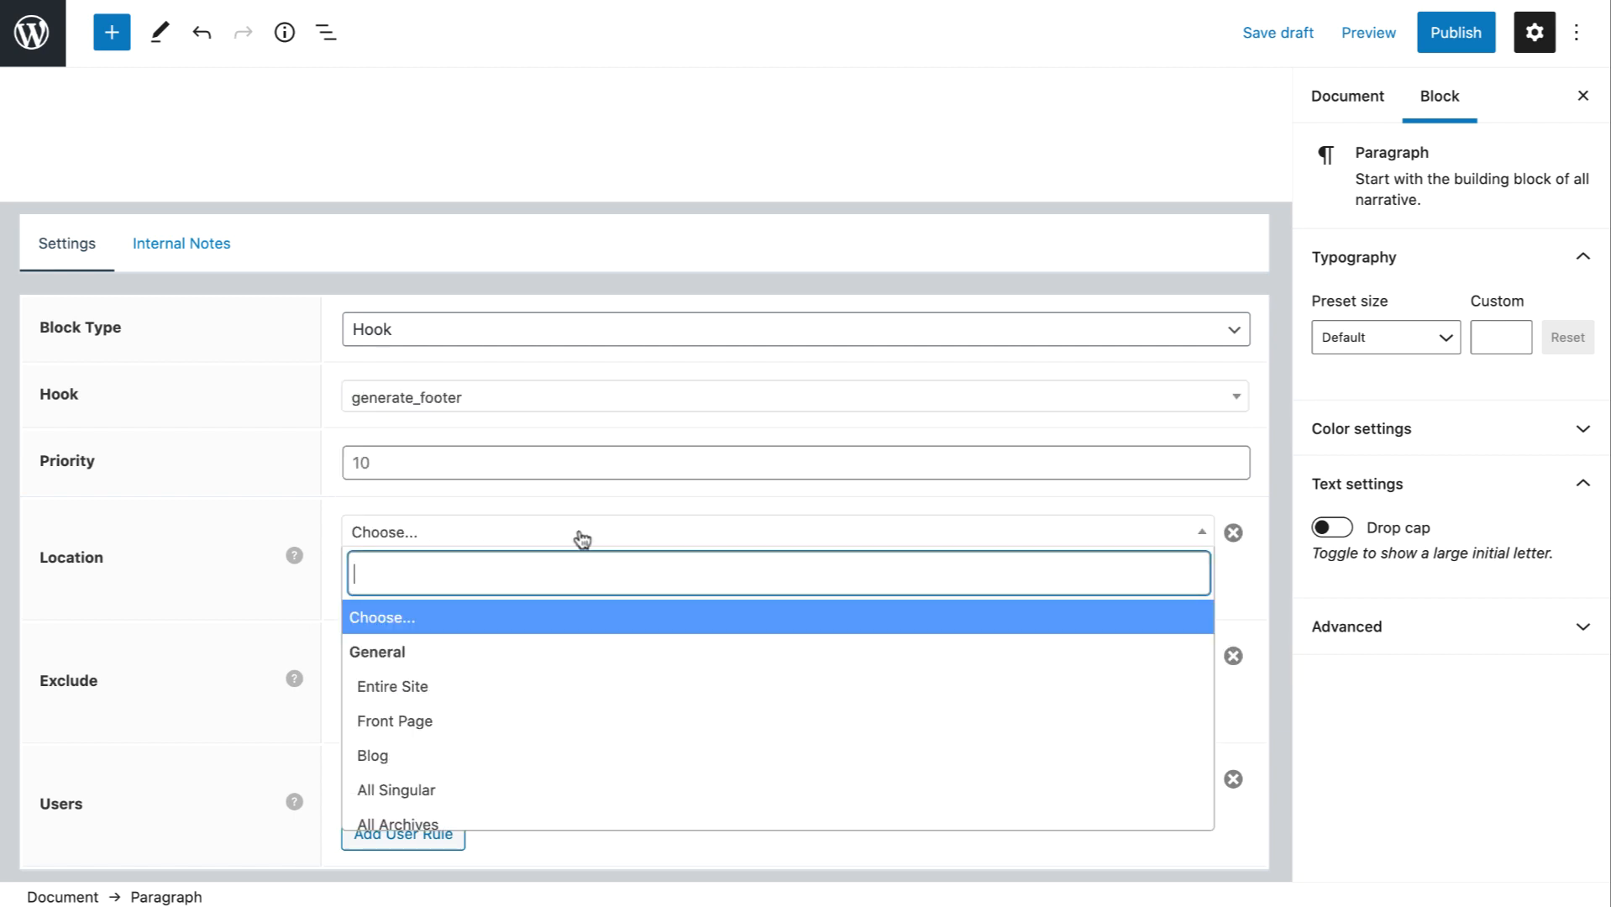
left_click(392, 686)
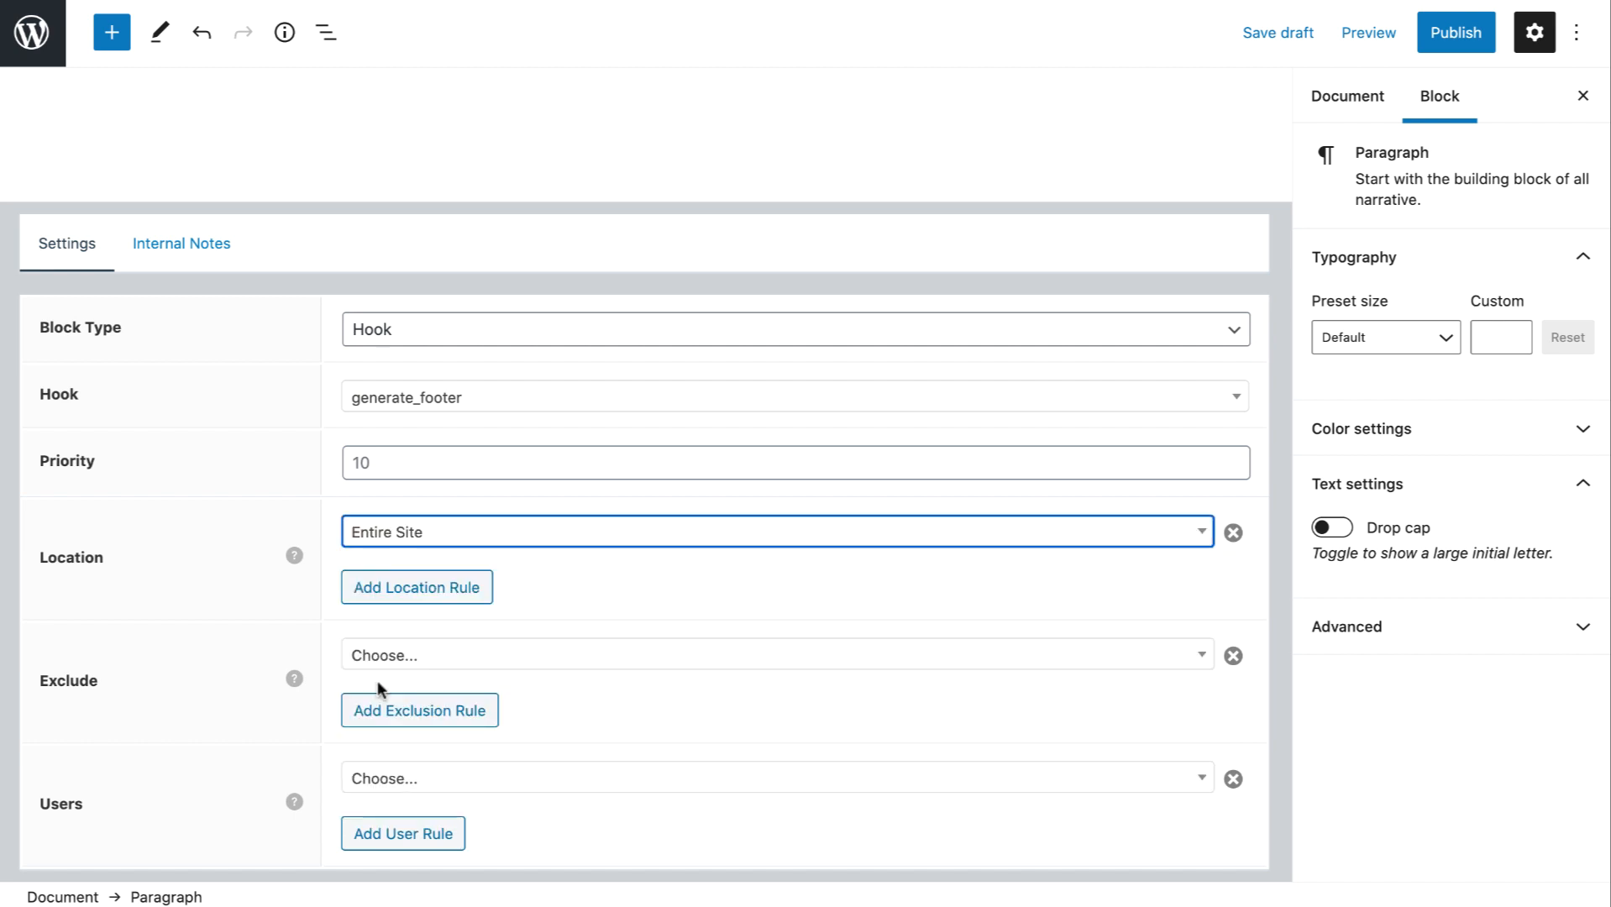
left_click(1455, 32)
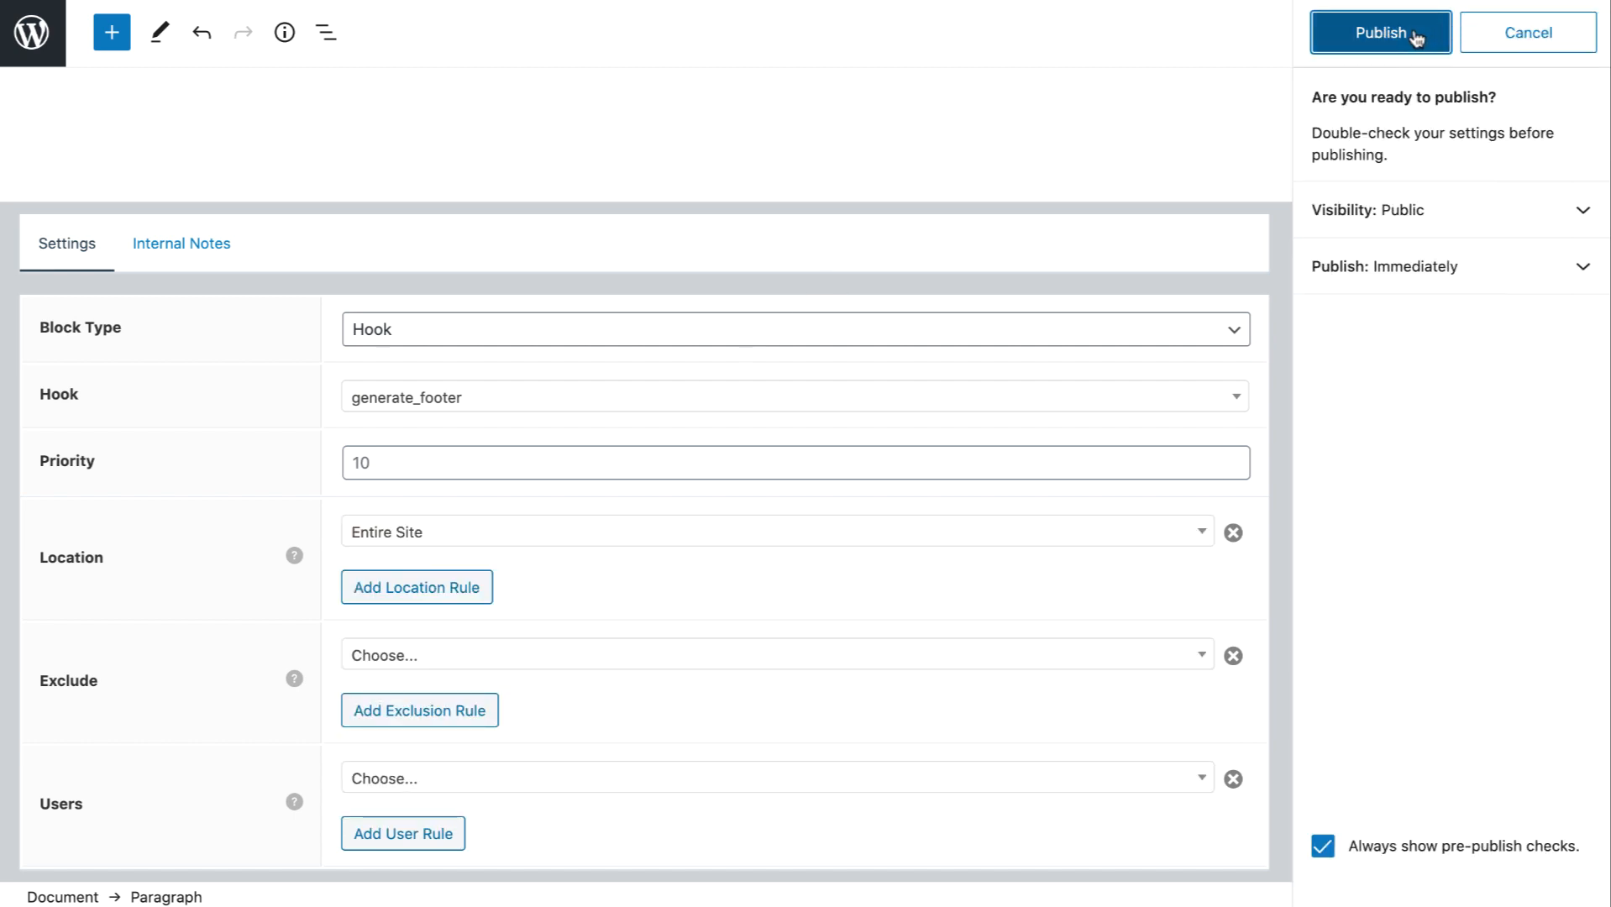
left_click(1379, 32)
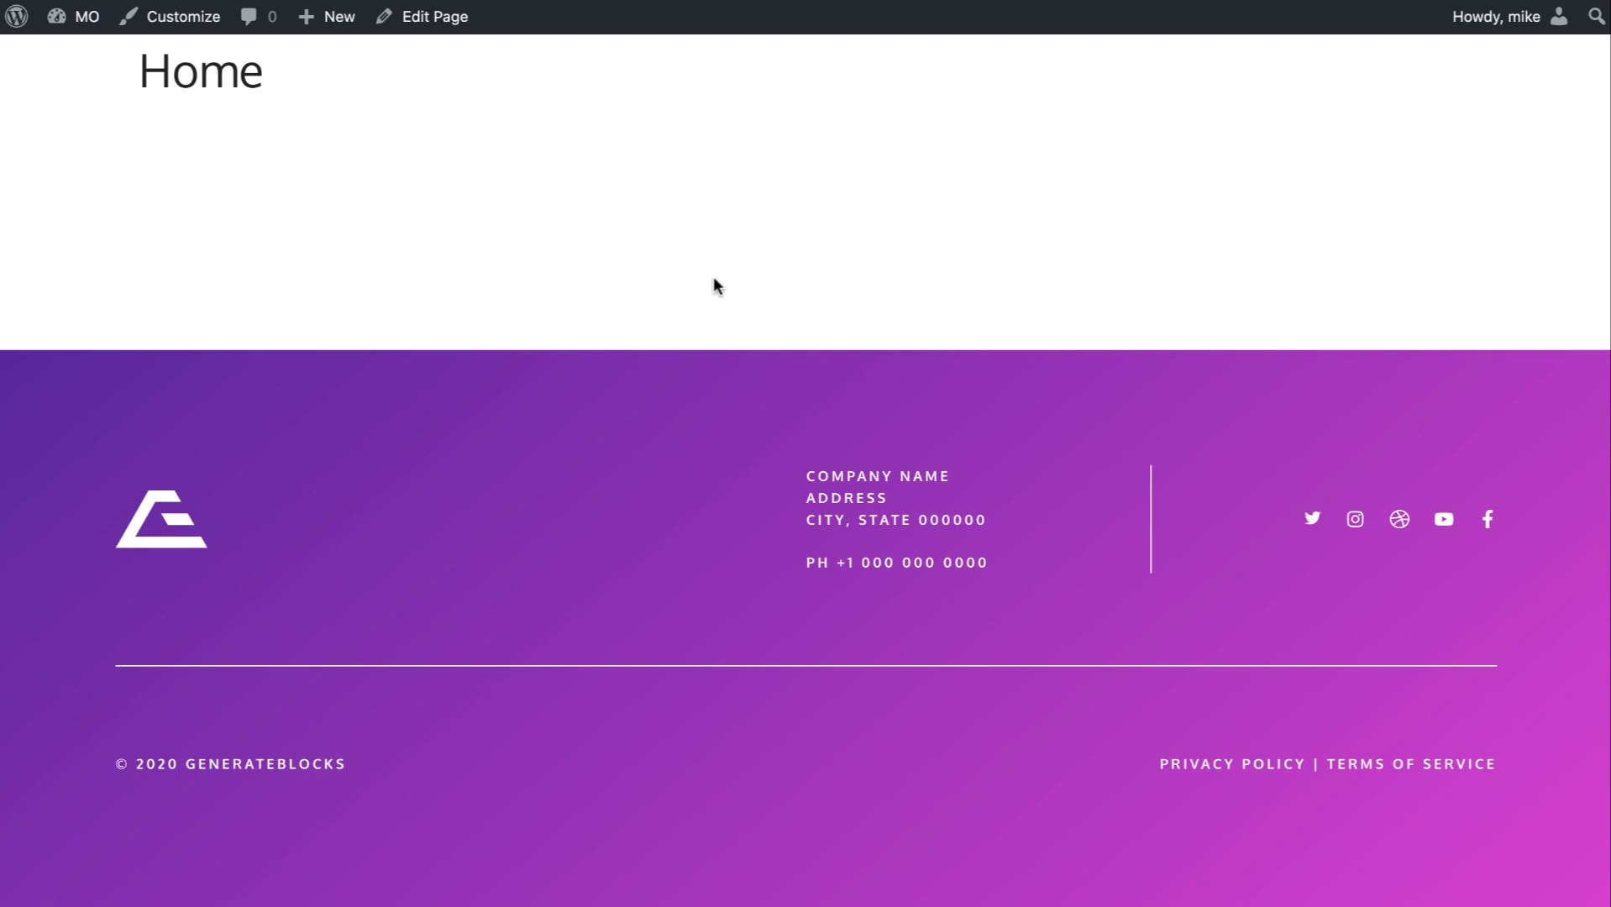
mouse_move(741, 427)
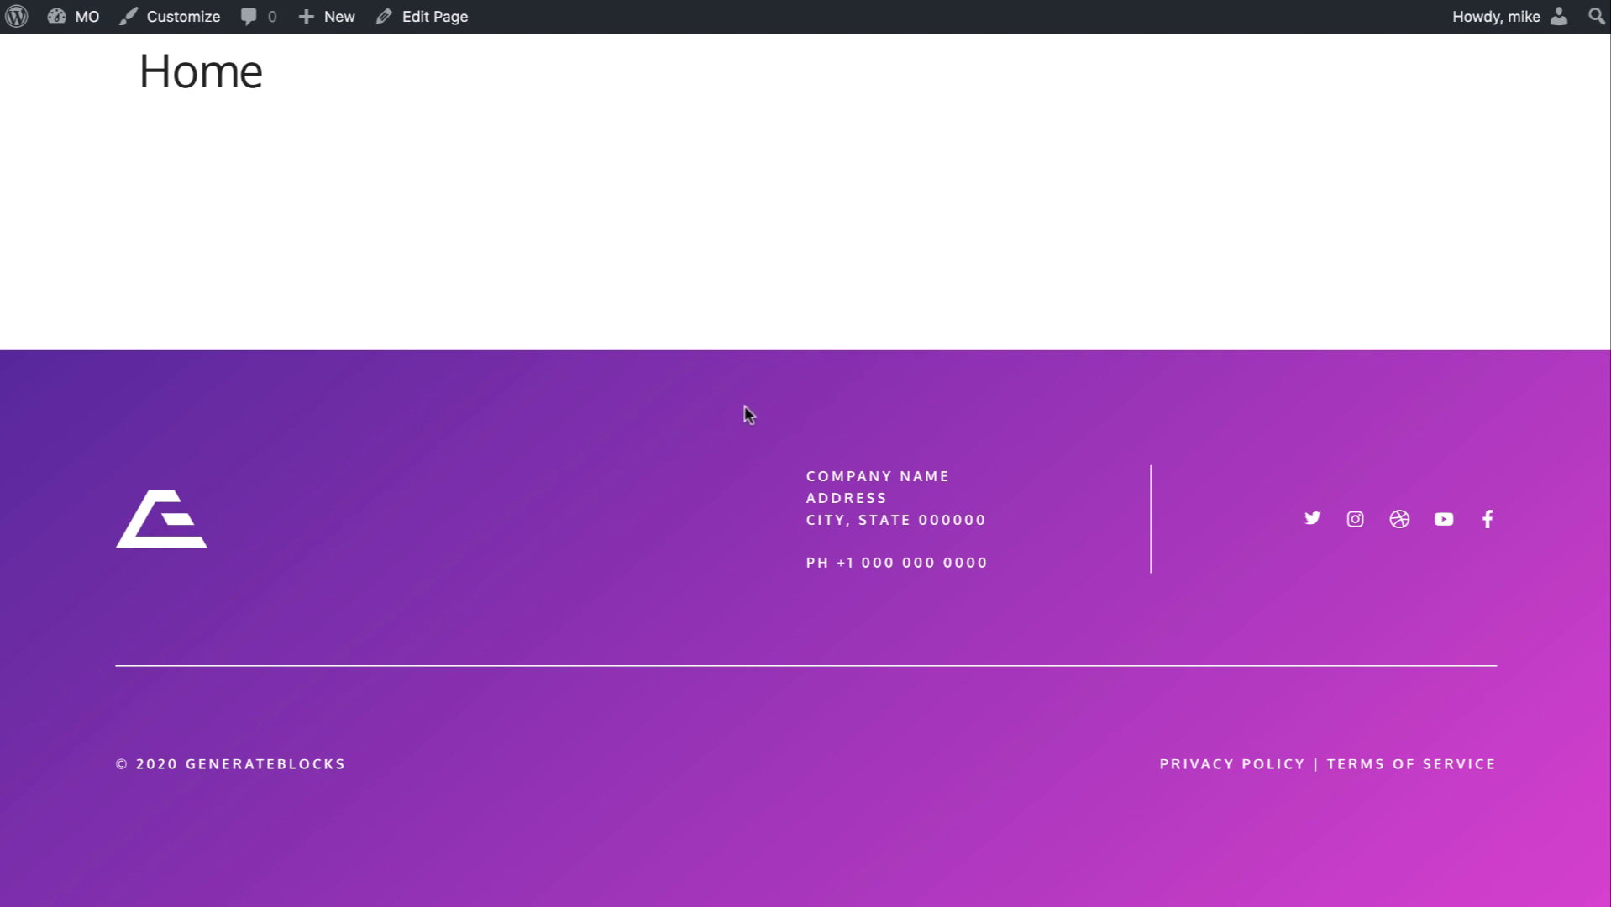
mouse_move(765, 411)
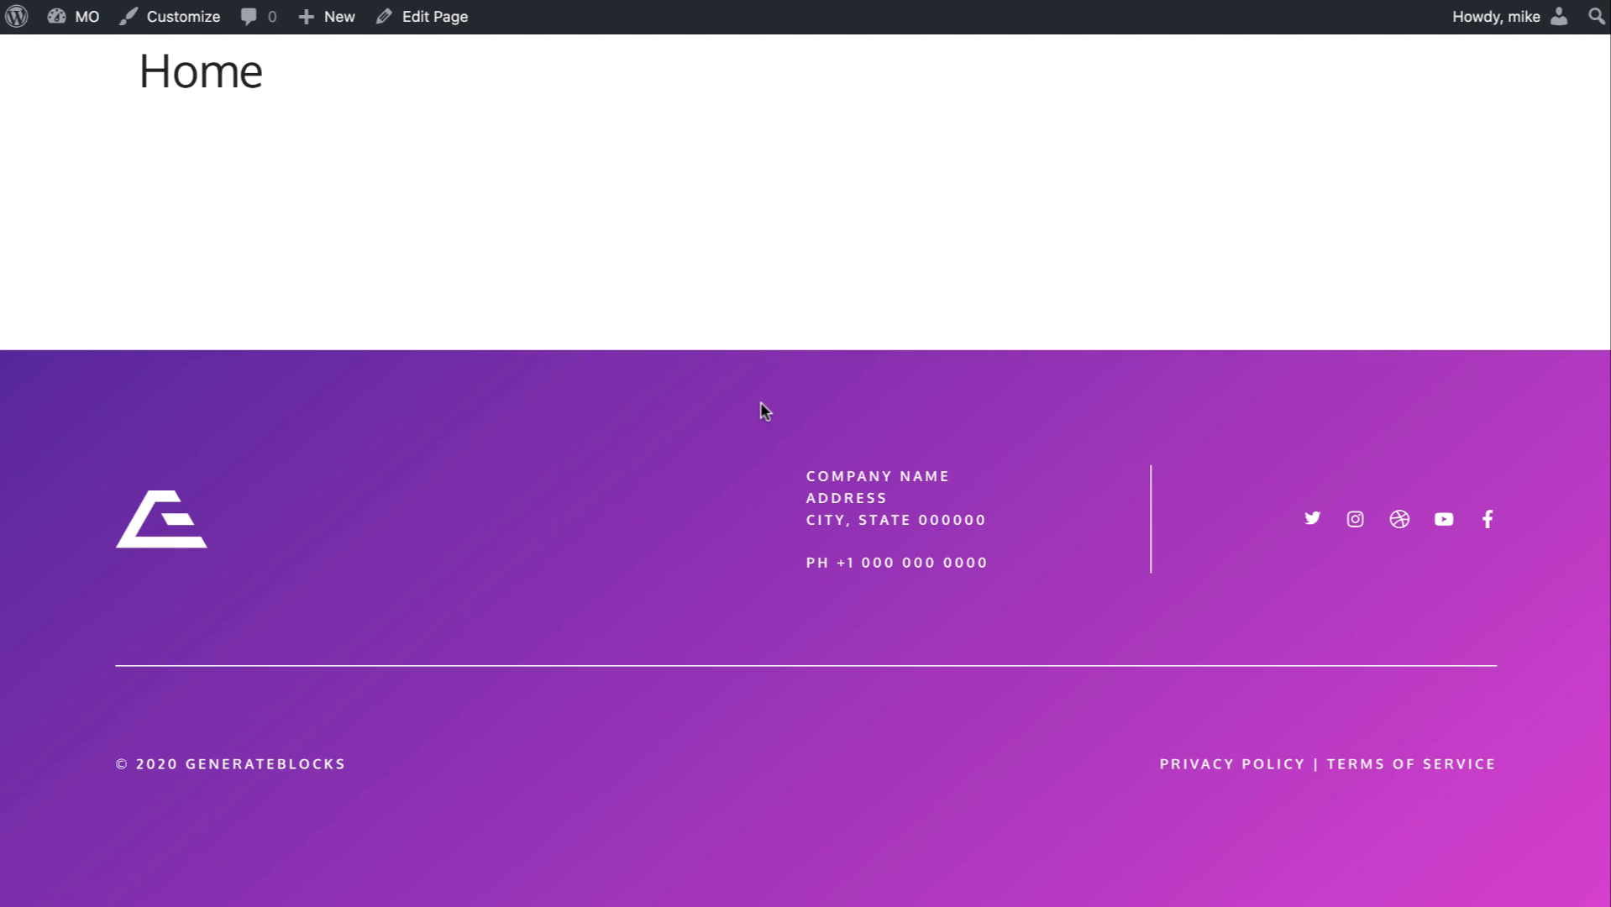
mouse_move(671, 687)
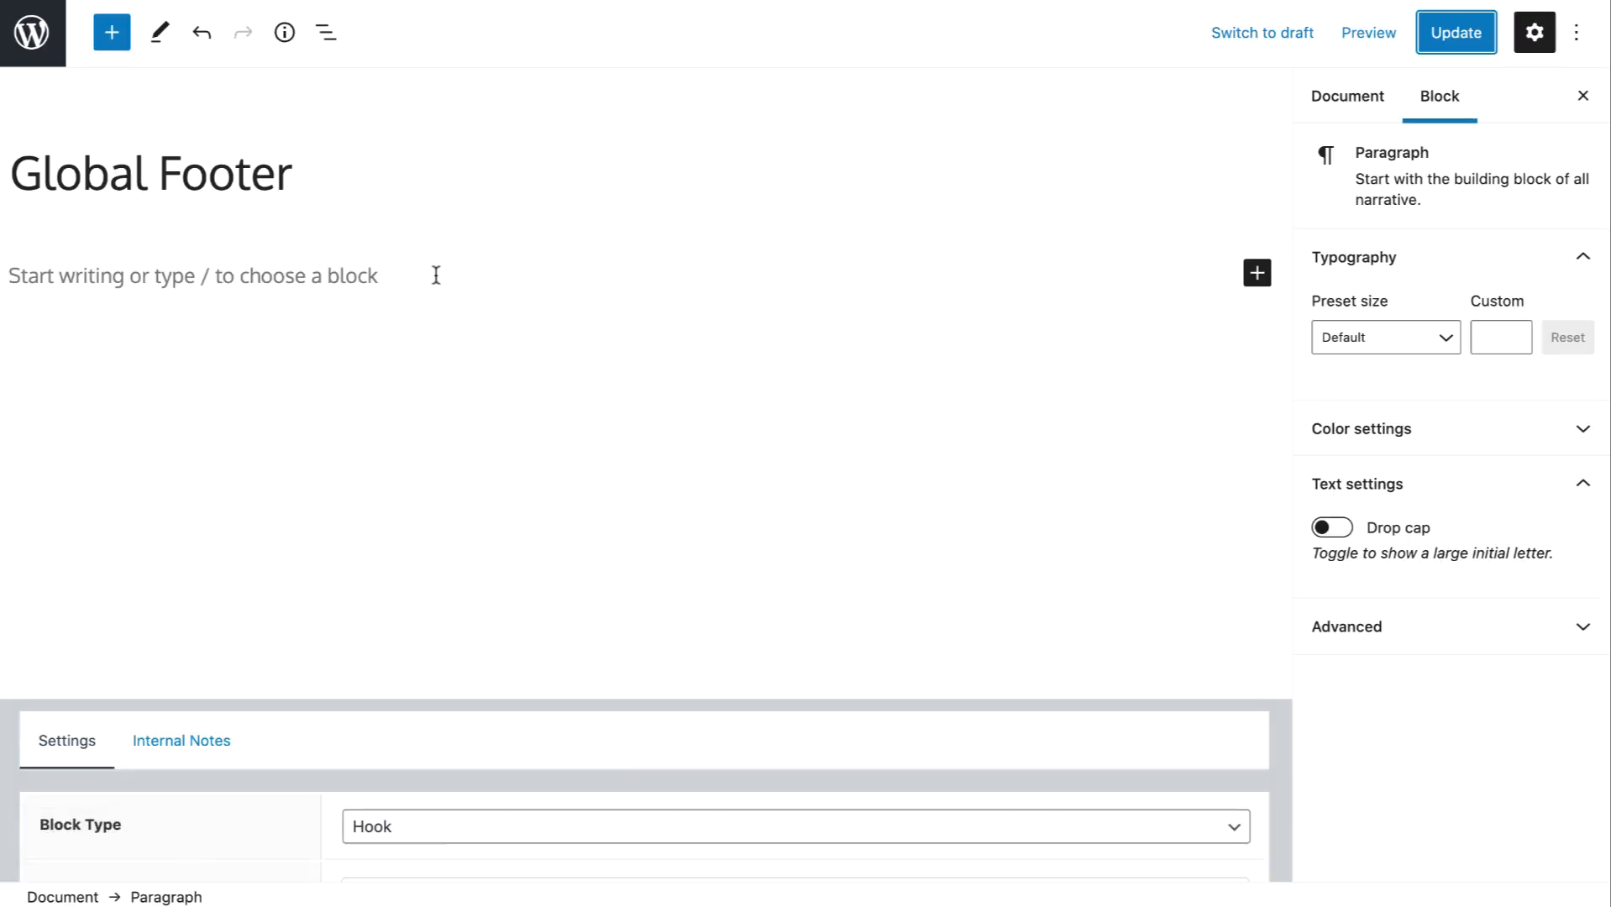
Step: Insert a GenerateBlocks Container and give it 120/20 padding
left_click(1256, 273)
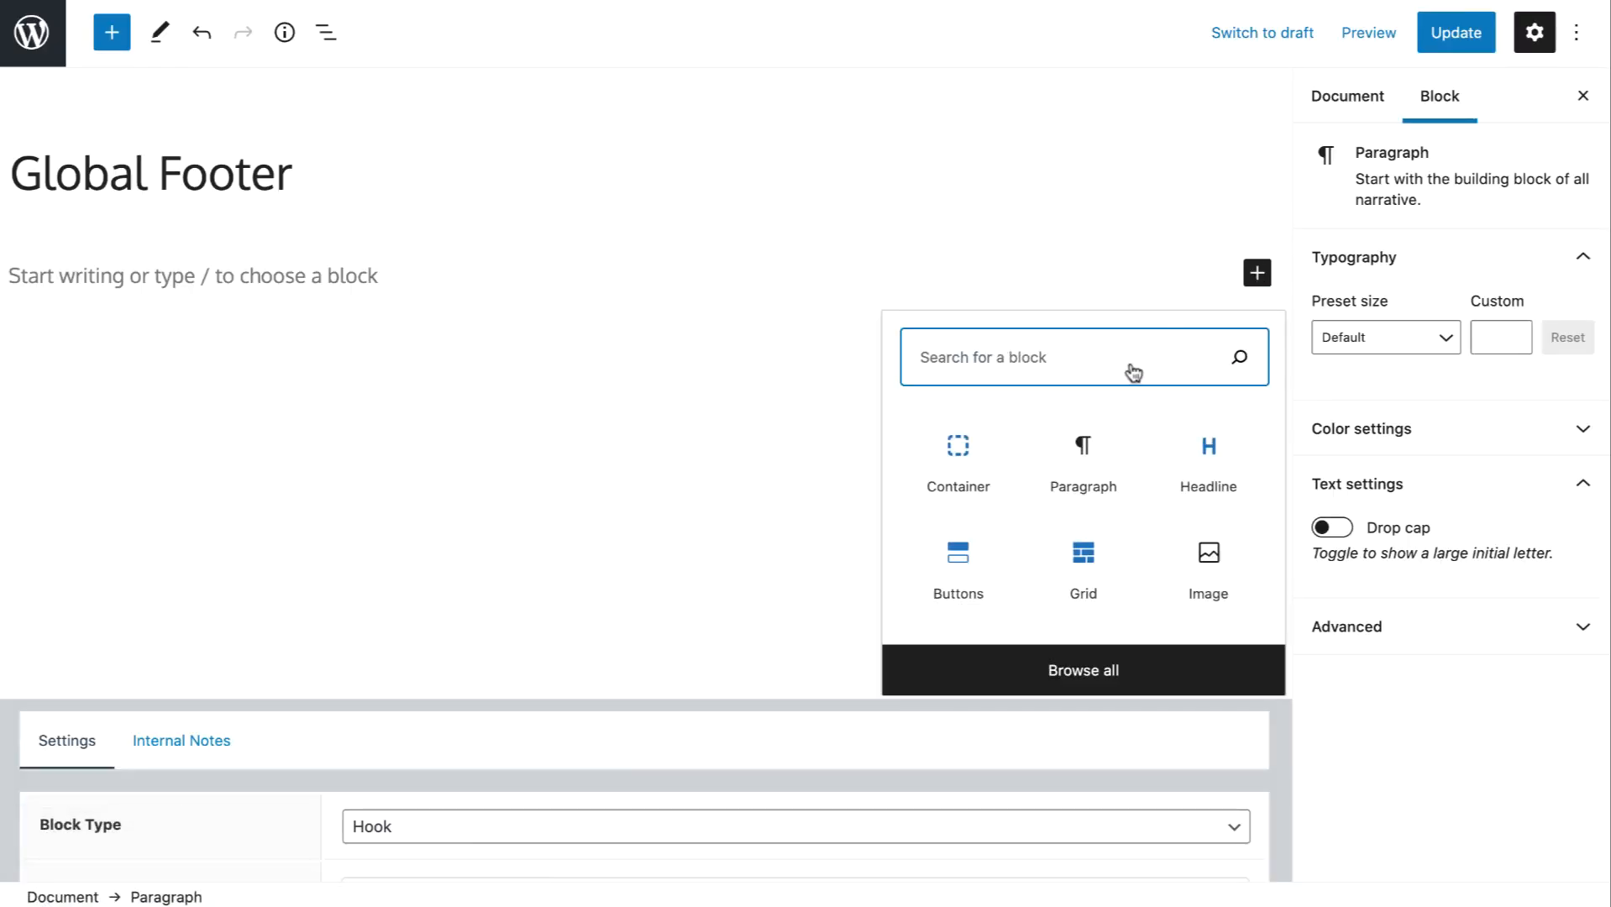
left_click(957, 456)
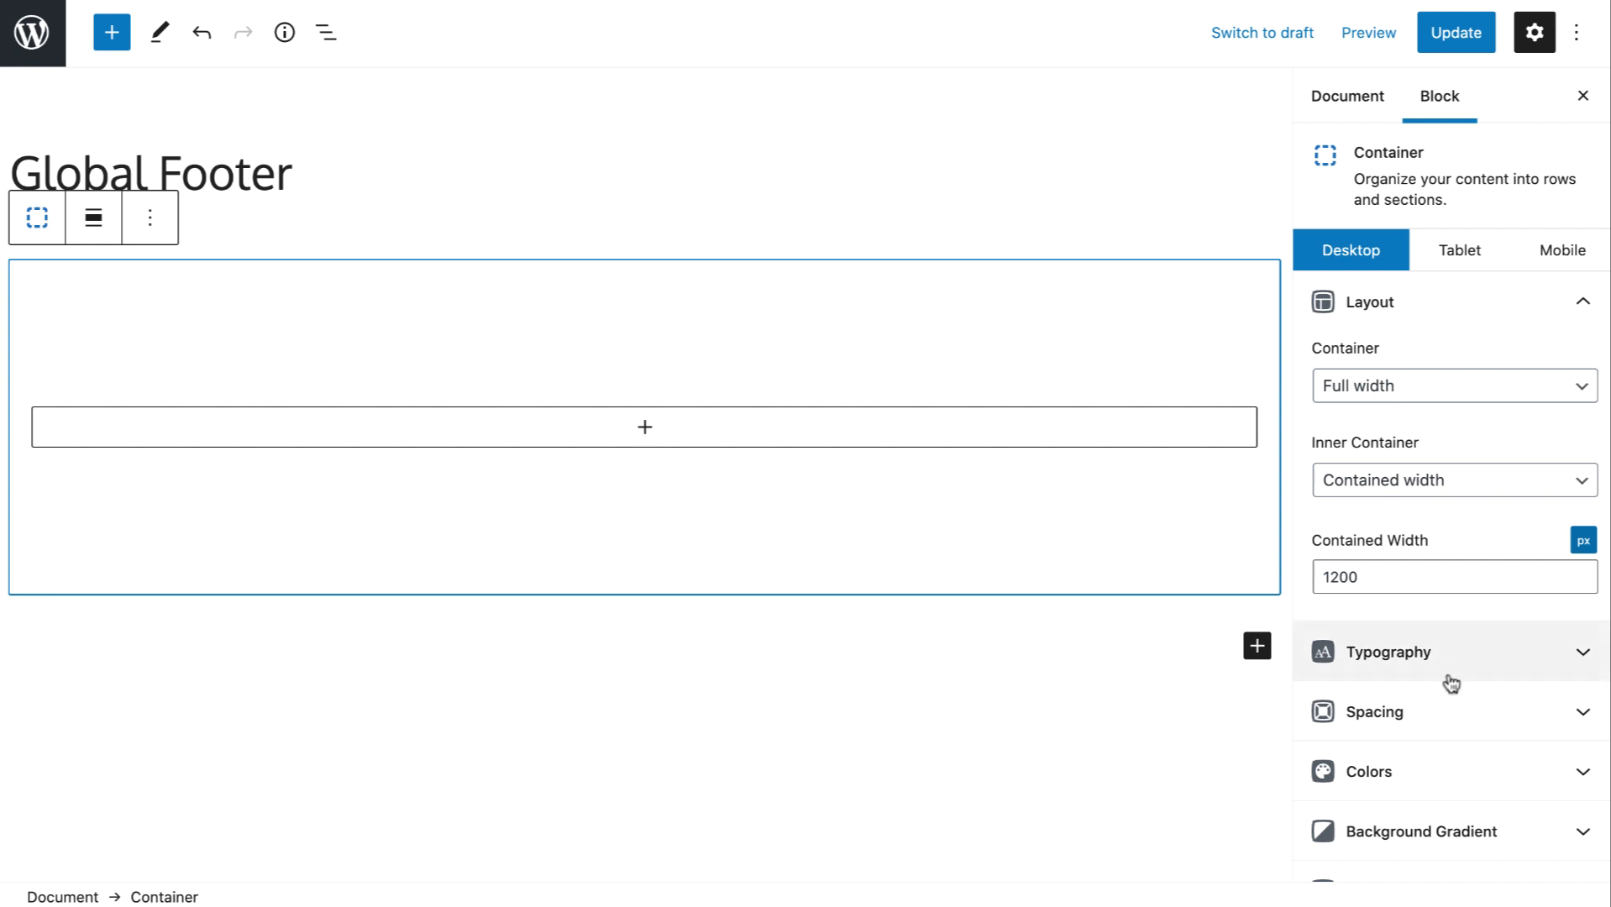
left_click(1375, 713)
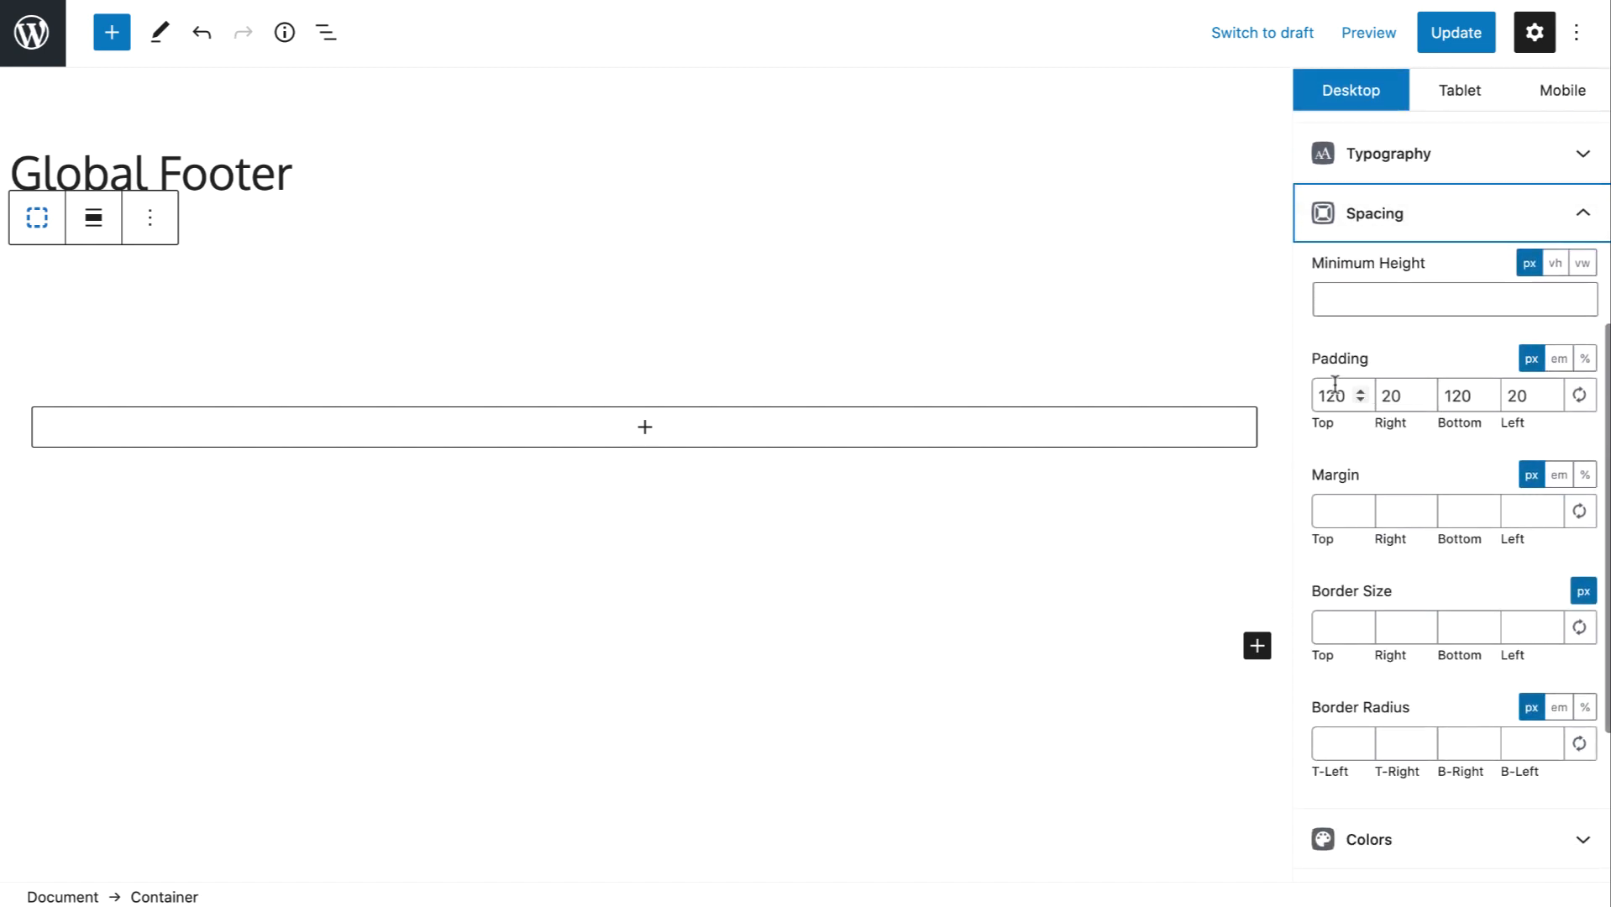
mouse_move(1437, 341)
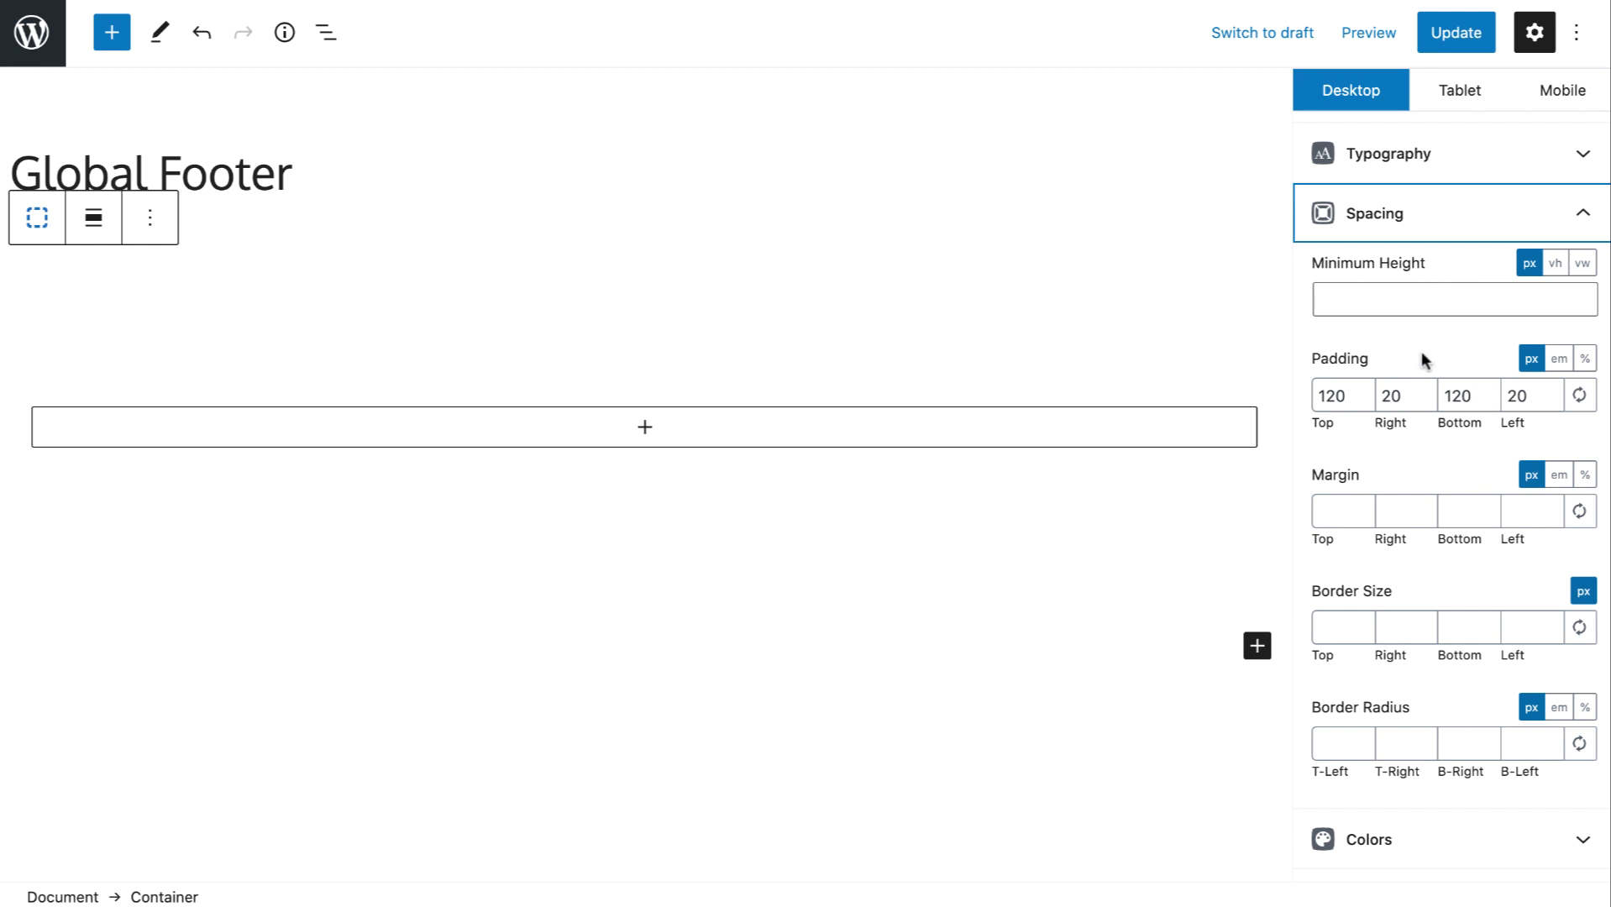
mouse_move(1427, 452)
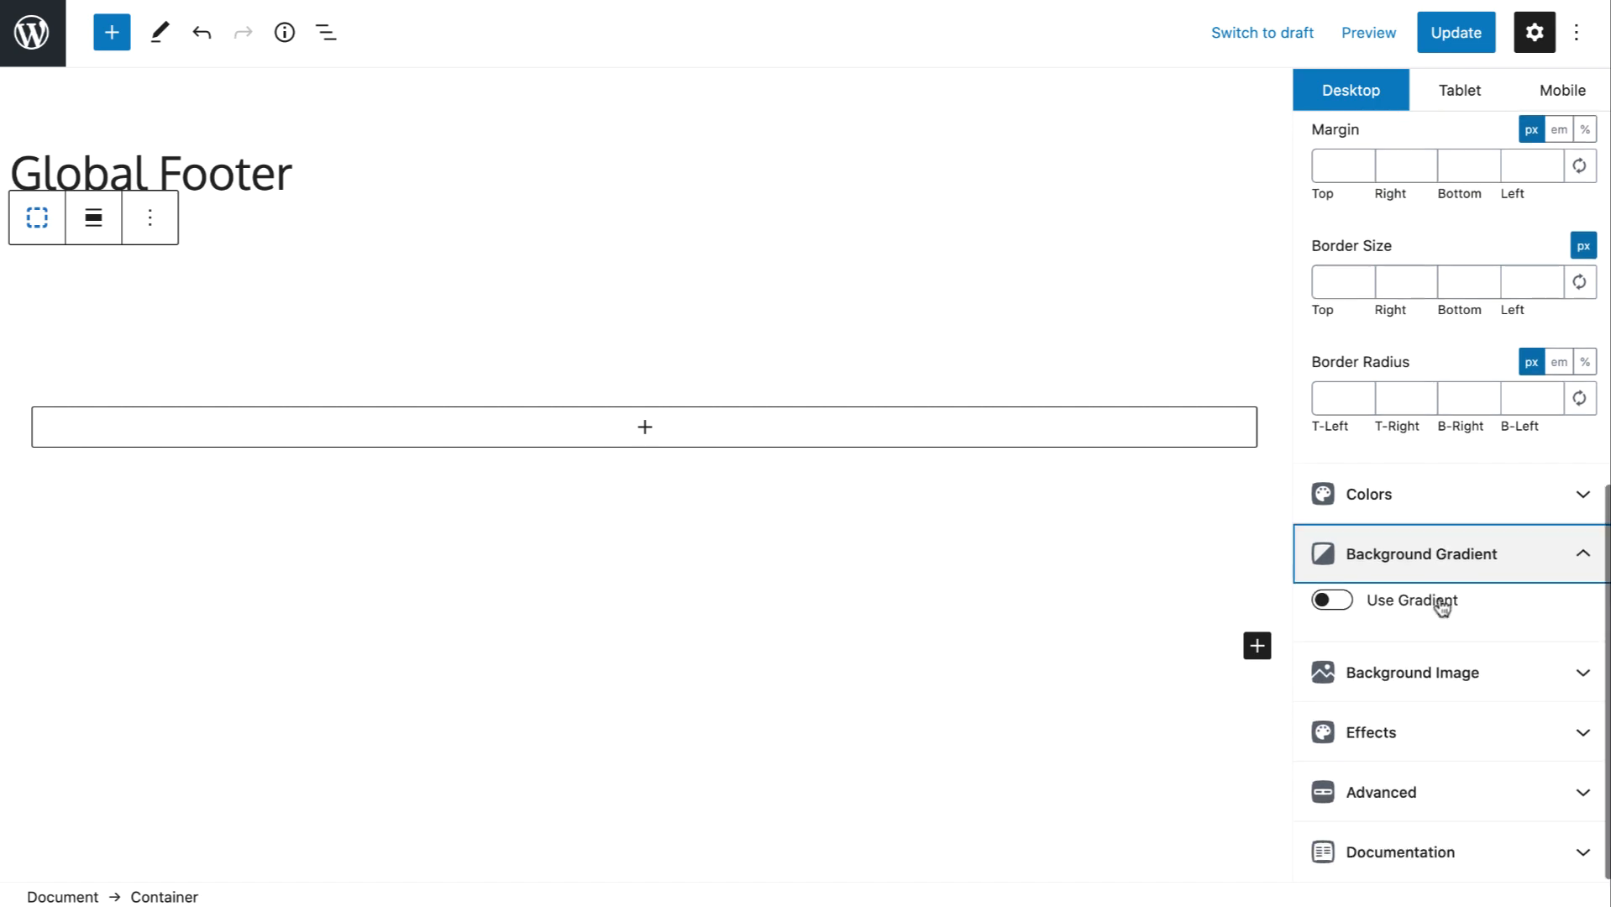
Step: Enable a 140° gradient background on the container and pick its first colour
left_click(1330, 600)
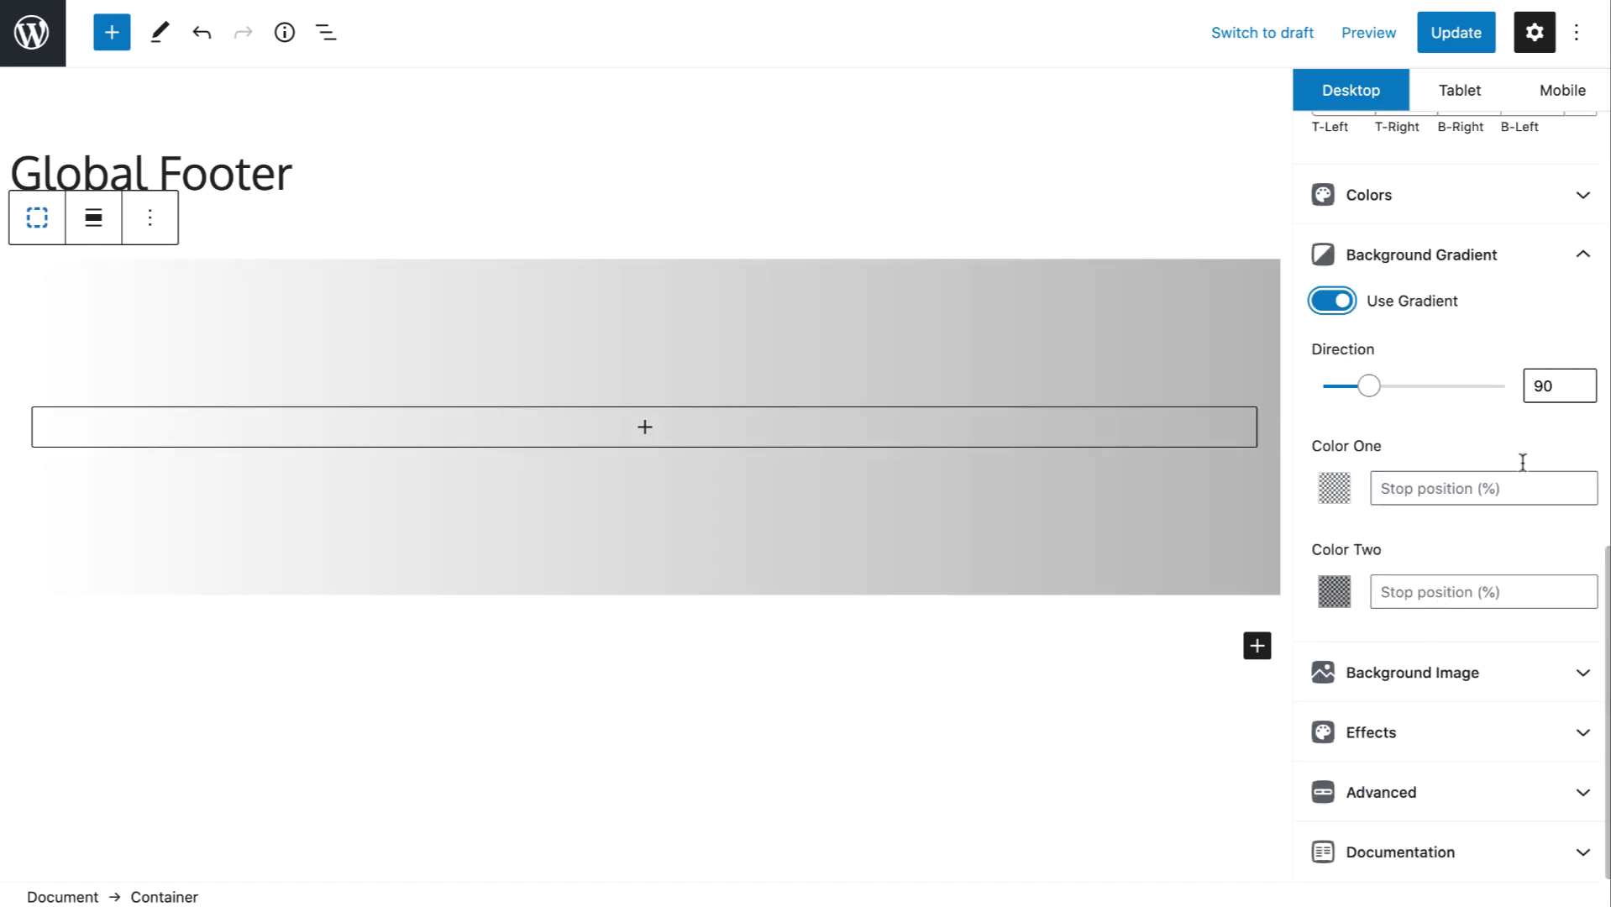
left_click(1557, 385)
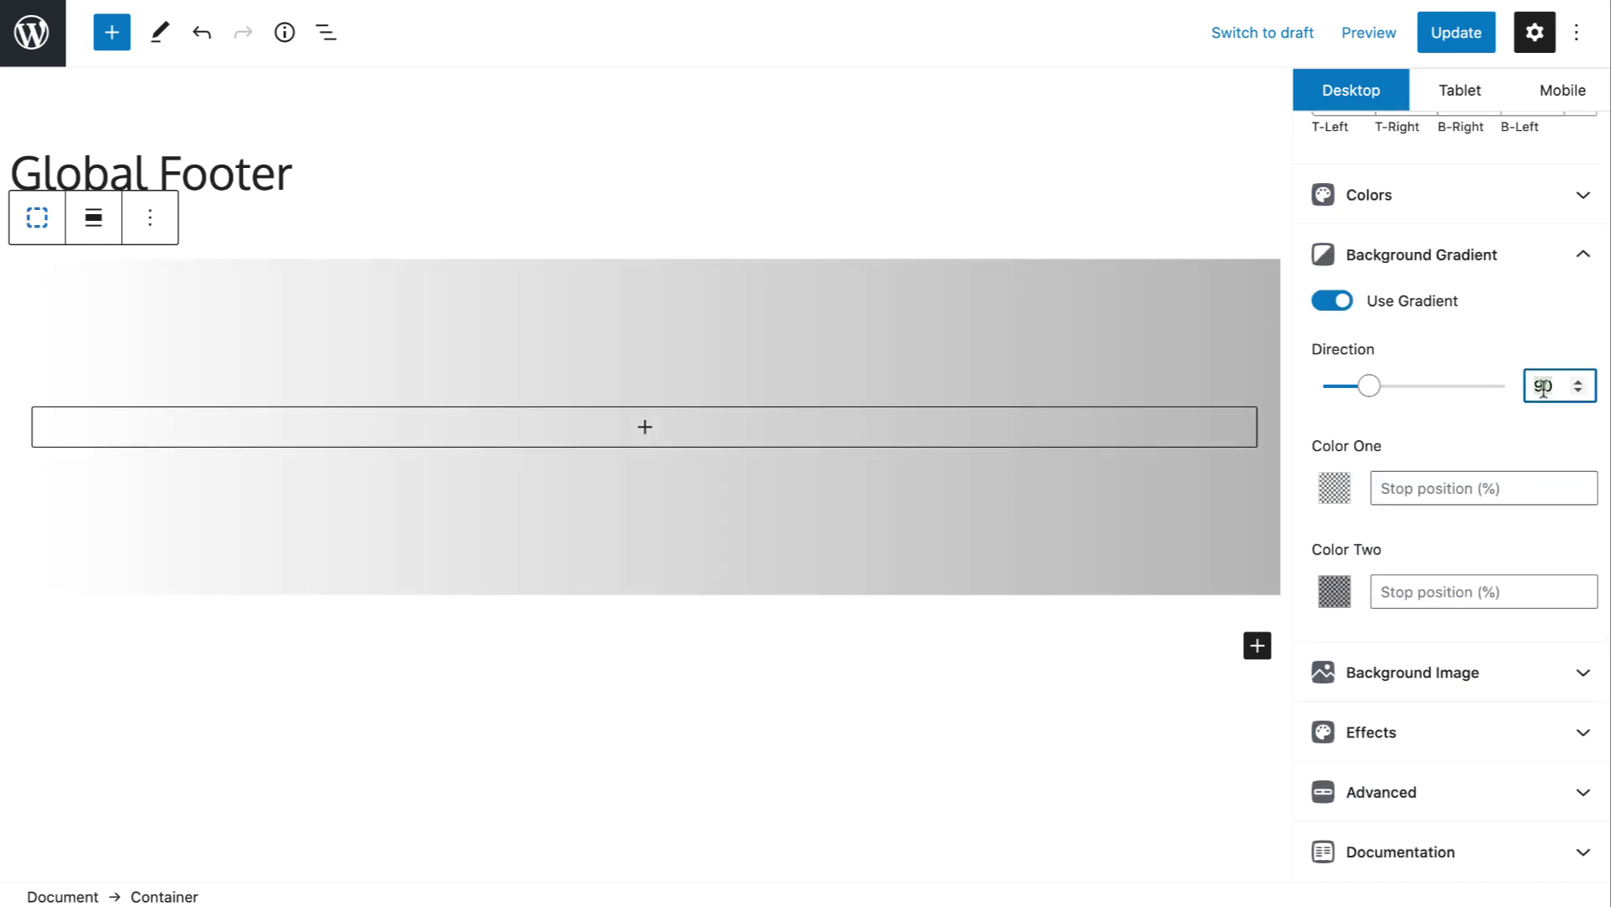
type("140")
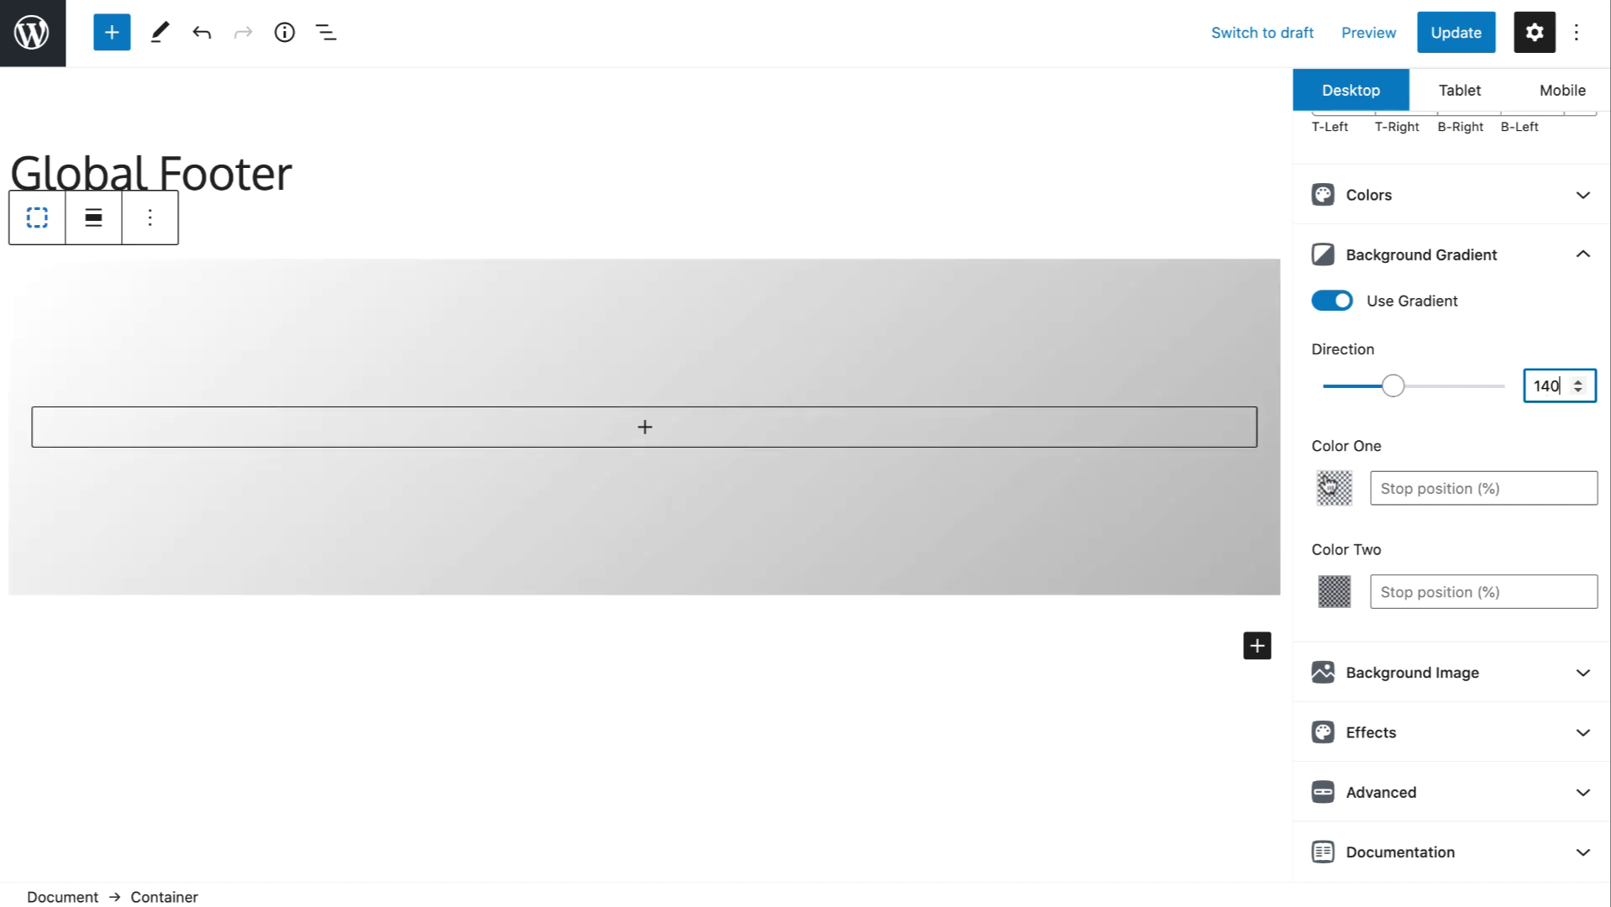
left_click(1334, 488)
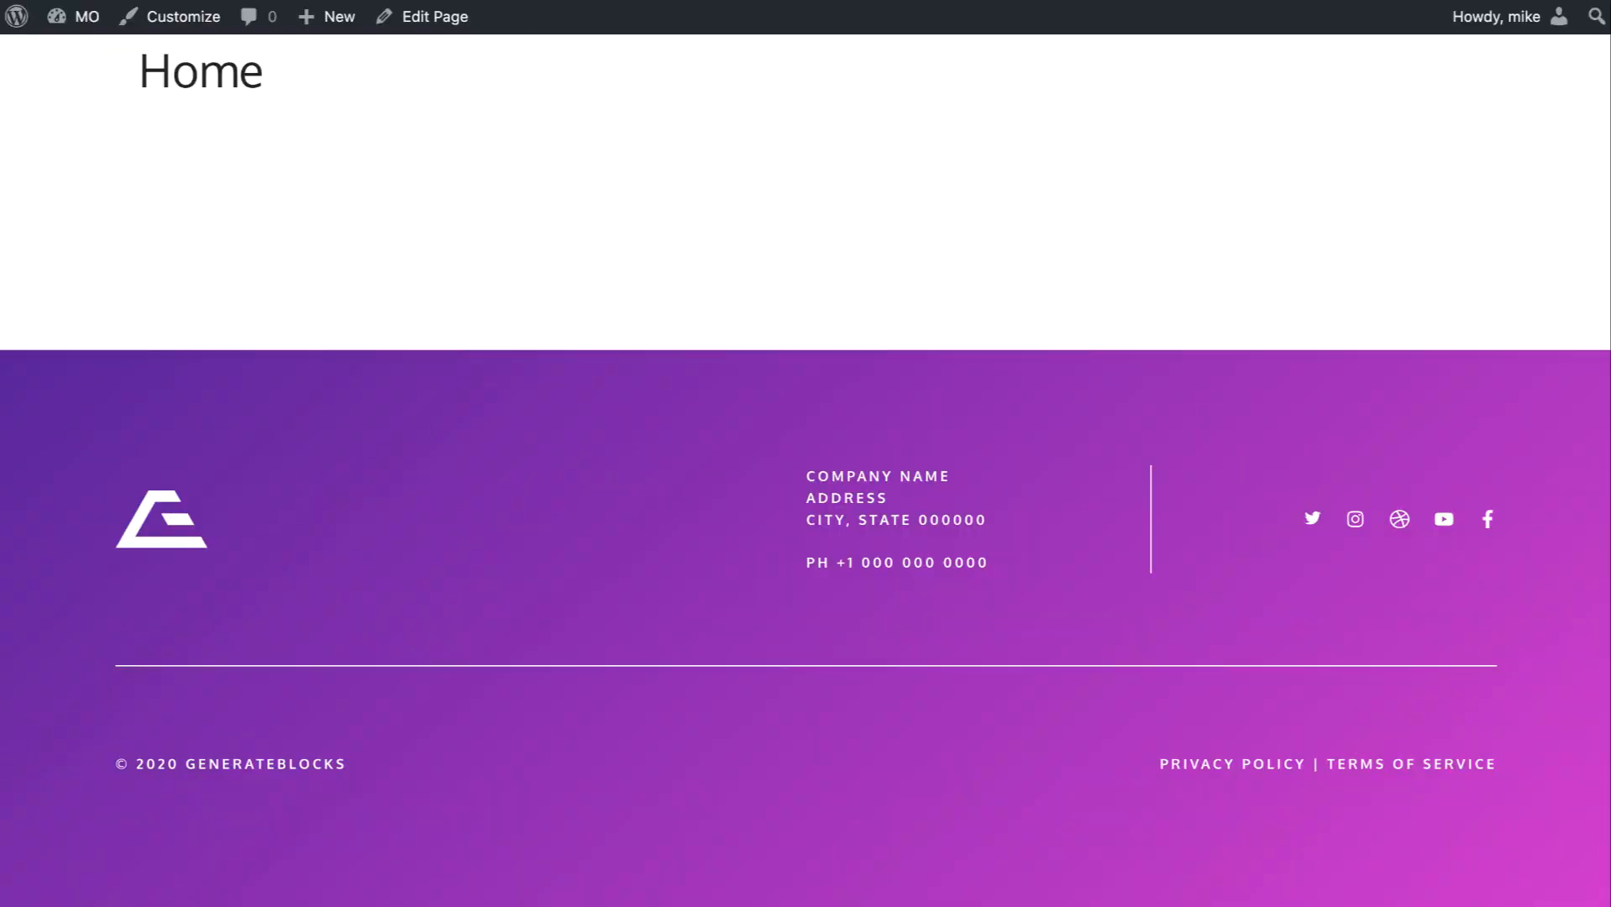
Step: Add a three-column Grid inside the container, making the second and third columns 25% wide
left_click(433, 17)
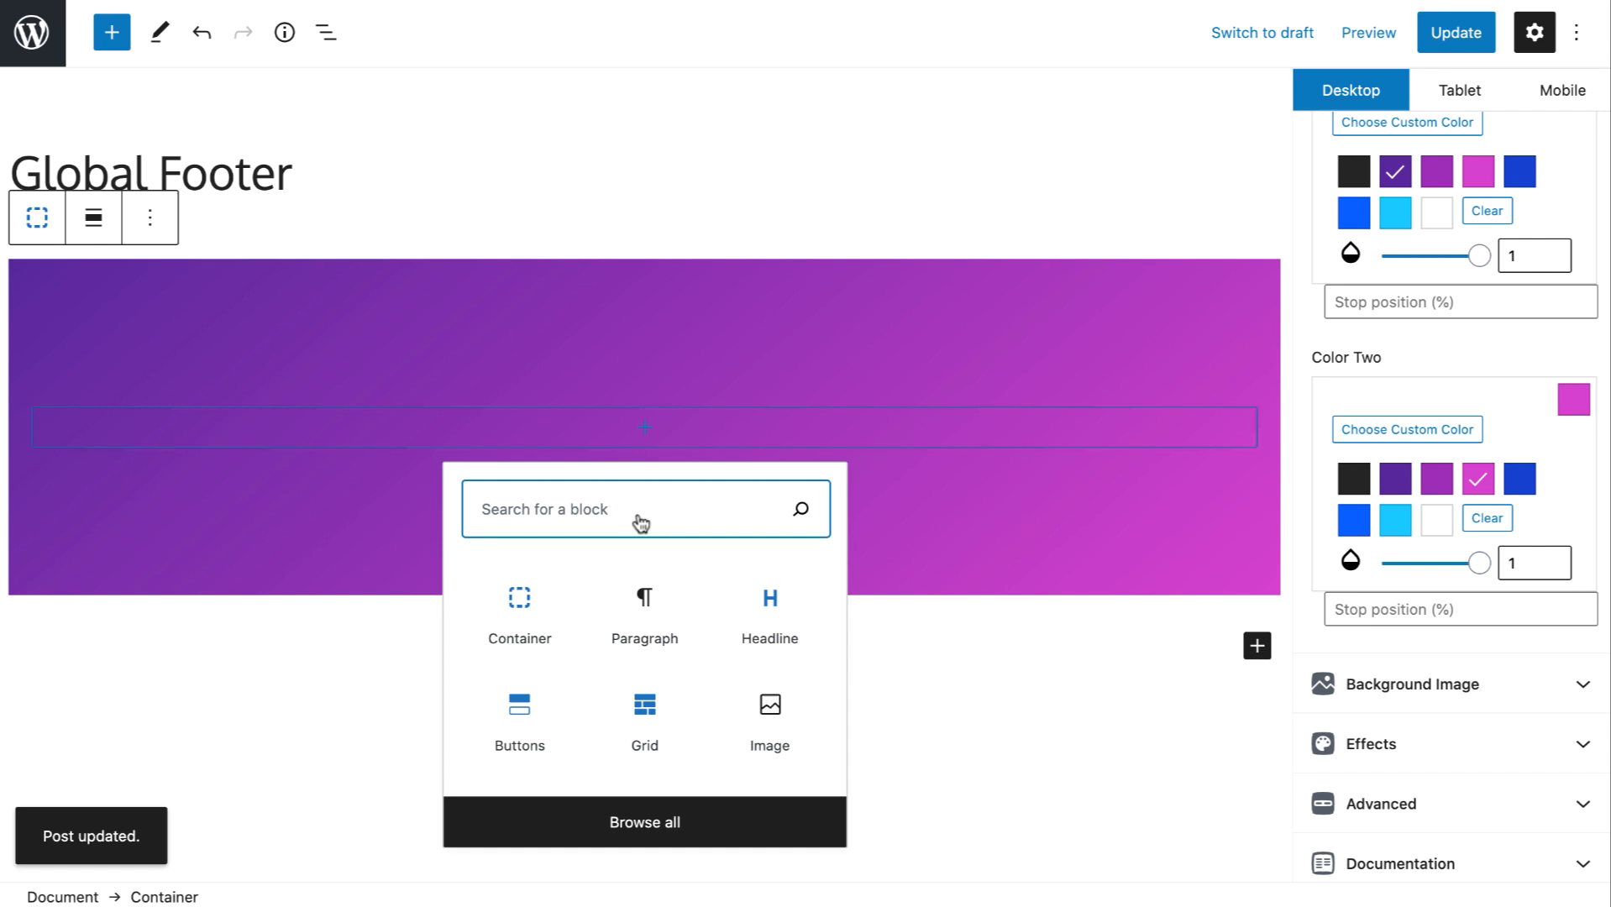
left_click(644, 717)
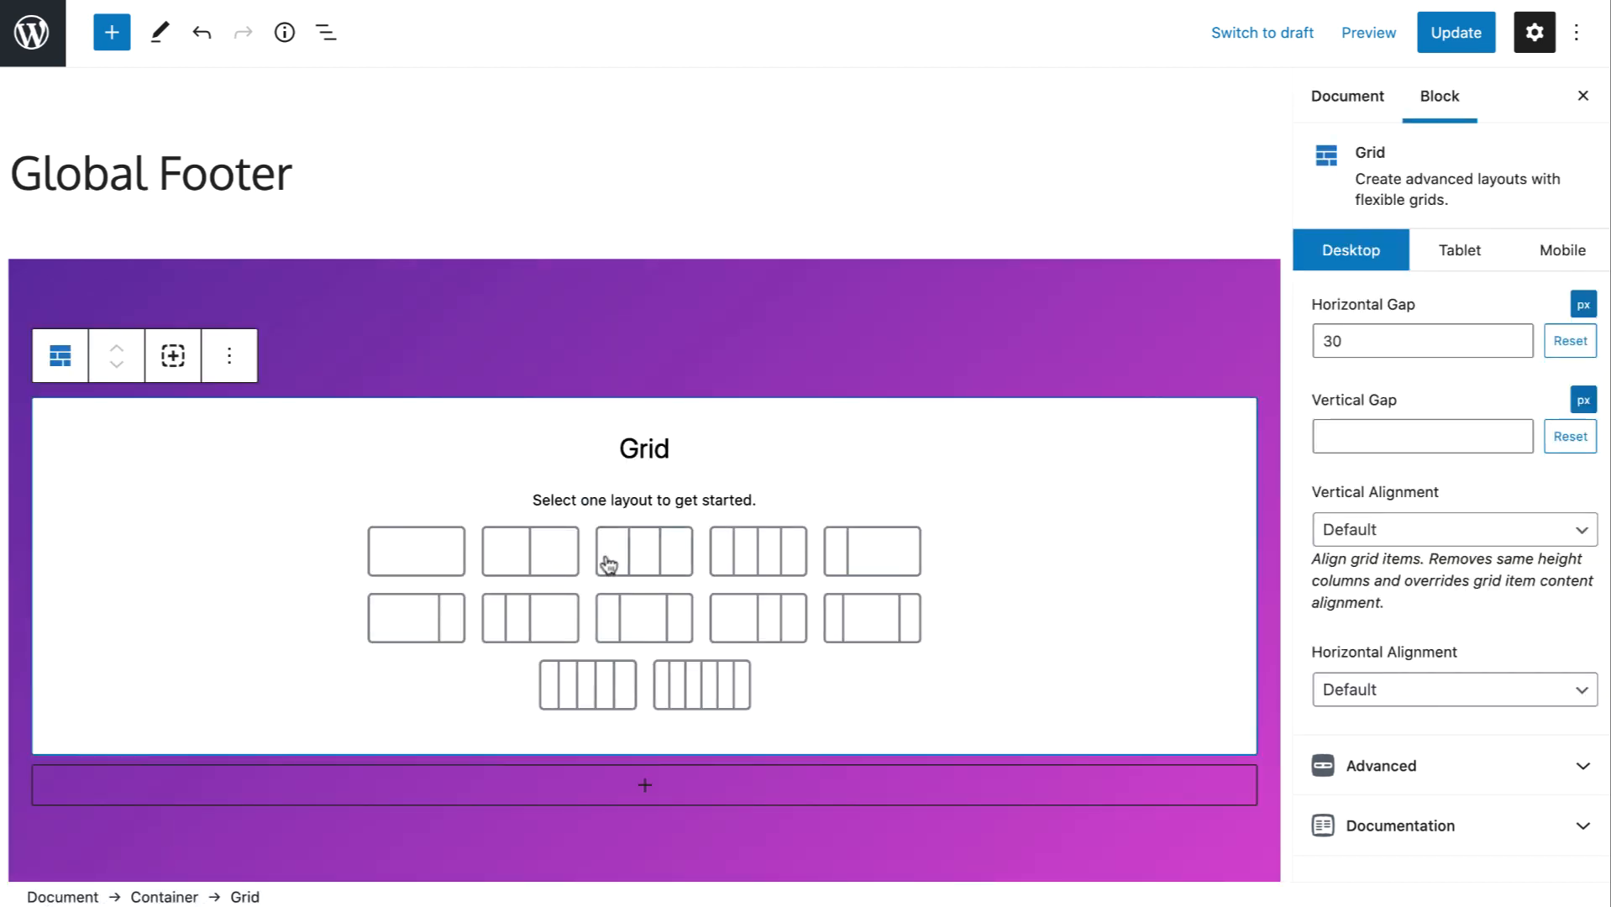
left_click(644, 551)
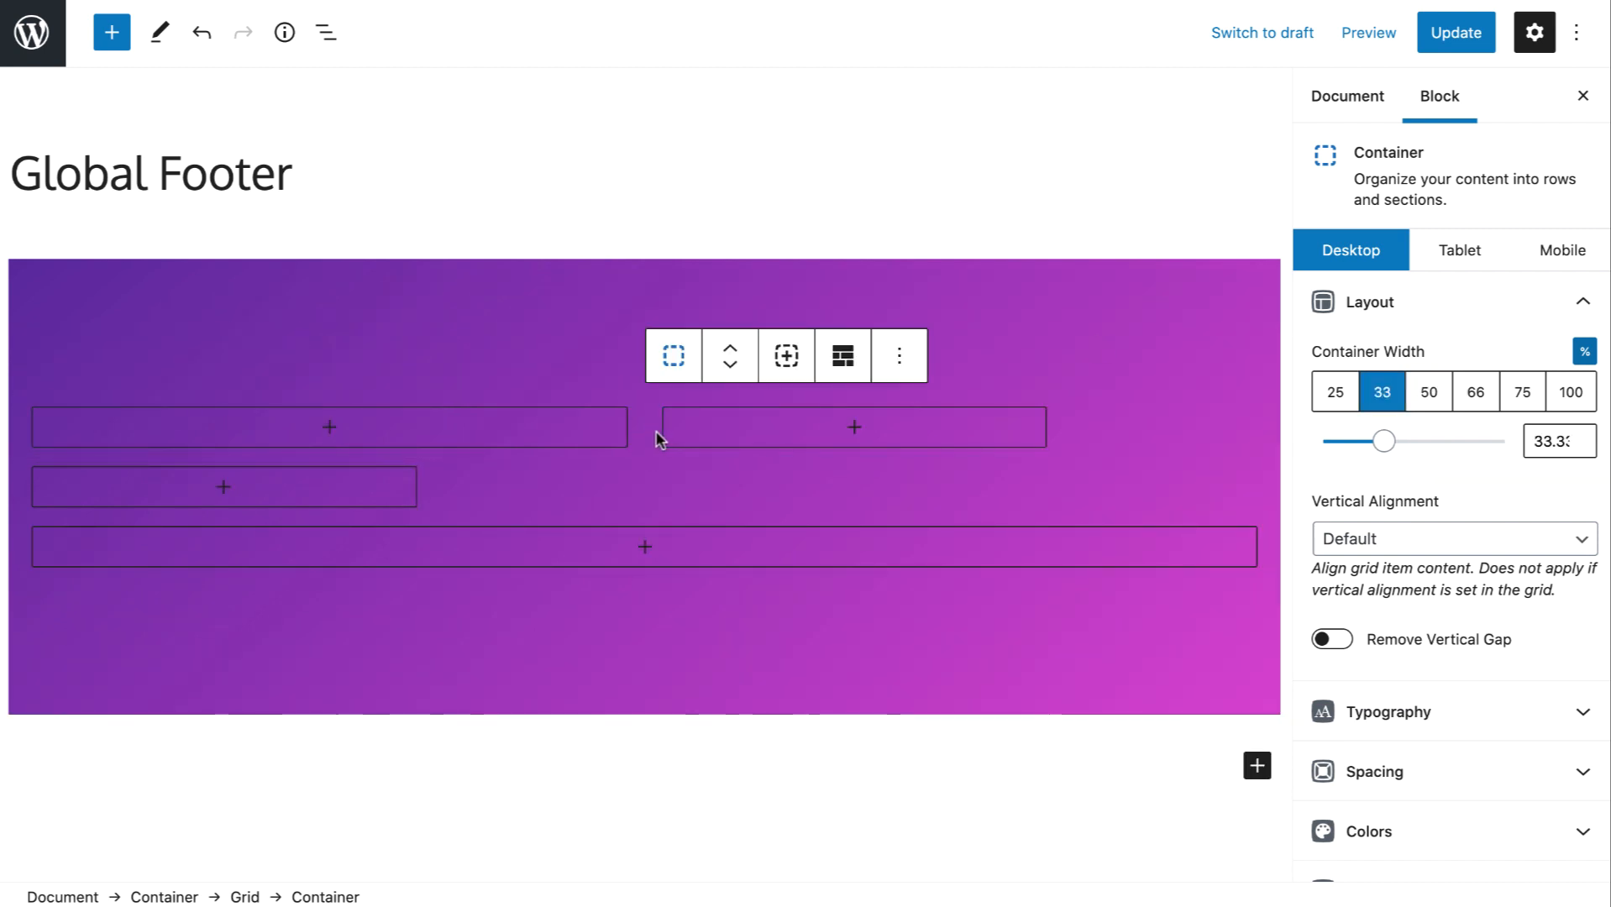
left_click(1334, 392)
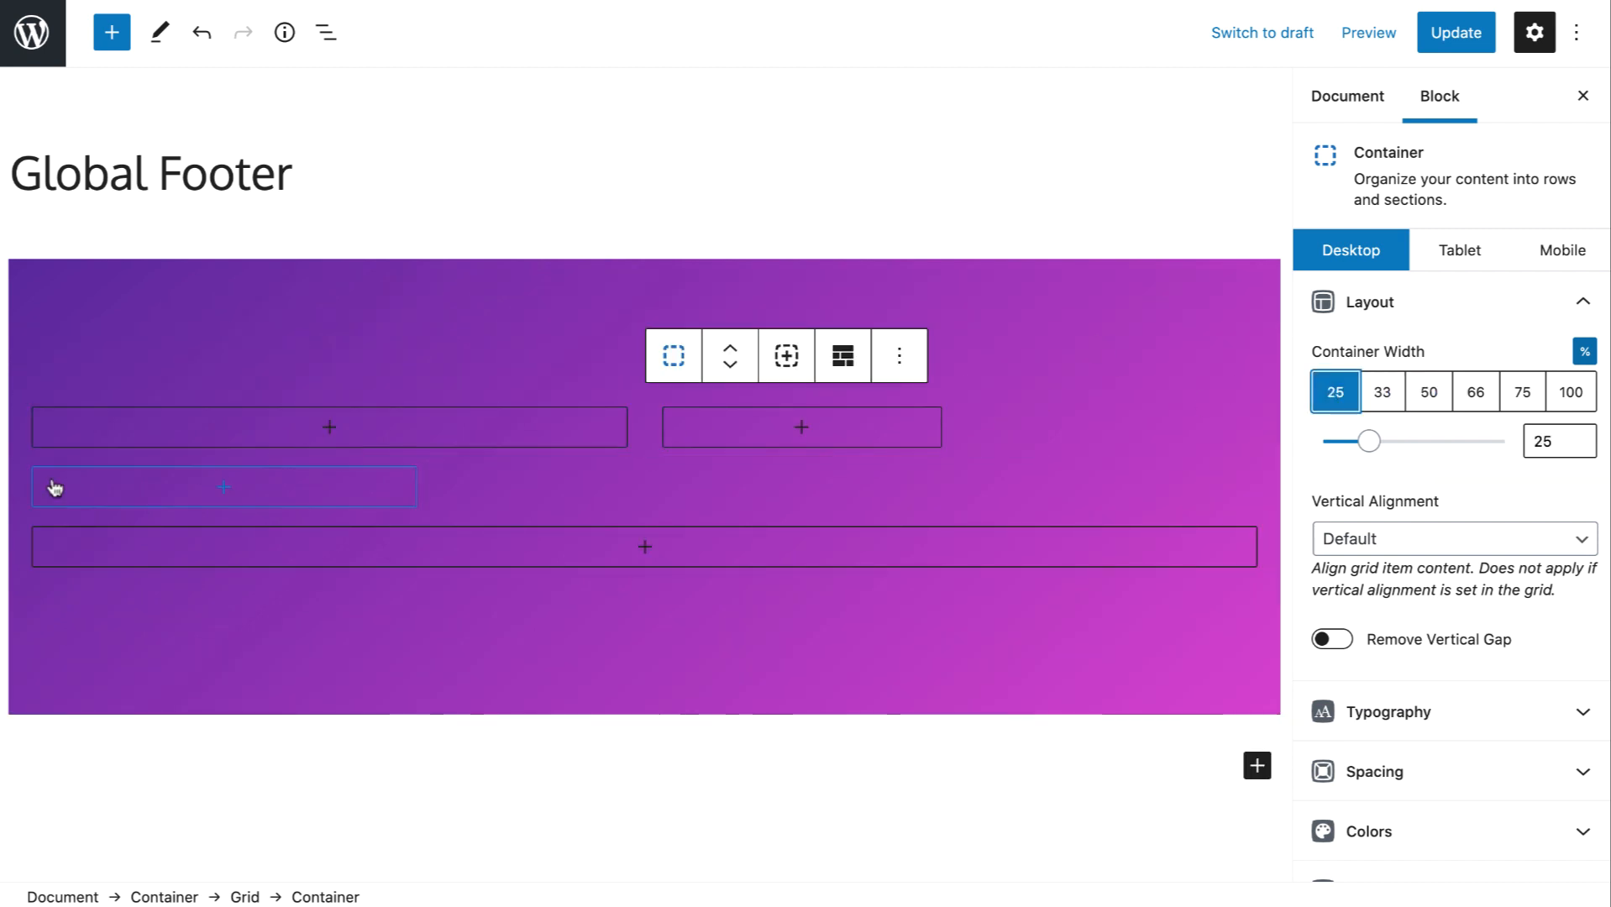
left_click(1381, 391)
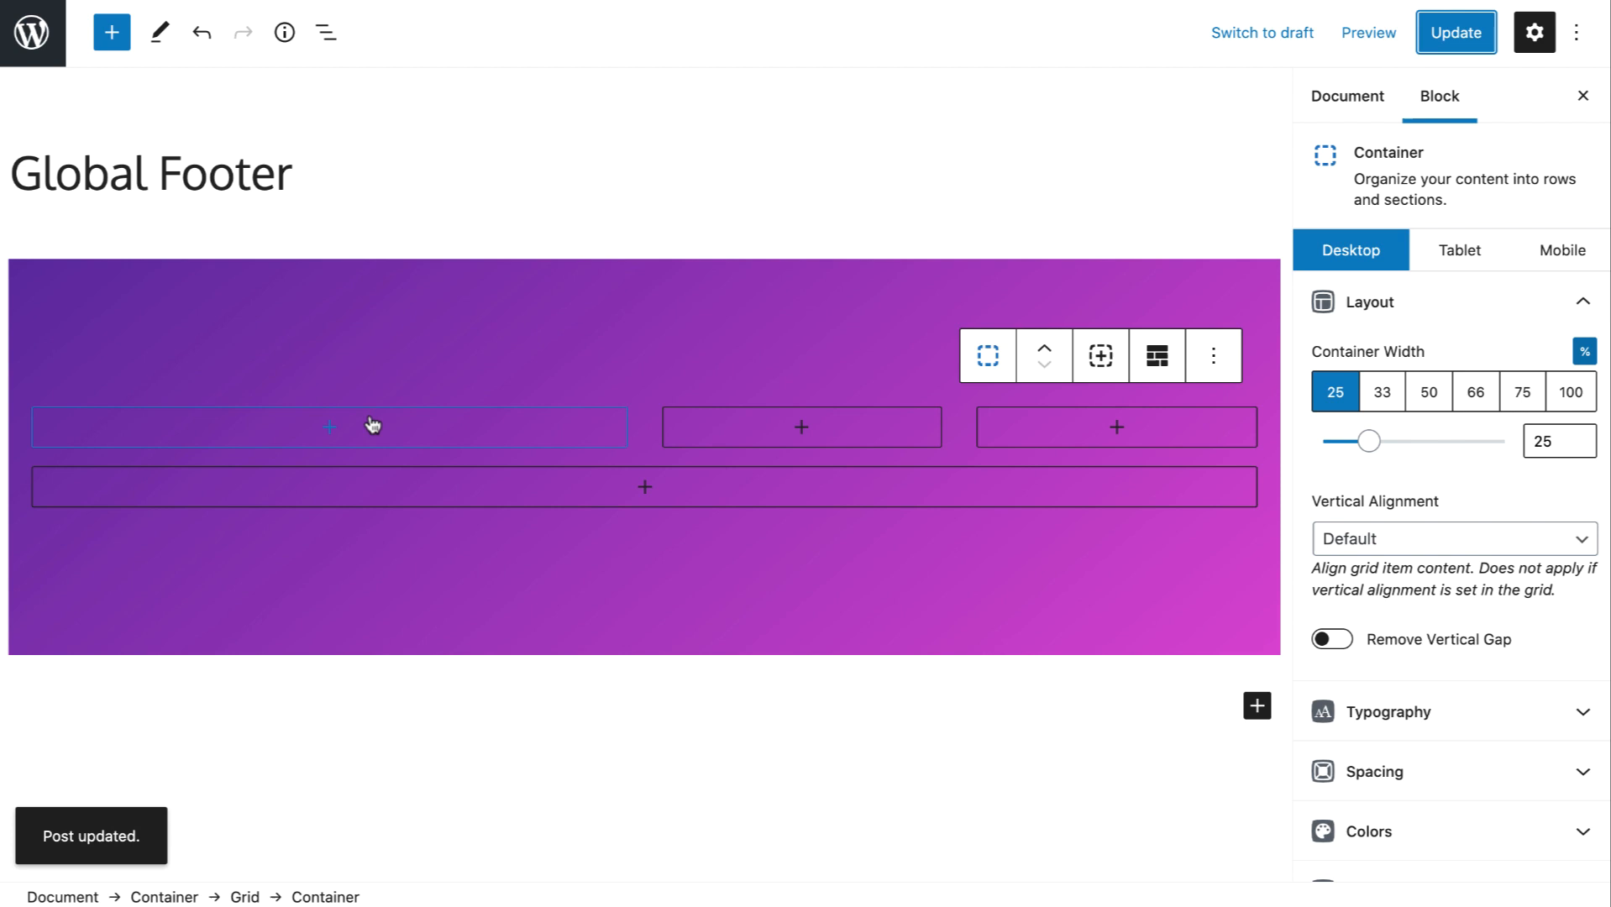
Step: Insert logo.svg from the Media Library into the first column at width 80
left_click(329, 427)
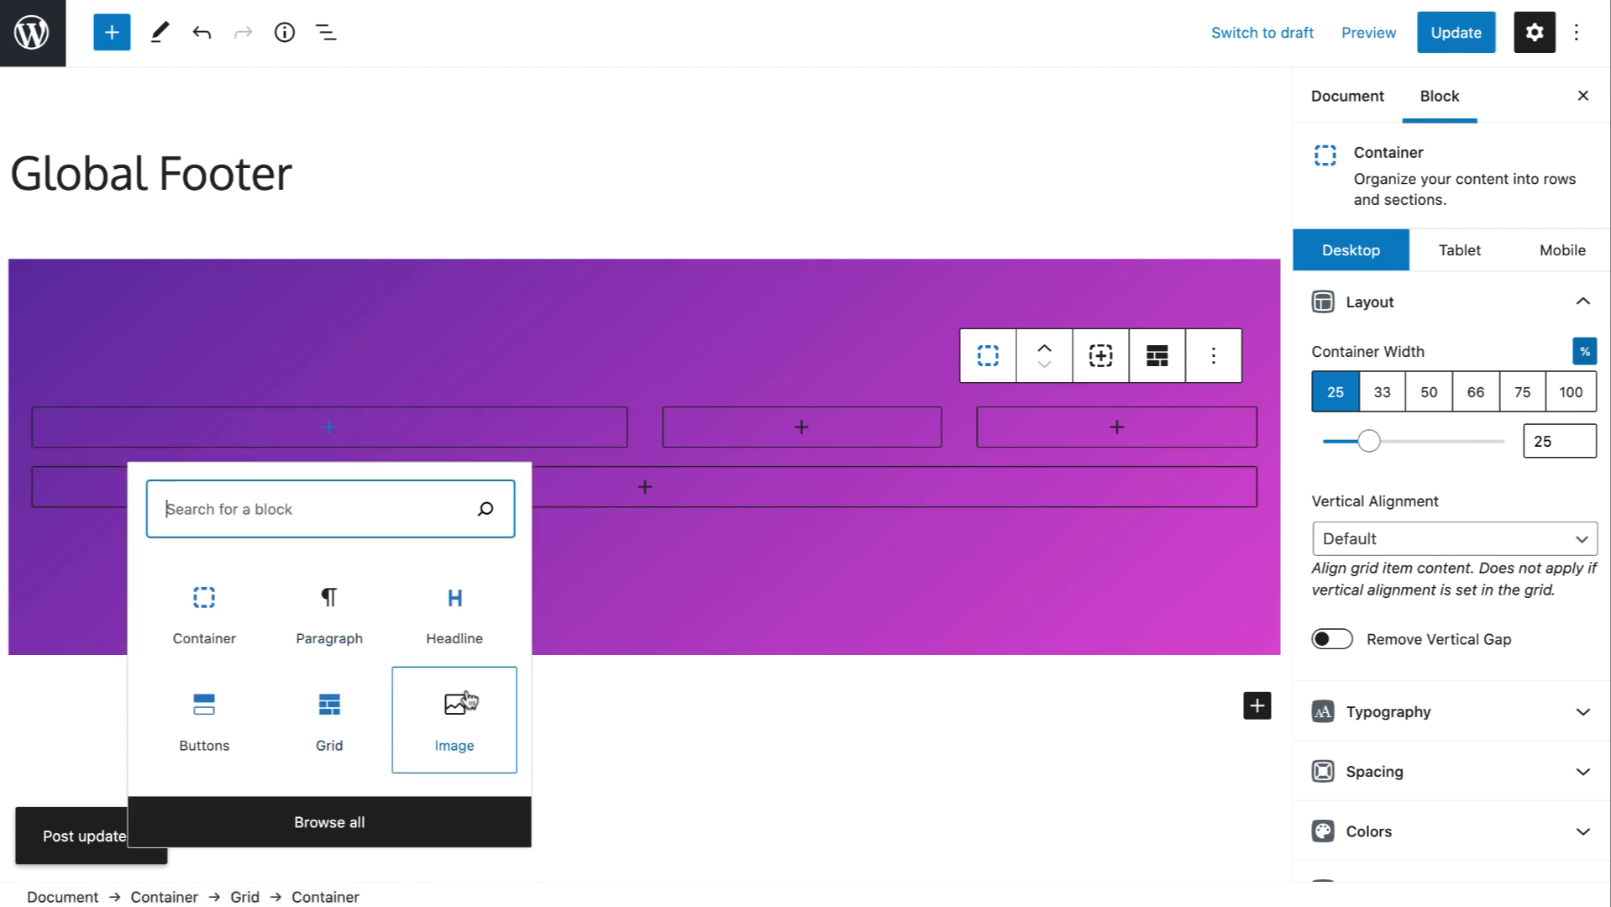
left_click(454, 719)
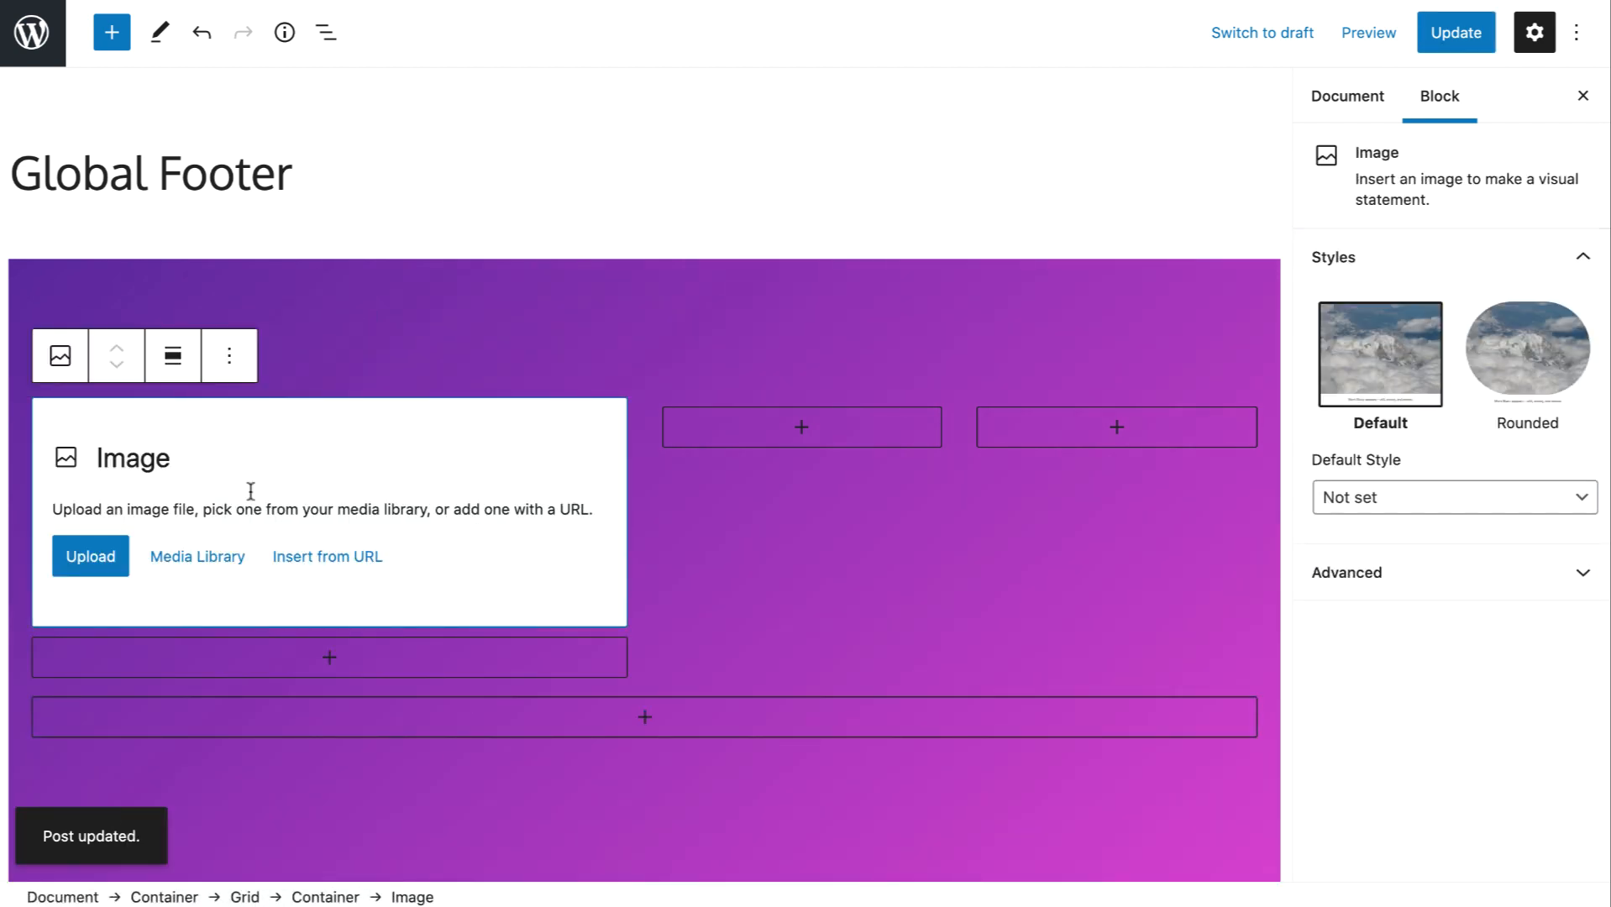
left_click(197, 556)
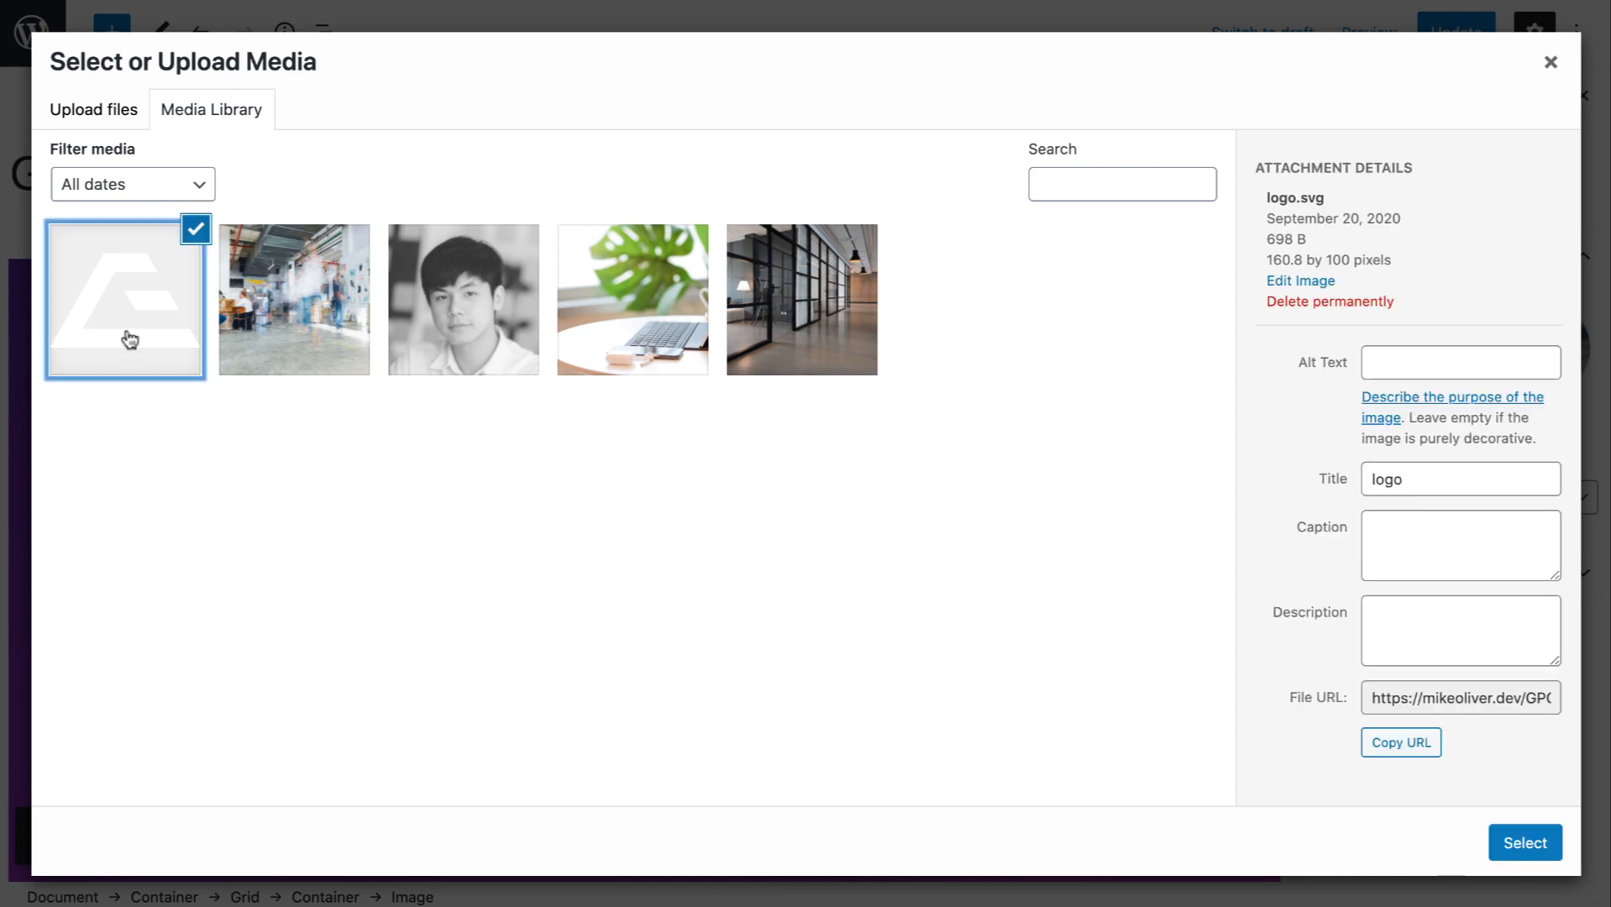
left_click(1524, 843)
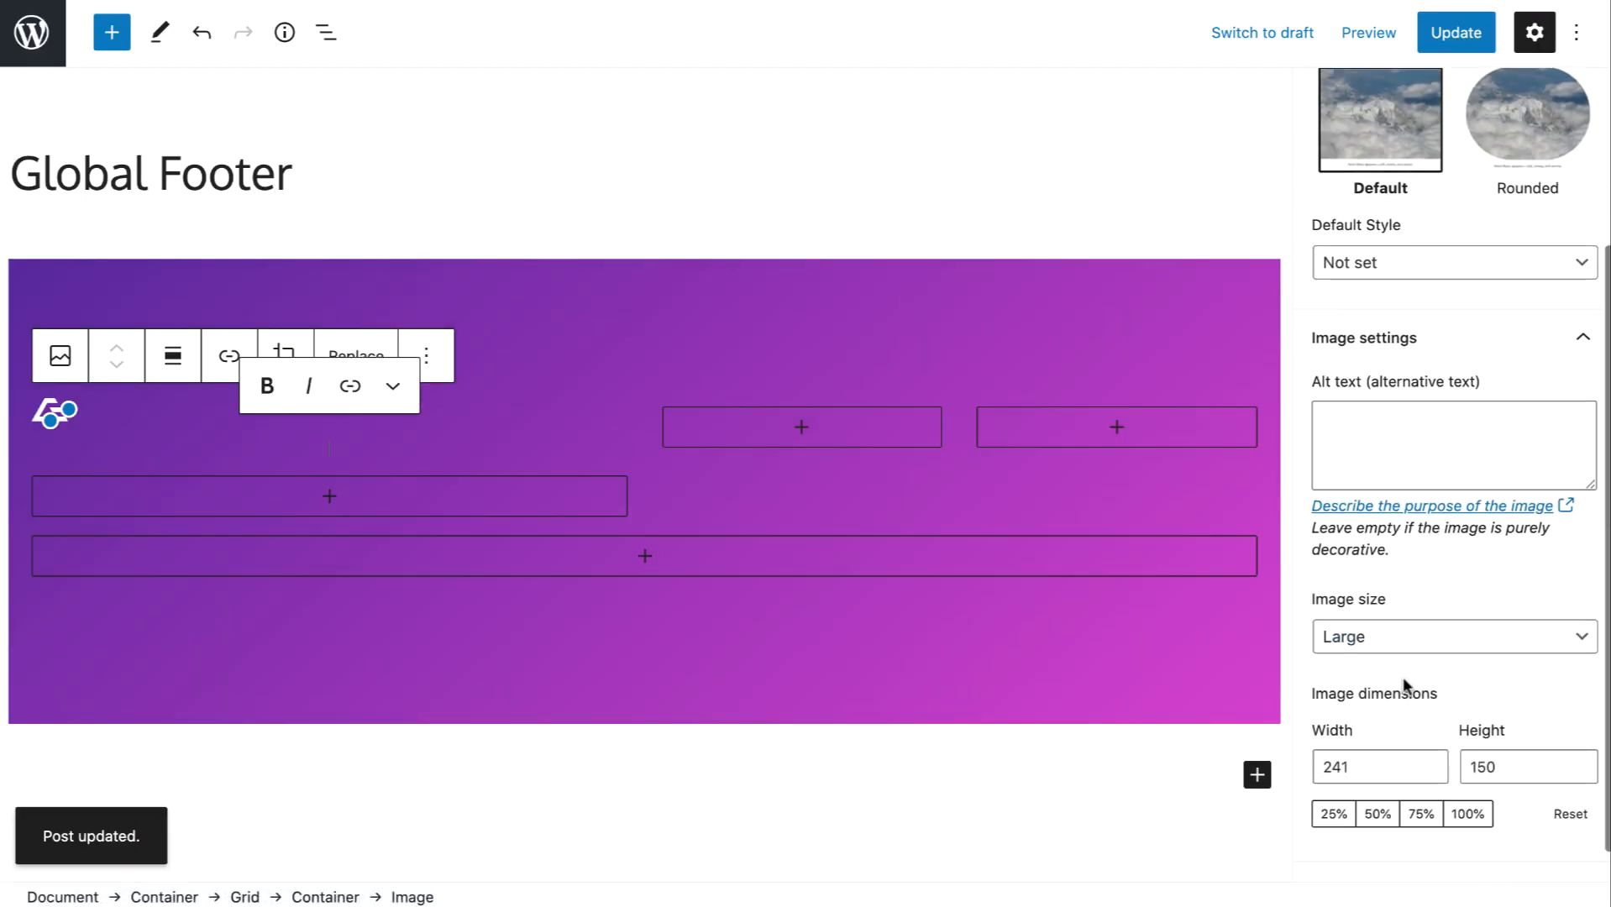
type("80")
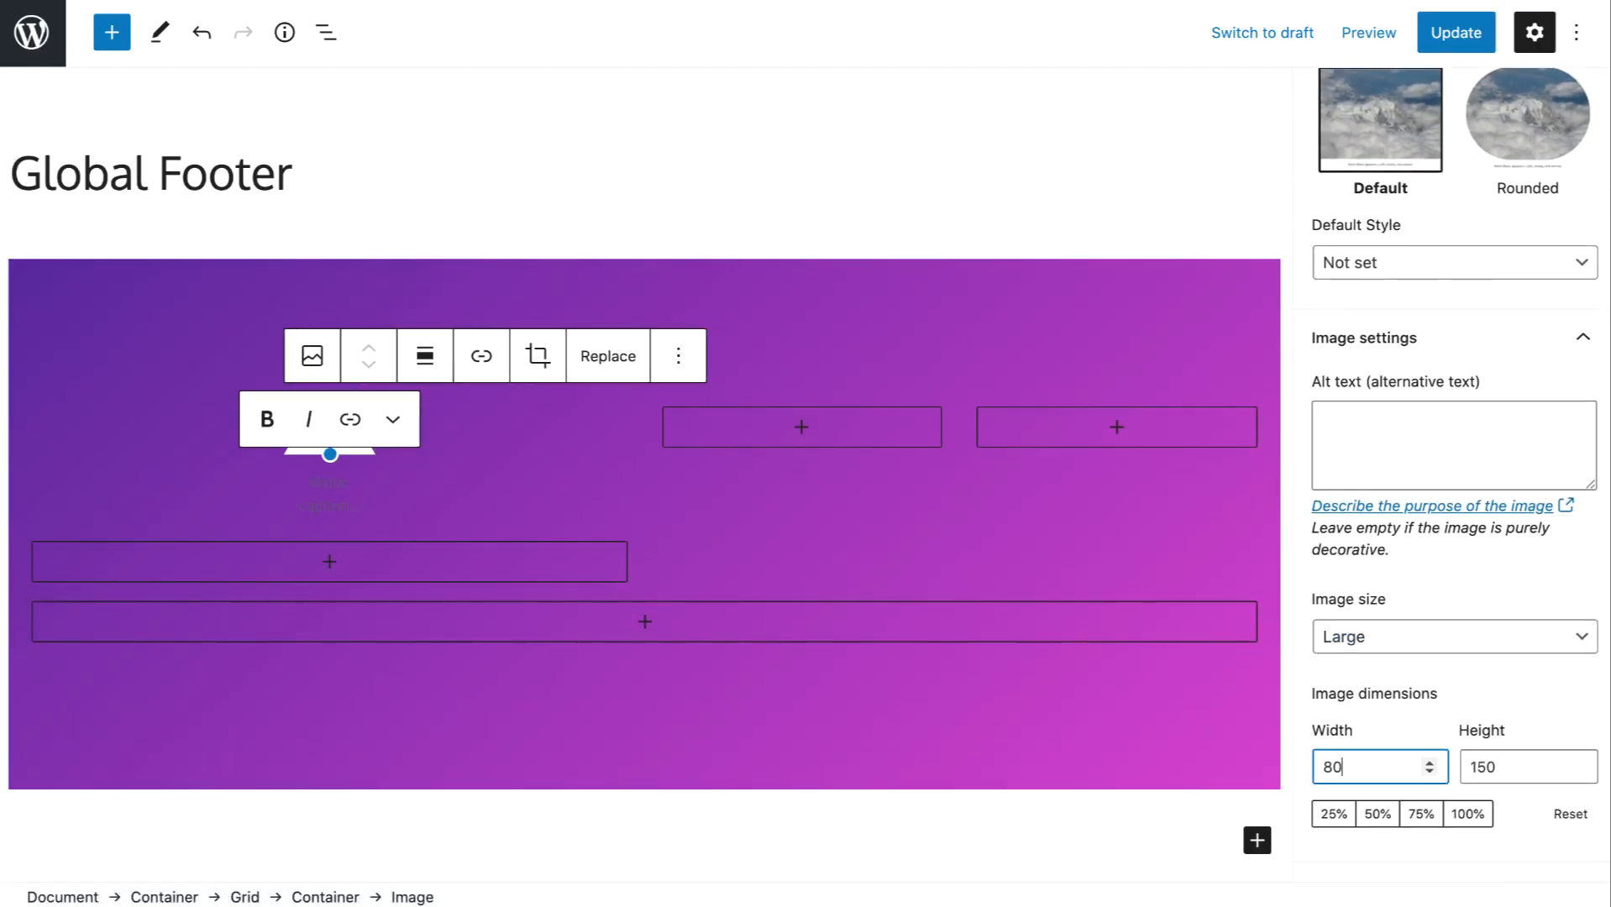
mouse_move(801, 426)
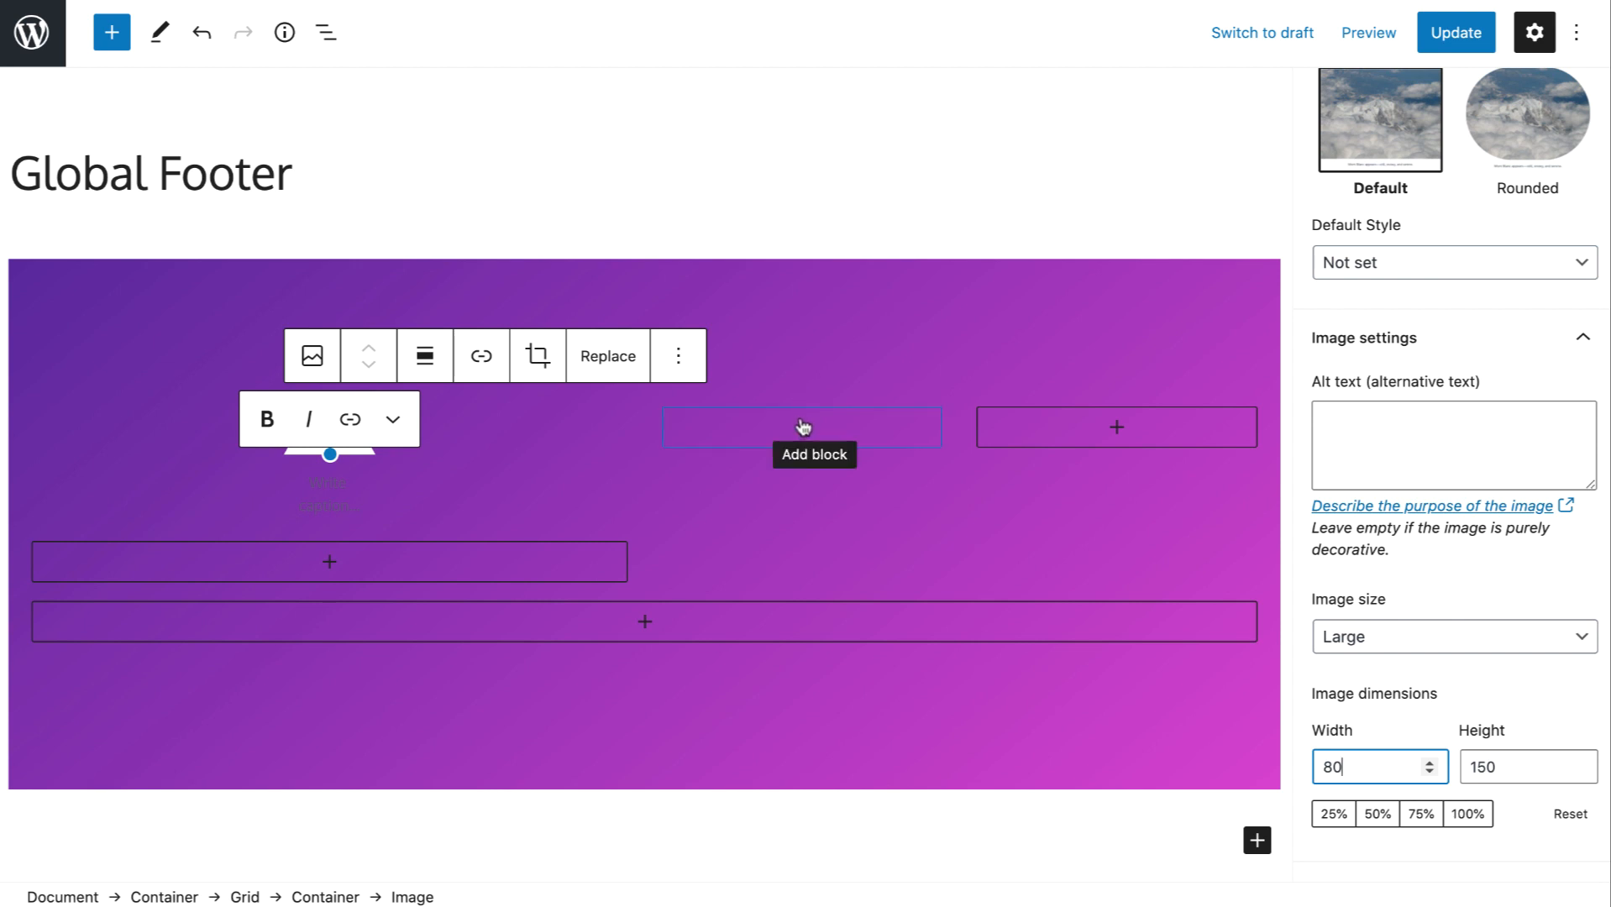
Step: Add a second-column Headline reading 'Company, Address, City, State 00000'
left_click(801, 426)
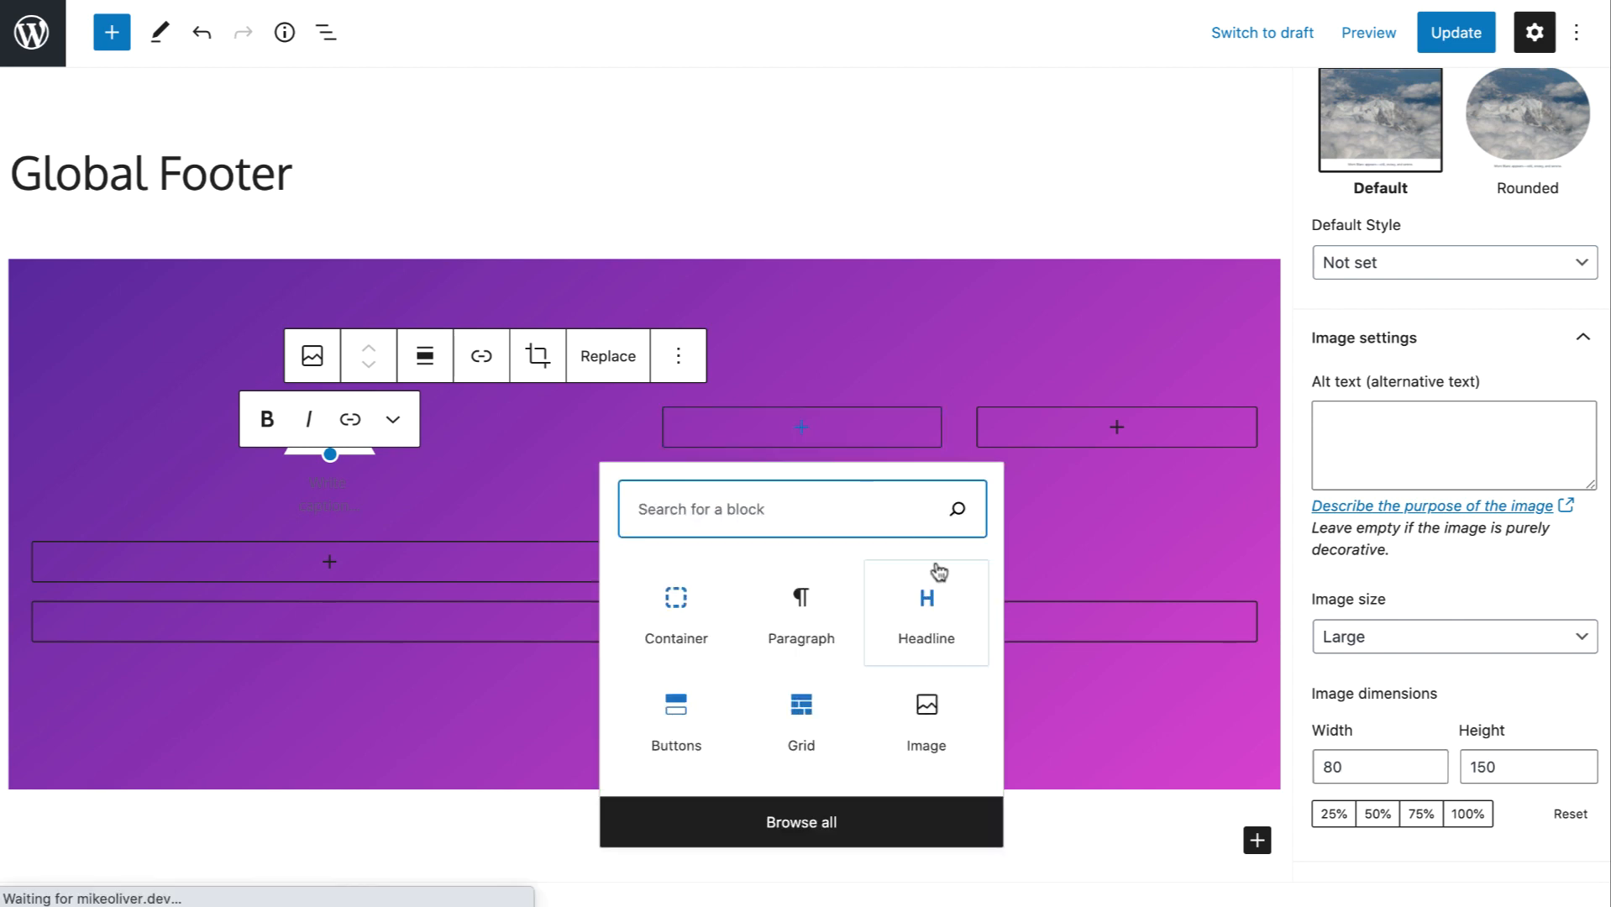
left_click(924, 611)
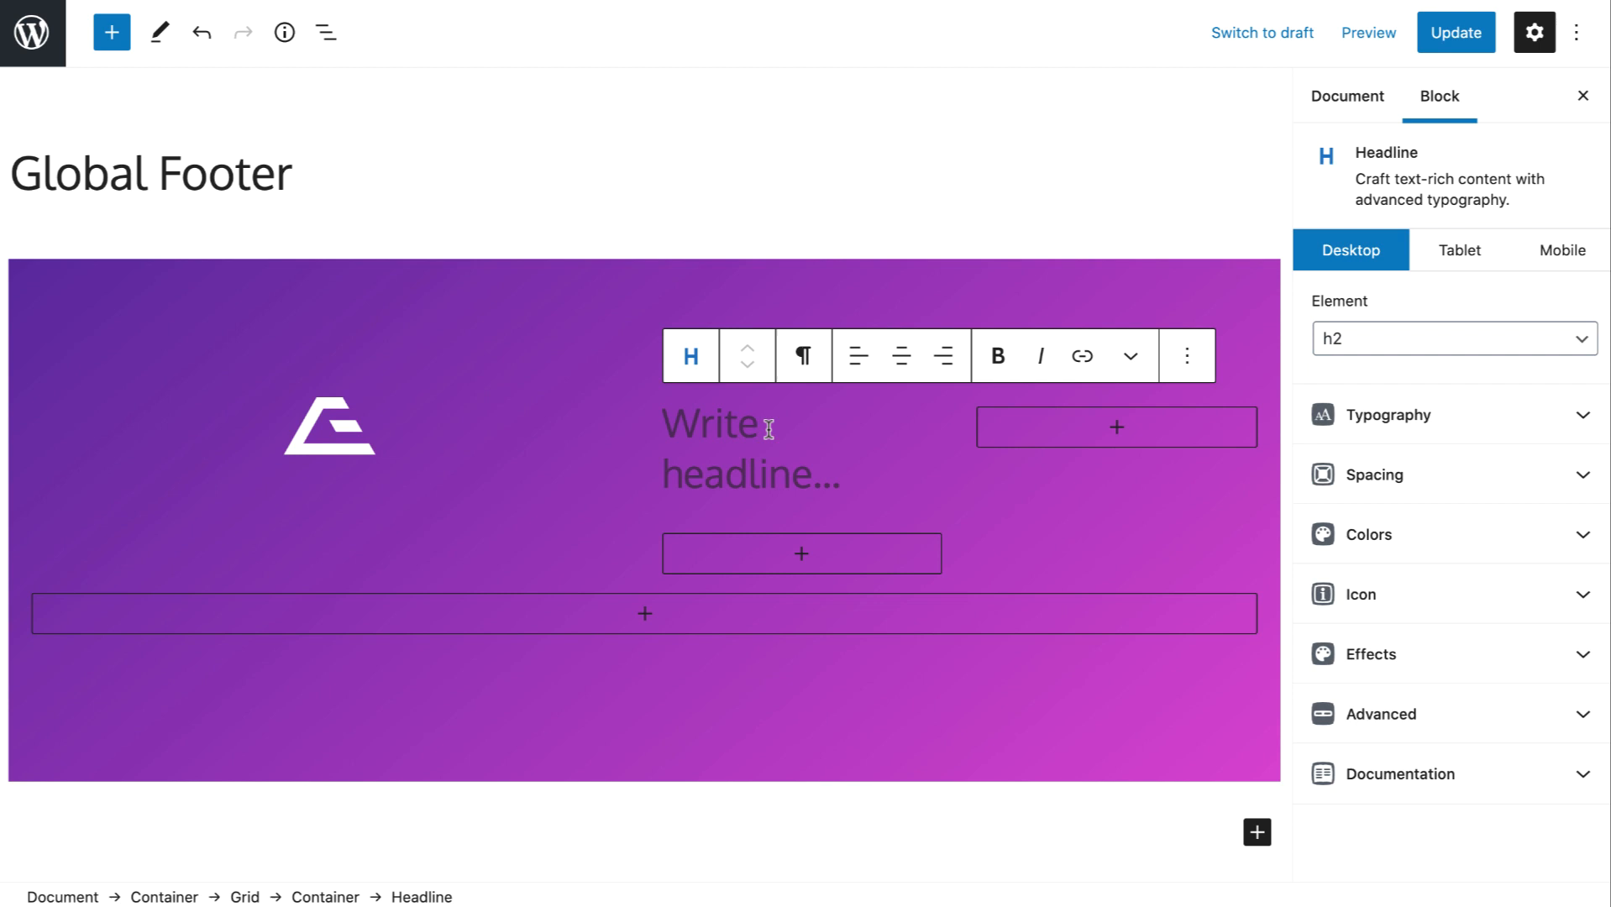
type("Company")
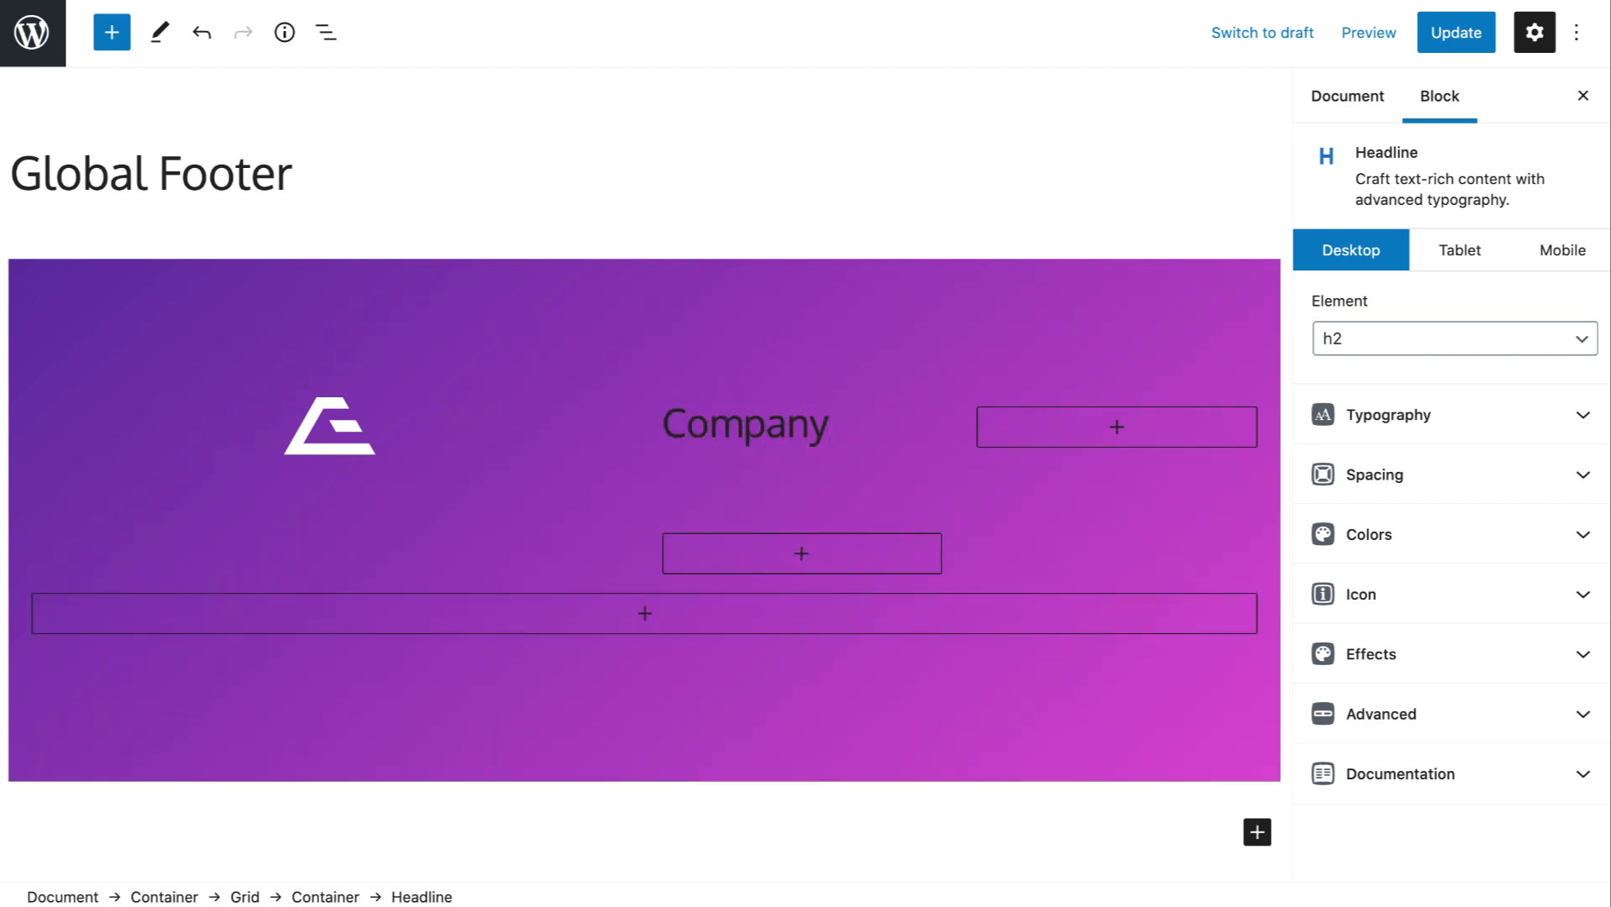
type("Add")
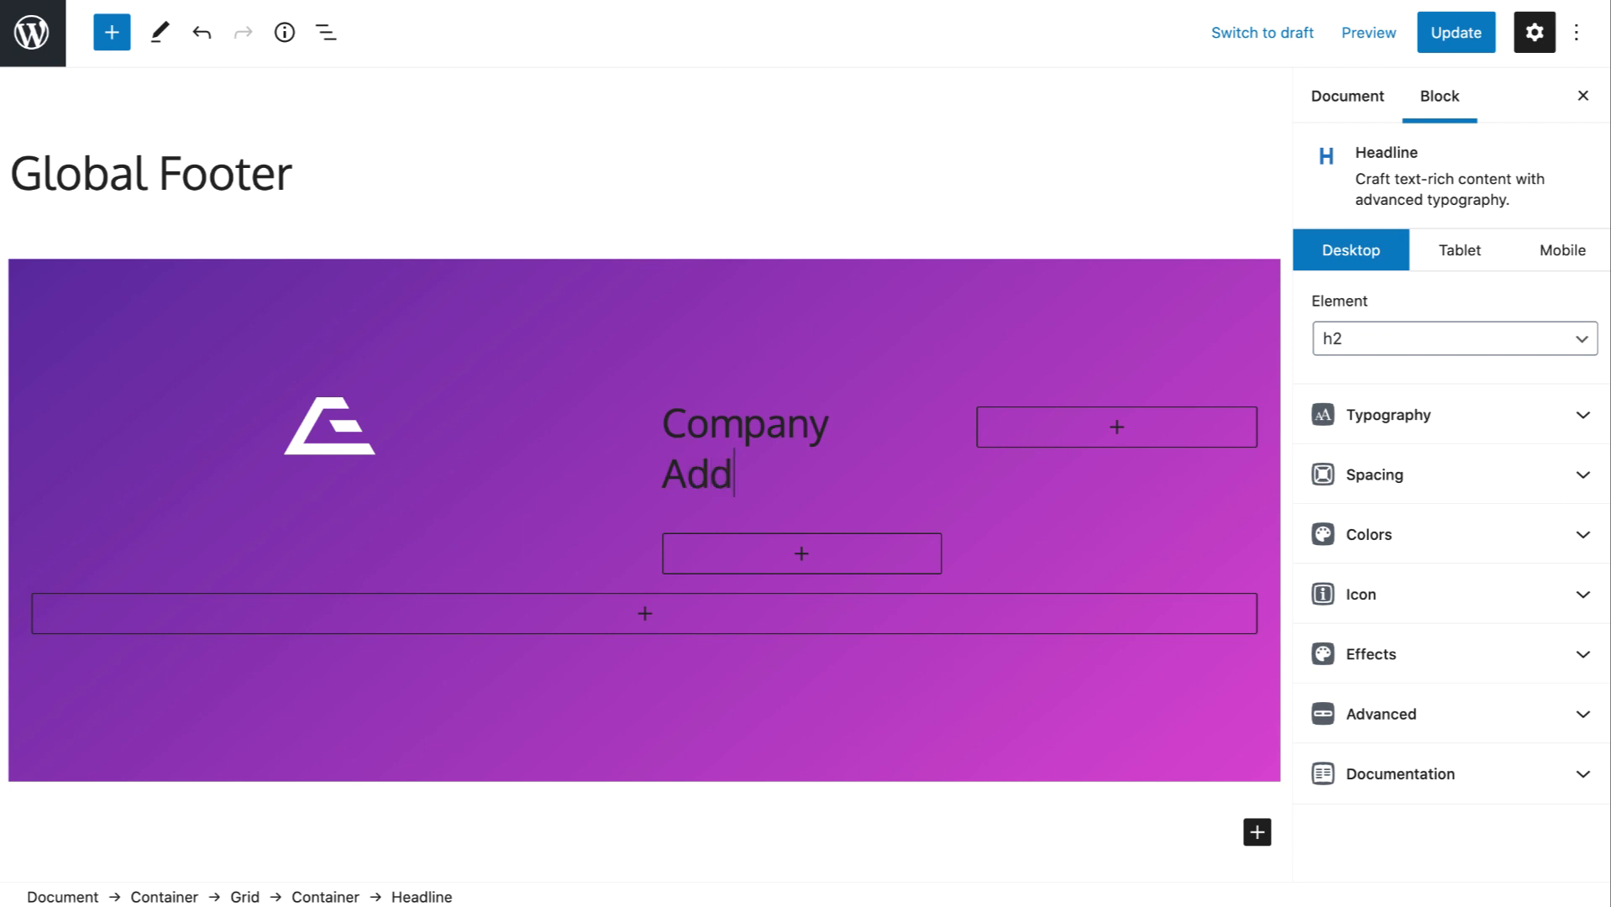
type("ress")
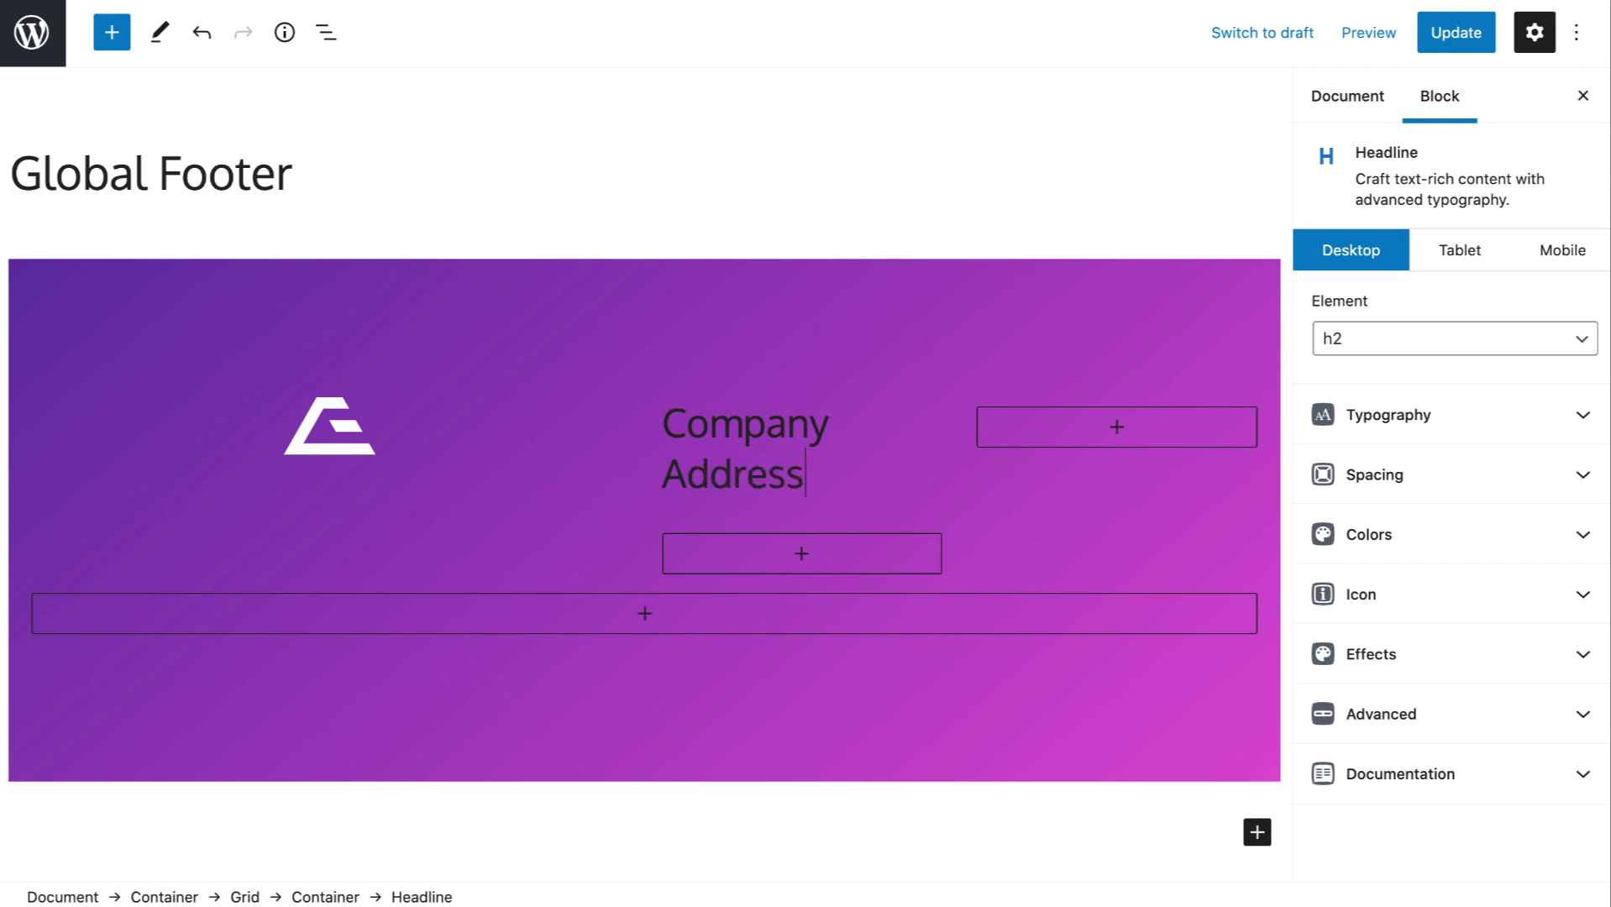
type("Ci")
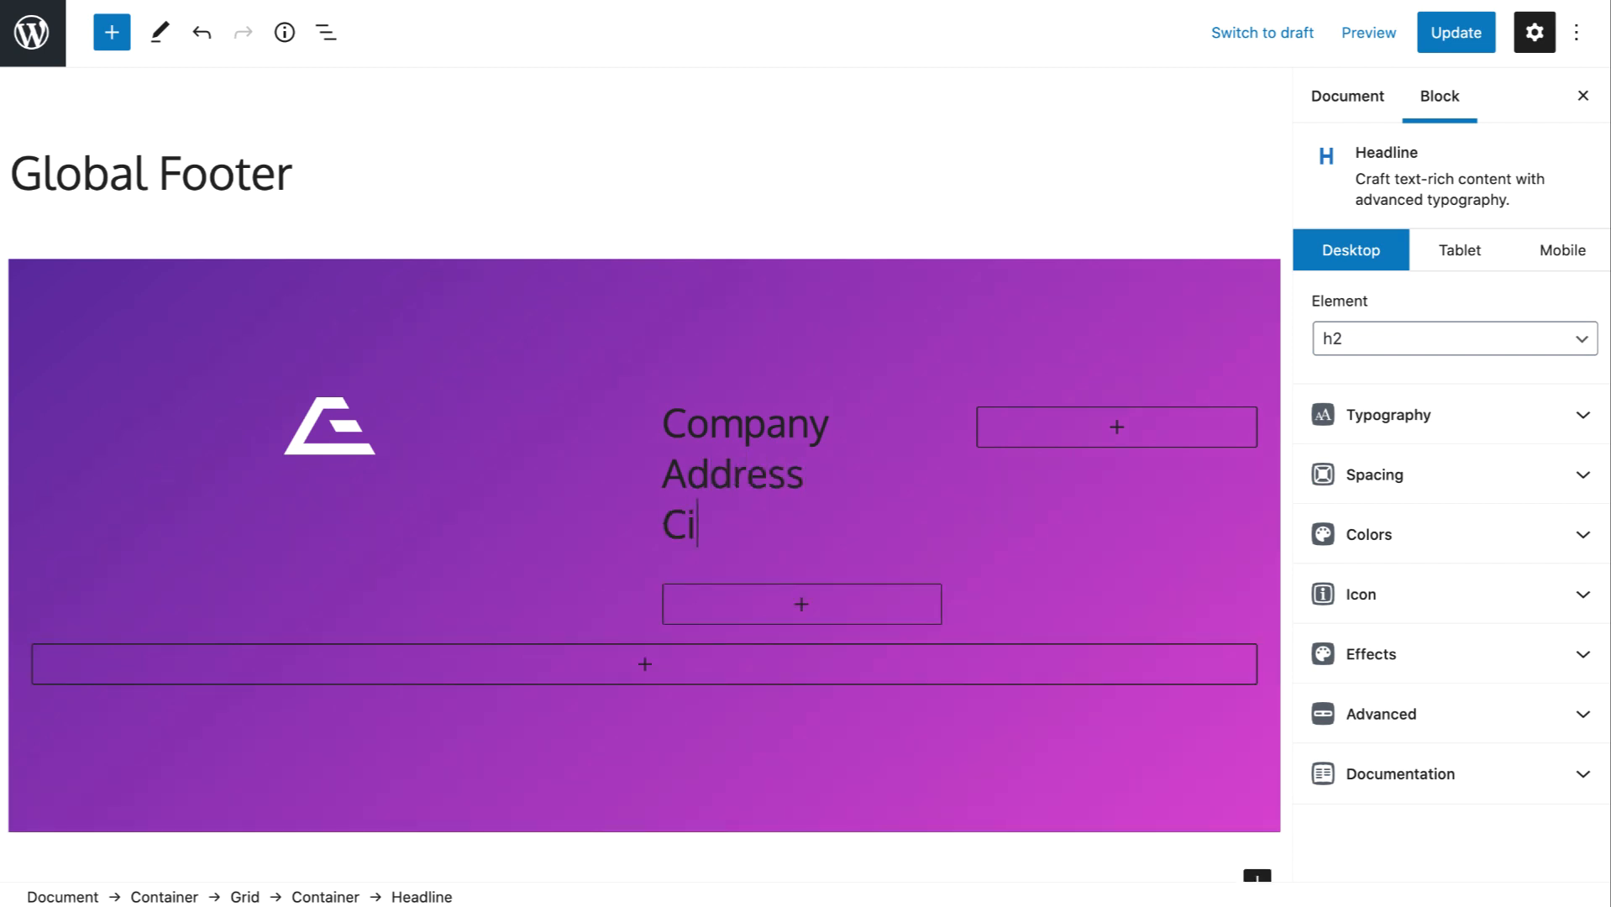
type("ty, State")
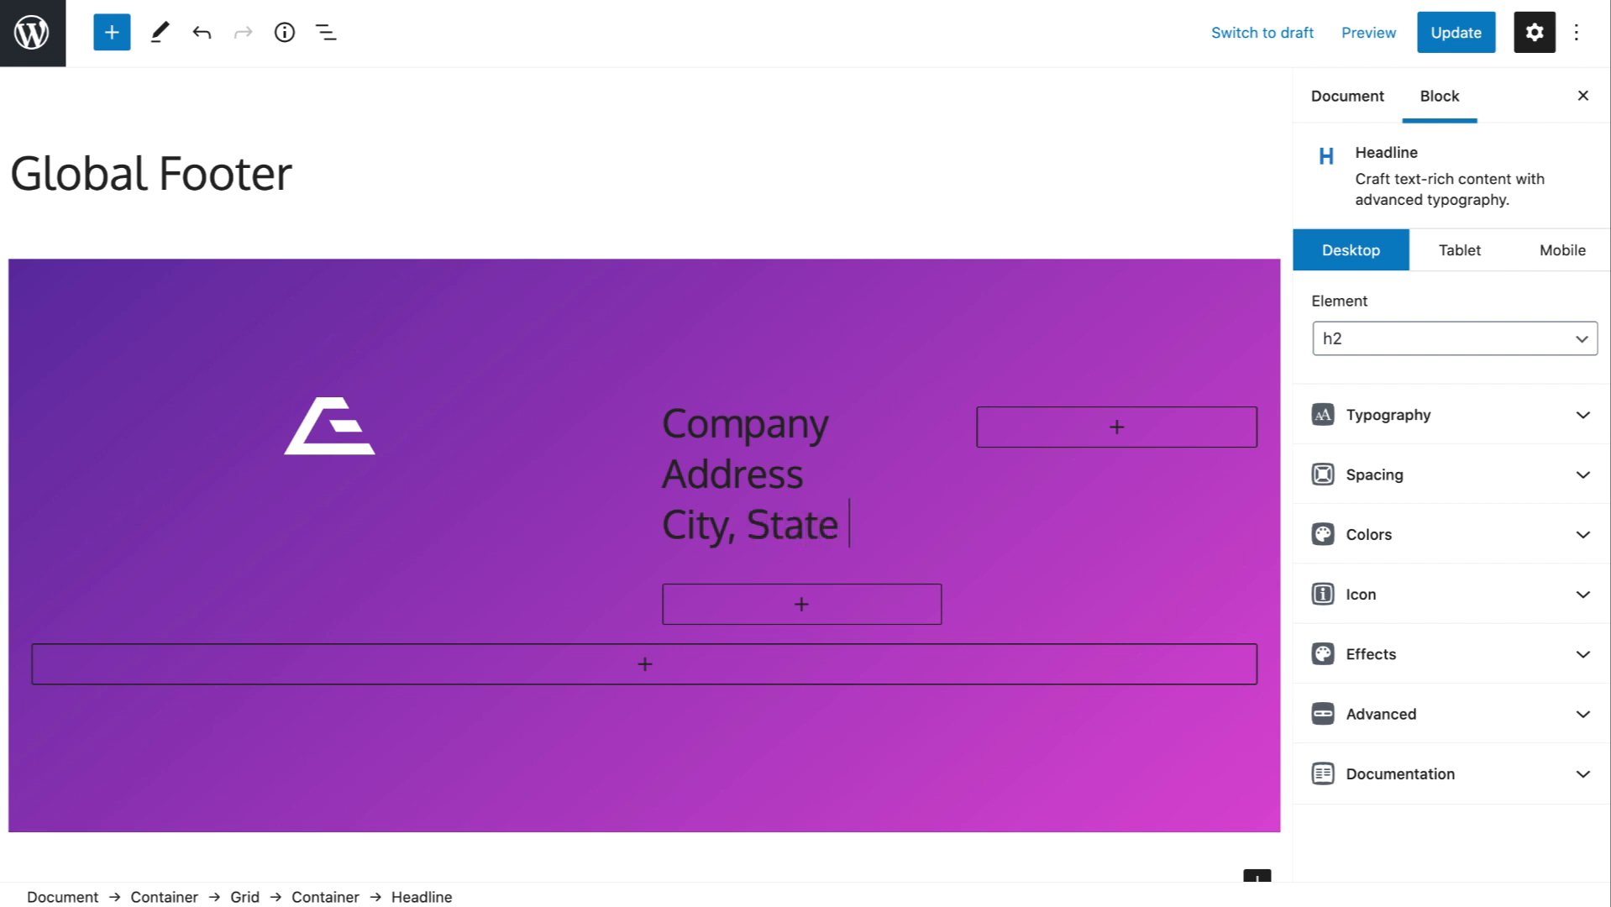
type("00000")
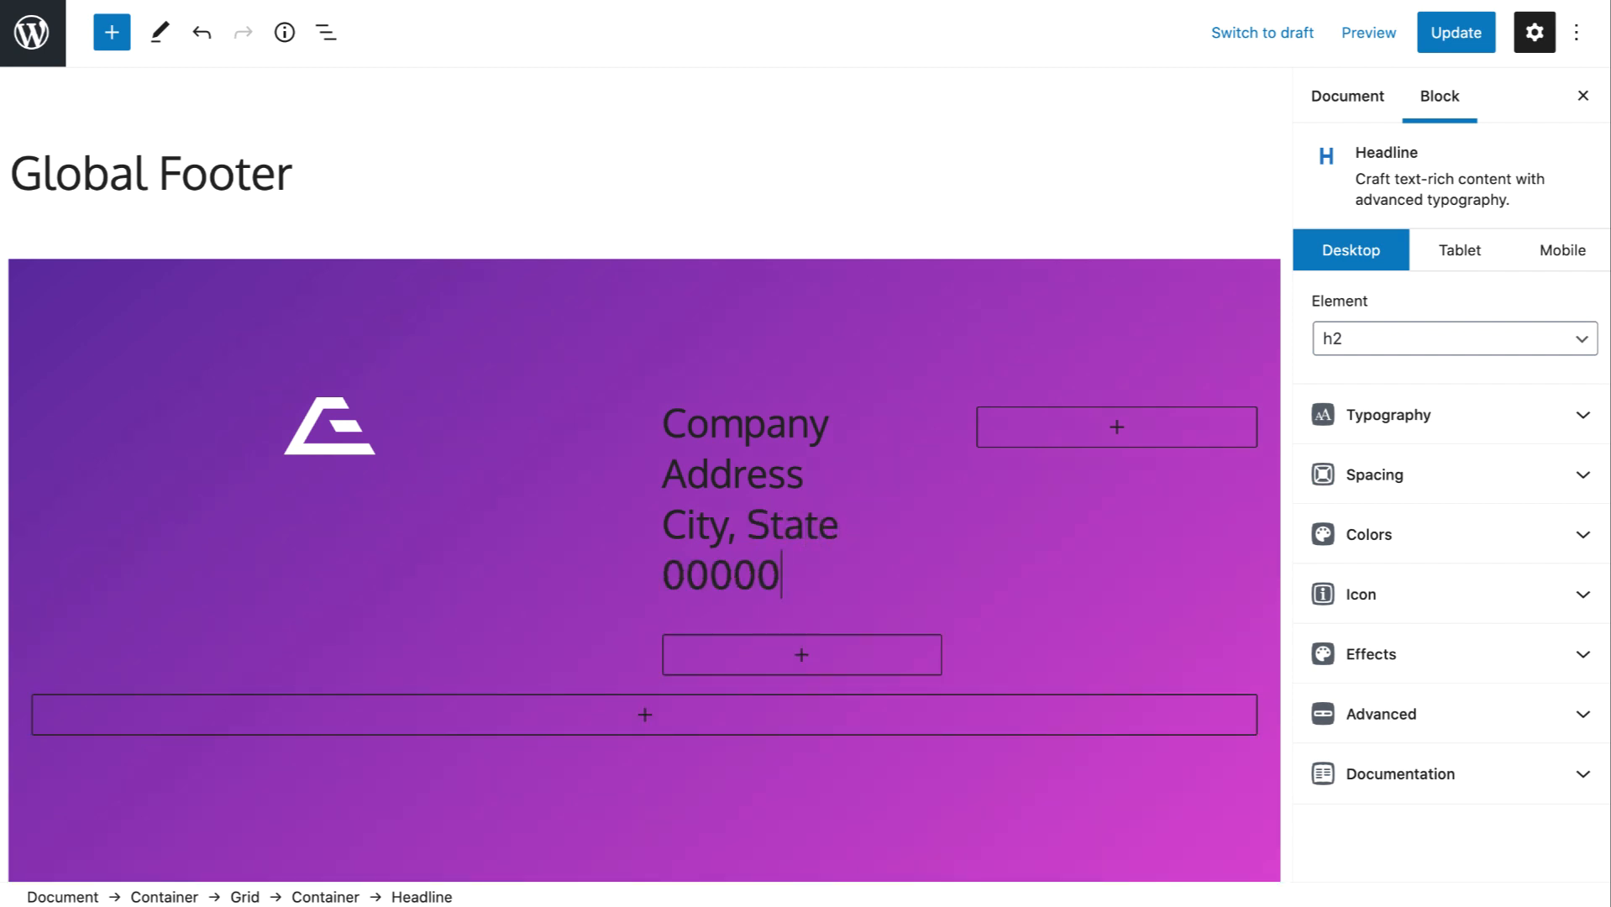
left_click(1368, 32)
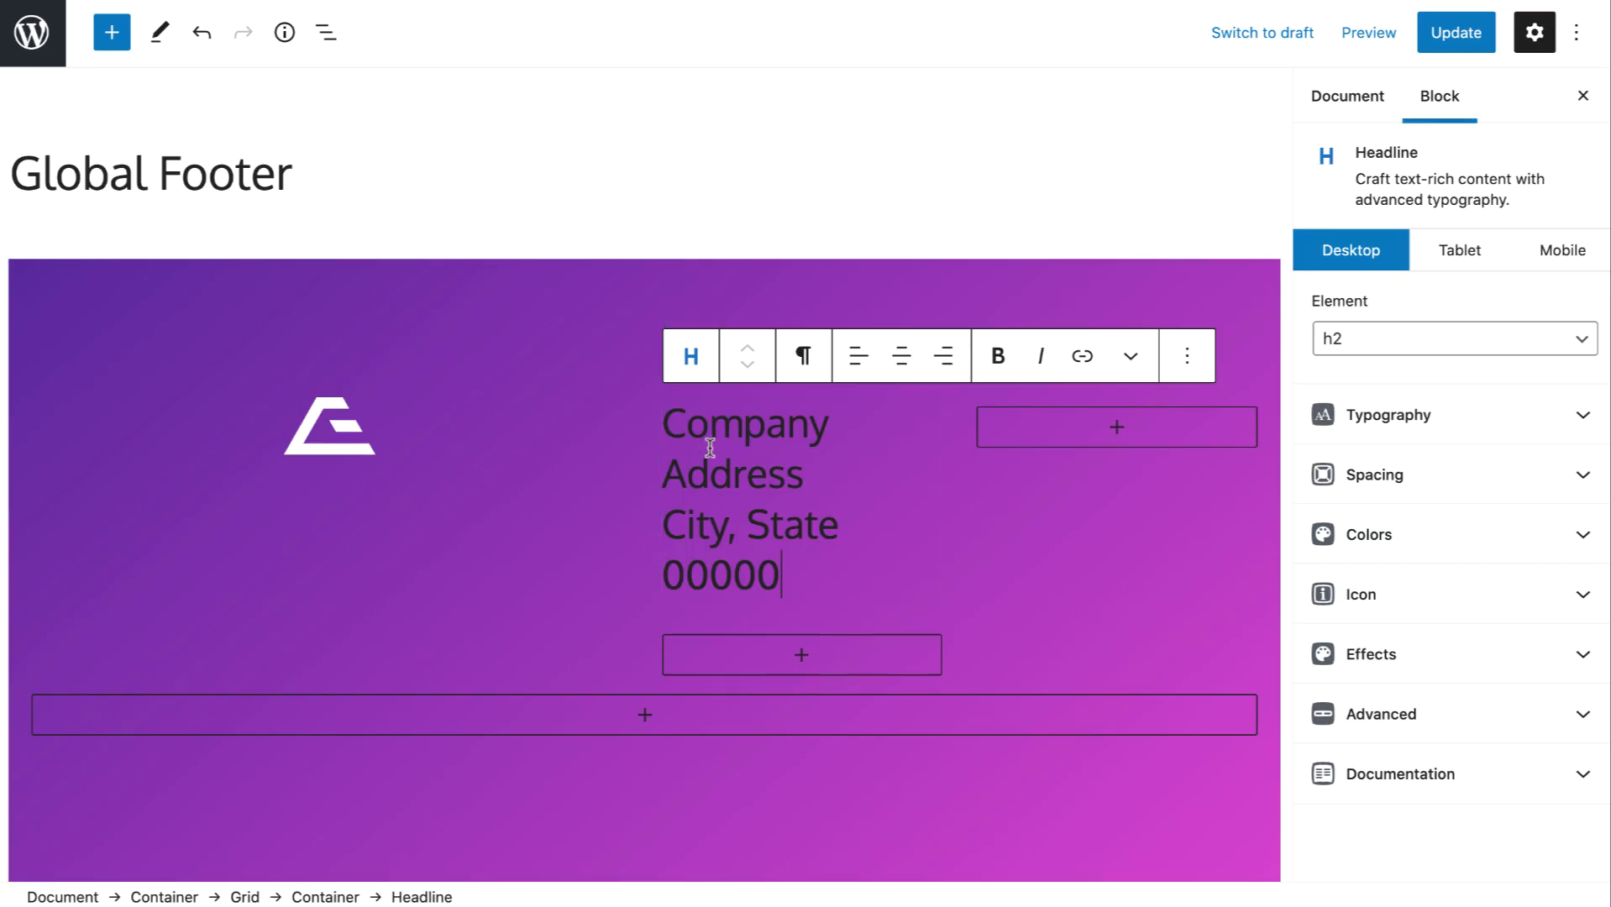
Step: Make the address text uppercase, 12px, .2em spaced, white, with first line 'COMPANY NAME'
left_click(1451, 339)
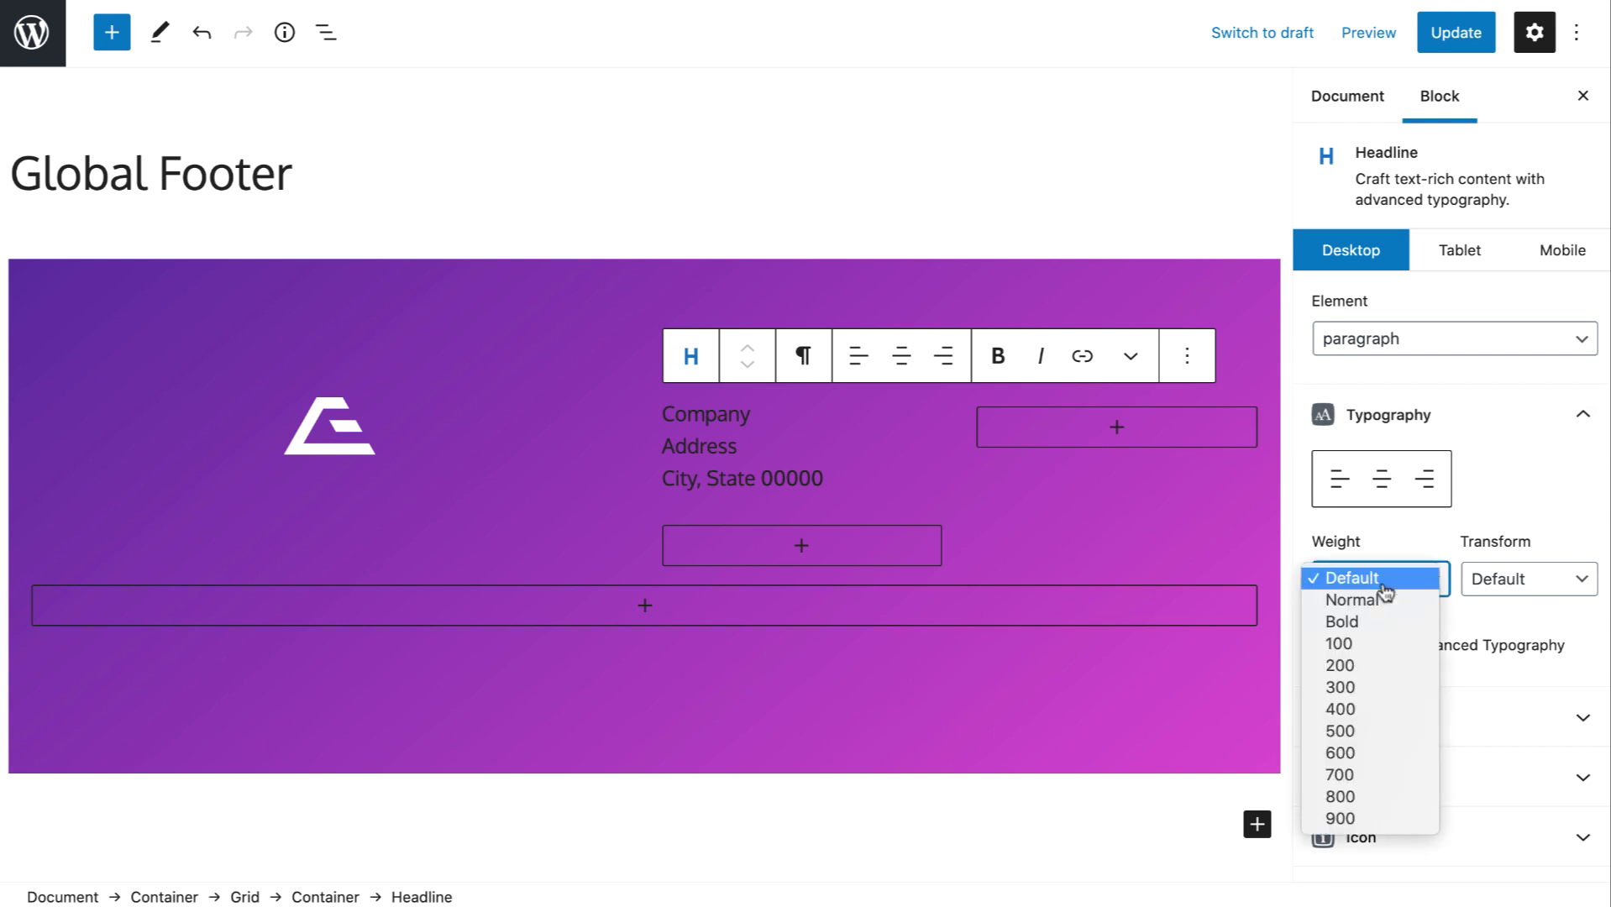
left_click(1342, 621)
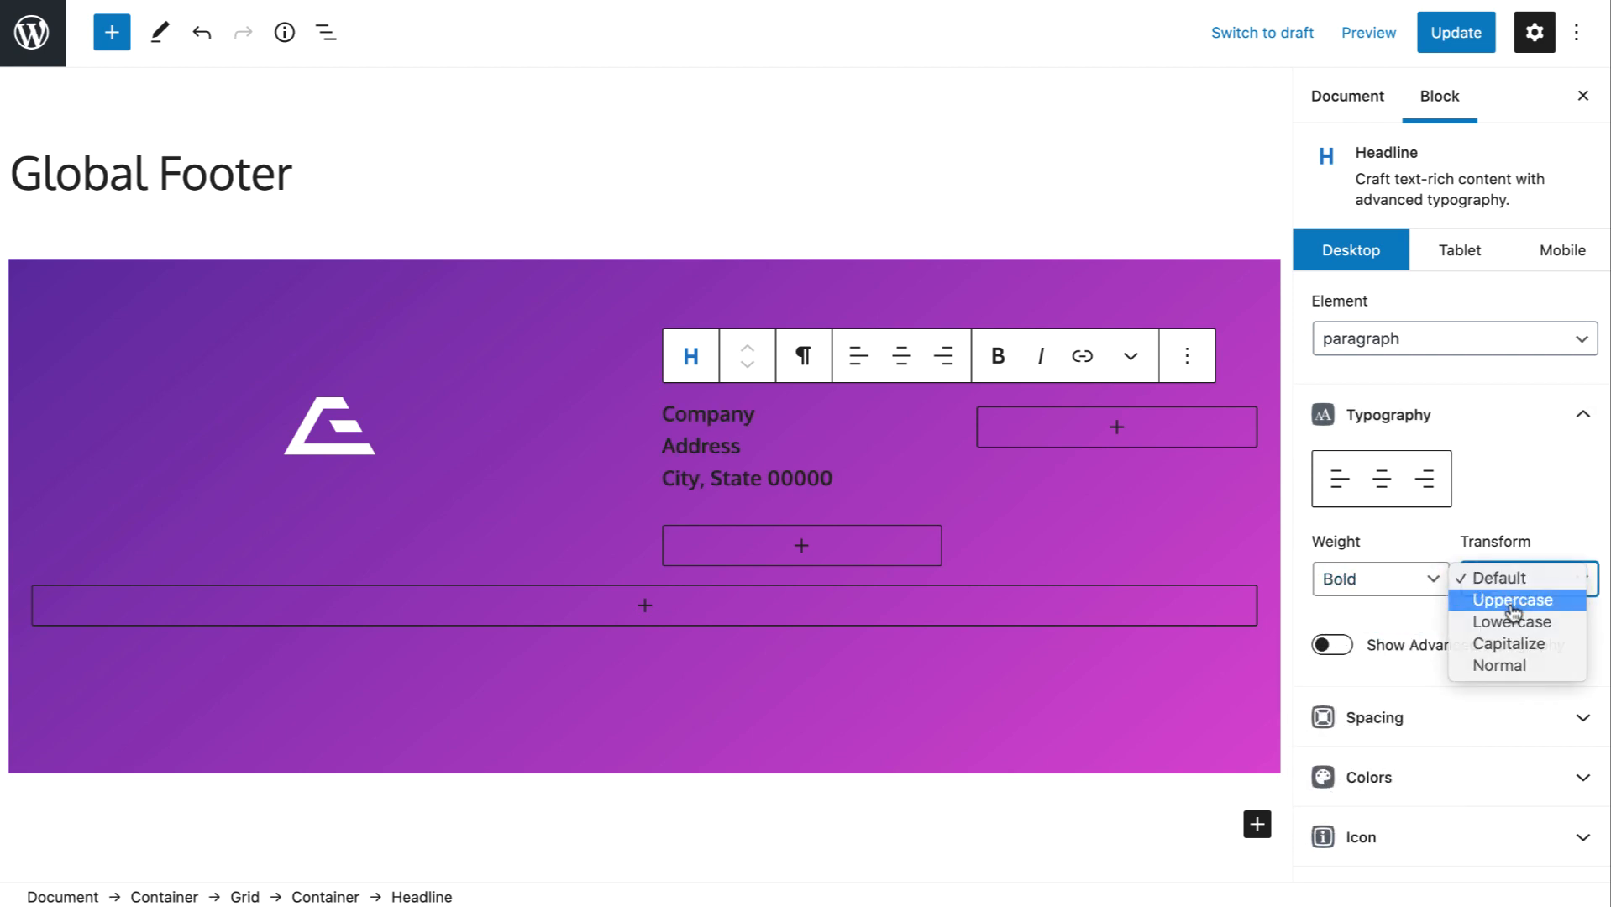
left_click(1511, 599)
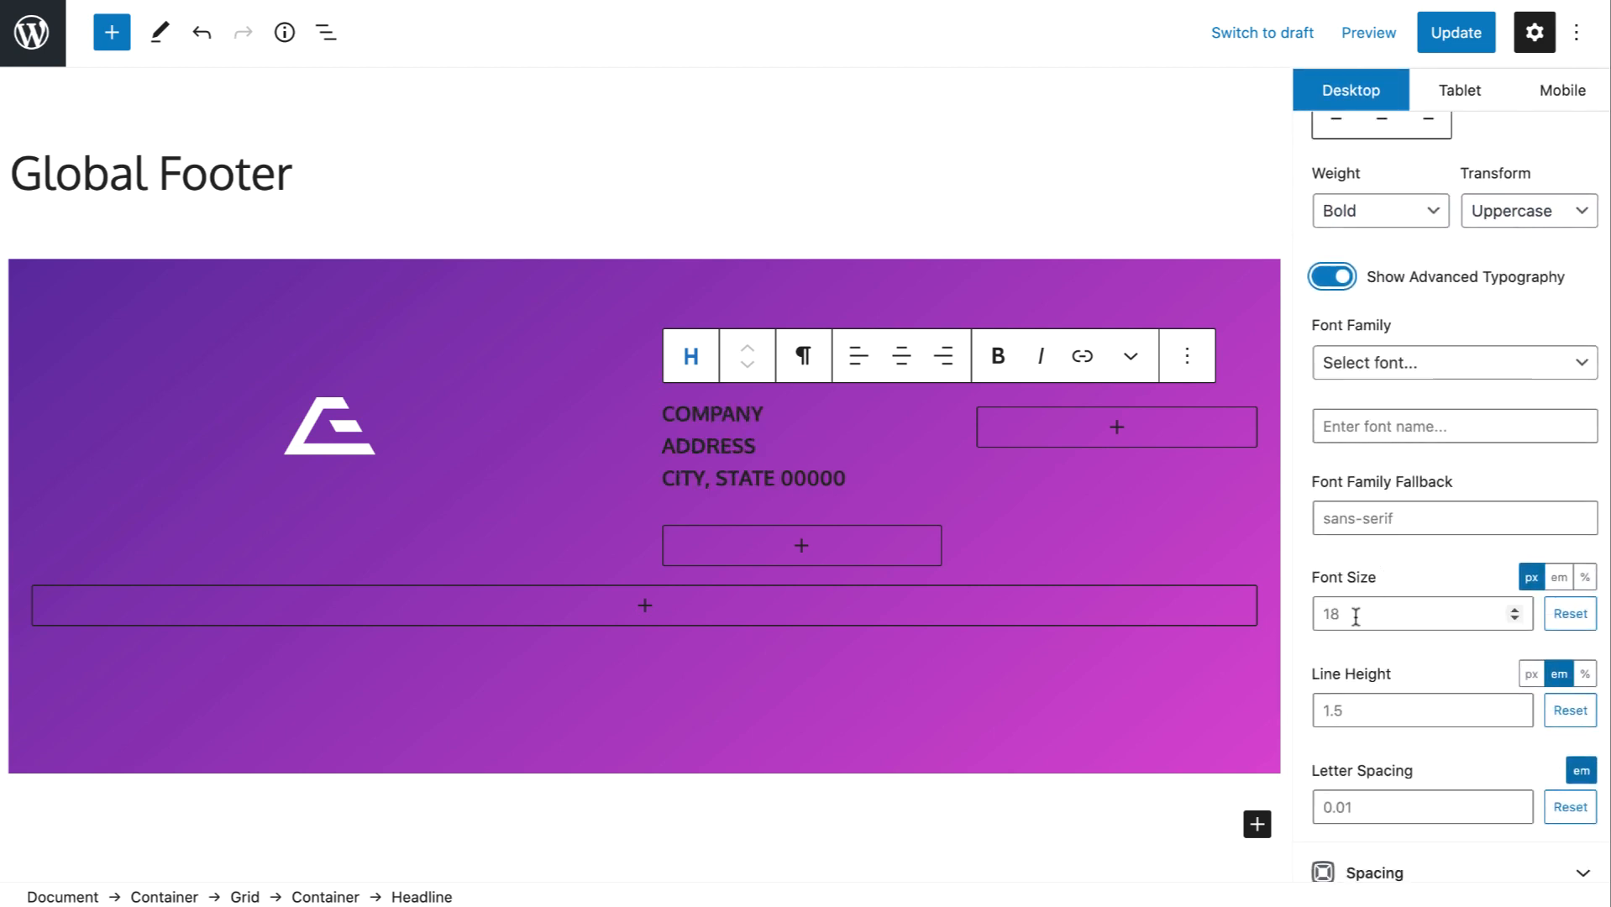
type("12")
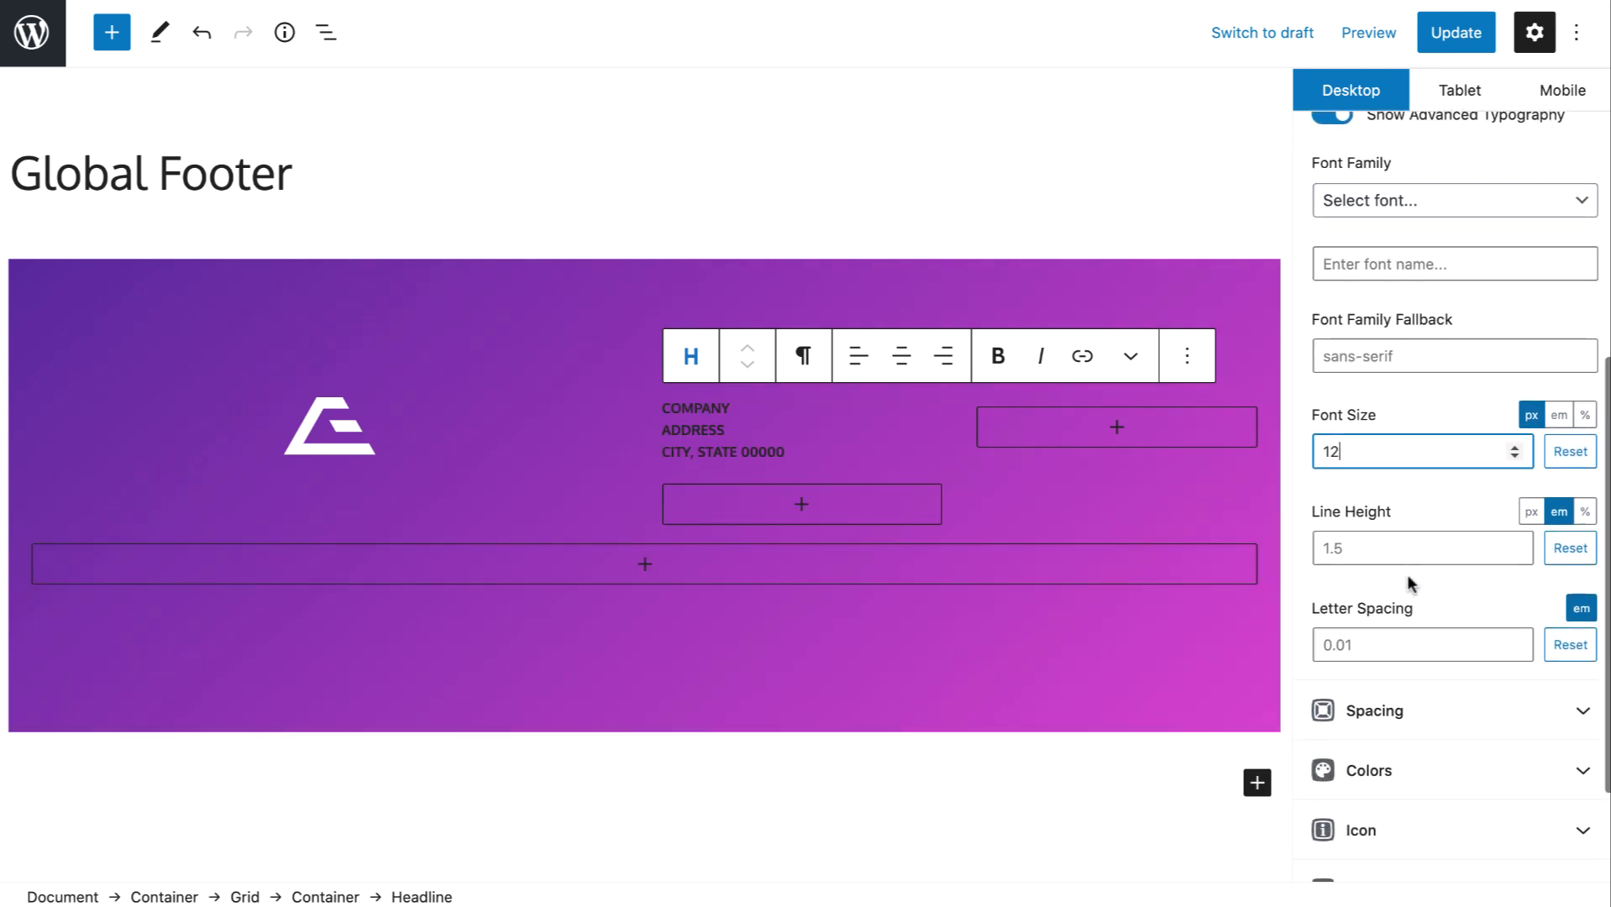
type(".2")
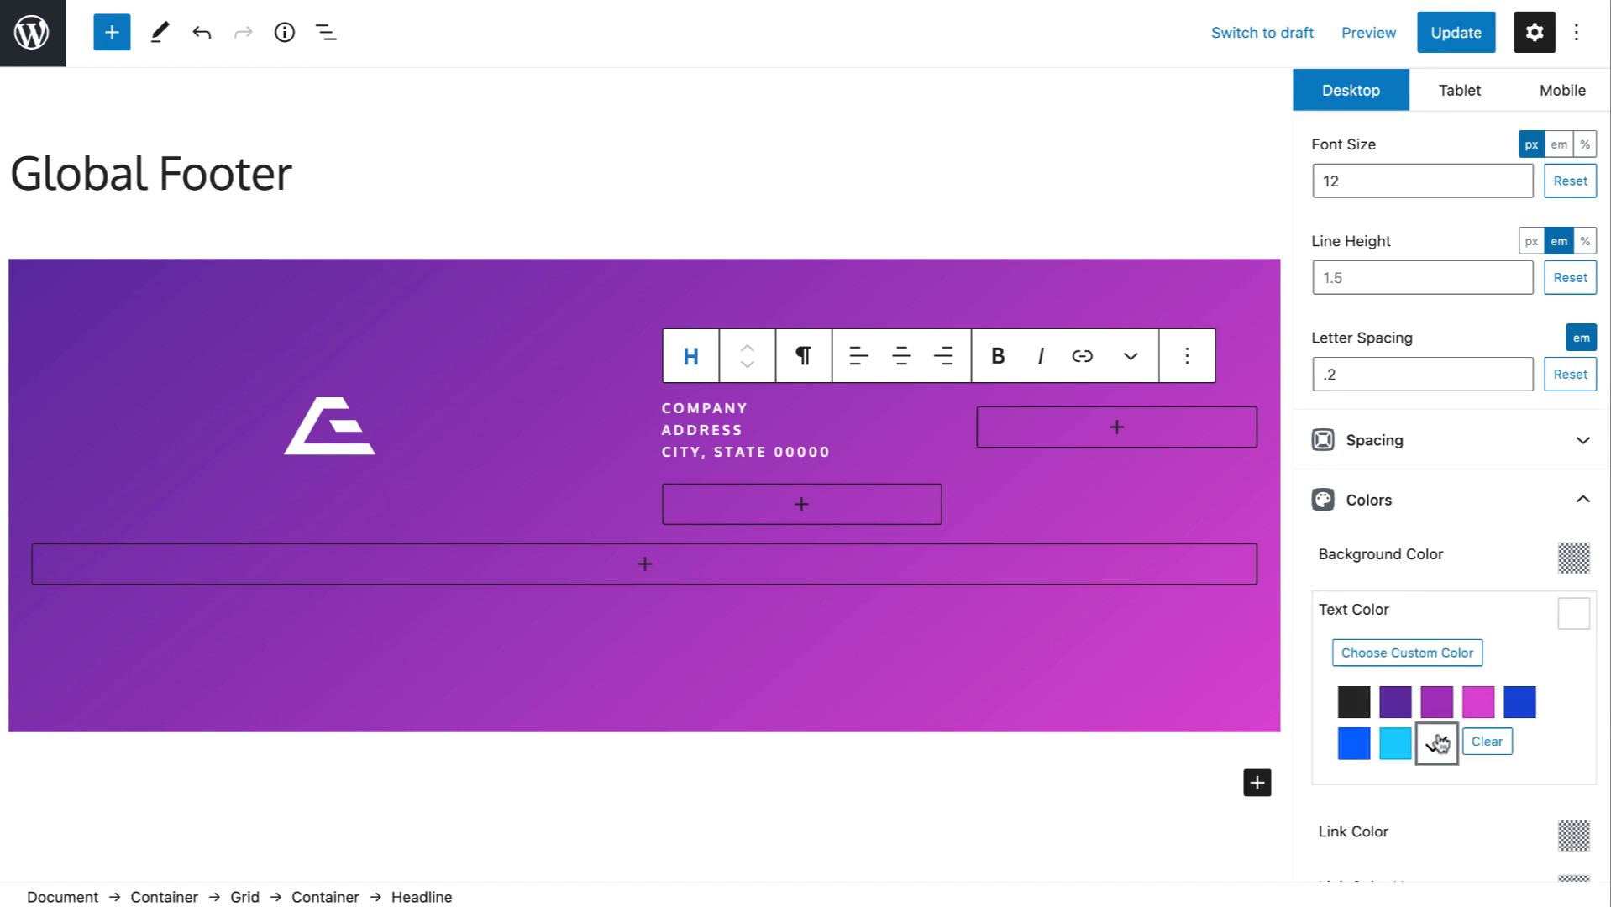
left_click(1436, 742)
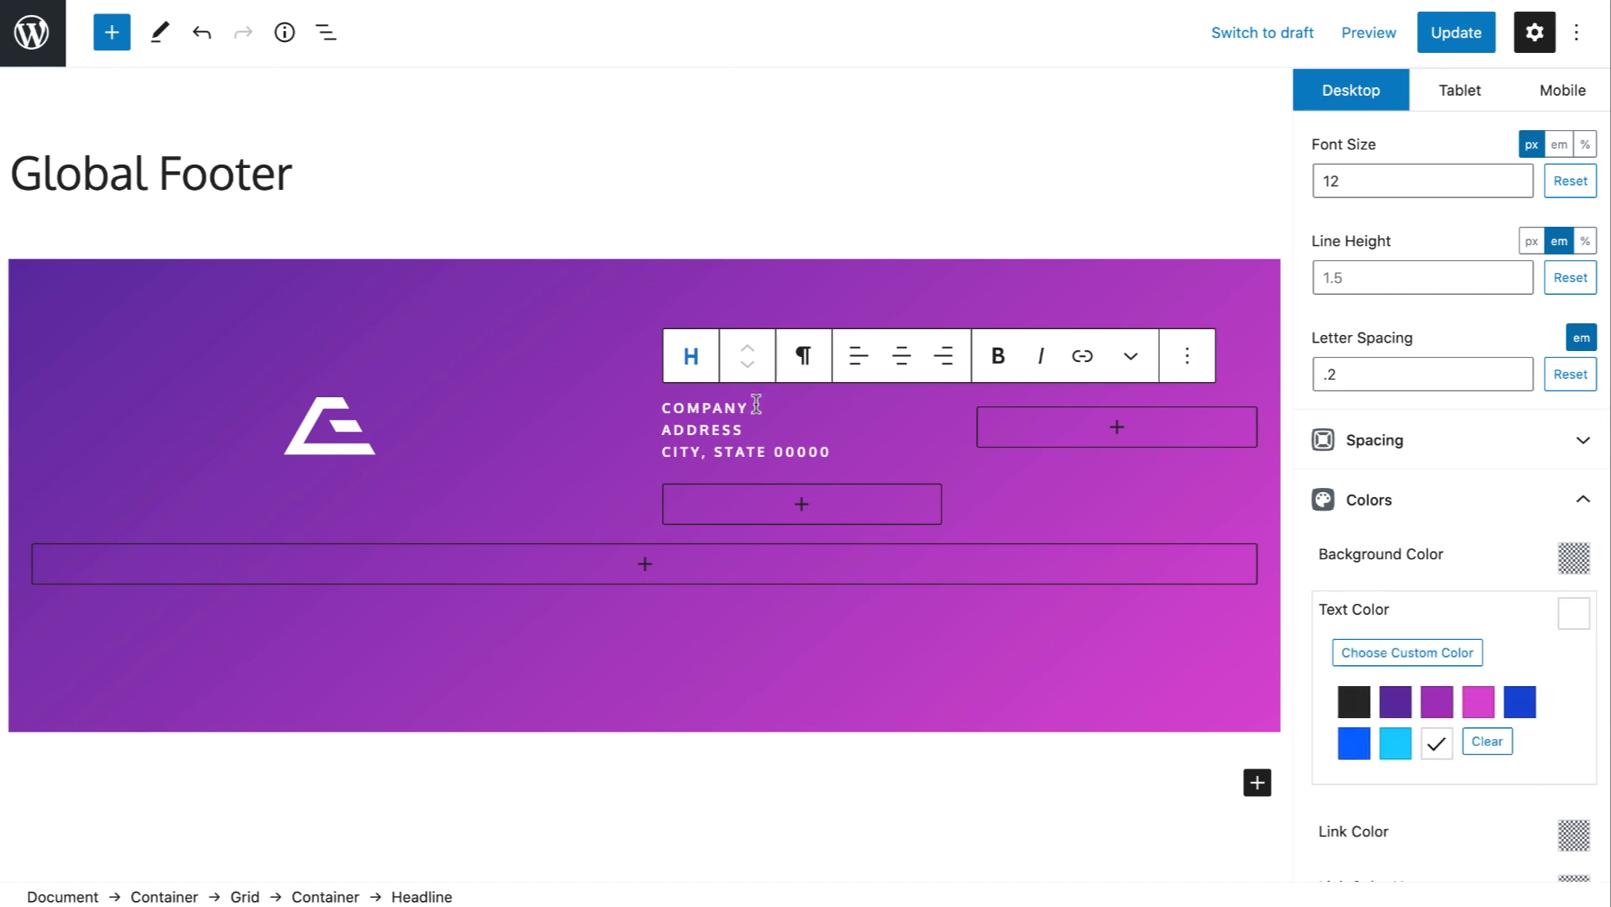
type("NAME")
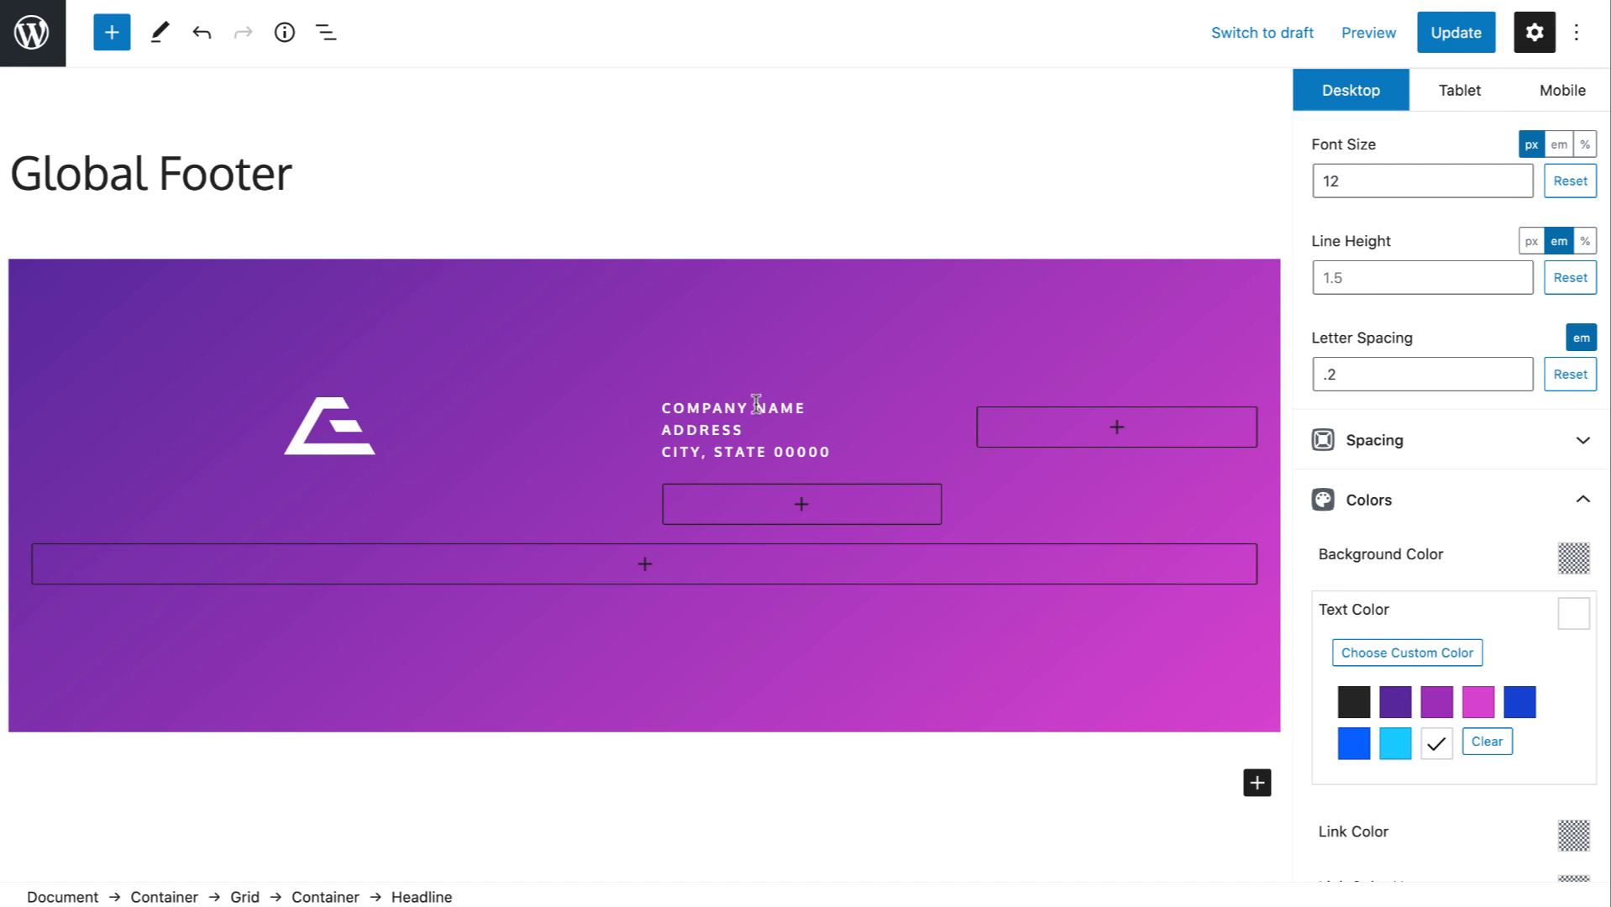
left_click(732, 408)
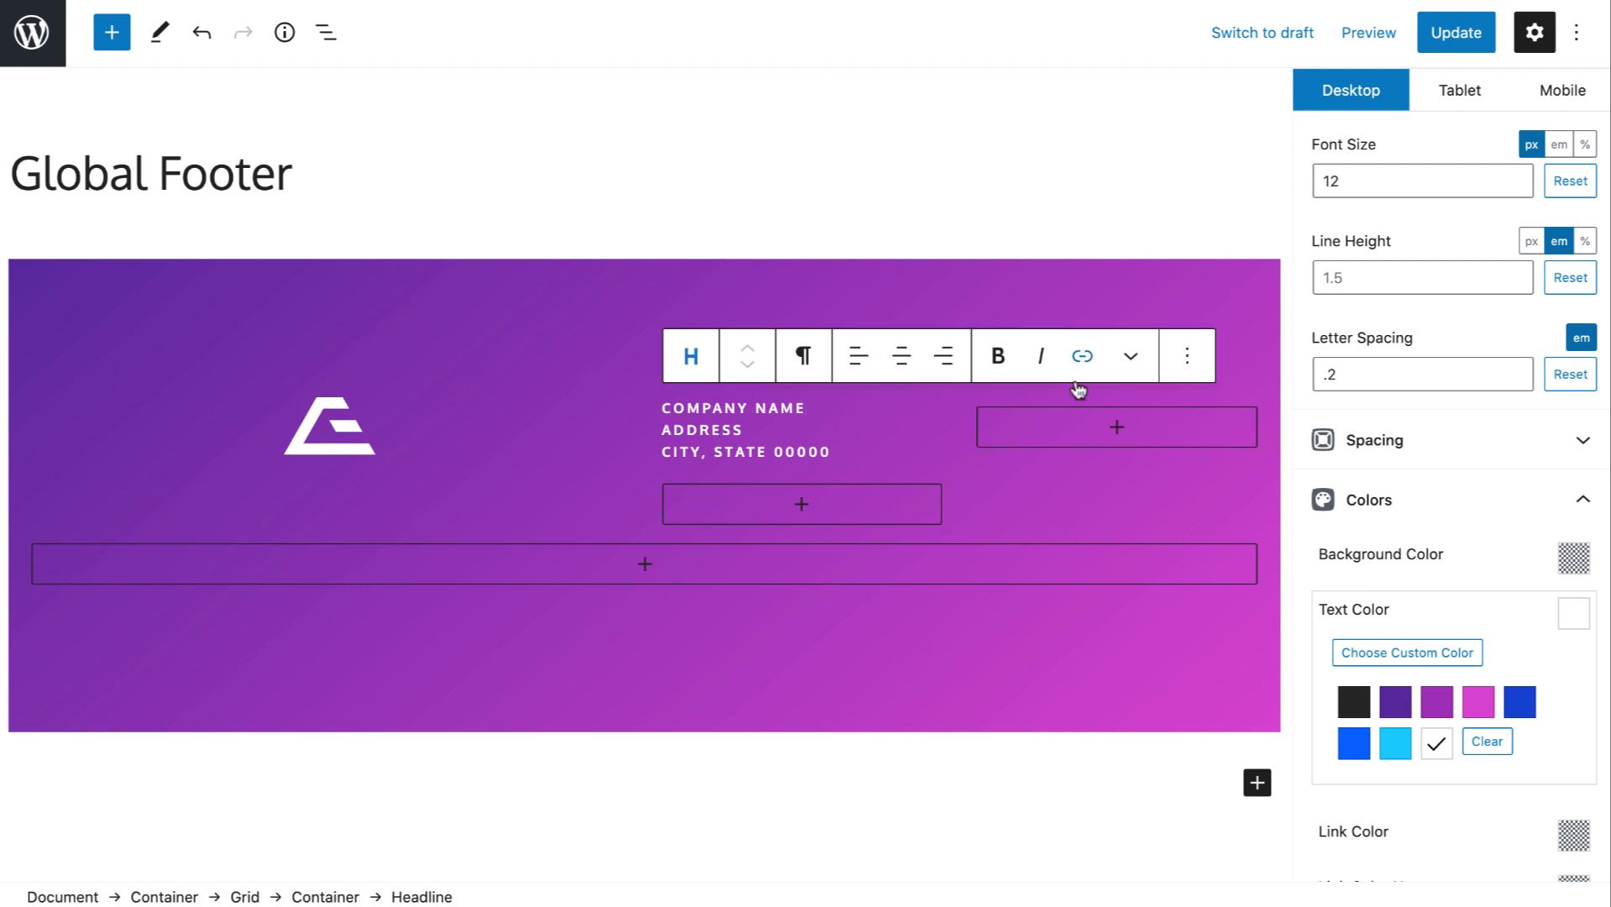
left_click(1186, 356)
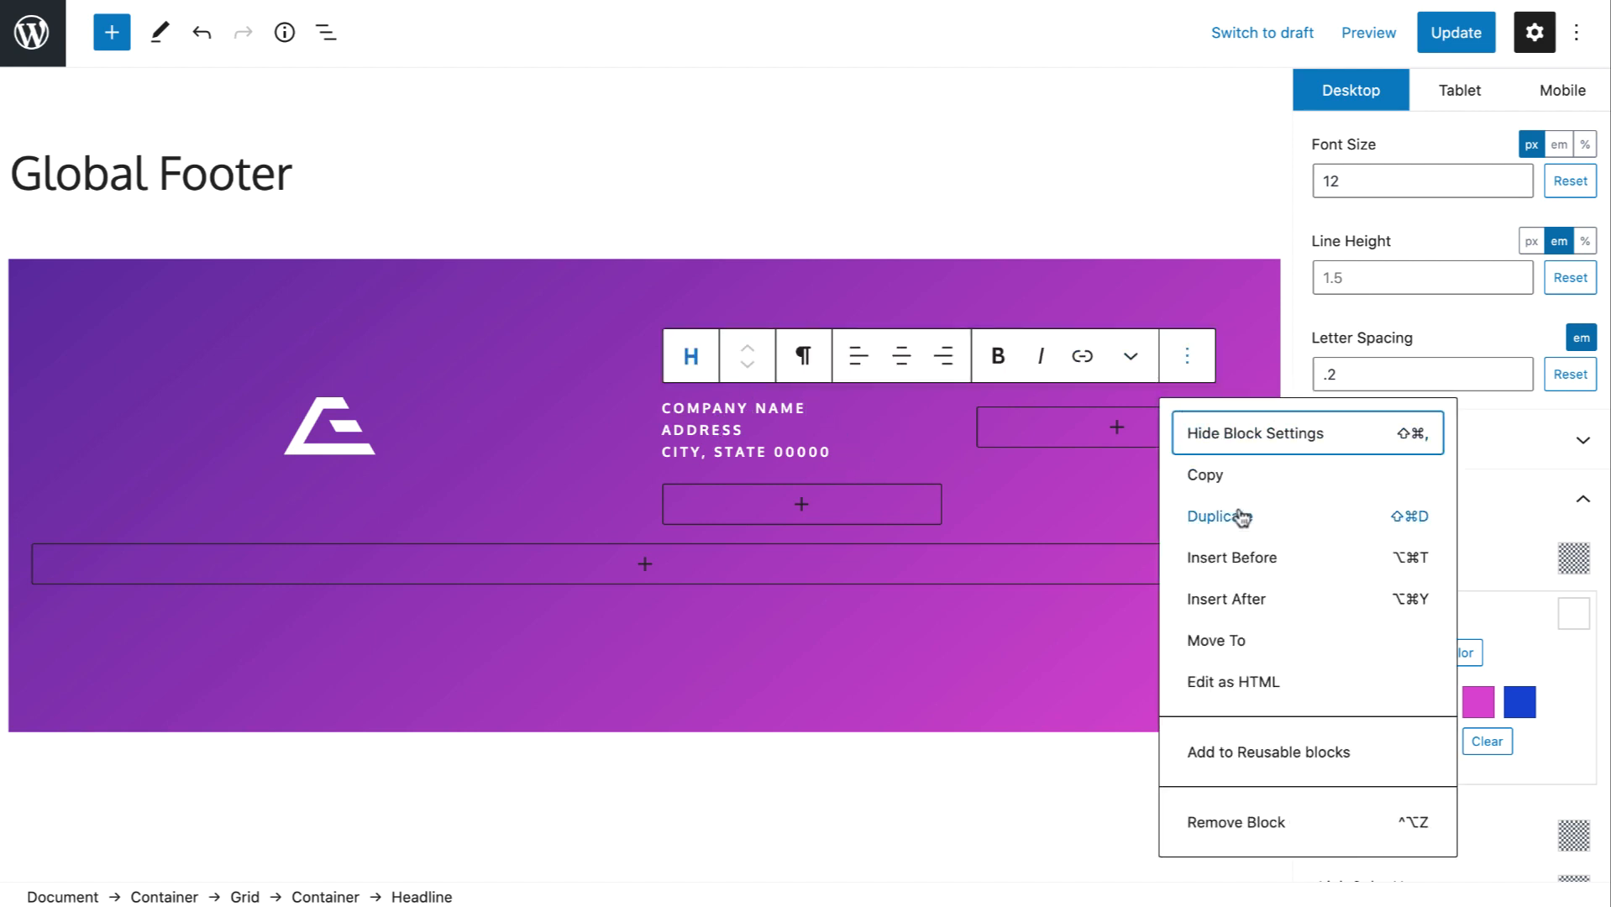
left_click(1218, 516)
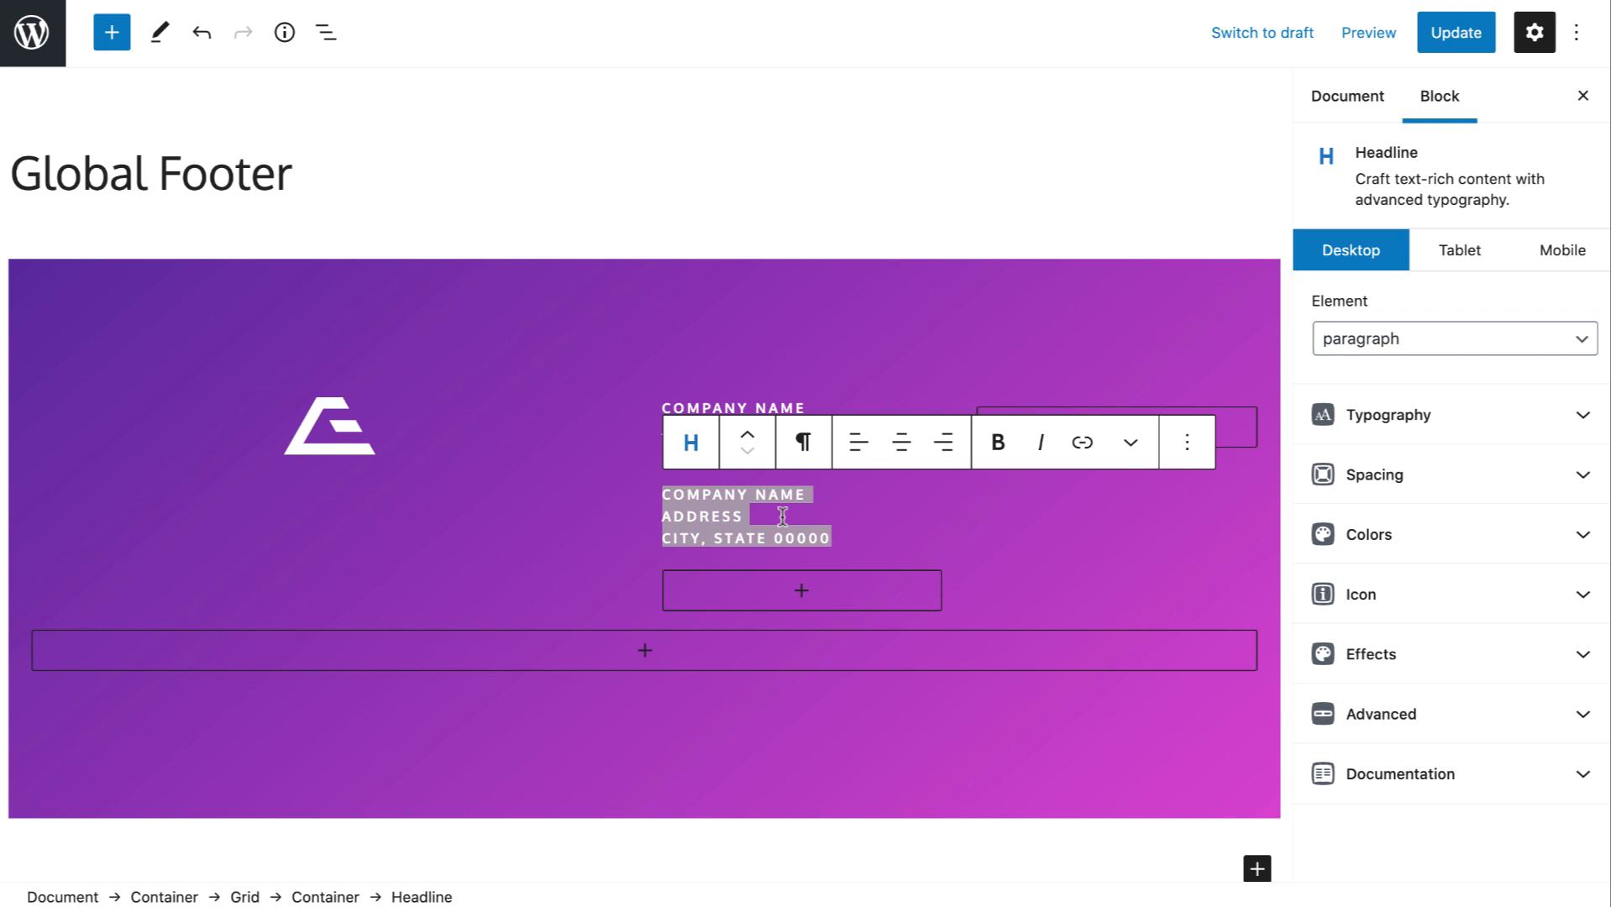
type("PH")
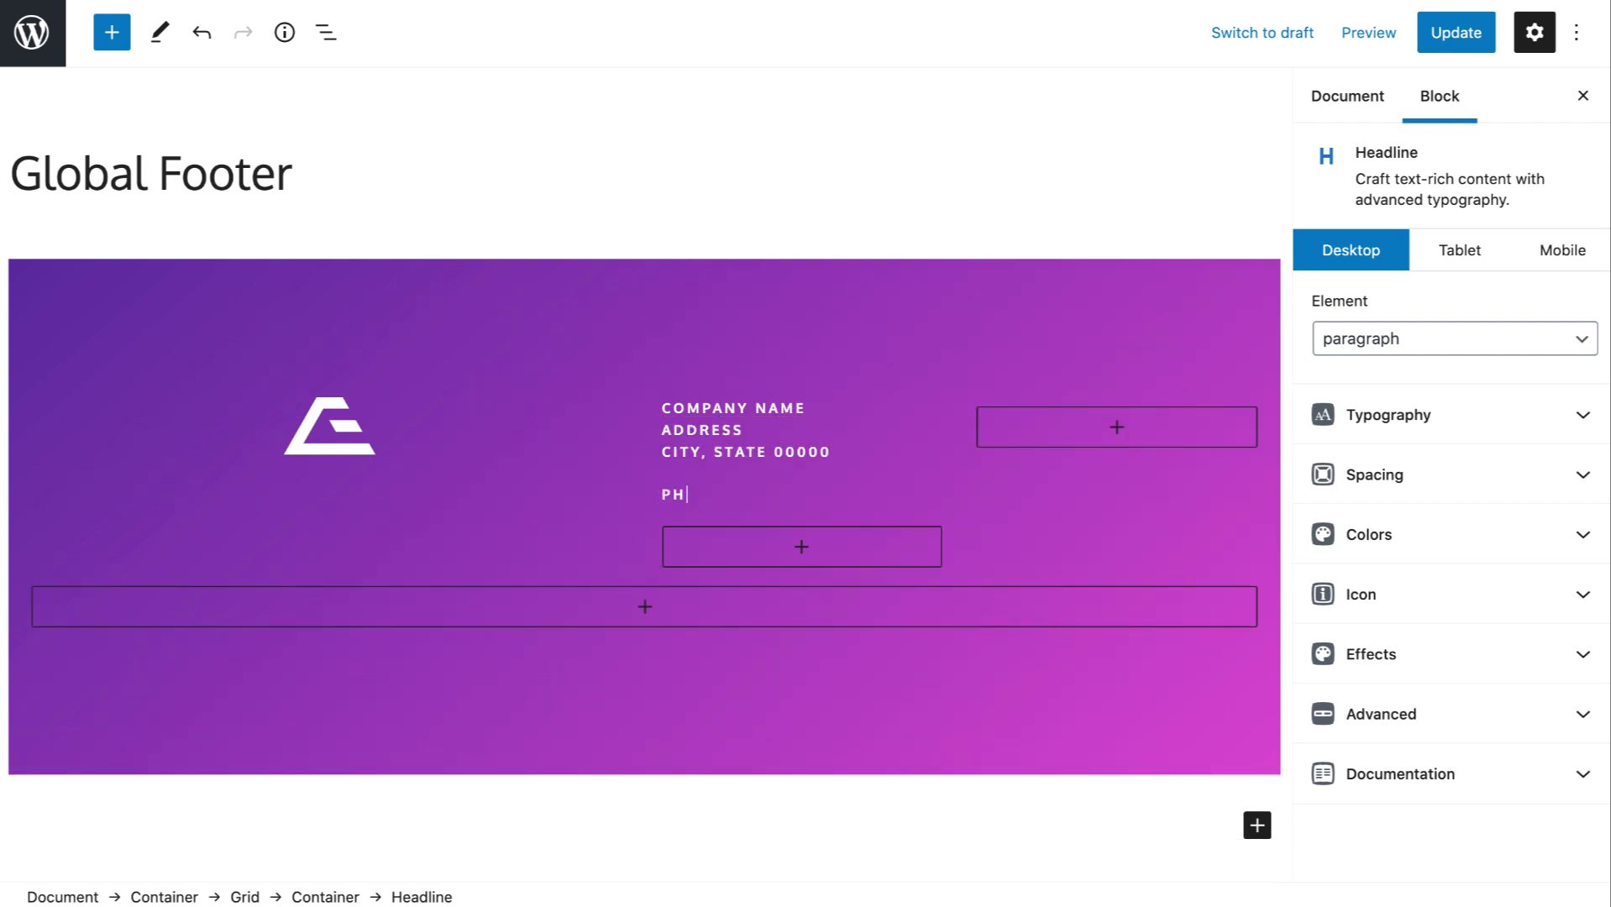
type("+1")
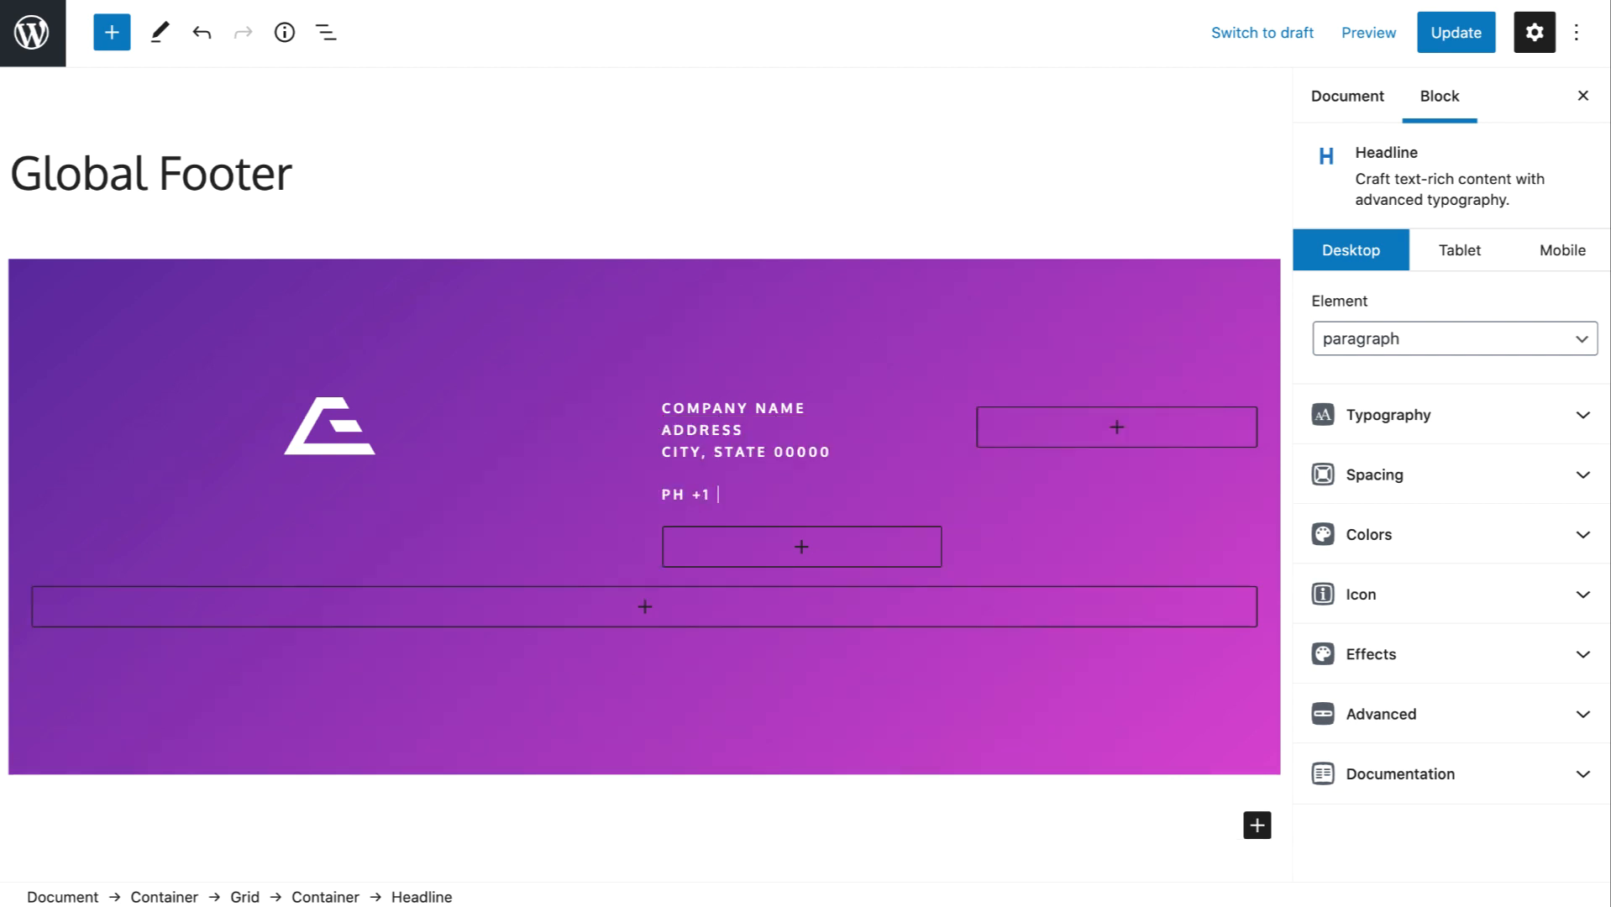
type("000 000 0000")
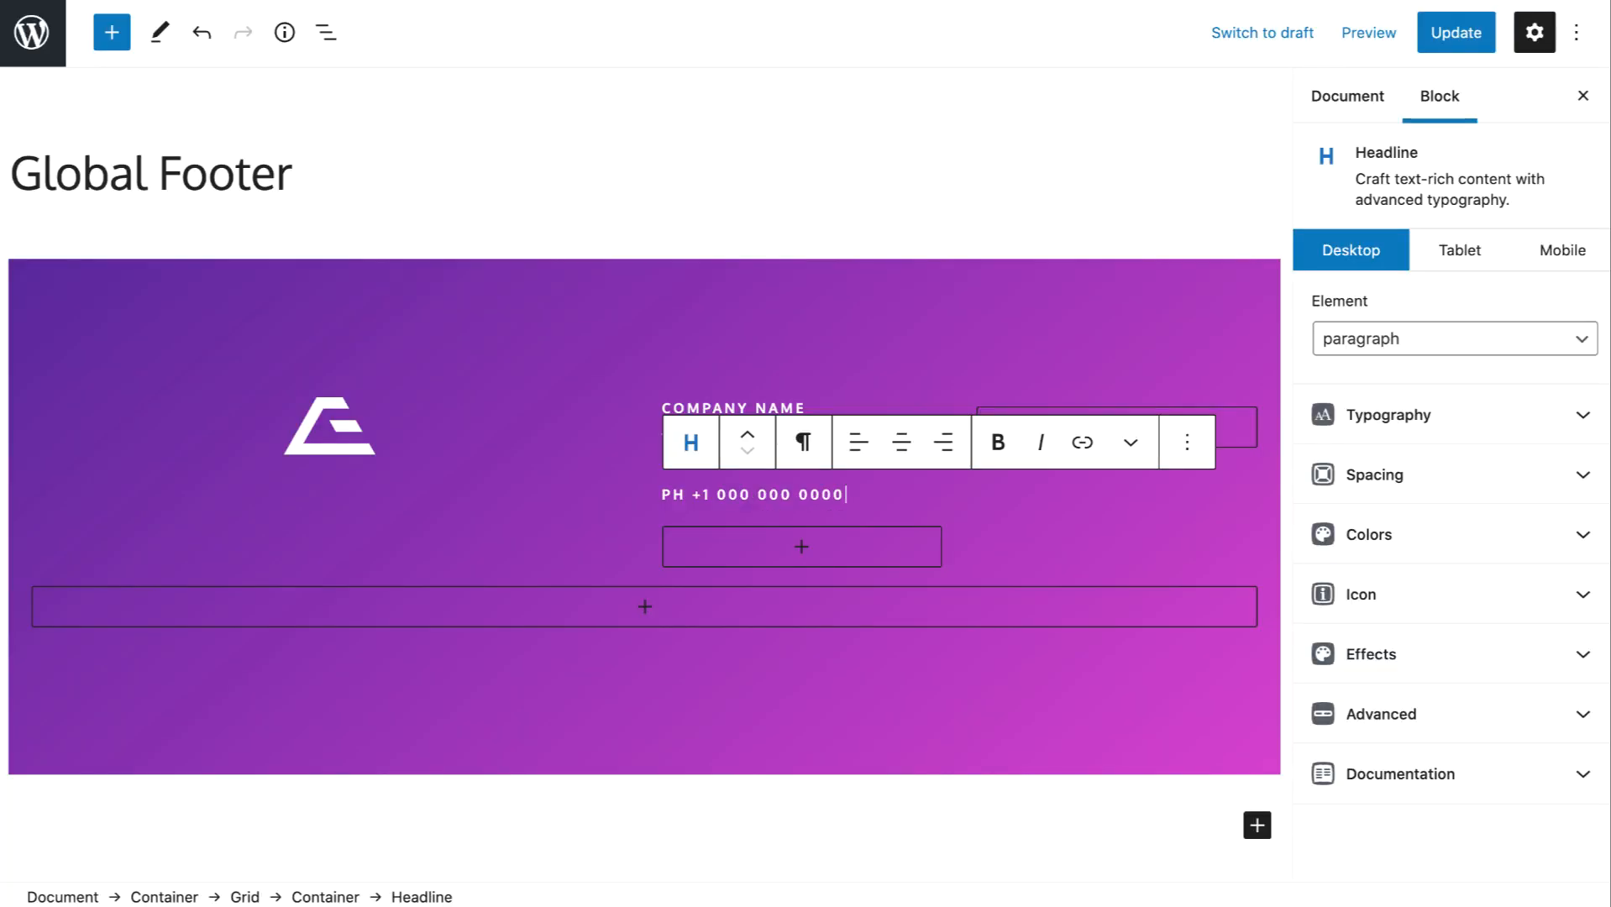
Step: Toggle the phone line's spacing settings and select the company-info container
left_click(1374, 475)
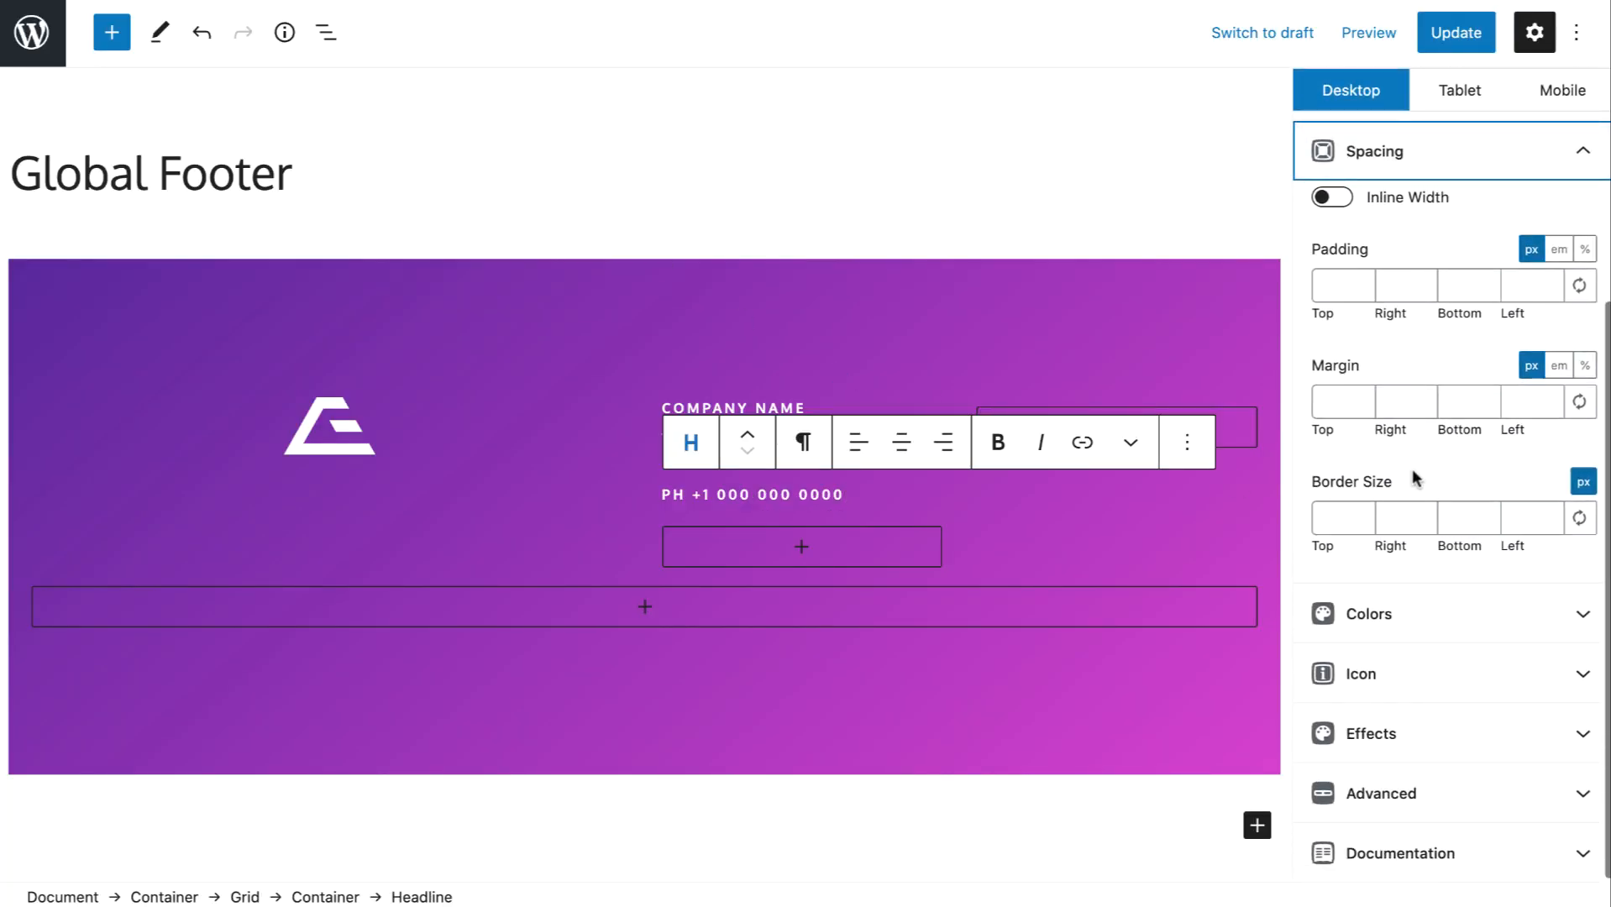
left_click(1405, 517)
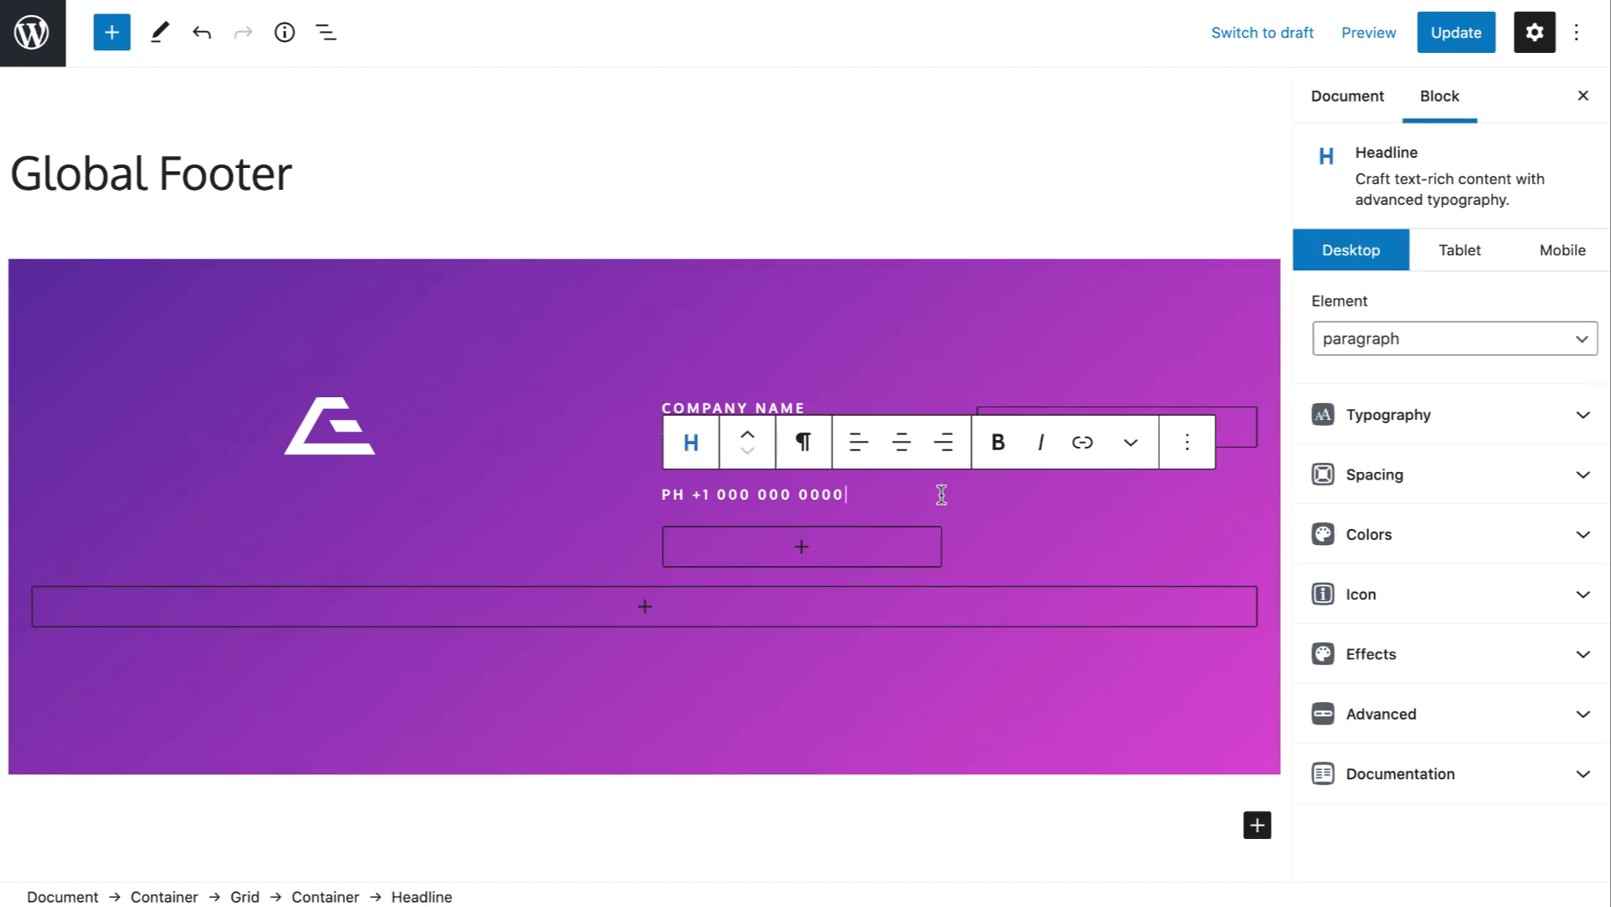
left_click(1373, 474)
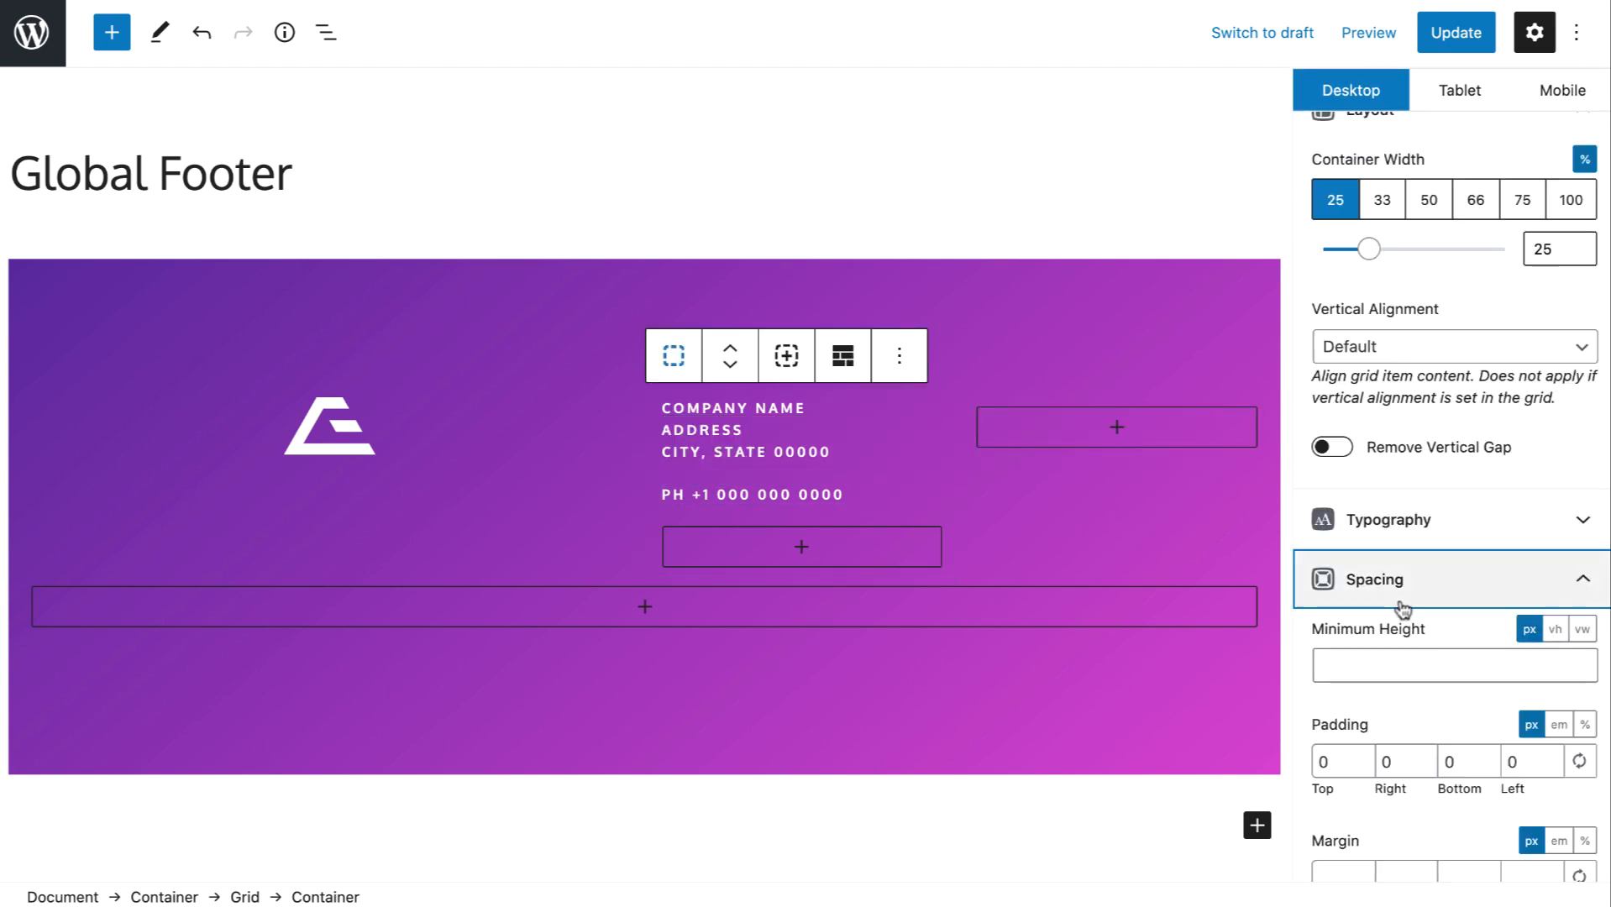
Step: Set the company-info container's right border size to 1 and go to its colour settings
scroll("down", 3)
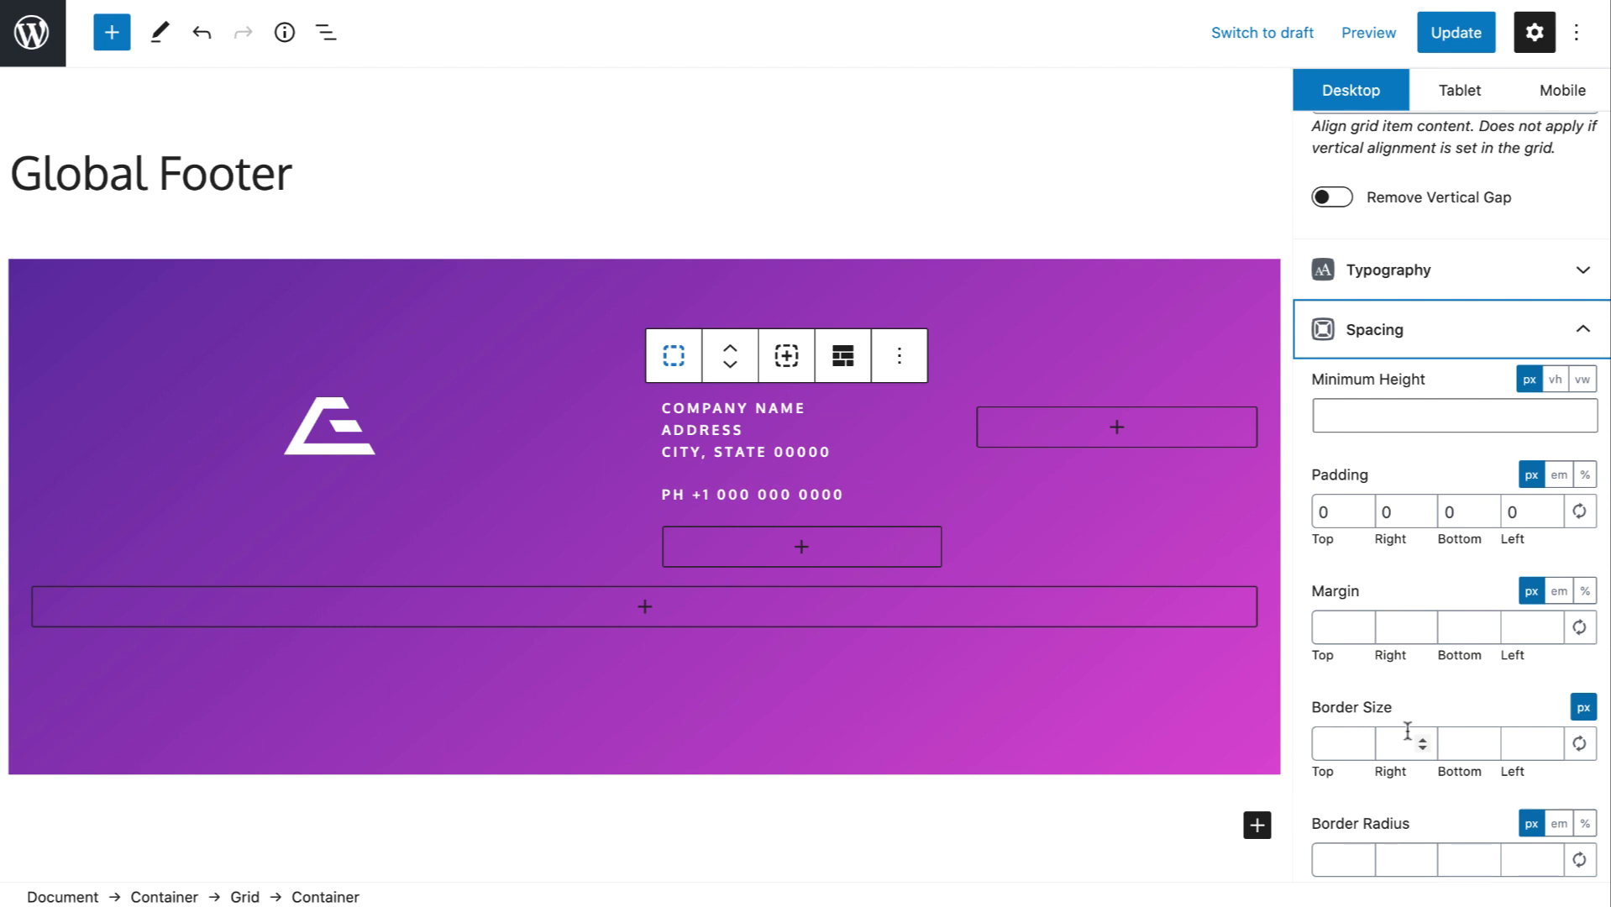
type("1")
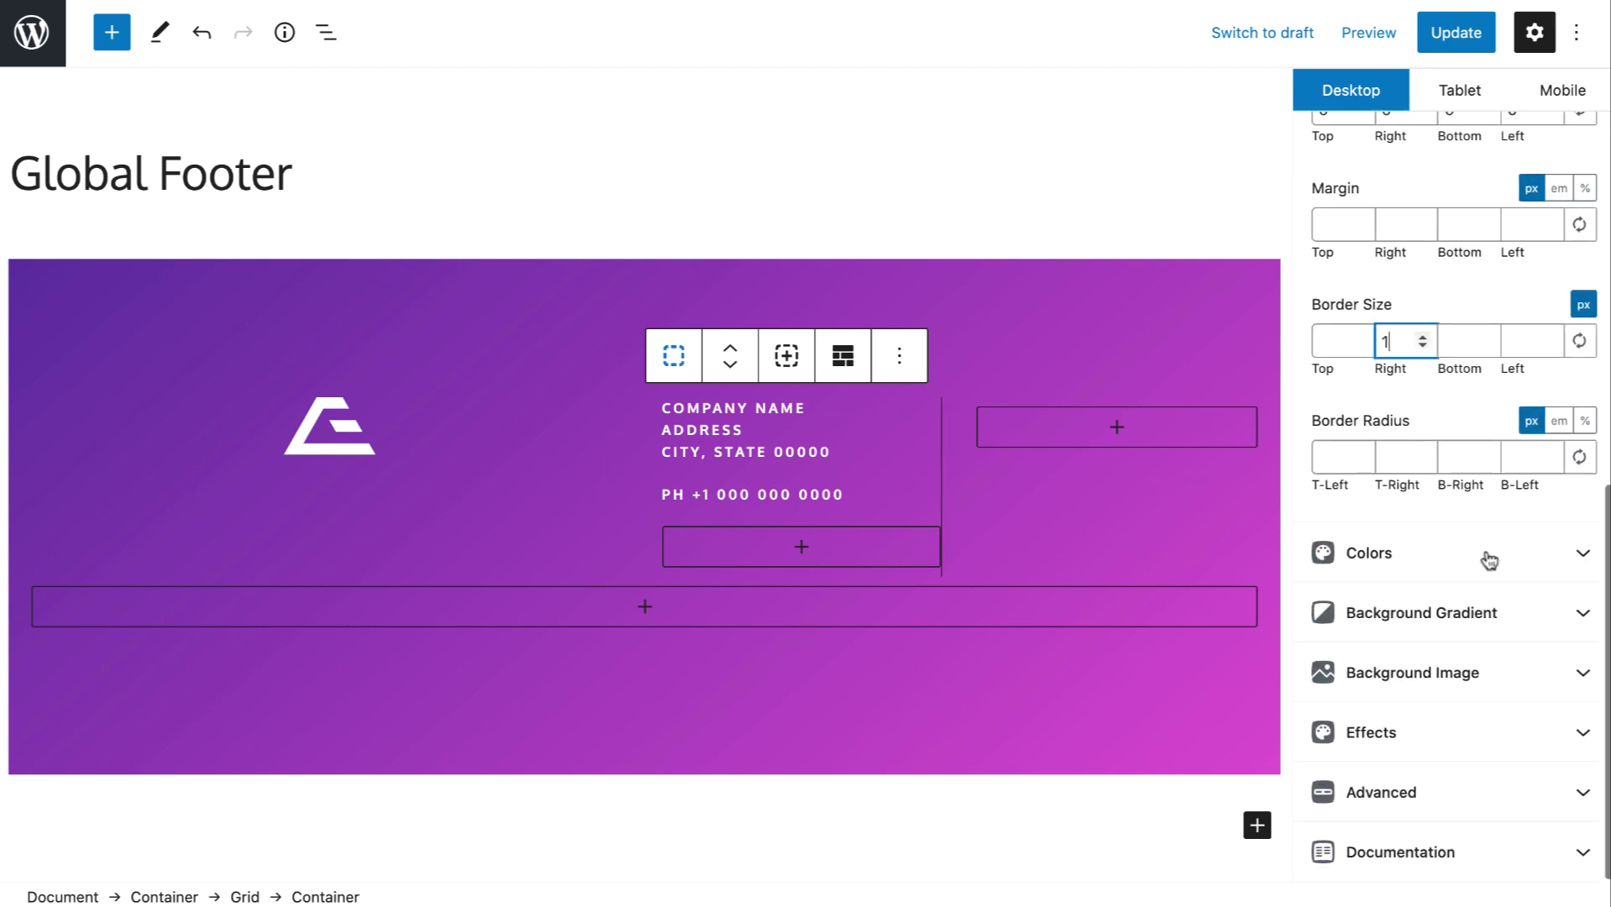
left_click(1367, 553)
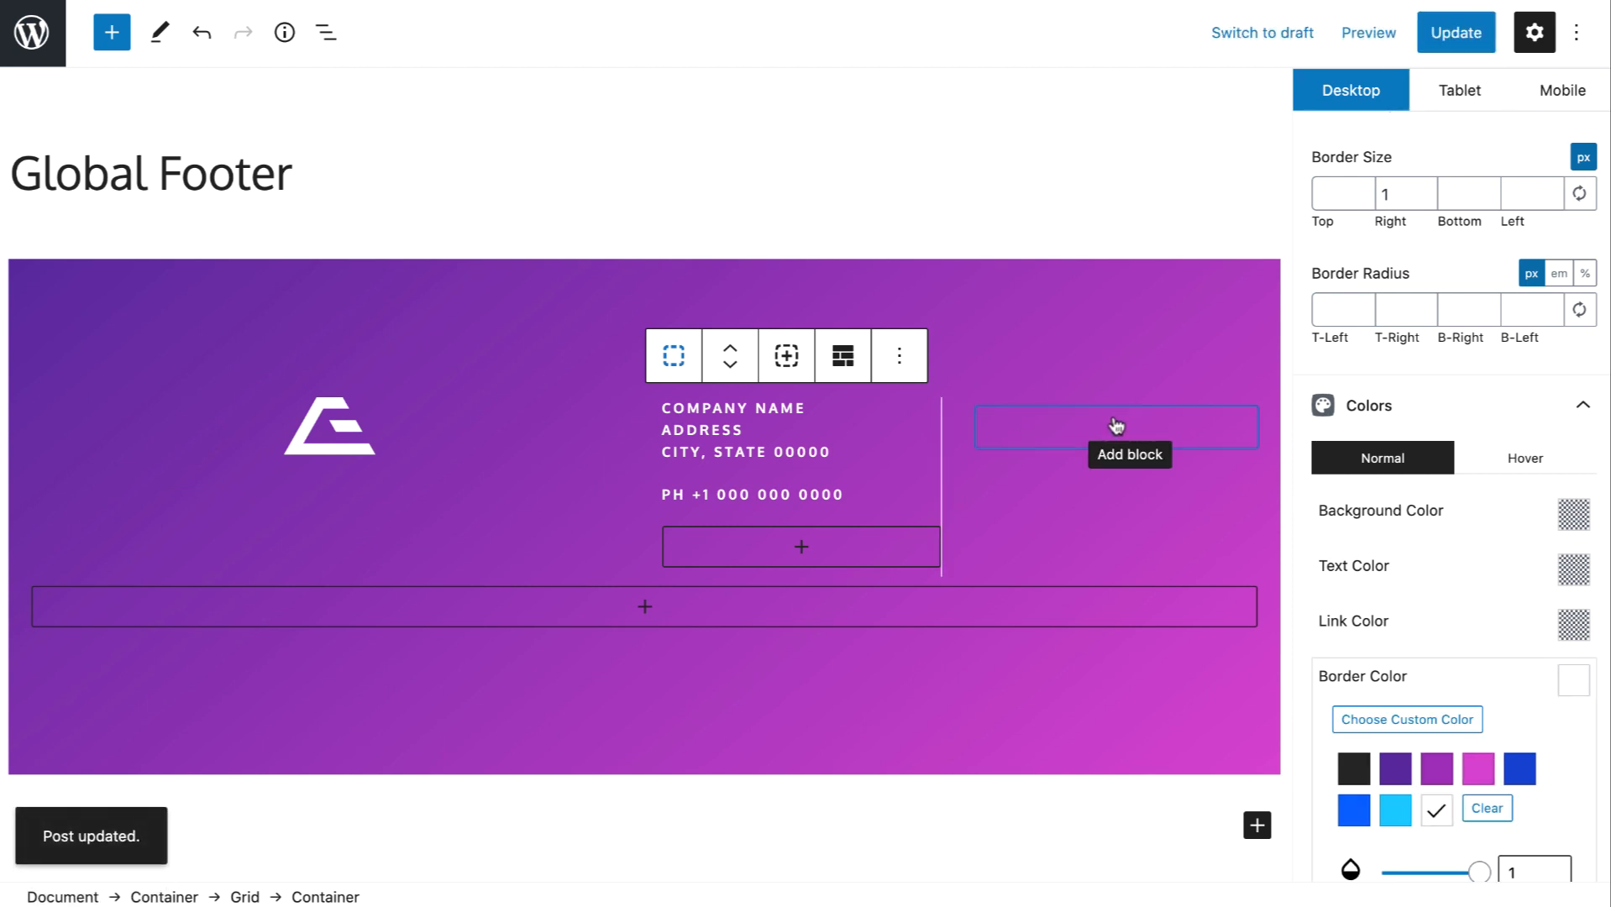
Step: Add a Buttons block to the third column with a Facebook icon
left_click(1115, 426)
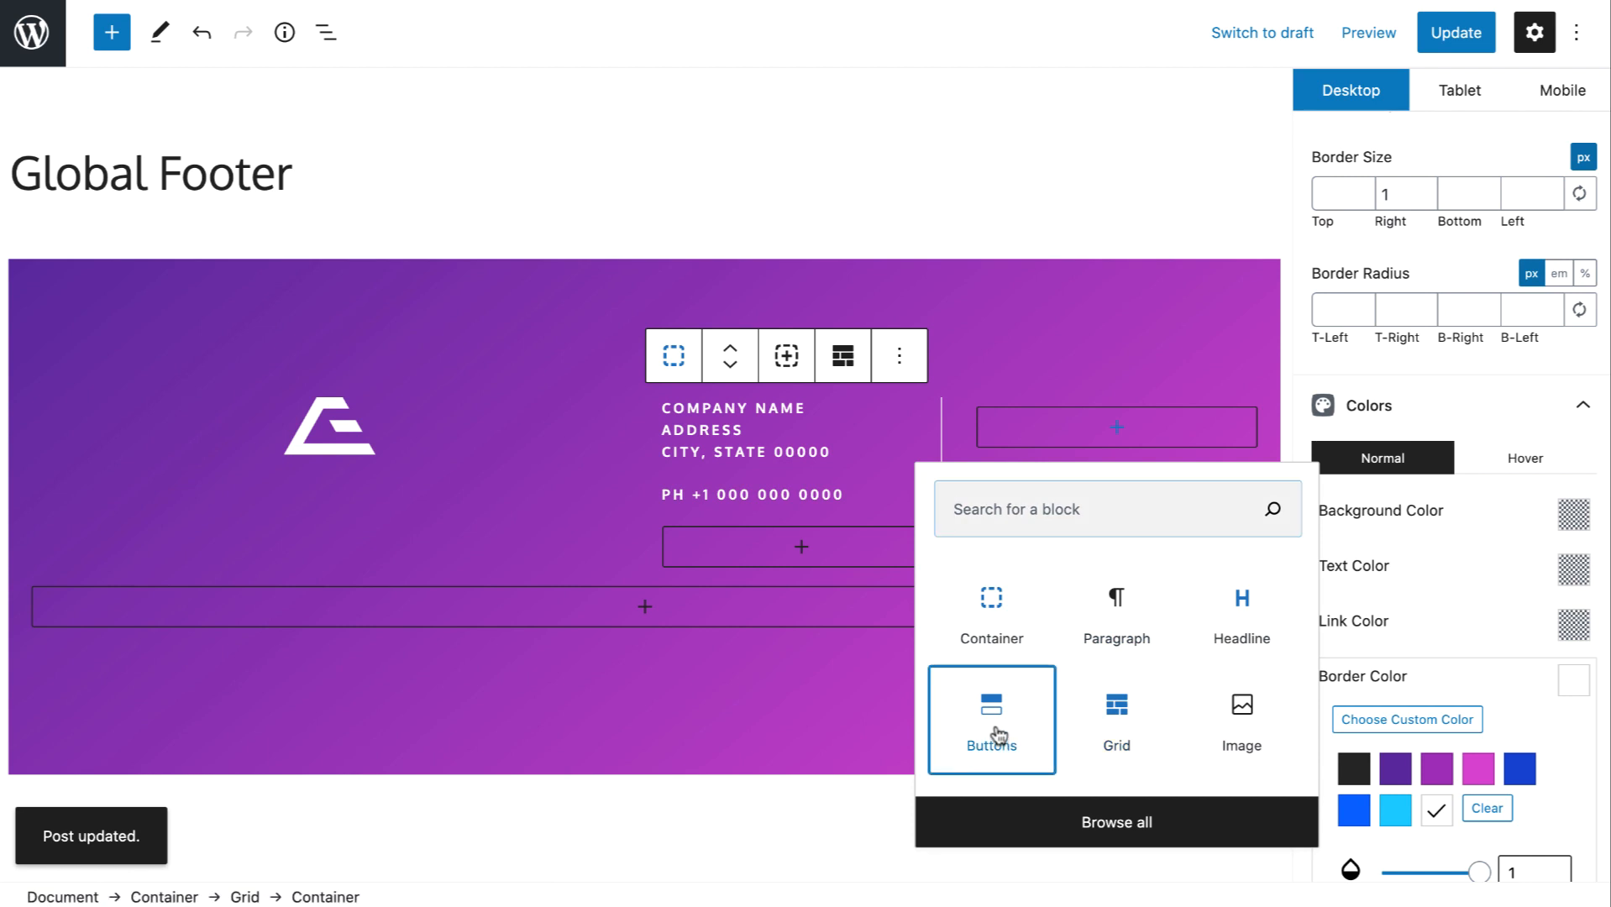
left_click(991, 719)
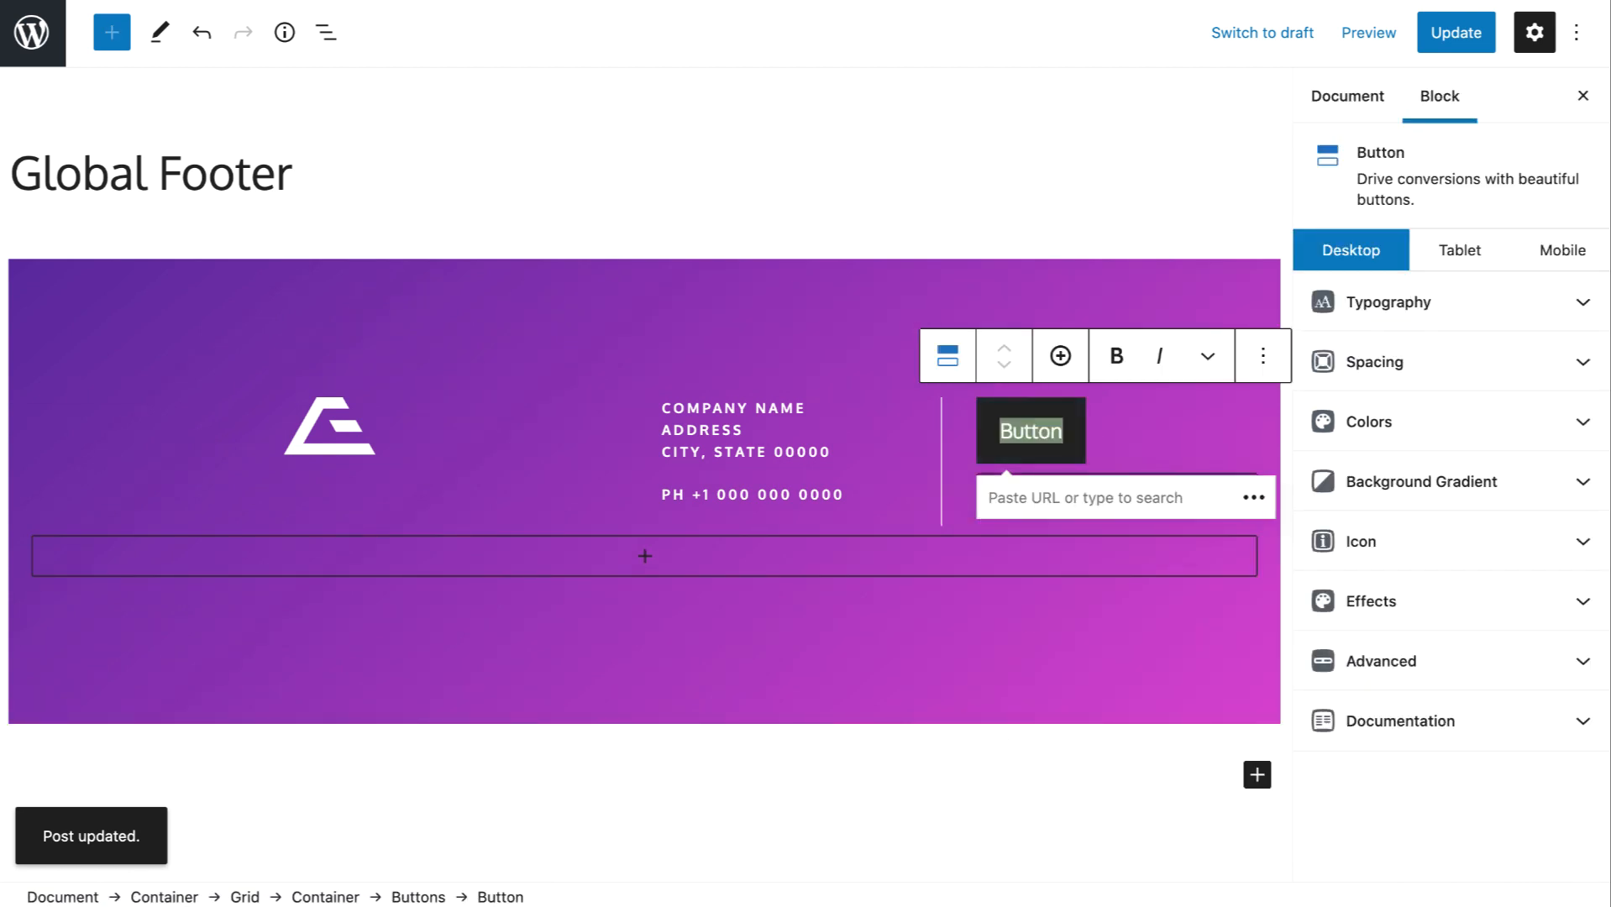
left_click(1360, 396)
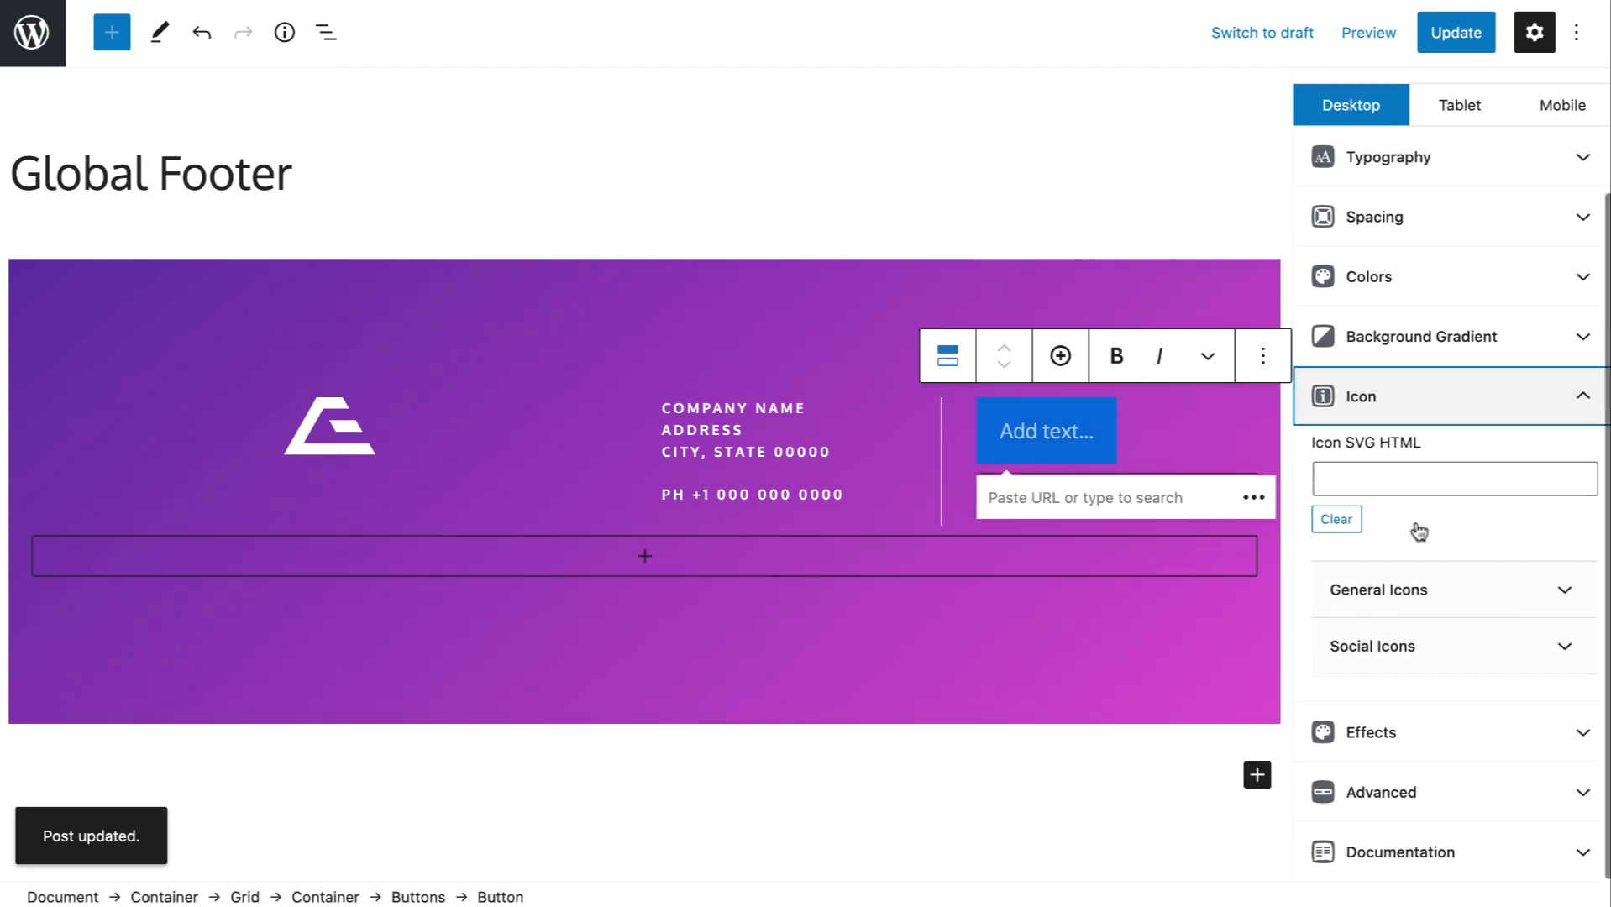
left_click(1373, 645)
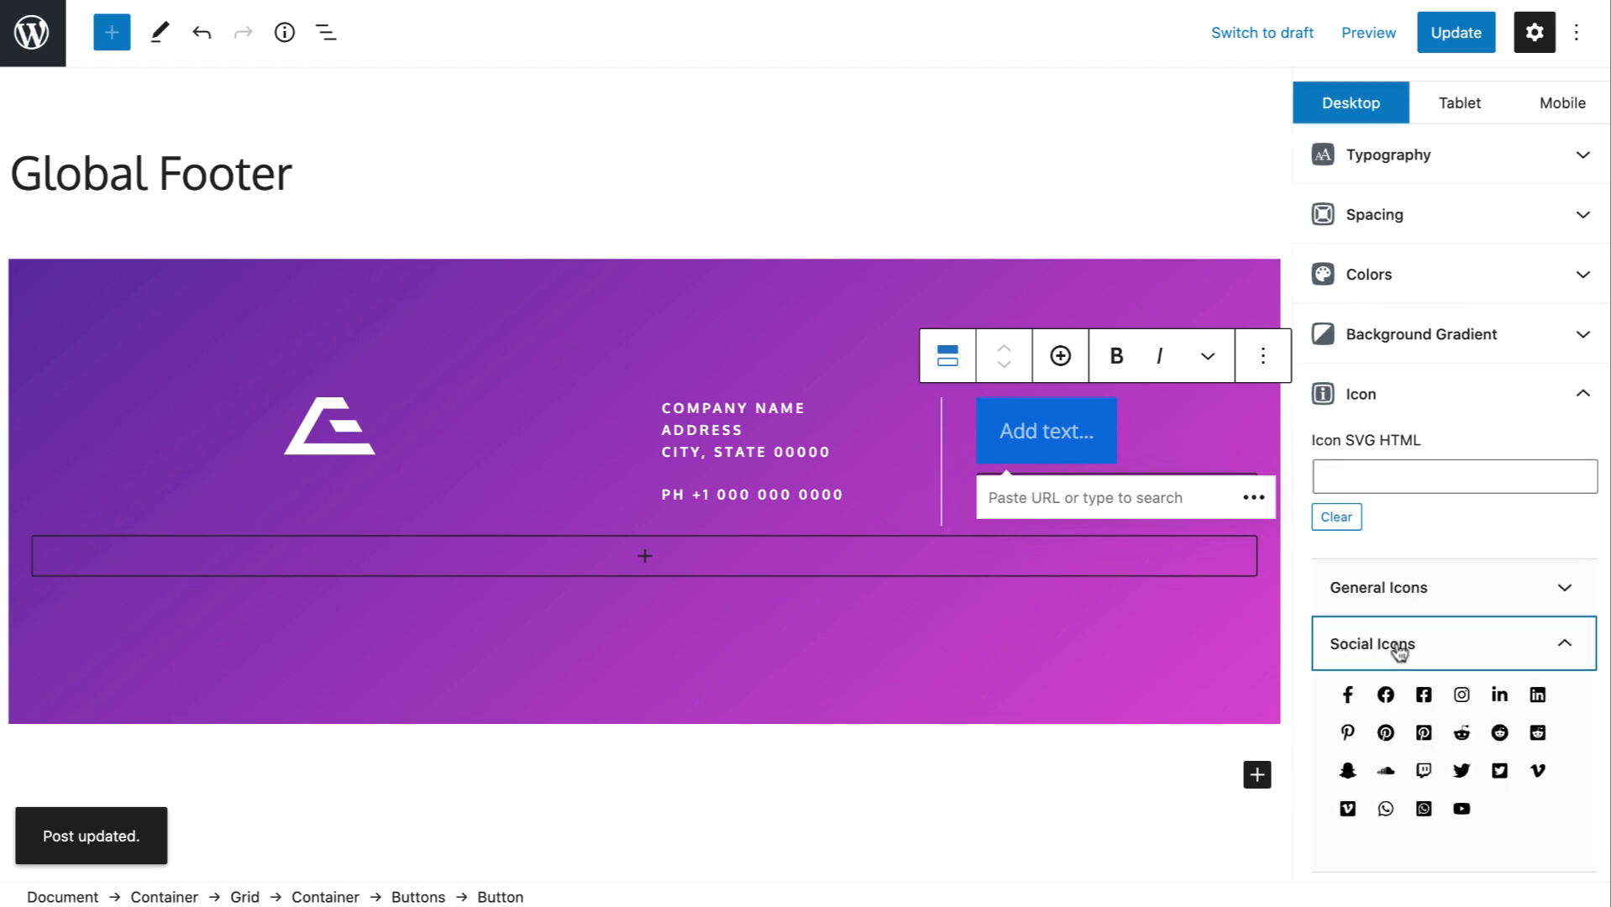
left_click(1385, 695)
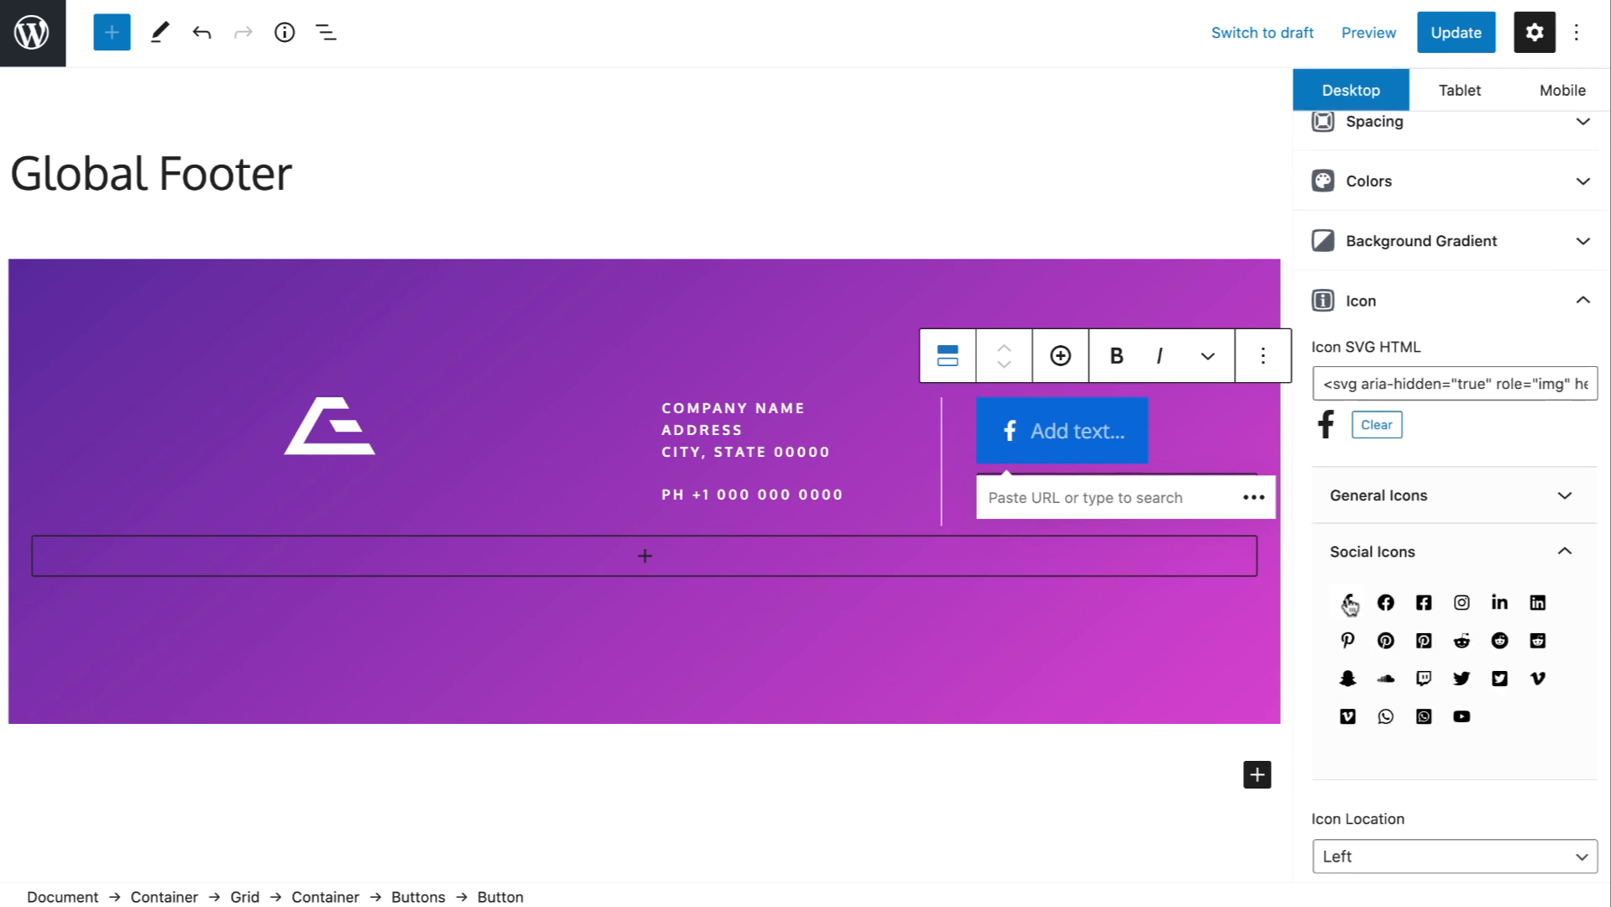
Step: Remove the button's text so only the Facebook icon remains
left_click(1458, 249)
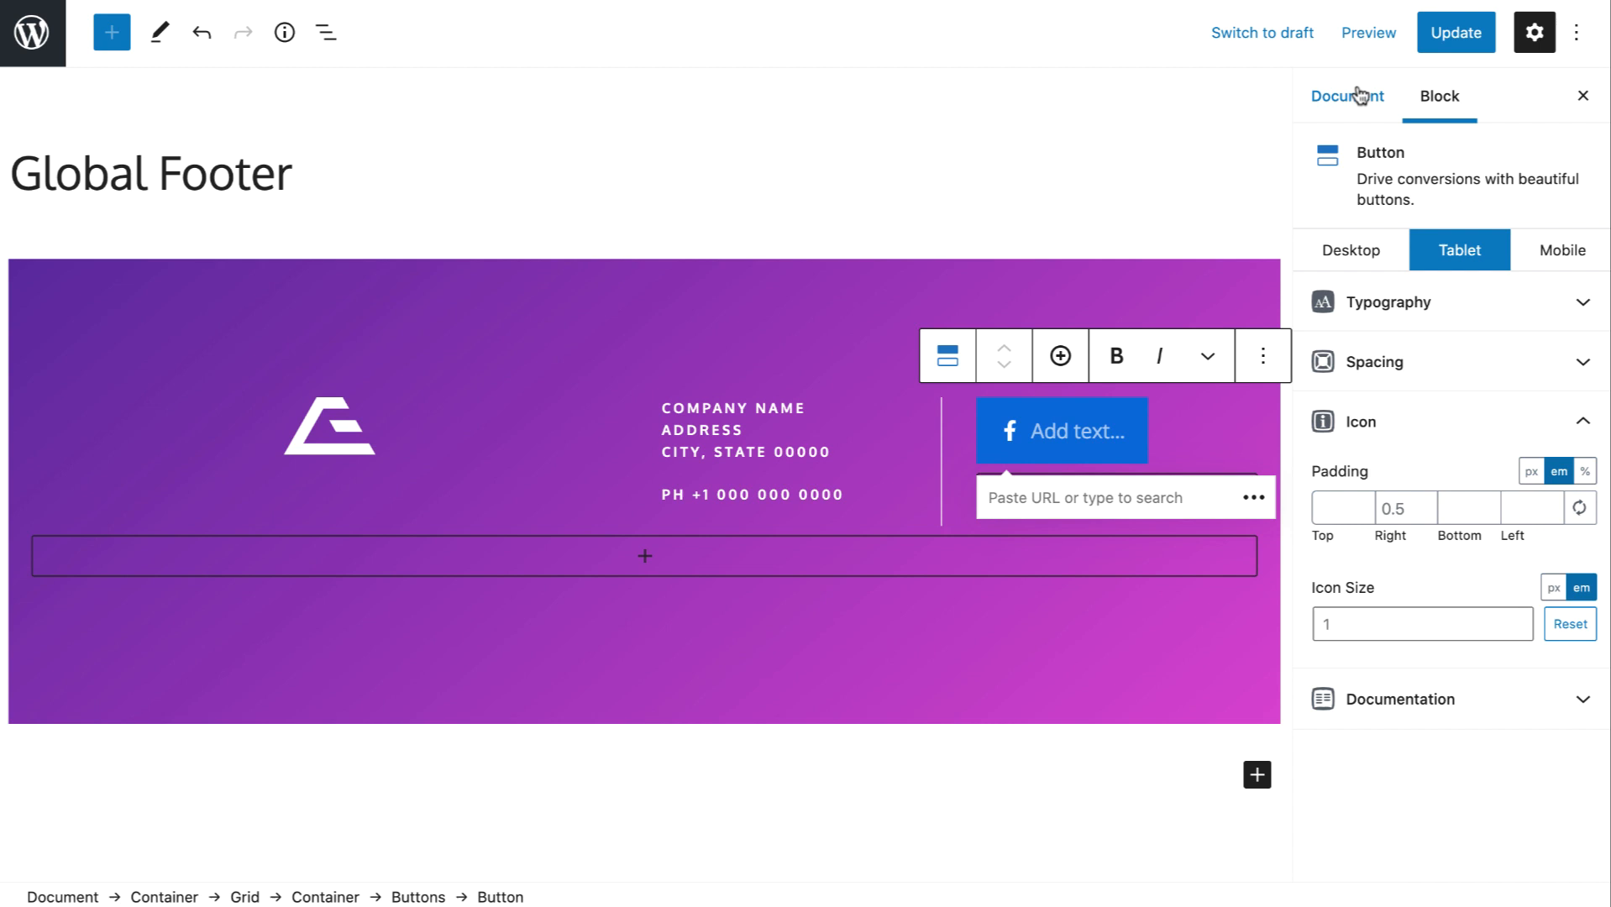
left_click(1357, 249)
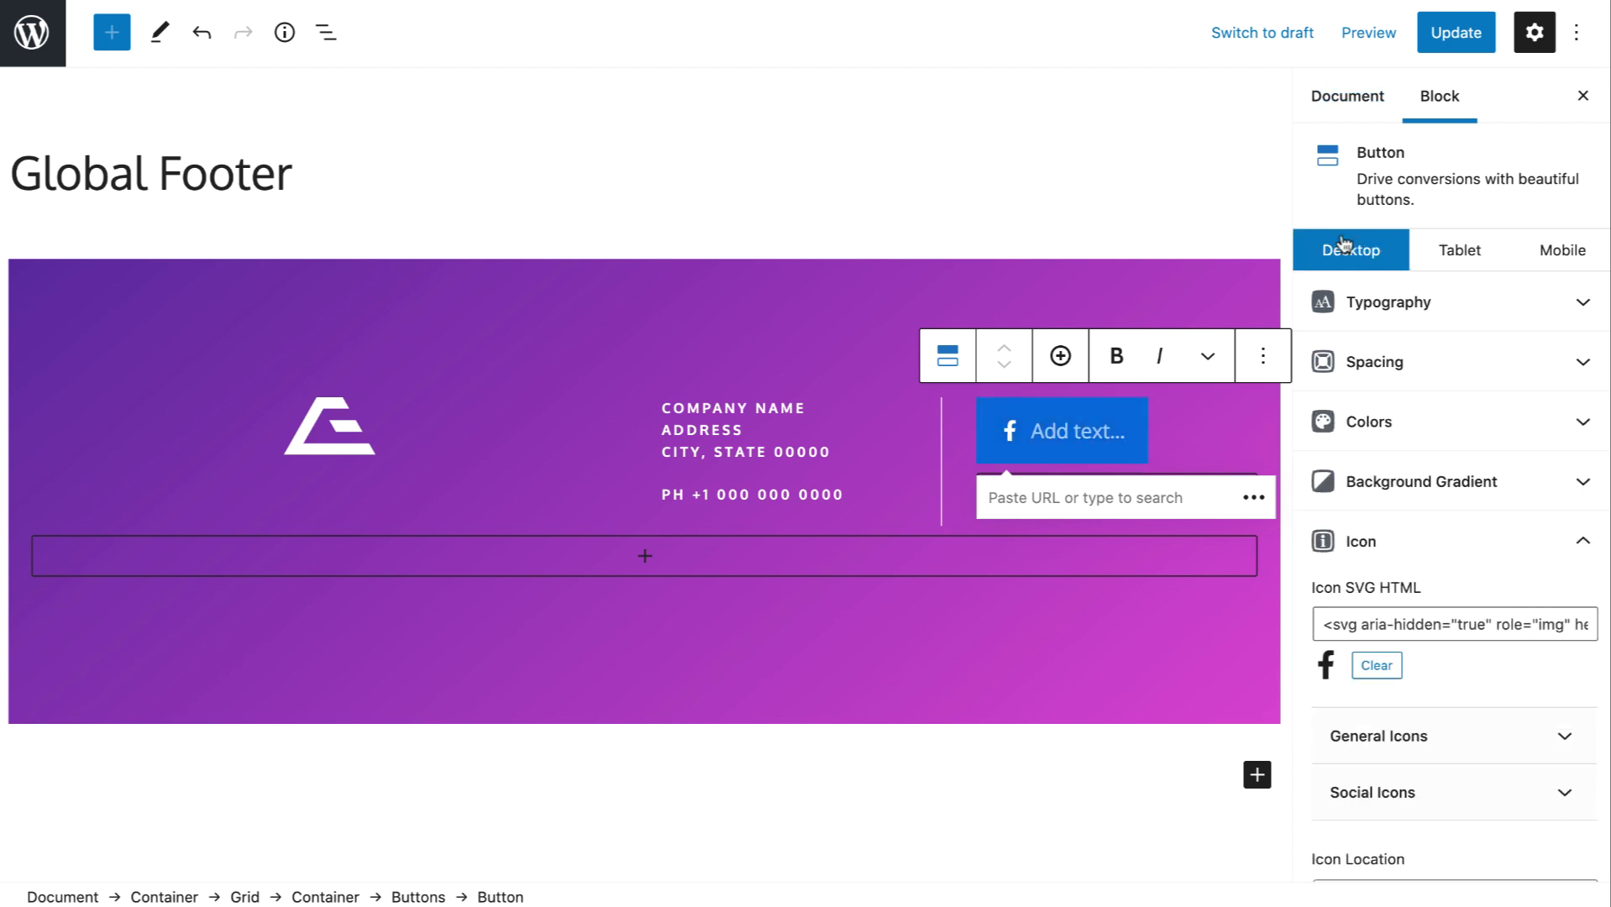
left_click(1379, 362)
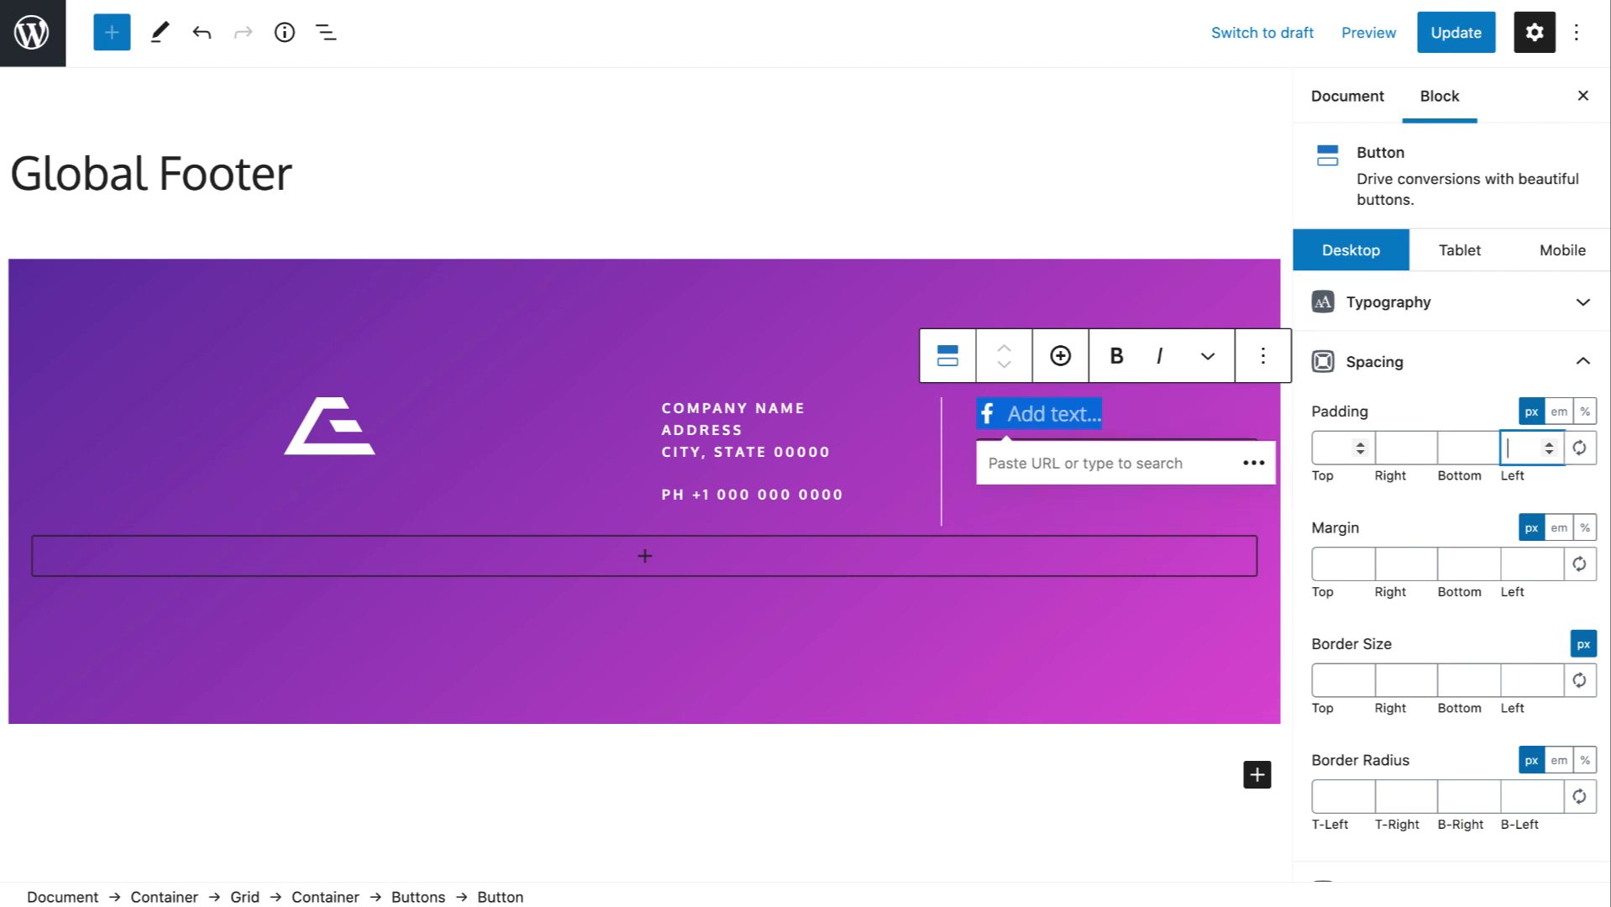
scroll("down", 3)
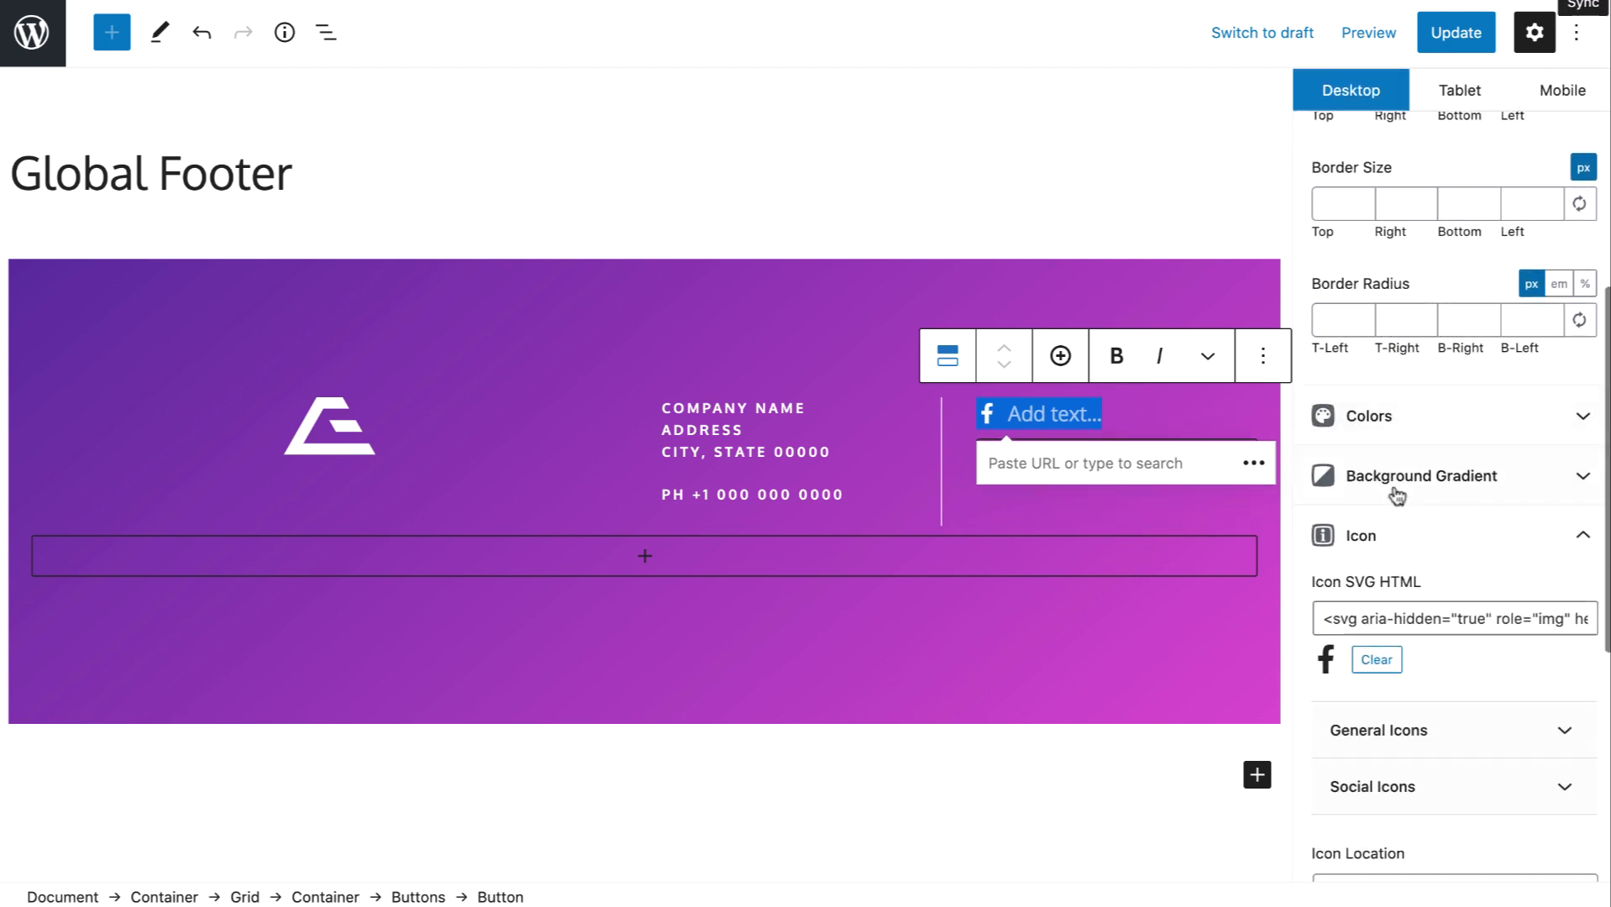
scroll("down", 3)
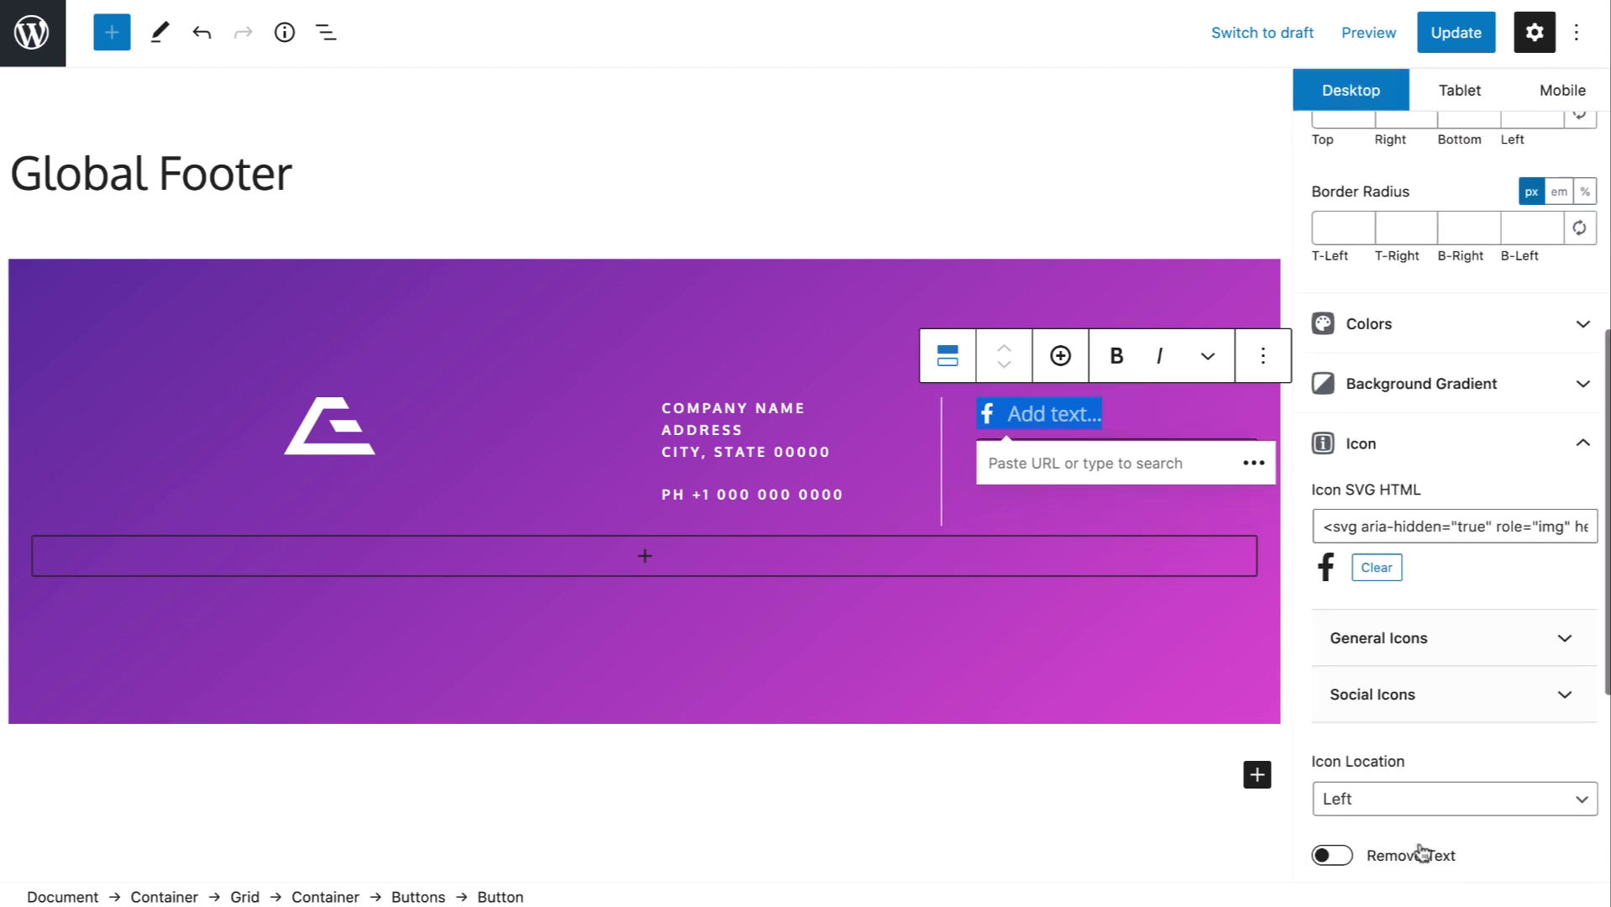
left_click(1331, 855)
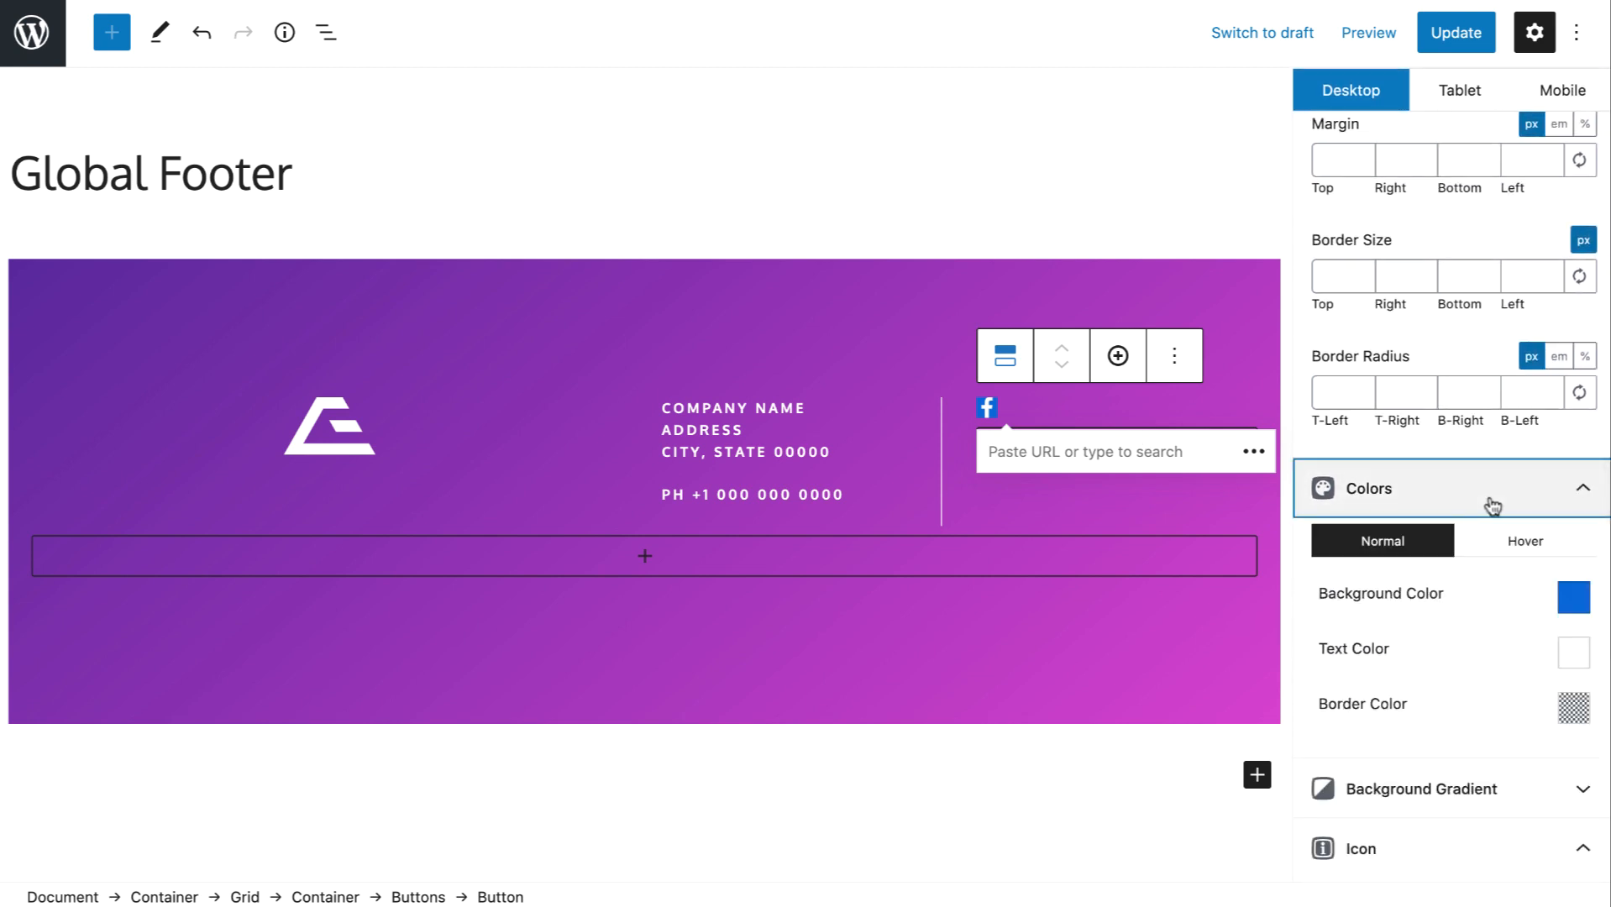
Step: Make the icon purple on hover and give the button a 22 right margin
left_click(1575, 598)
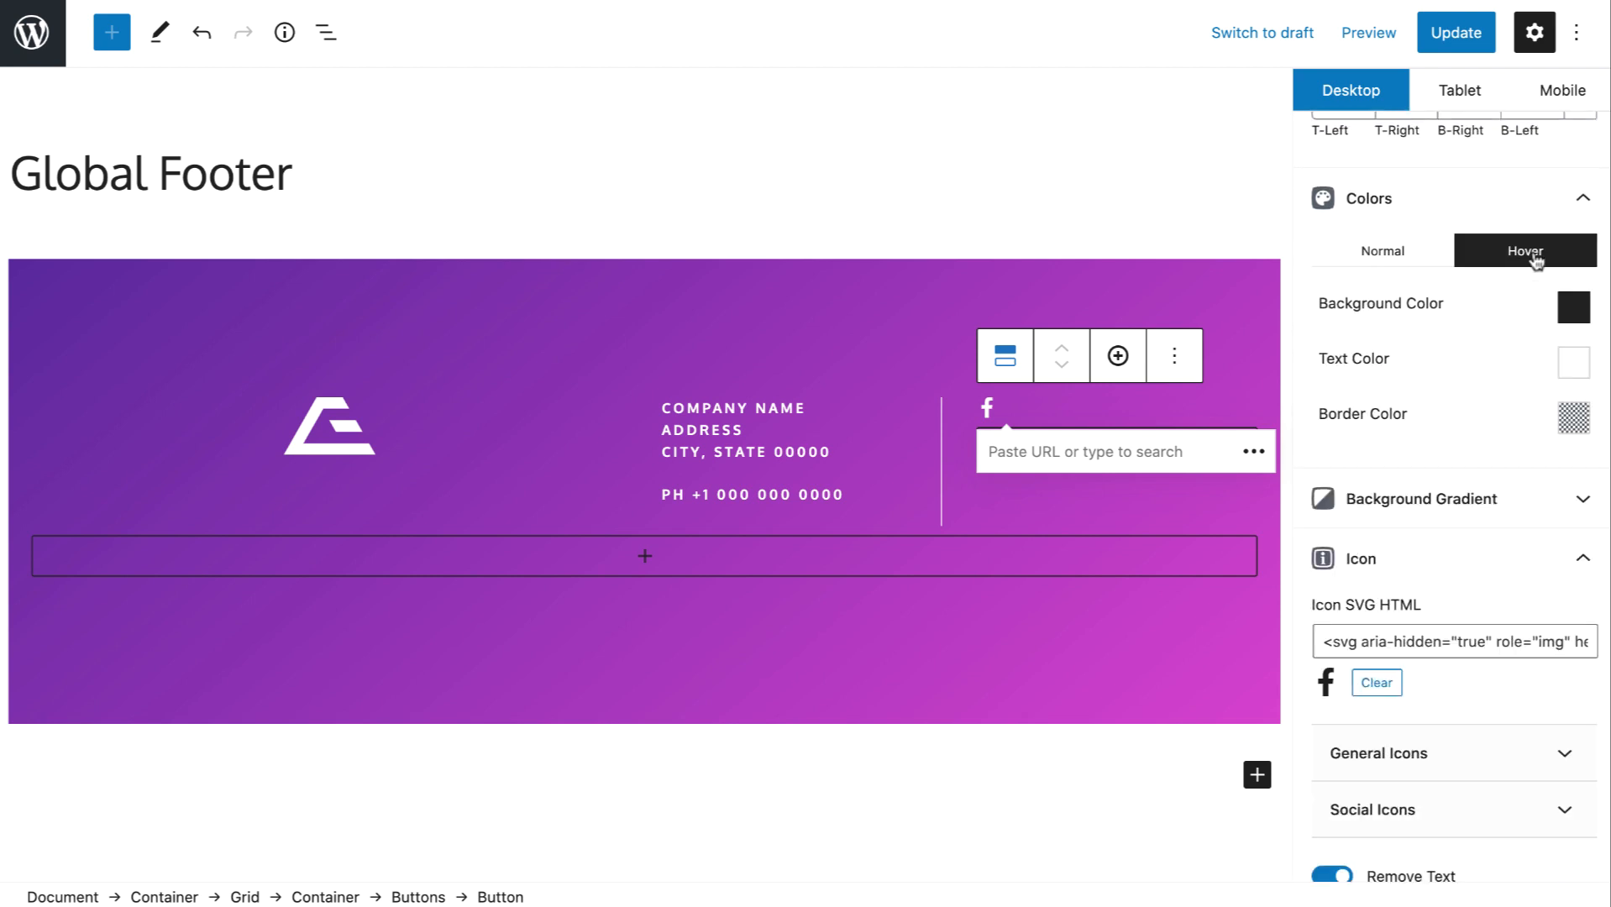
left_click(1573, 307)
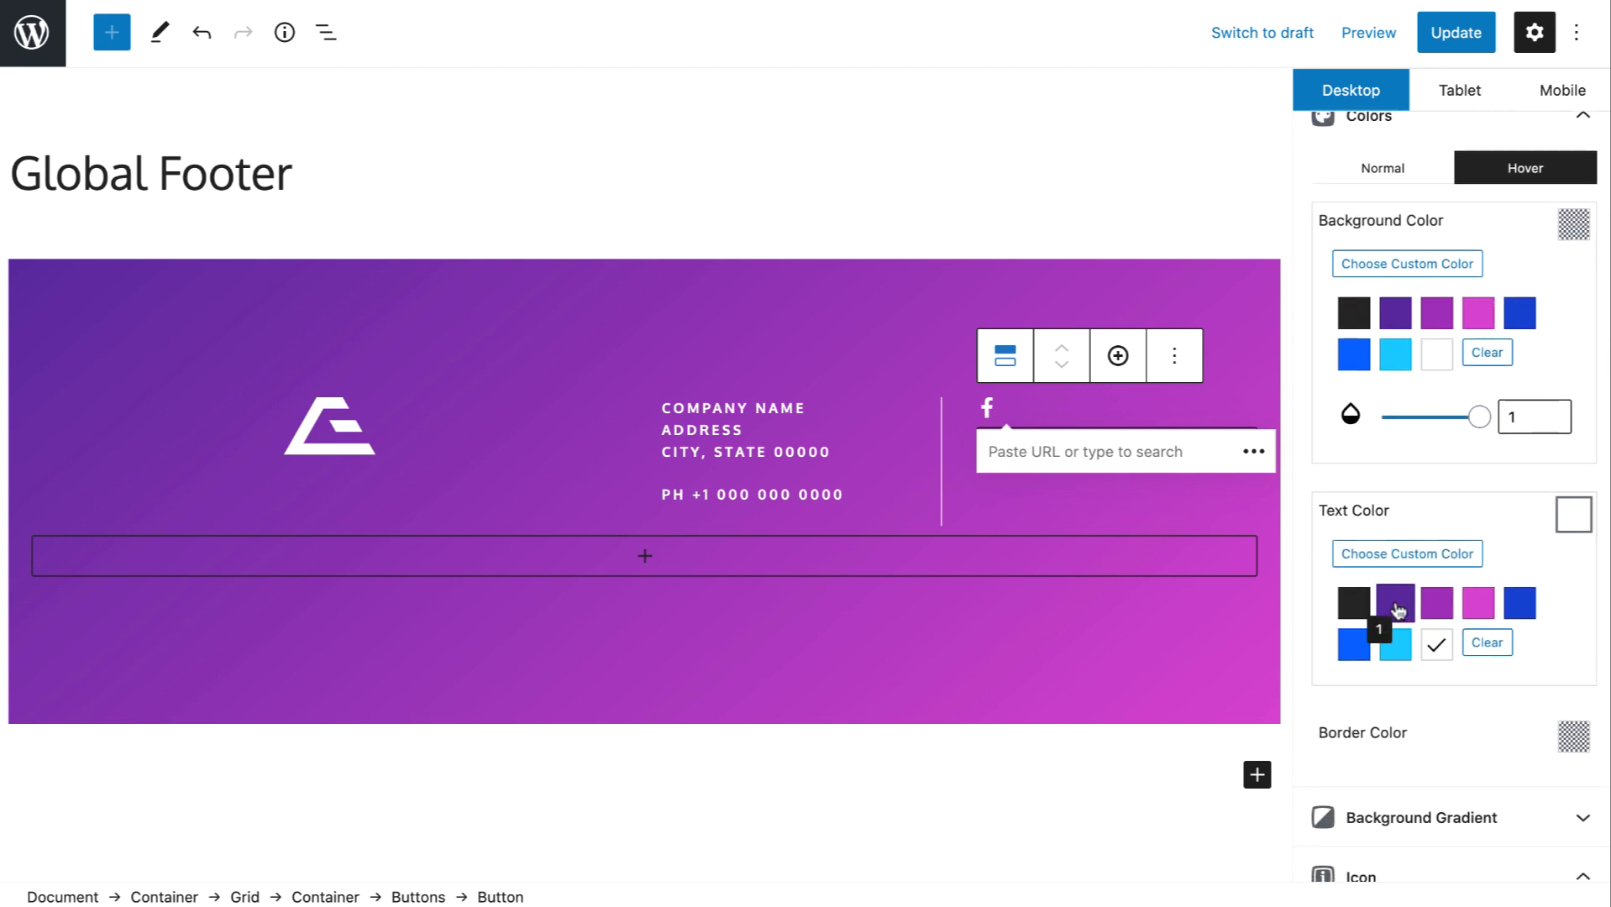
left_click(1394, 603)
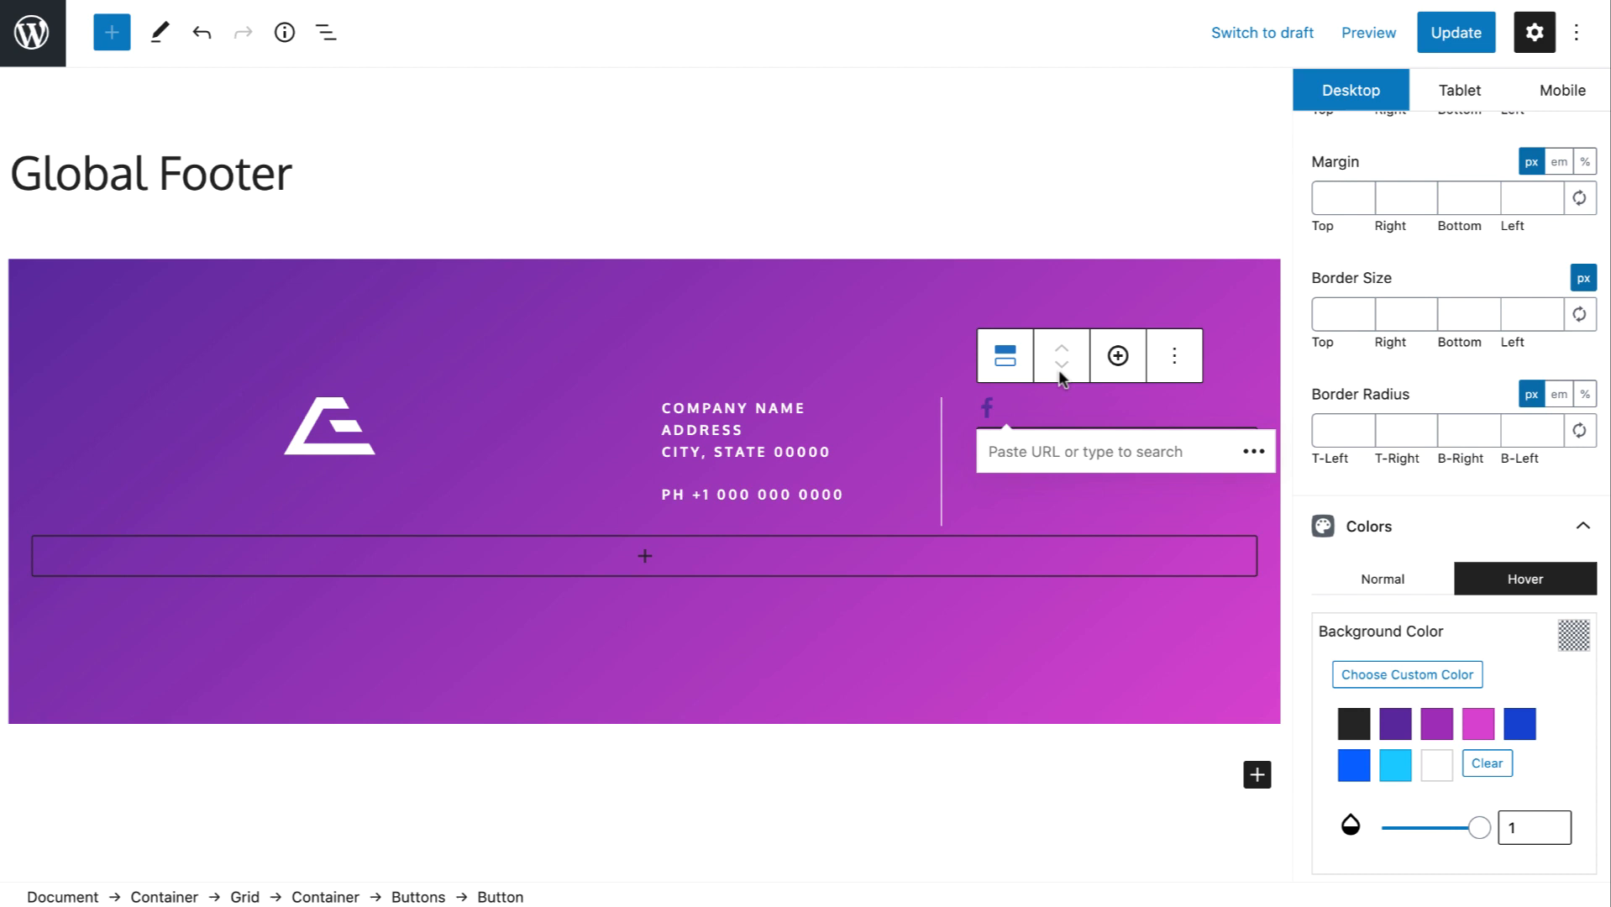
mouse_move(1373, 228)
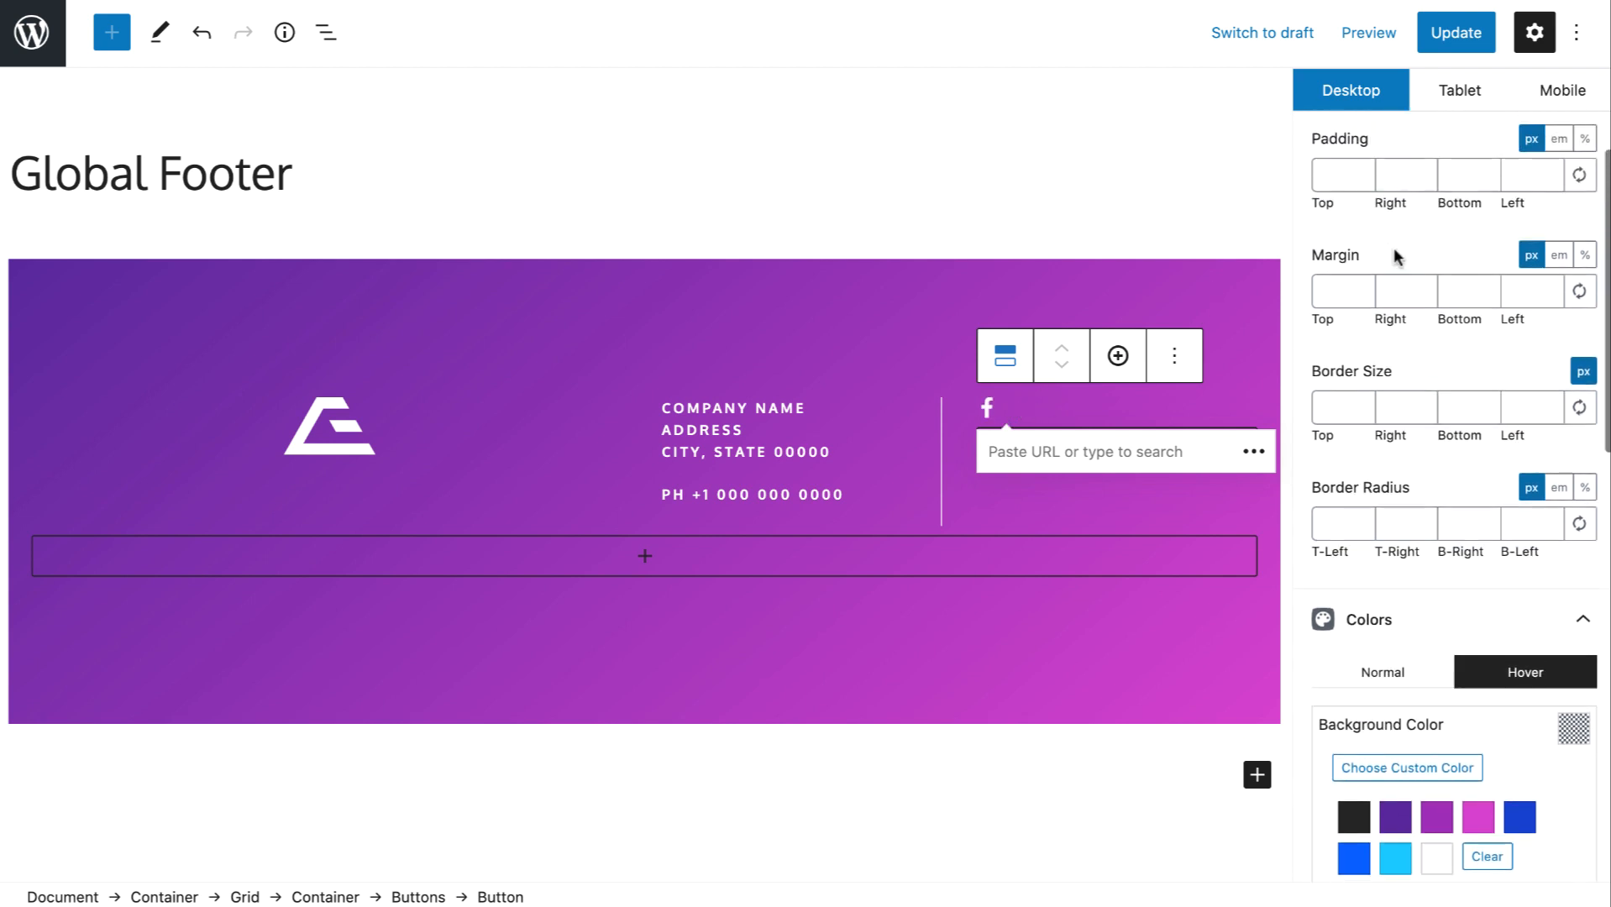
left_click(1405, 290)
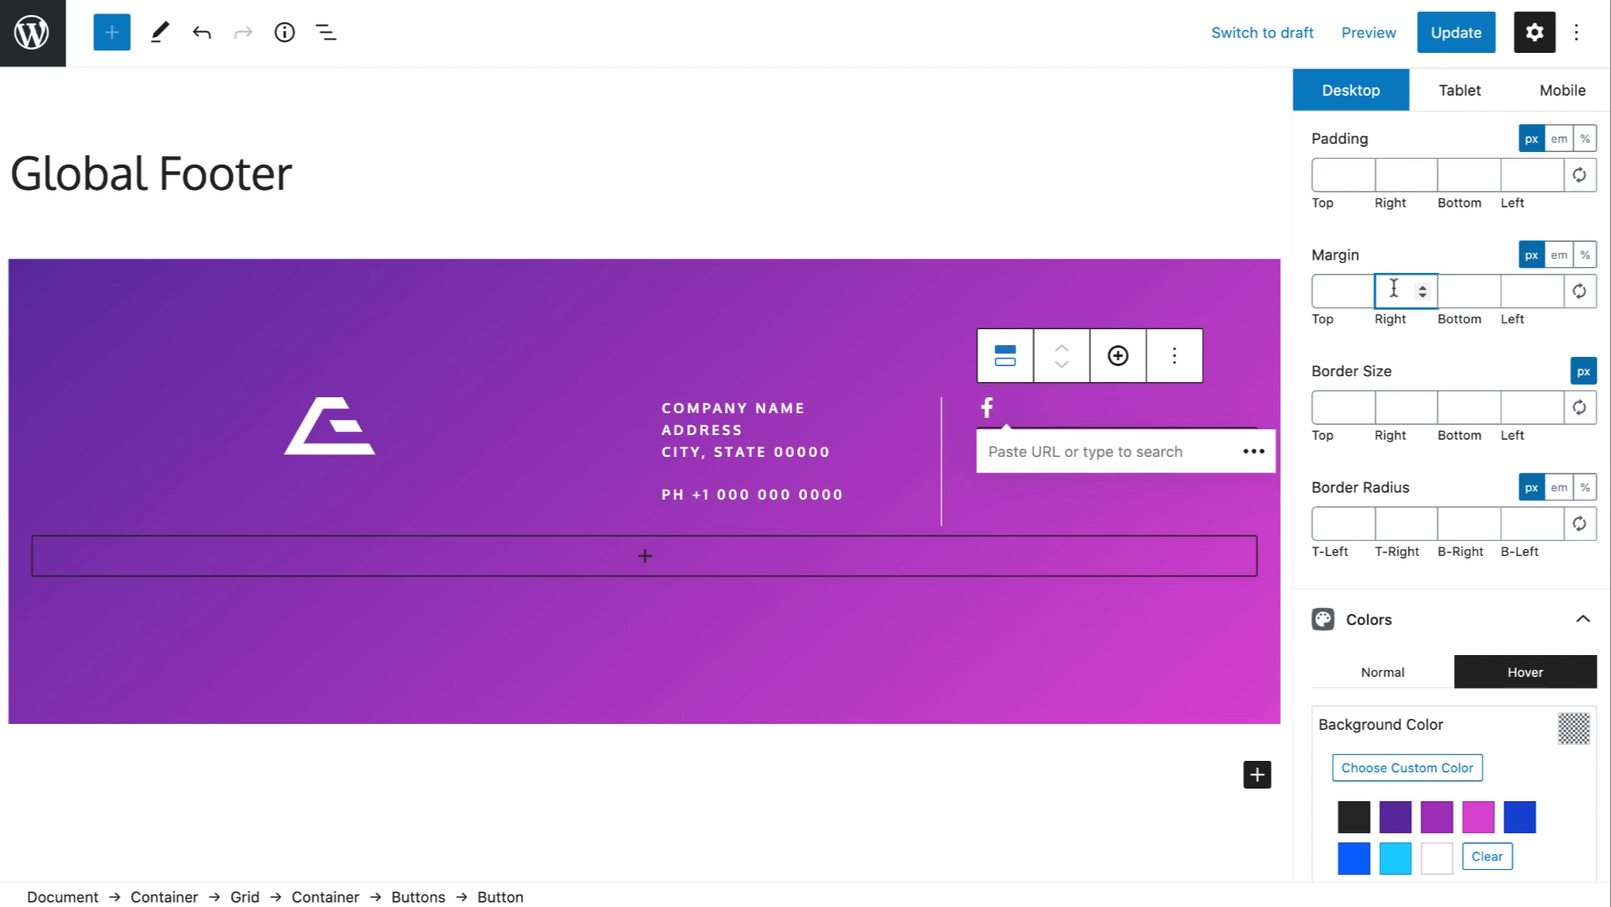
type("22")
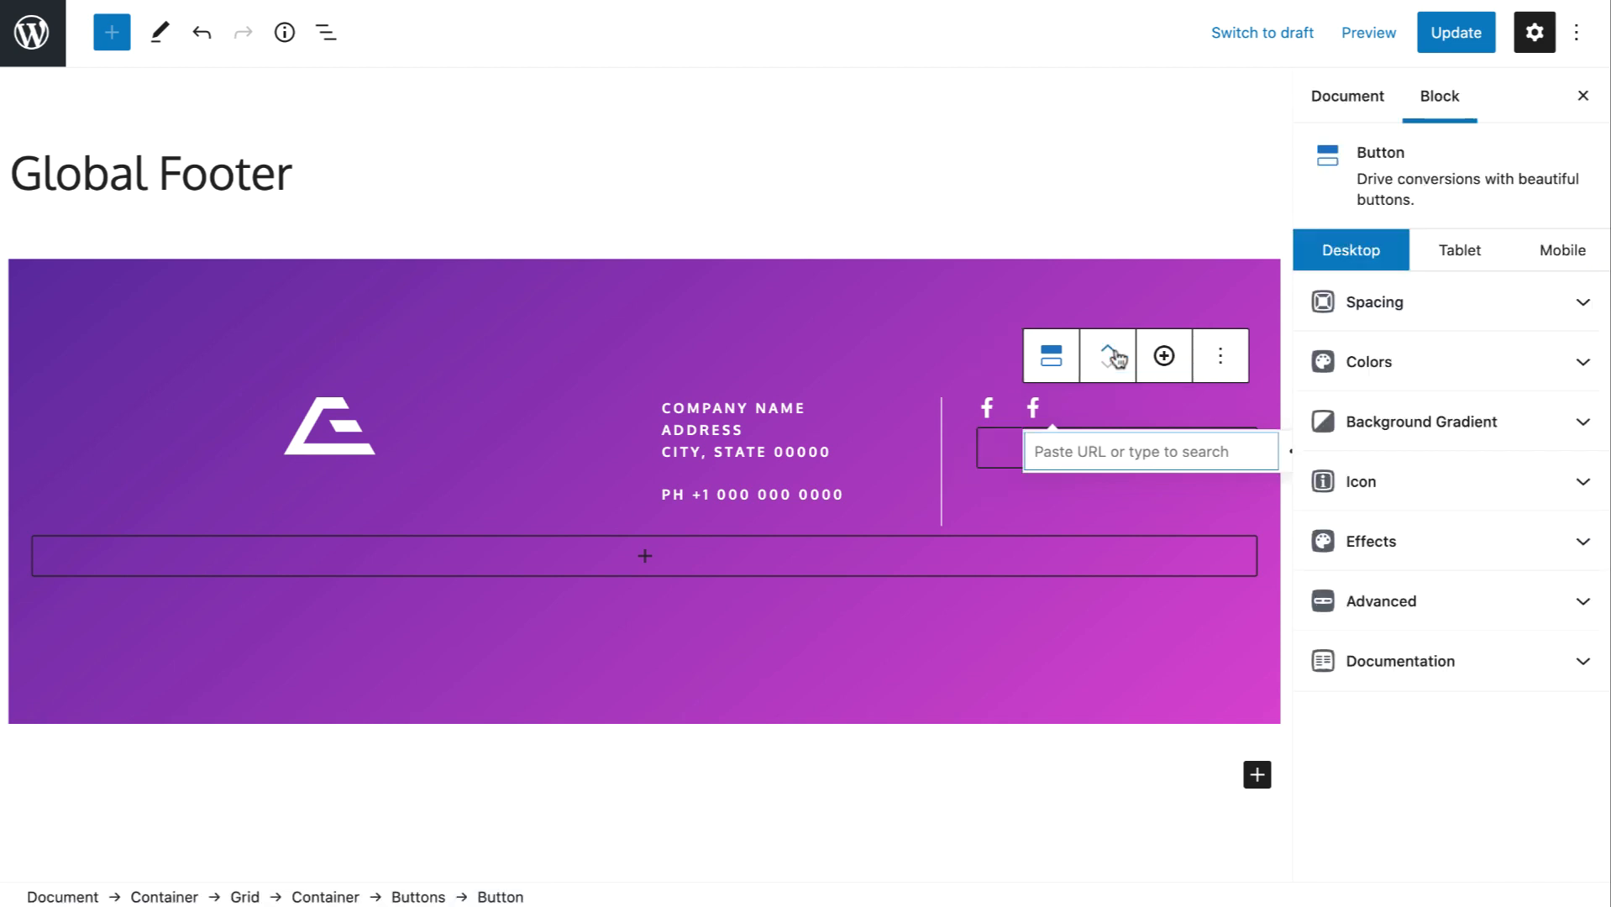
Step: Switch the copied buttons to Instagram, LinkedIn, Twitter and YouTube icons, then save the footer
left_click(1361, 480)
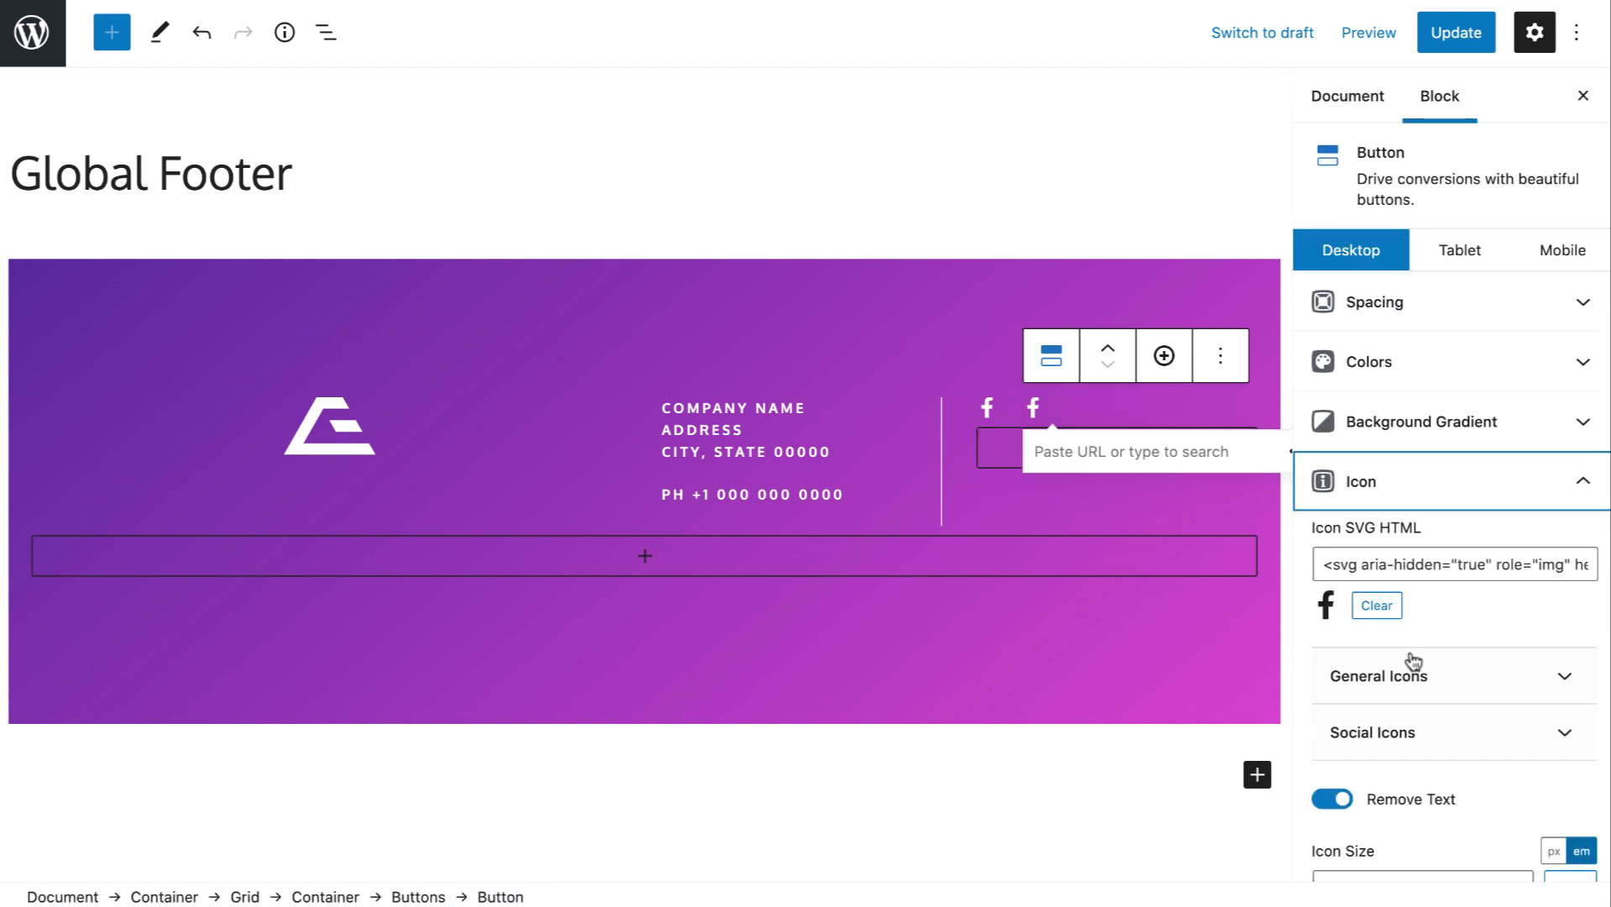
left_click(1463, 616)
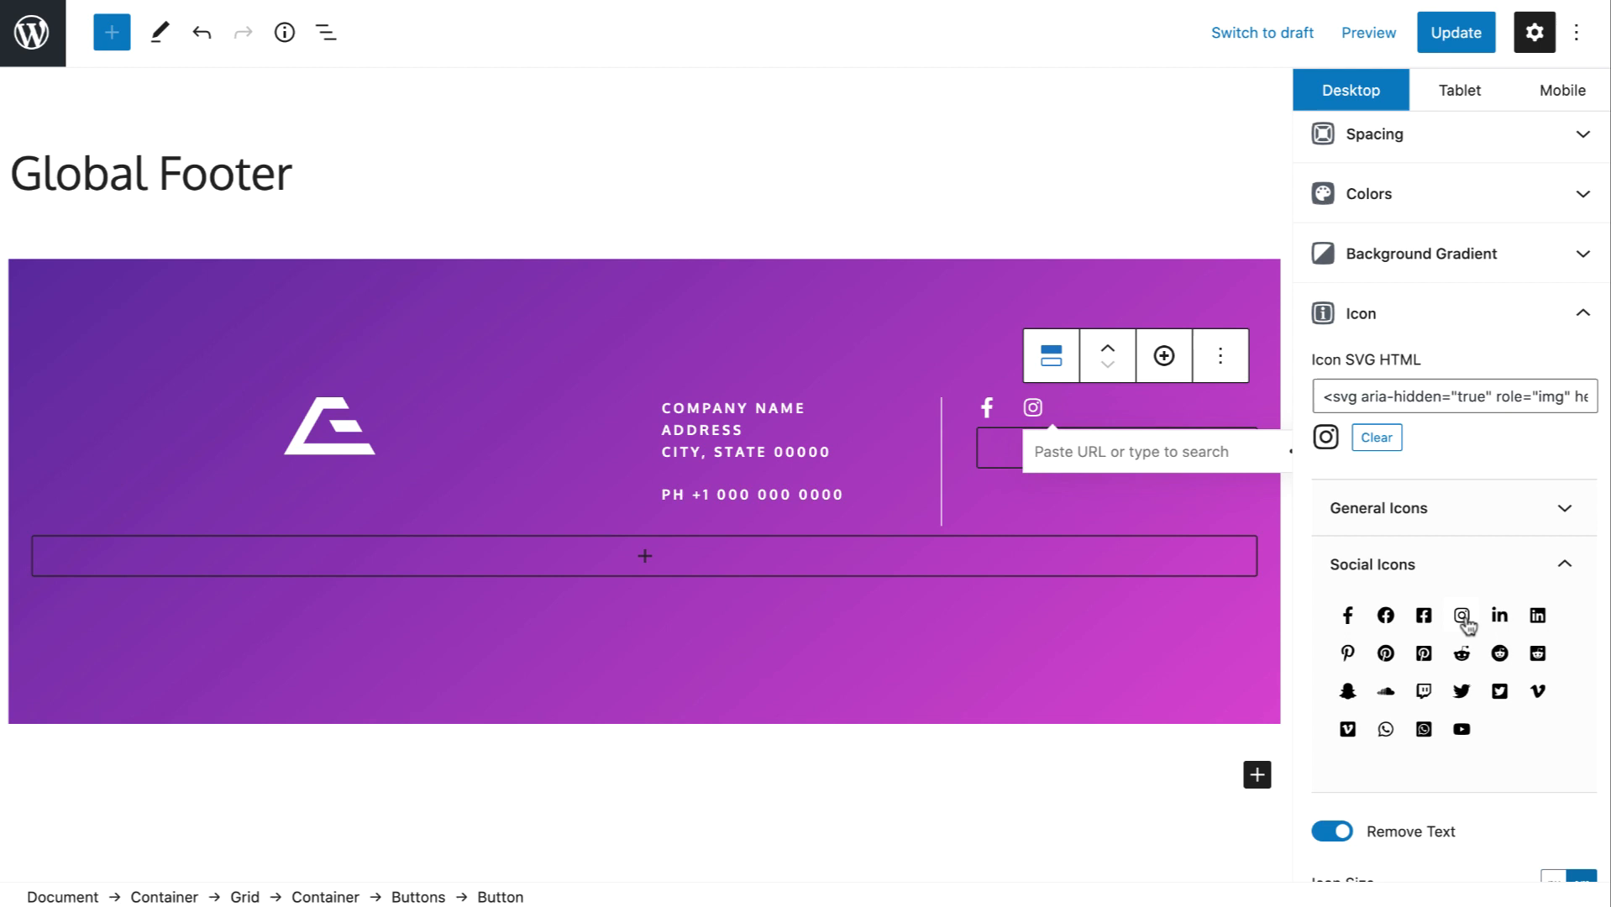
left_click(1461, 615)
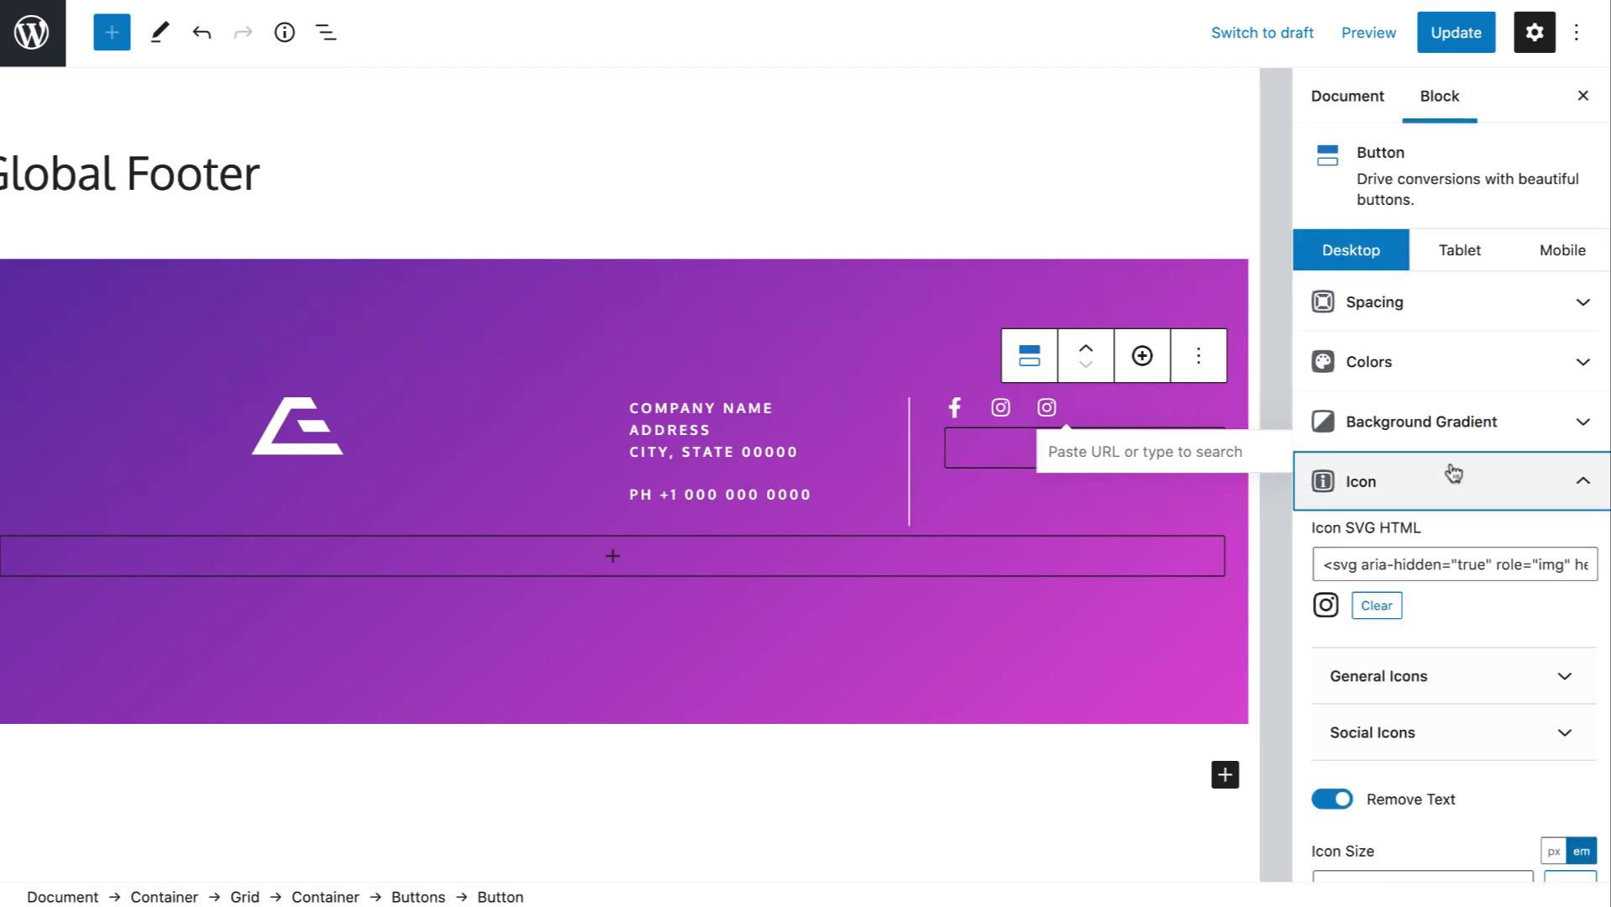
left_click(1372, 472)
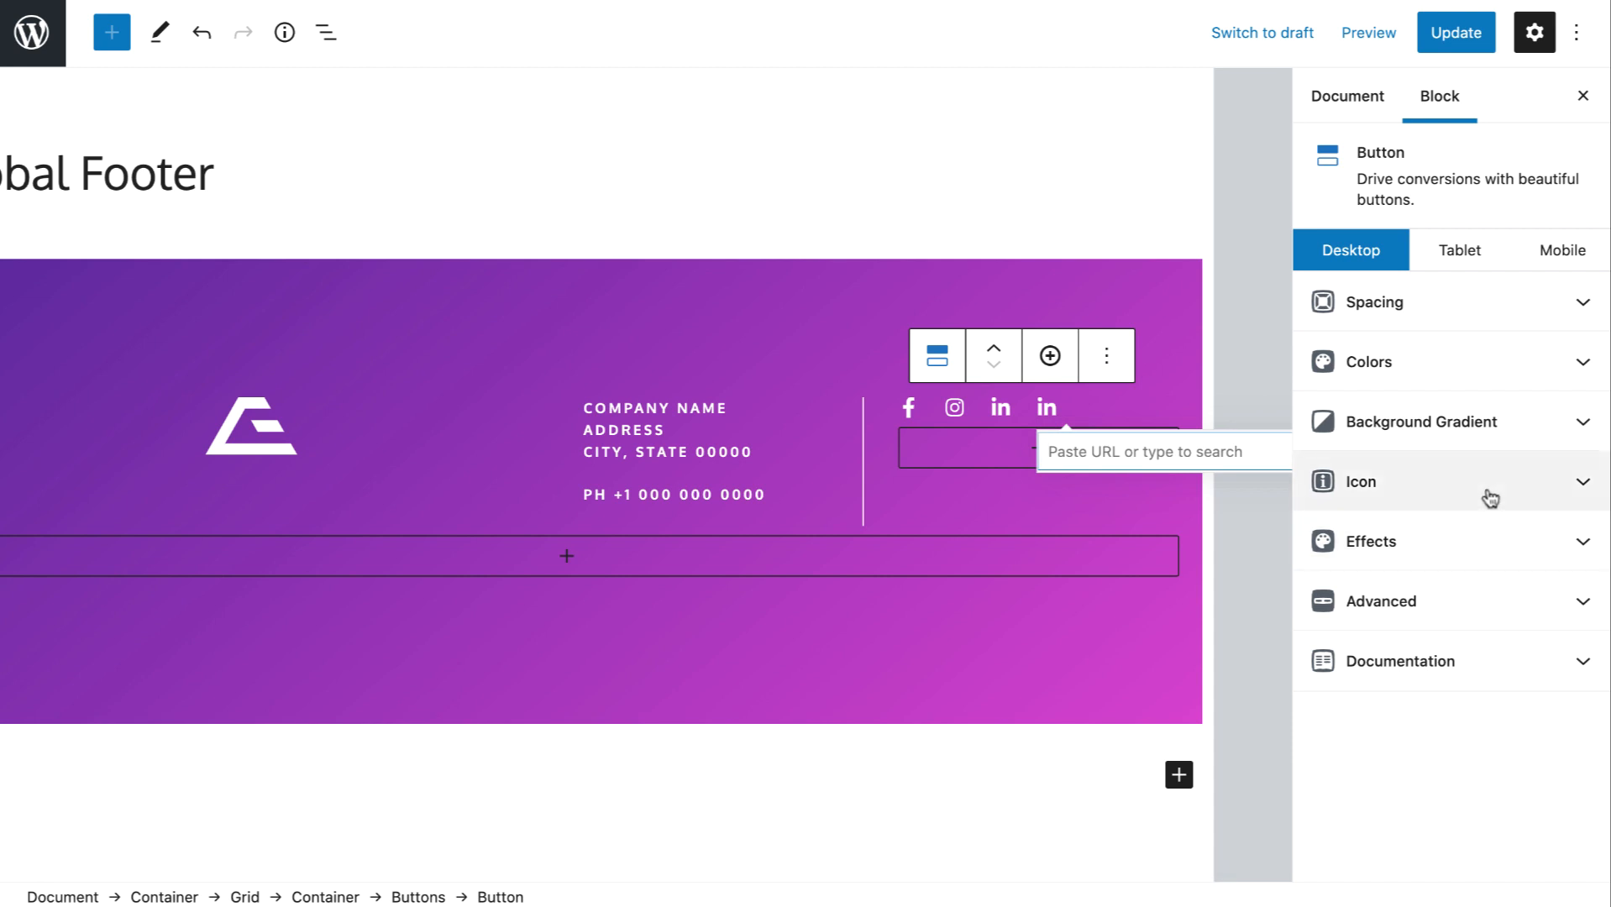
left_click(1361, 482)
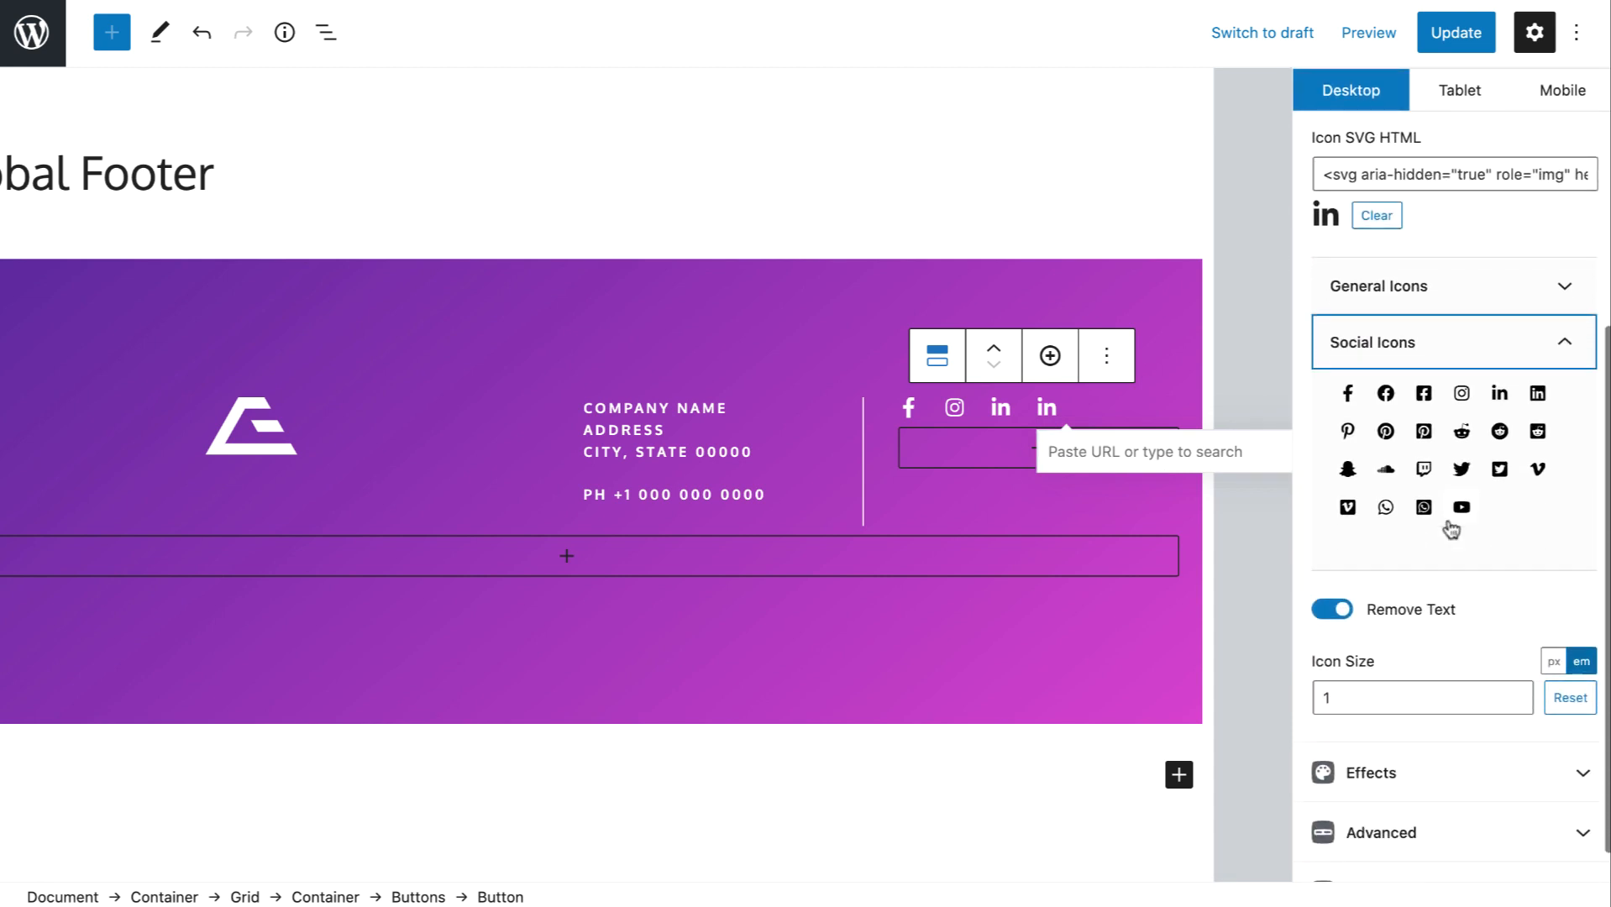
left_click(1461, 469)
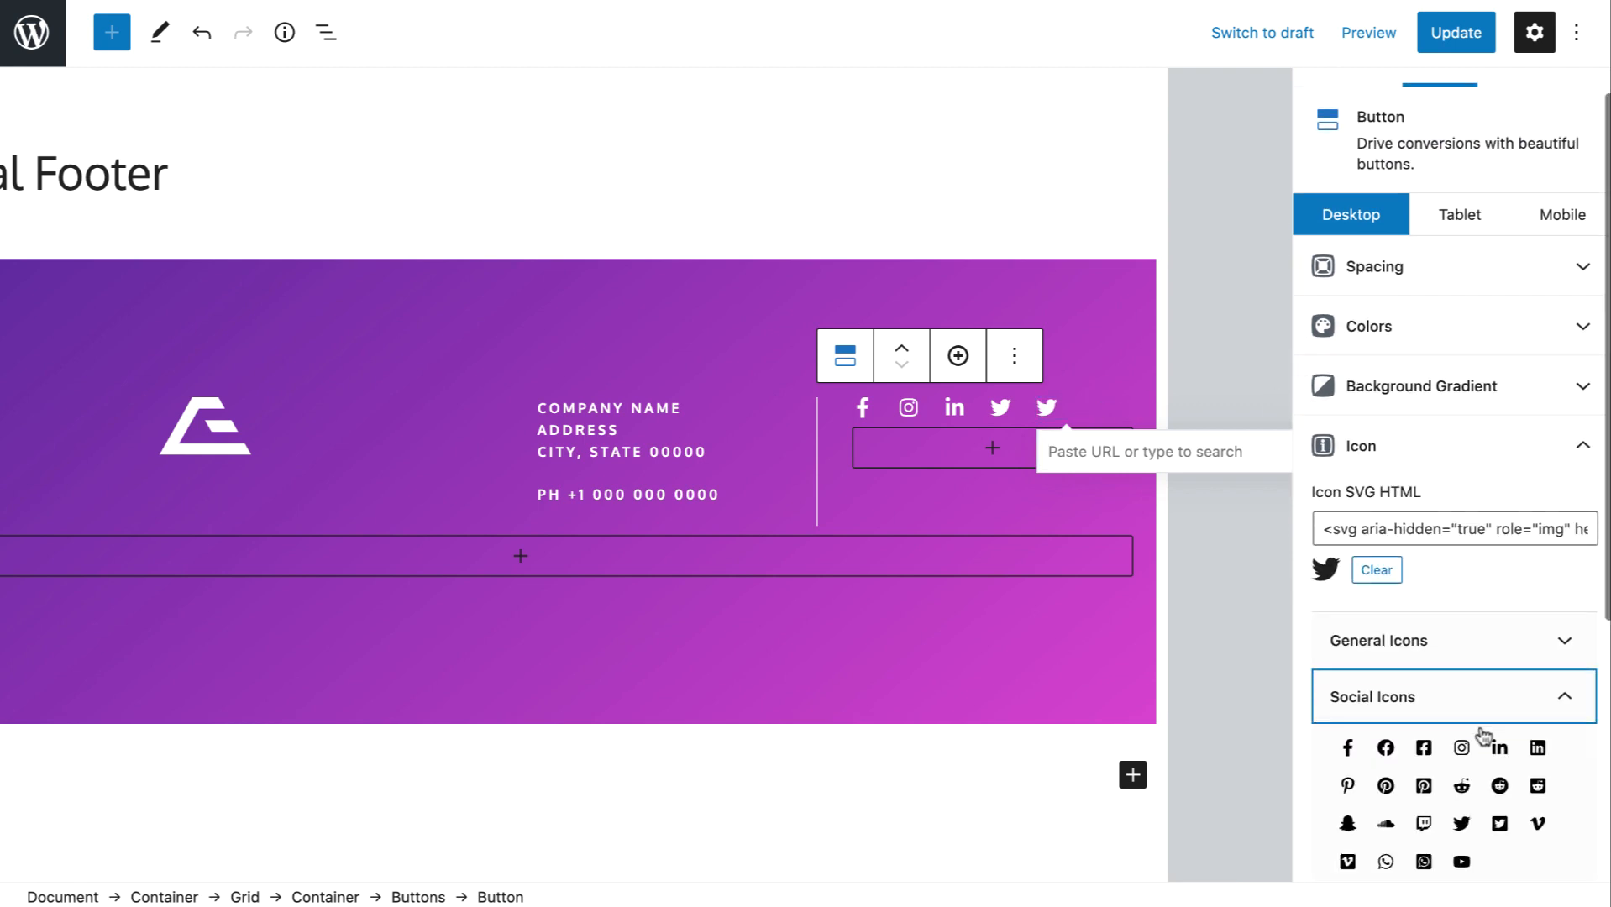
left_click(1460, 606)
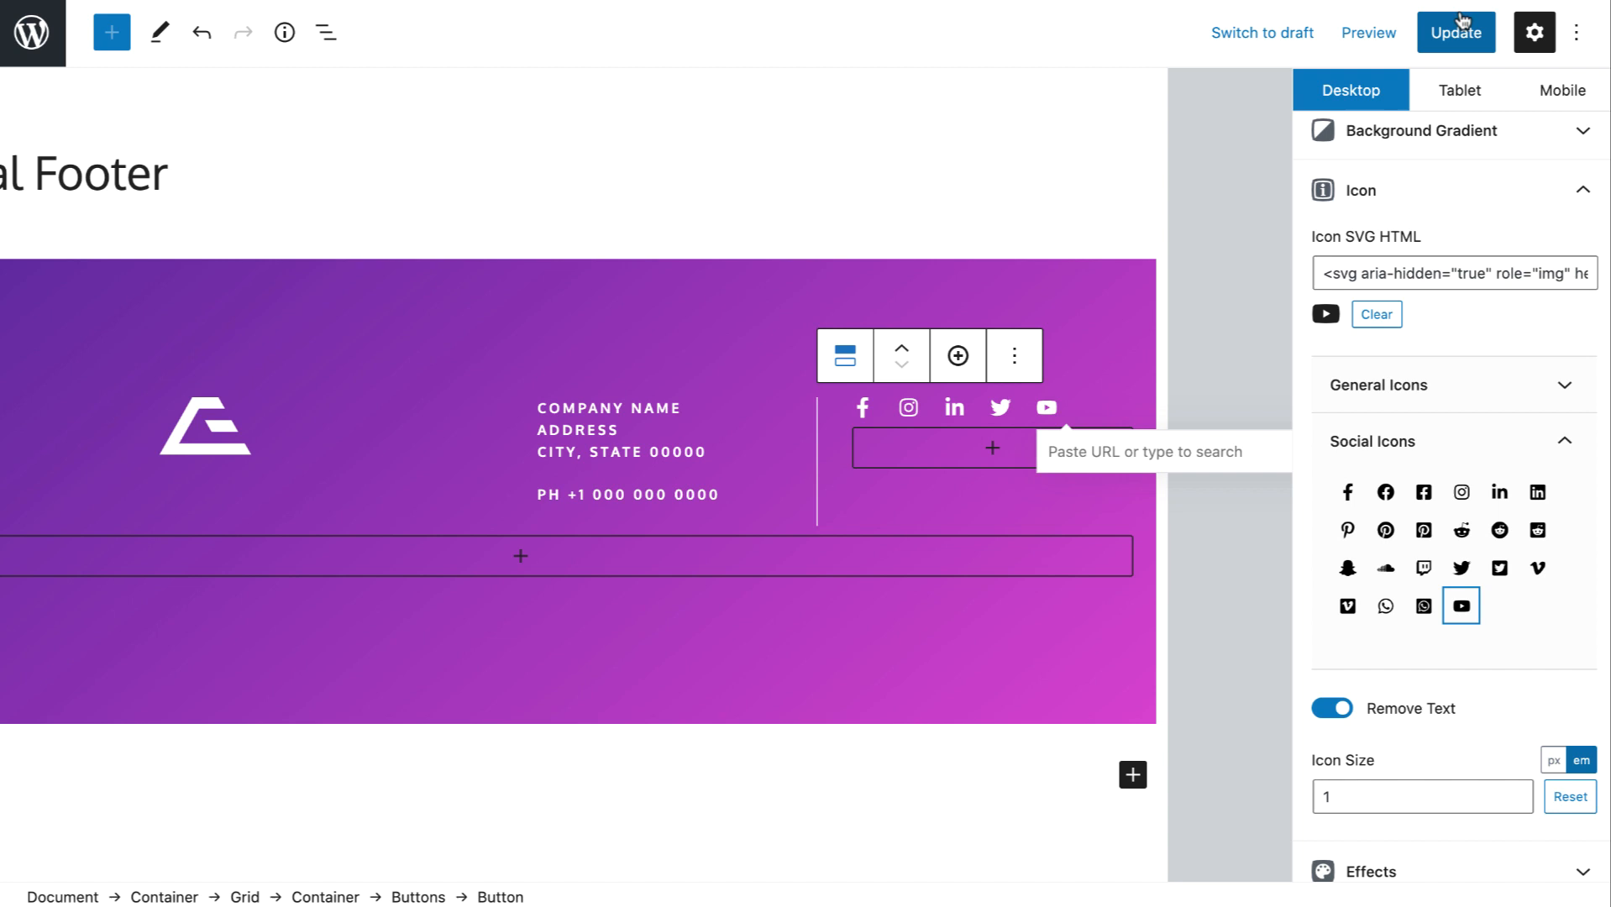
left_click(1454, 32)
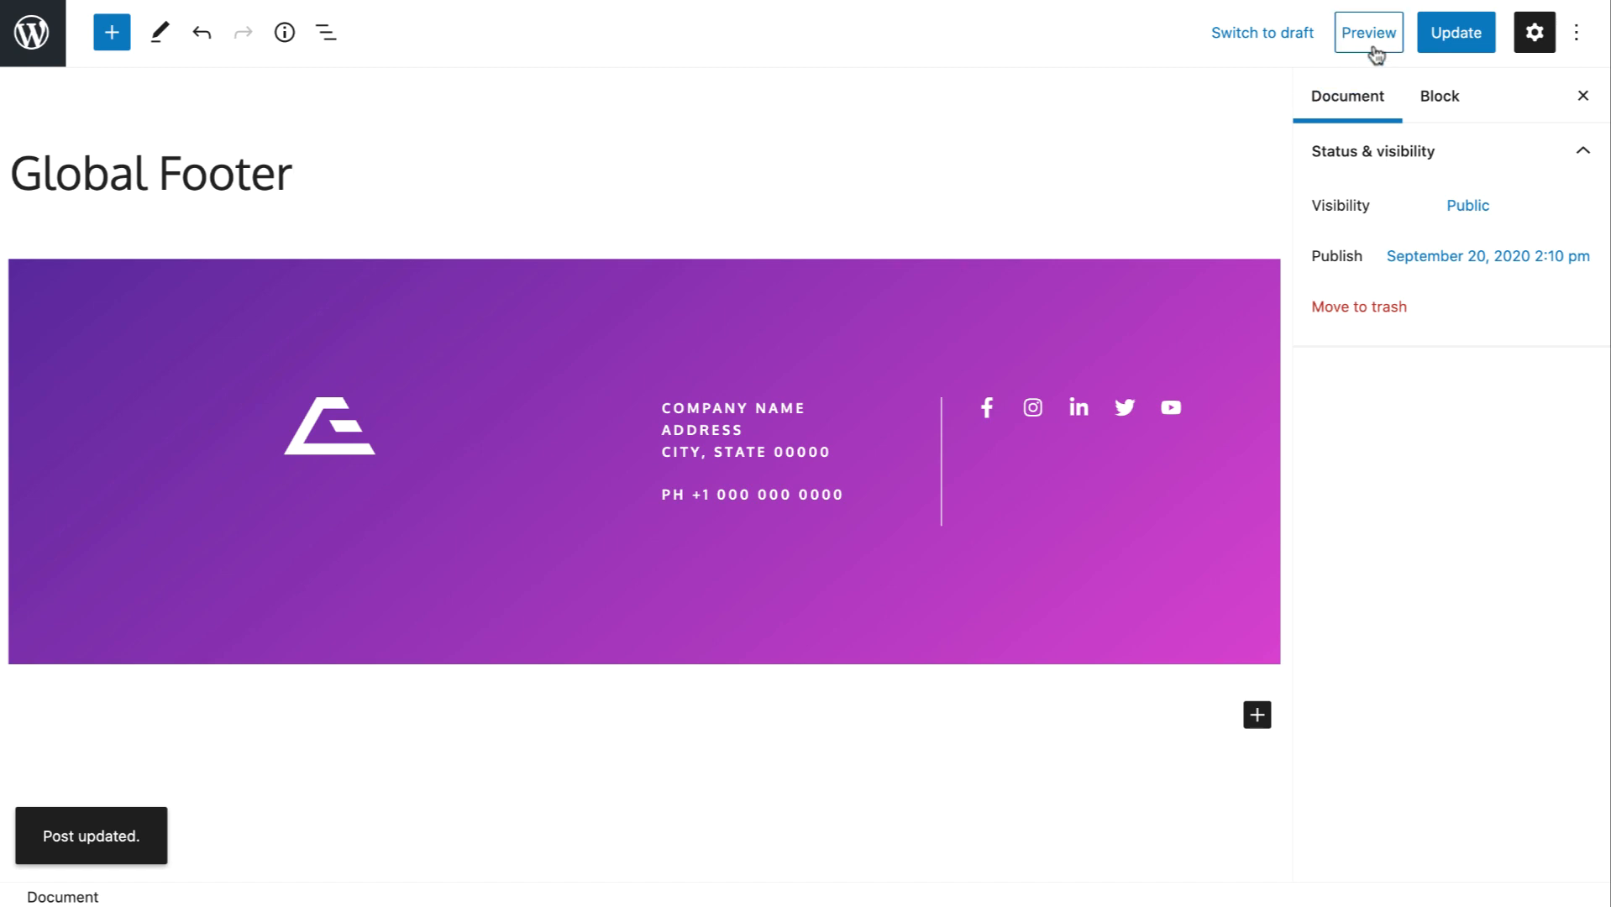
left_click(1367, 32)
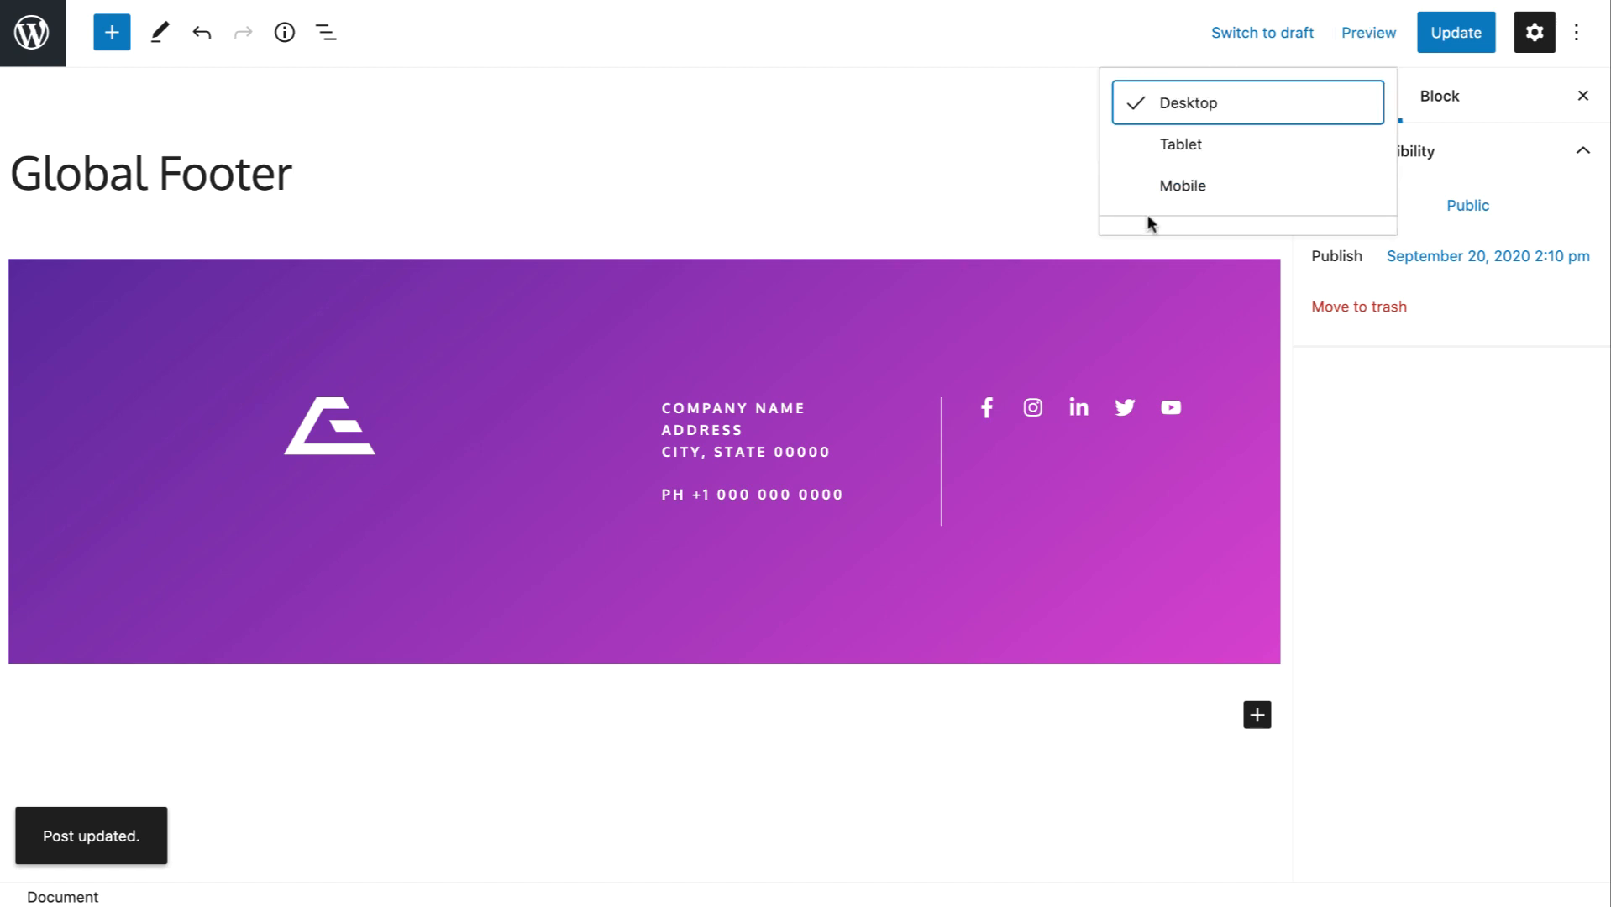
mouse_move(1211, 235)
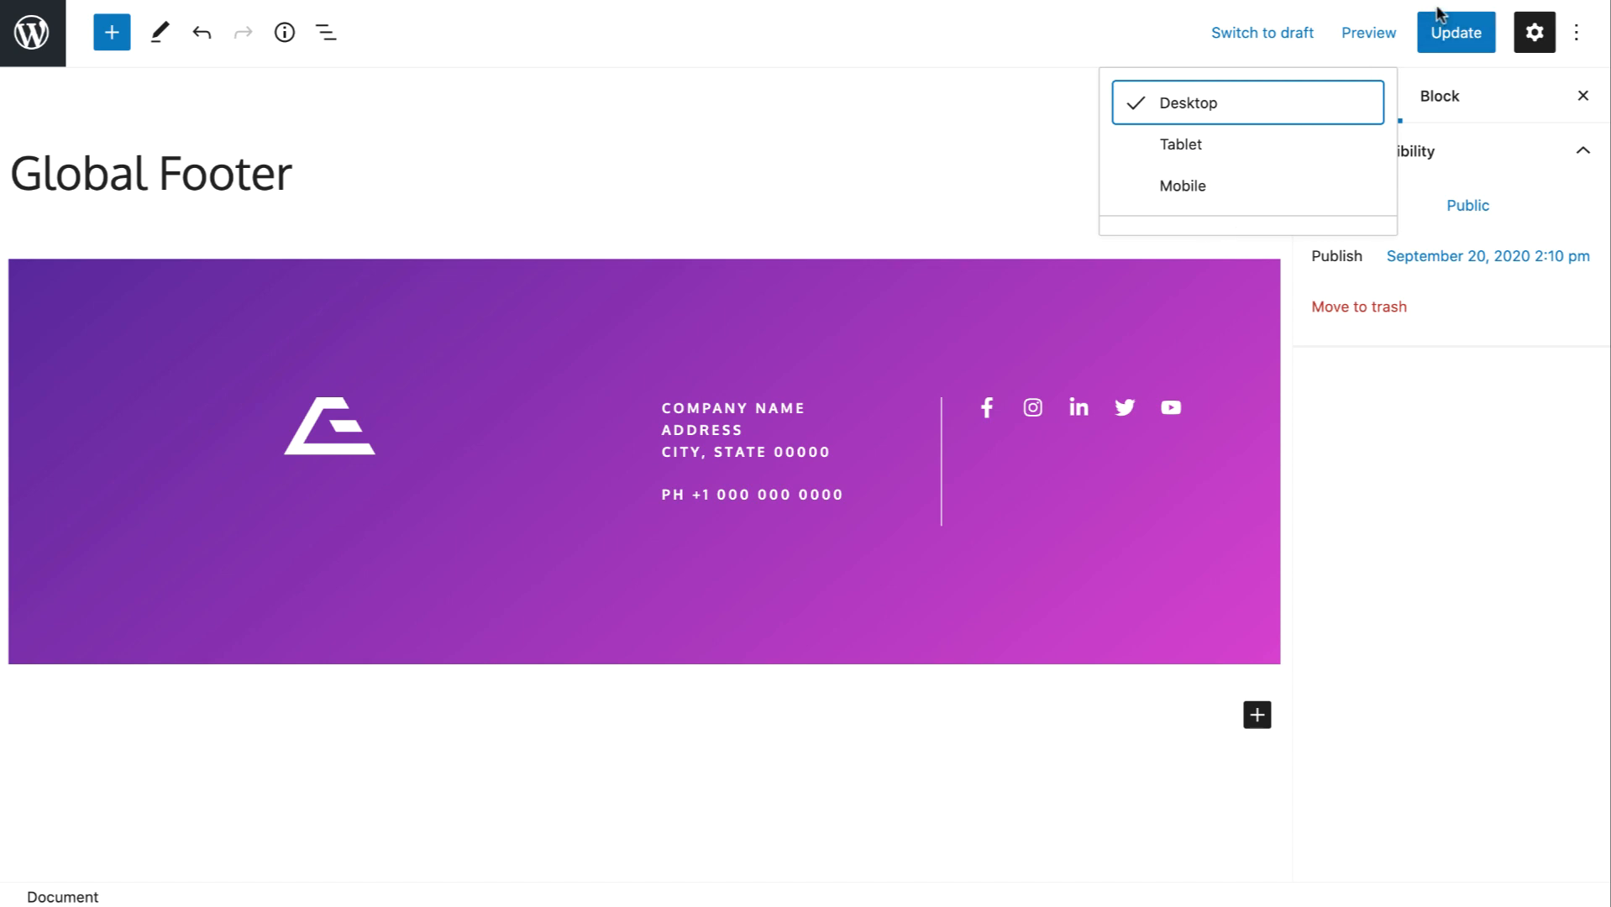
left_click(1455, 32)
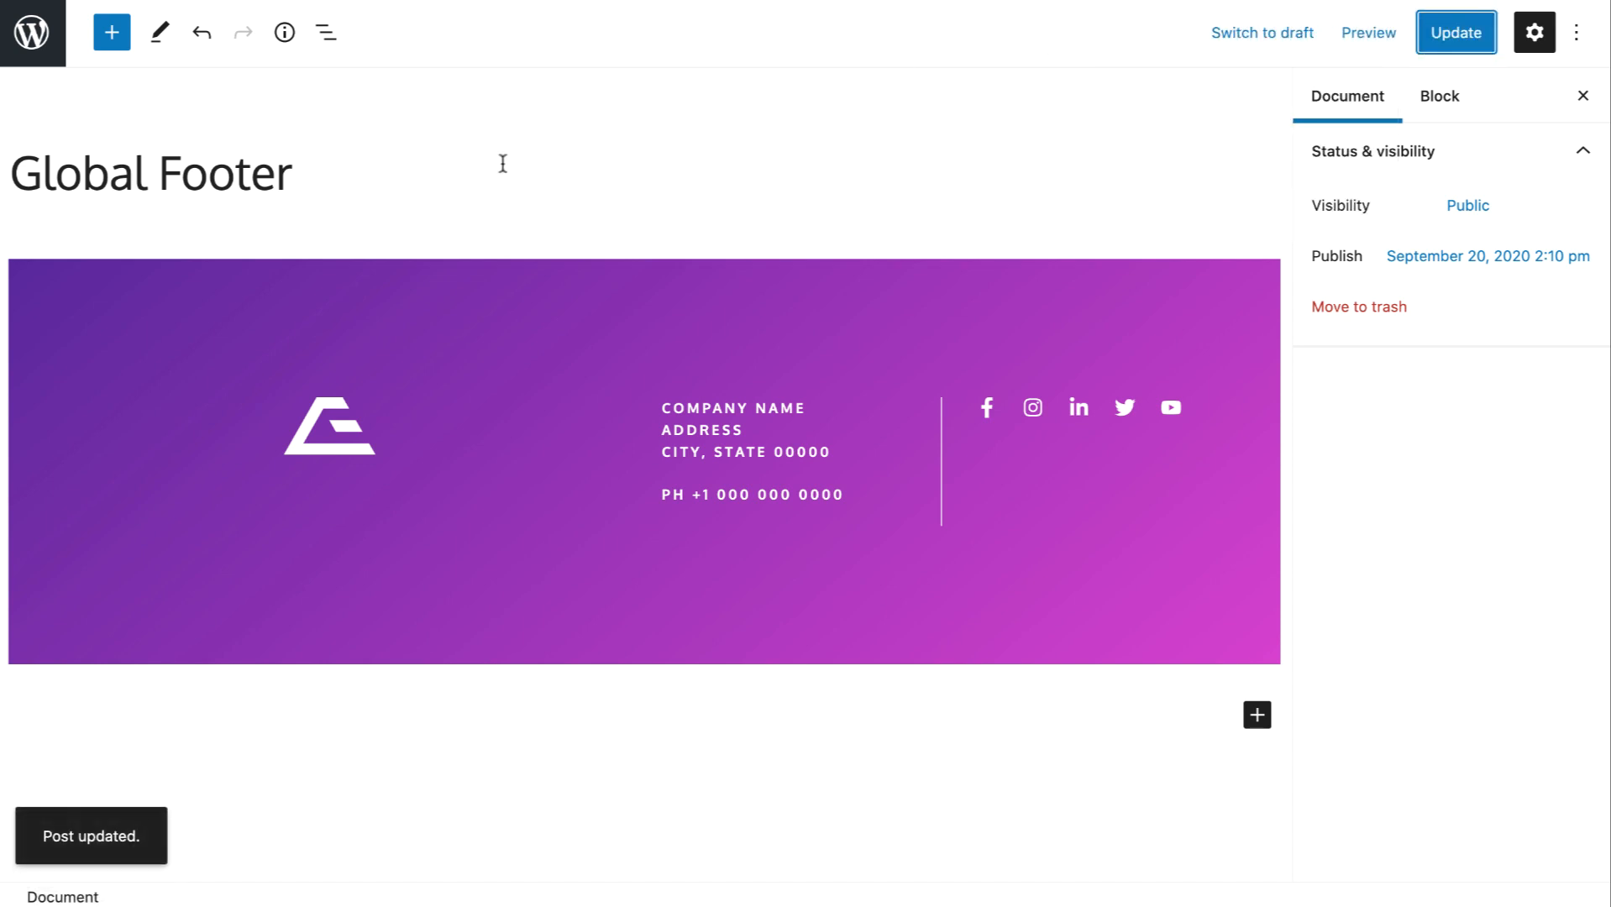
left_click(1367, 32)
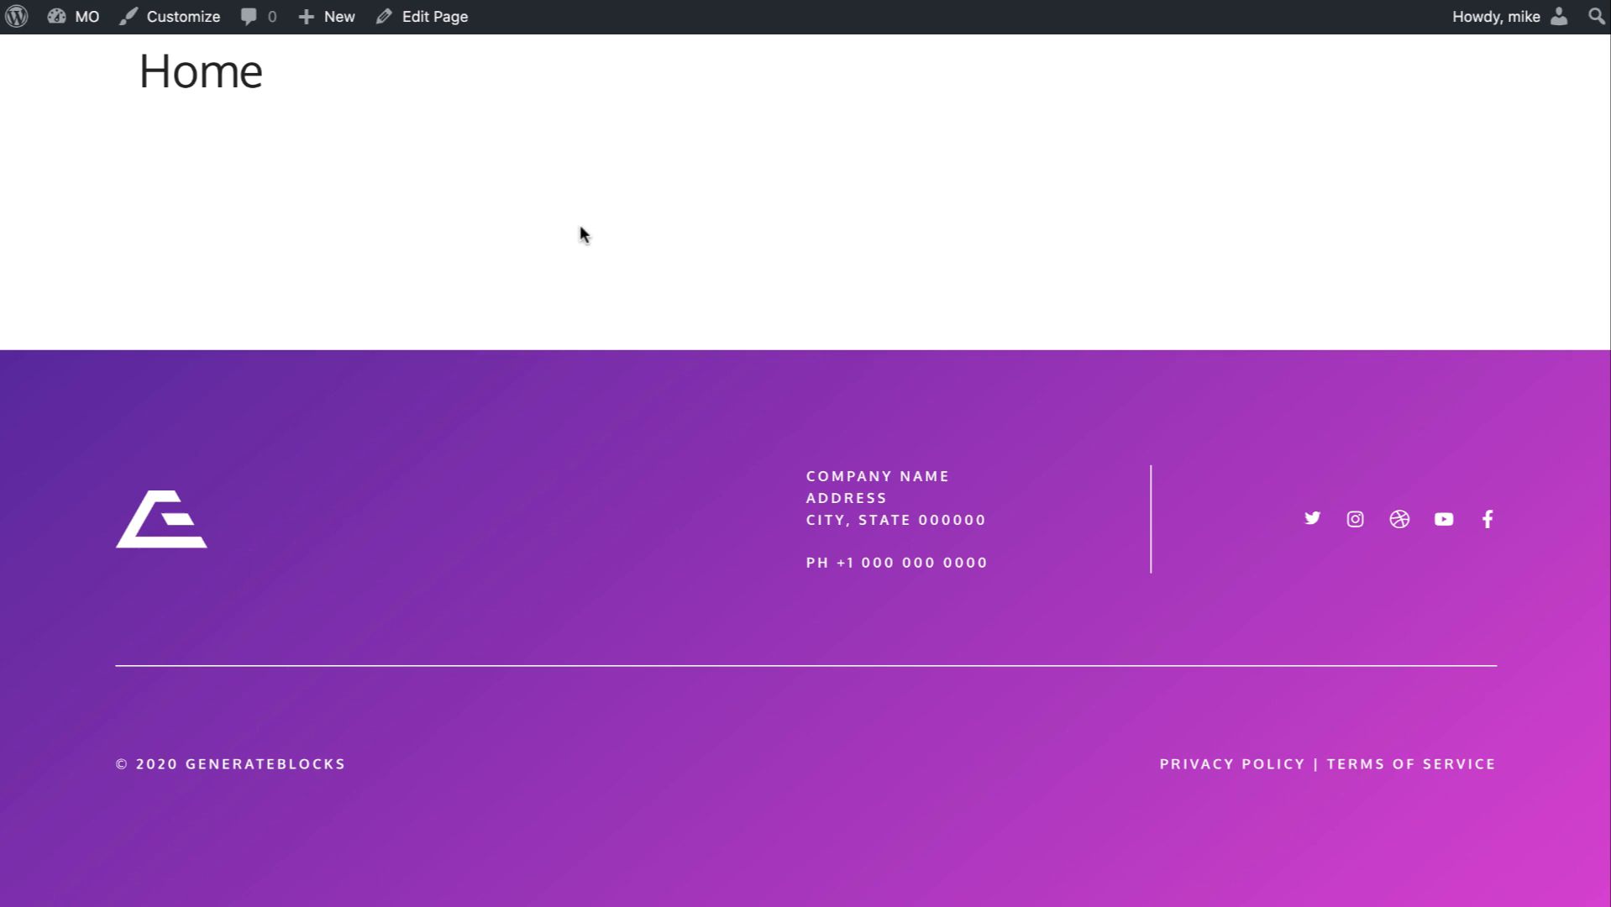
mouse_move(798, 328)
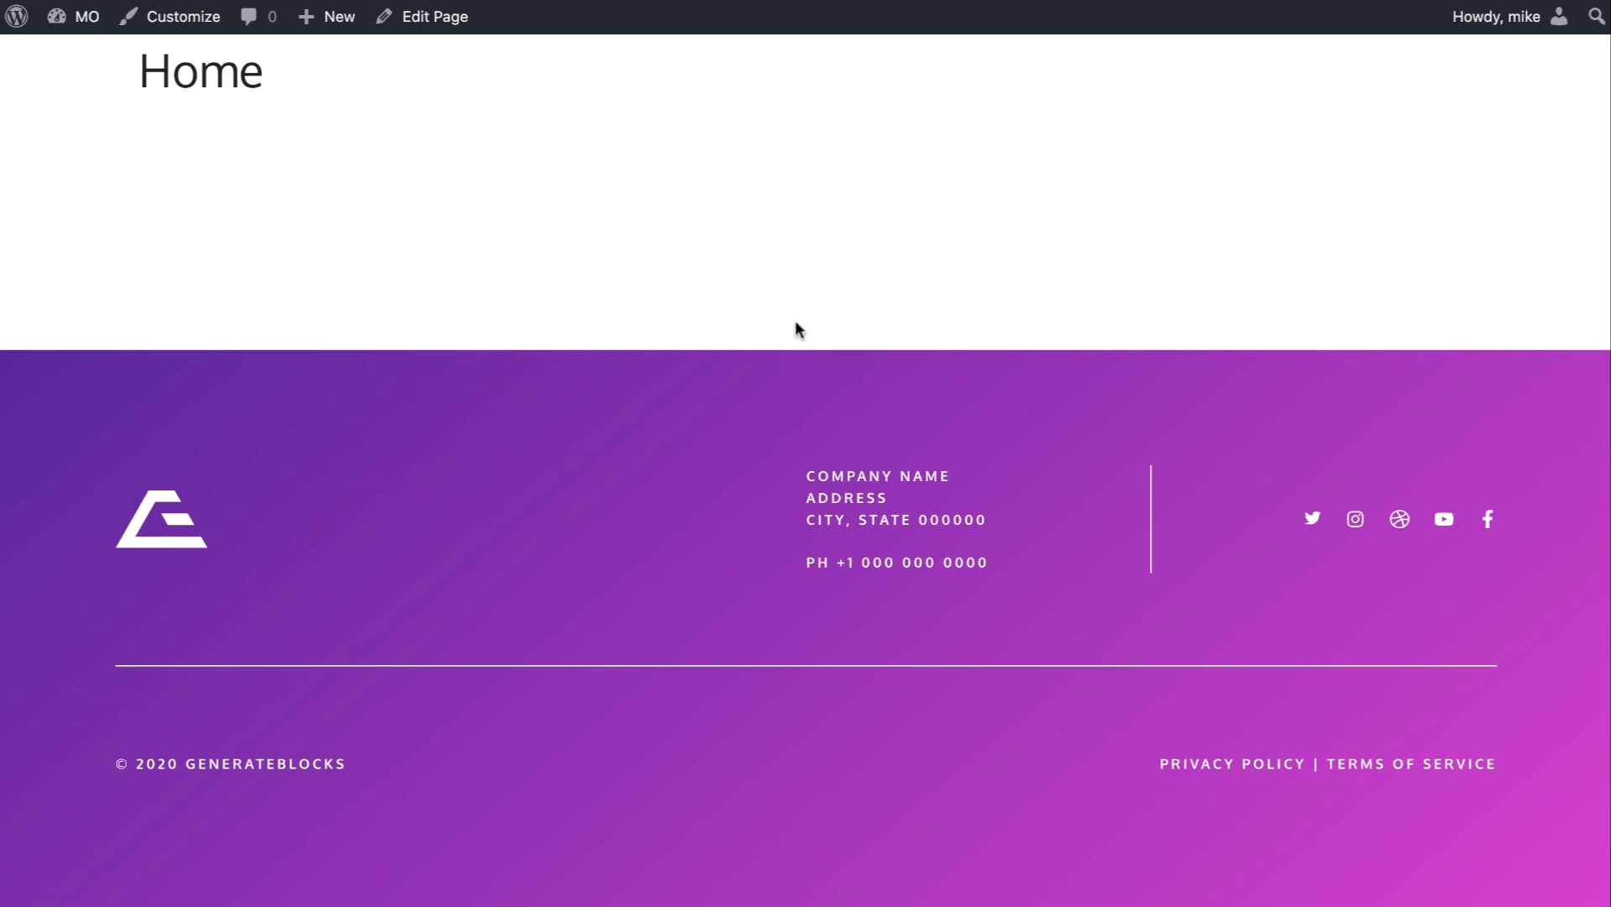
mouse_move(844, 657)
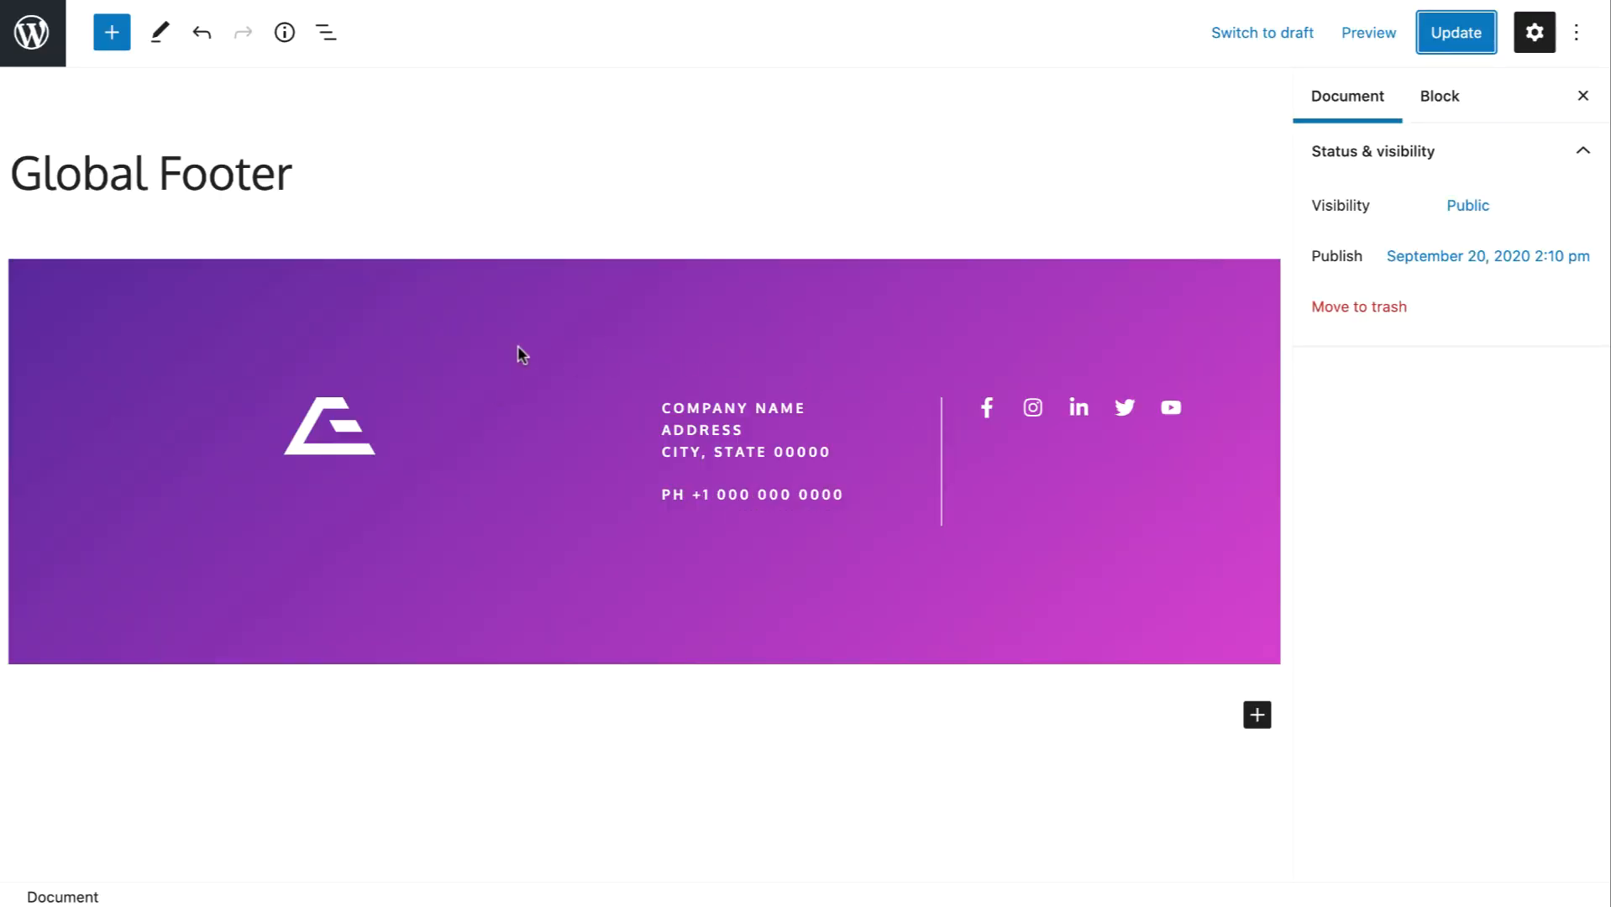
Step: Give the social icons column 33% container width on tablet and 100% on mobile
left_click(329, 427)
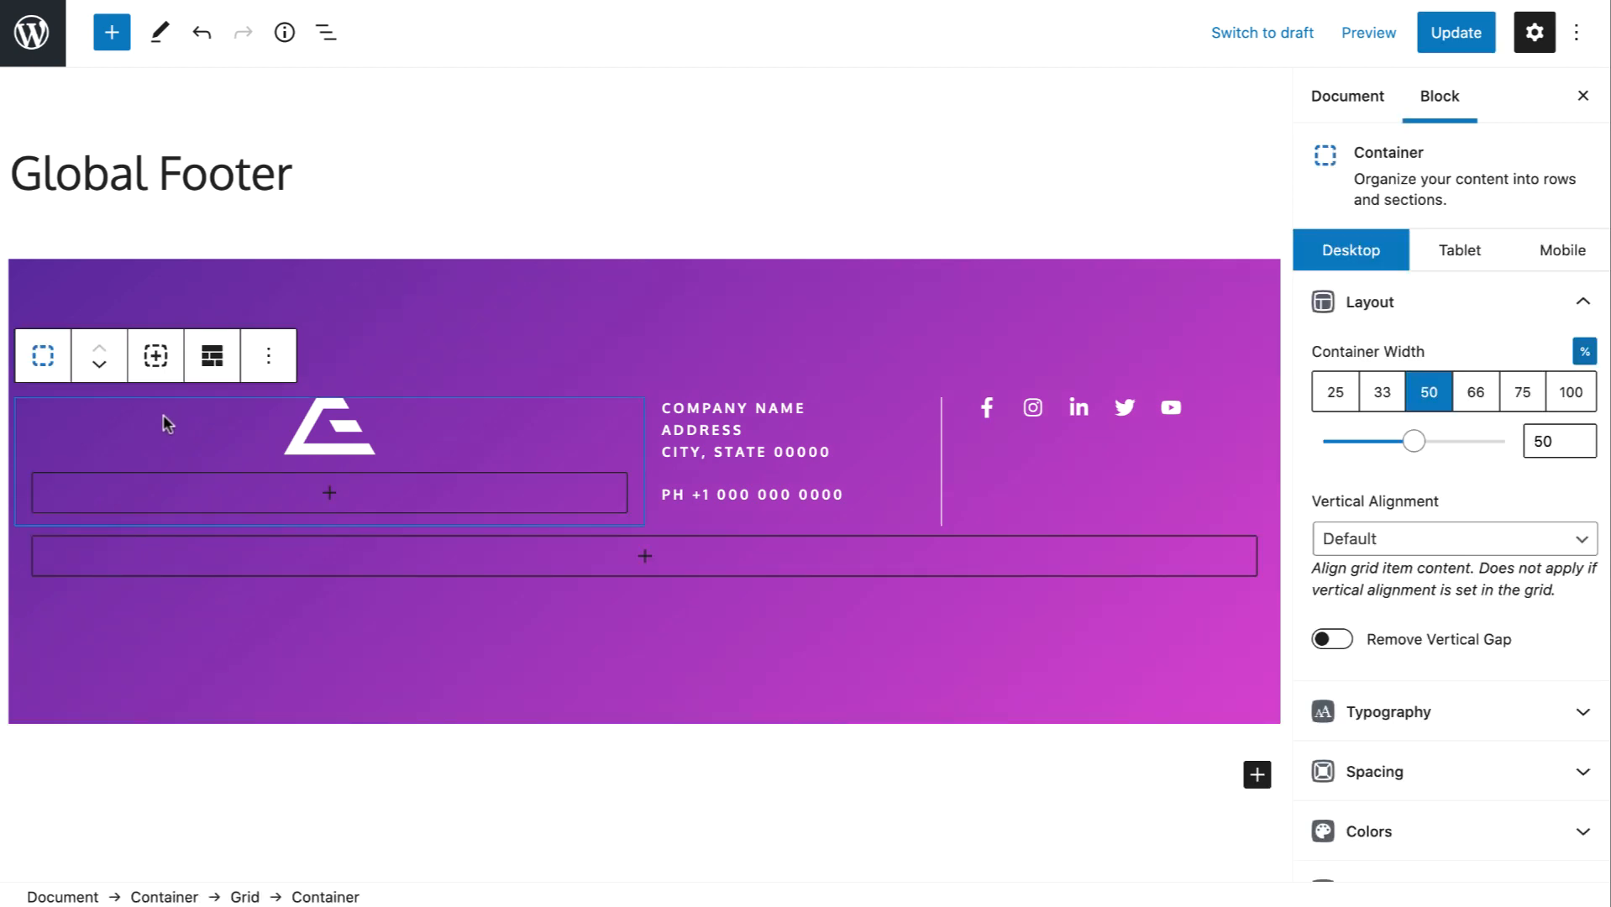
mouse_move(256, 427)
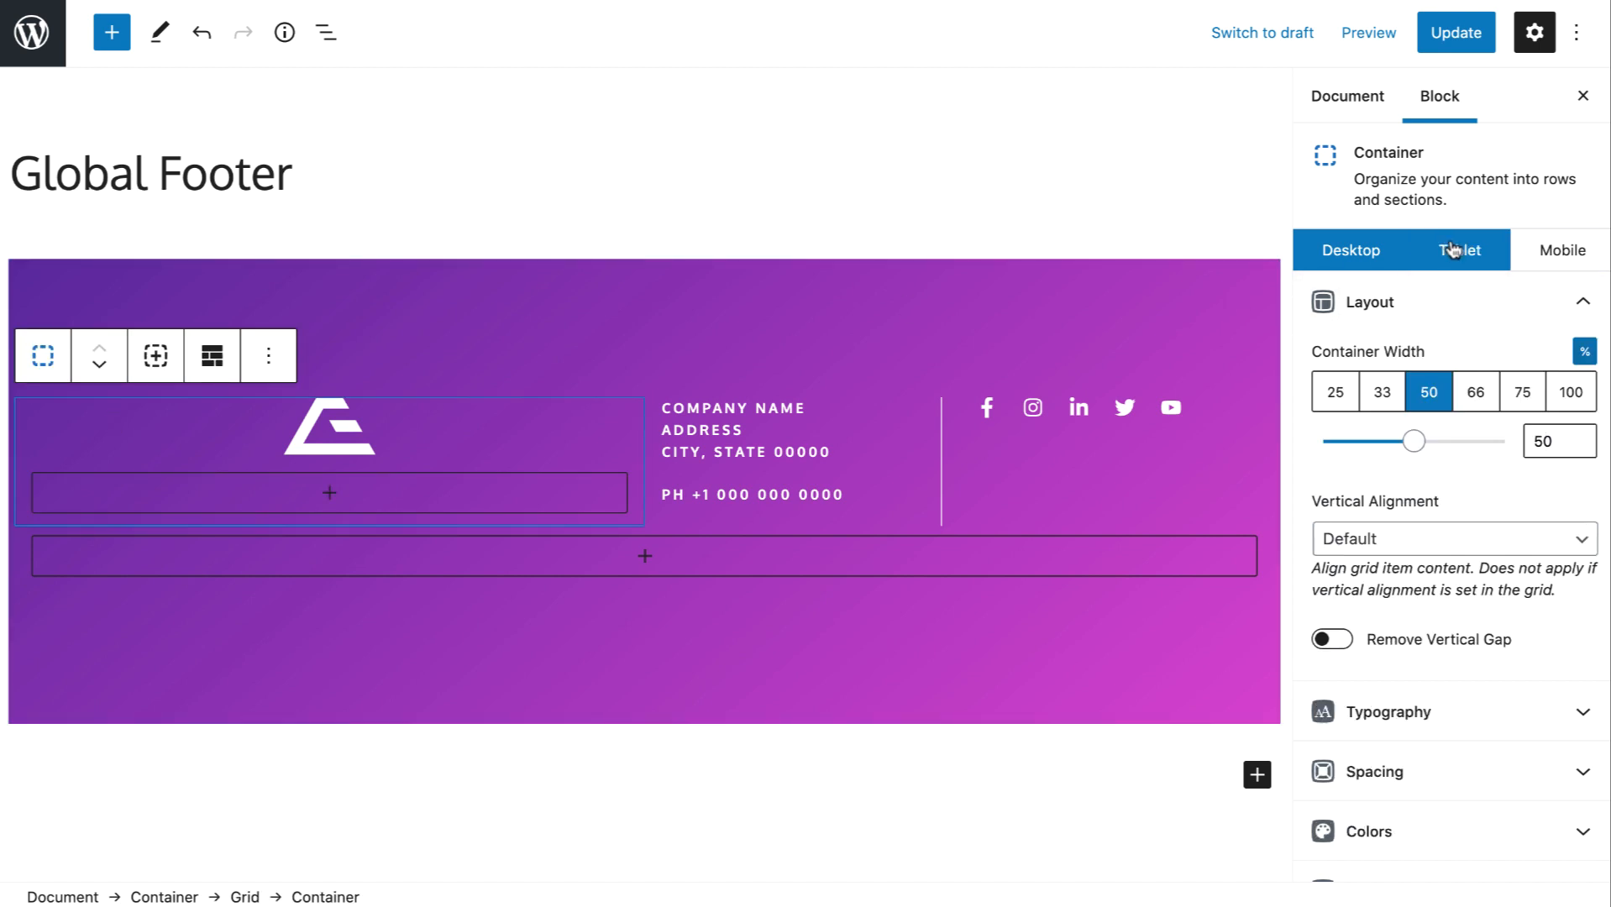
left_click(1458, 250)
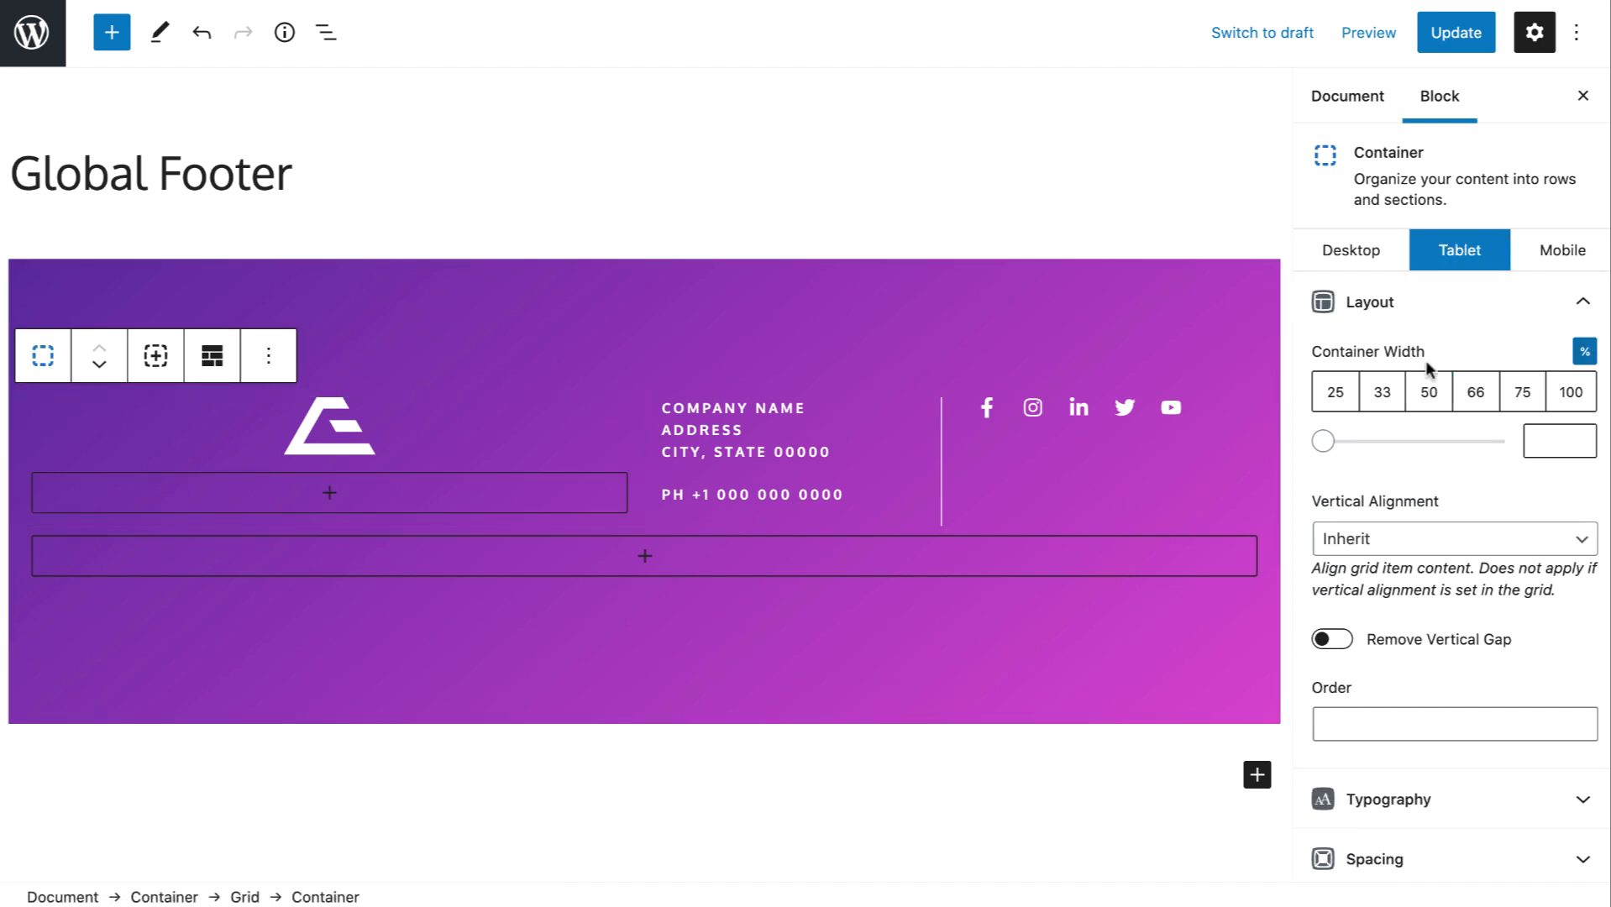
left_click(734, 429)
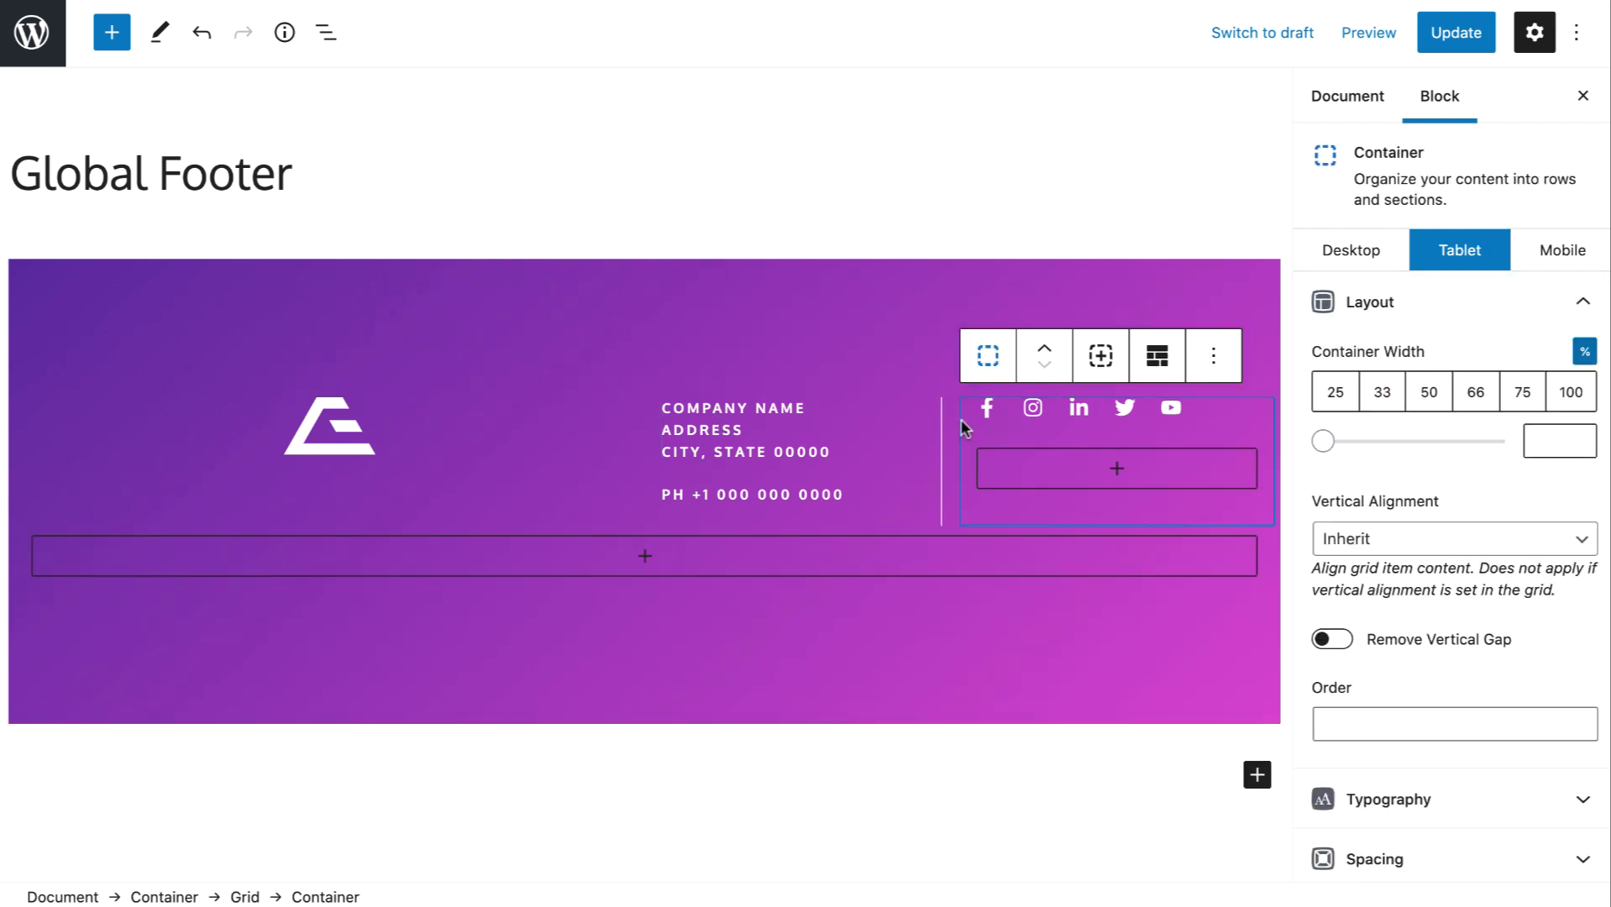
left_click(1381, 391)
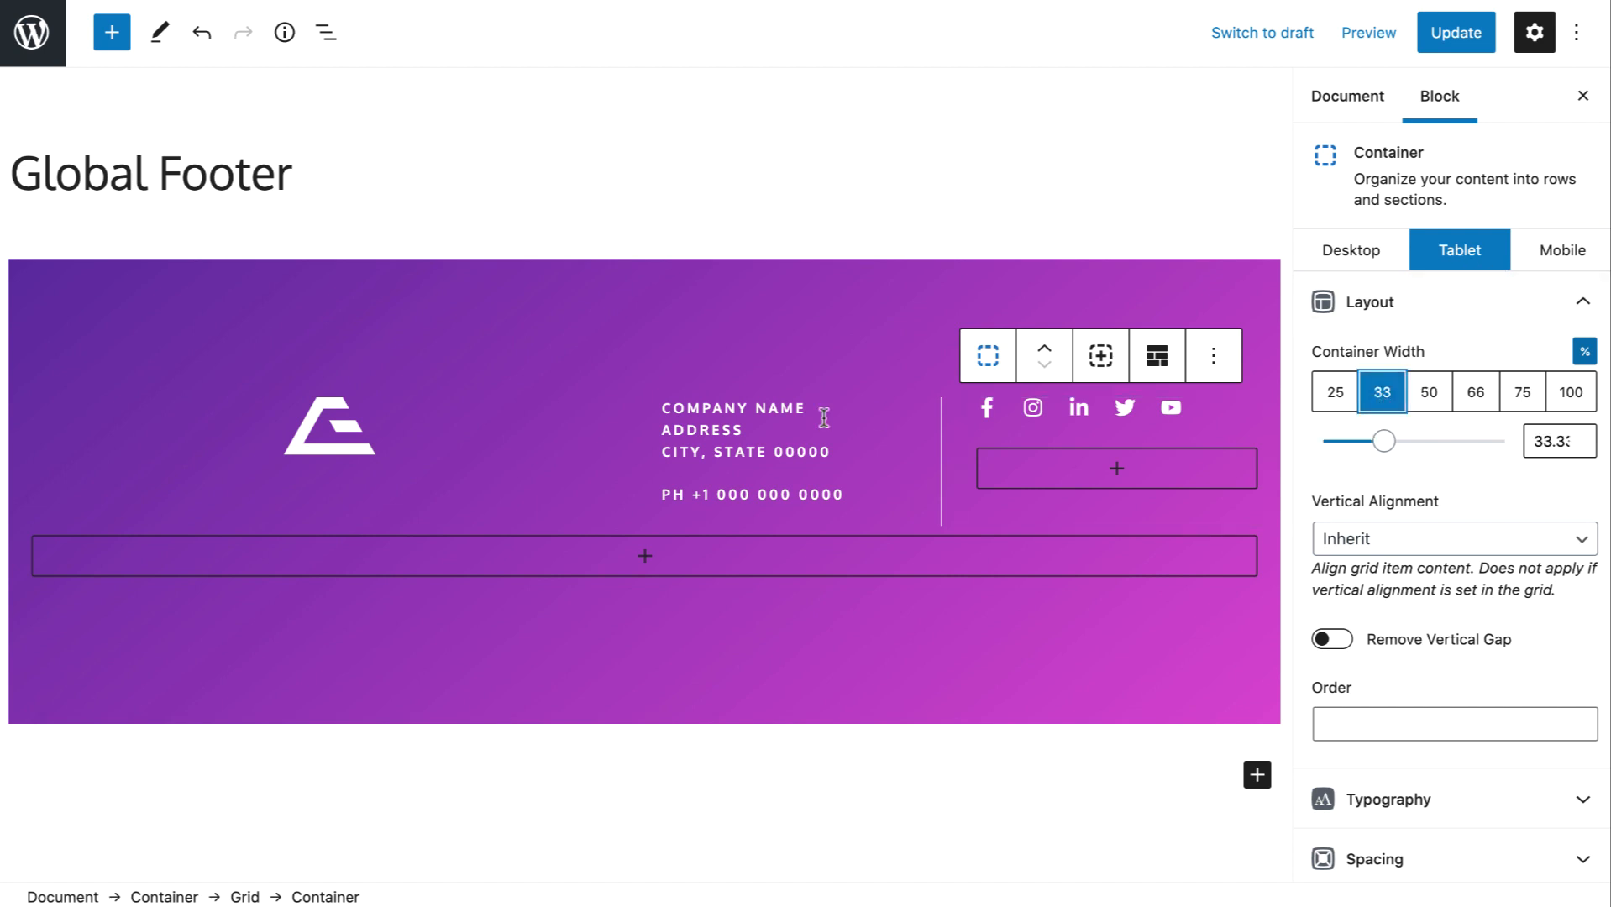
left_click(1558, 250)
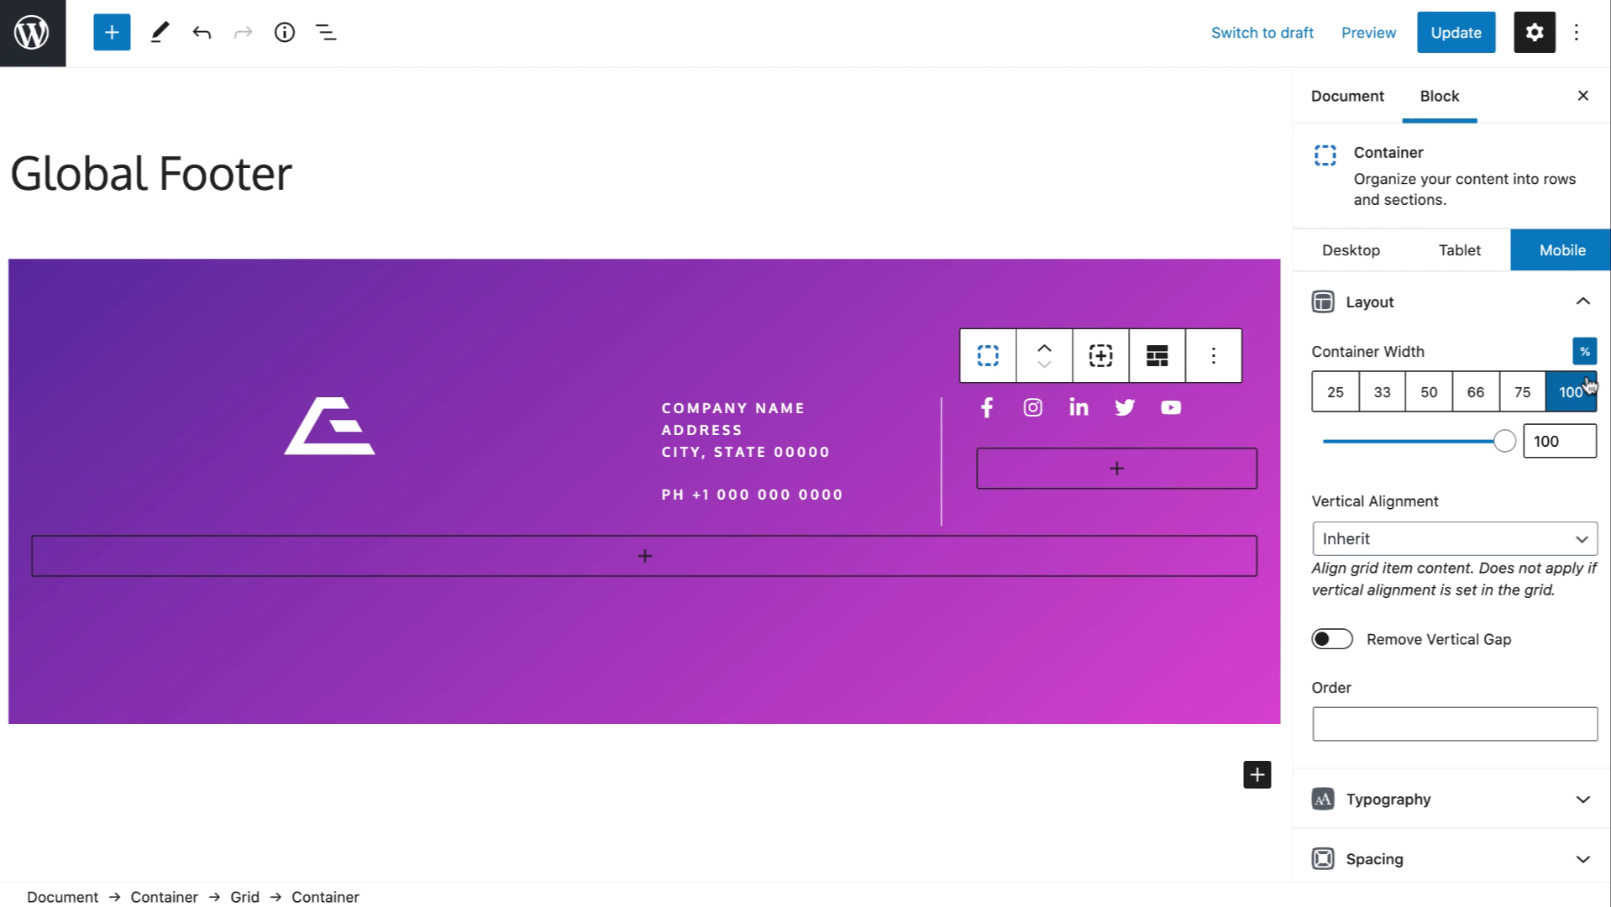
left_click(326, 32)
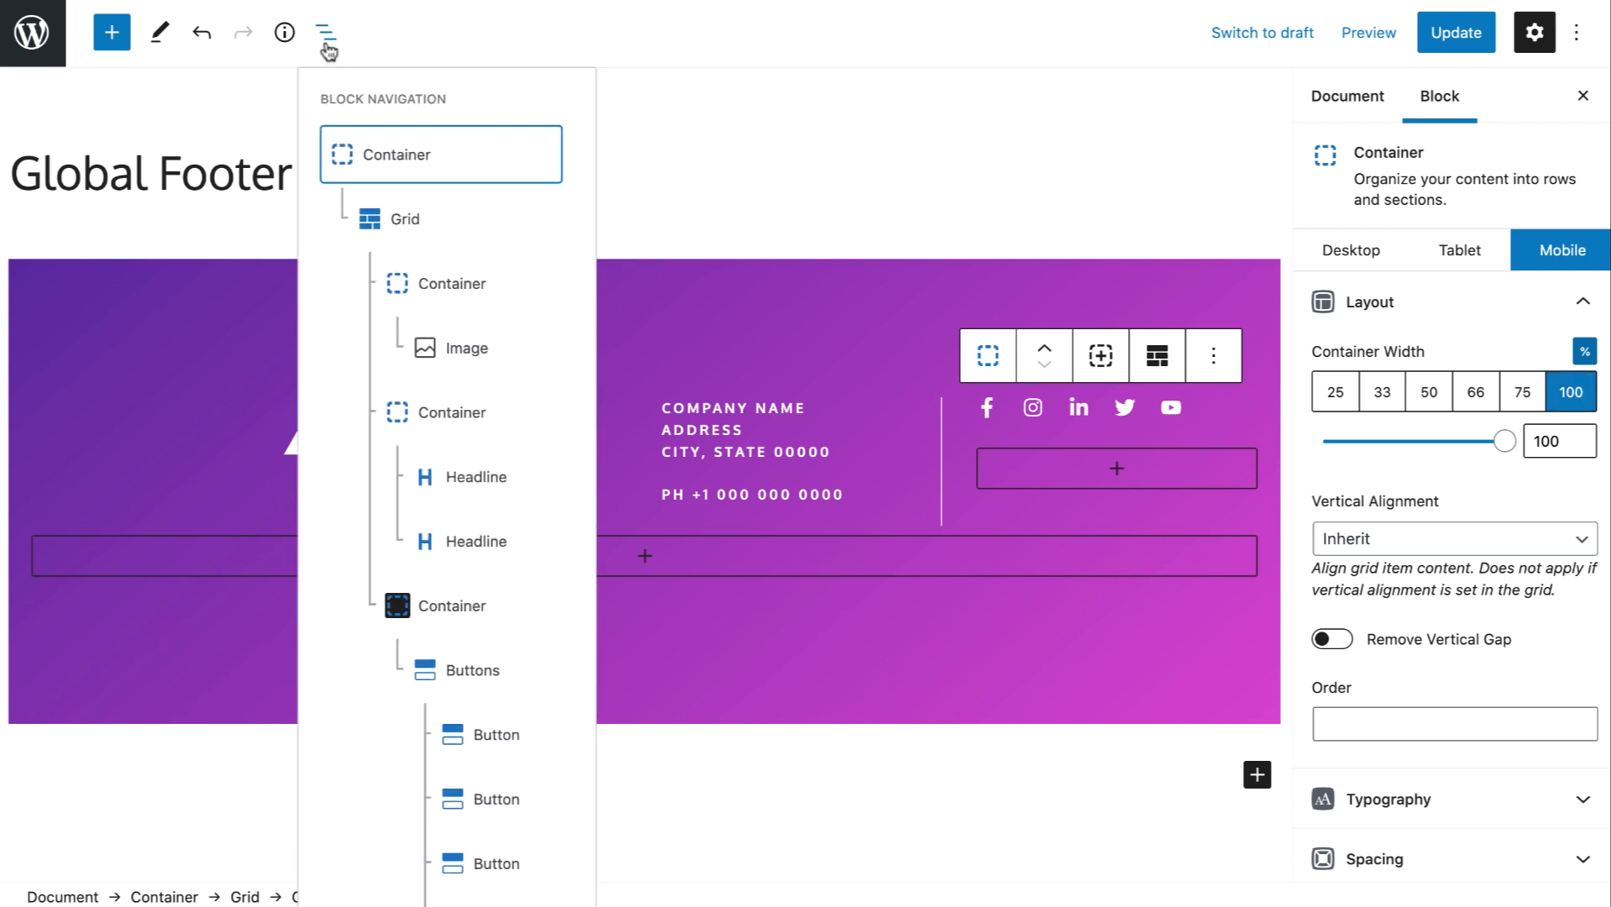
Step: Set the footer grid's mobile vertical gap to 30 px
left_click(408, 219)
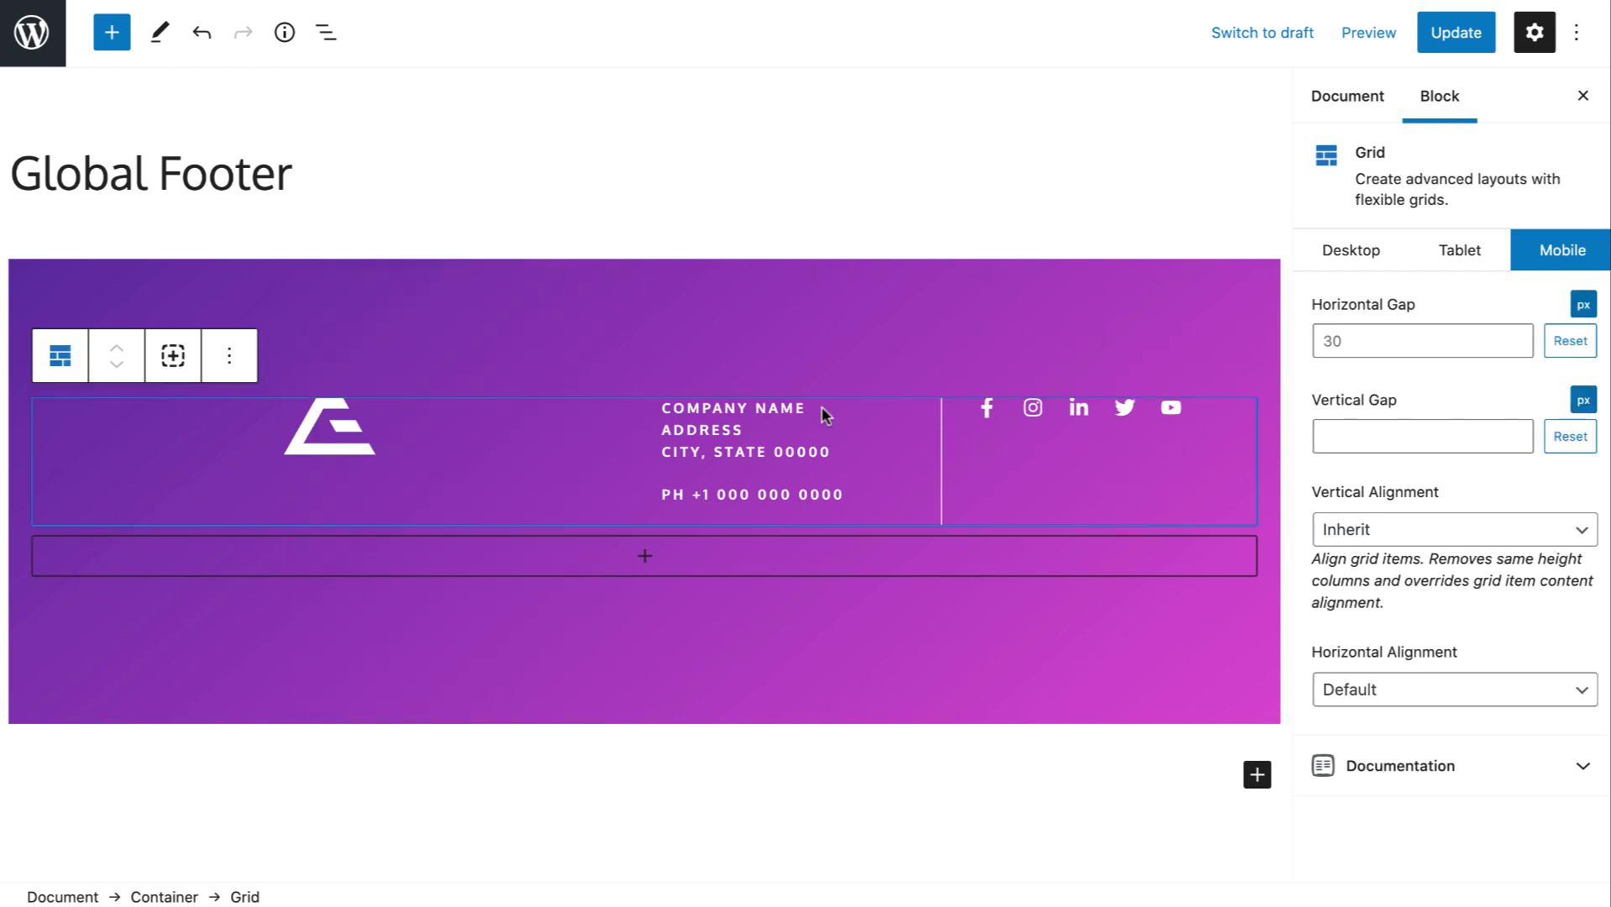
left_click(1349, 249)
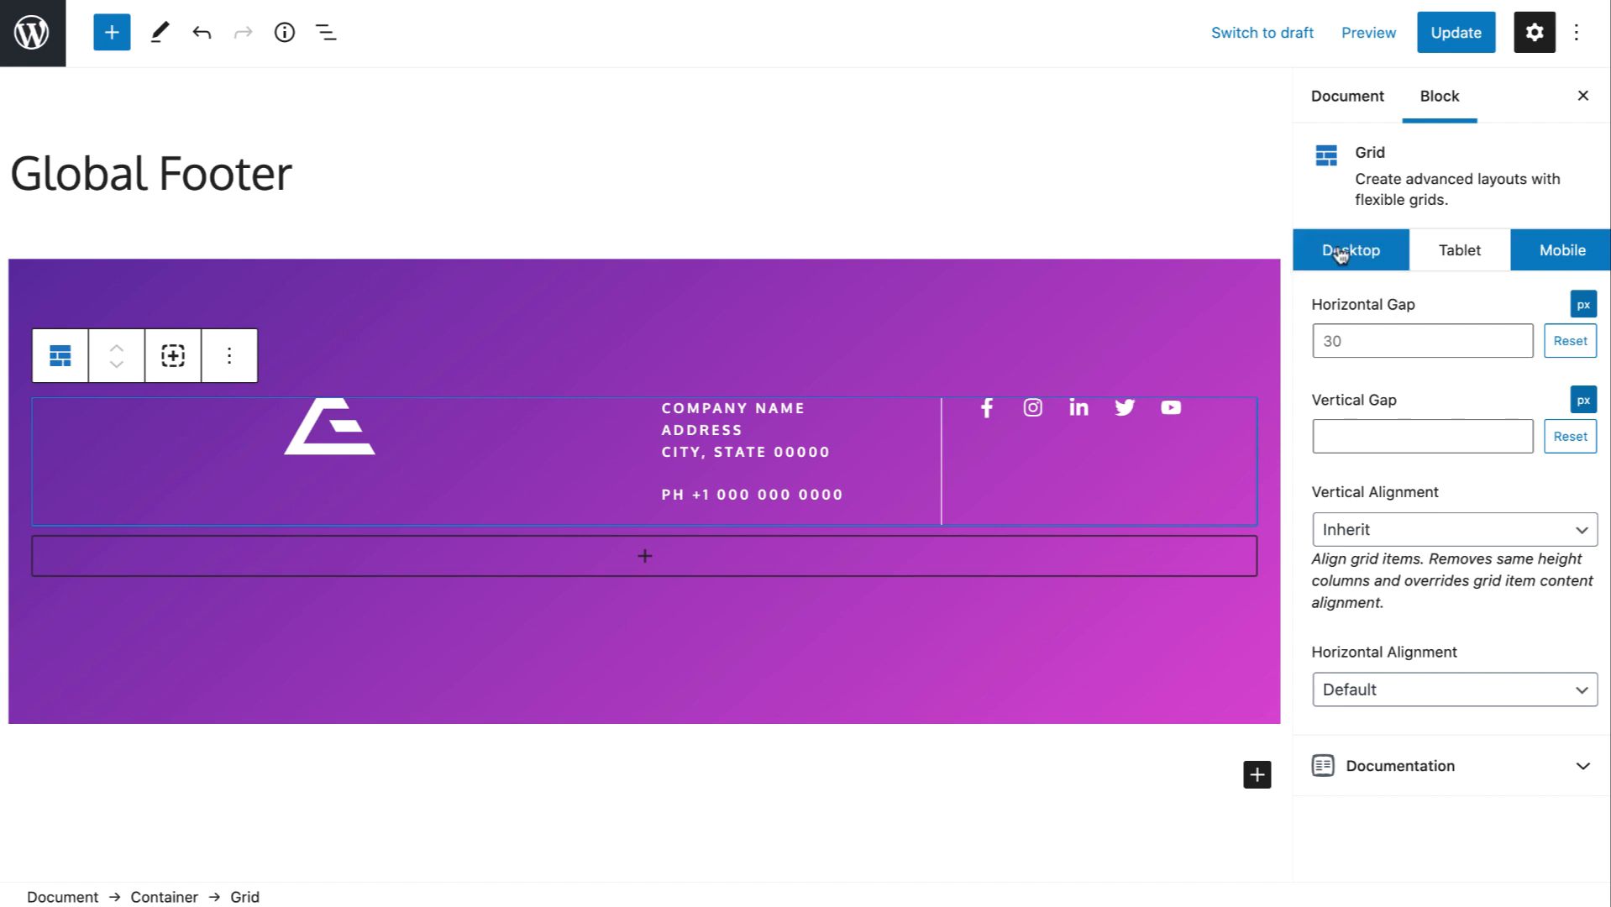
left_click(1558, 250)
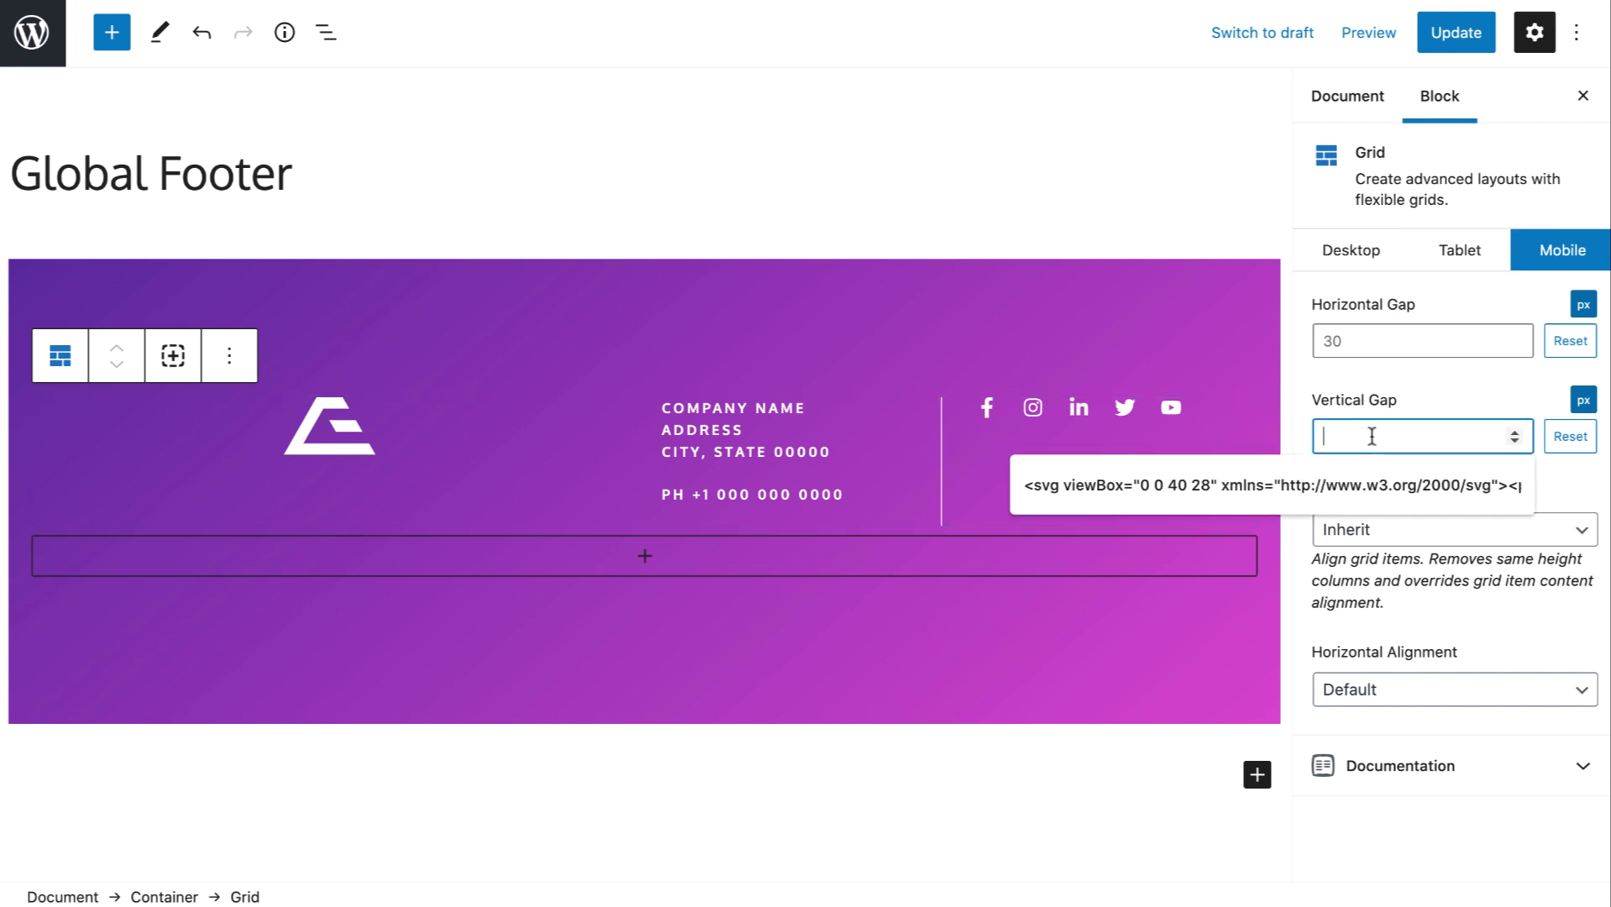
type("30")
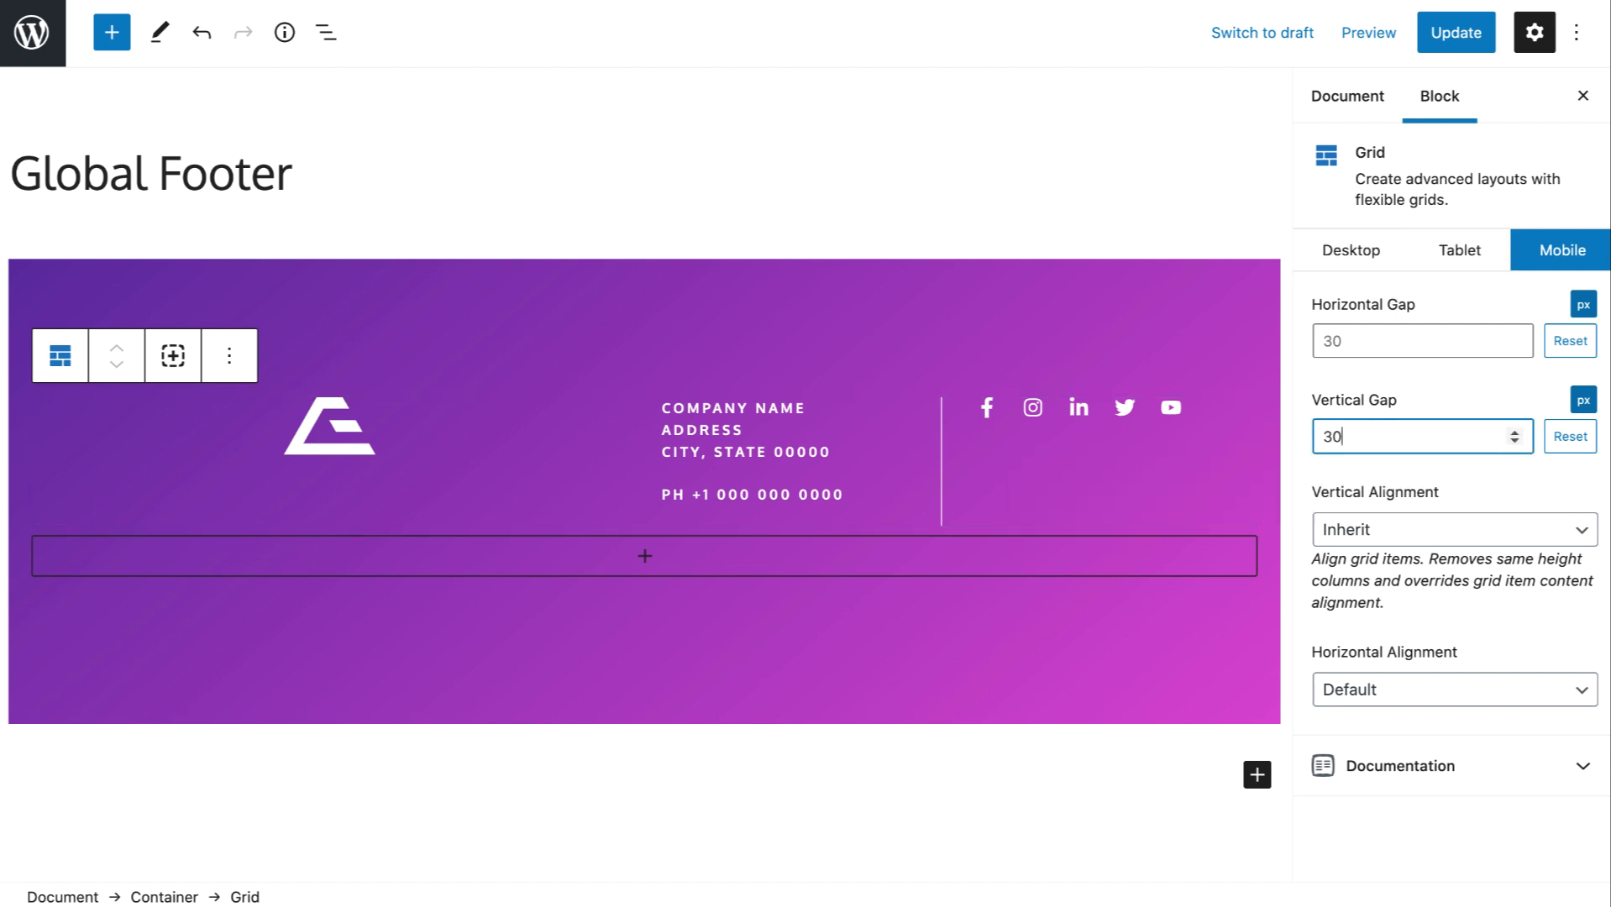
mouse_move(354, 396)
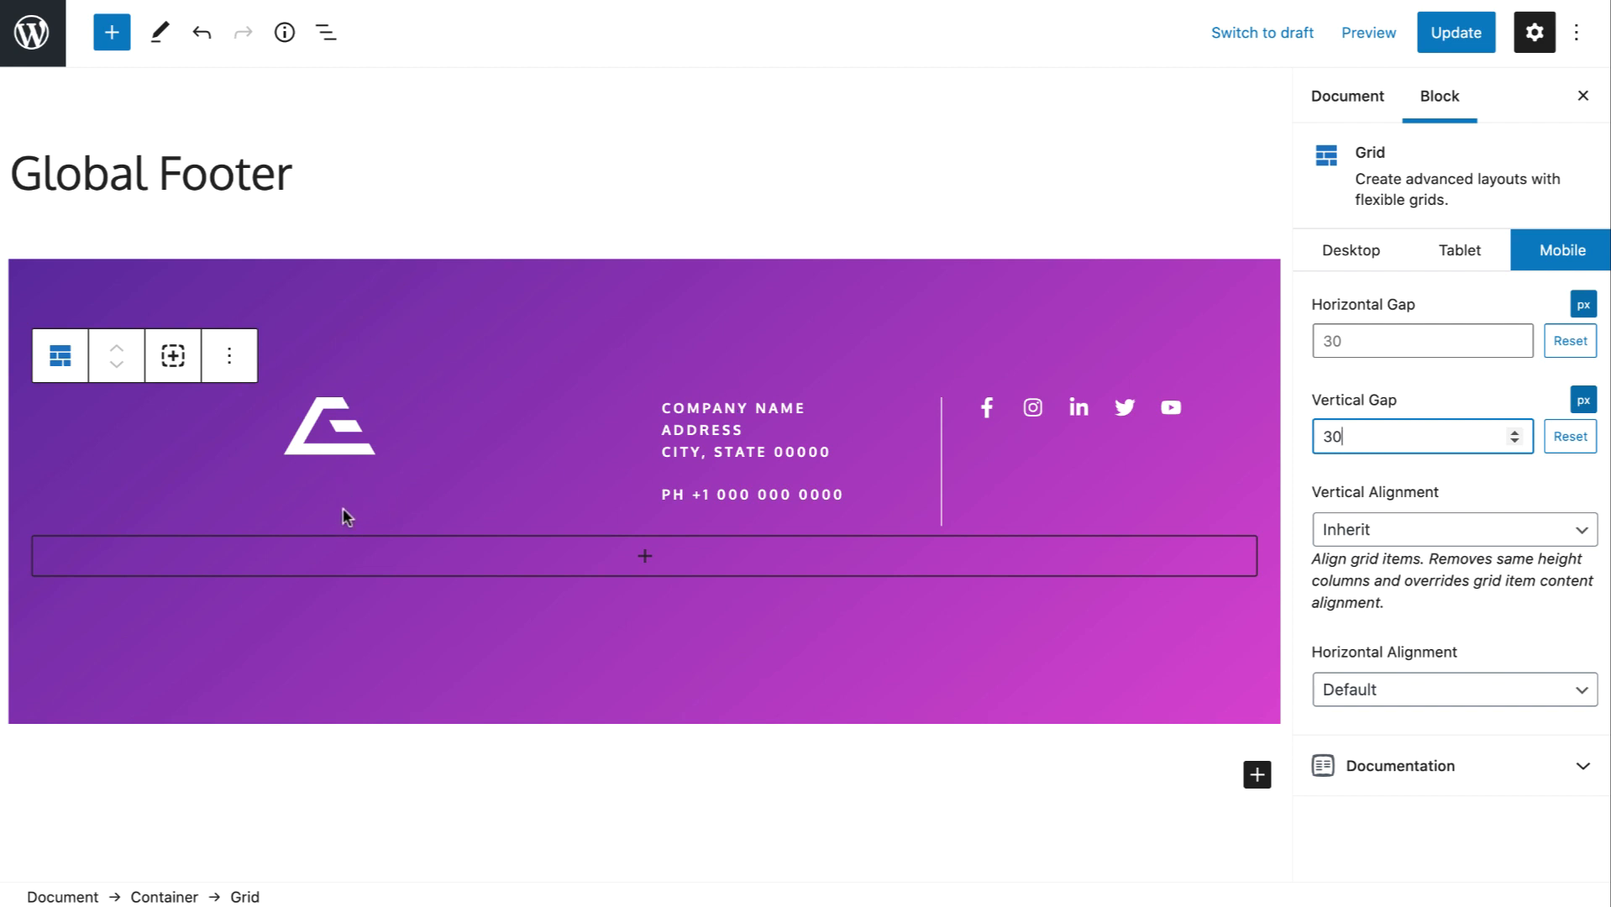
mouse_move(1050, 430)
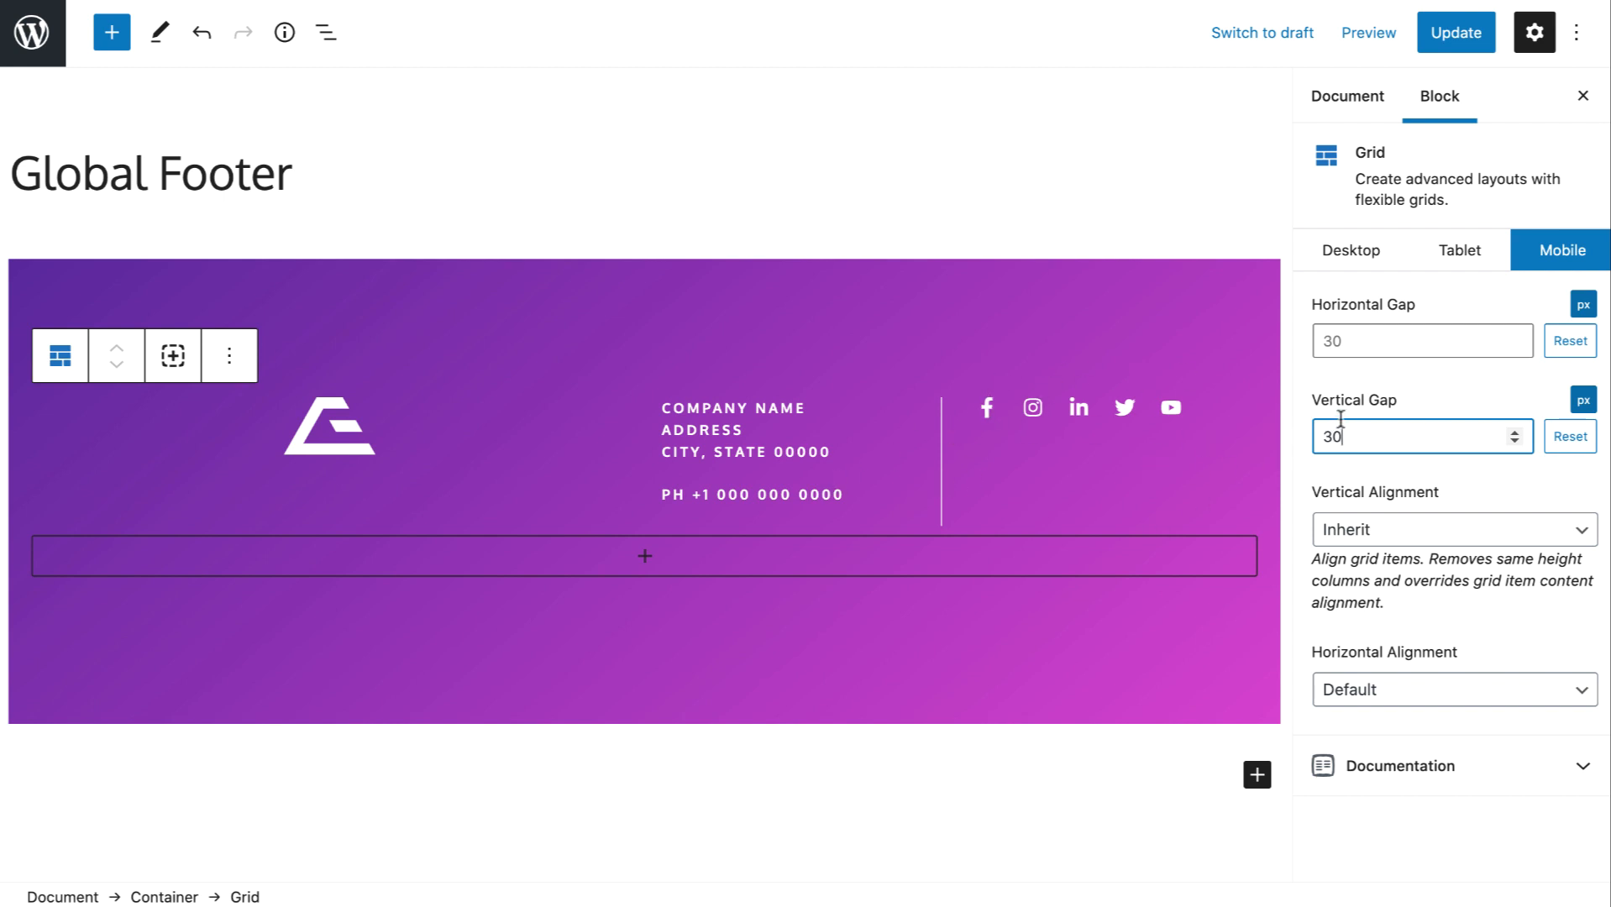
mouse_move(1043, 447)
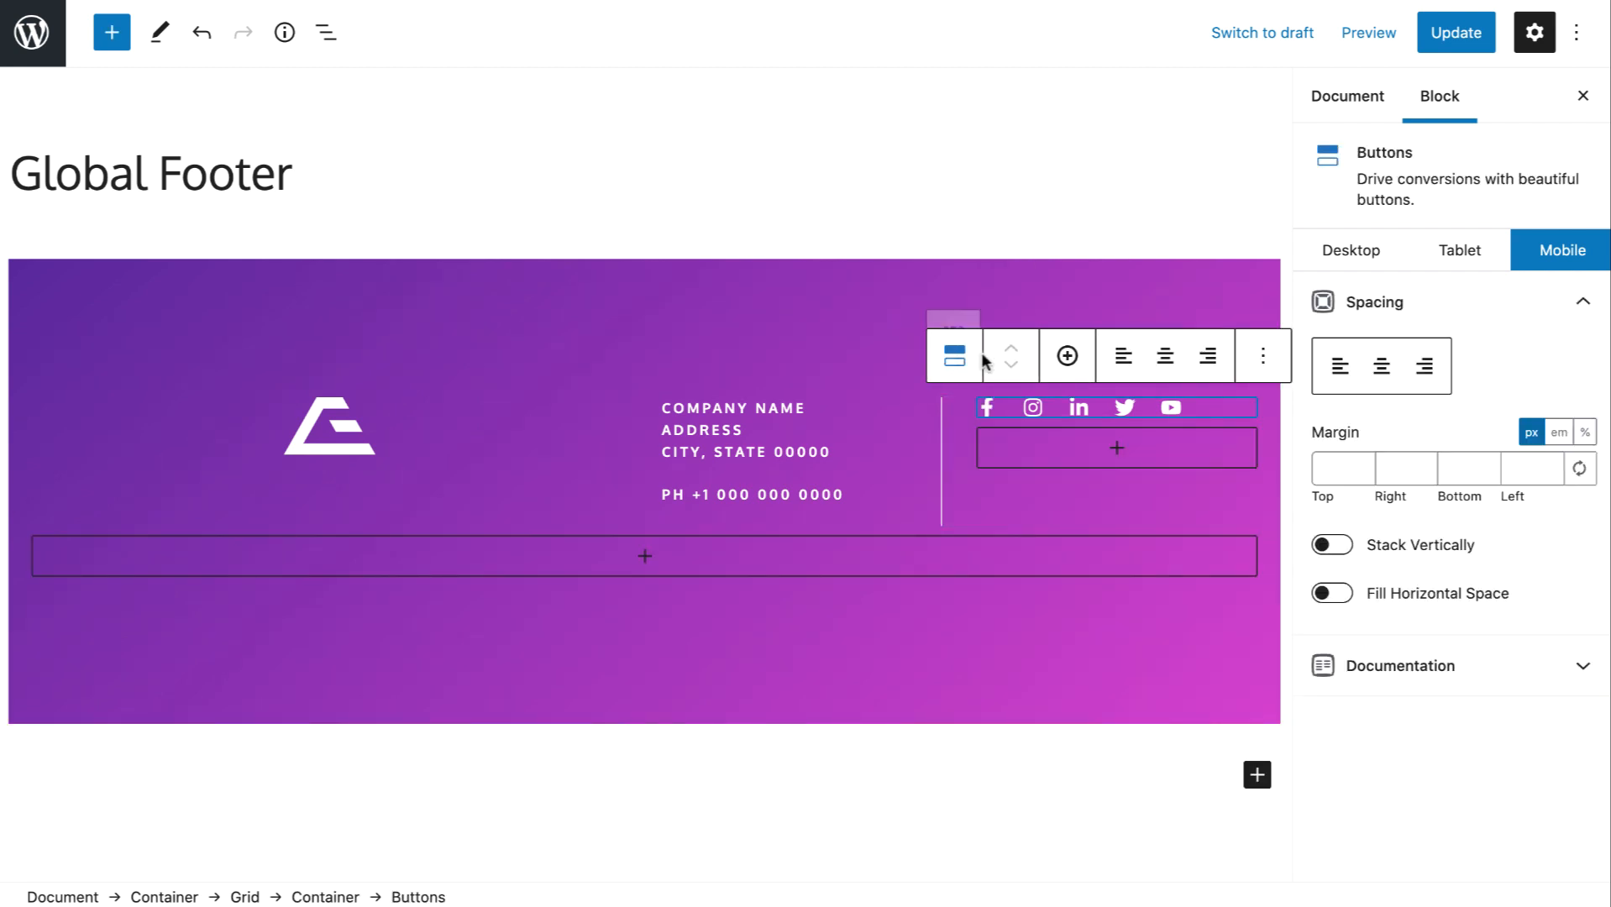
Step: Remove the social icons column's vertical gap and save the Global Footer
left_click(985, 355)
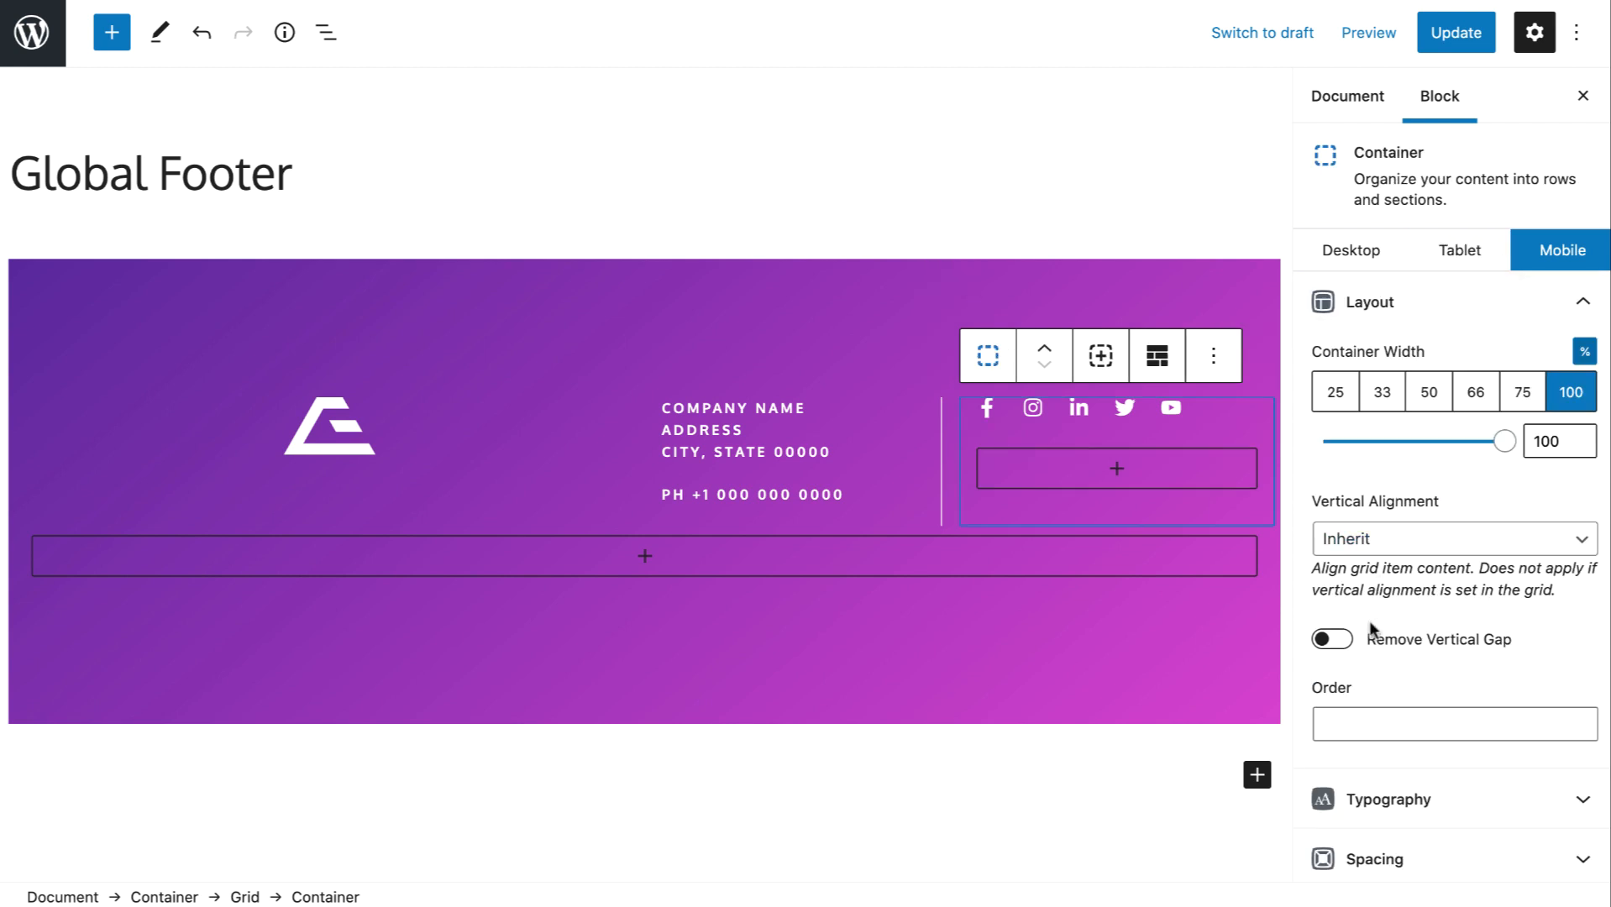
left_click(1330, 638)
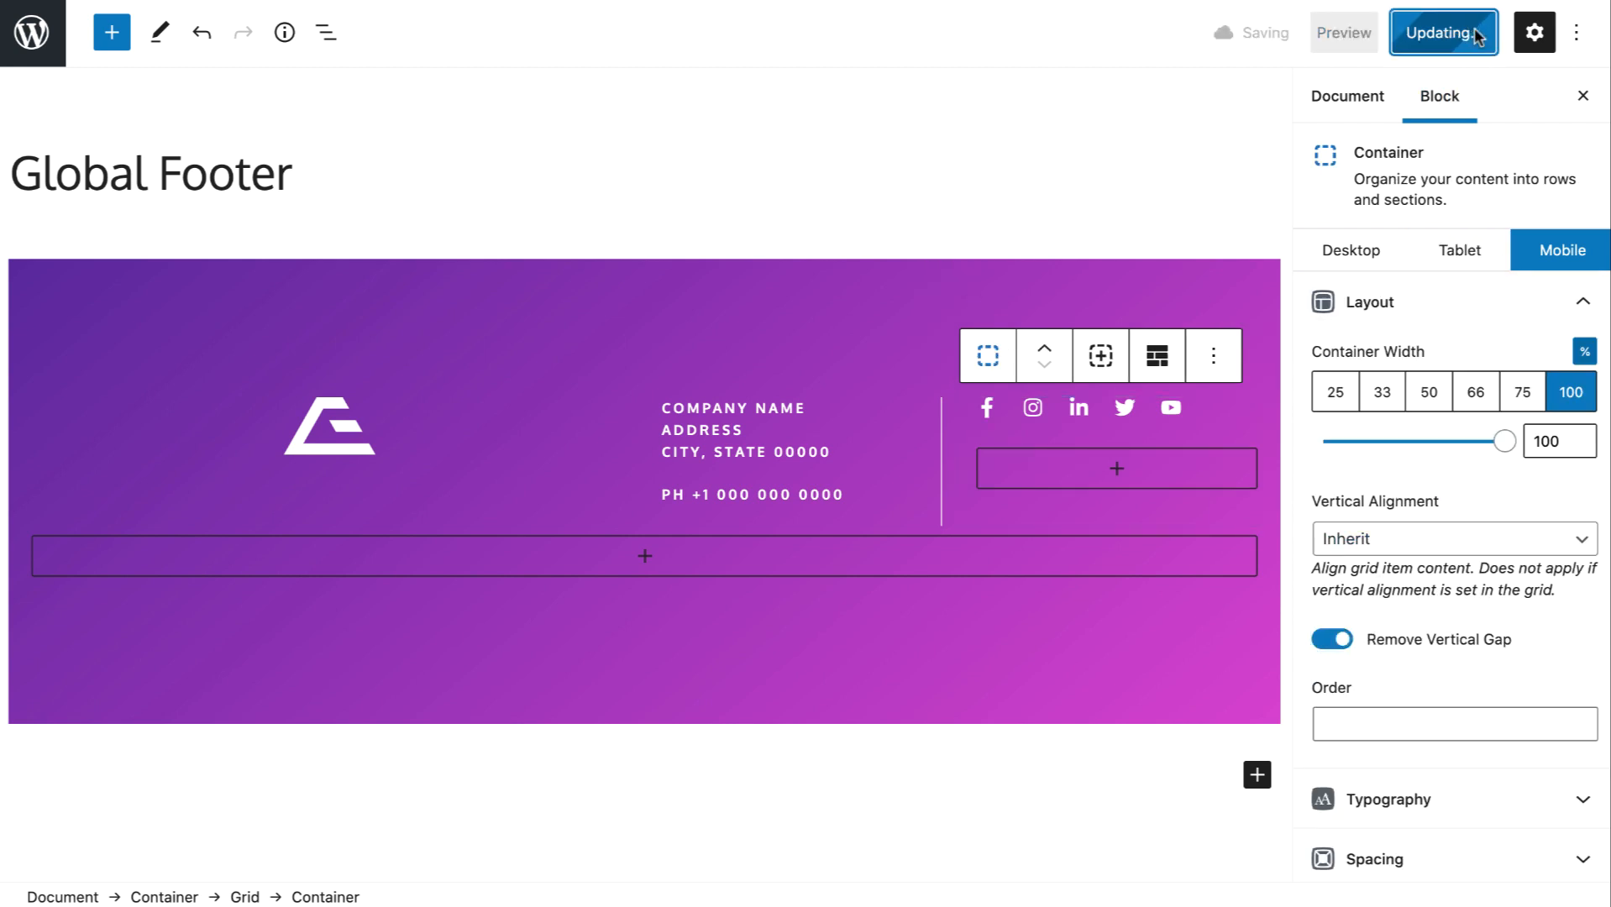
left_click(1442, 31)
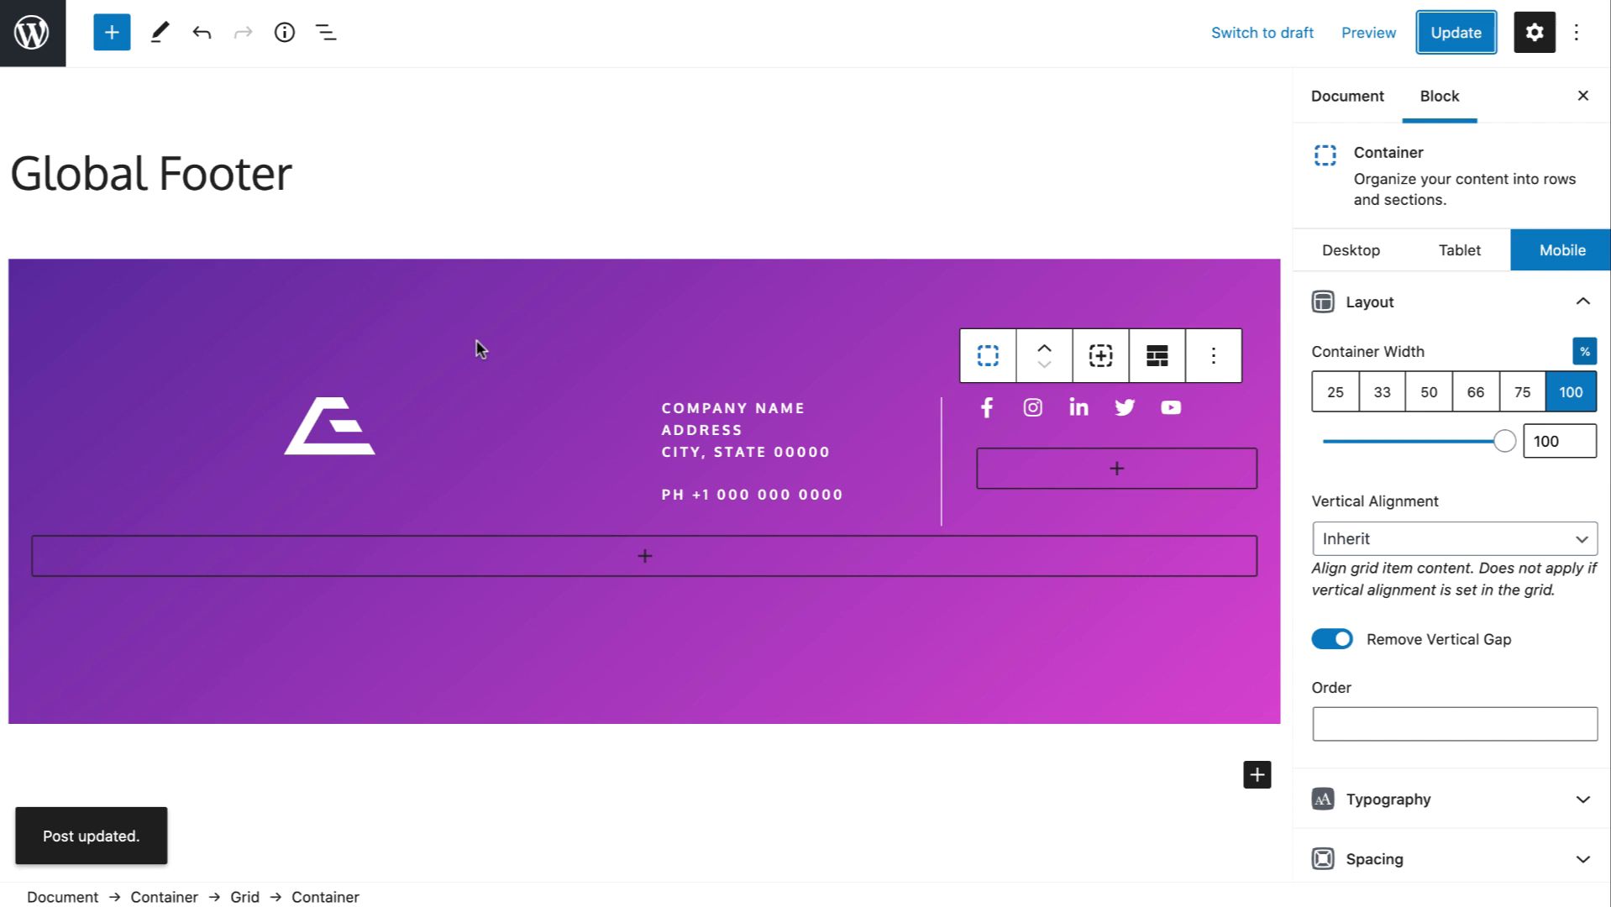
scroll("down", 3)
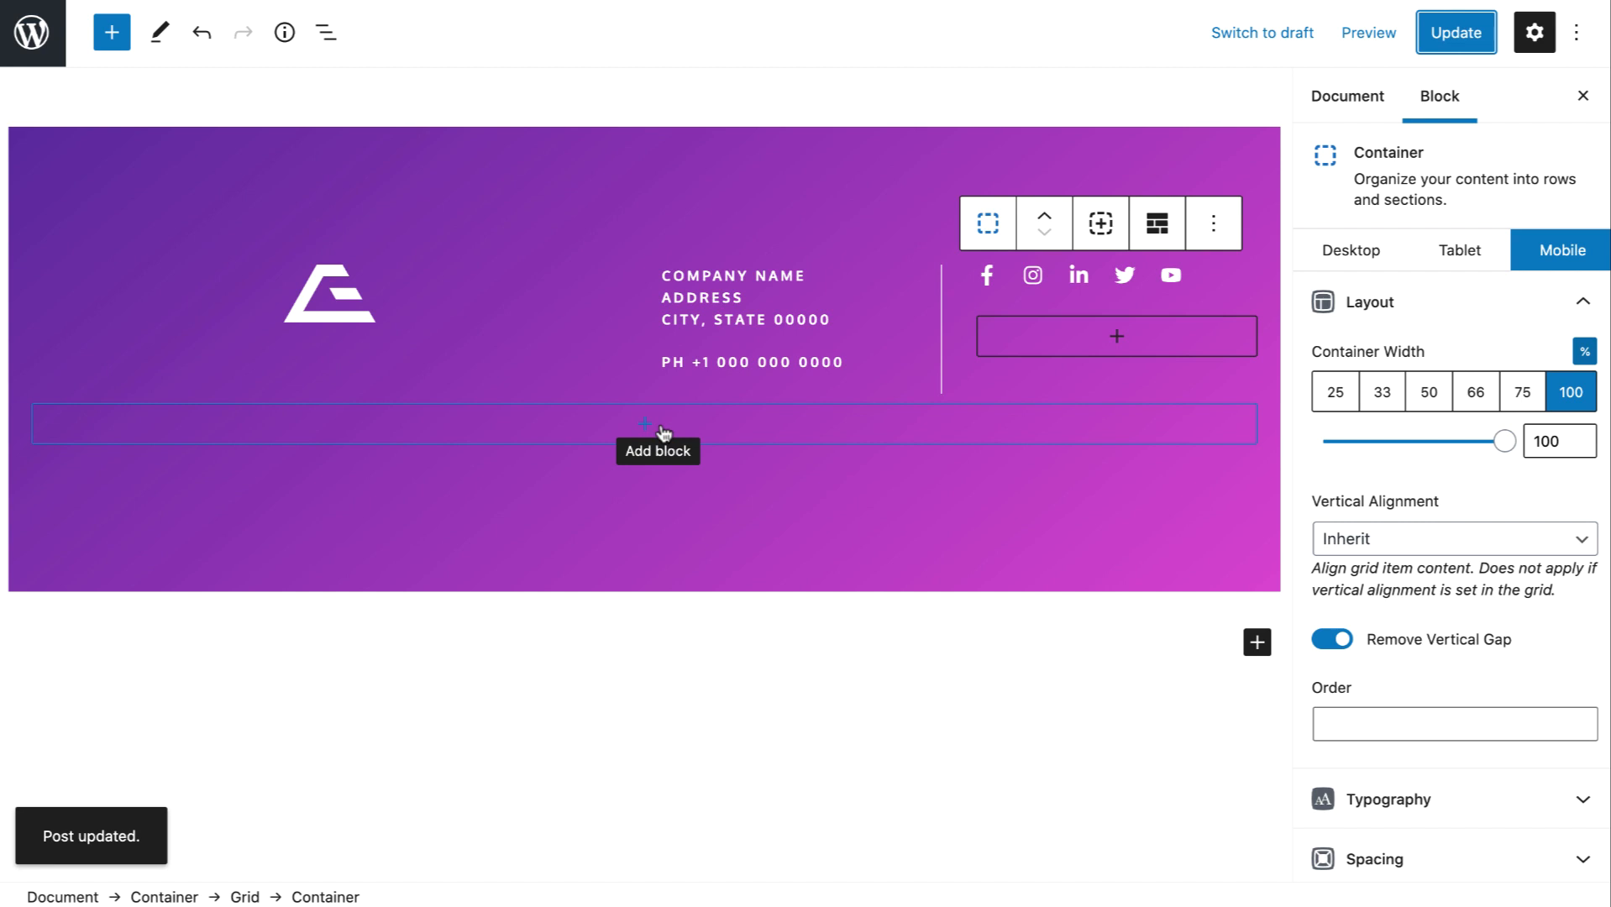
Step: Insert a Grid block into the empty bottom footer section
left_click(645, 423)
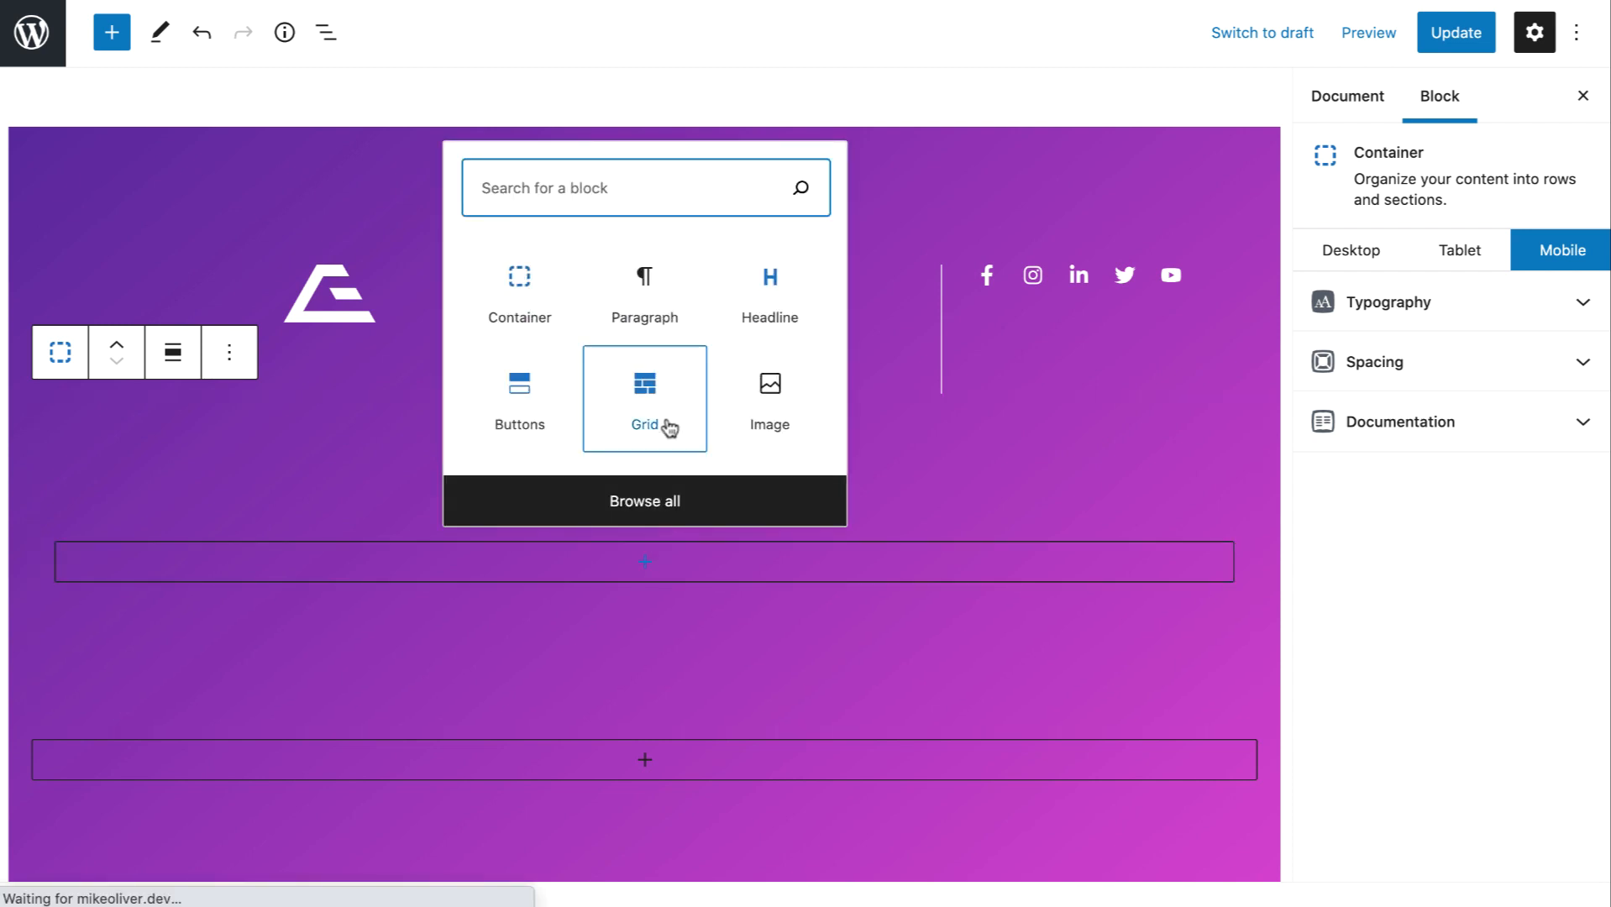
left_click(644, 391)
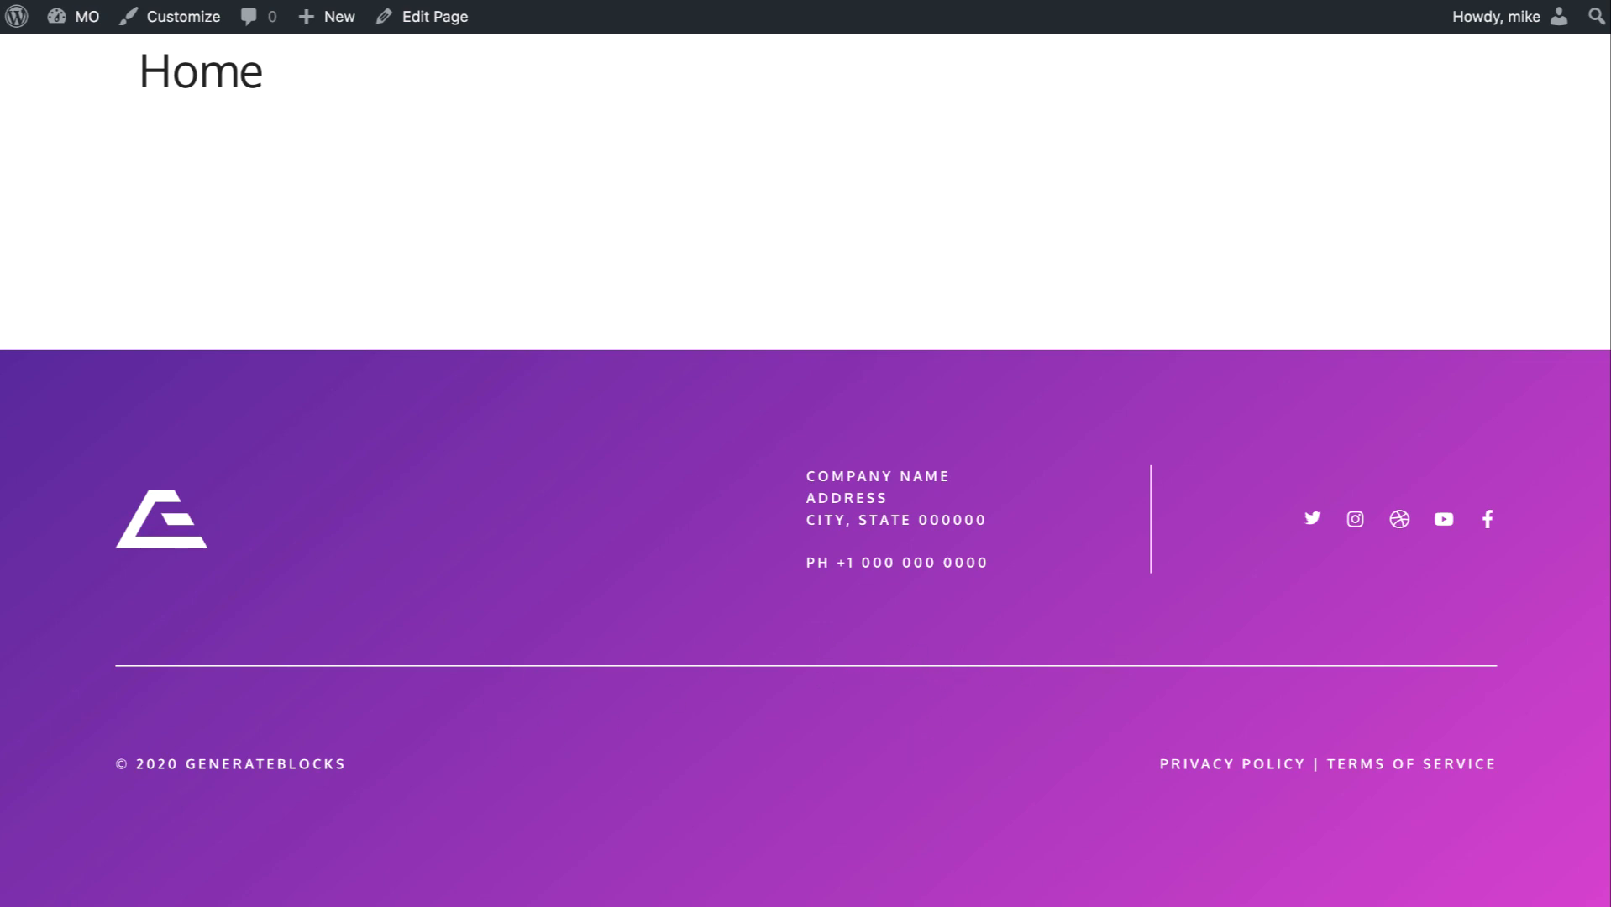
left_click(433, 16)
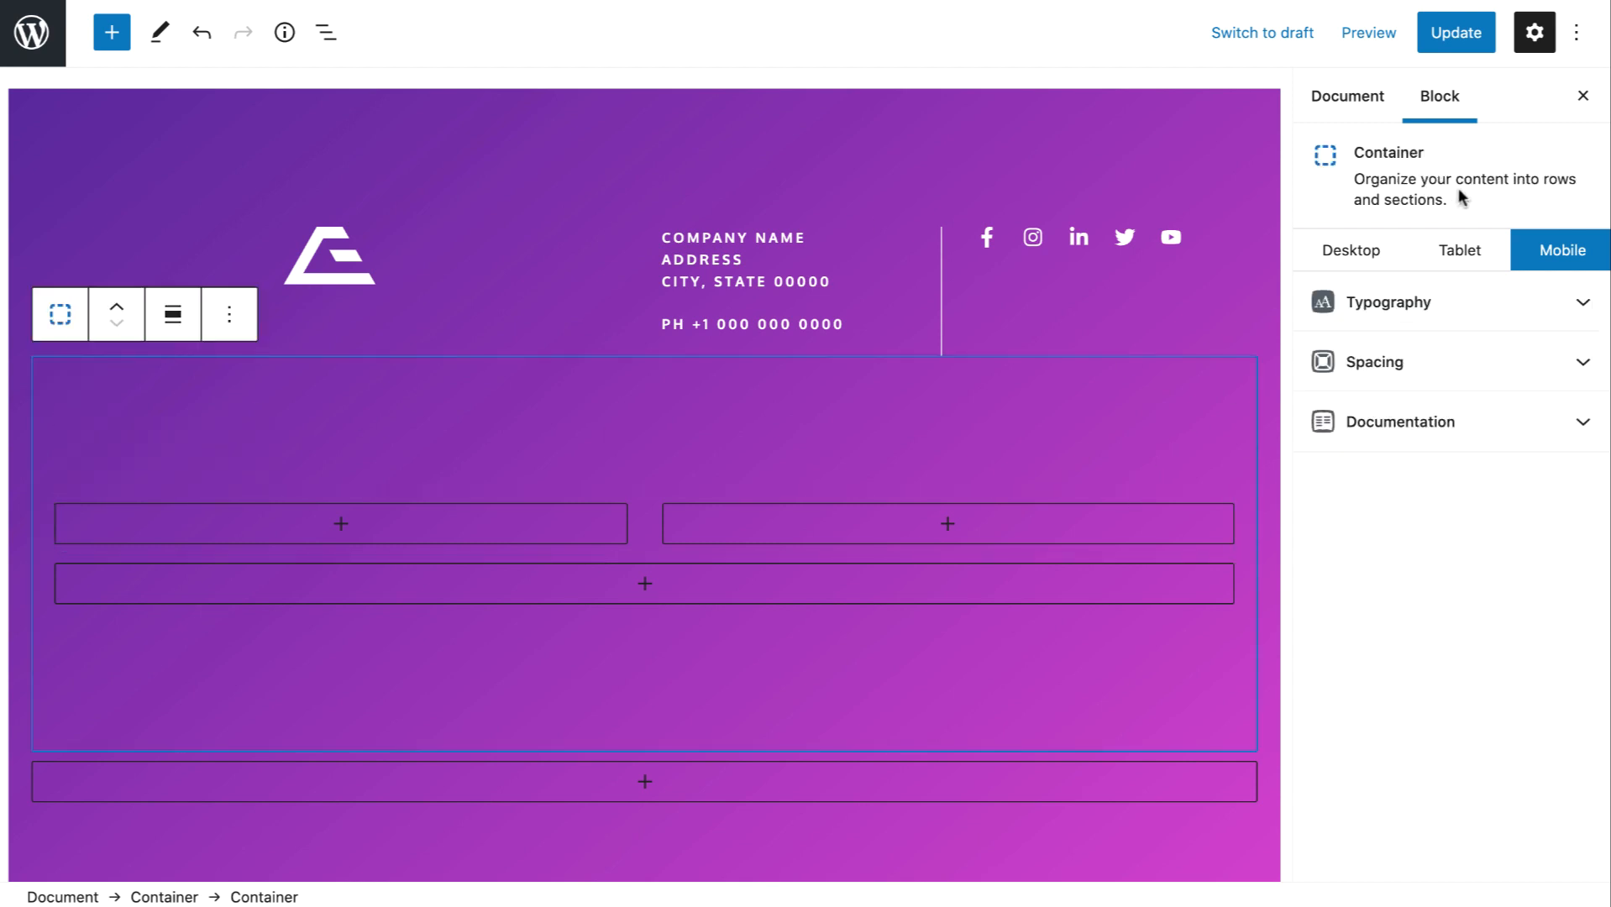
Step: Give the new section a 1 px white top border and 60 px top margin
left_click(1350, 161)
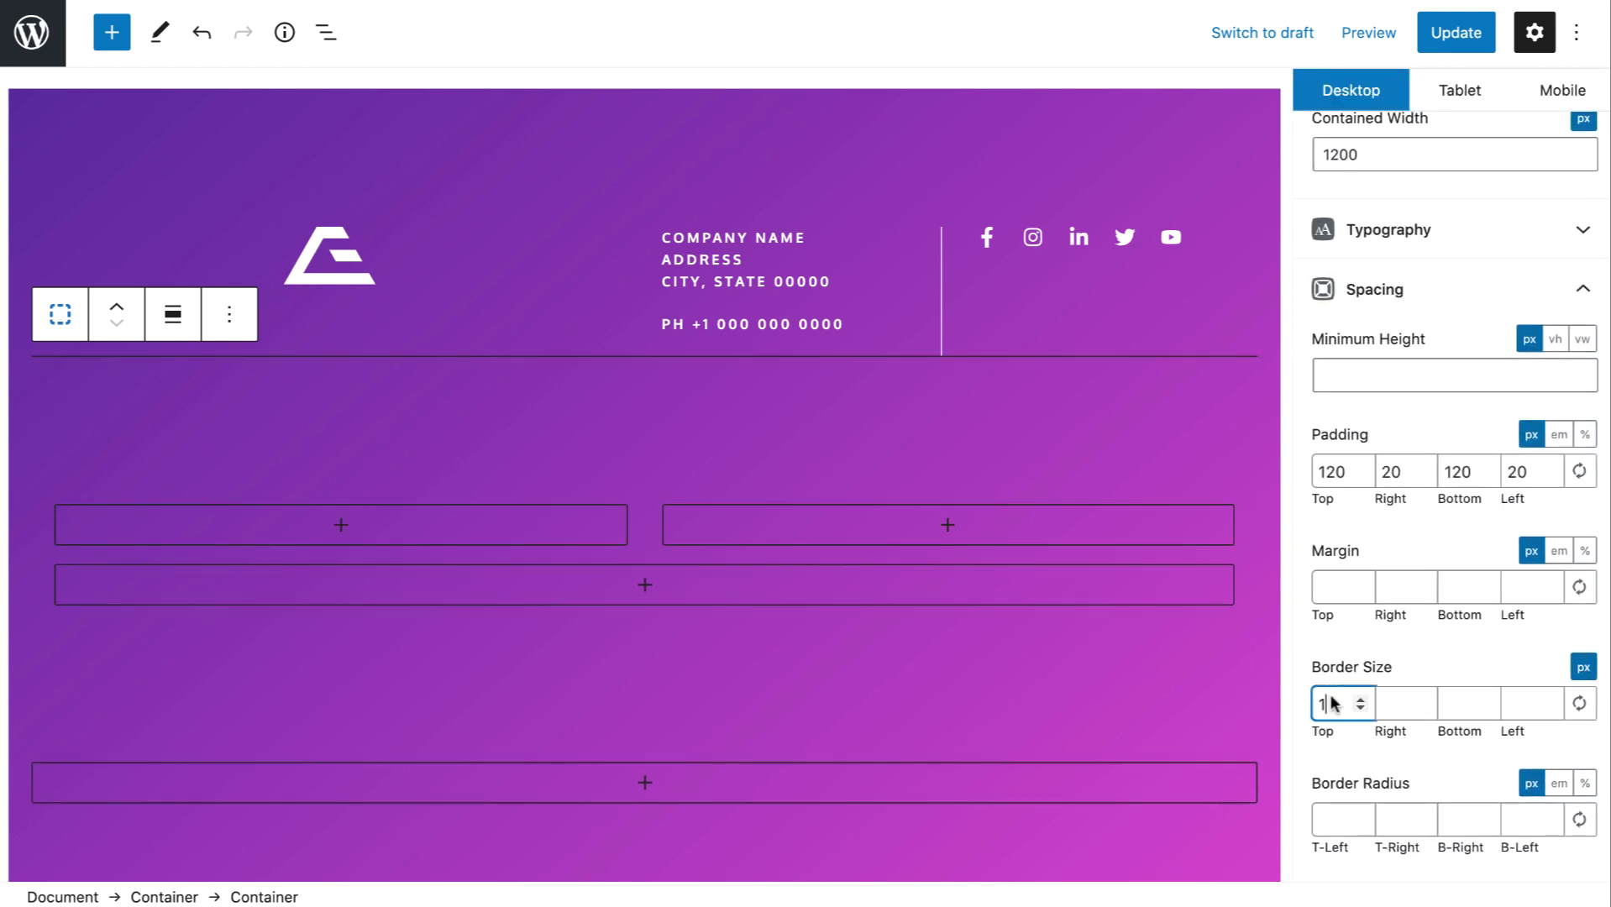
left_click(1368, 623)
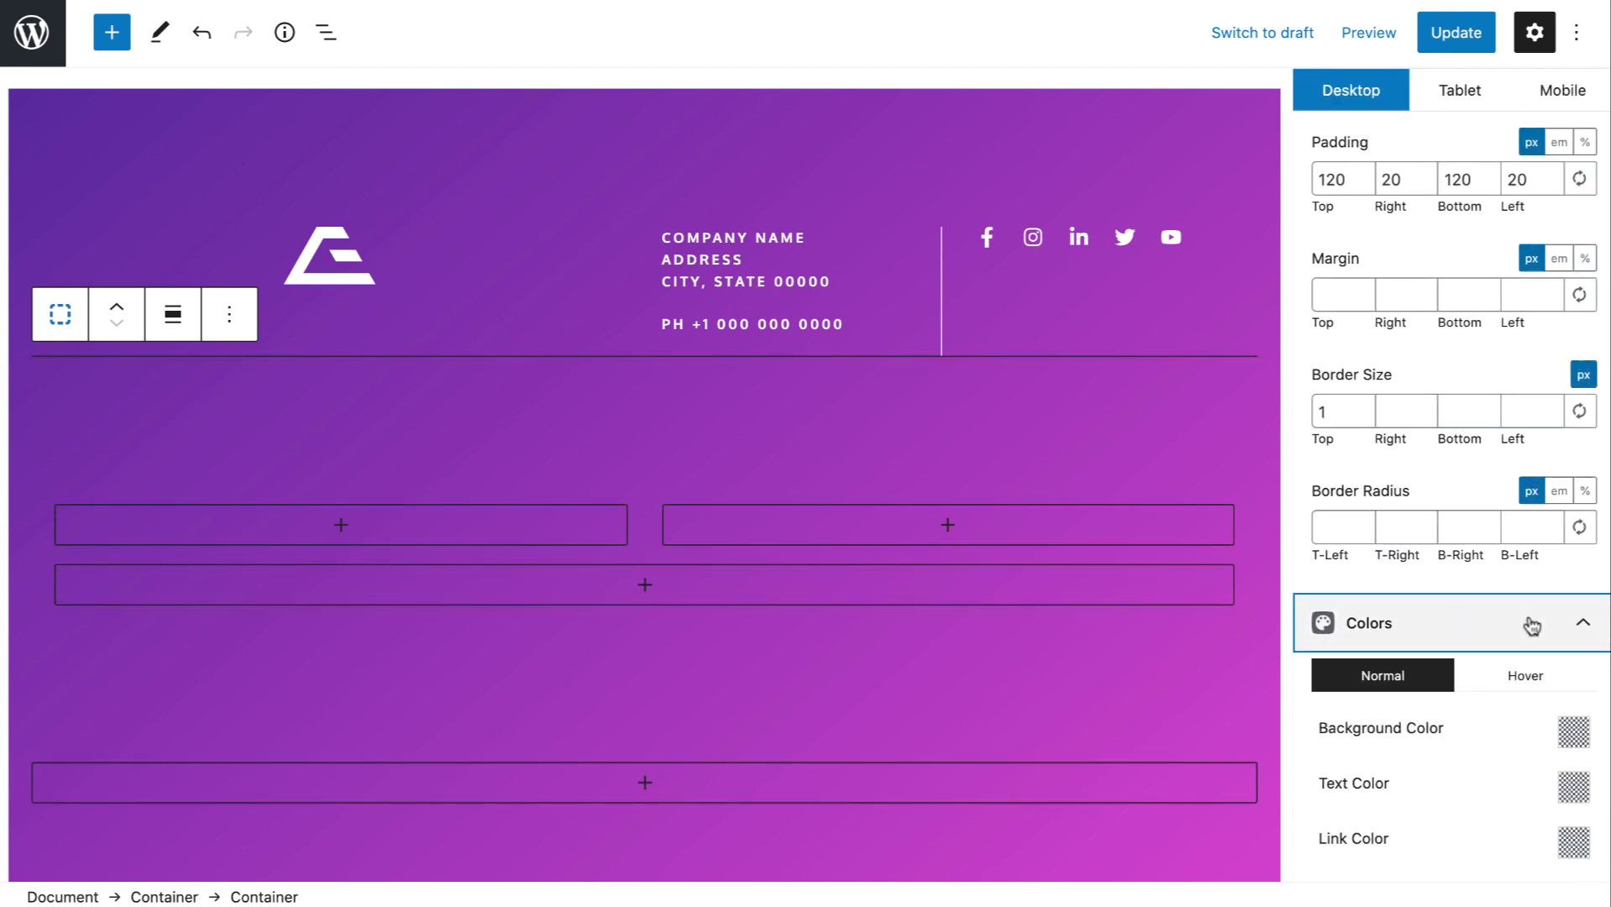
left_click(1574, 710)
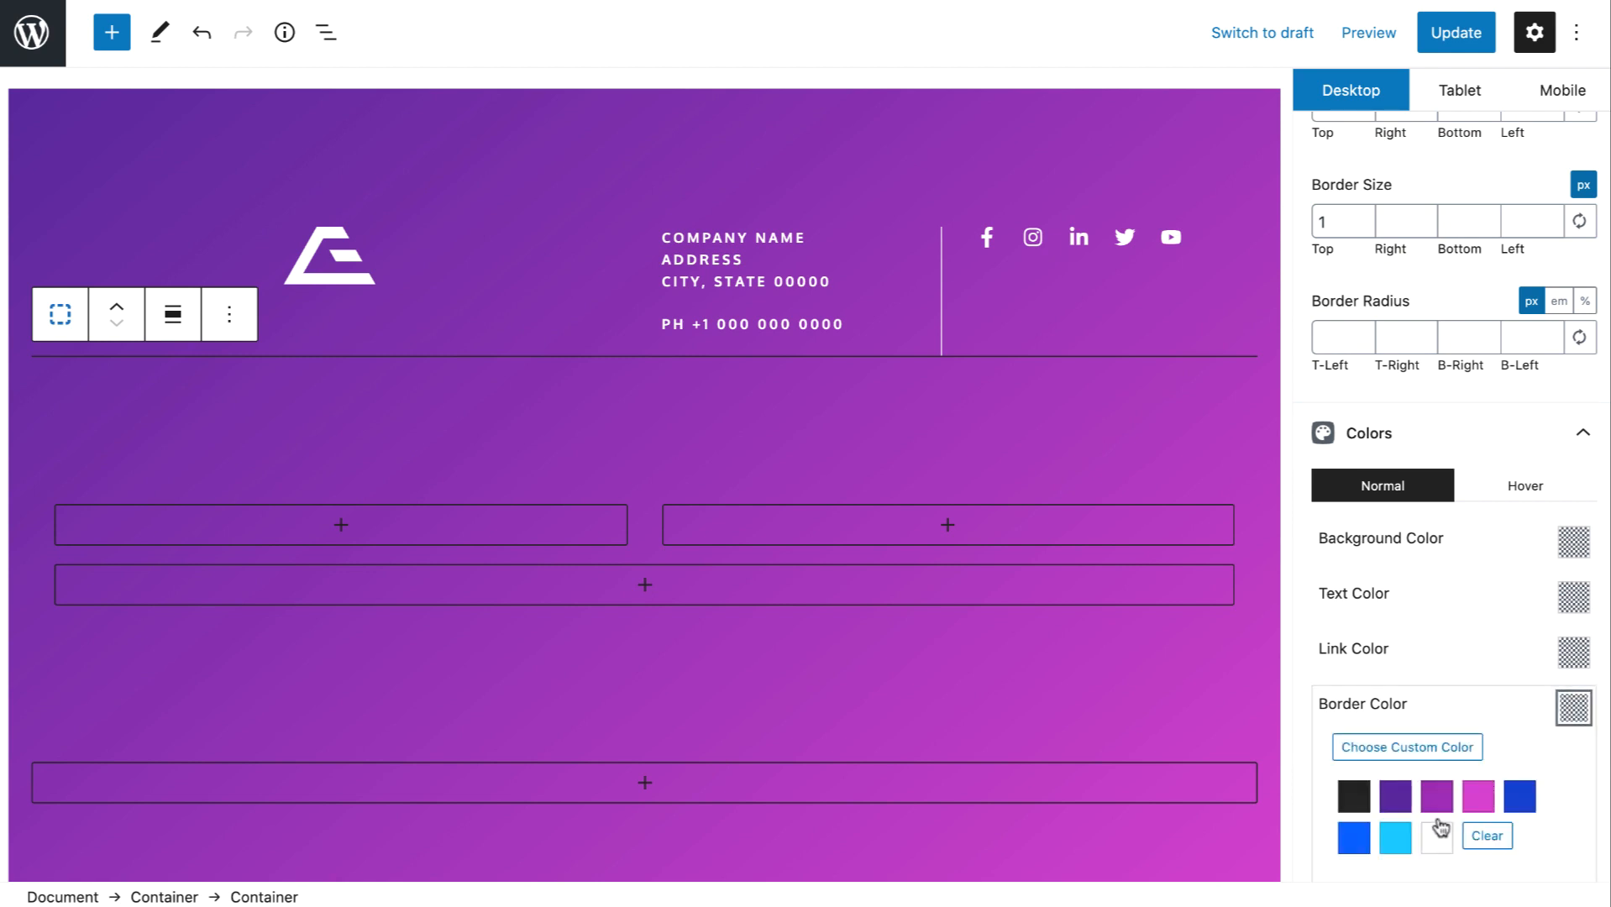
left_click(1436, 837)
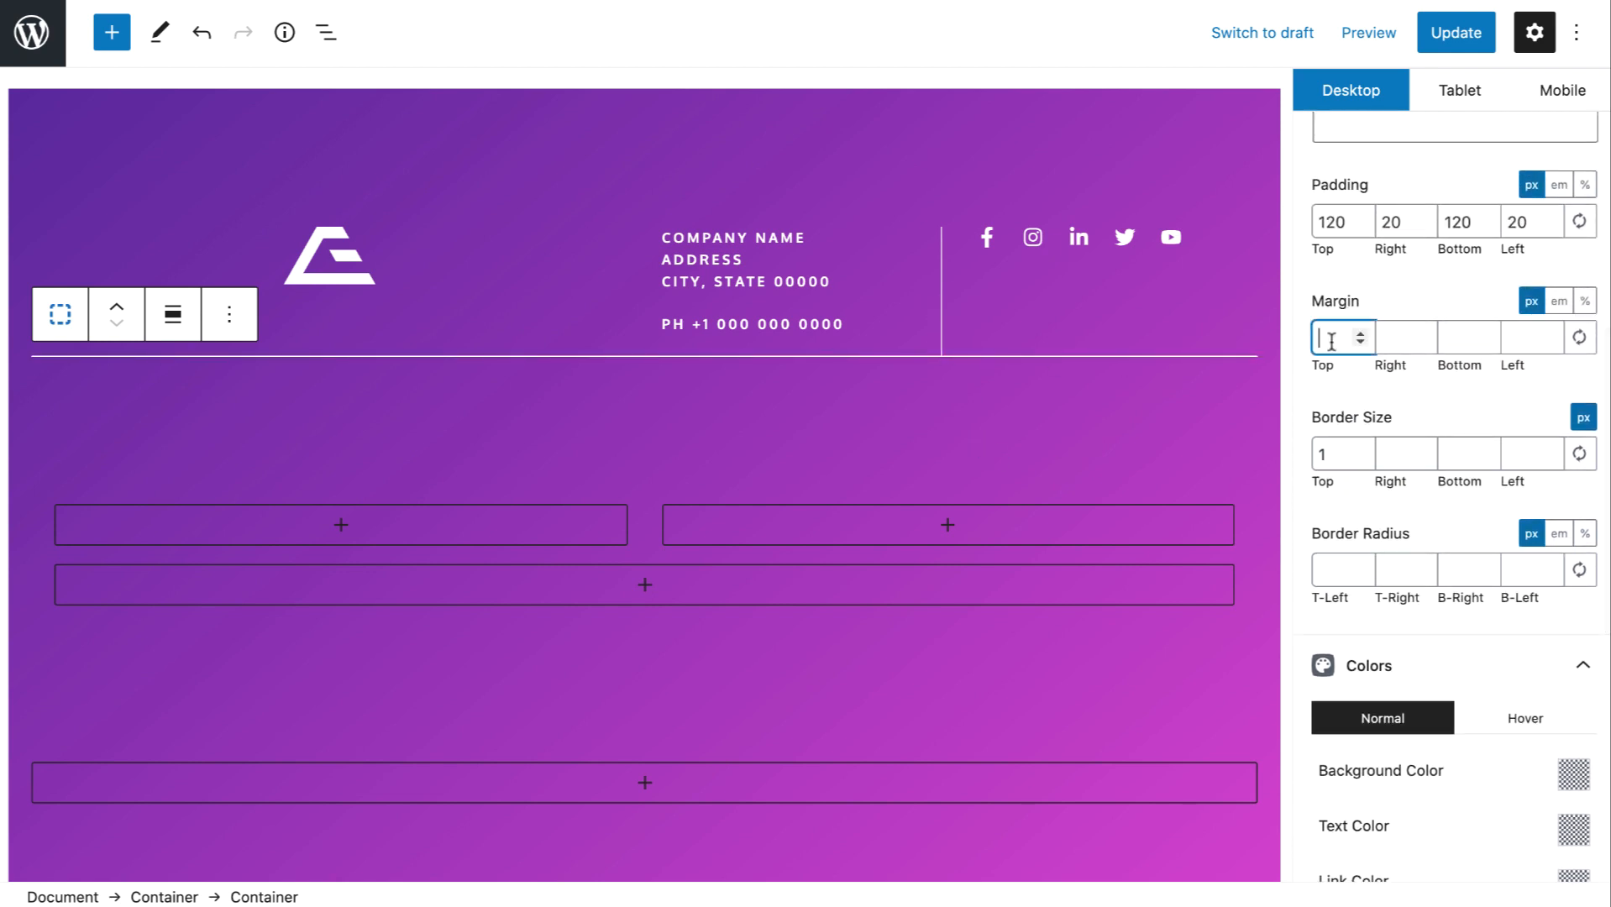
type("60")
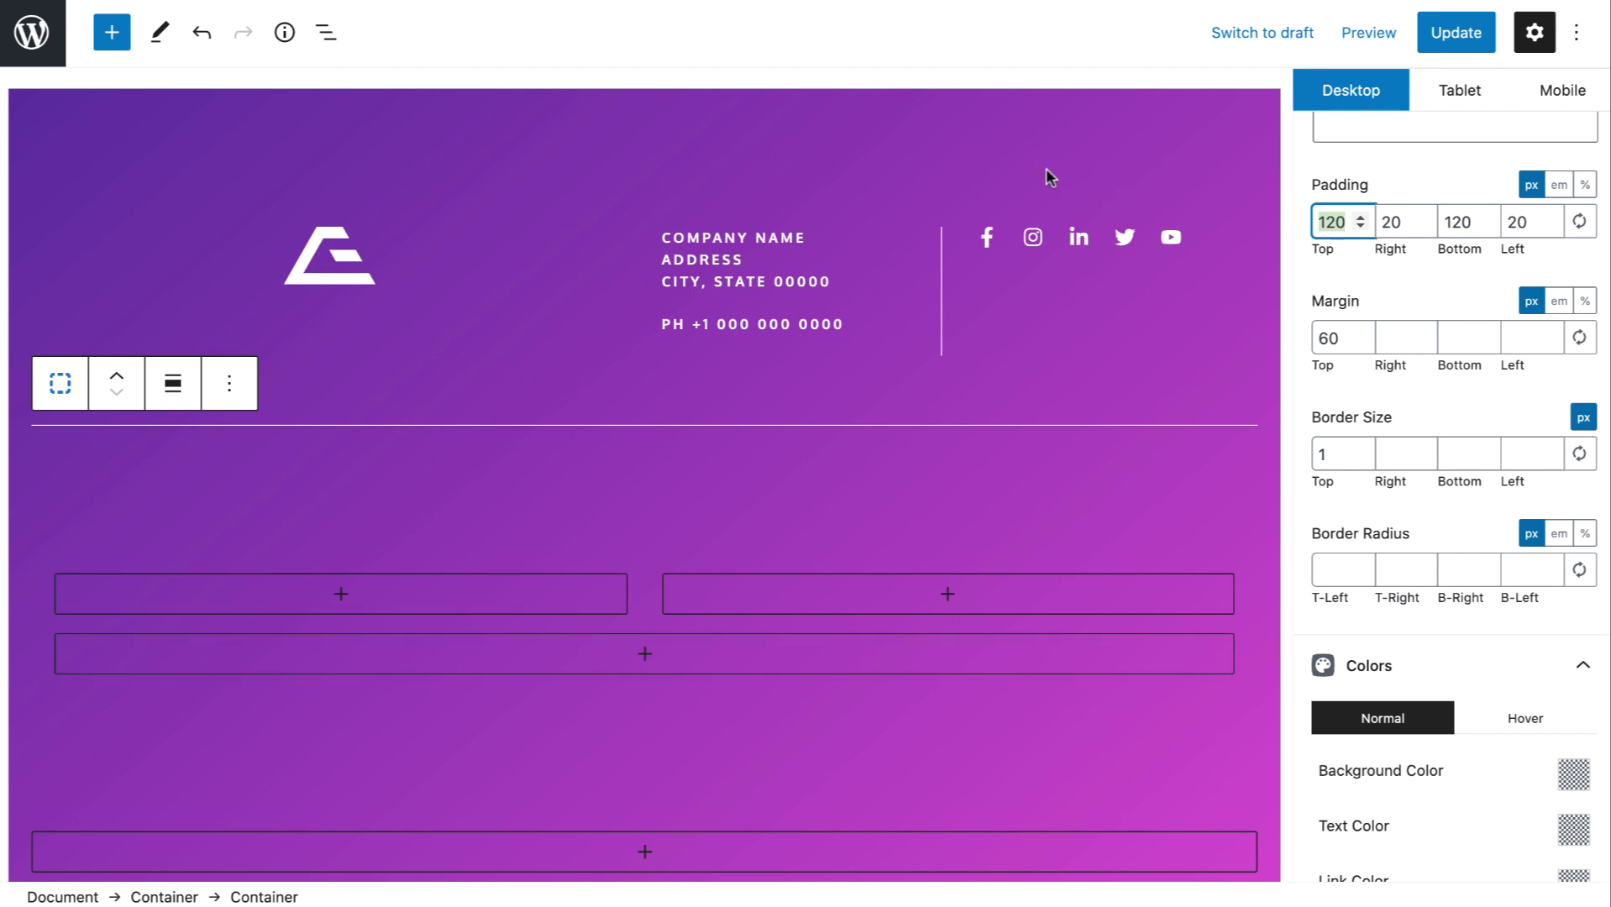
mouse_move(1196, 152)
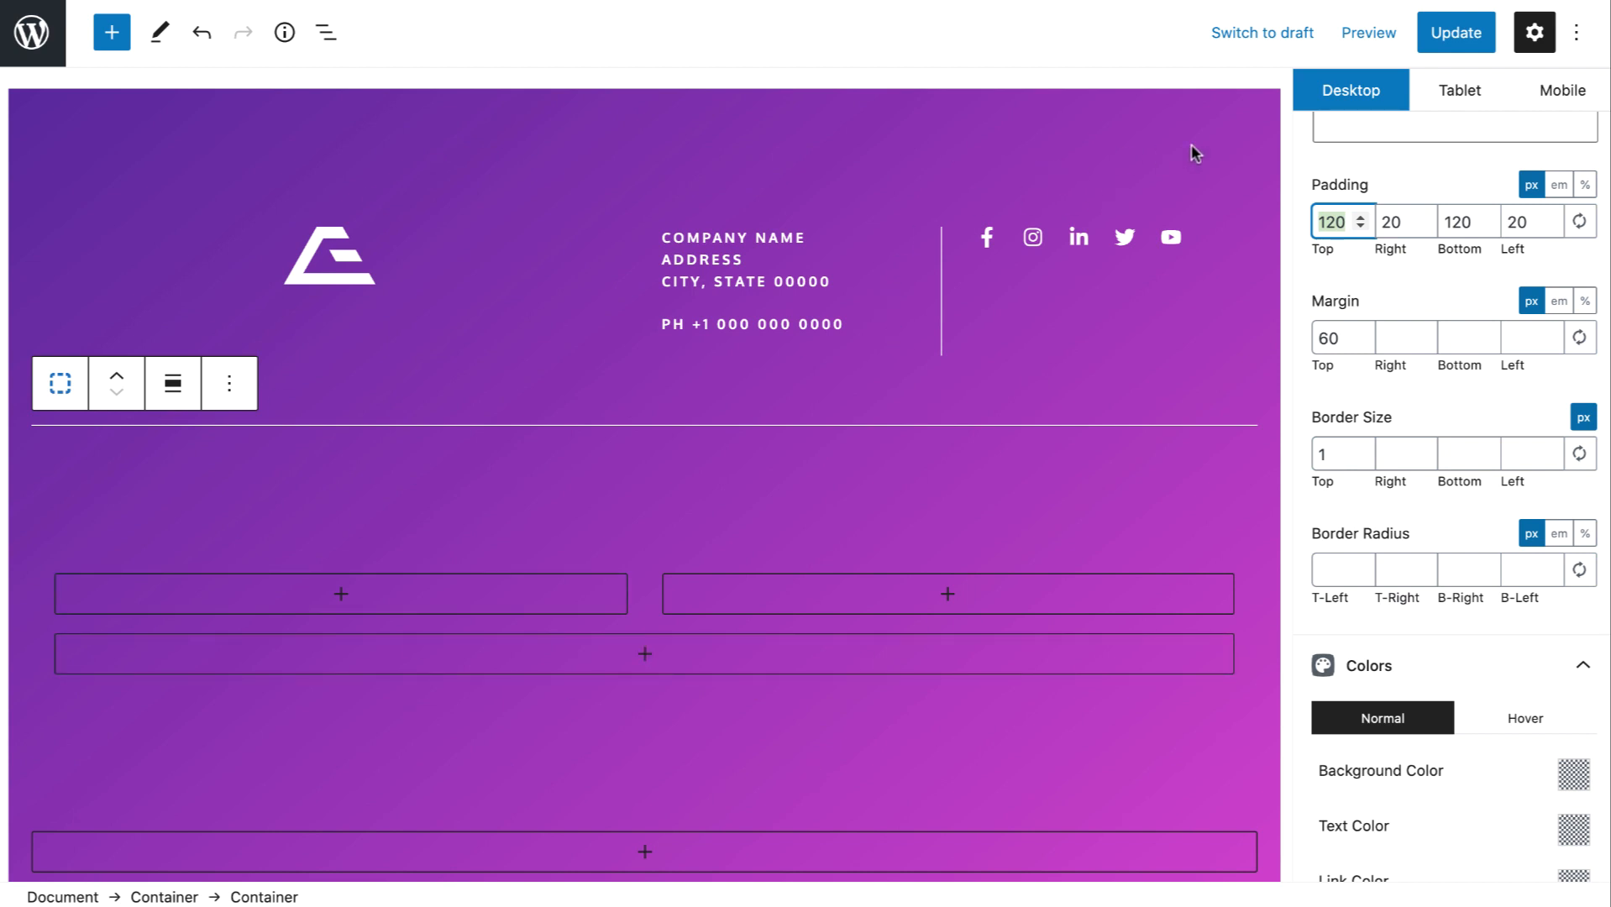
Step: Set the section padding to 60/0/0/0 and save the footer
left_click(1336, 221)
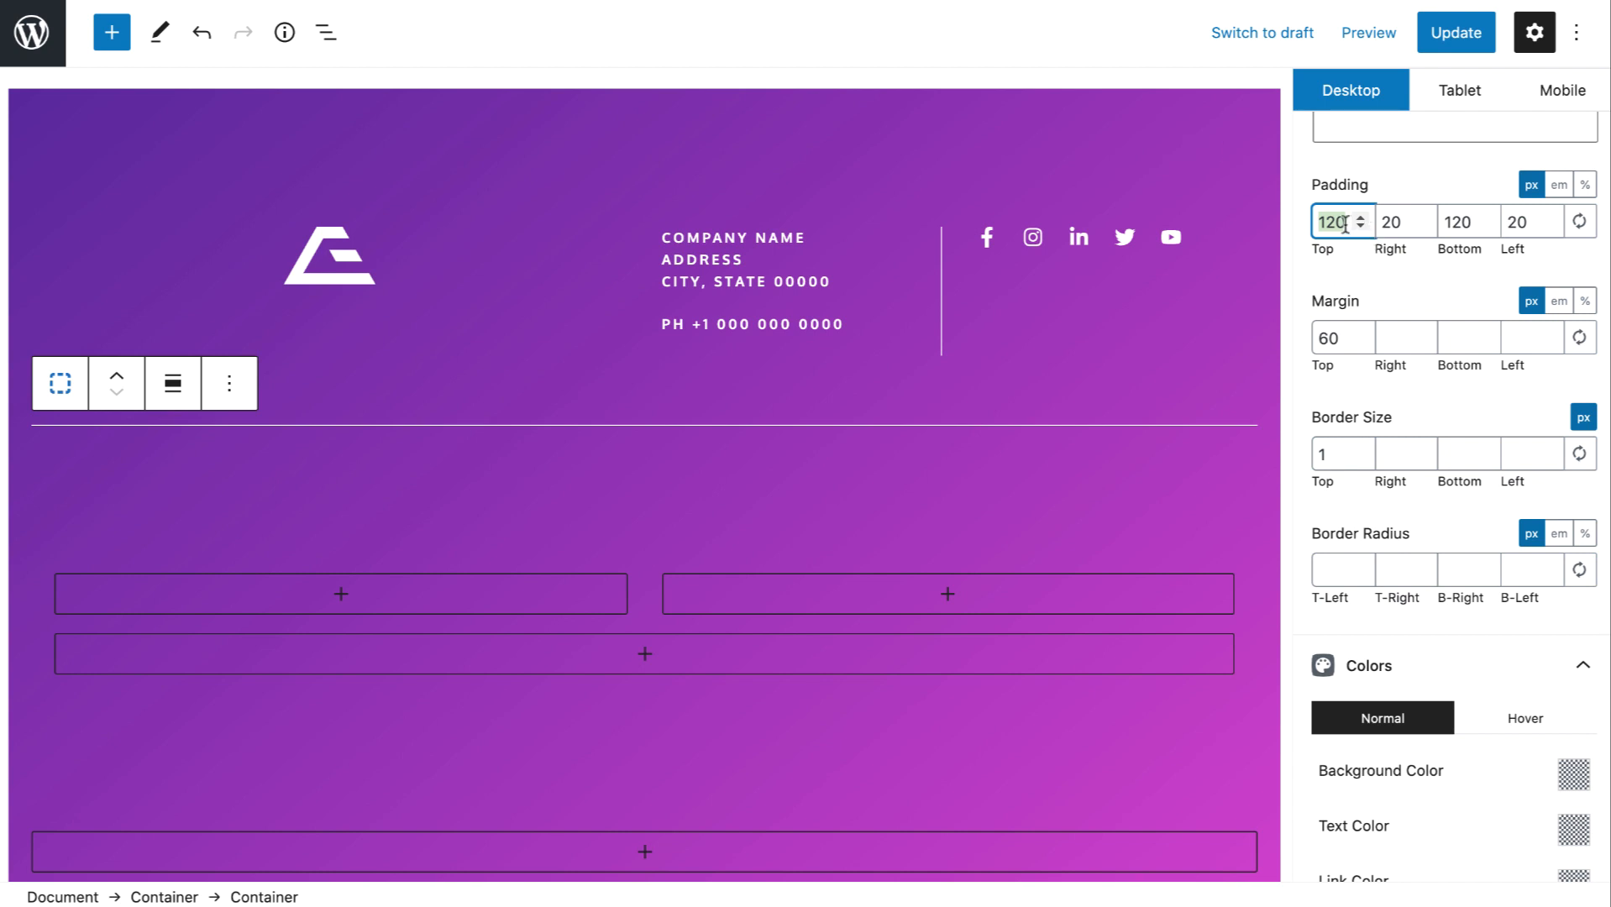
mouse_move(496, 492)
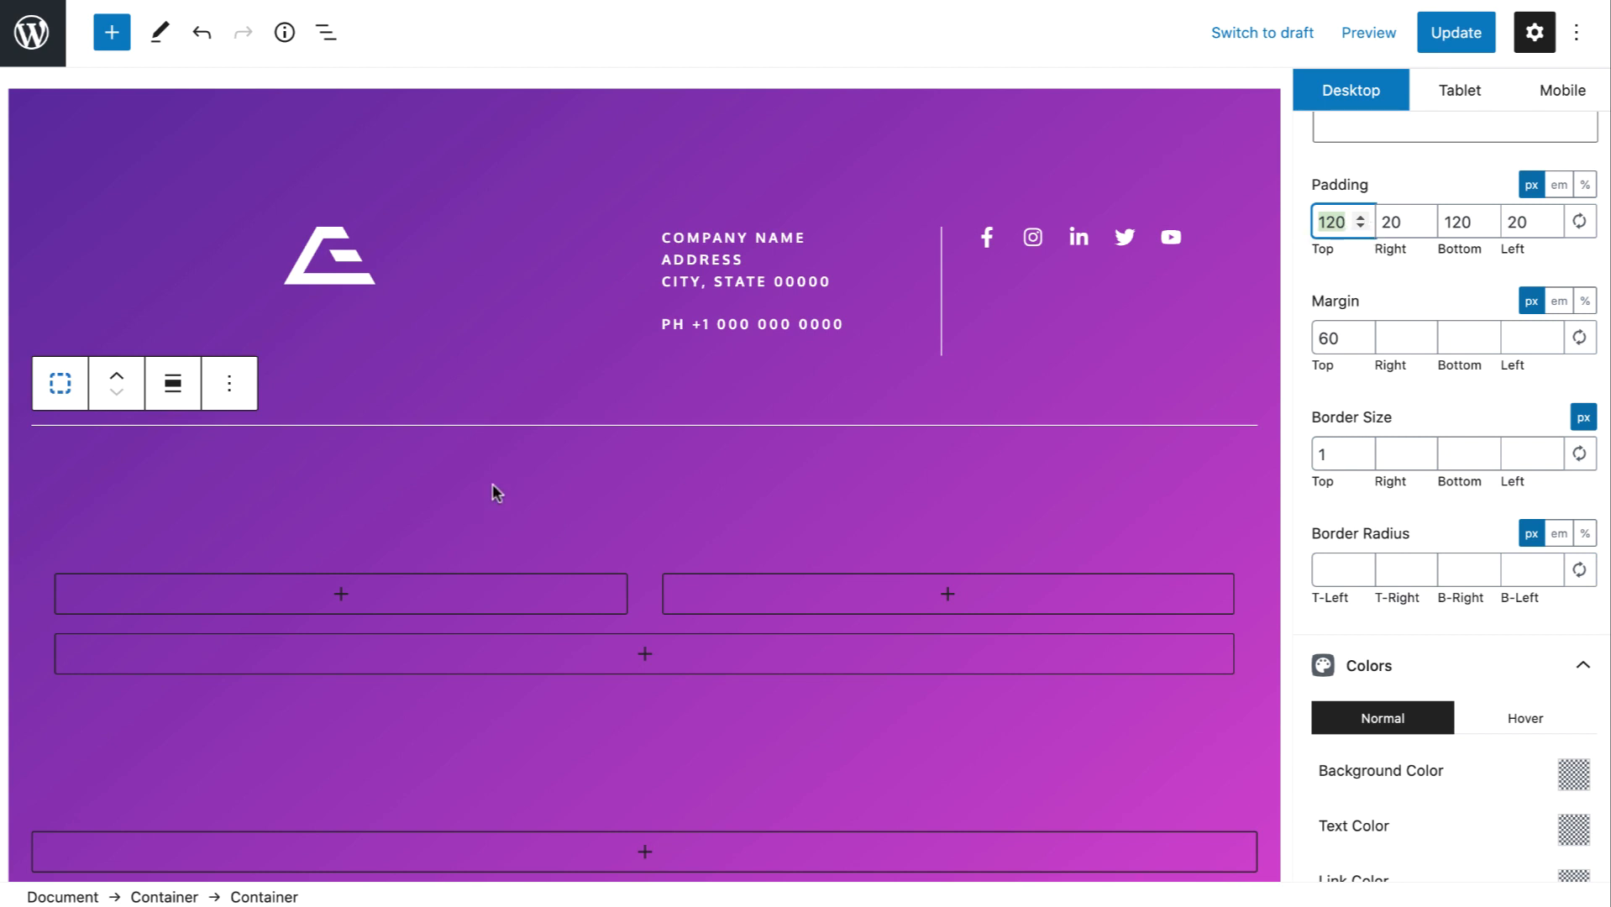
mouse_move(471, 525)
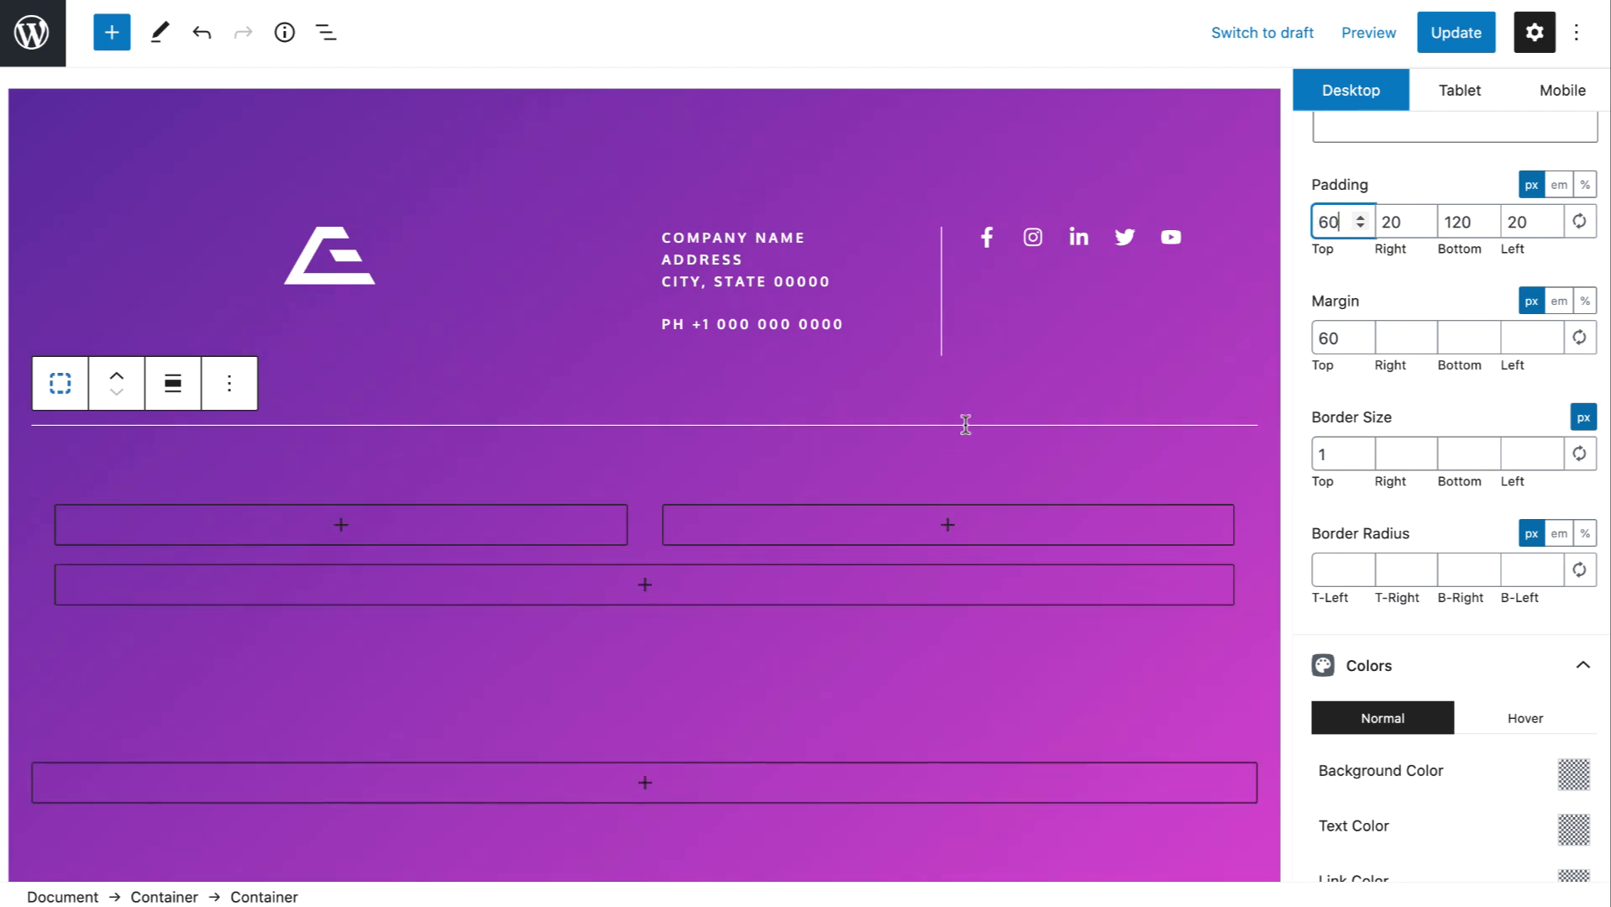
left_click(1399, 221)
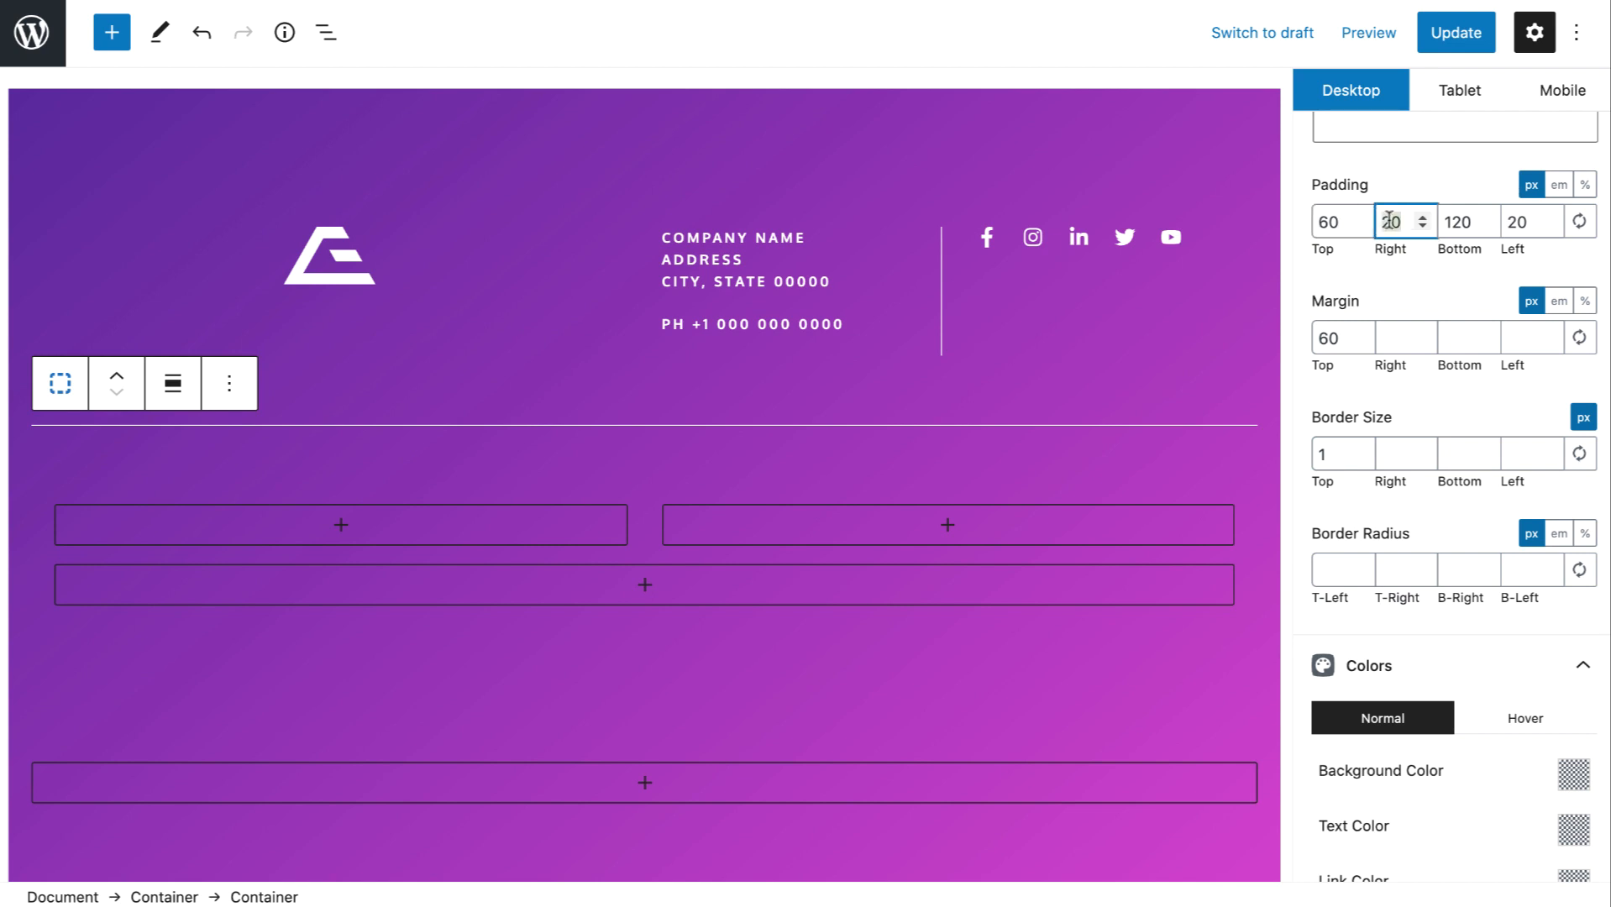
type("0")
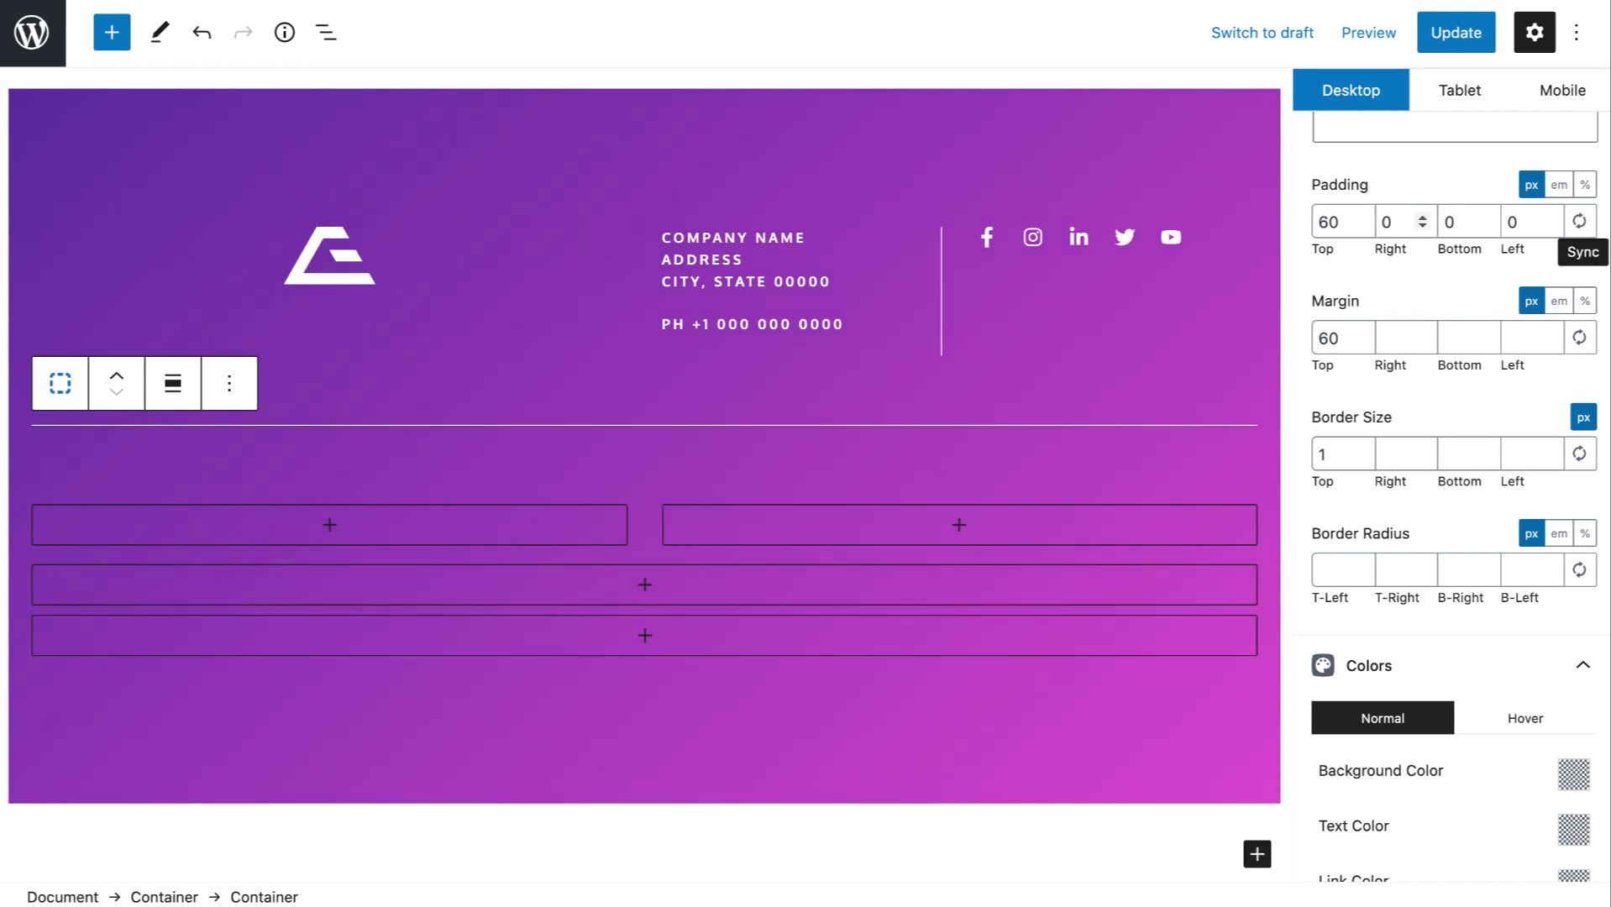
left_click(1454, 32)
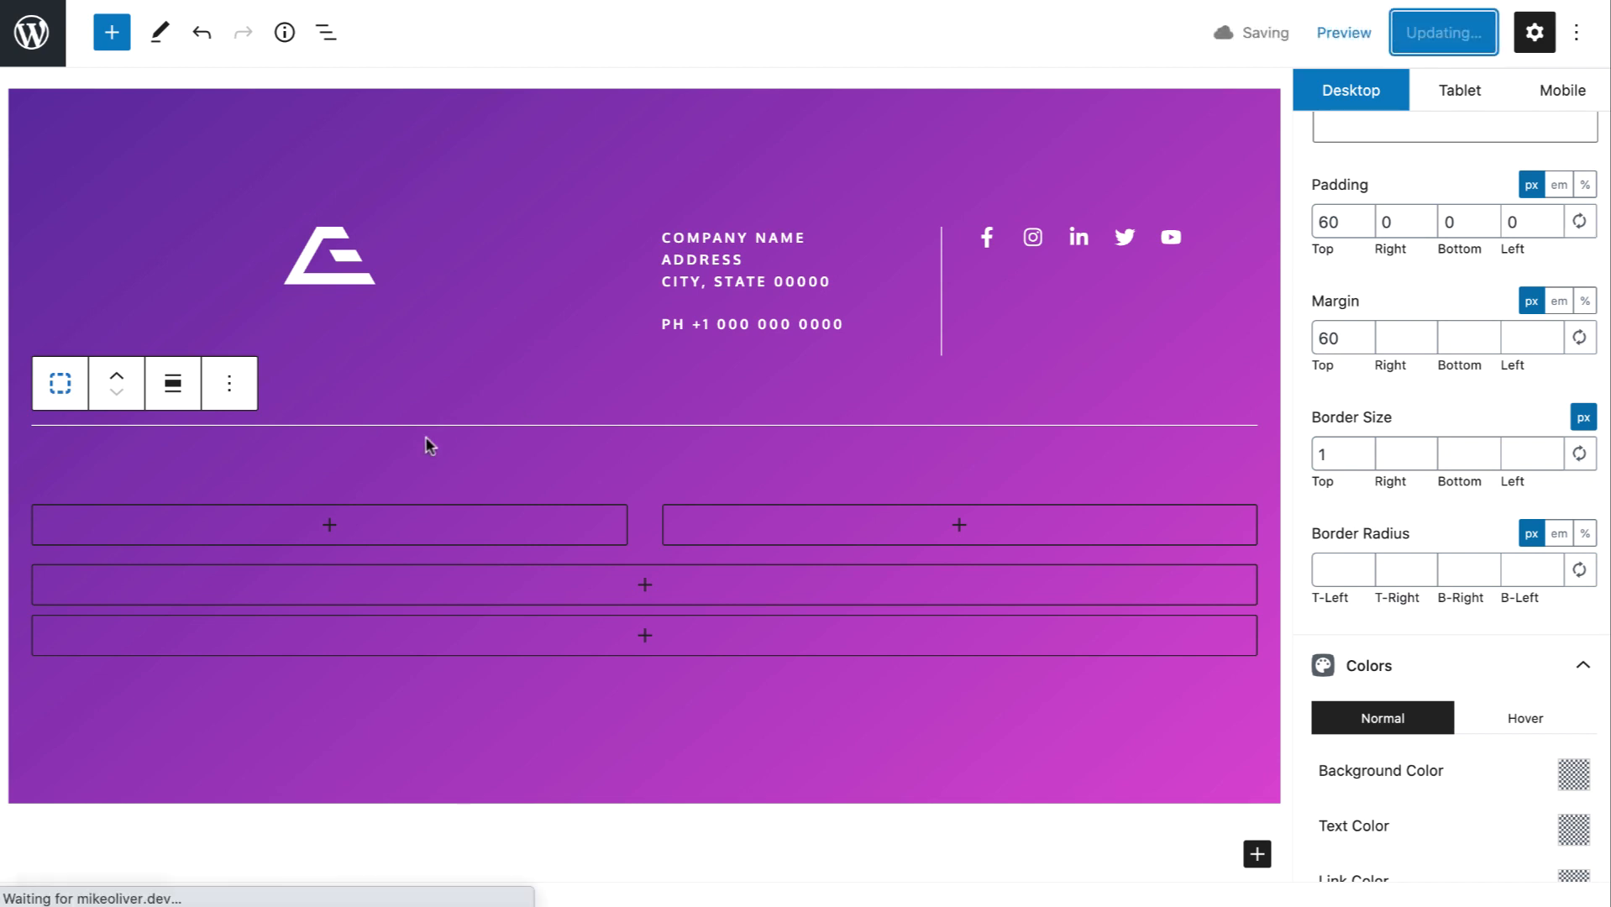
left_click(1442, 32)
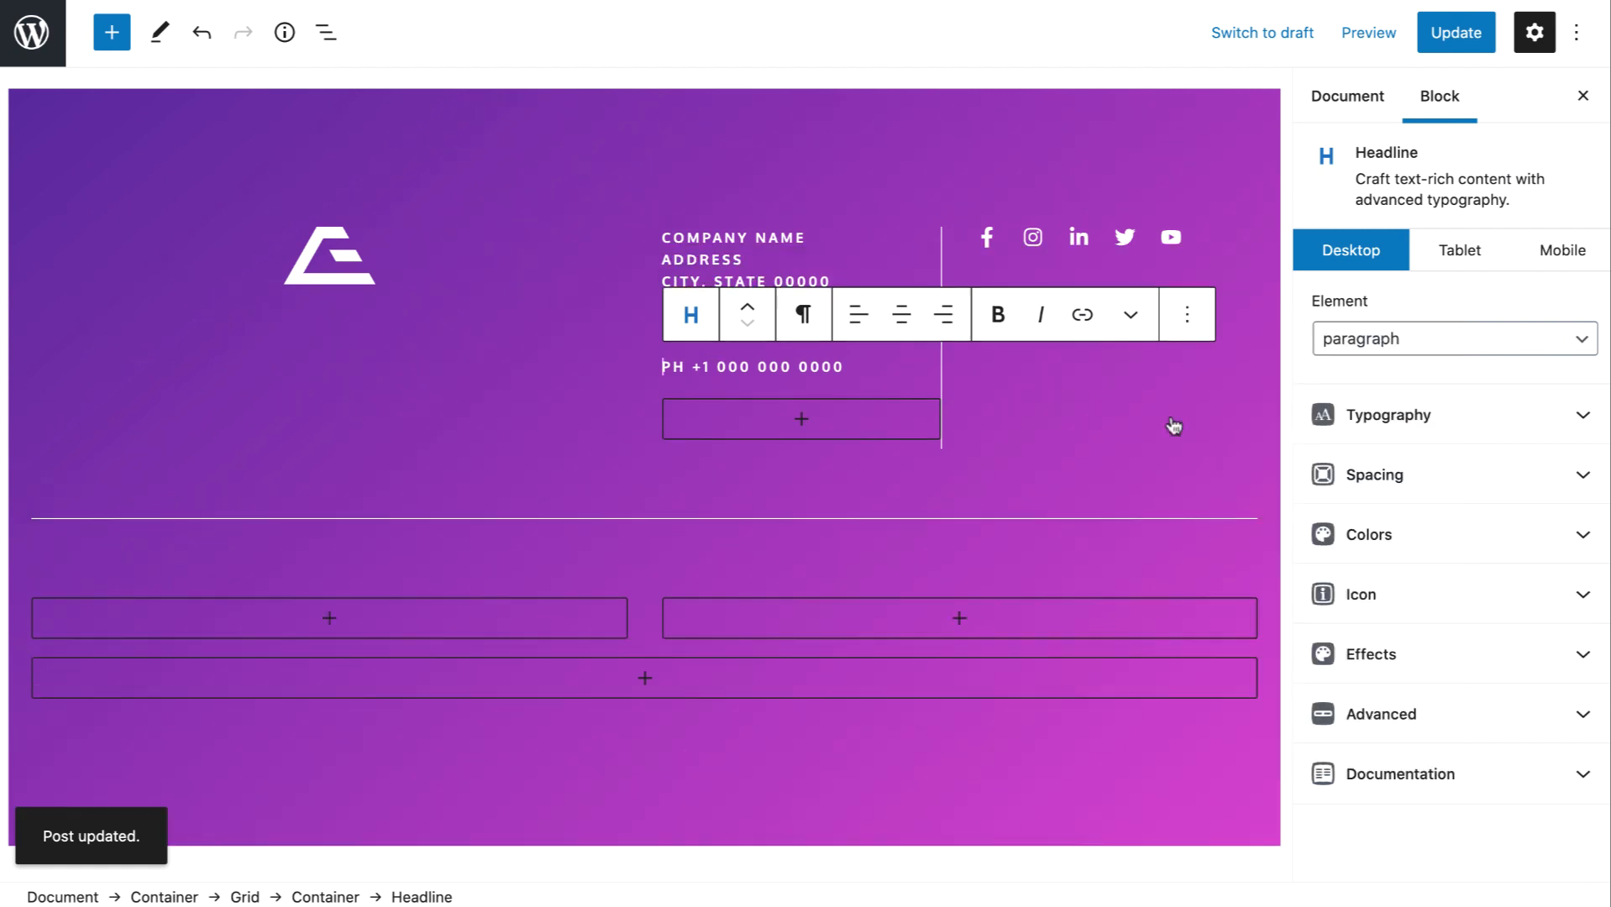
scroll("down", 3)
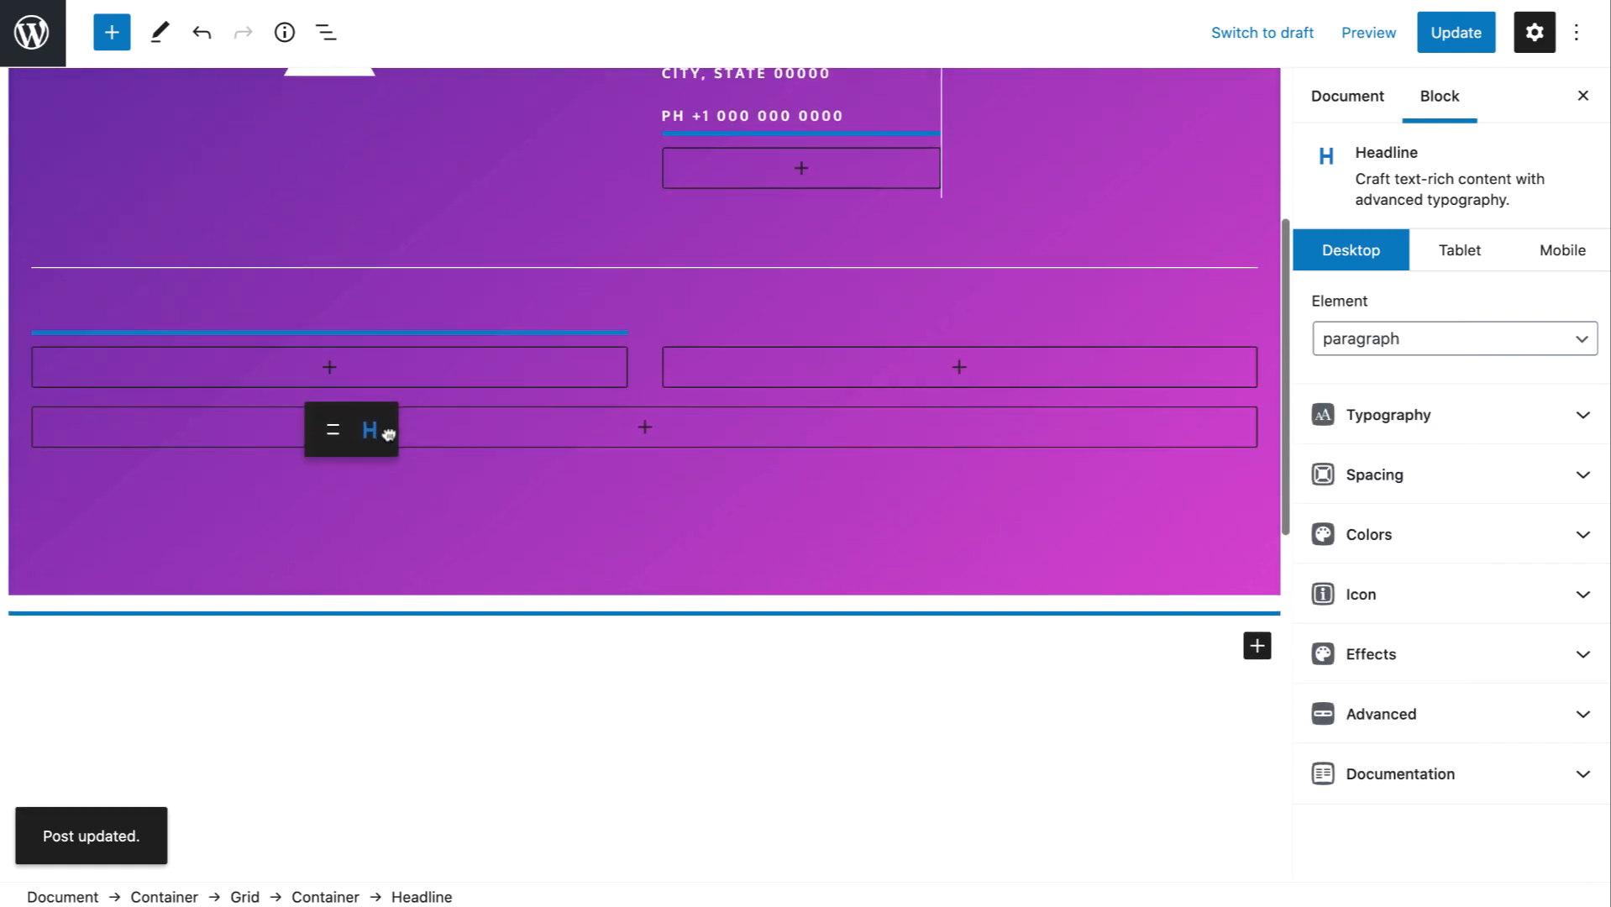
scroll("down", 3)
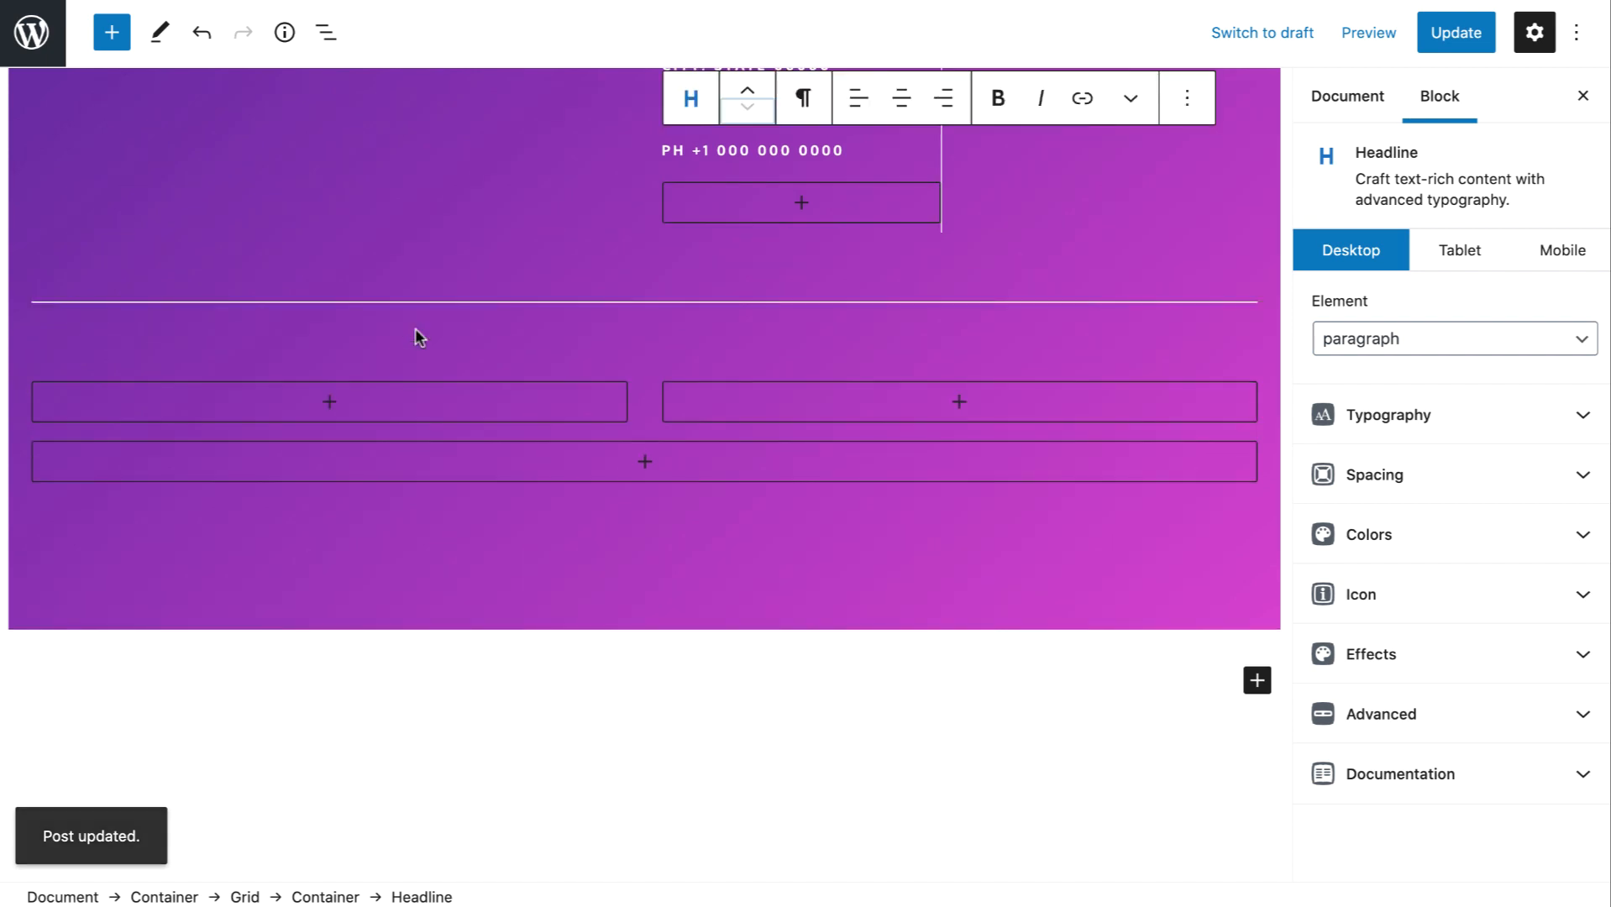
scroll("down", 3)
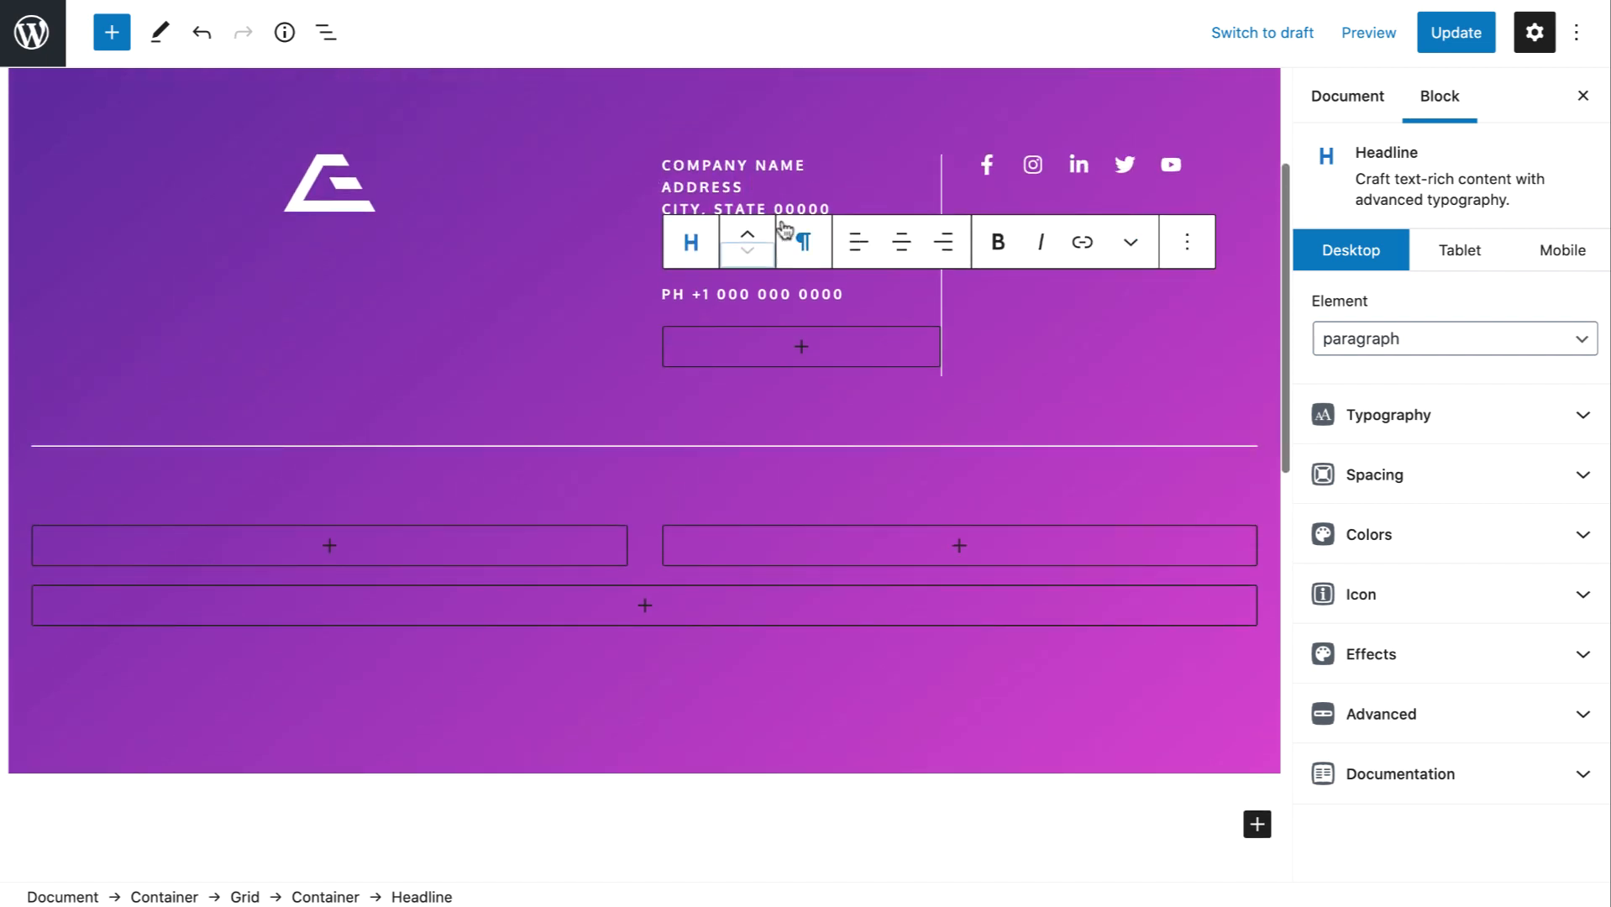
scroll("down", 3)
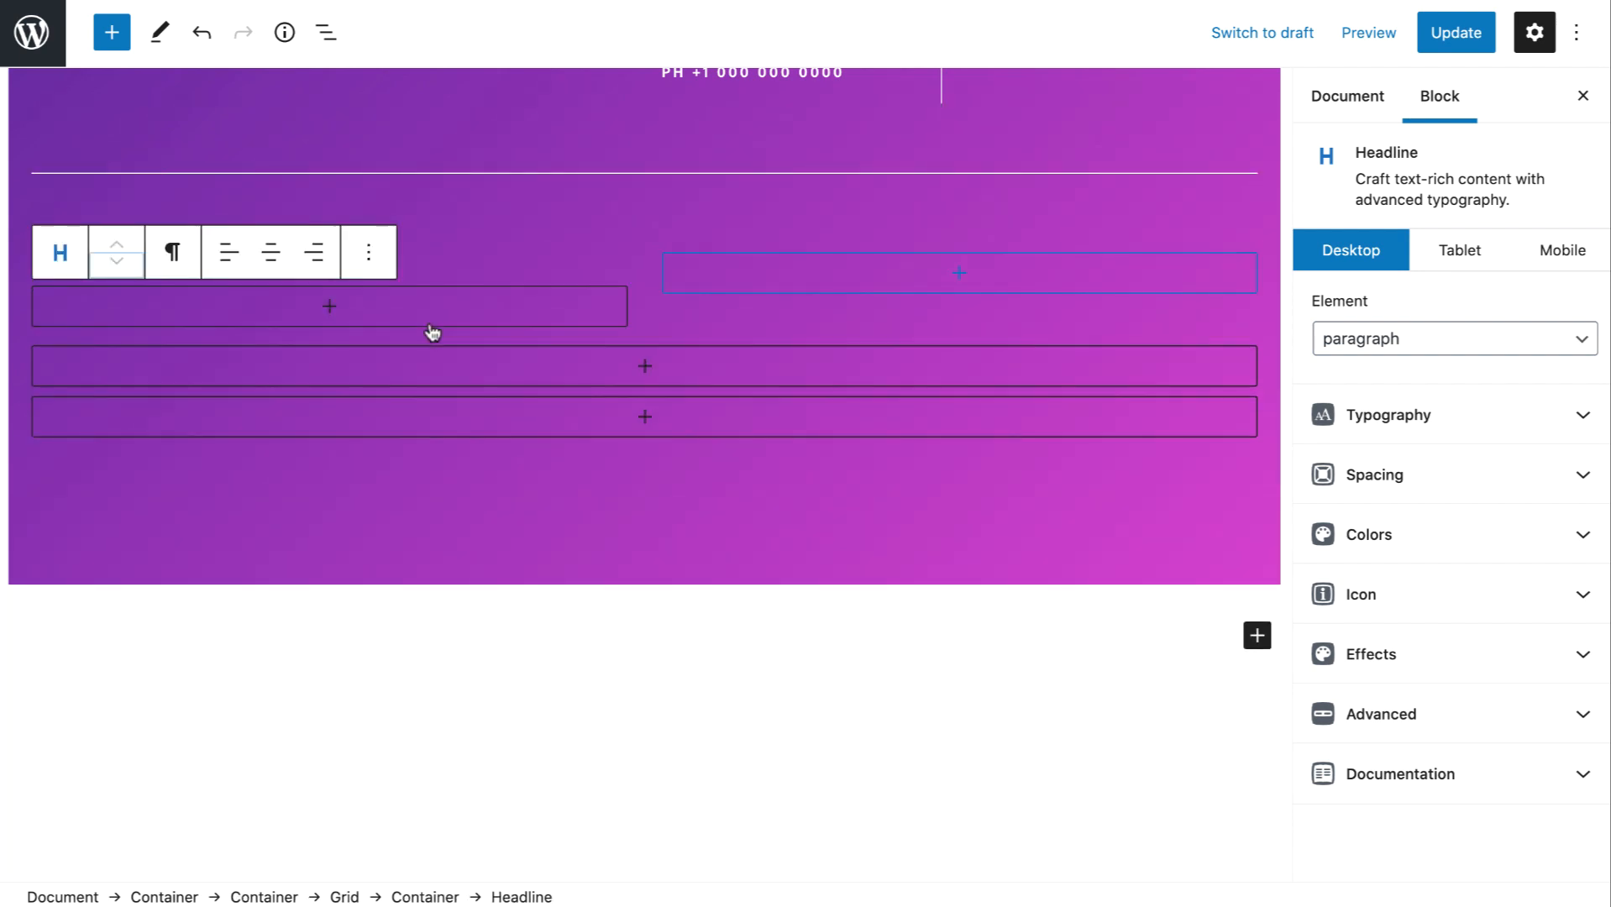
scroll("down", 3)
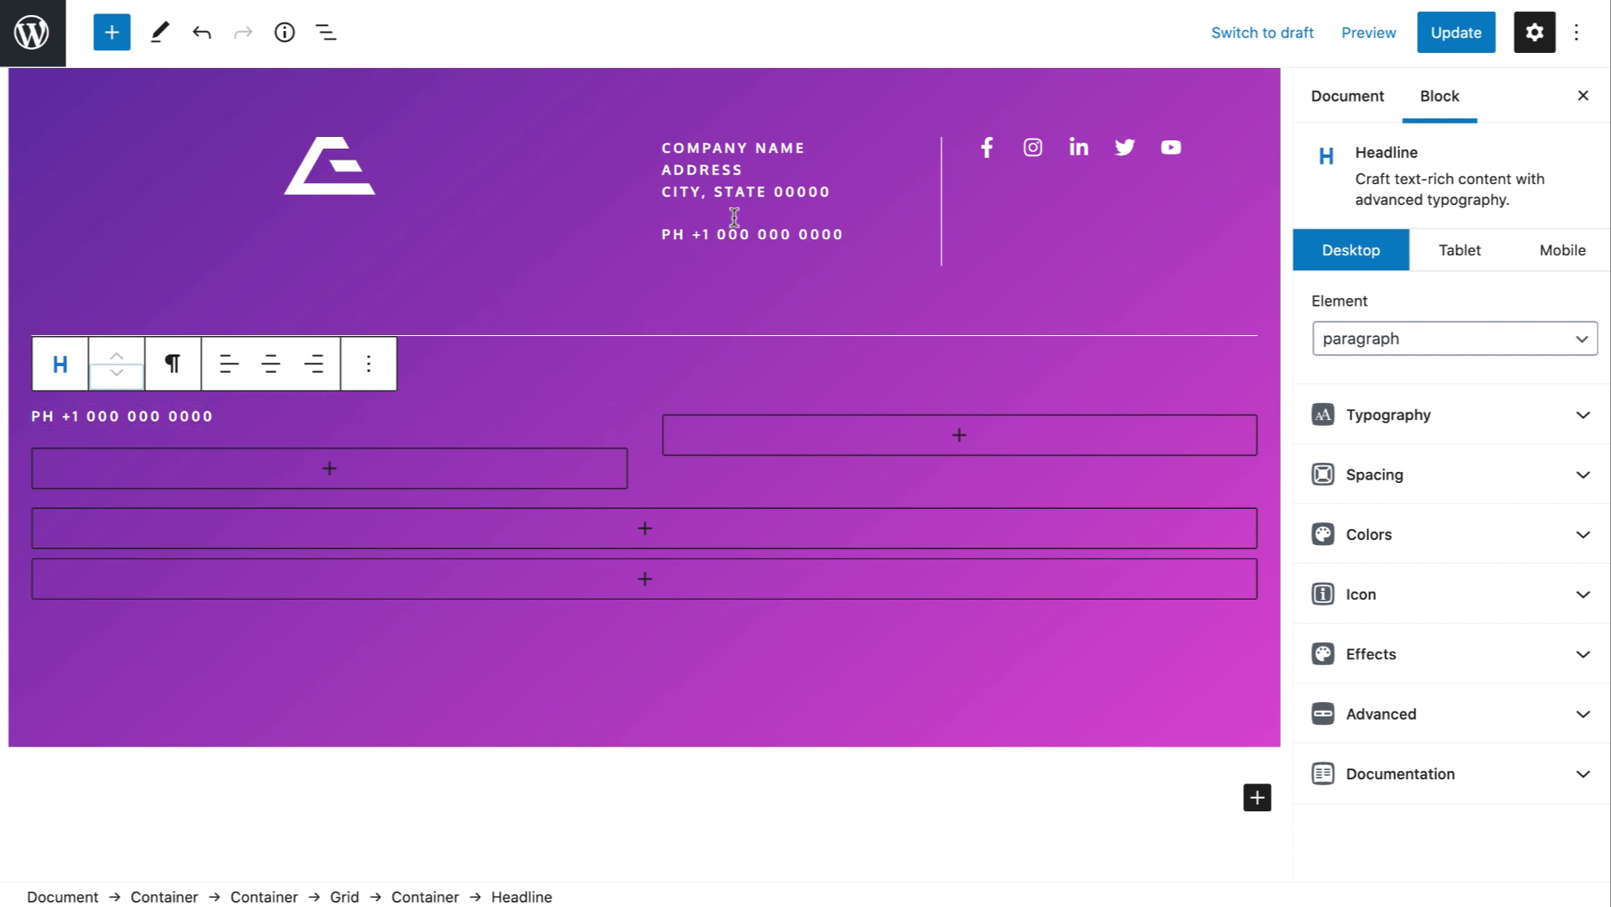
mouse_move(733, 273)
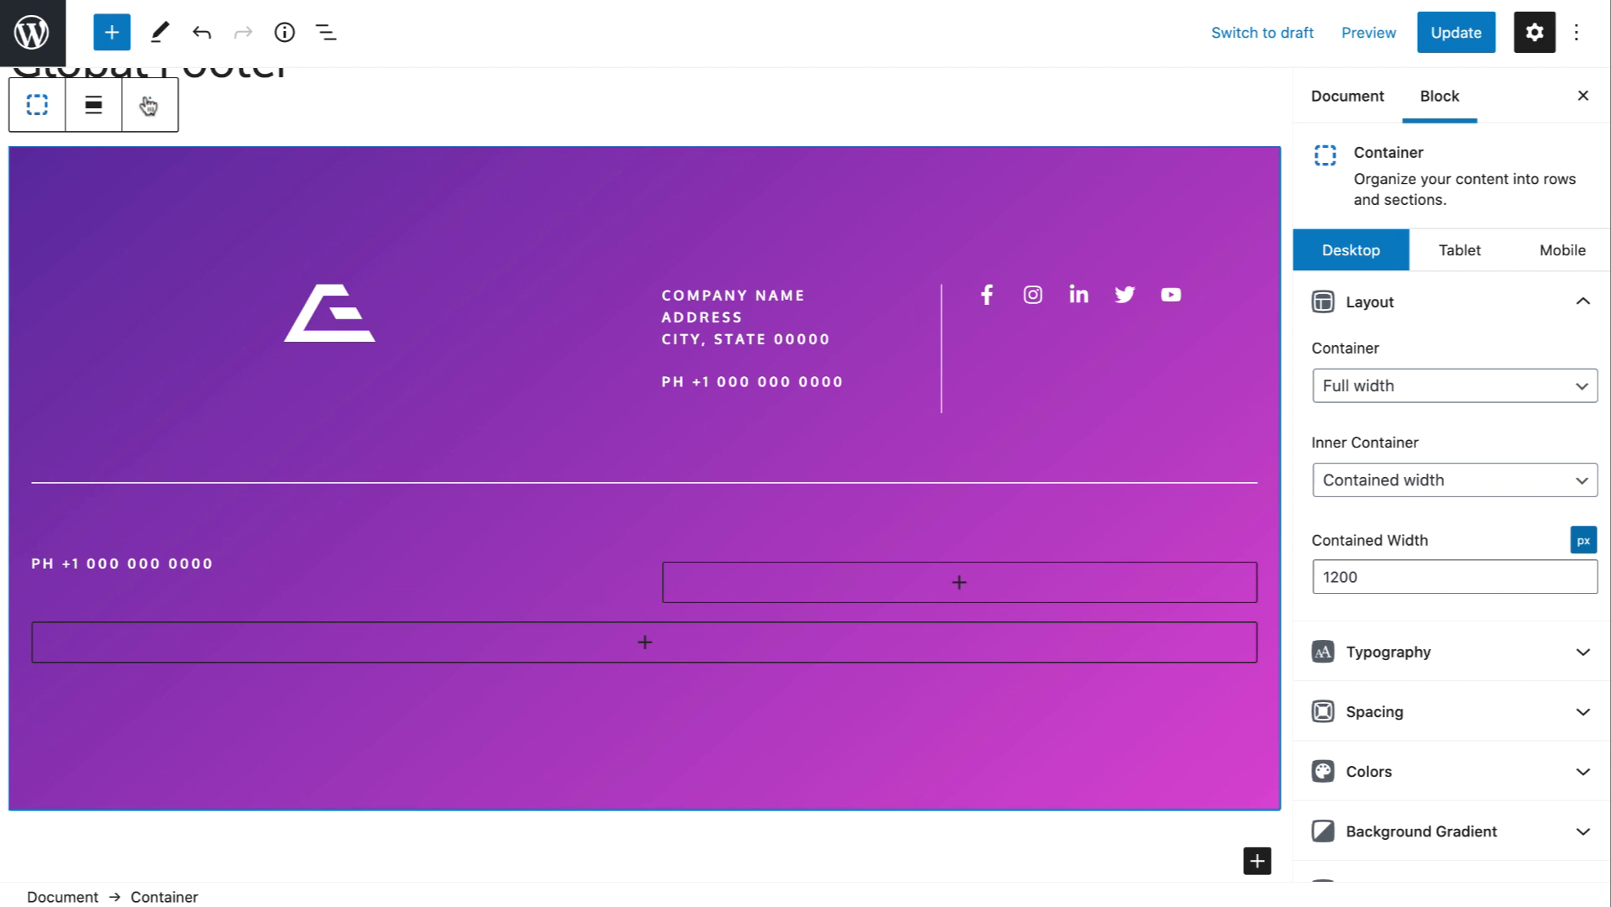
left_click(149, 105)
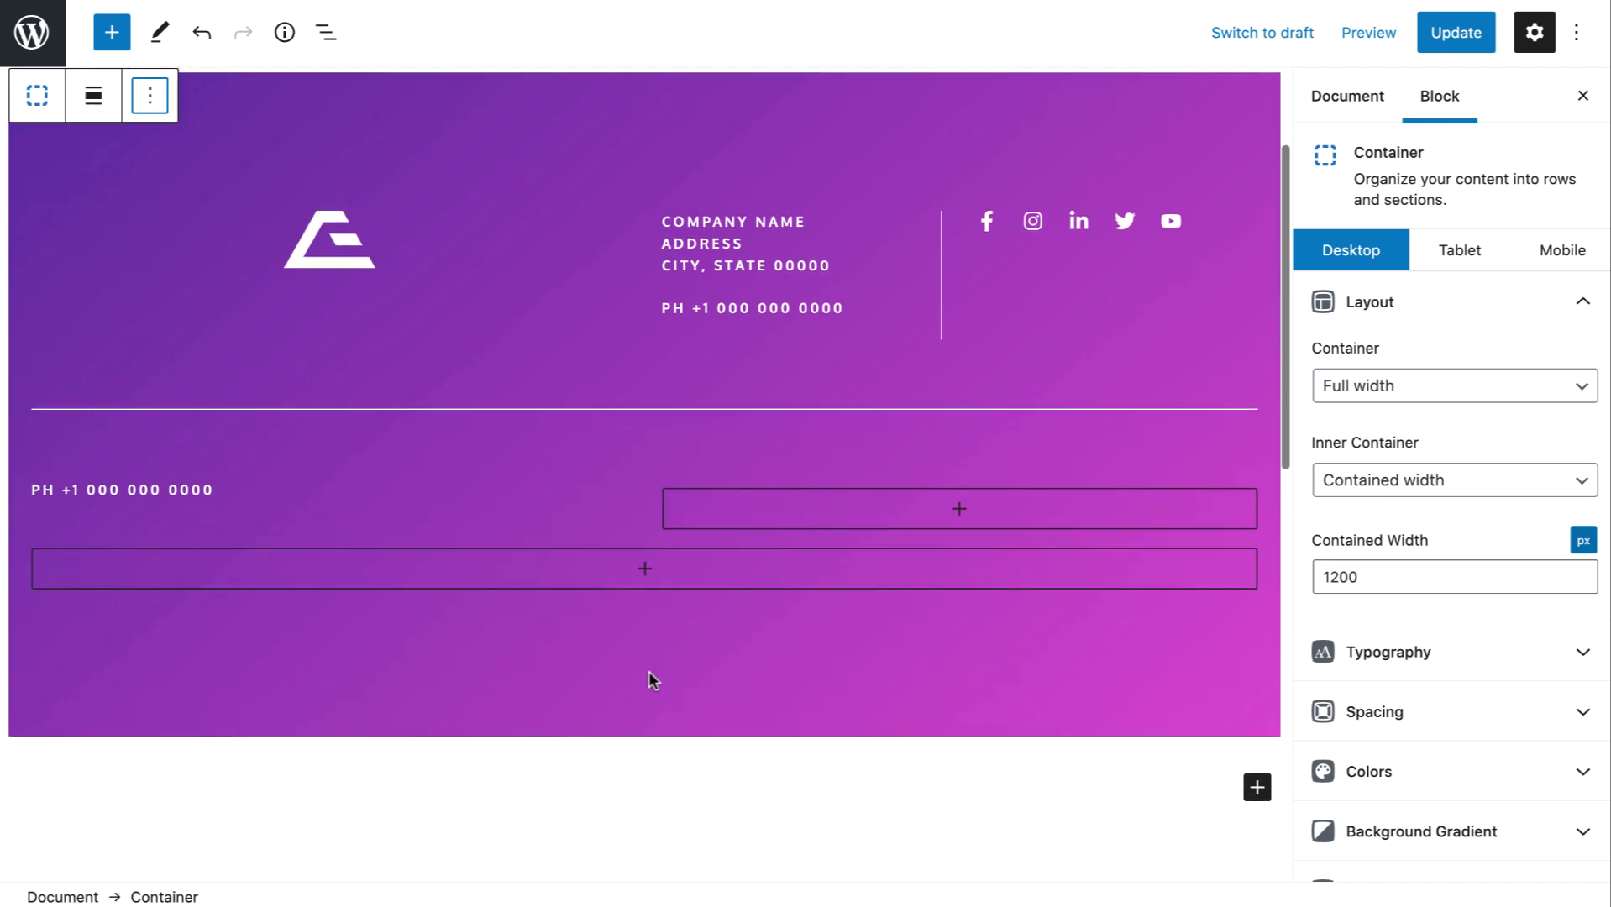
scroll("down", 3)
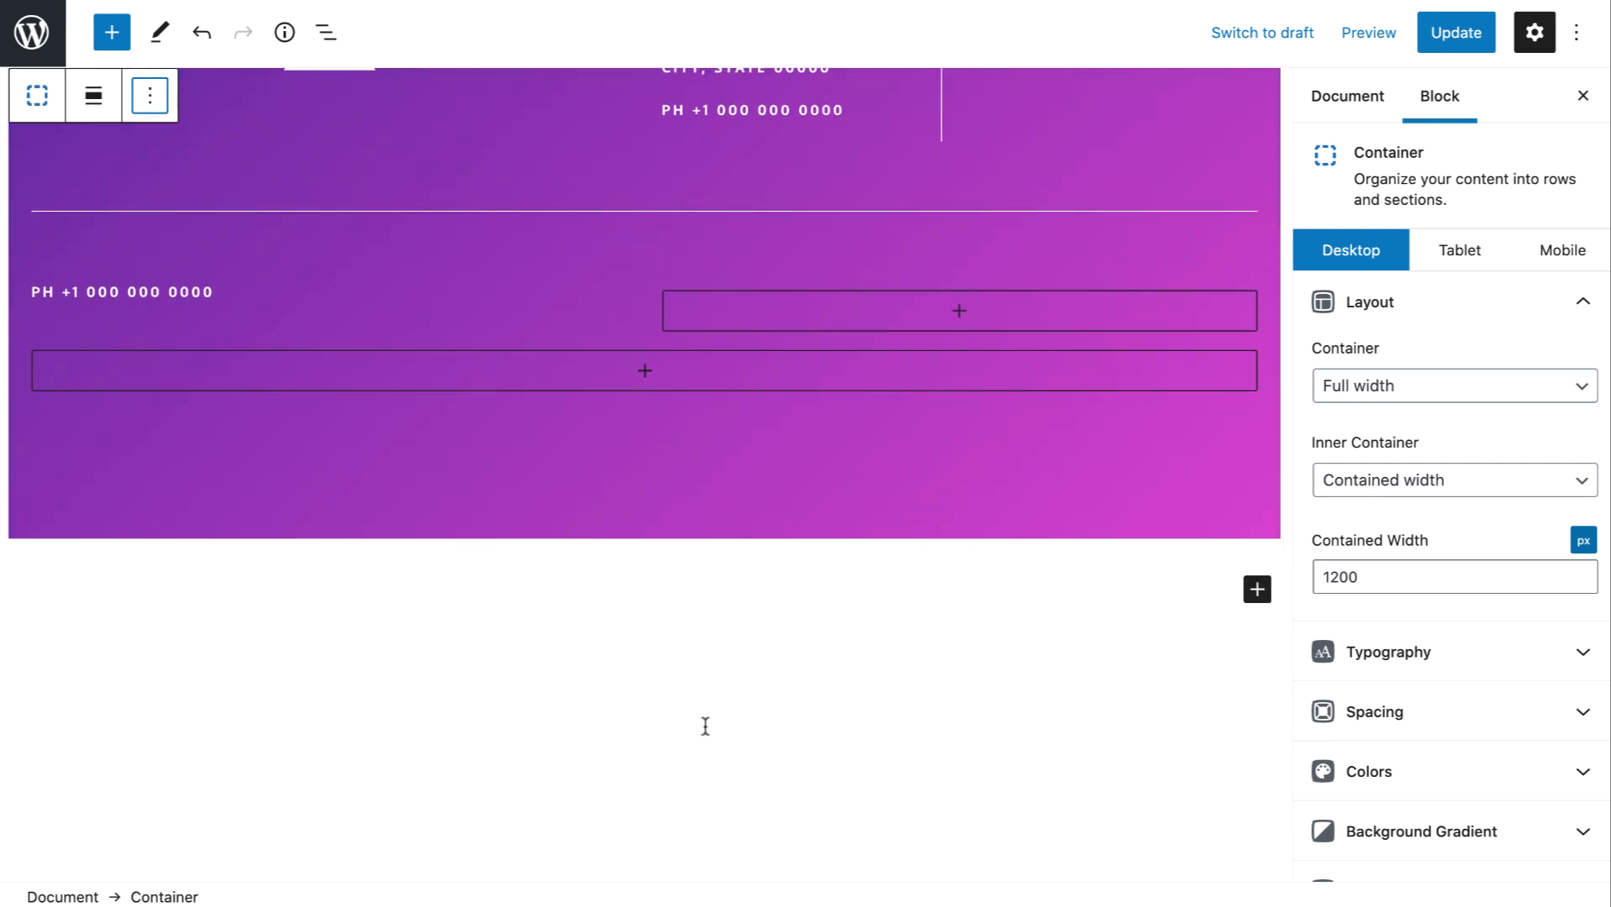
mouse_move(705, 725)
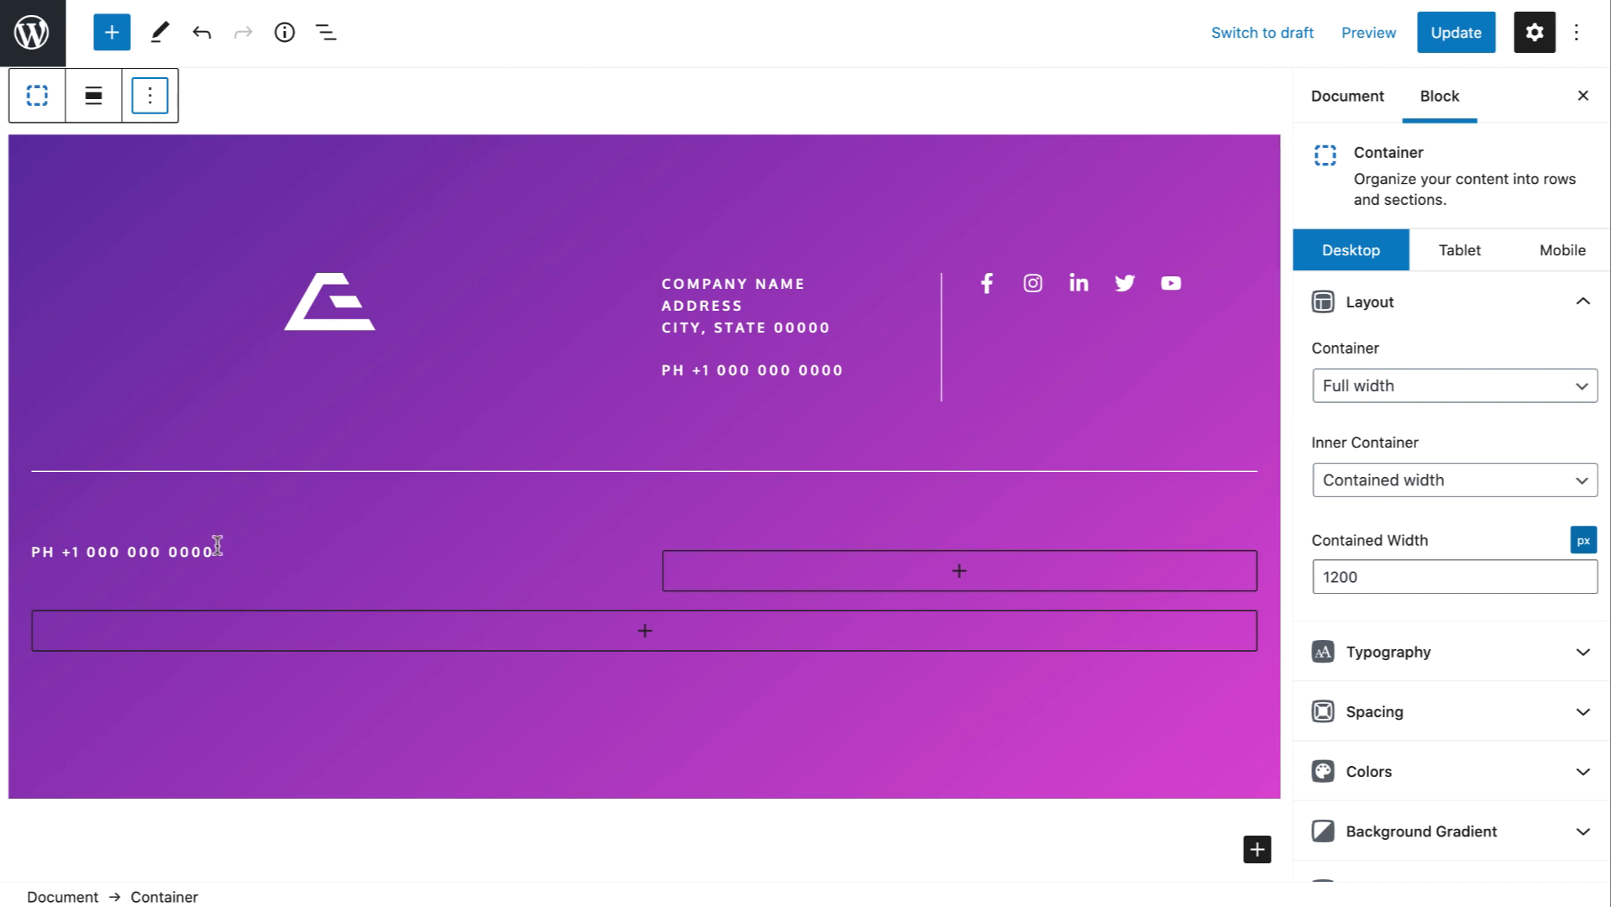
Step: Rewrite the copied lines as '© 2020 GenerateBlocks' and 'Privacy Policy | Terms of Service', then save
left_click(123, 552)
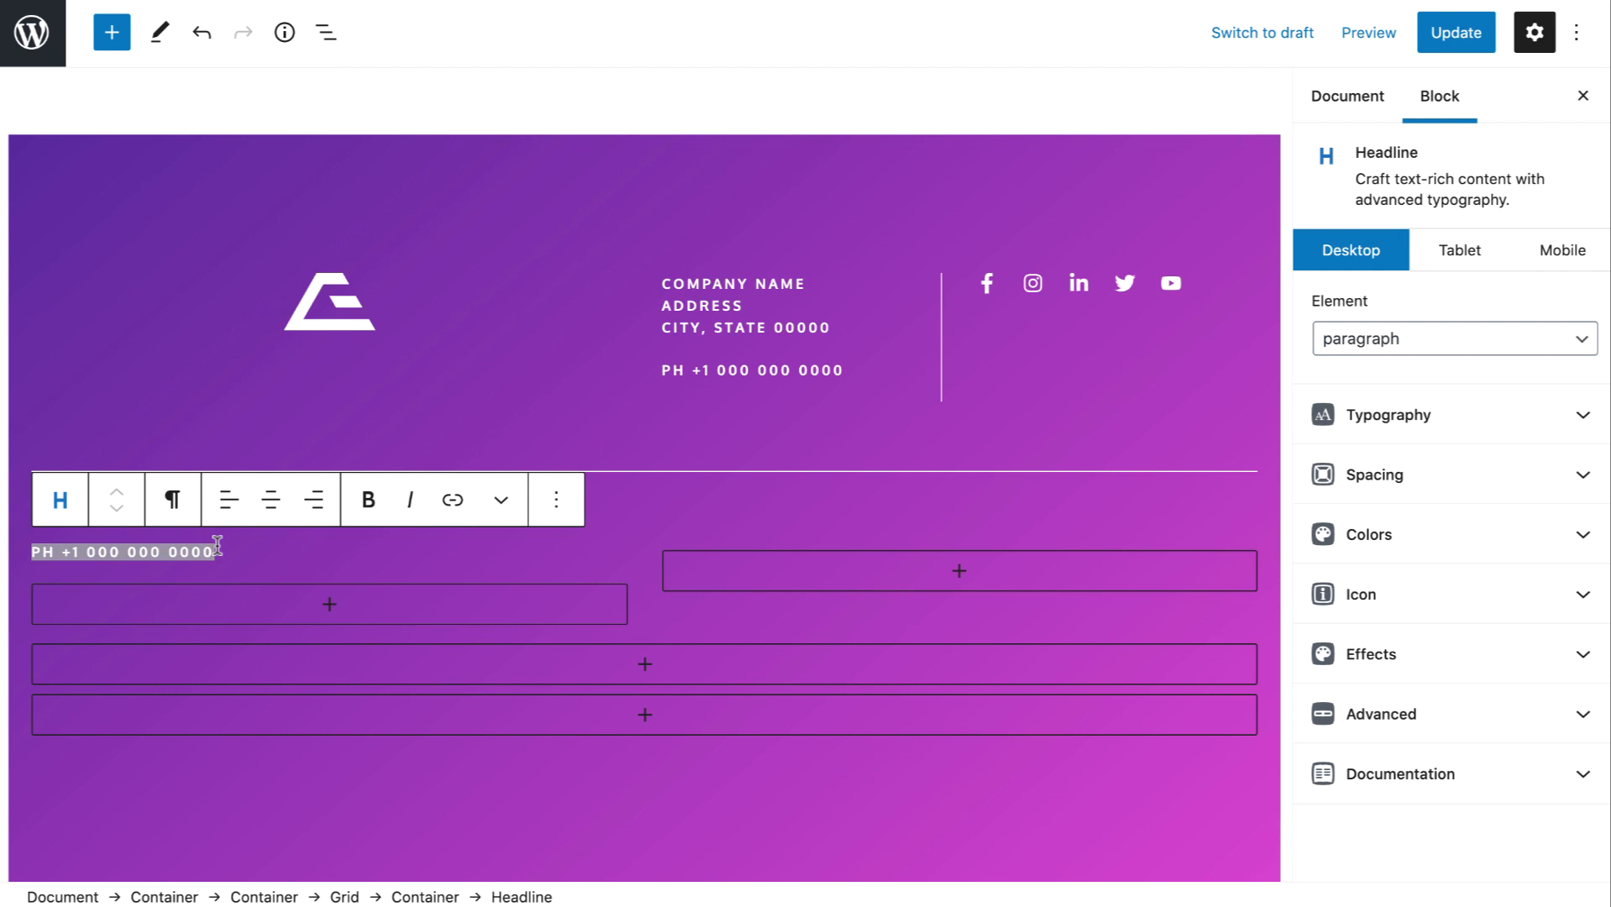
type("©")
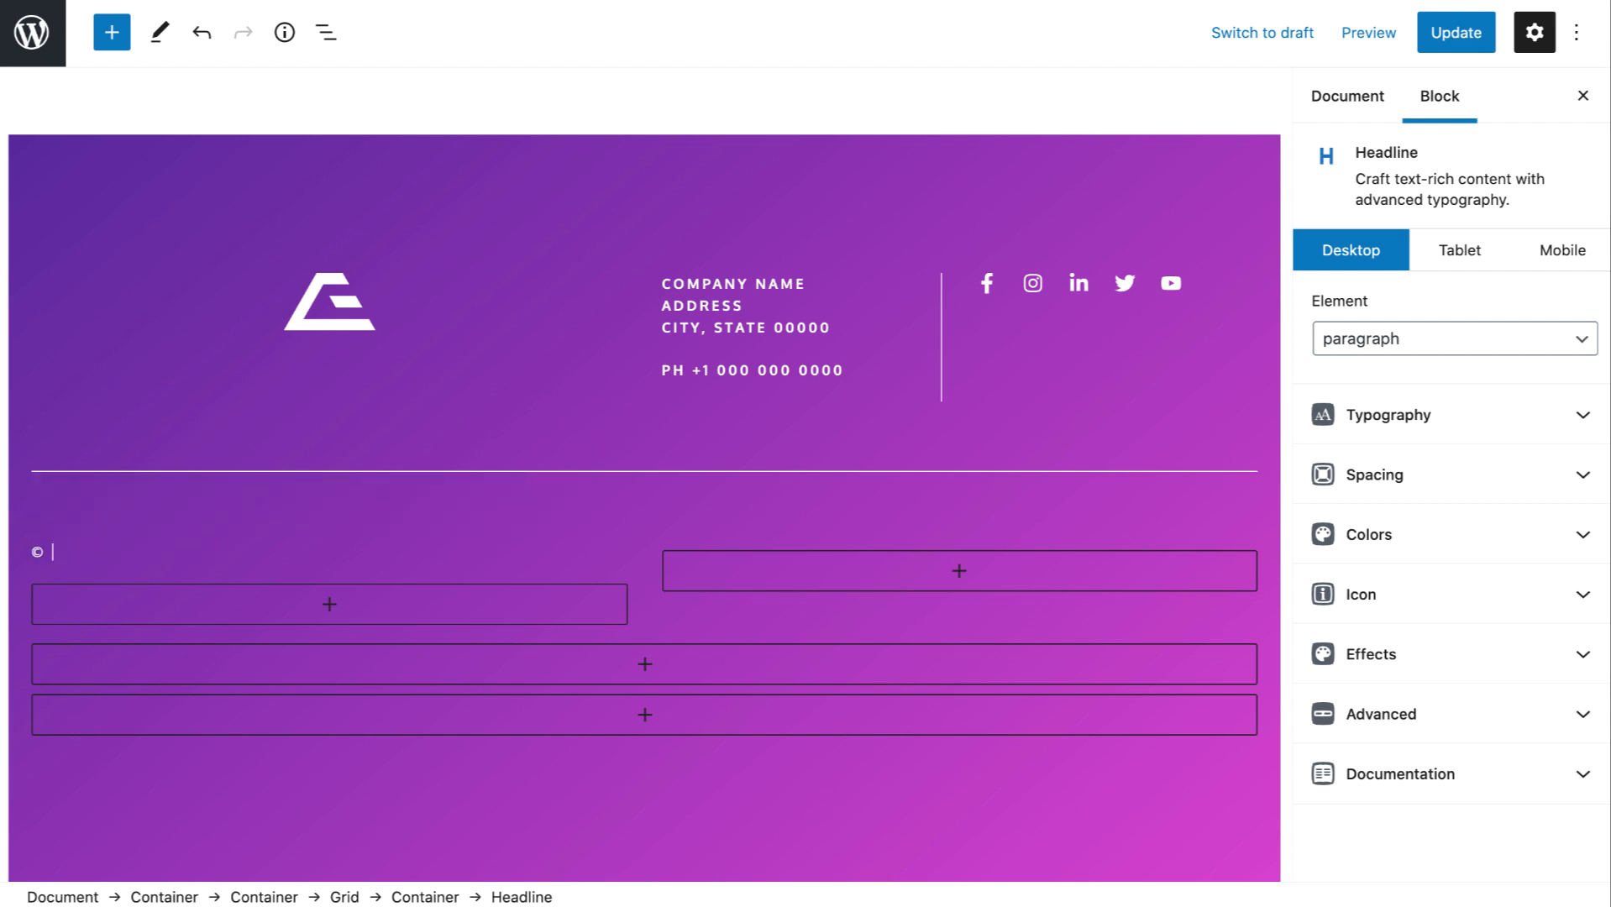
type("2020 GENE")
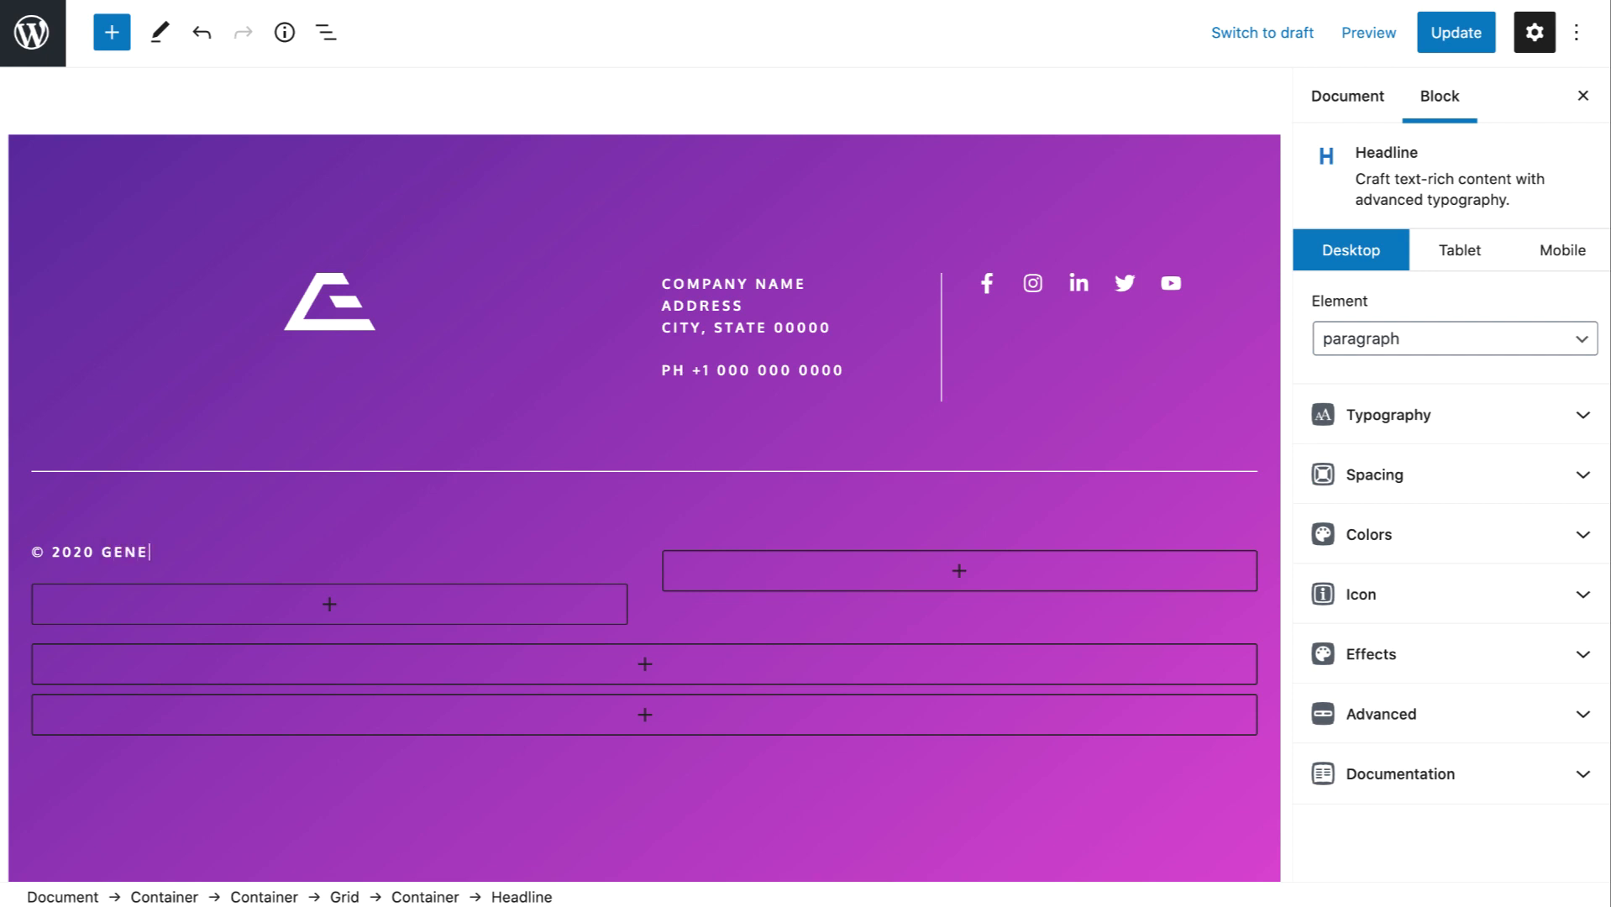
type("RATEBLOCKS")
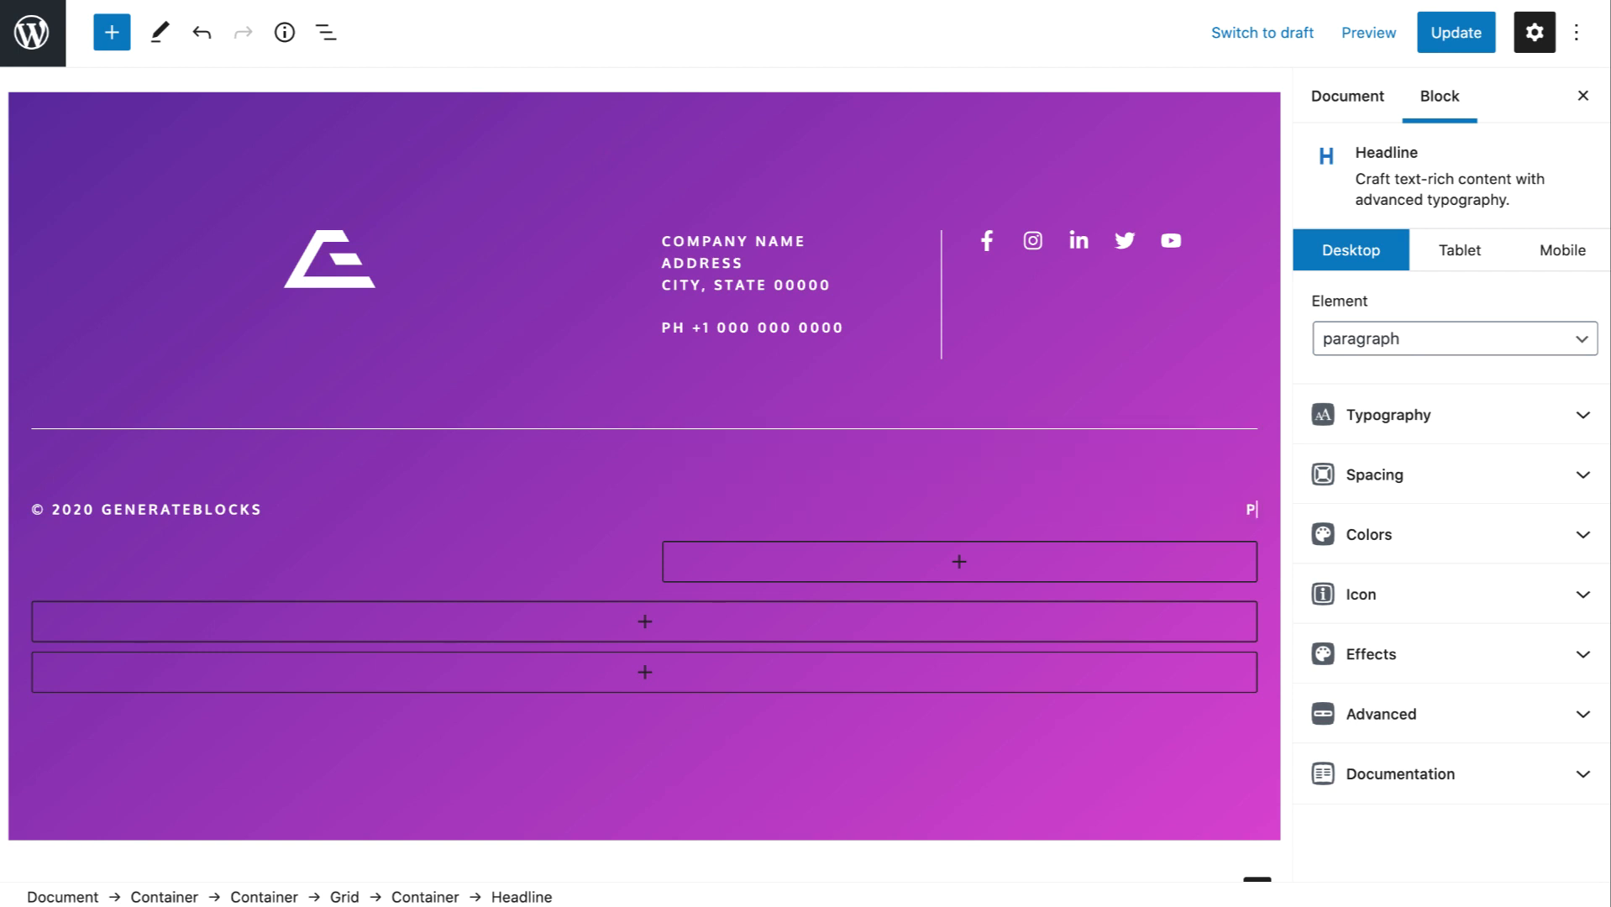
type("RIVACY PLICY | TERMS OF SERVICE")
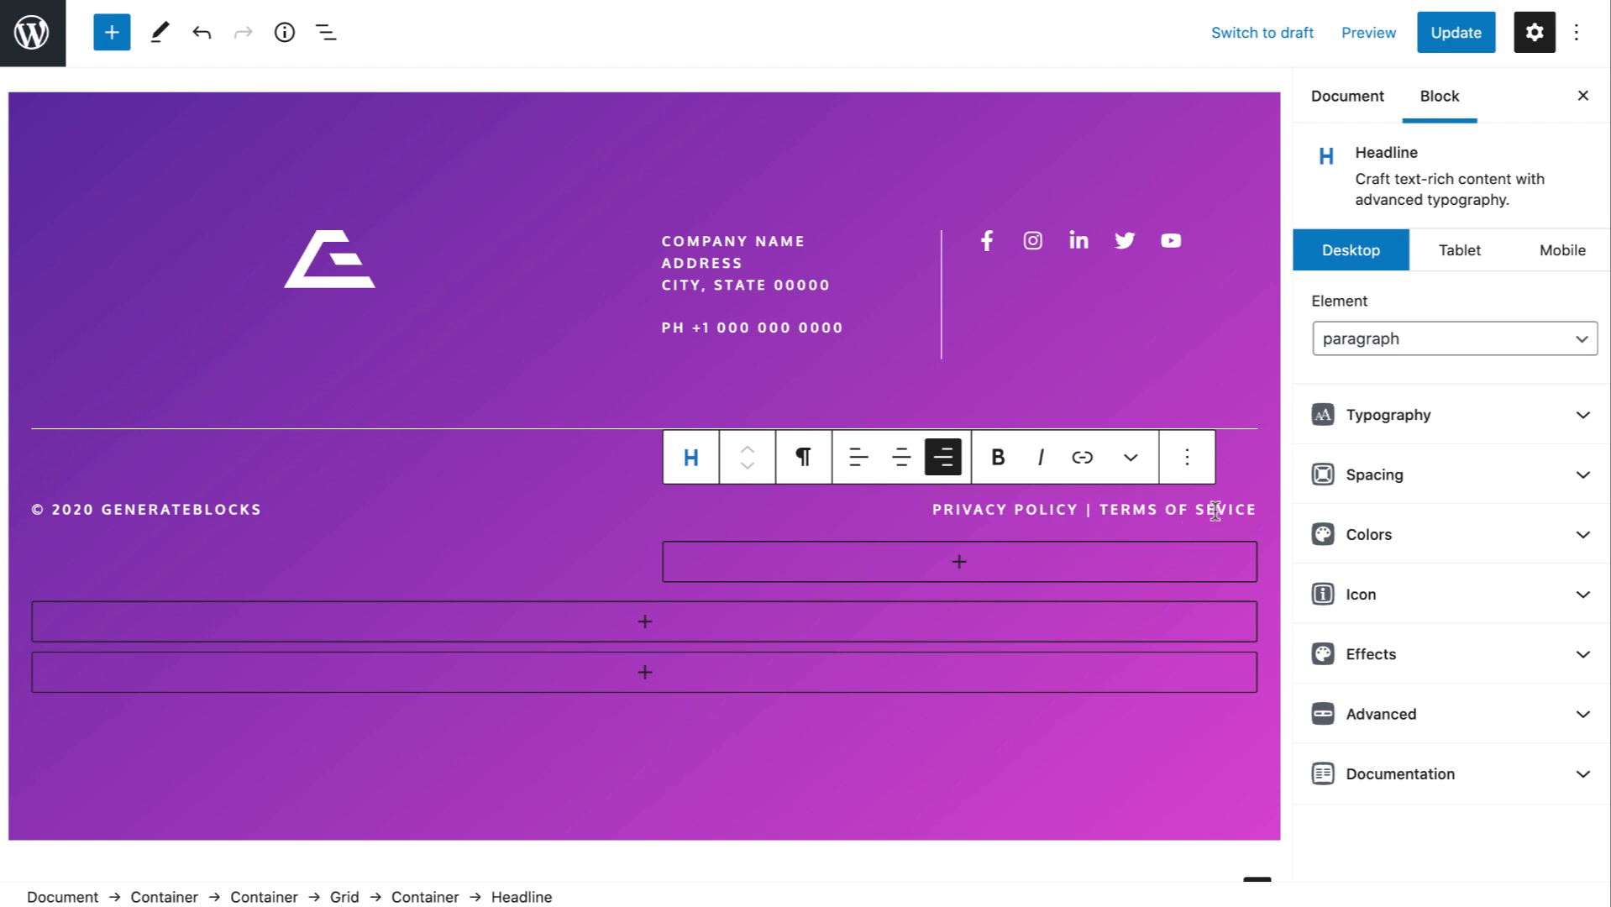
left_click(1177, 510)
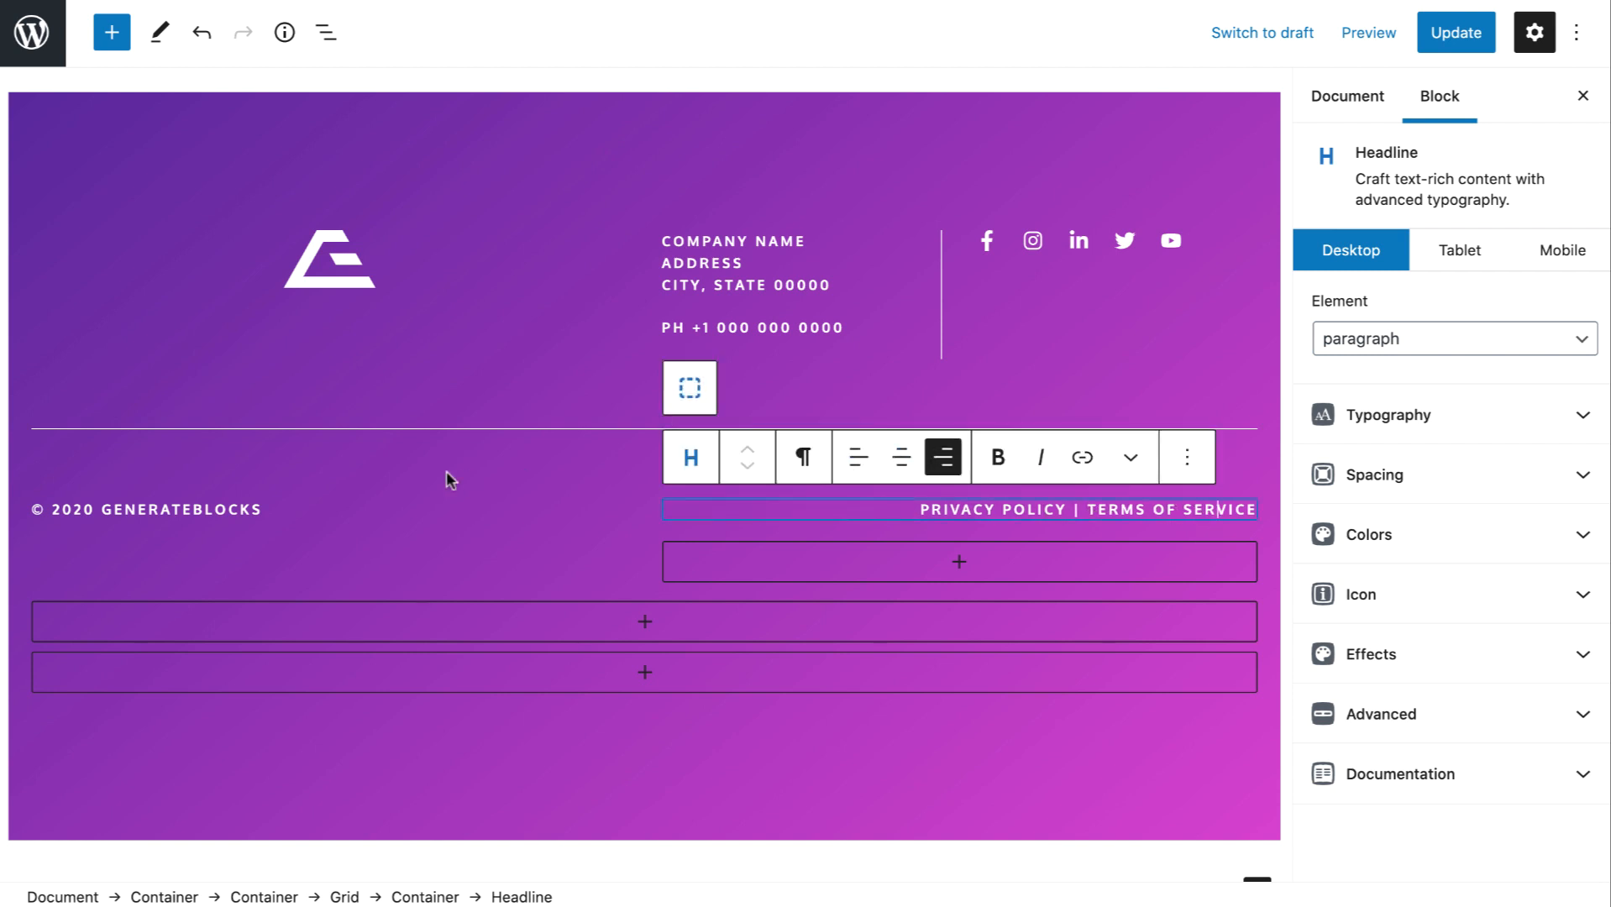
left_click(1453, 31)
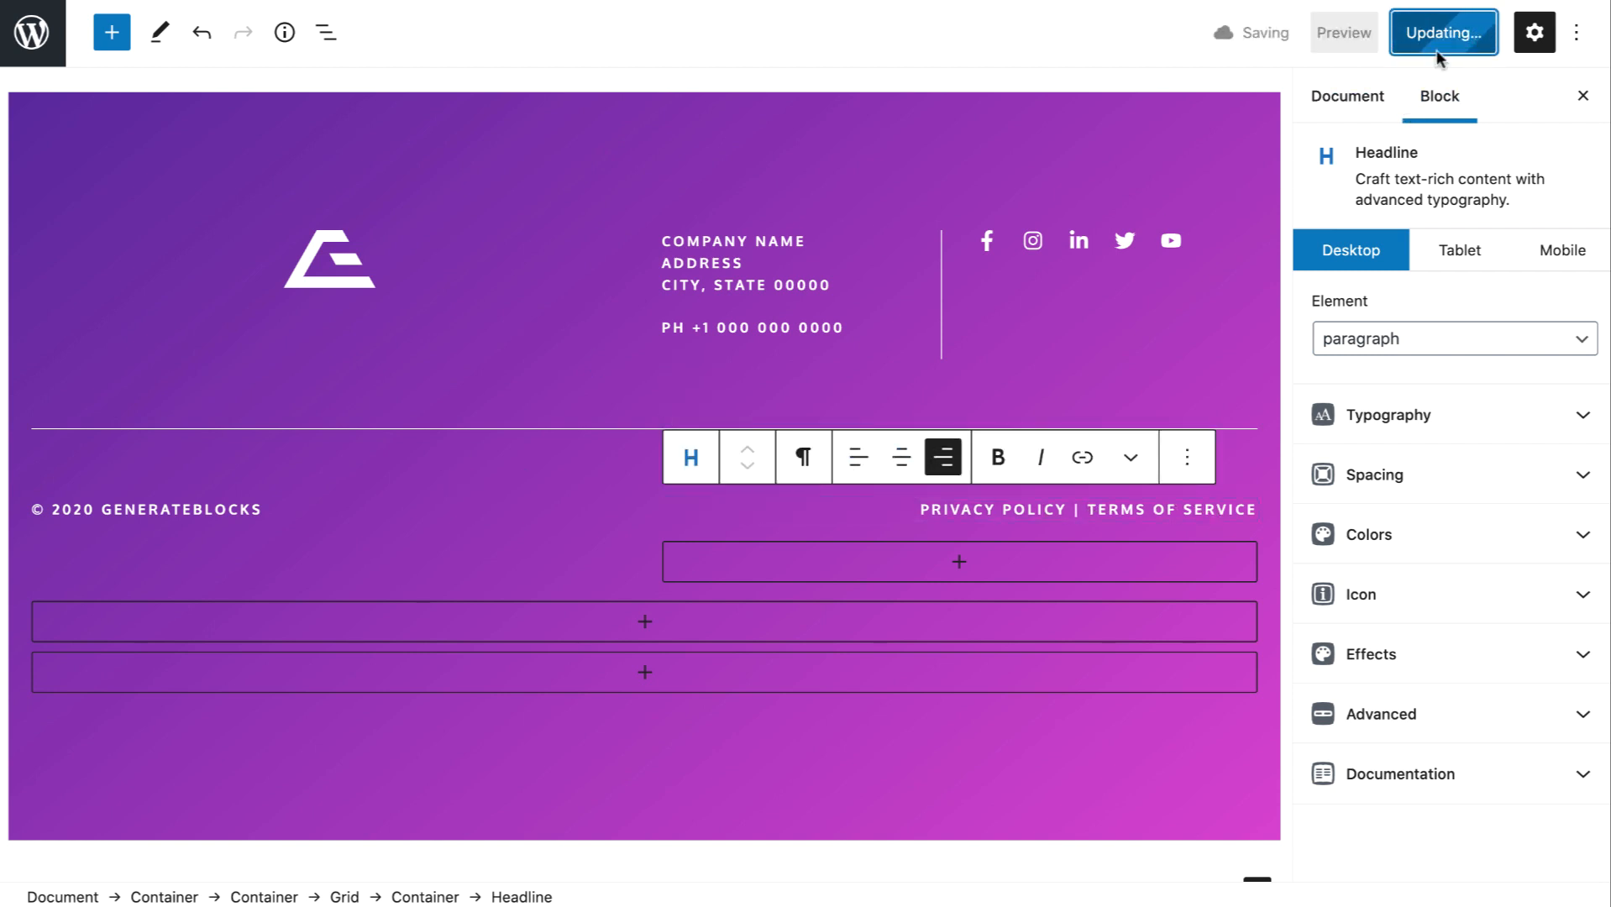
Step: Preview the finished gradient footer on the live Home page
left_click(1441, 32)
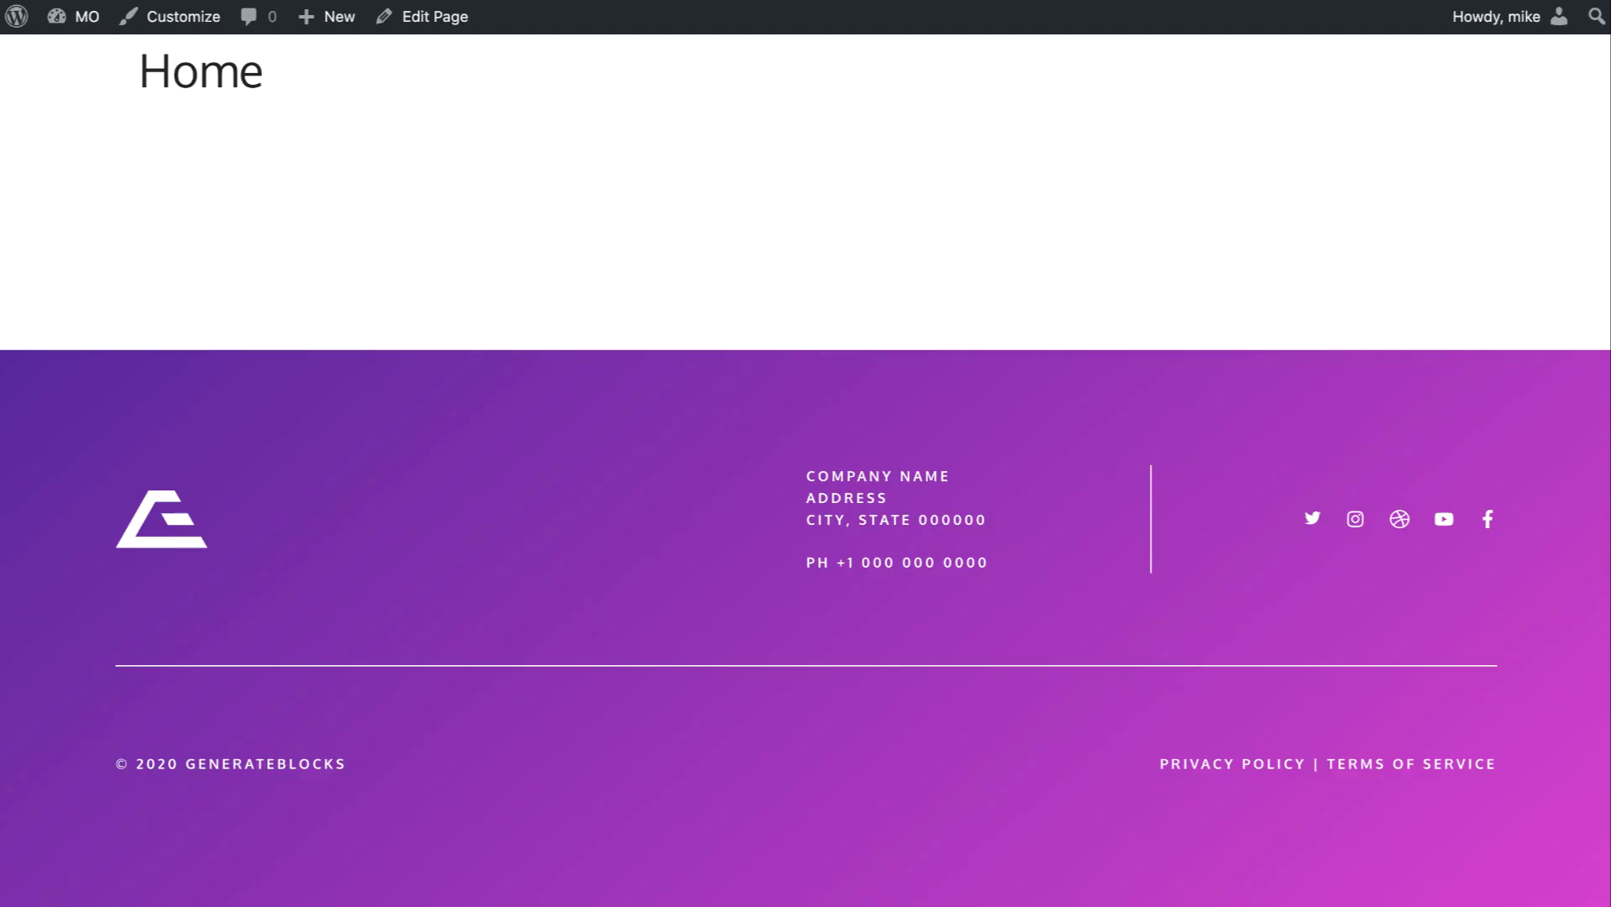
mouse_move(772, 488)
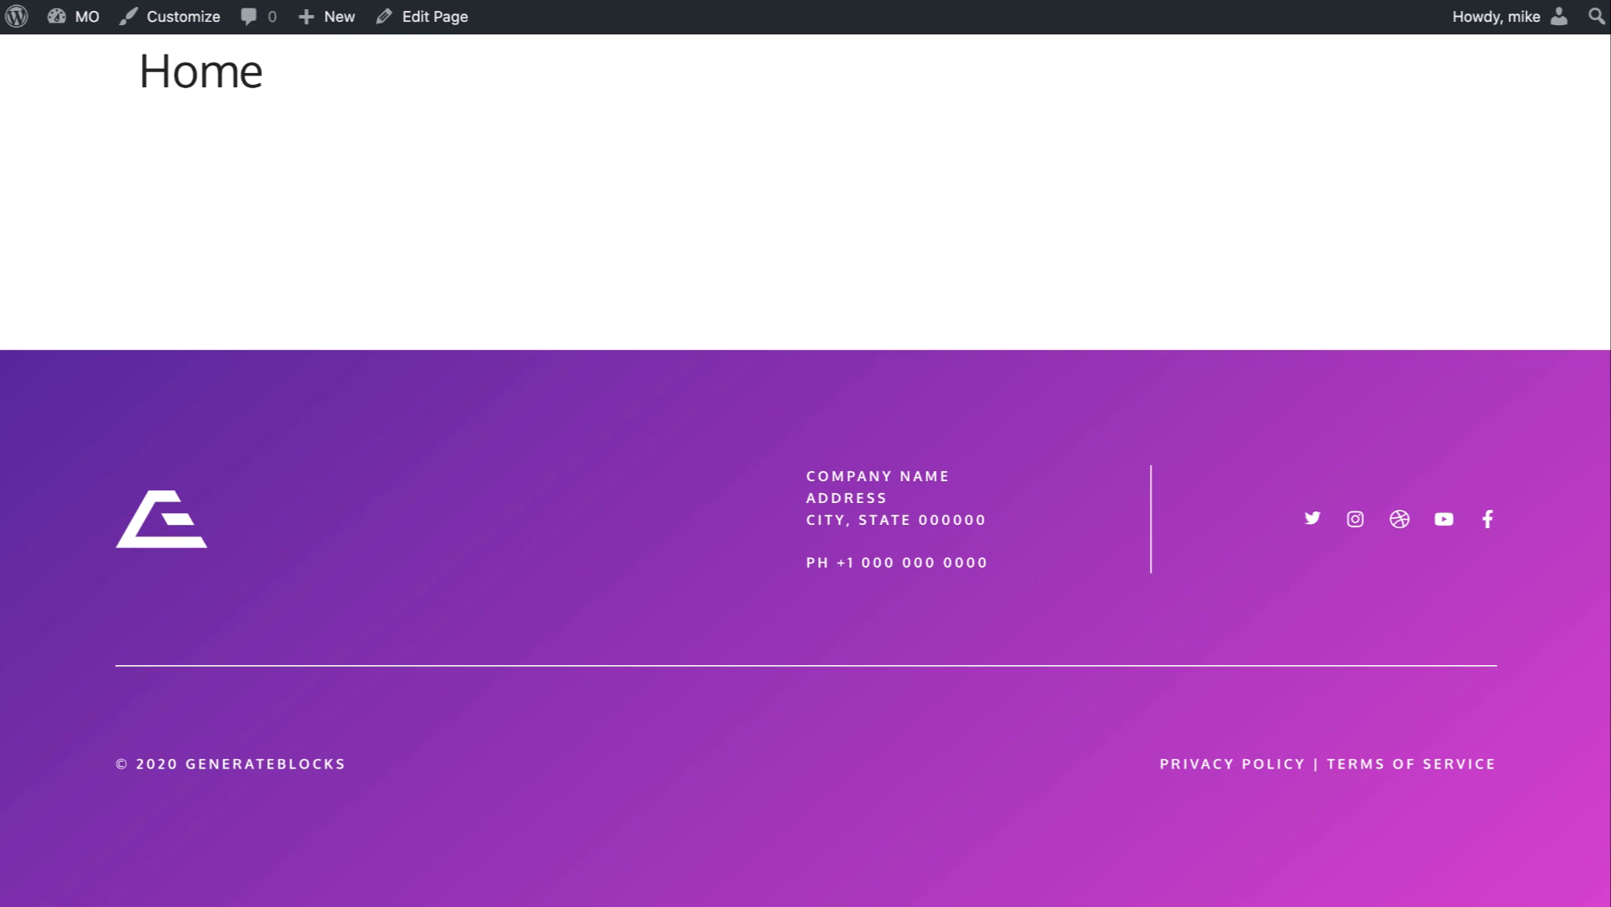
scroll("down", 3)
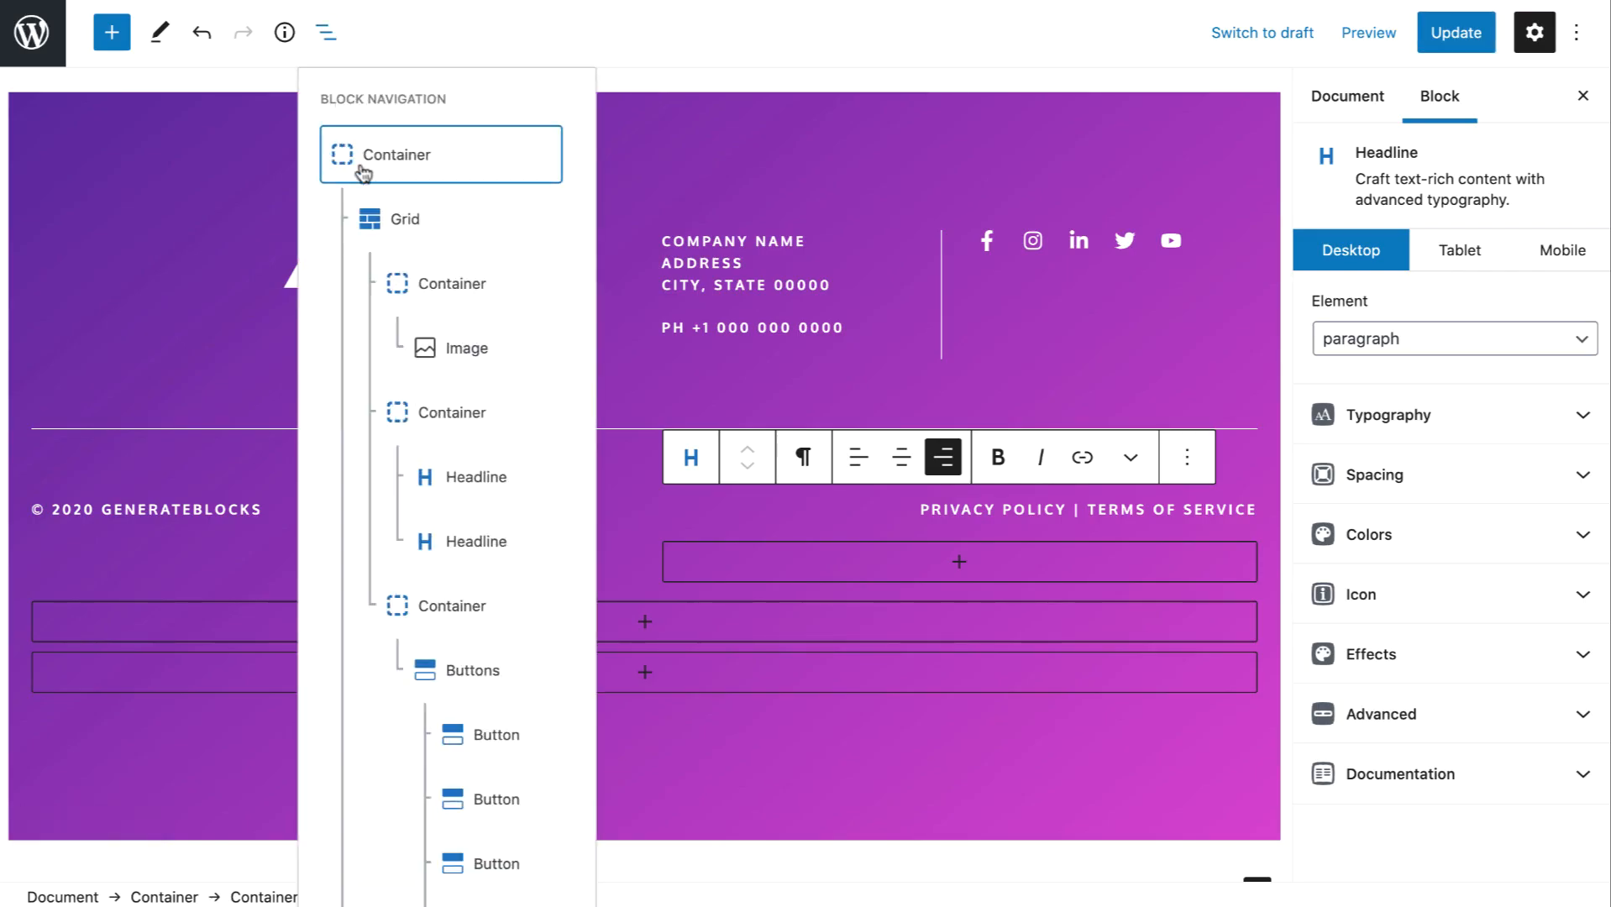
Step: Set the top grid's vertical alignment to Center and save the footer
left_click(404, 219)
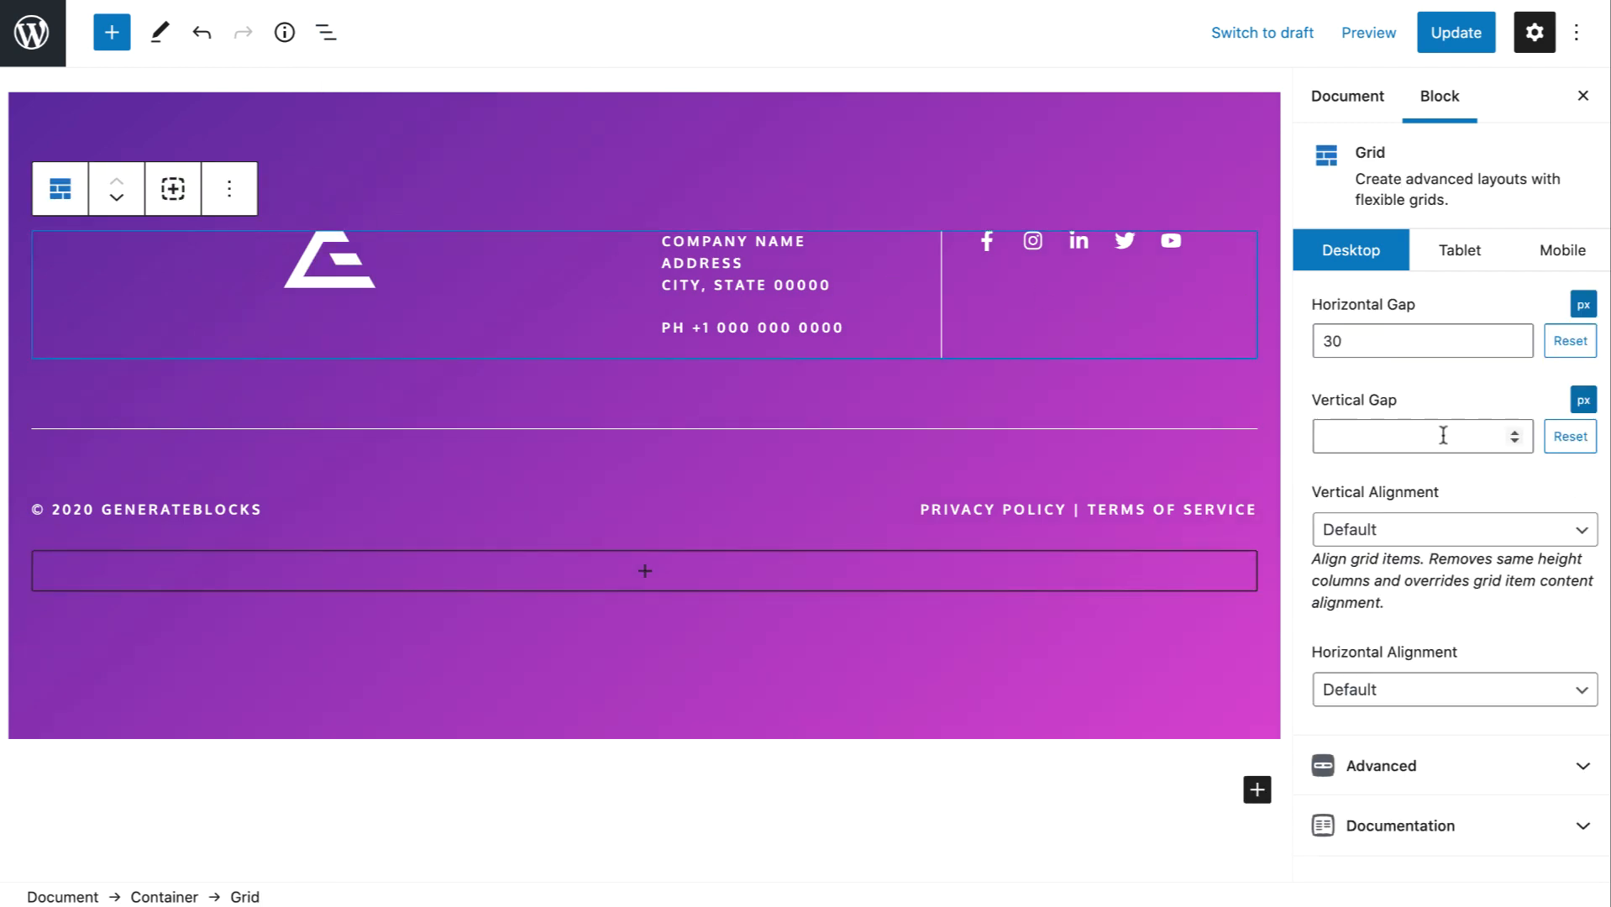
left_click(1452, 530)
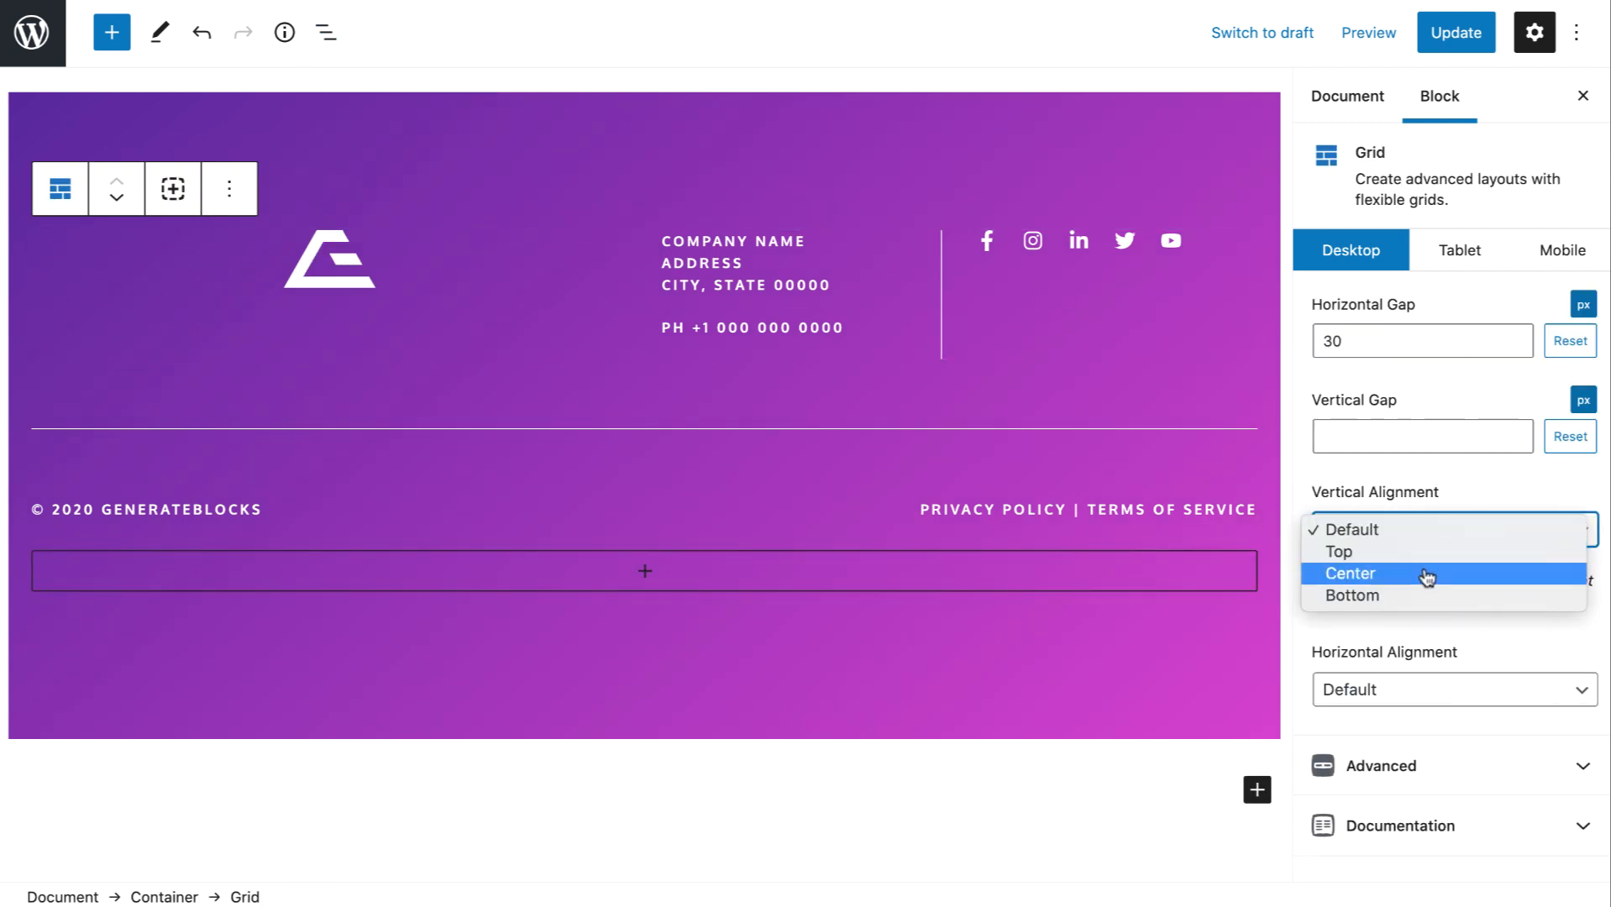
left_click(1349, 573)
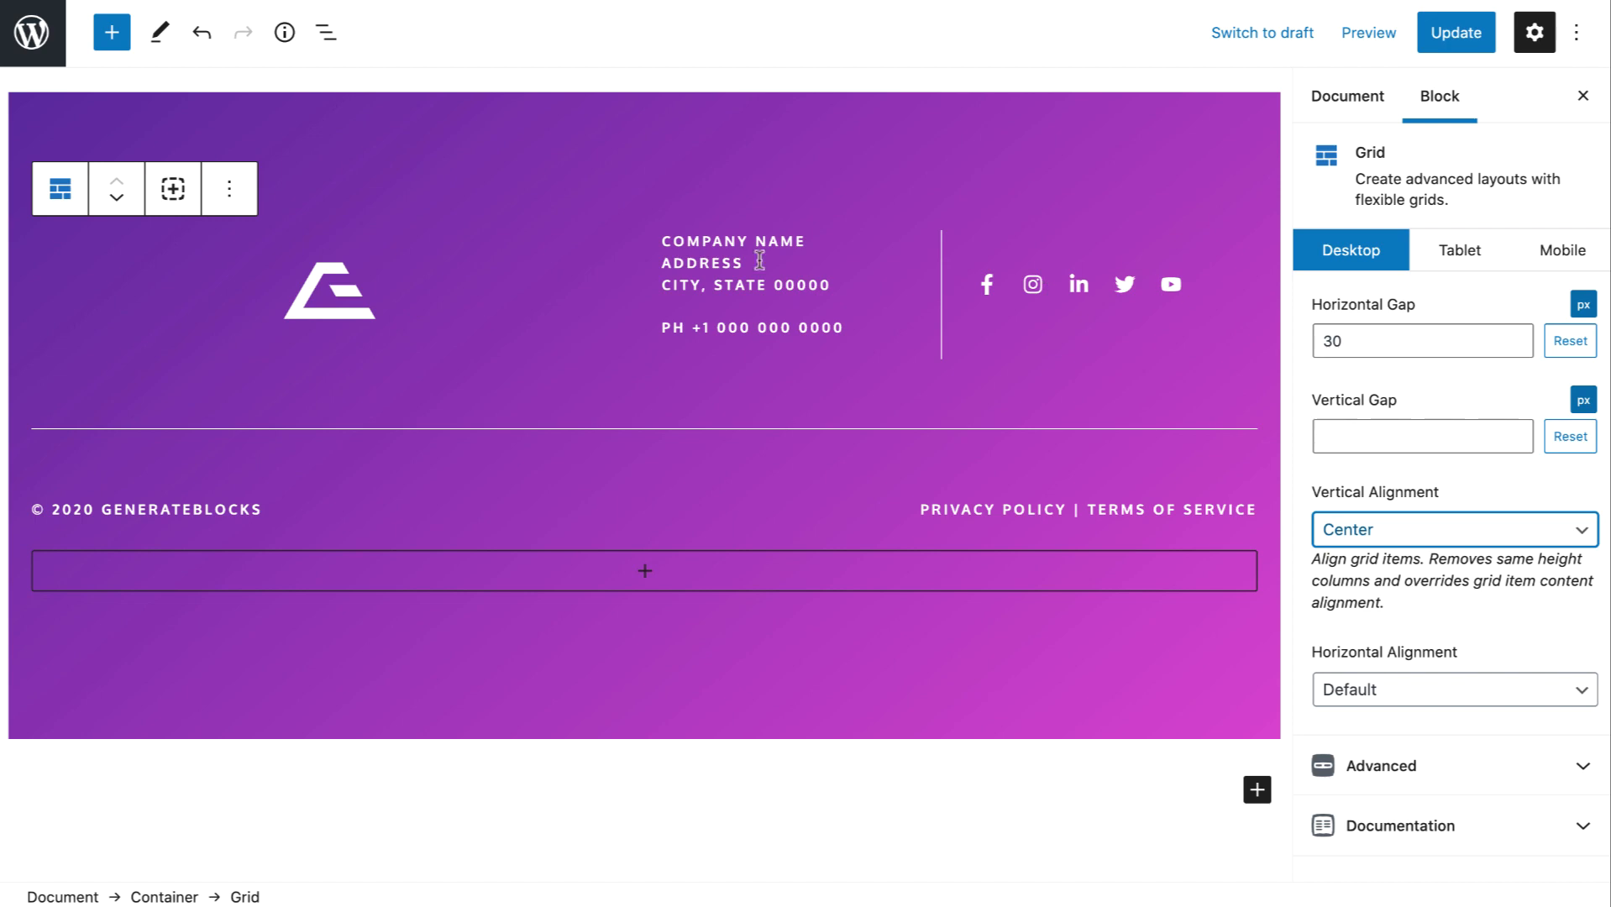
left_click(1455, 32)
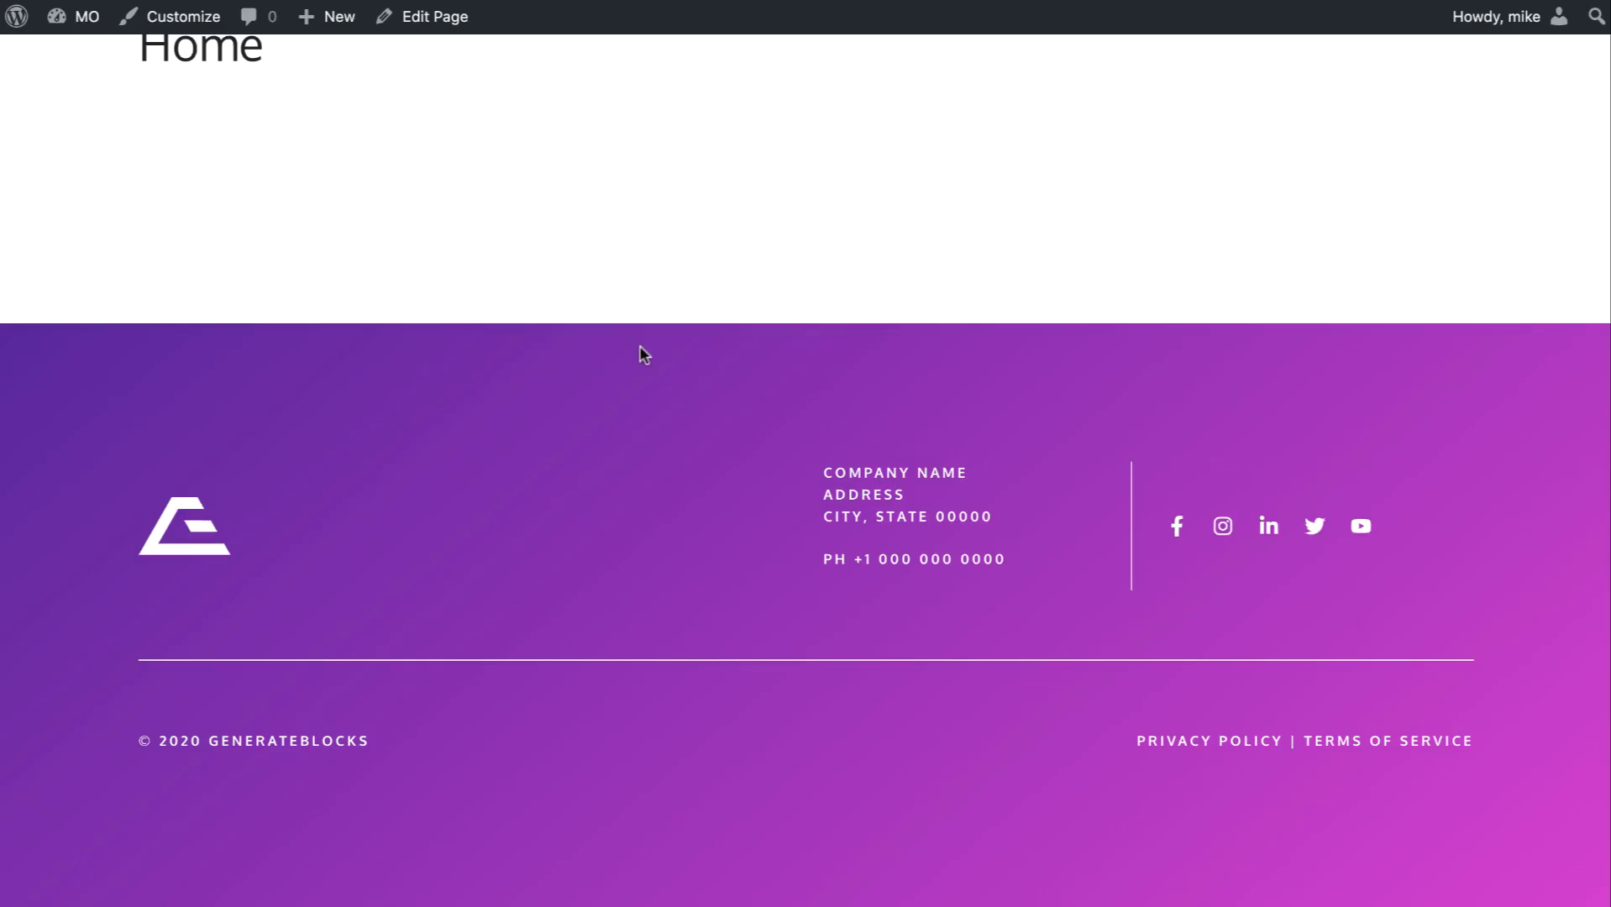
mouse_move(1377, 538)
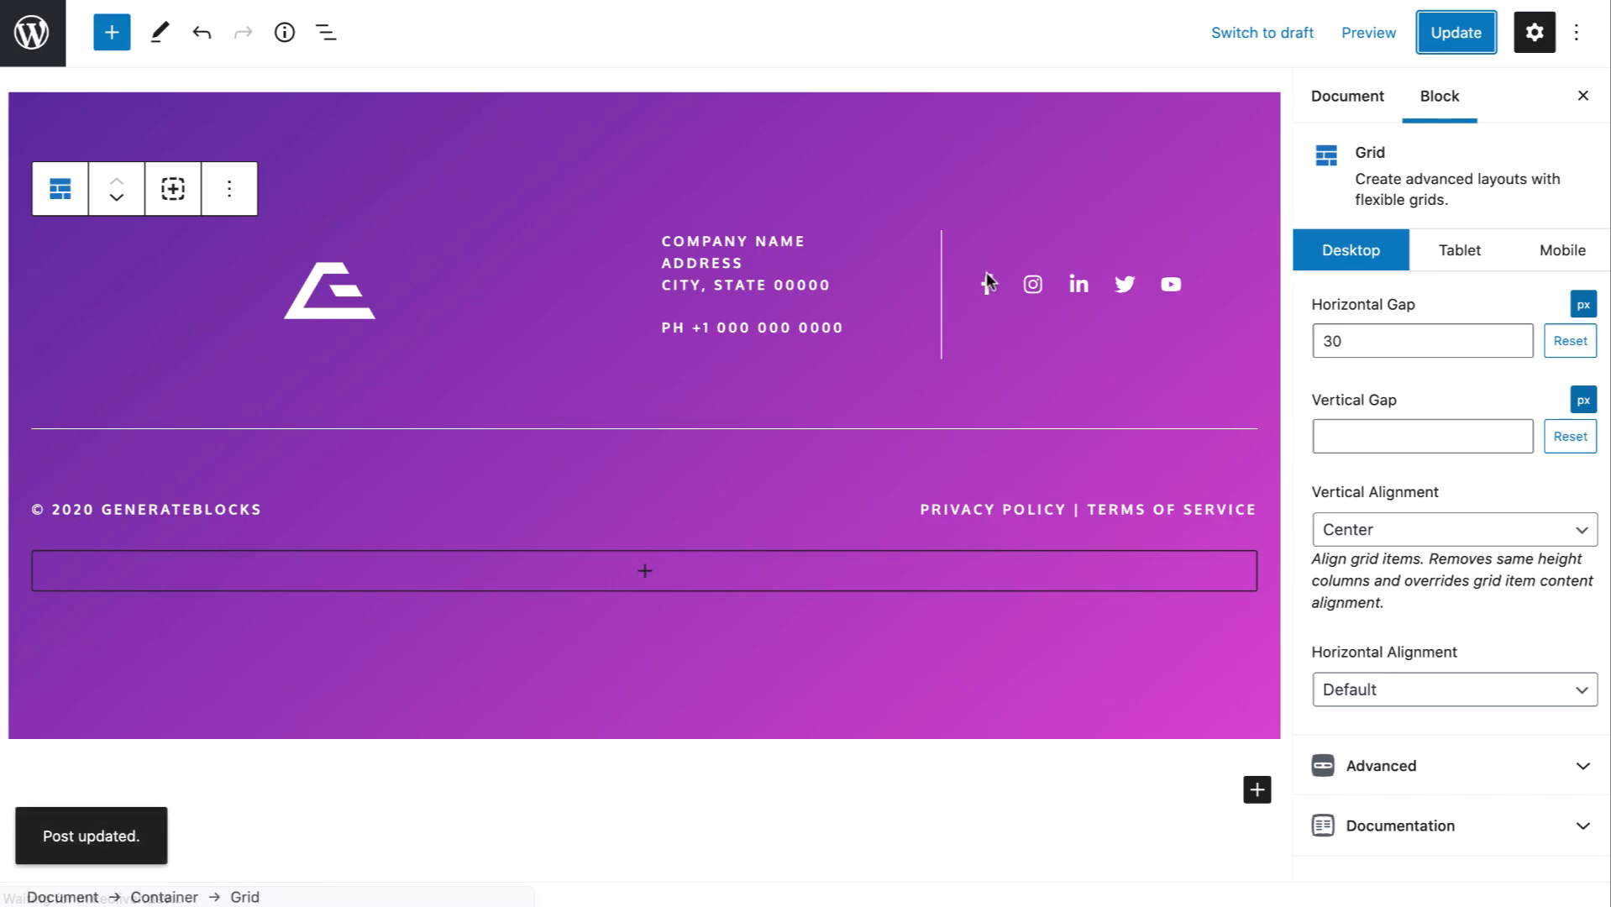
Step: Right-align the social icons, clear the last icon's right margin, save and preview
left_click(986, 283)
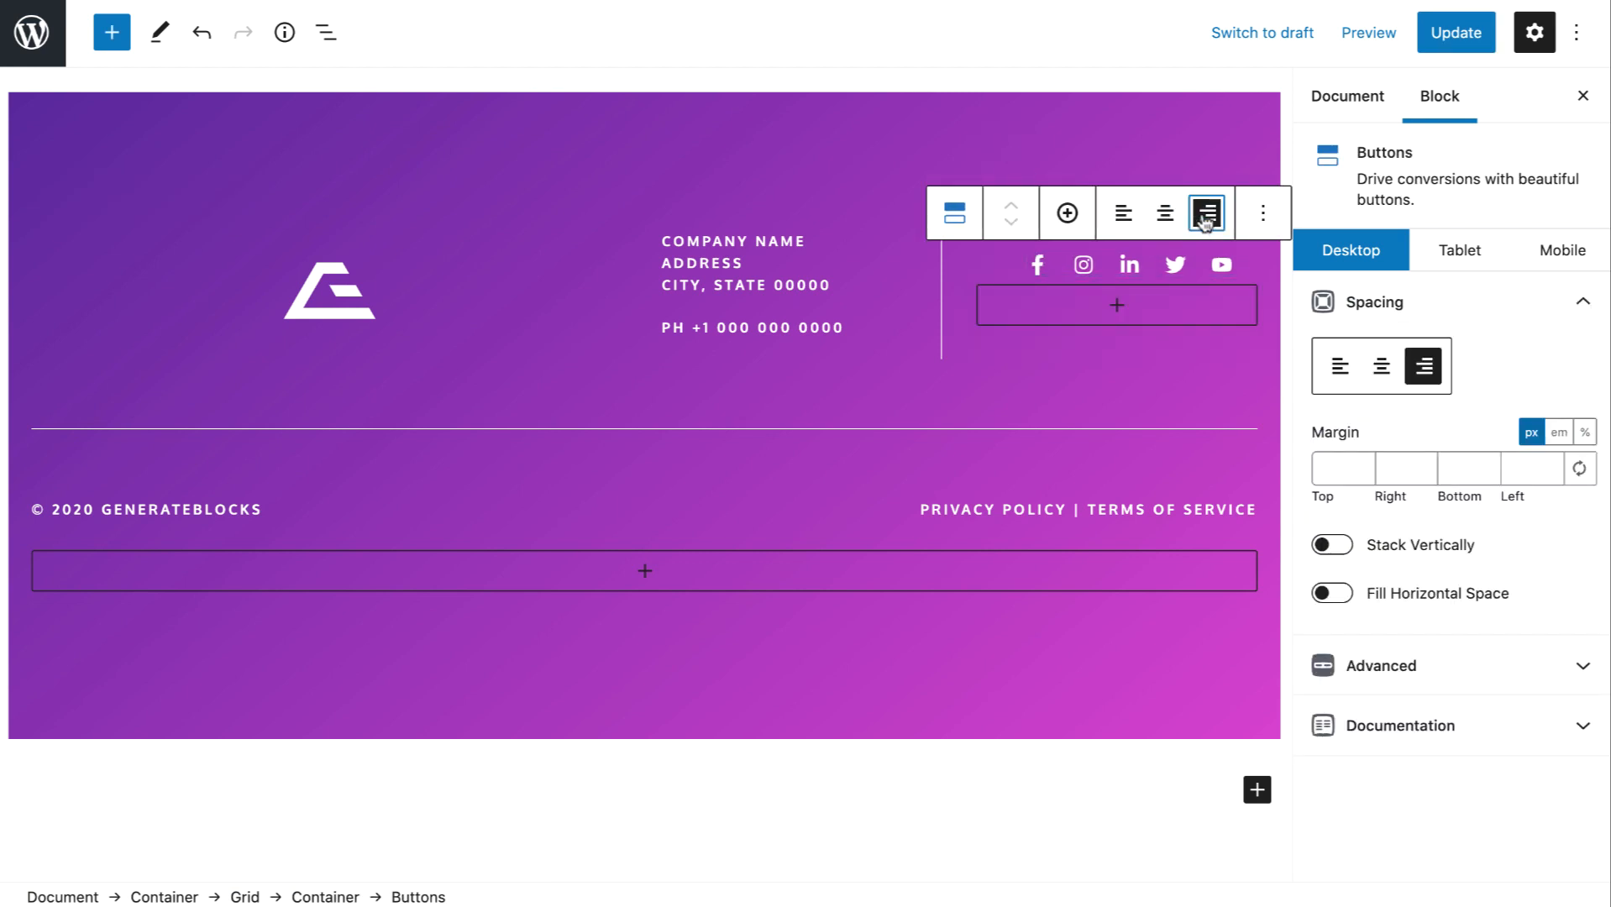
left_click(1454, 32)
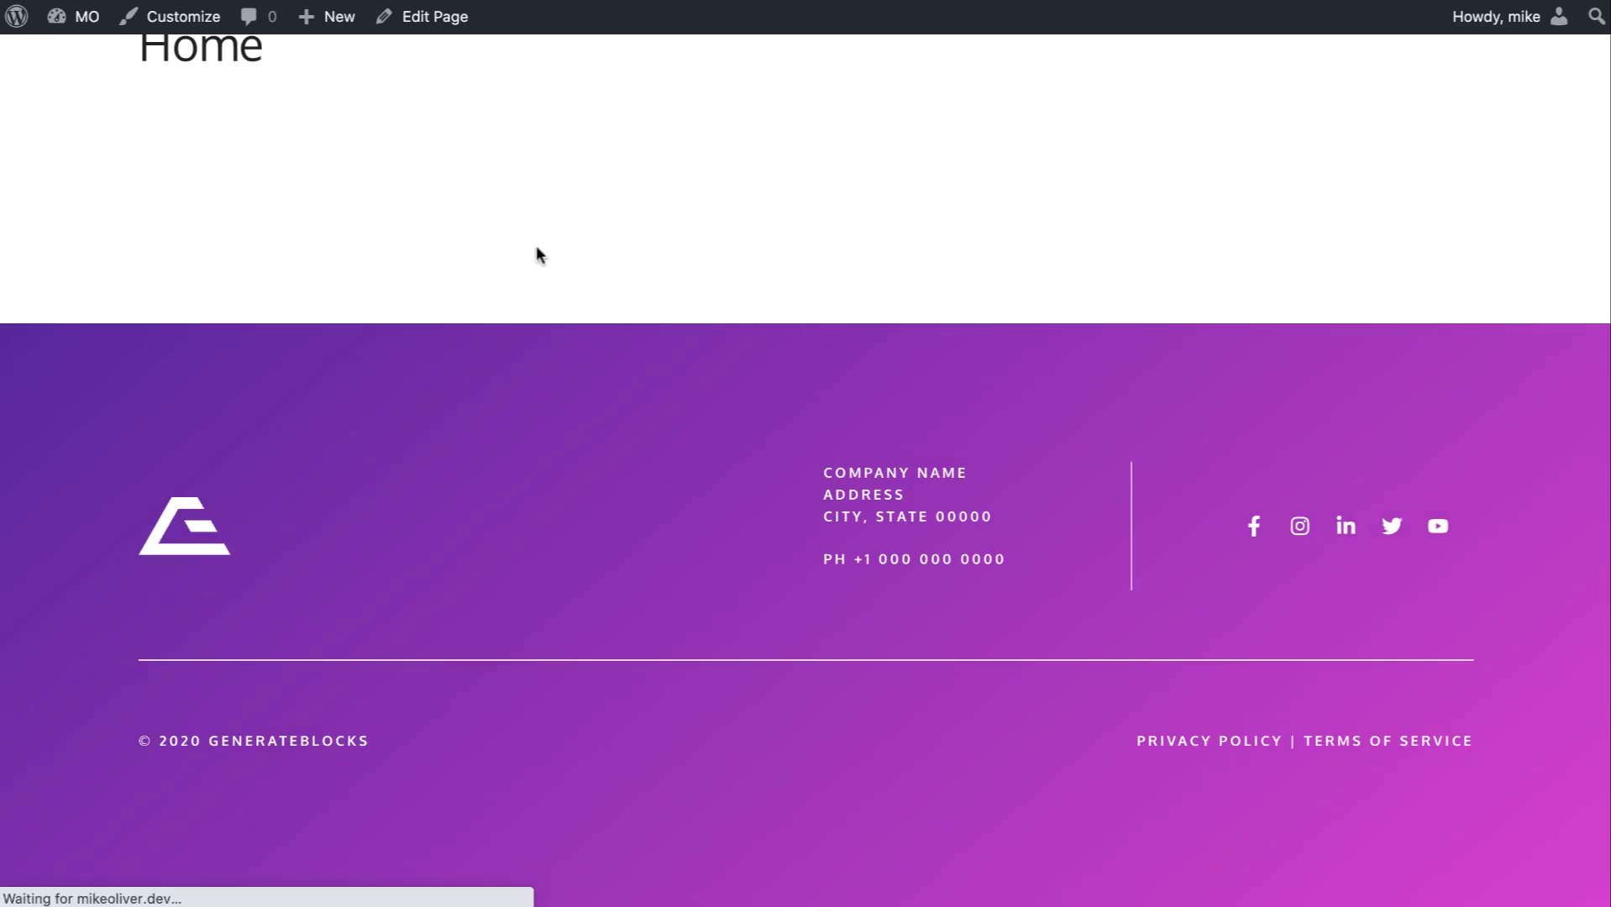
mouse_move(1443, 544)
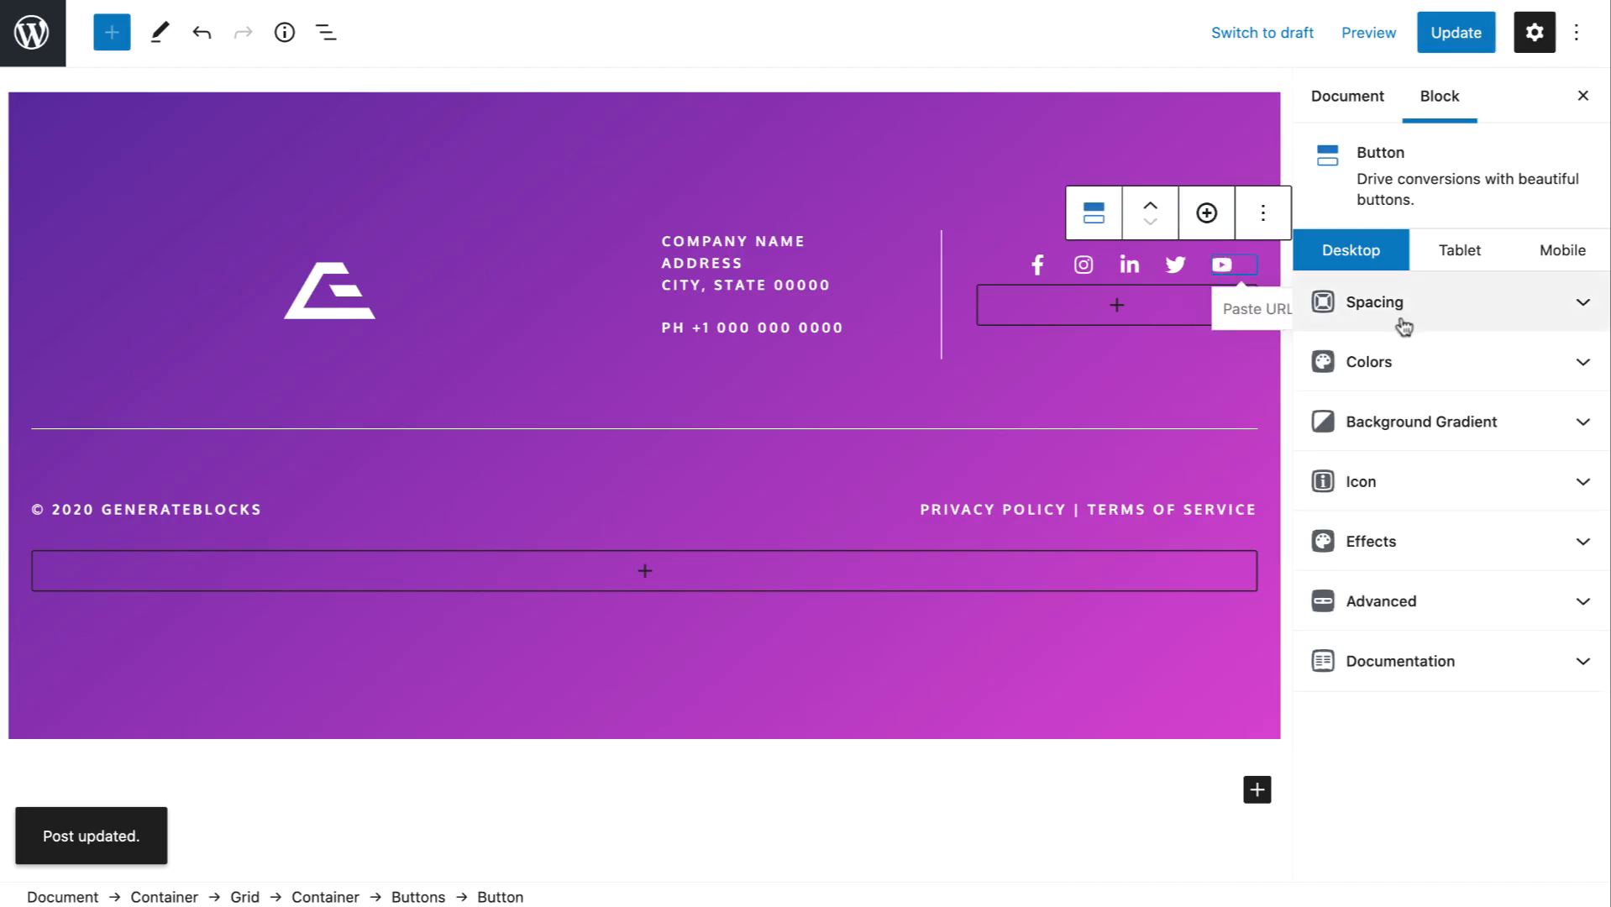
left_click(1370, 302)
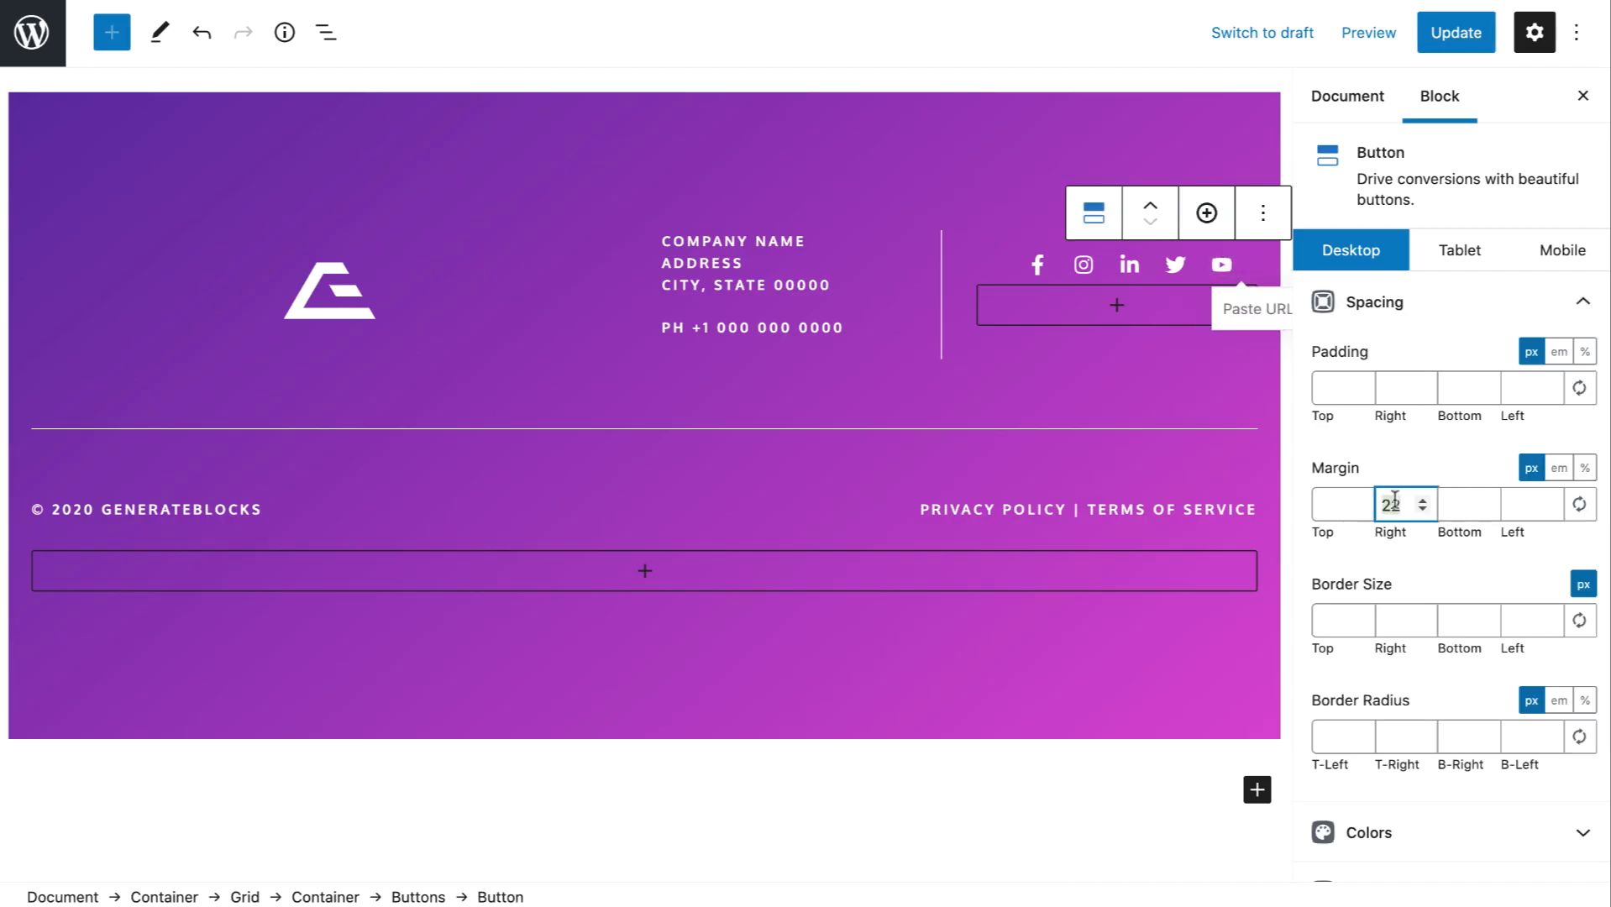
left_click(1455, 32)
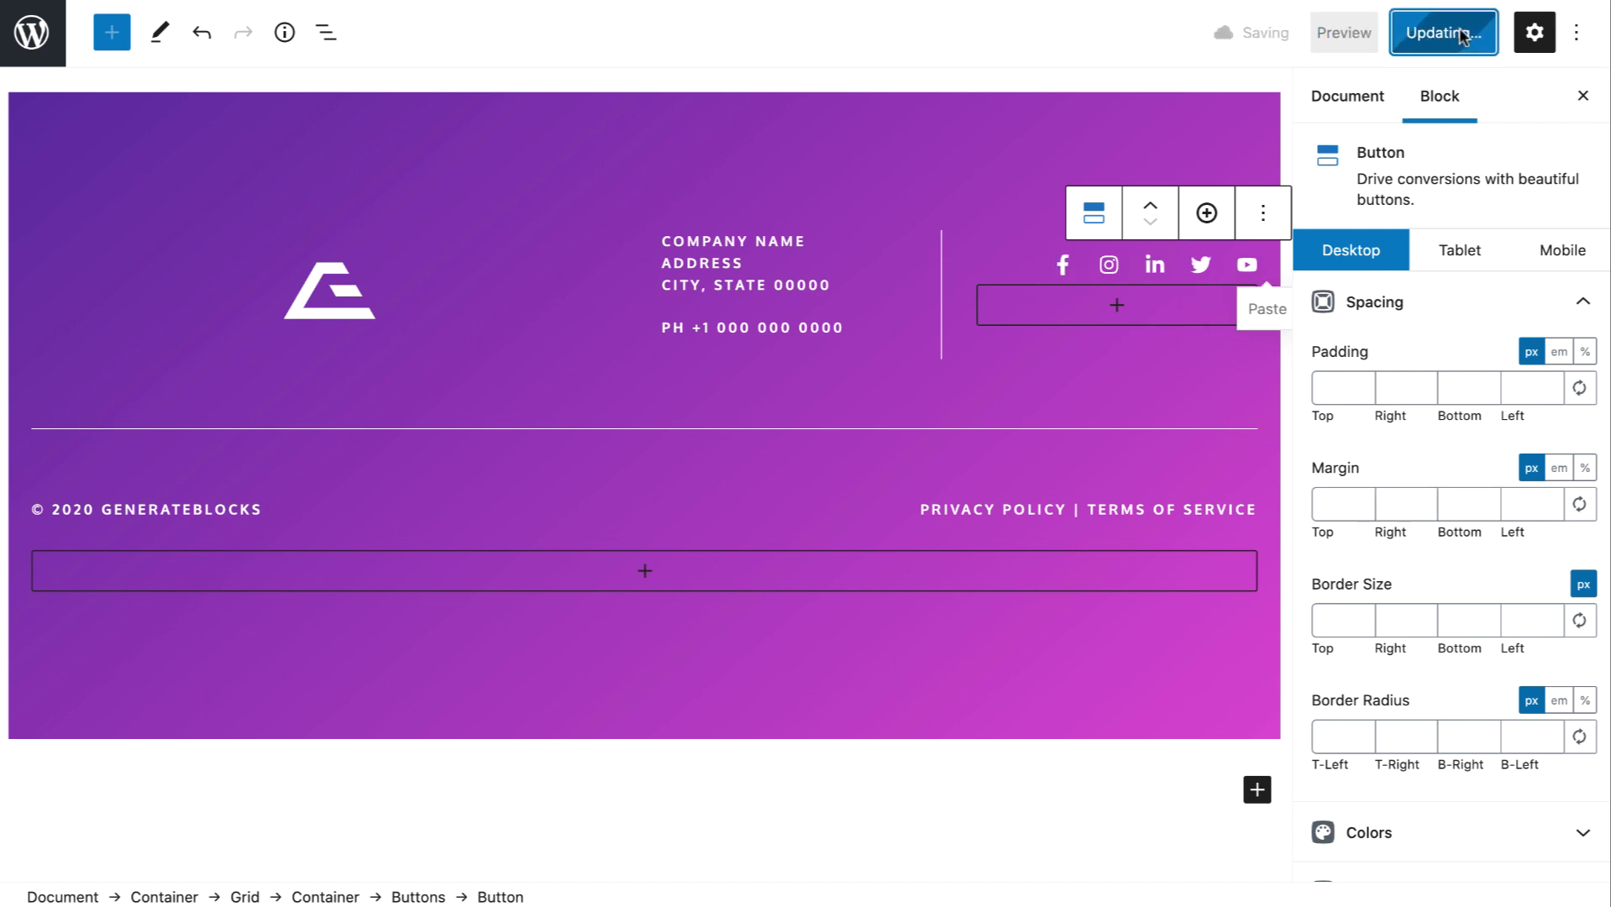
left_click(1442, 32)
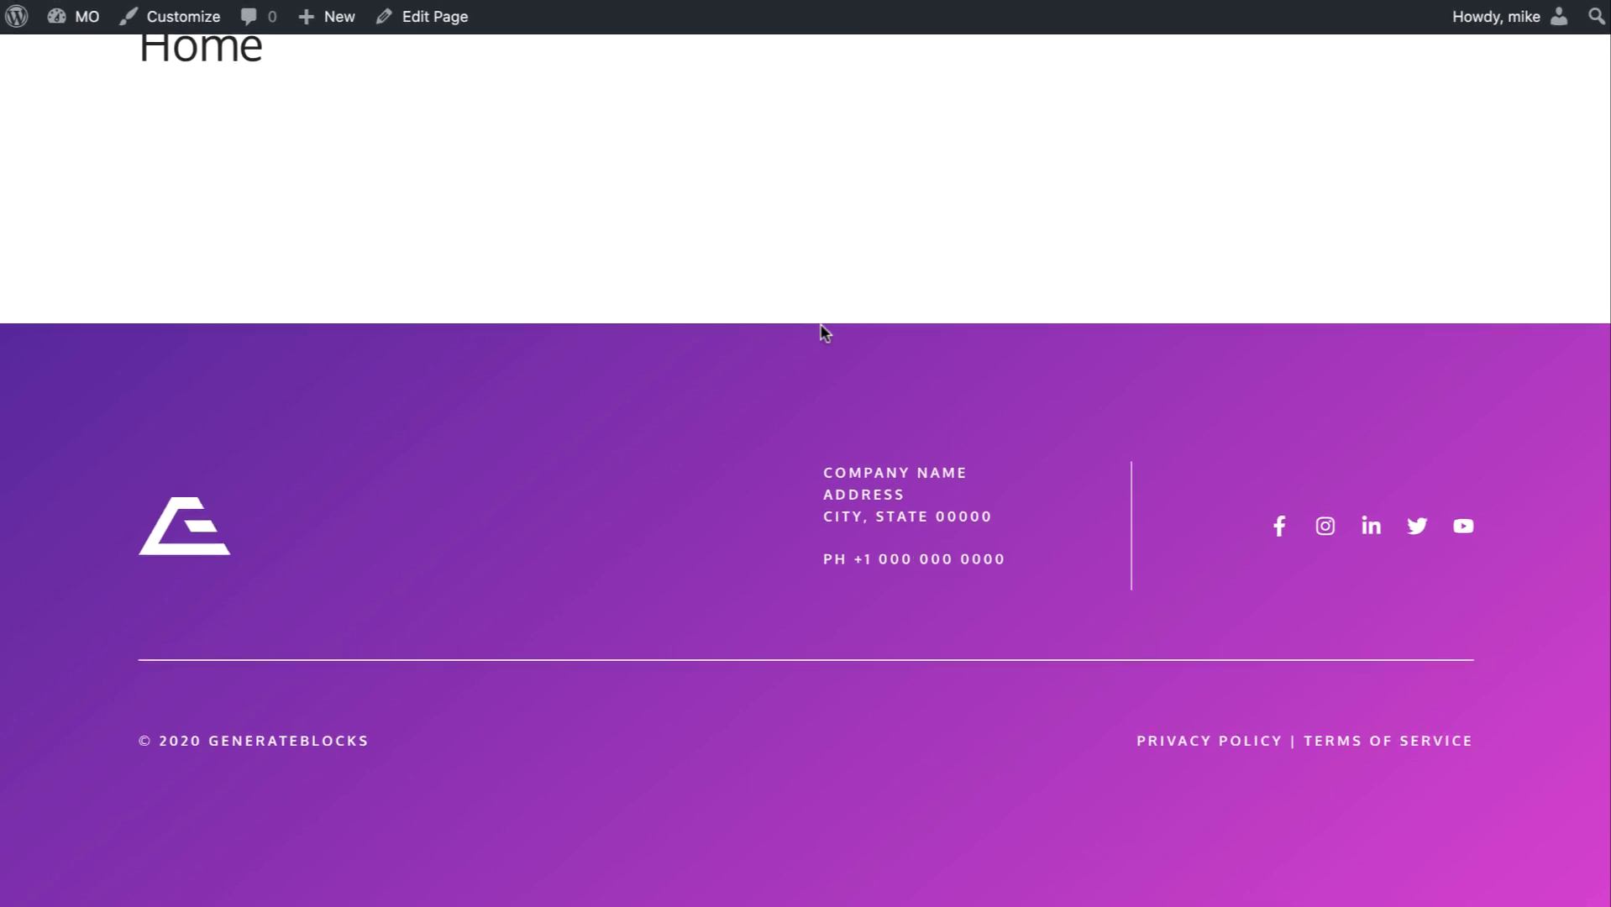
mouse_move(1229, 527)
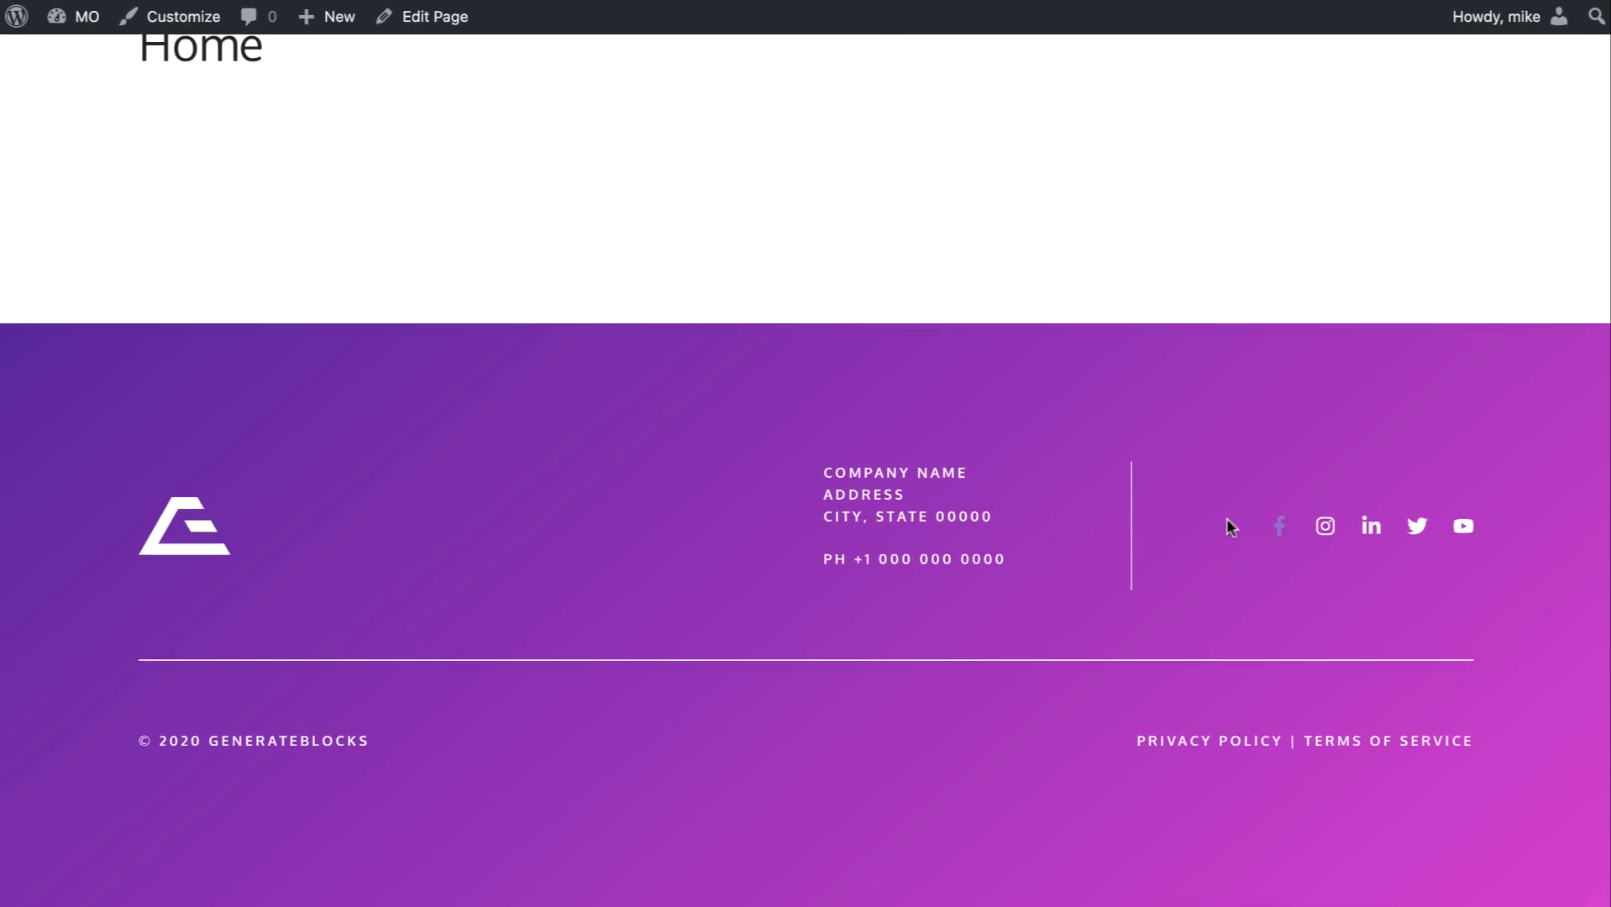
mouse_move(1223, 575)
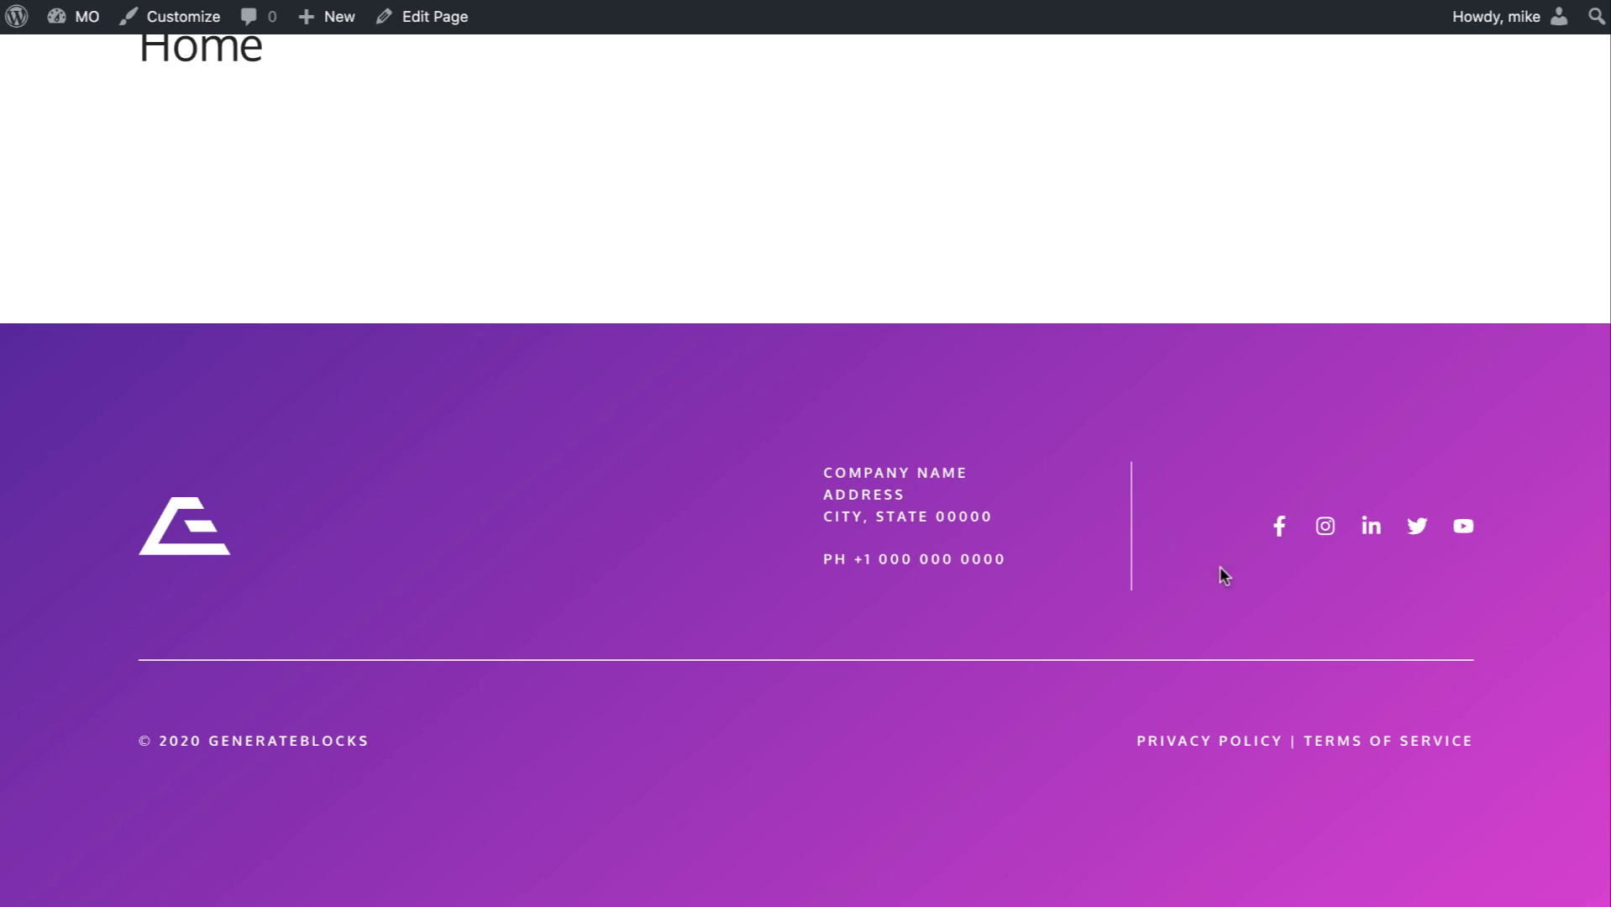
mouse_move(1200, 543)
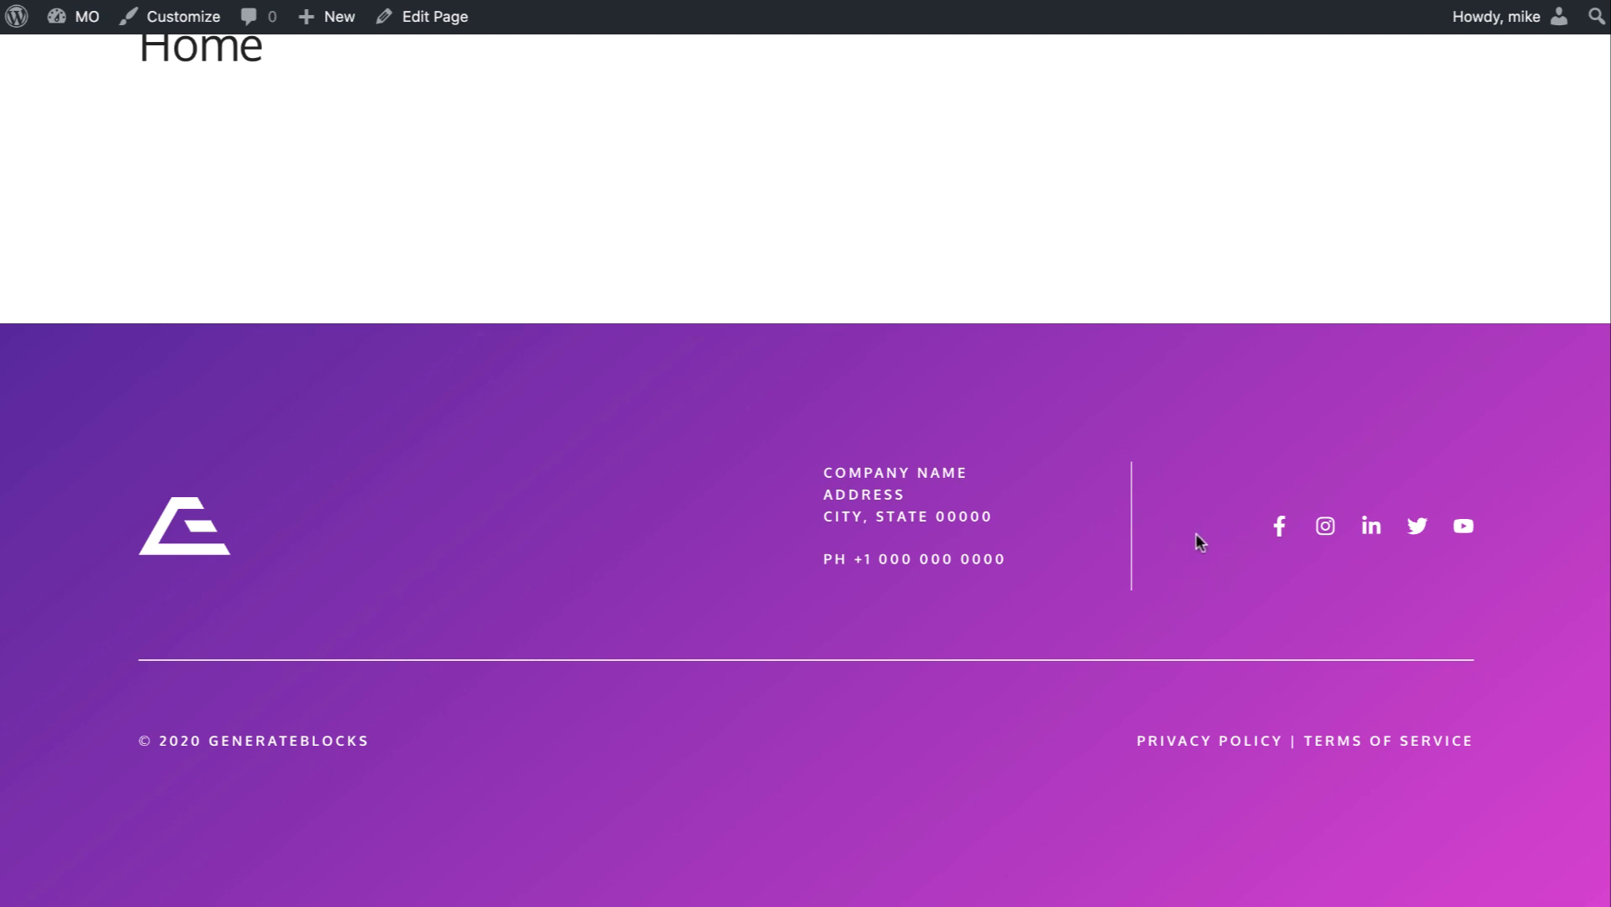
mouse_move(1230, 529)
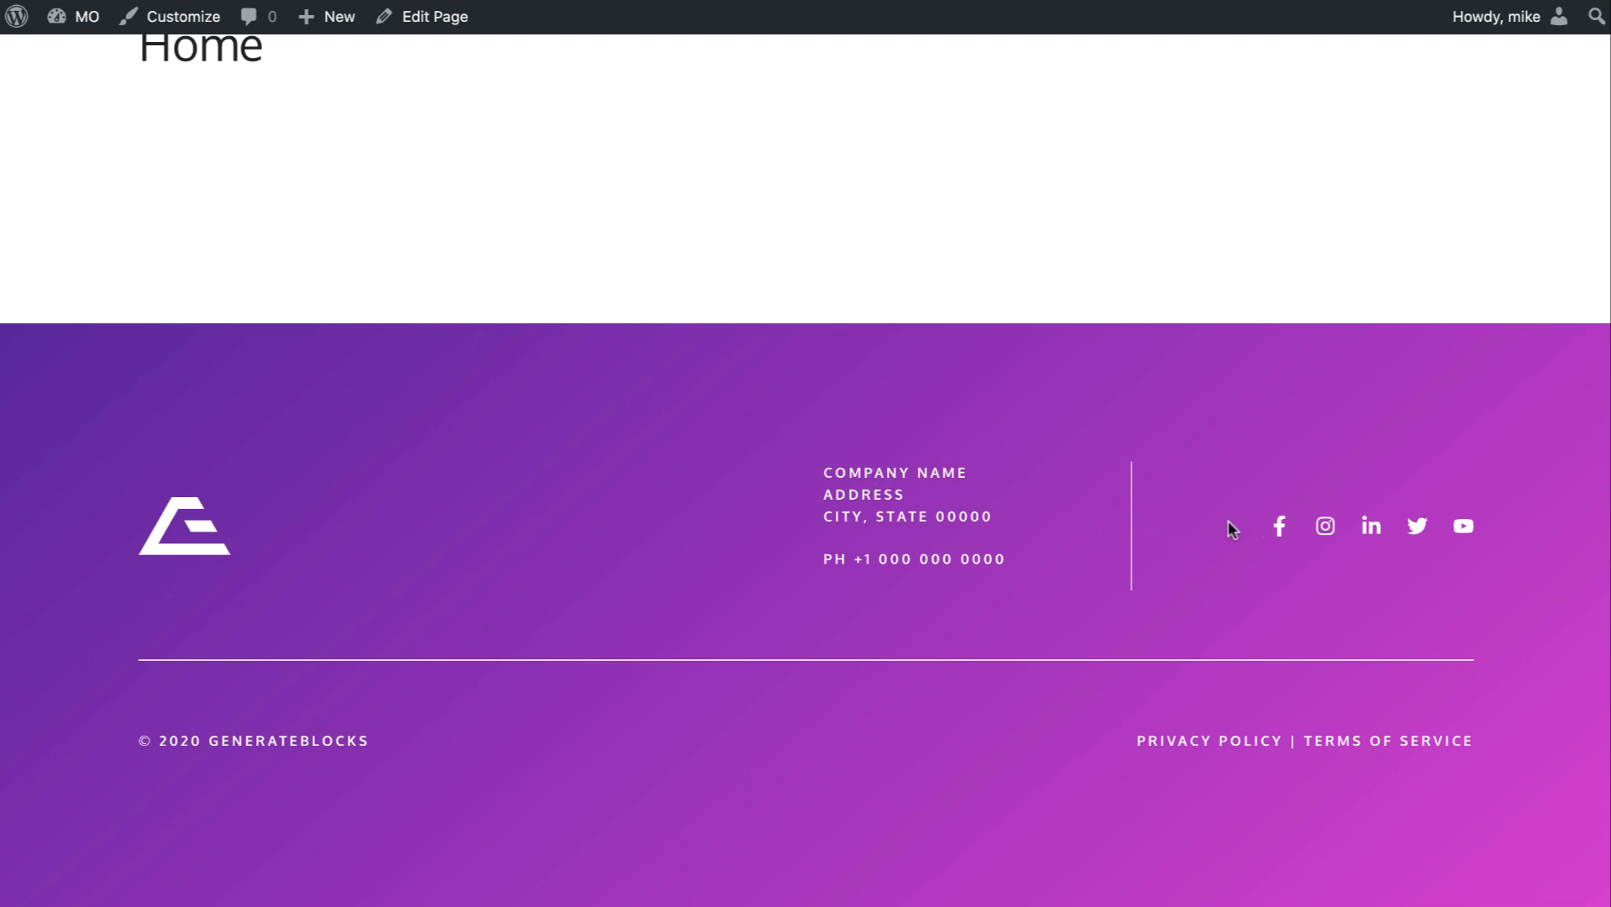
mouse_move(879, 462)
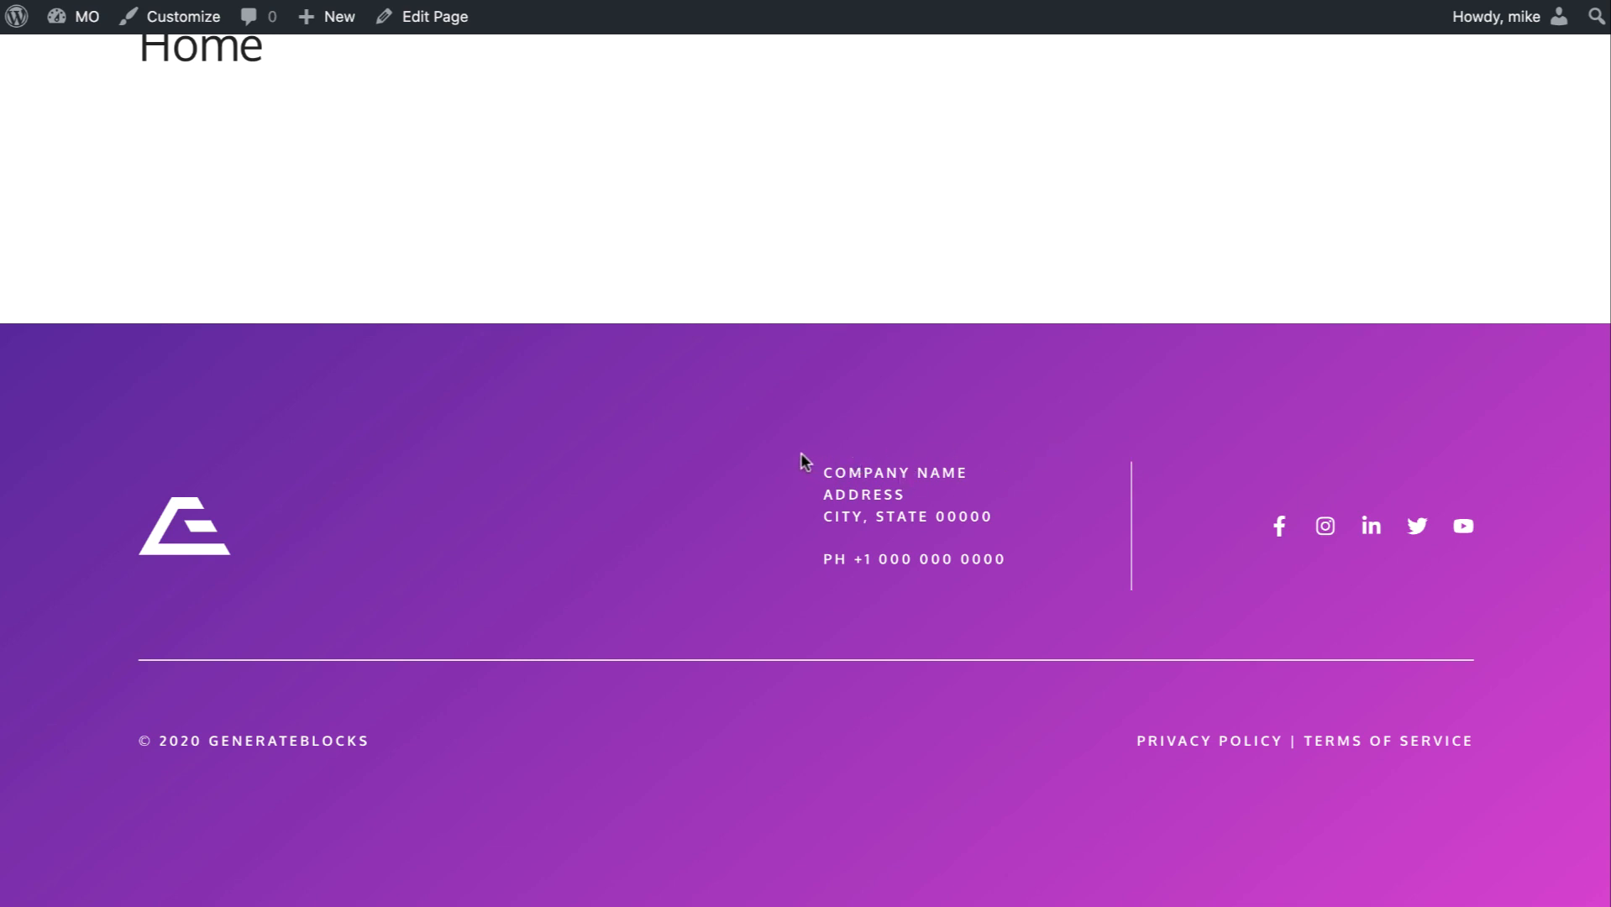
mouse_move(1130, 522)
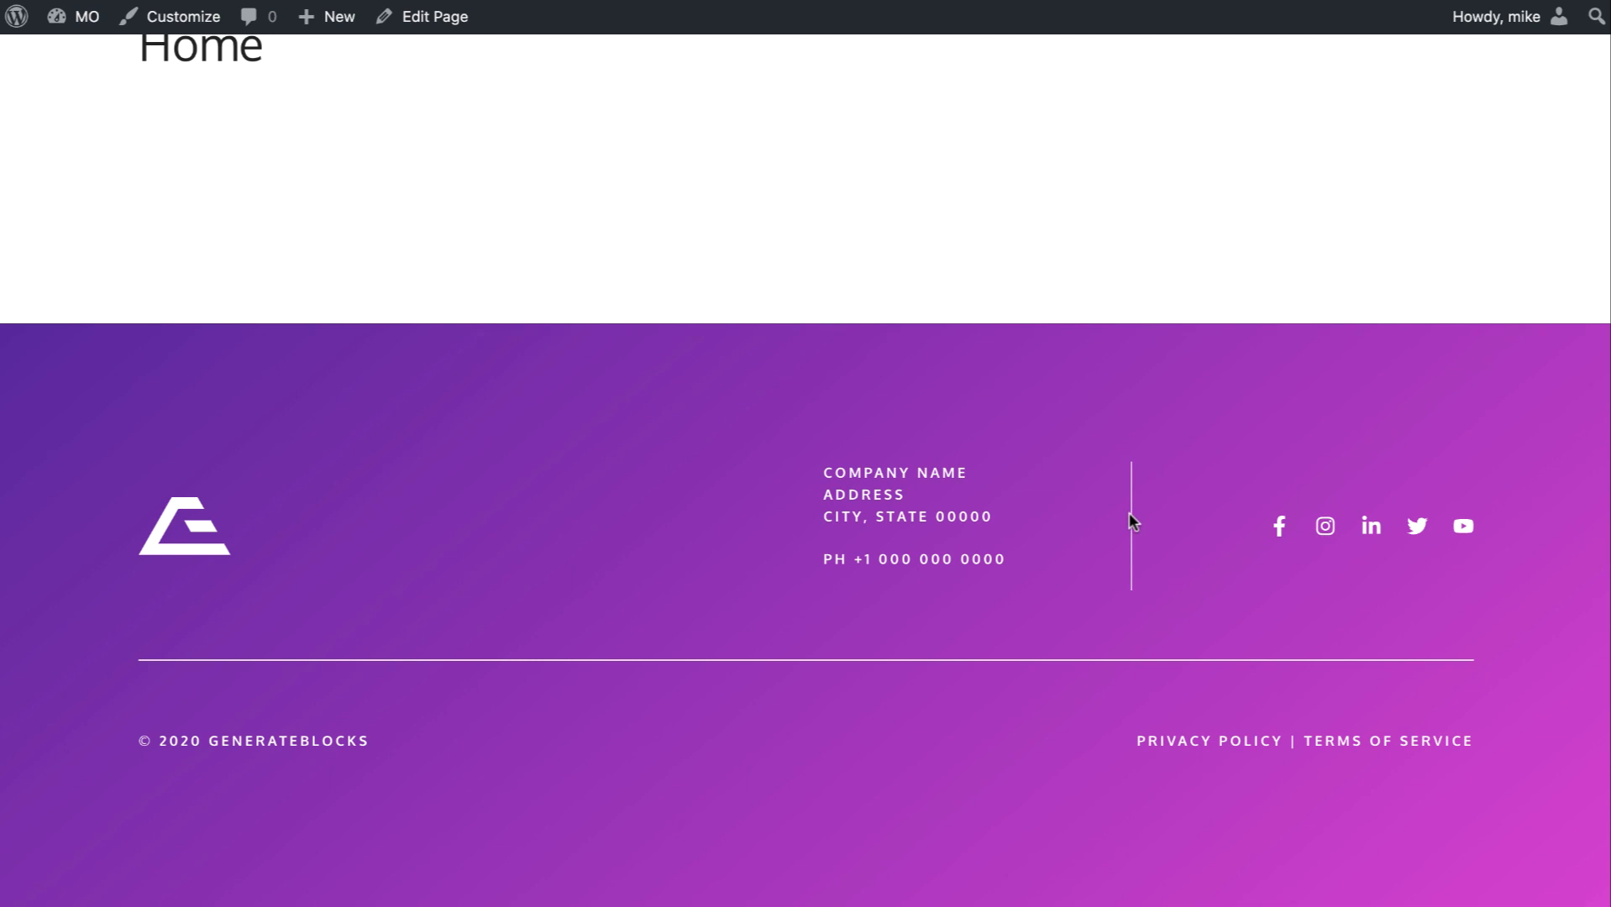
mouse_move(1146, 523)
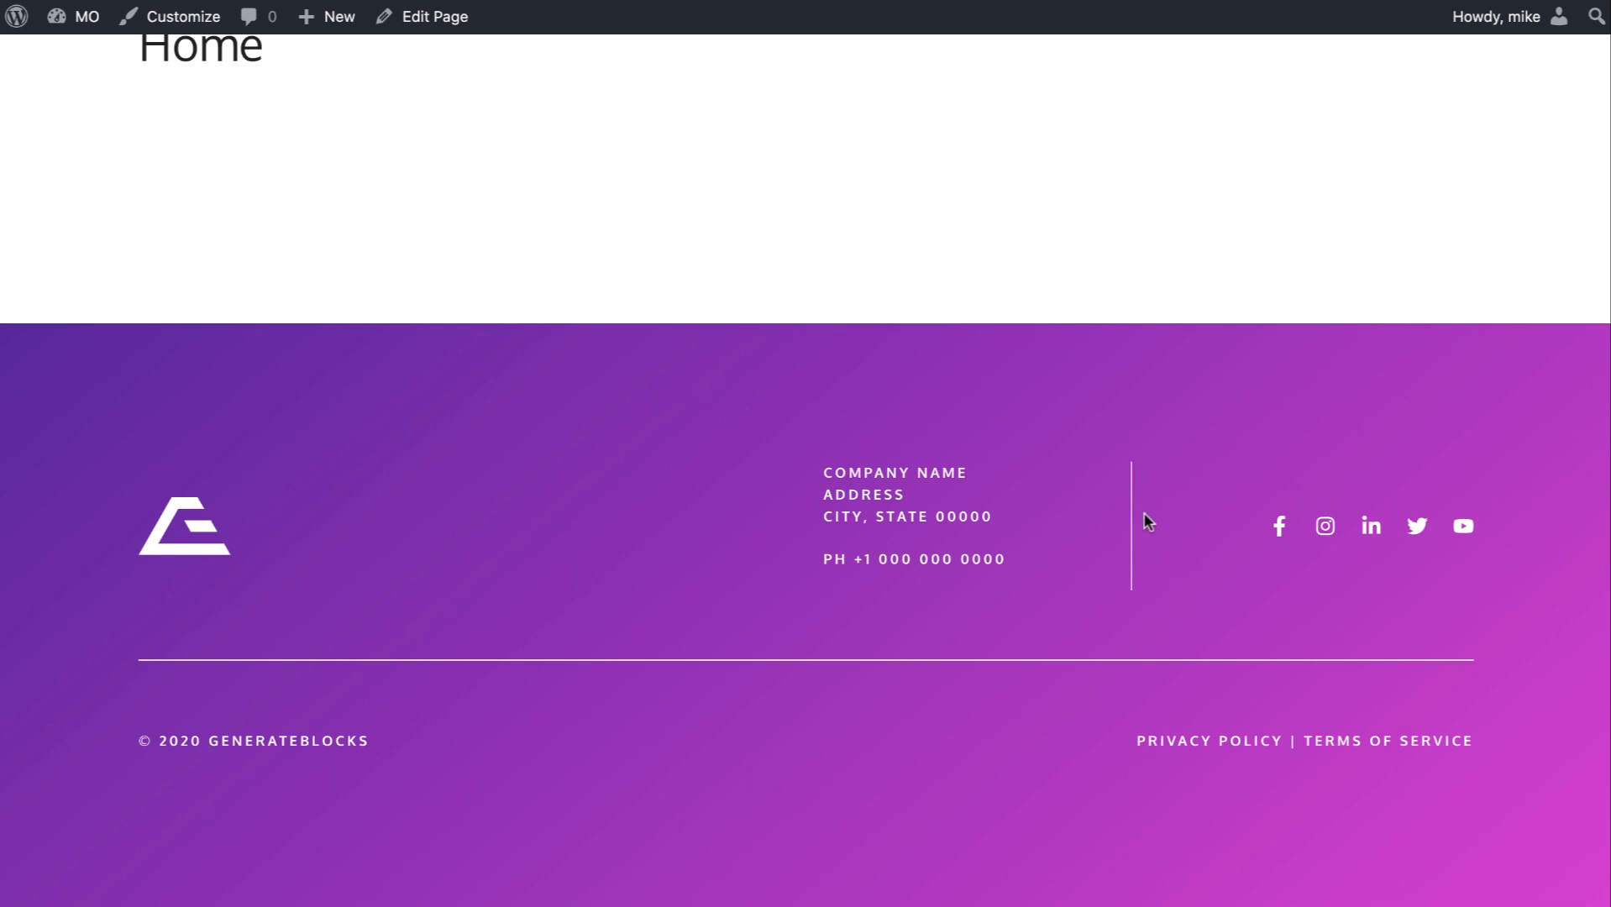
mouse_move(1147, 525)
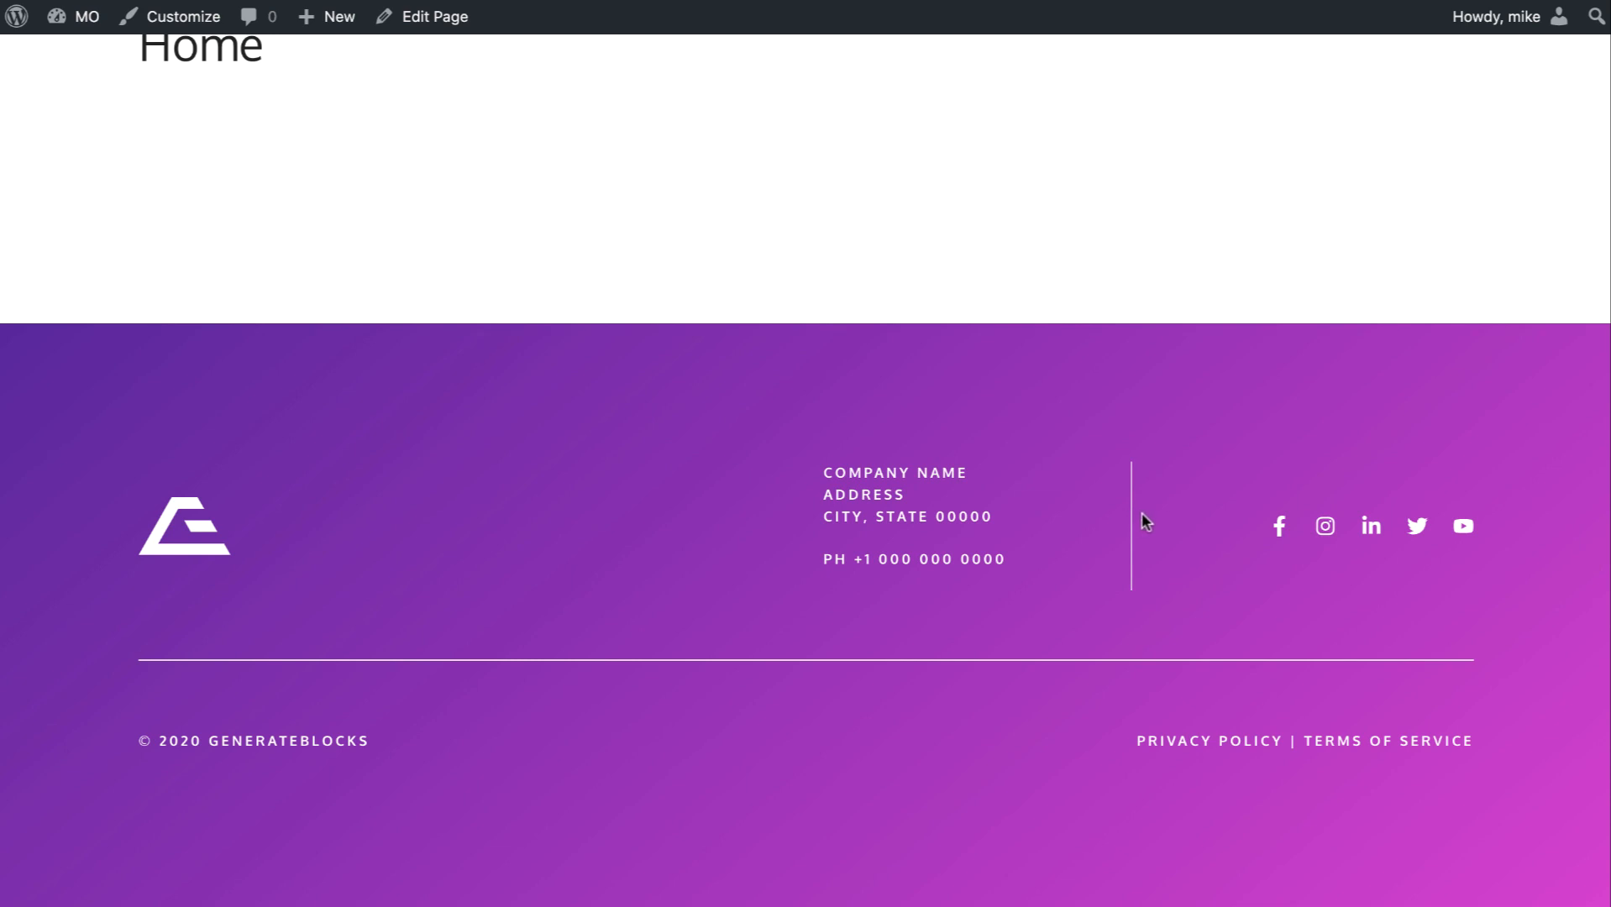
mouse_move(1071, 526)
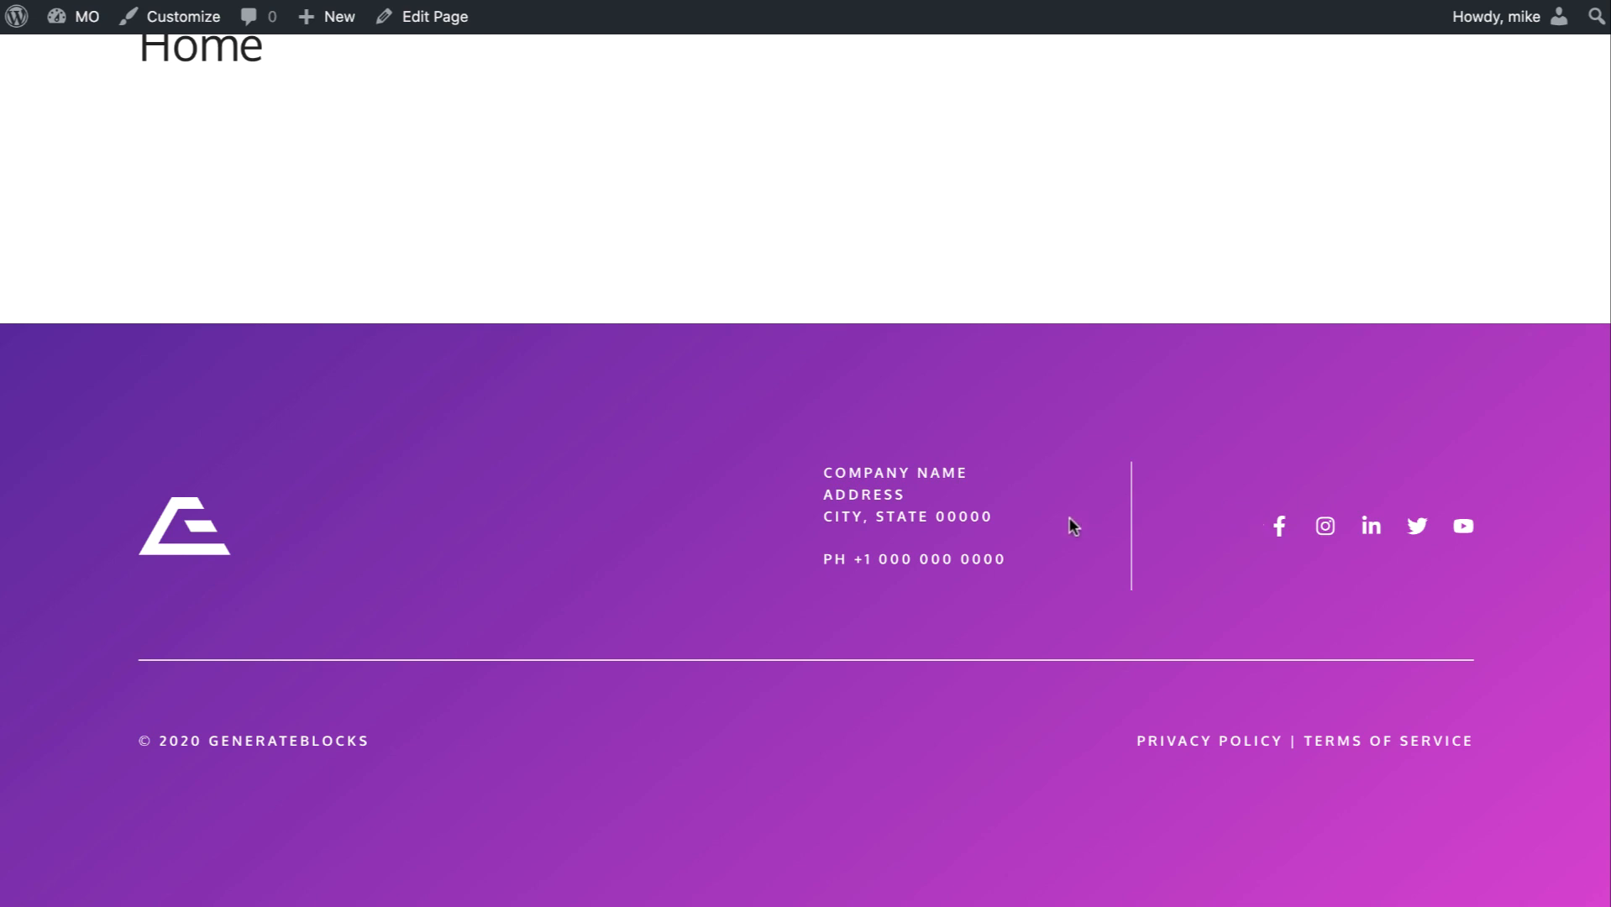
mouse_move(1416, 526)
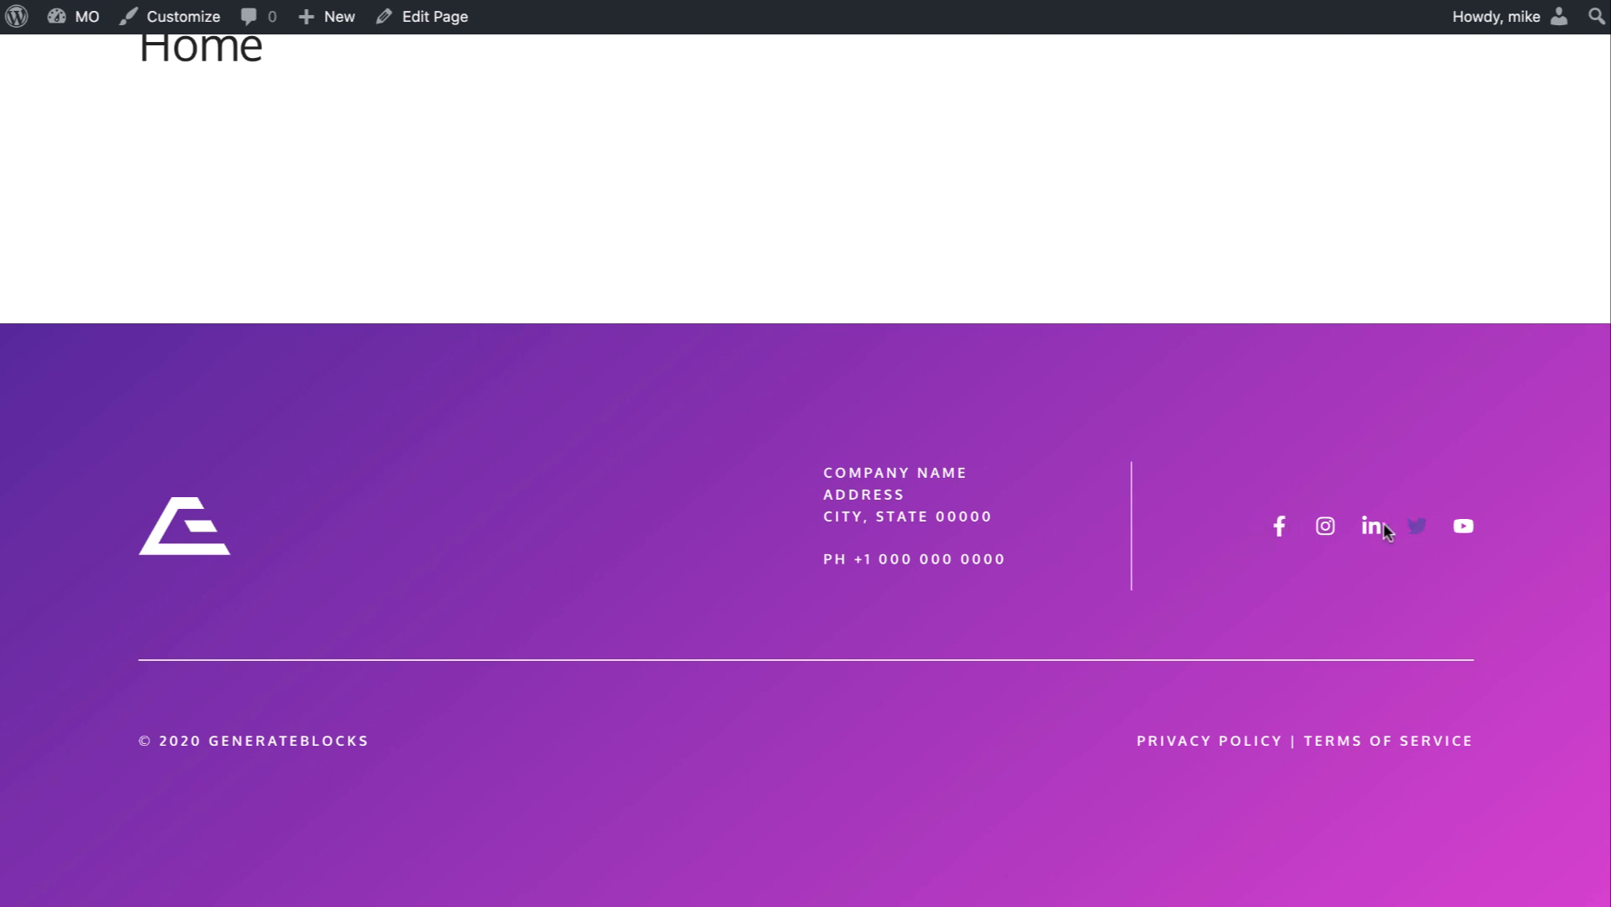
mouse_move(1463, 547)
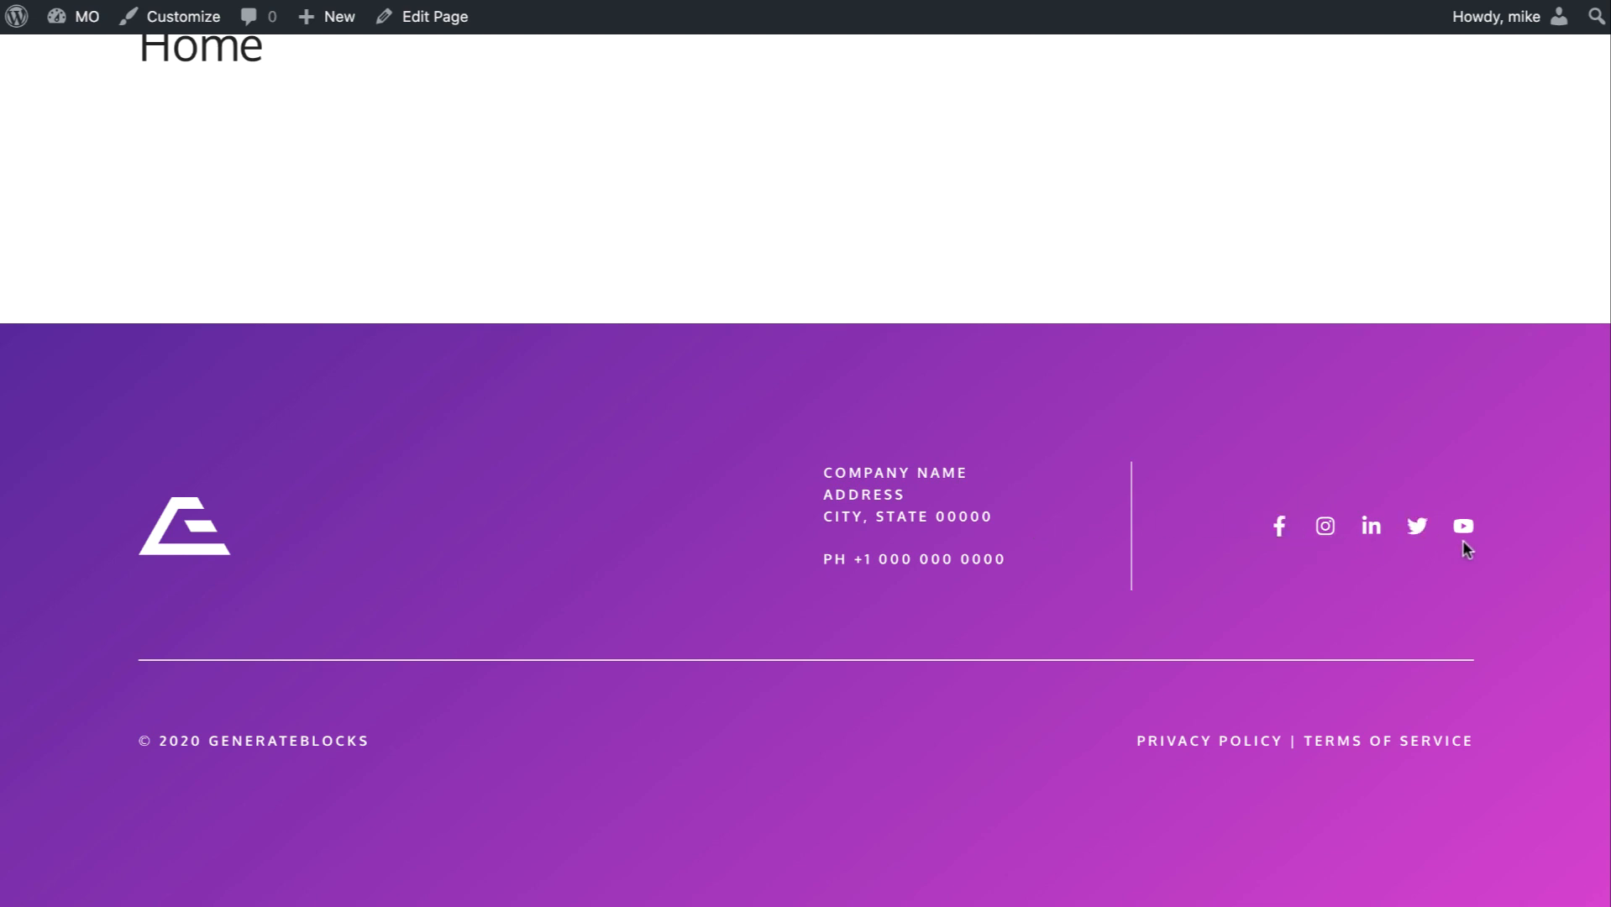
mouse_move(1253, 544)
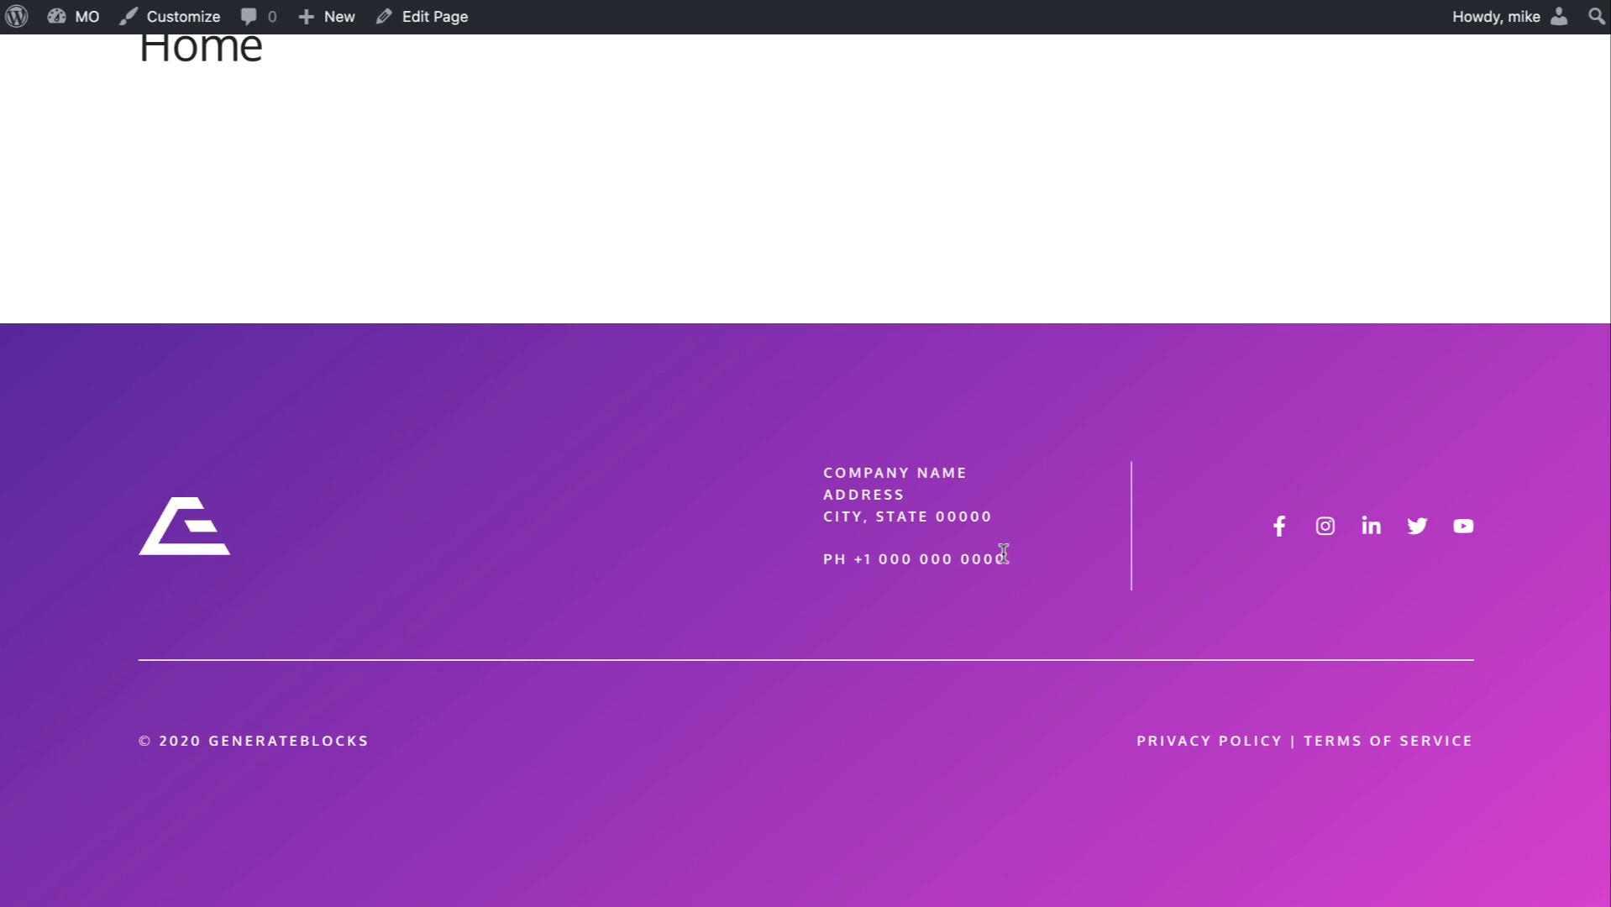
mouse_move(1065, 563)
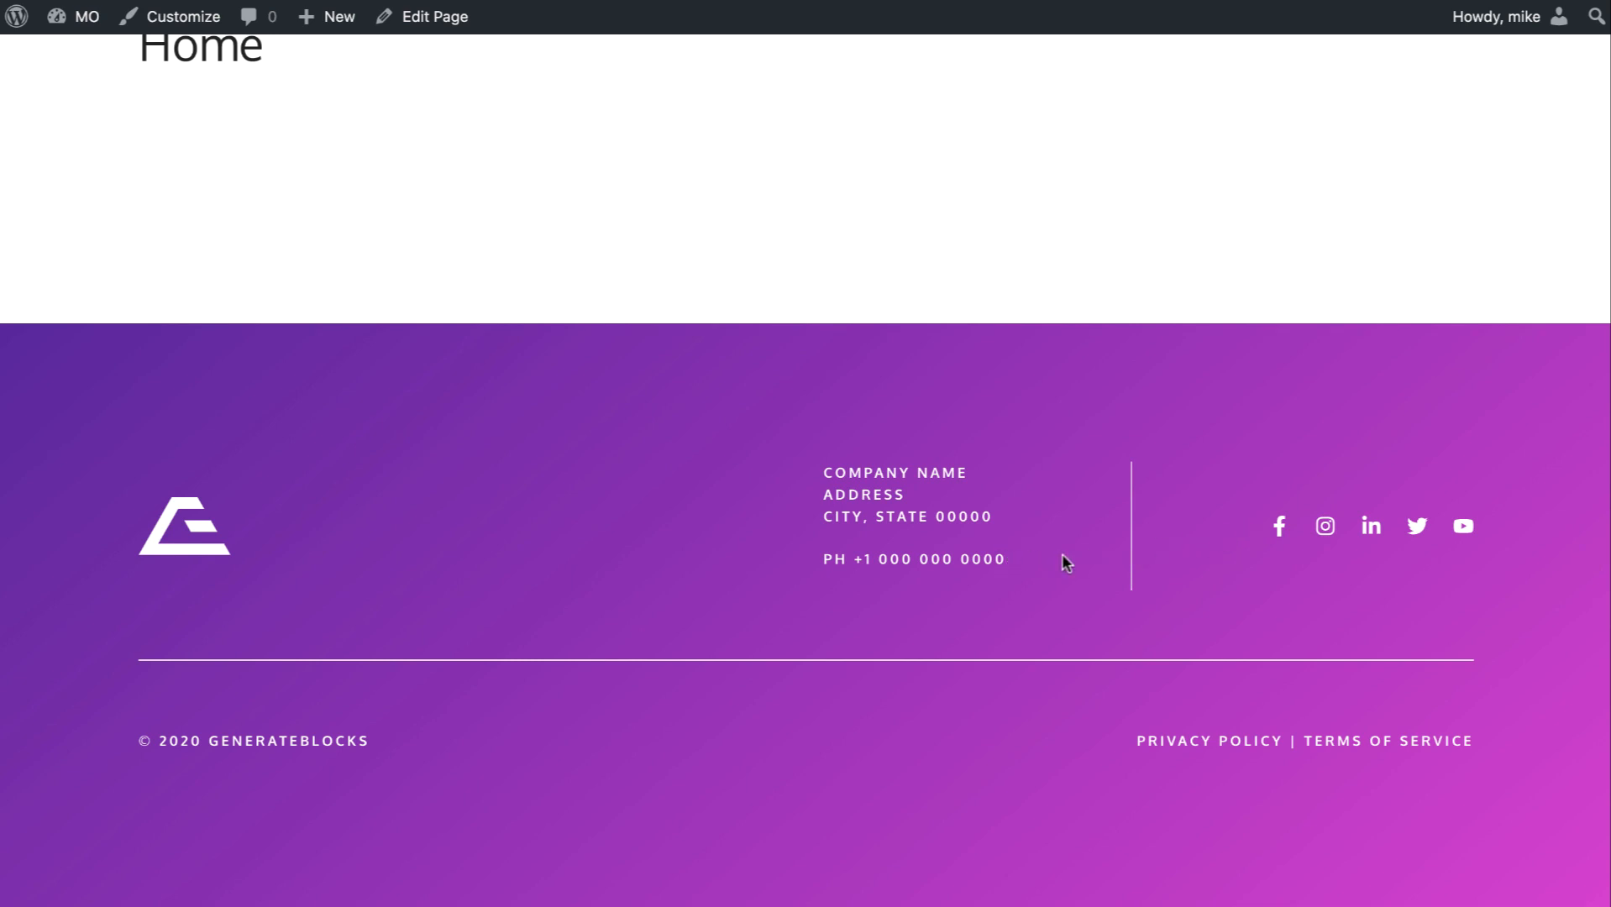
mouse_move(744, 475)
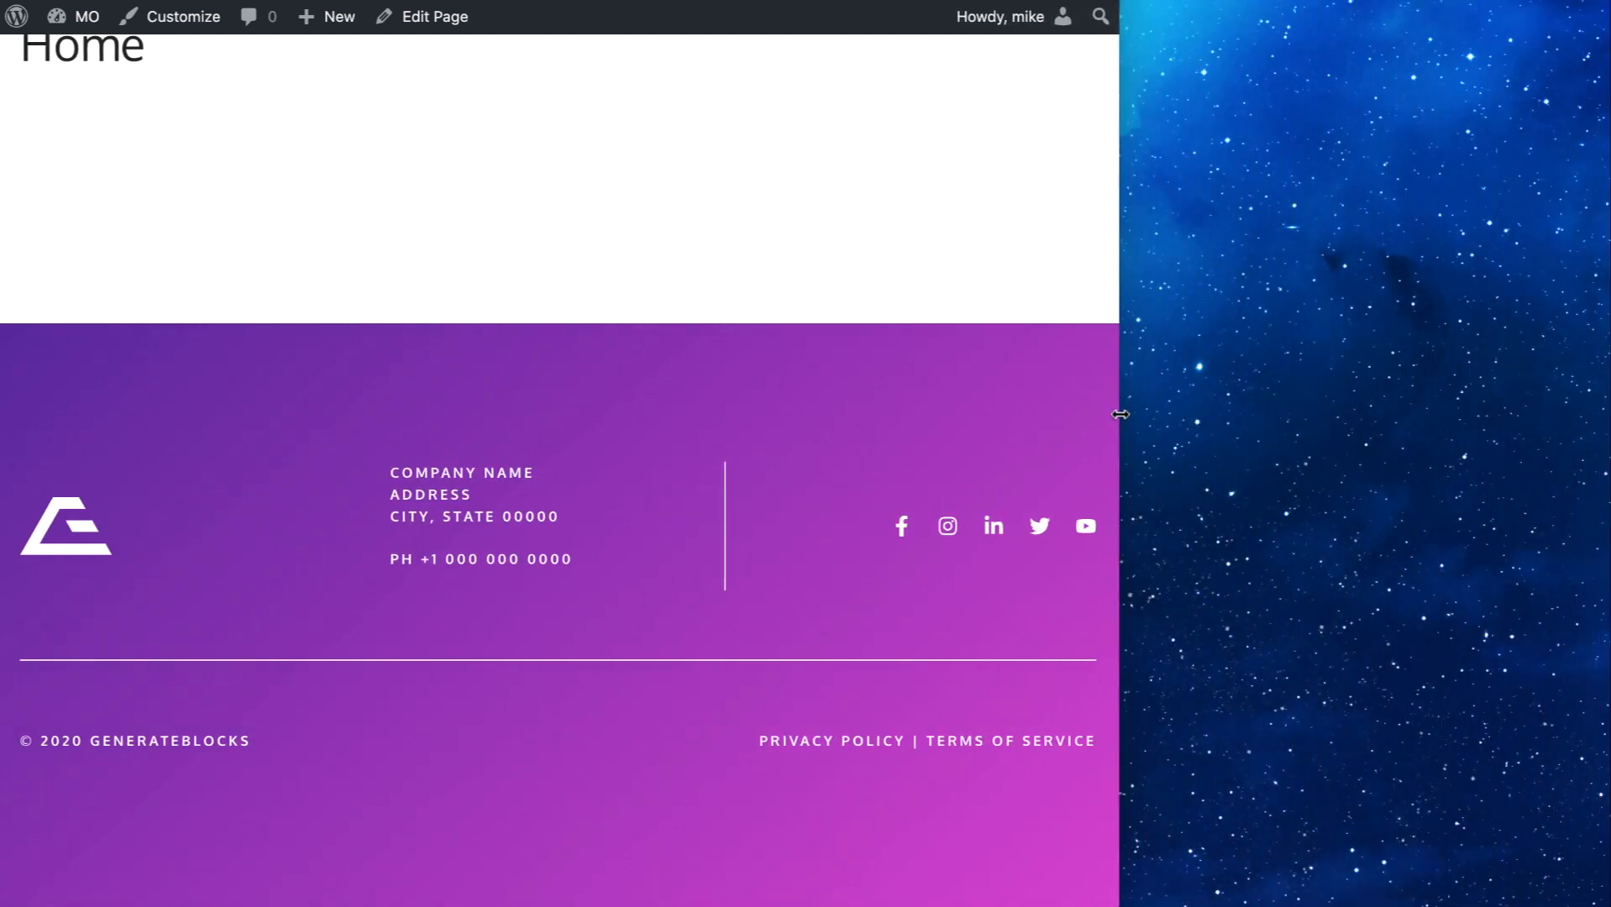
Step: Narrow the browser window to check the footer's responsive layout
left_click_drag(1120, 414, 1108, 414)
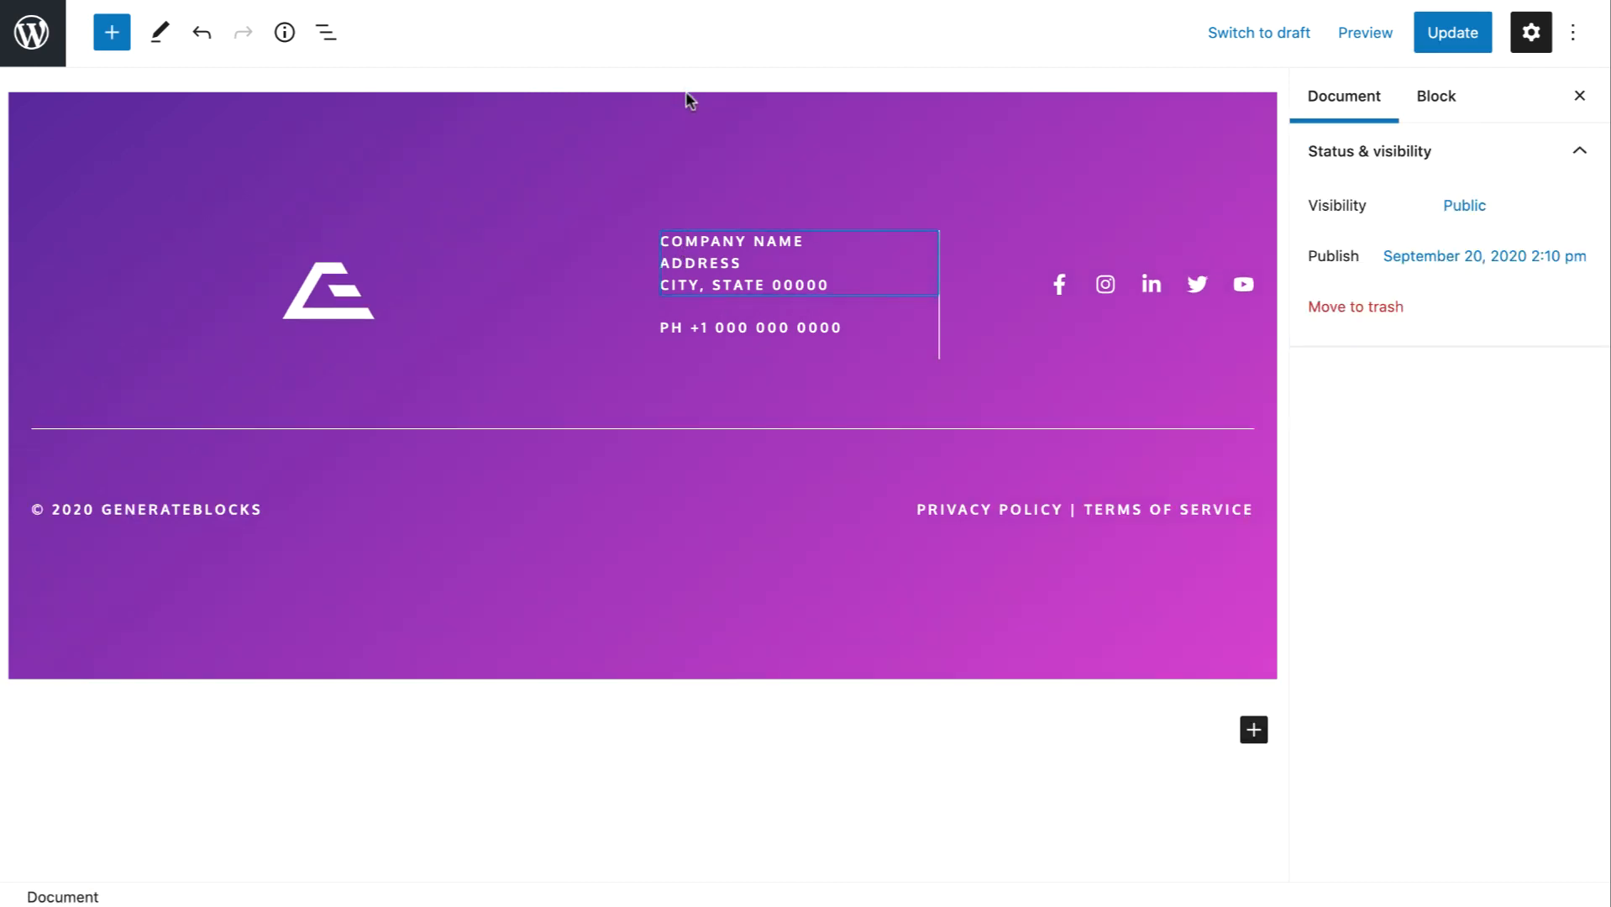
Step: Select the info Container and set its mobile right border size to 0 px
left_click(800, 262)
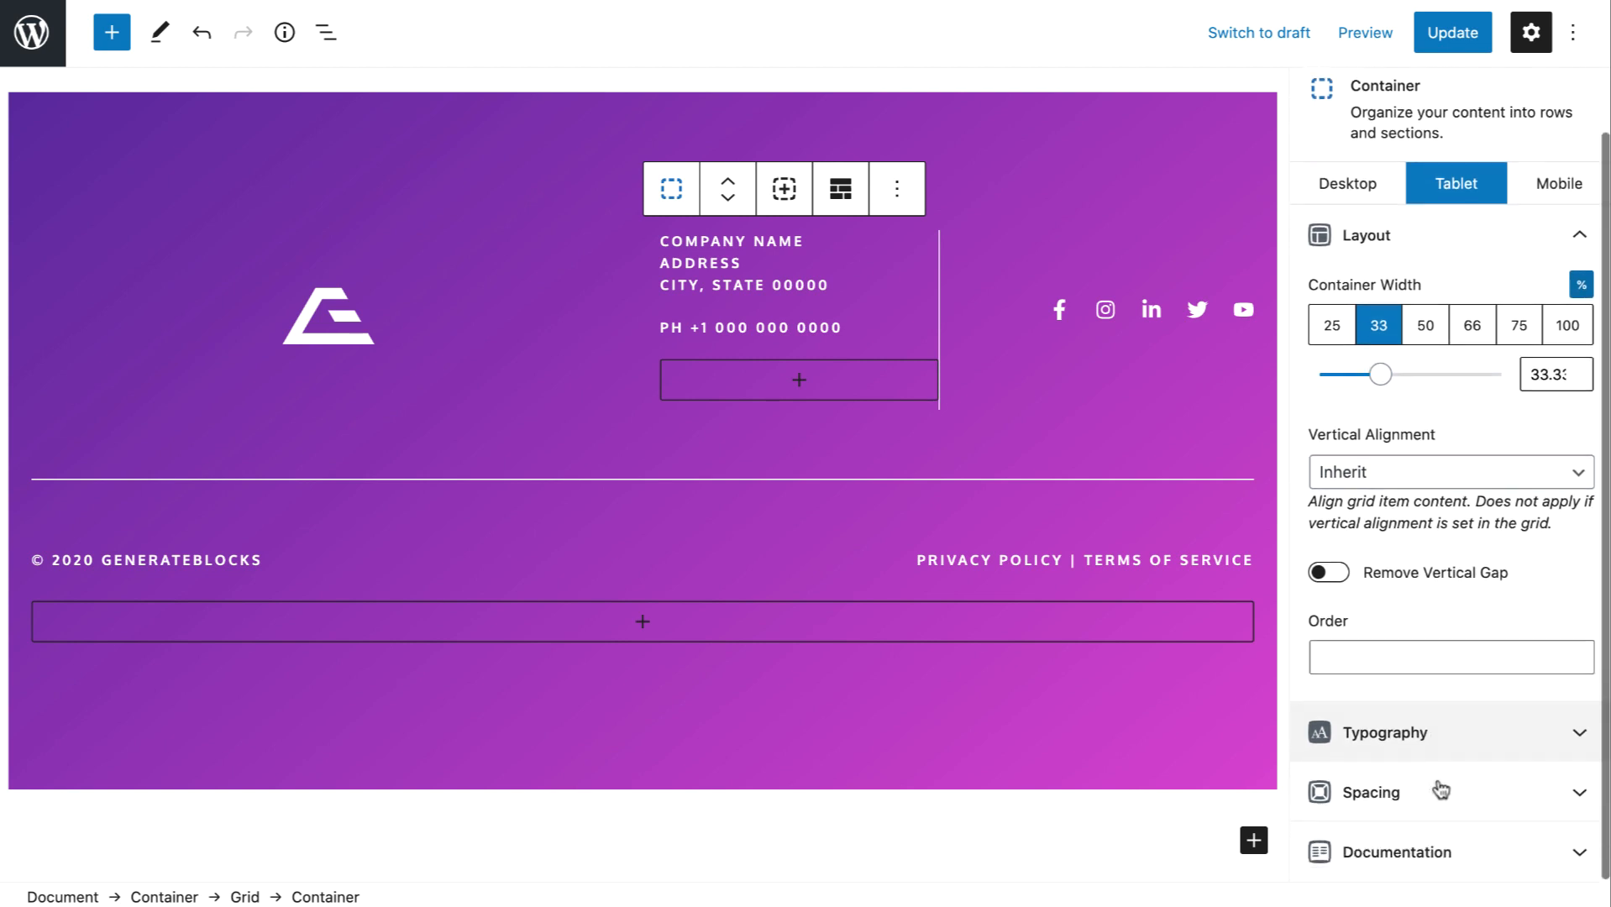
left_click(1370, 791)
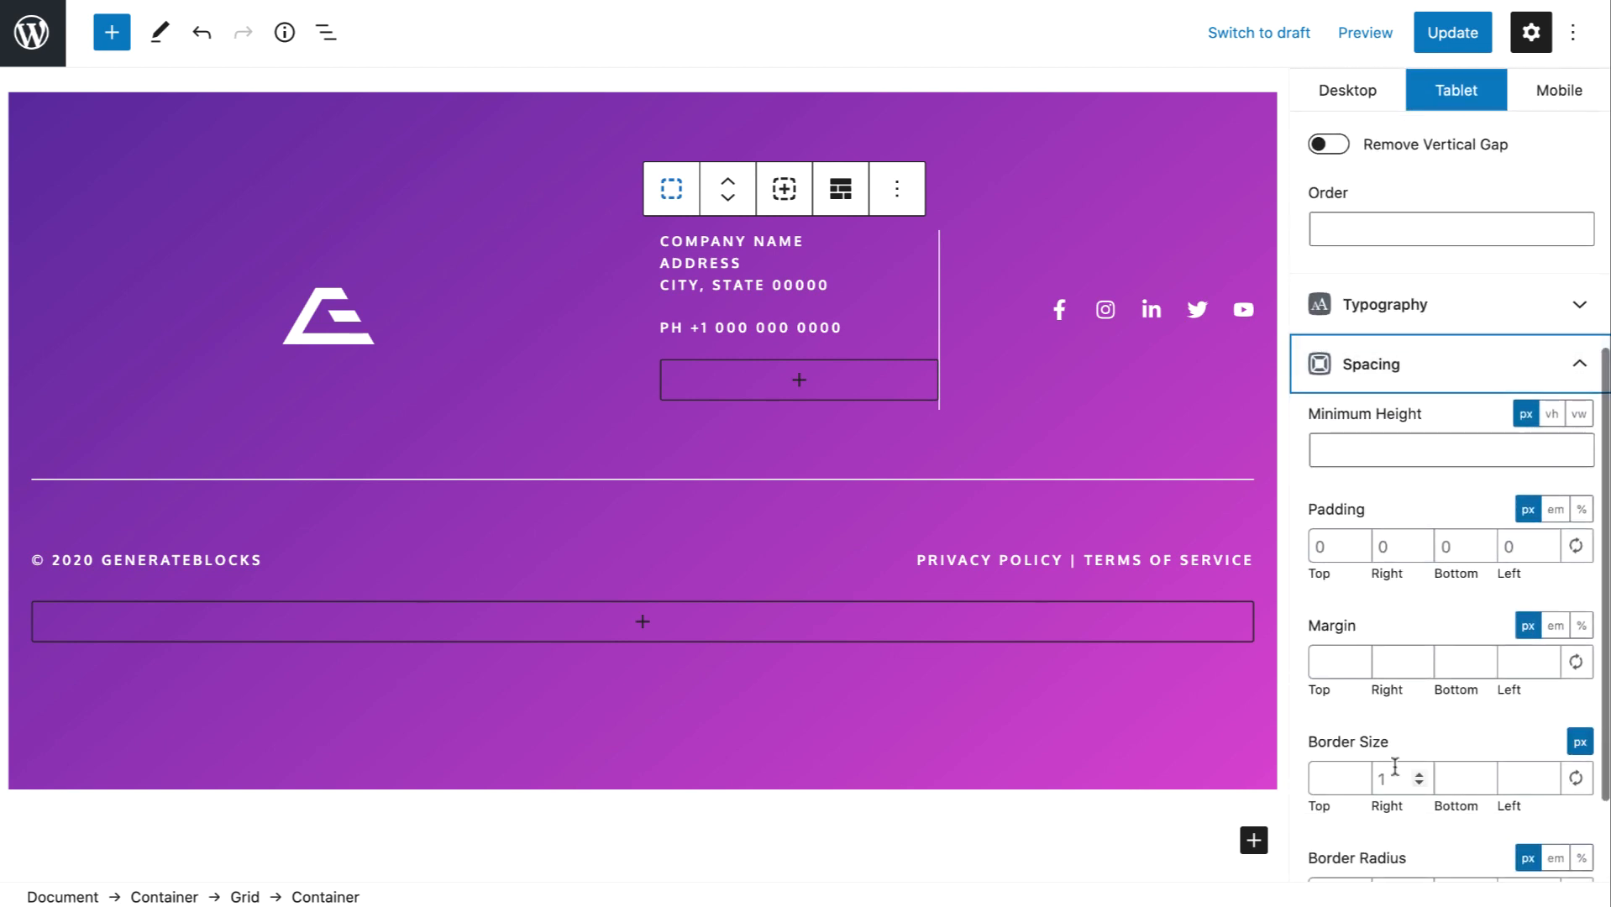
left_click(1557, 90)
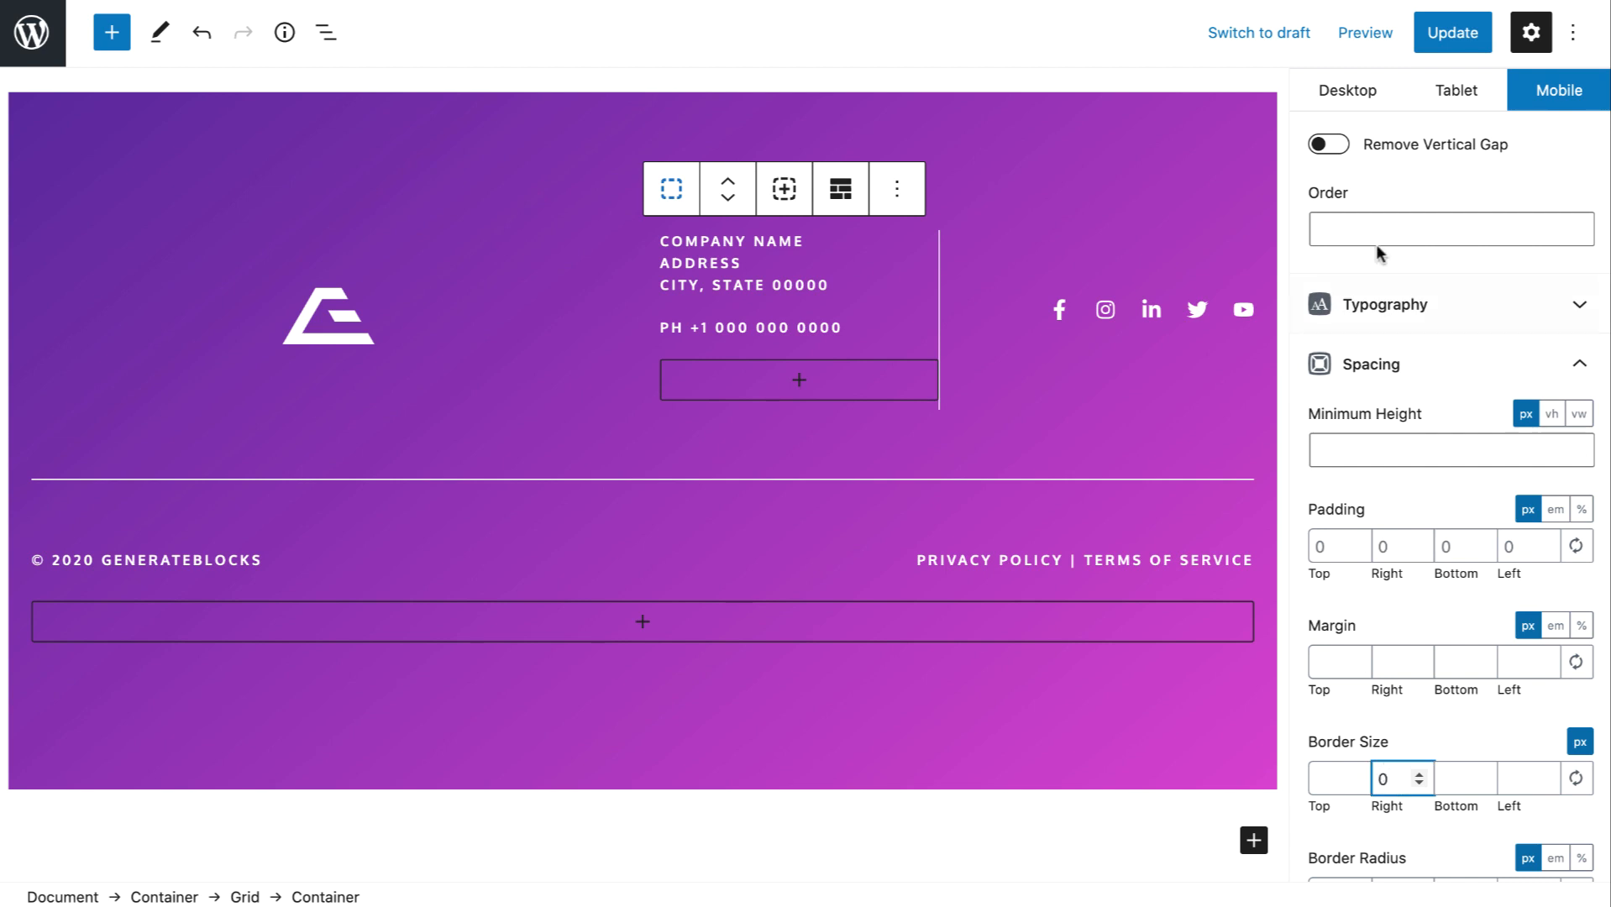
left_click(1451, 32)
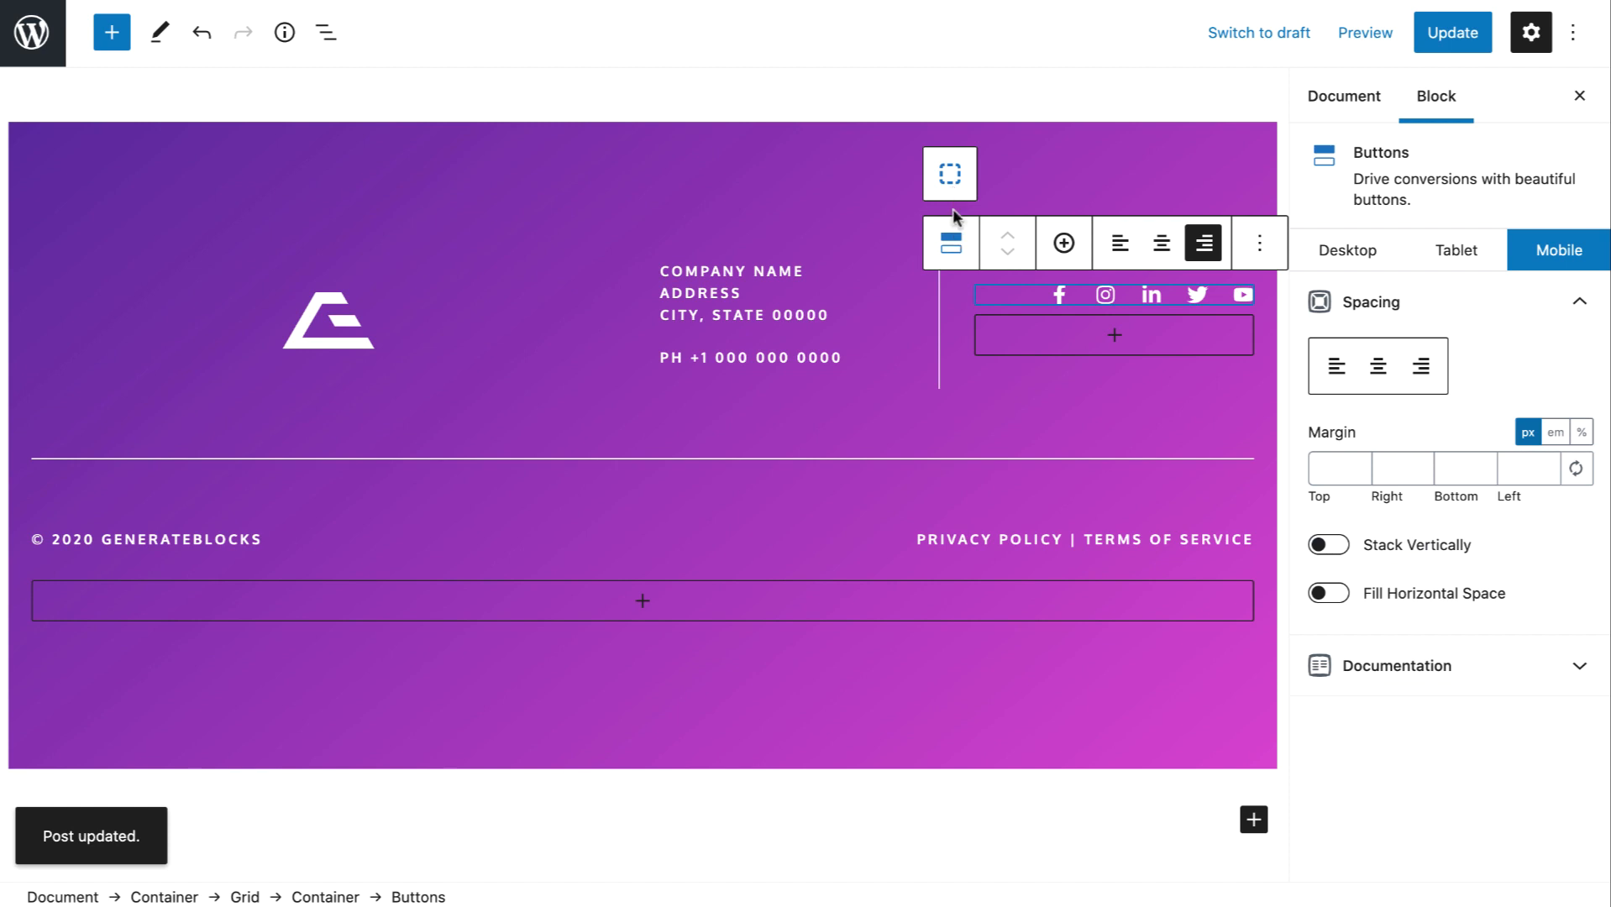
mouse_move(1007, 244)
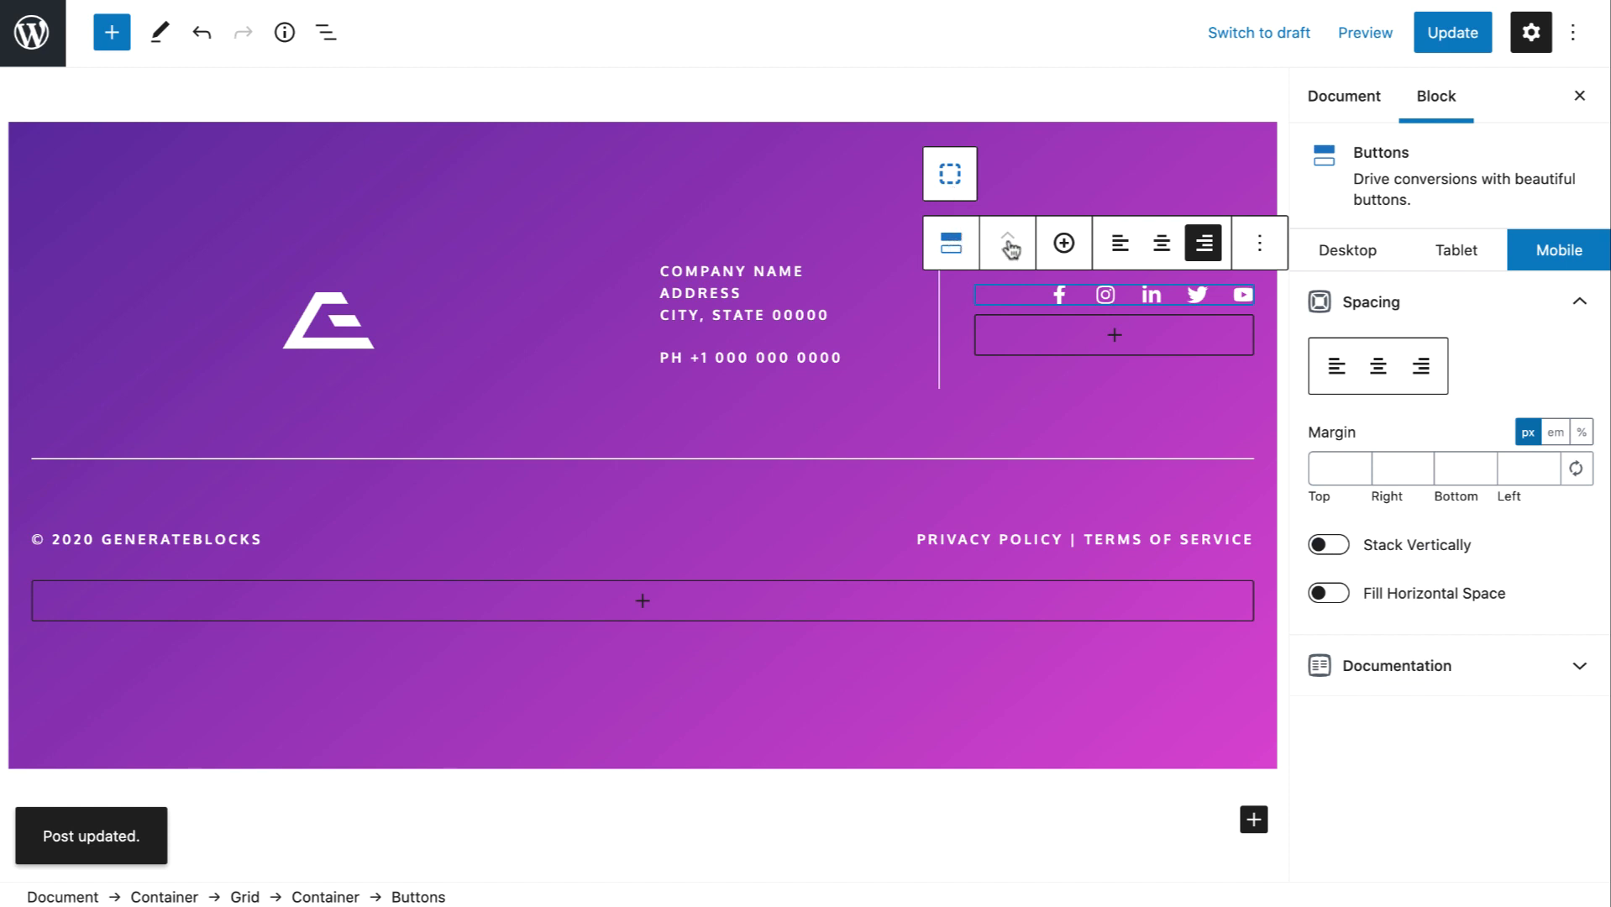
Step: Check the social icon Buttons' desktop and tablet alignment, then left-align them on mobile
left_click(1348, 249)
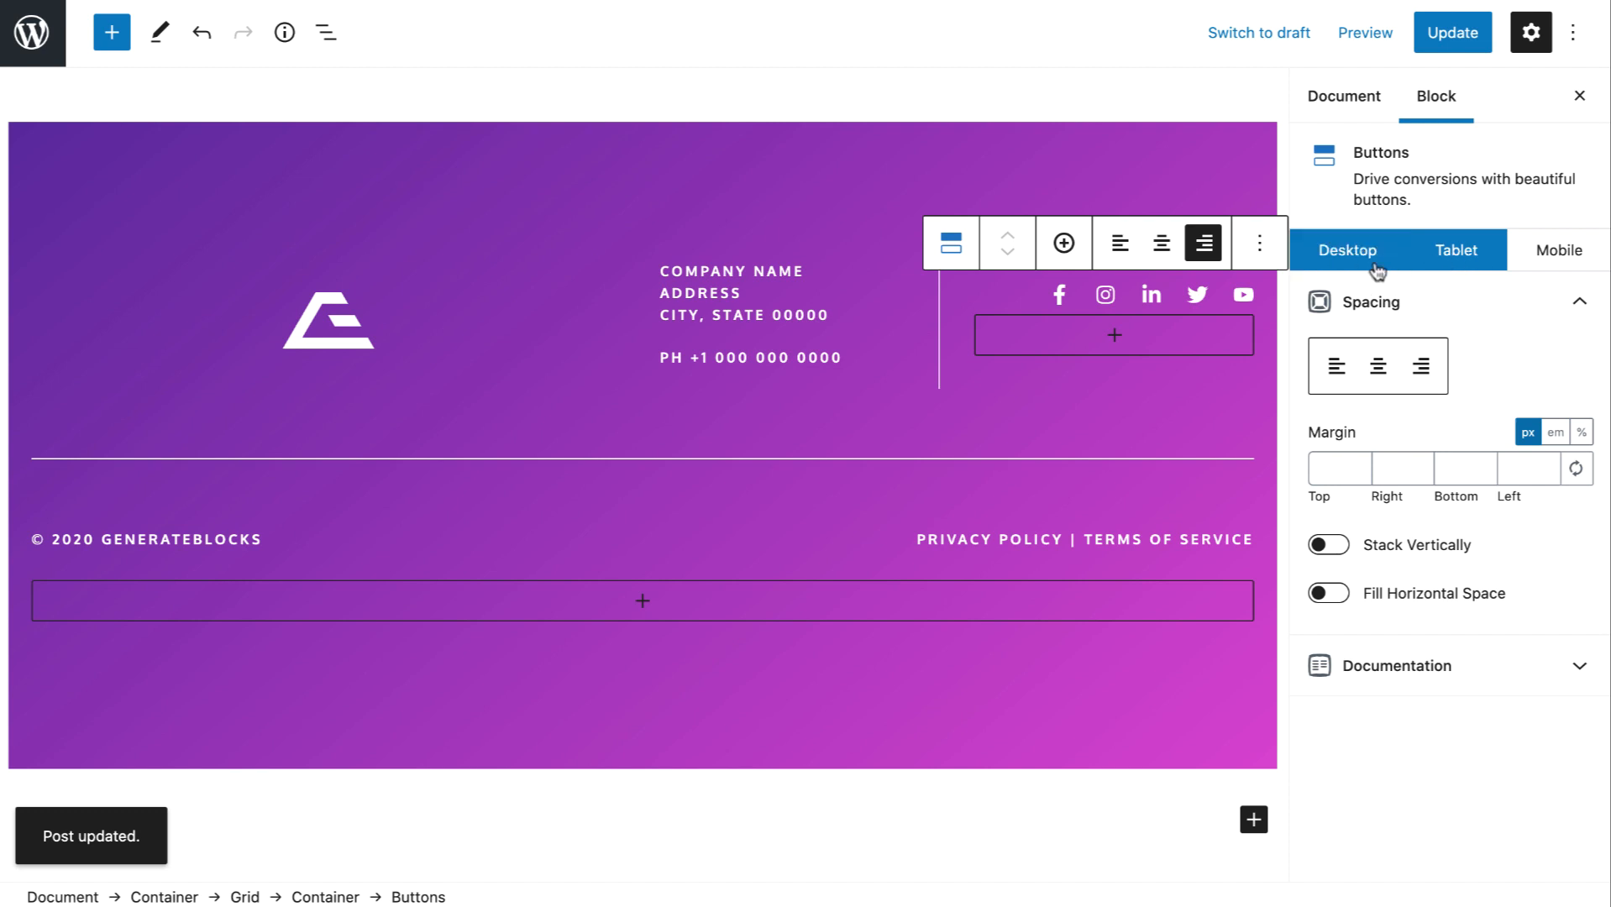
left_click(1455, 249)
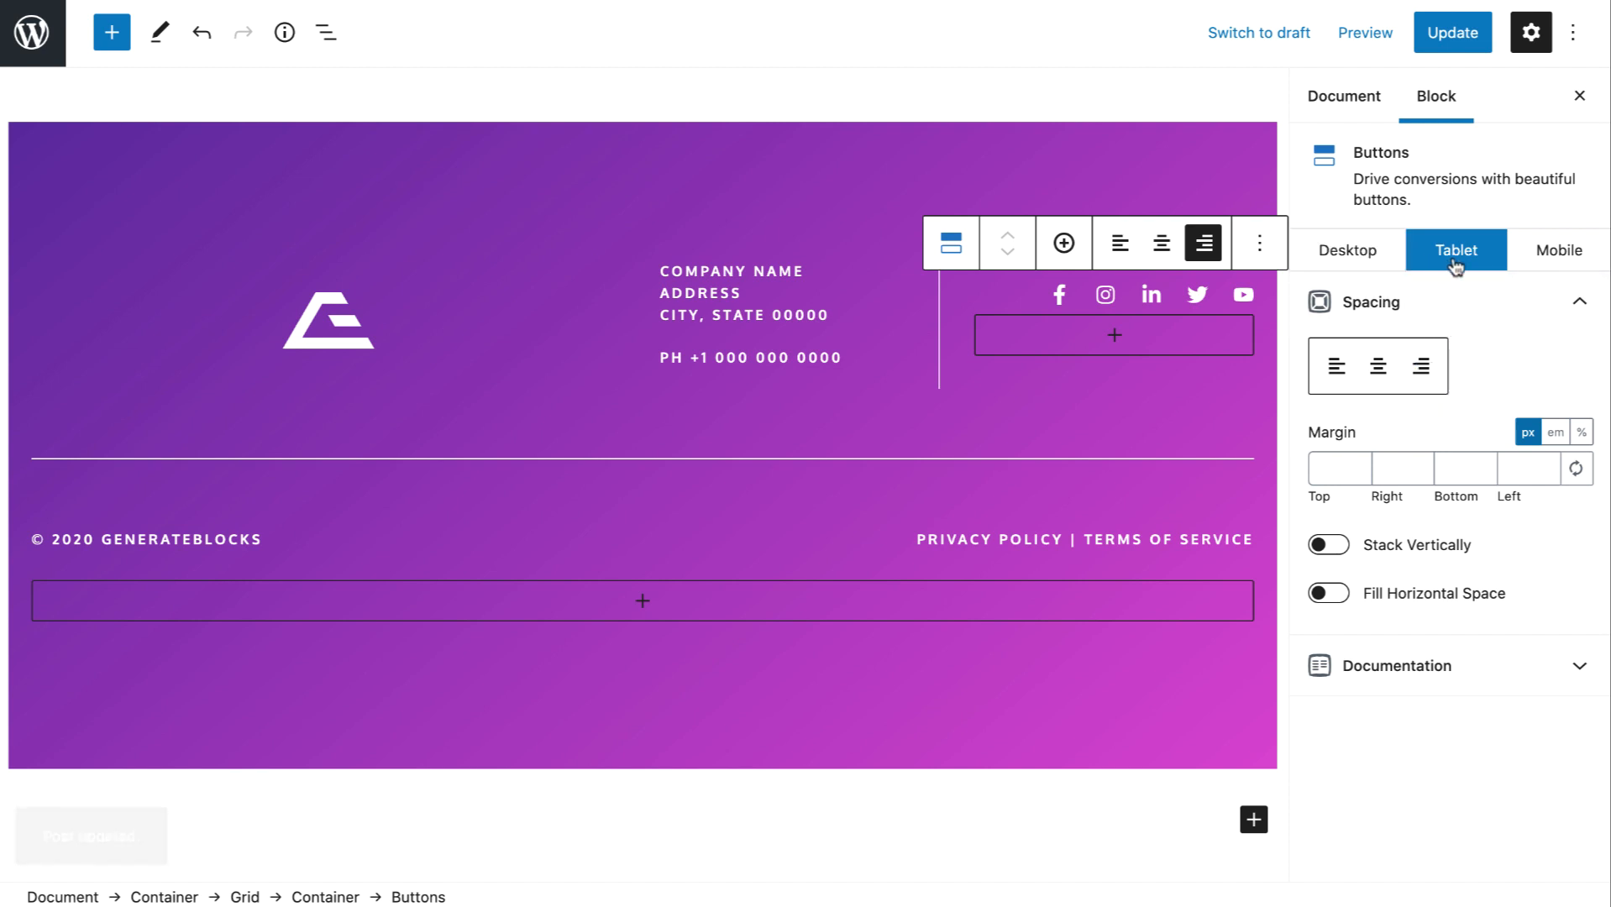
left_click(1556, 249)
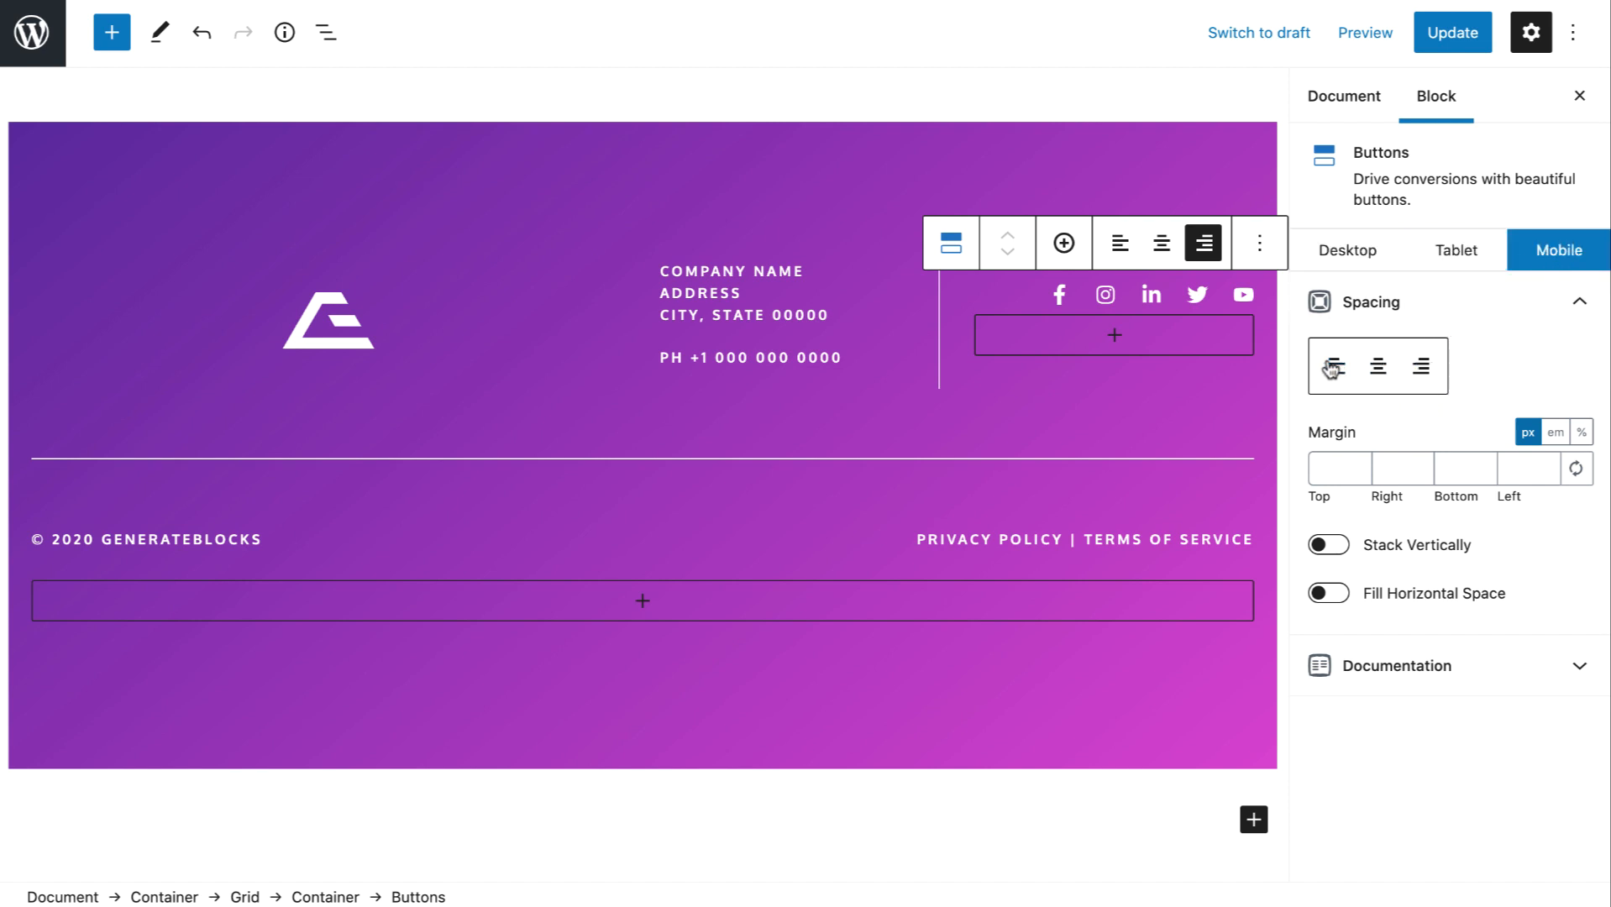
left_click(1452, 32)
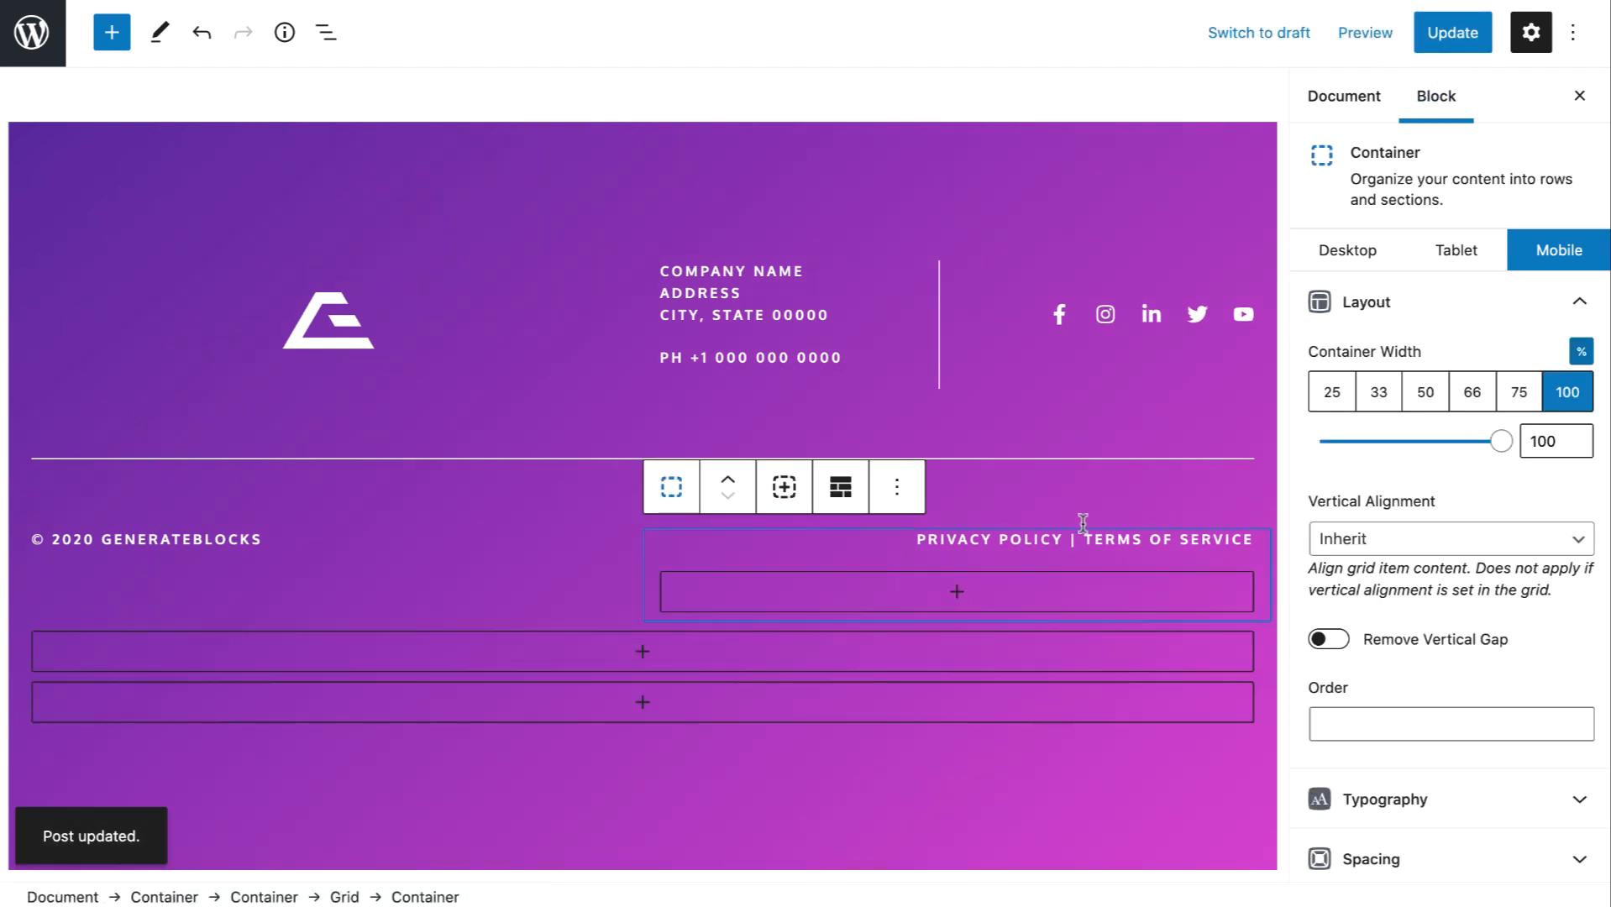
Step: Select the legal links Headline and review its typography on the Desktop, Tablet and Mobile tabs
left_click(1082, 538)
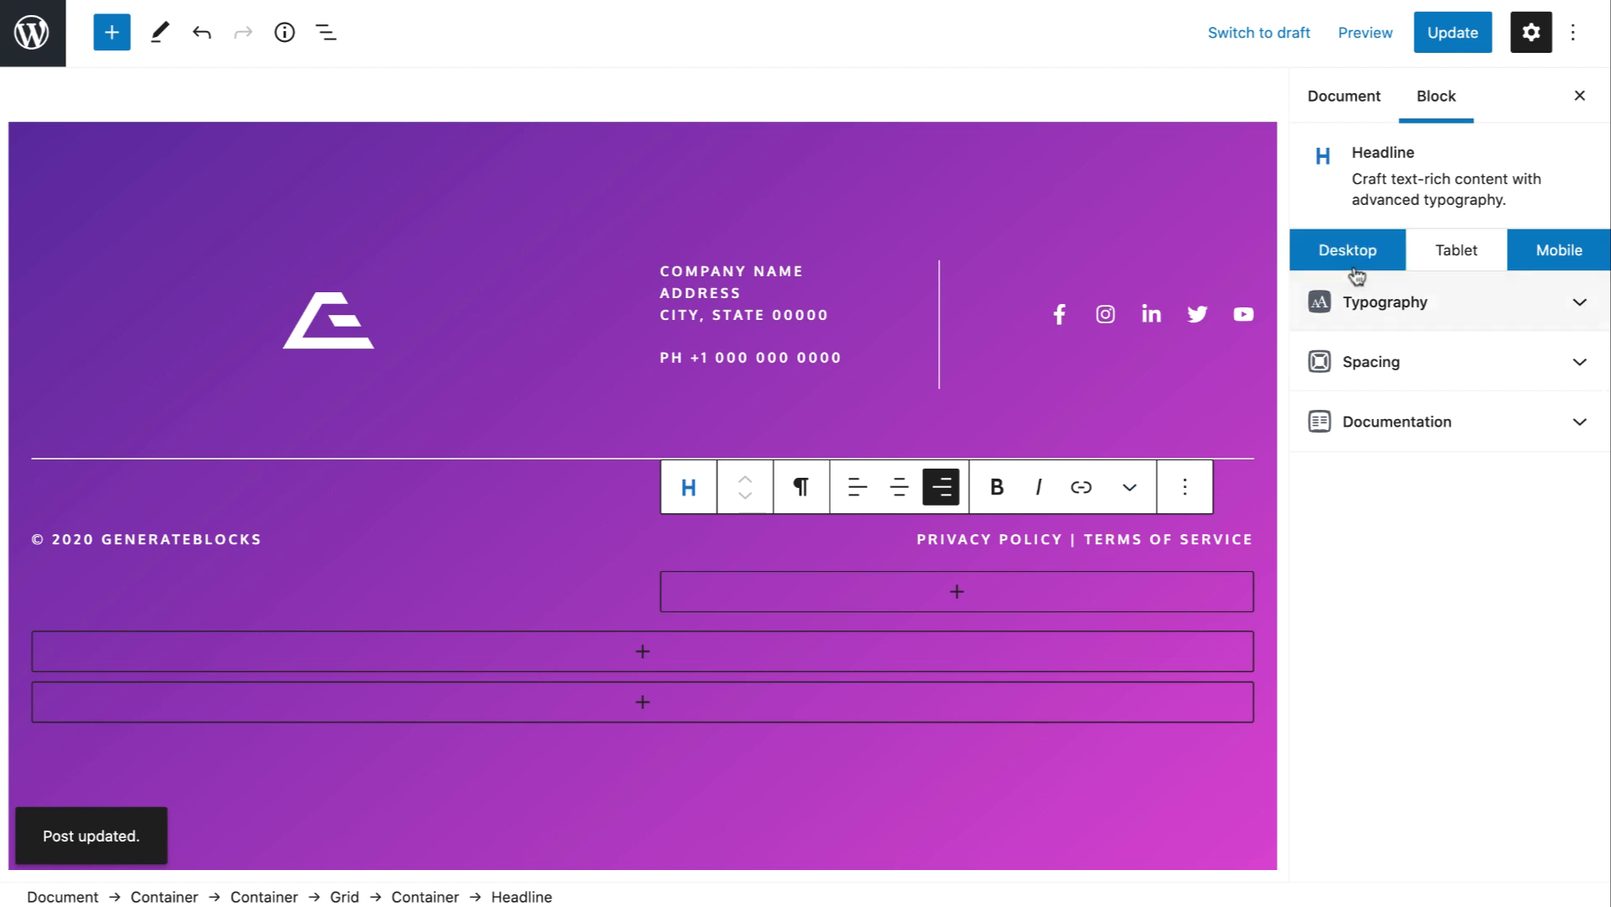
left_click(1385, 302)
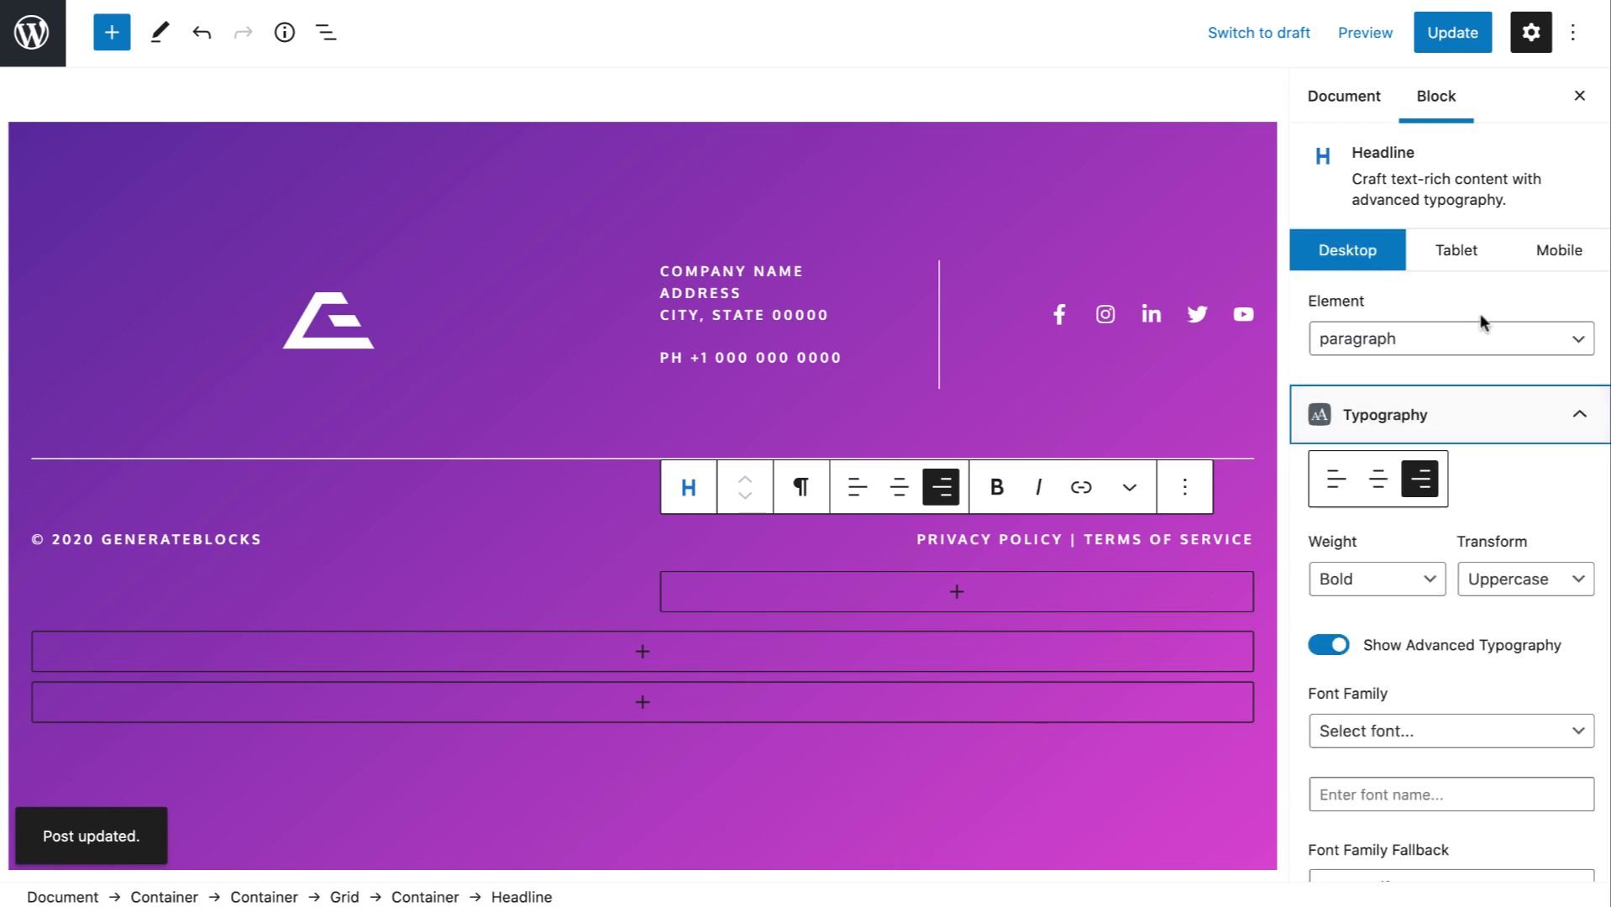
left_click(1455, 249)
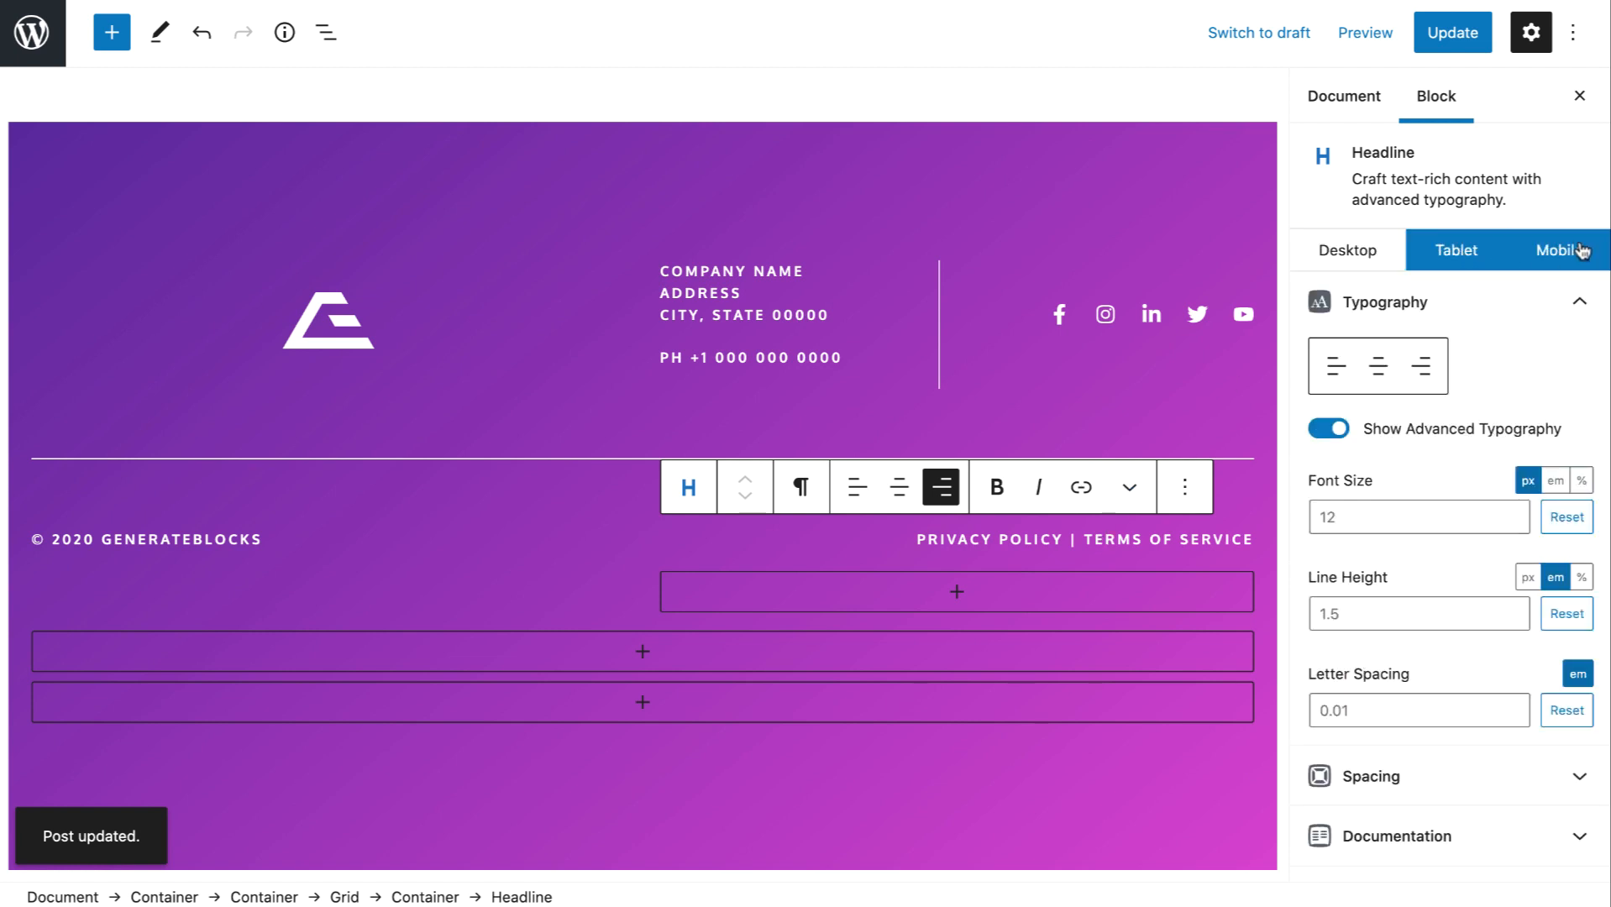
left_click(1559, 249)
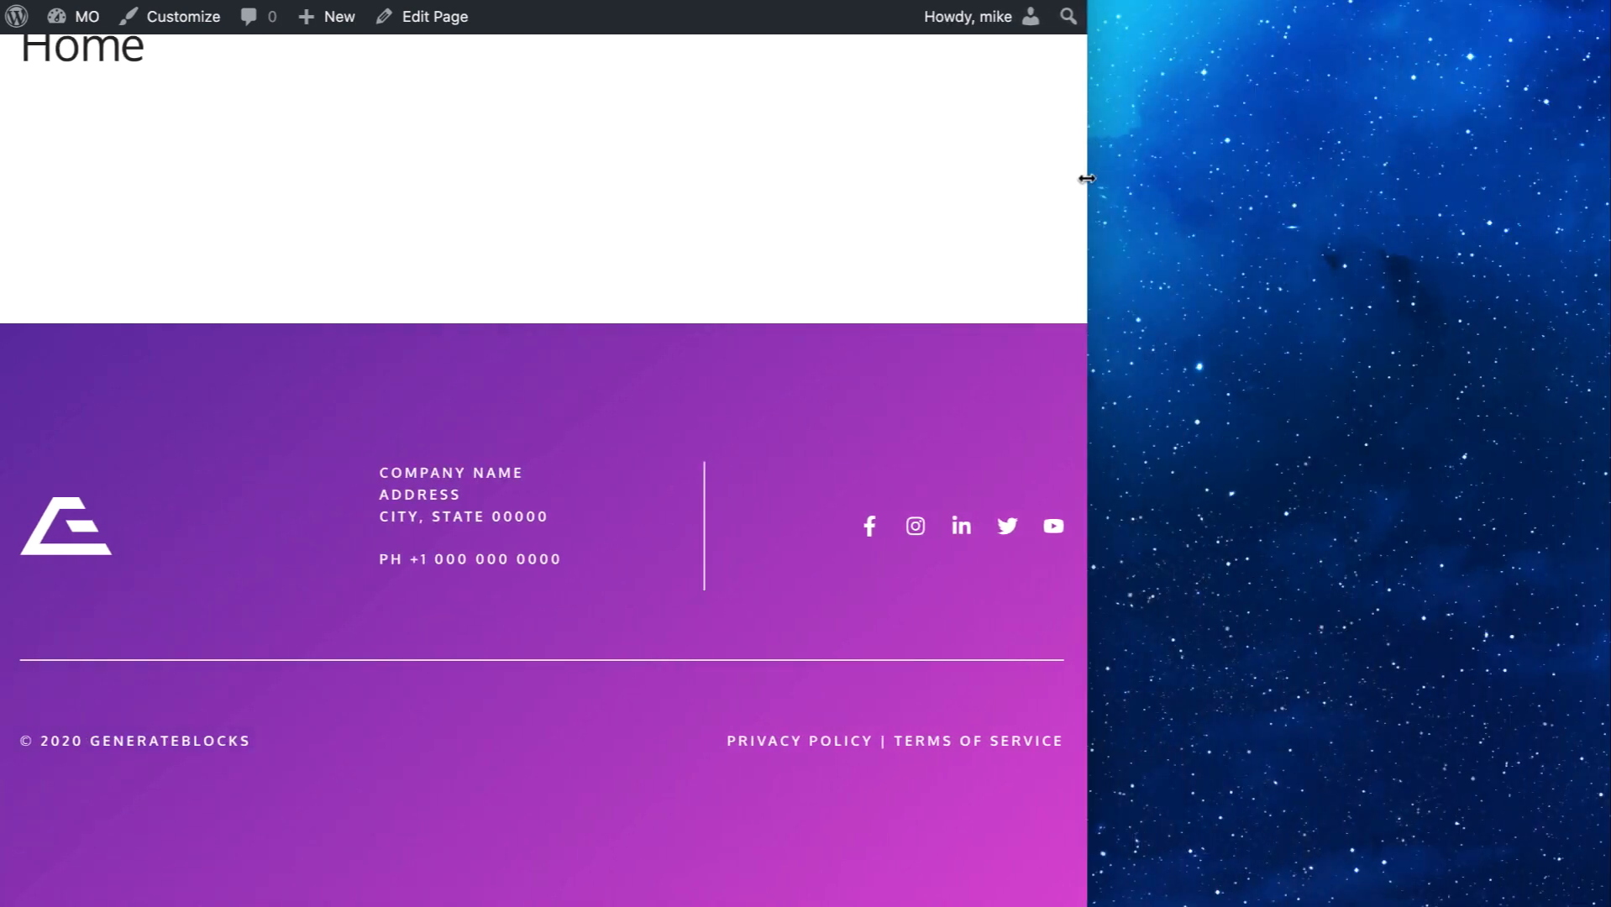
left_click_drag(1086, 178, 1073, 178)
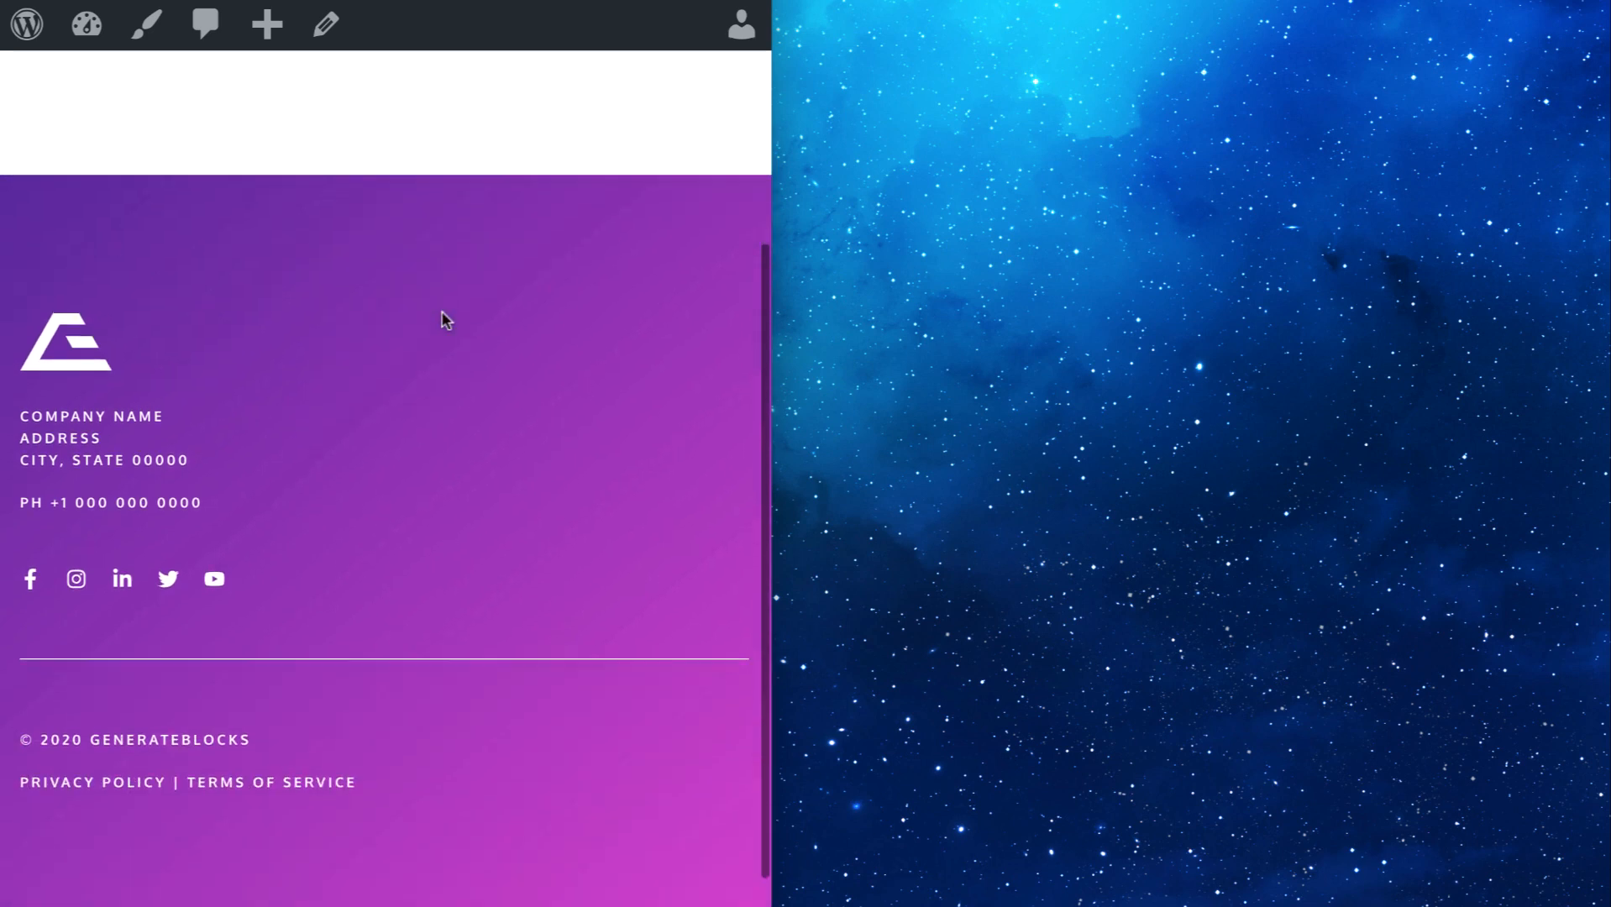
scroll("down", 3)
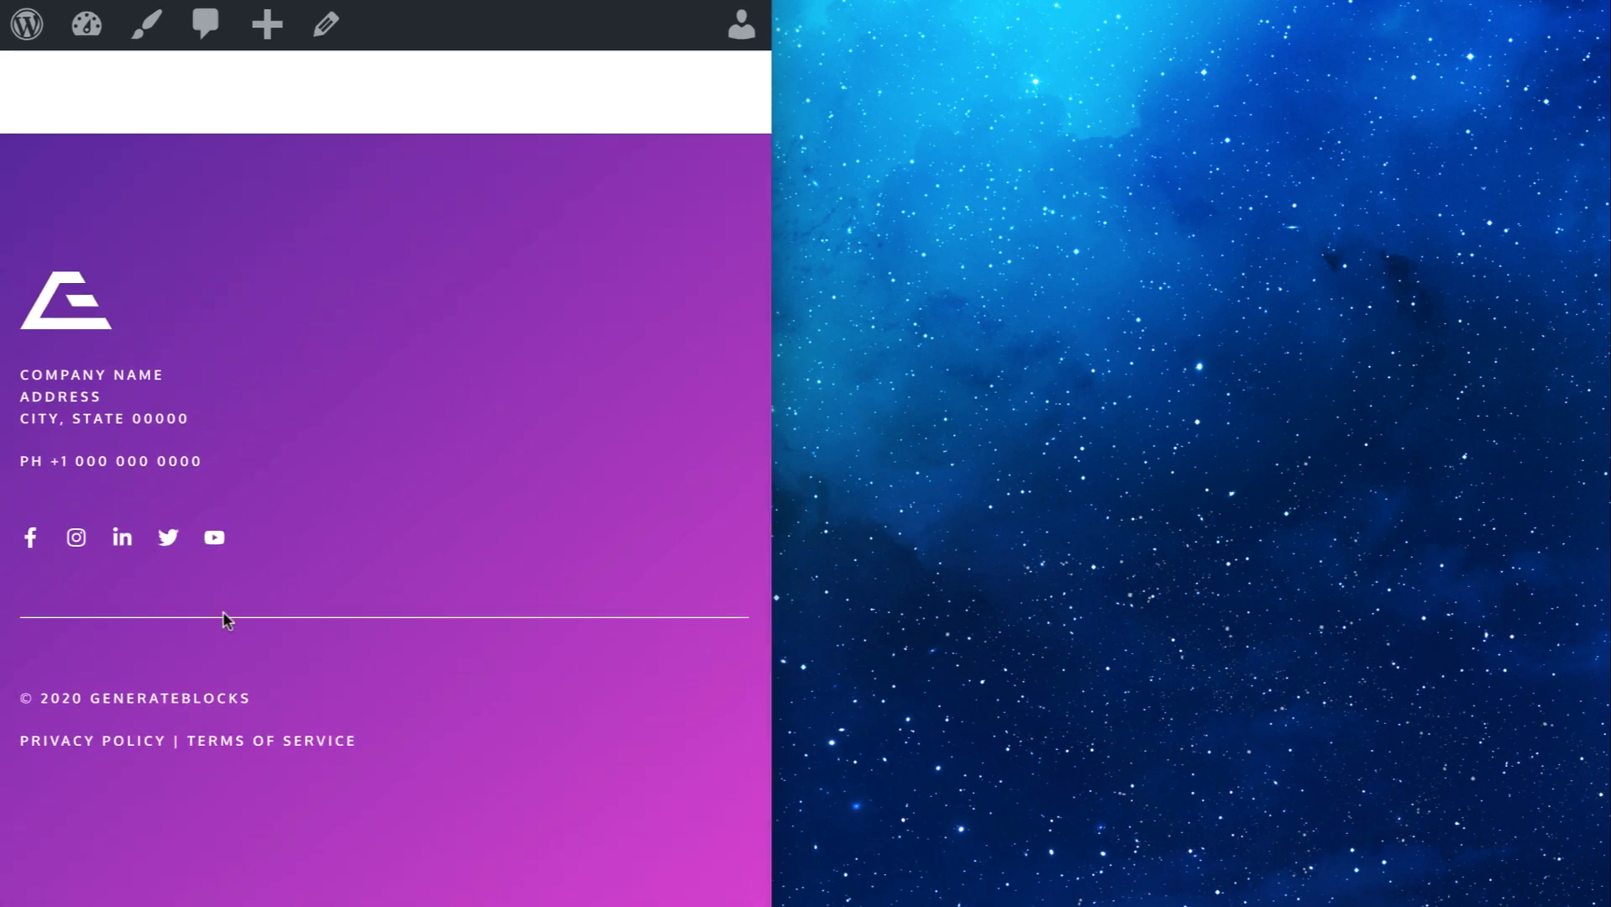
mouse_move(359, 468)
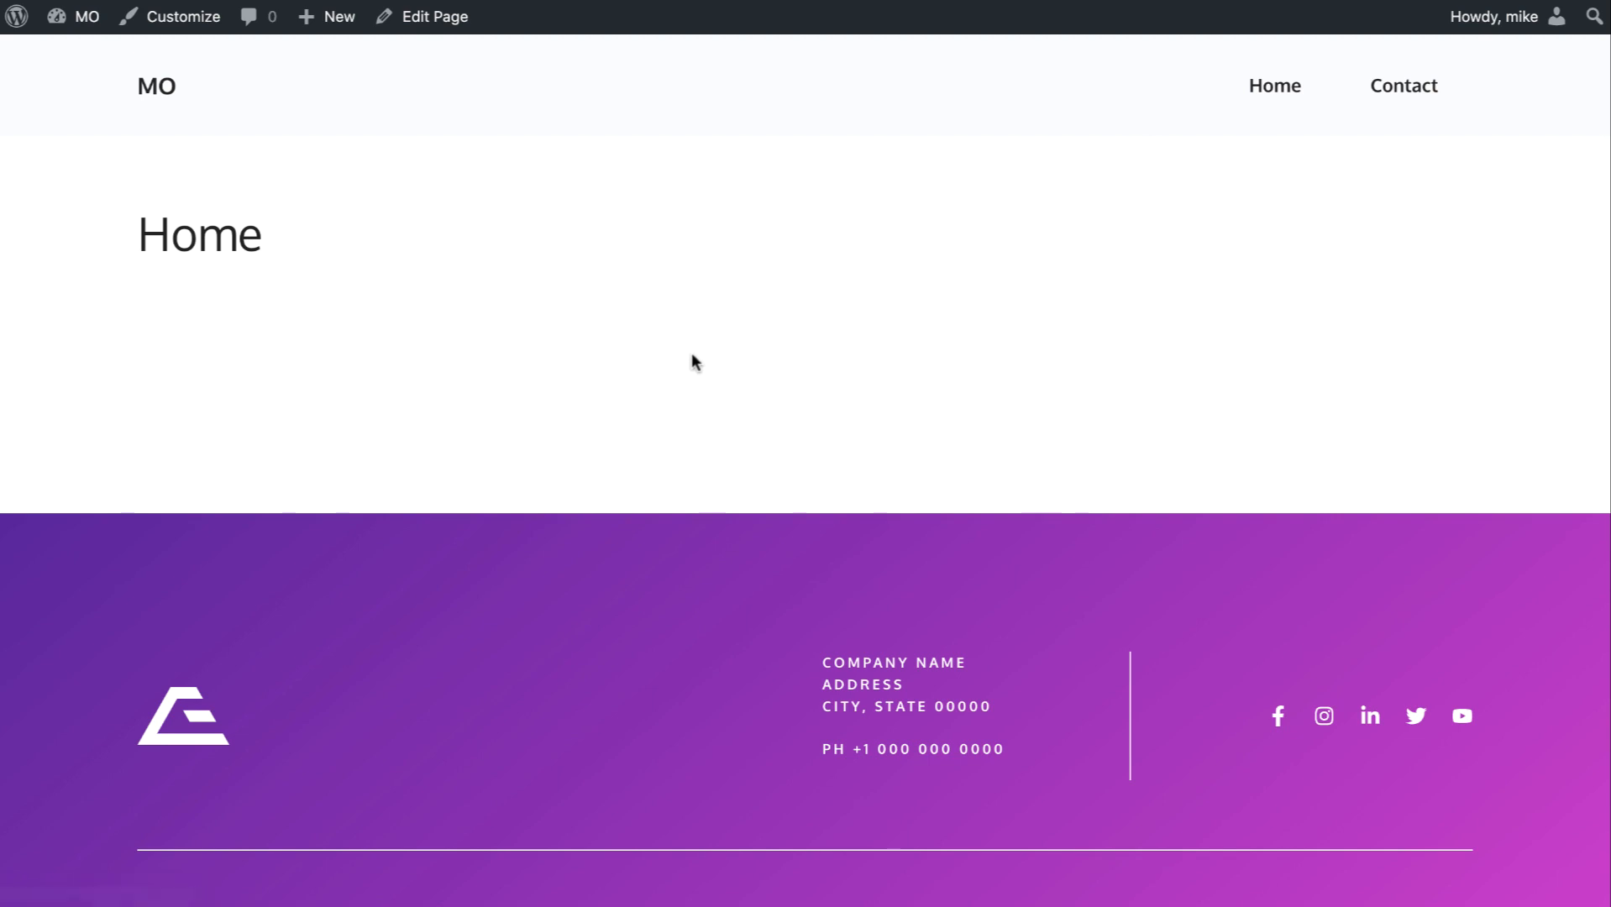
Step: Scroll through the live page's footer, then return to the block editor tab
scroll("down", 3)
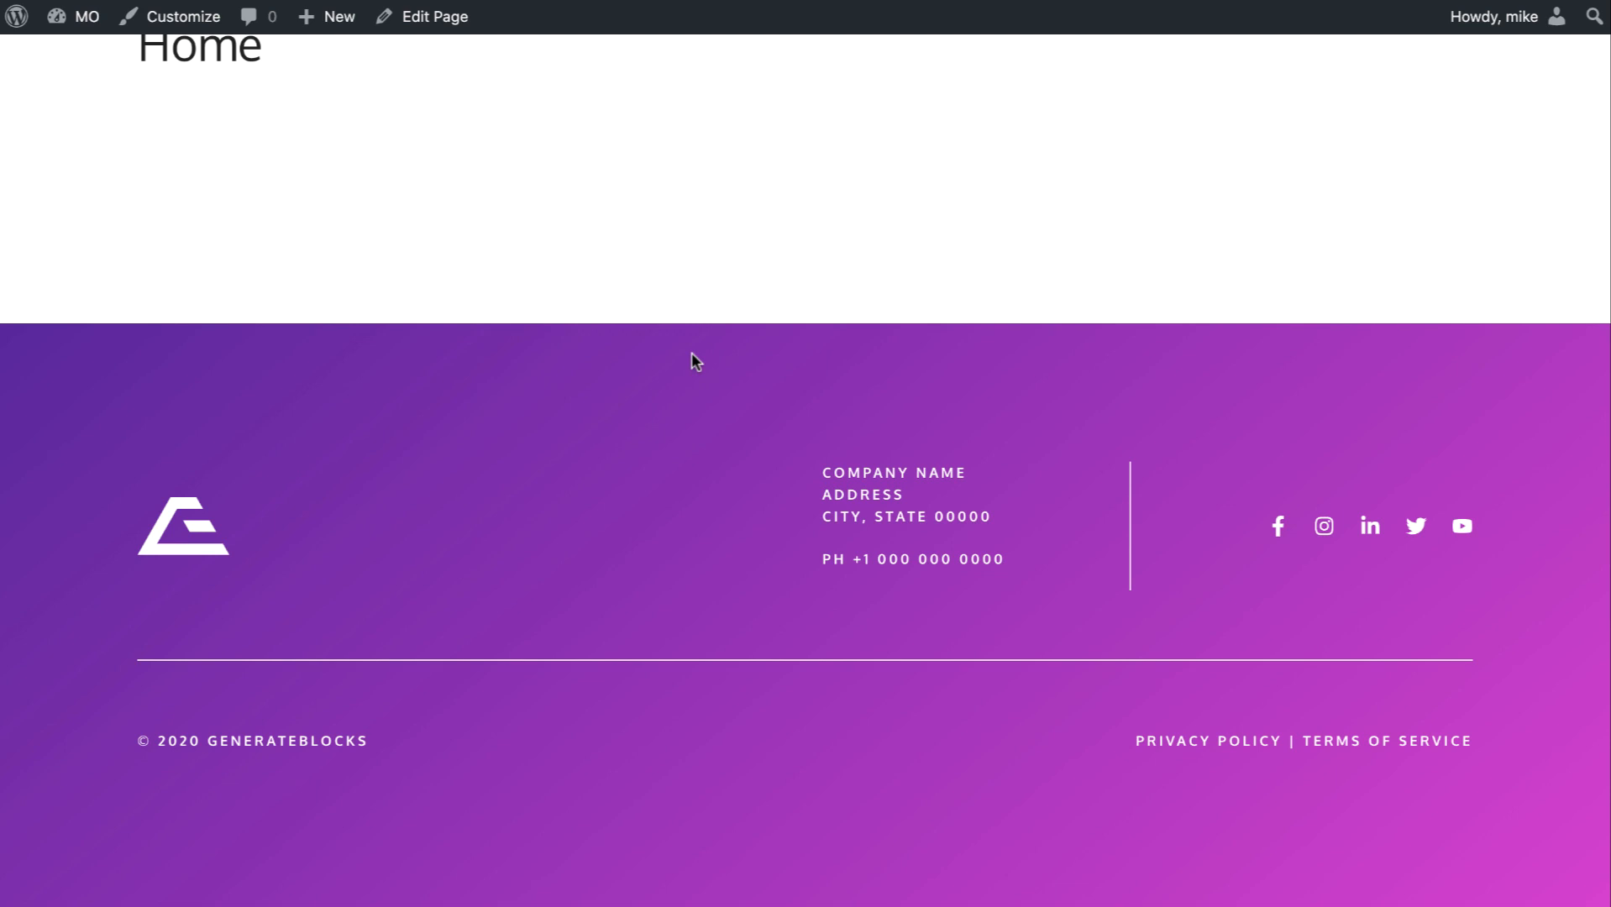
mouse_move(998, 754)
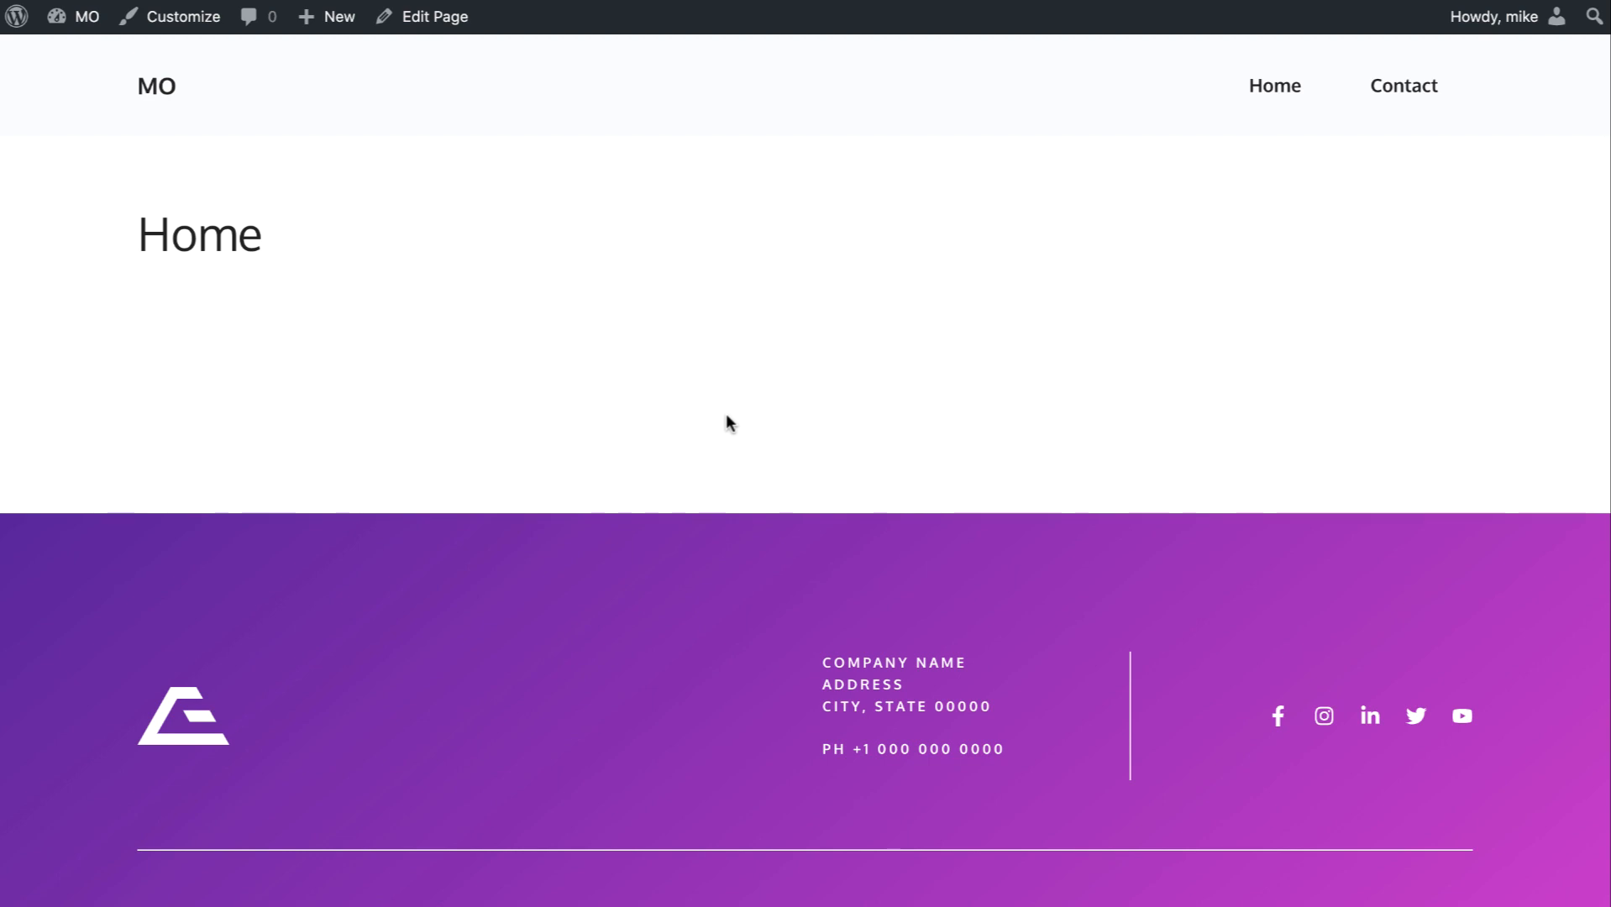
scroll("down", 3)
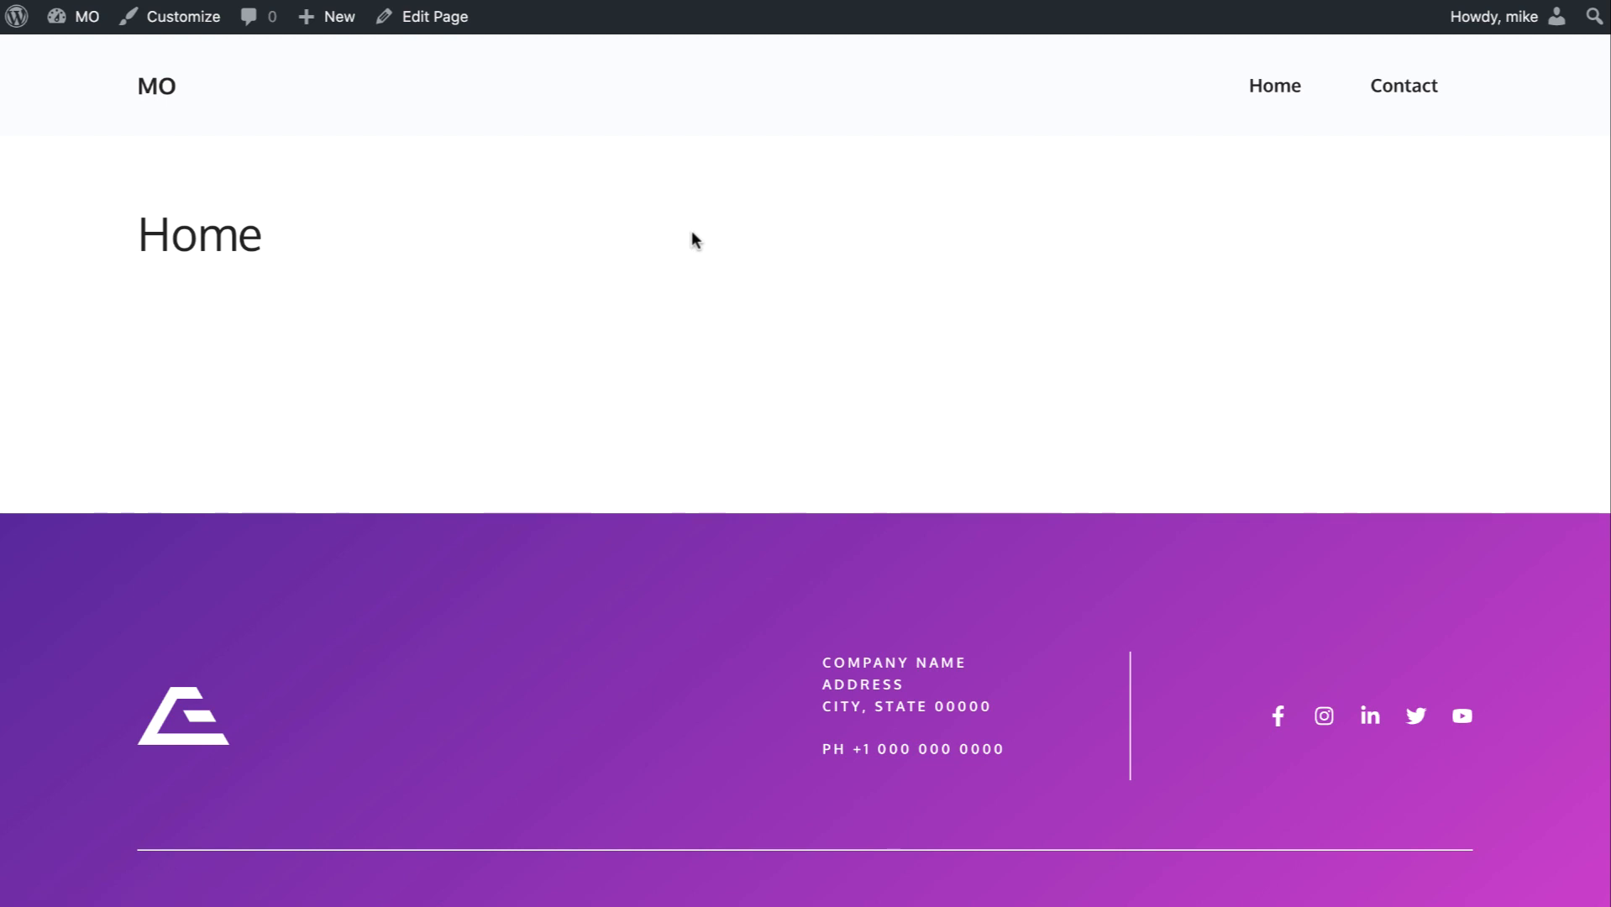
scroll("down", 3)
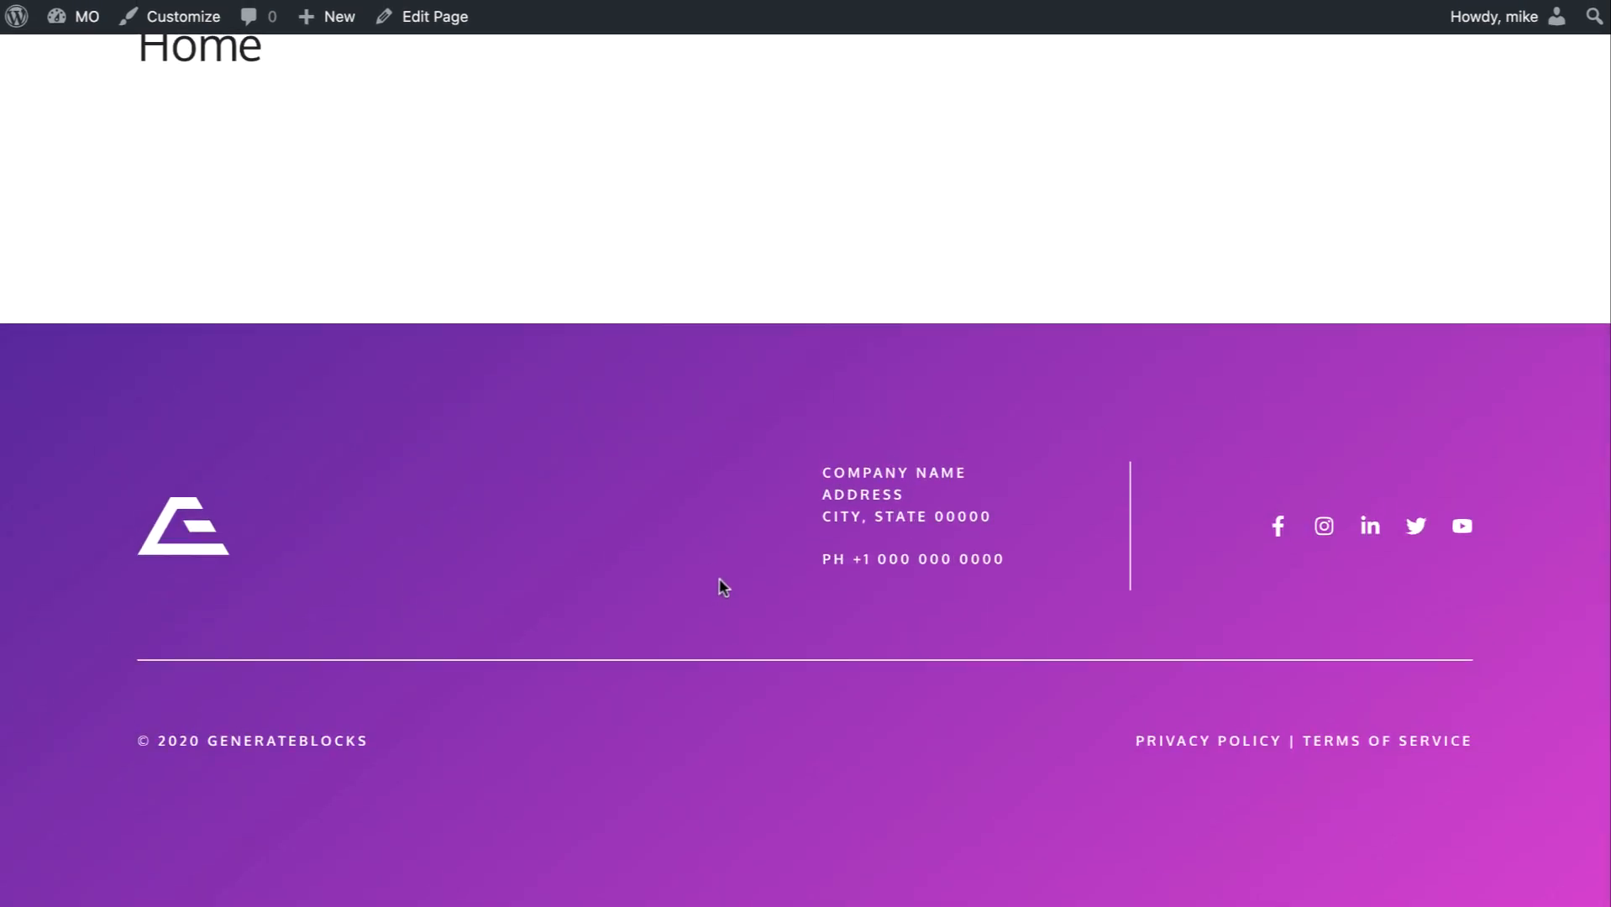
mouse_move(562, 355)
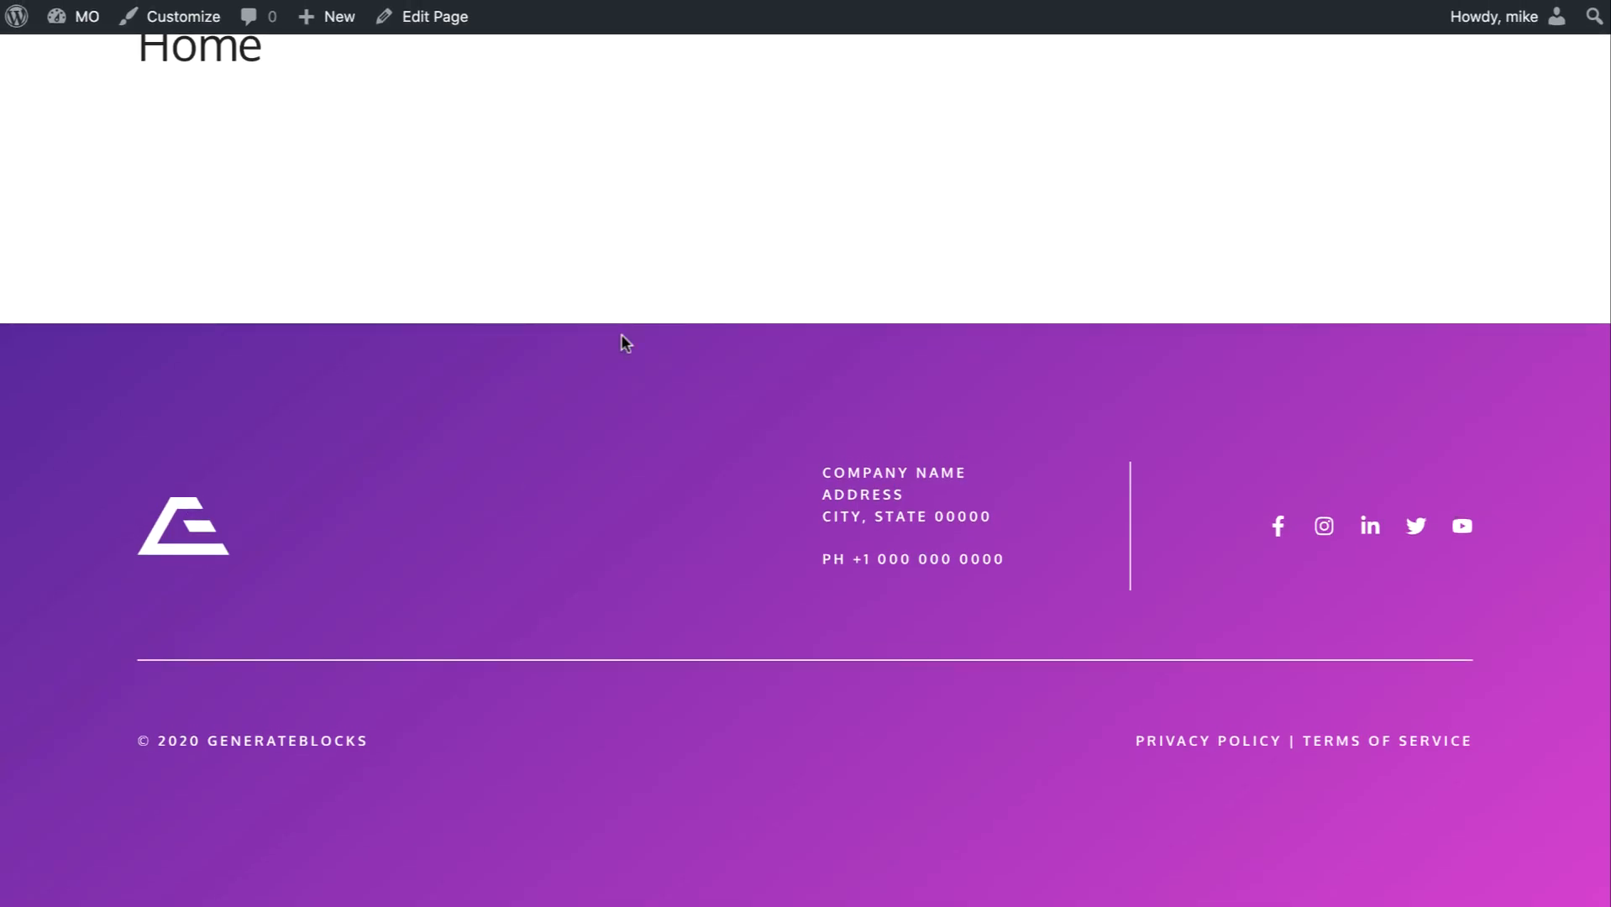
mouse_move(841, 390)
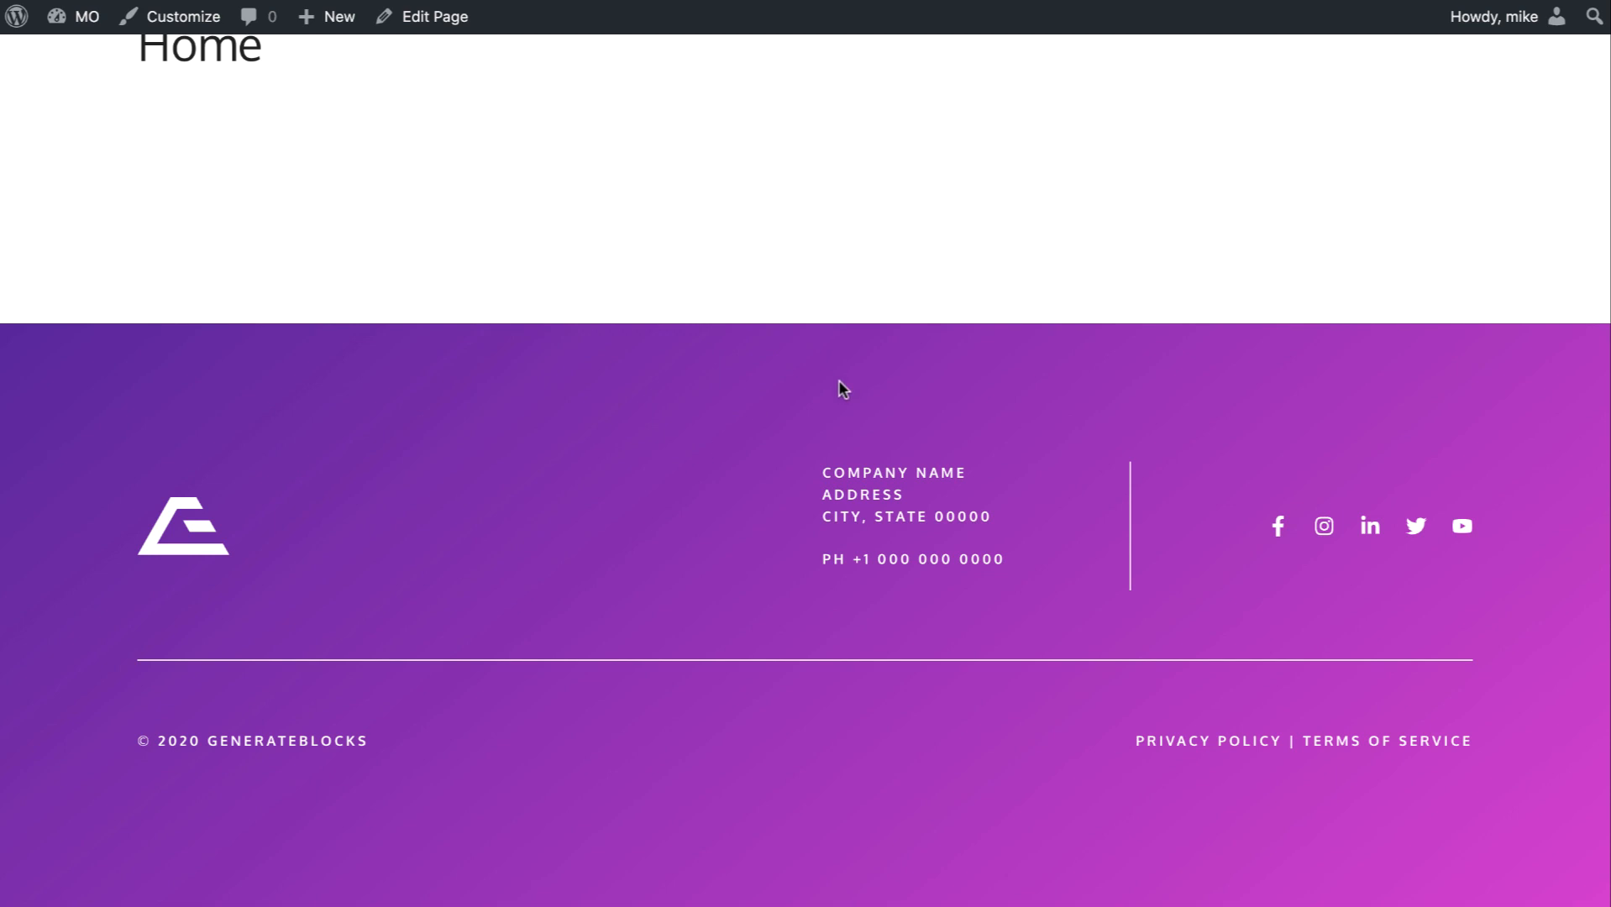
mouse_move(728, 394)
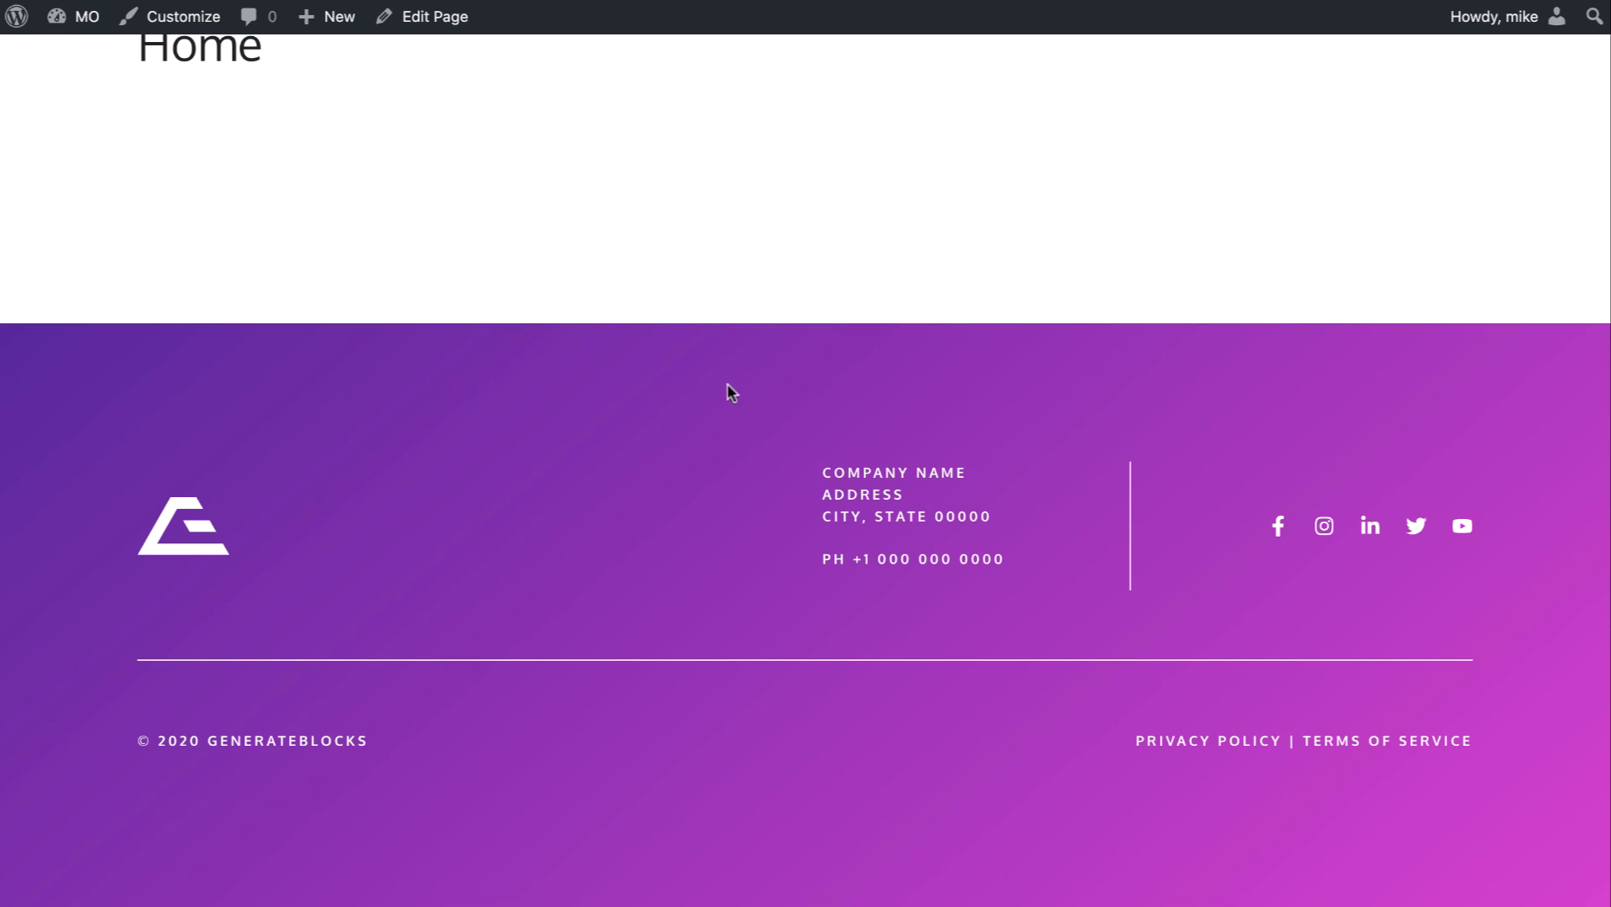
mouse_move(735, 354)
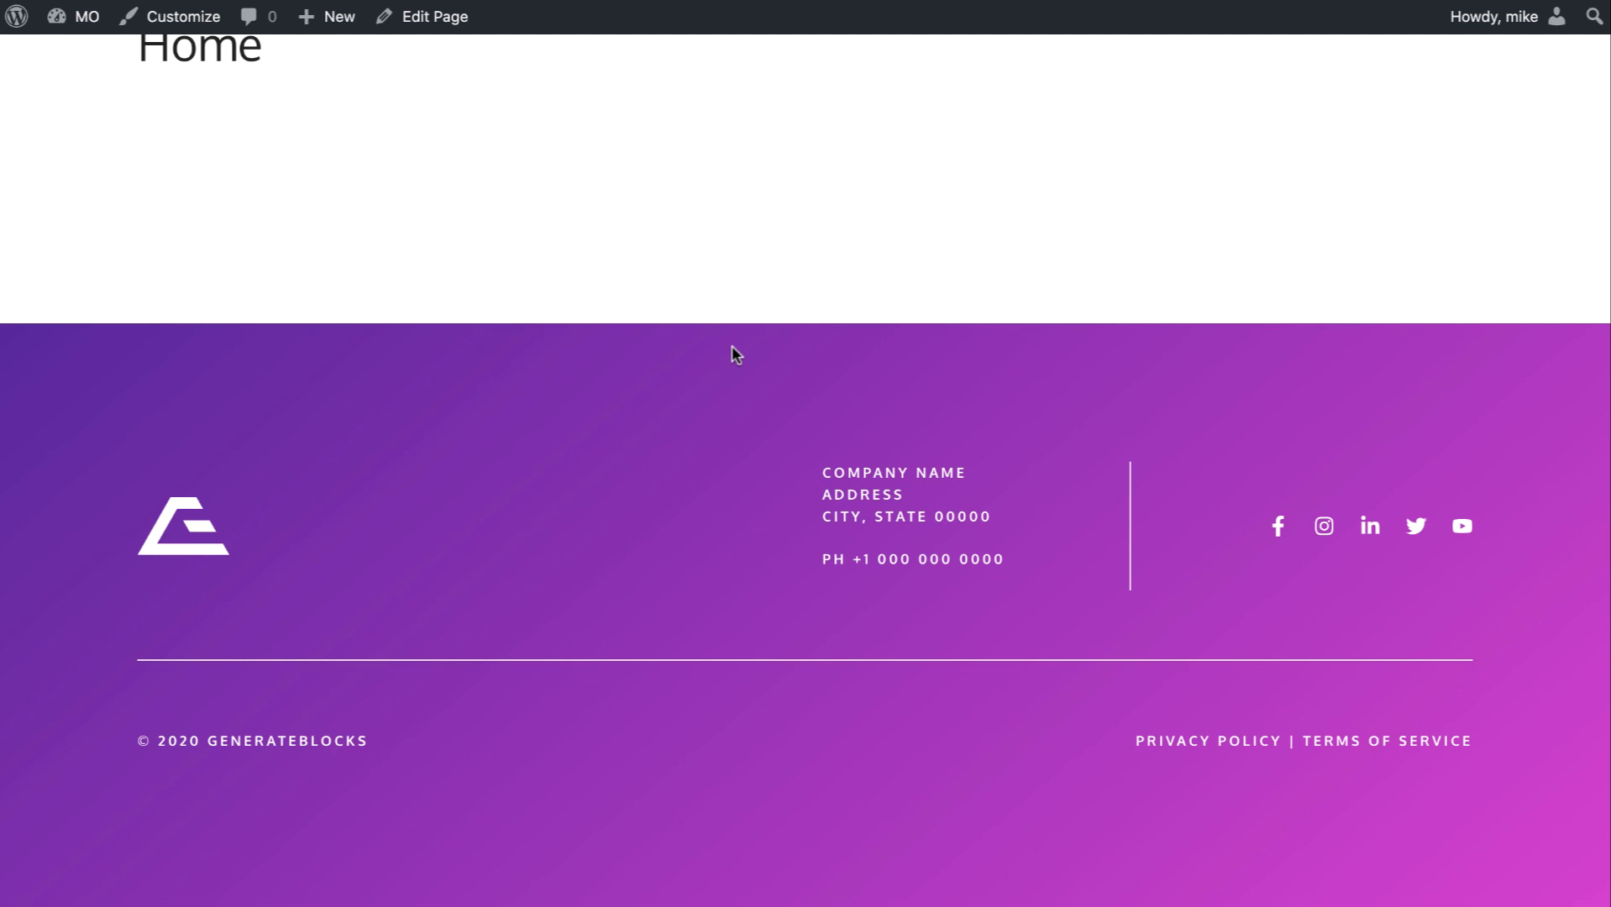
mouse_move(581, 617)
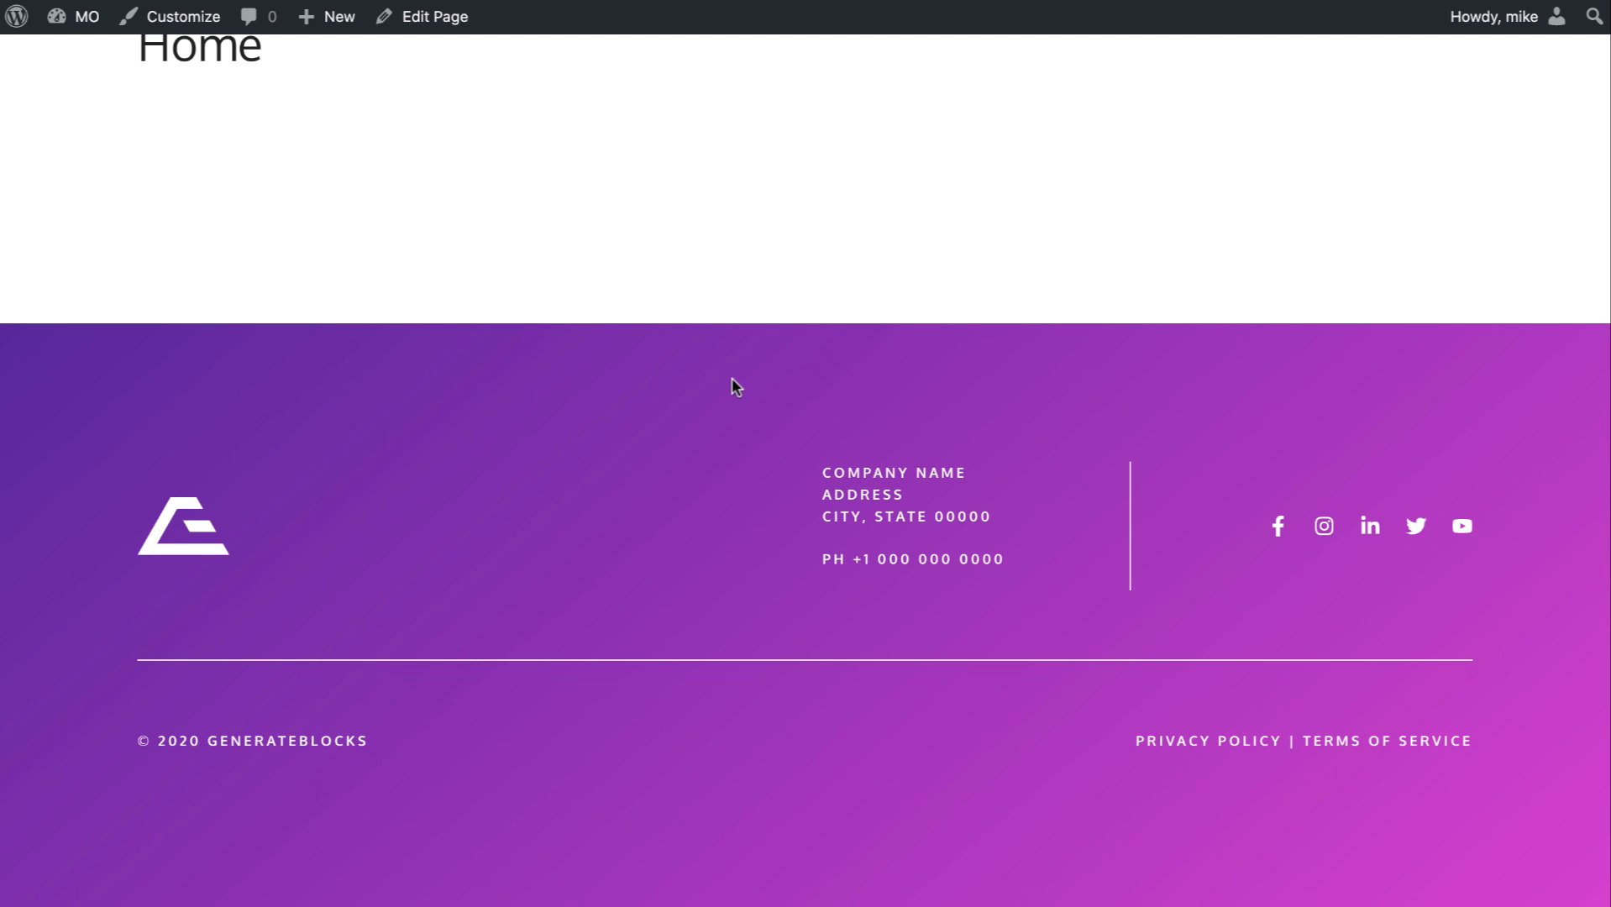
scroll("up", 3)
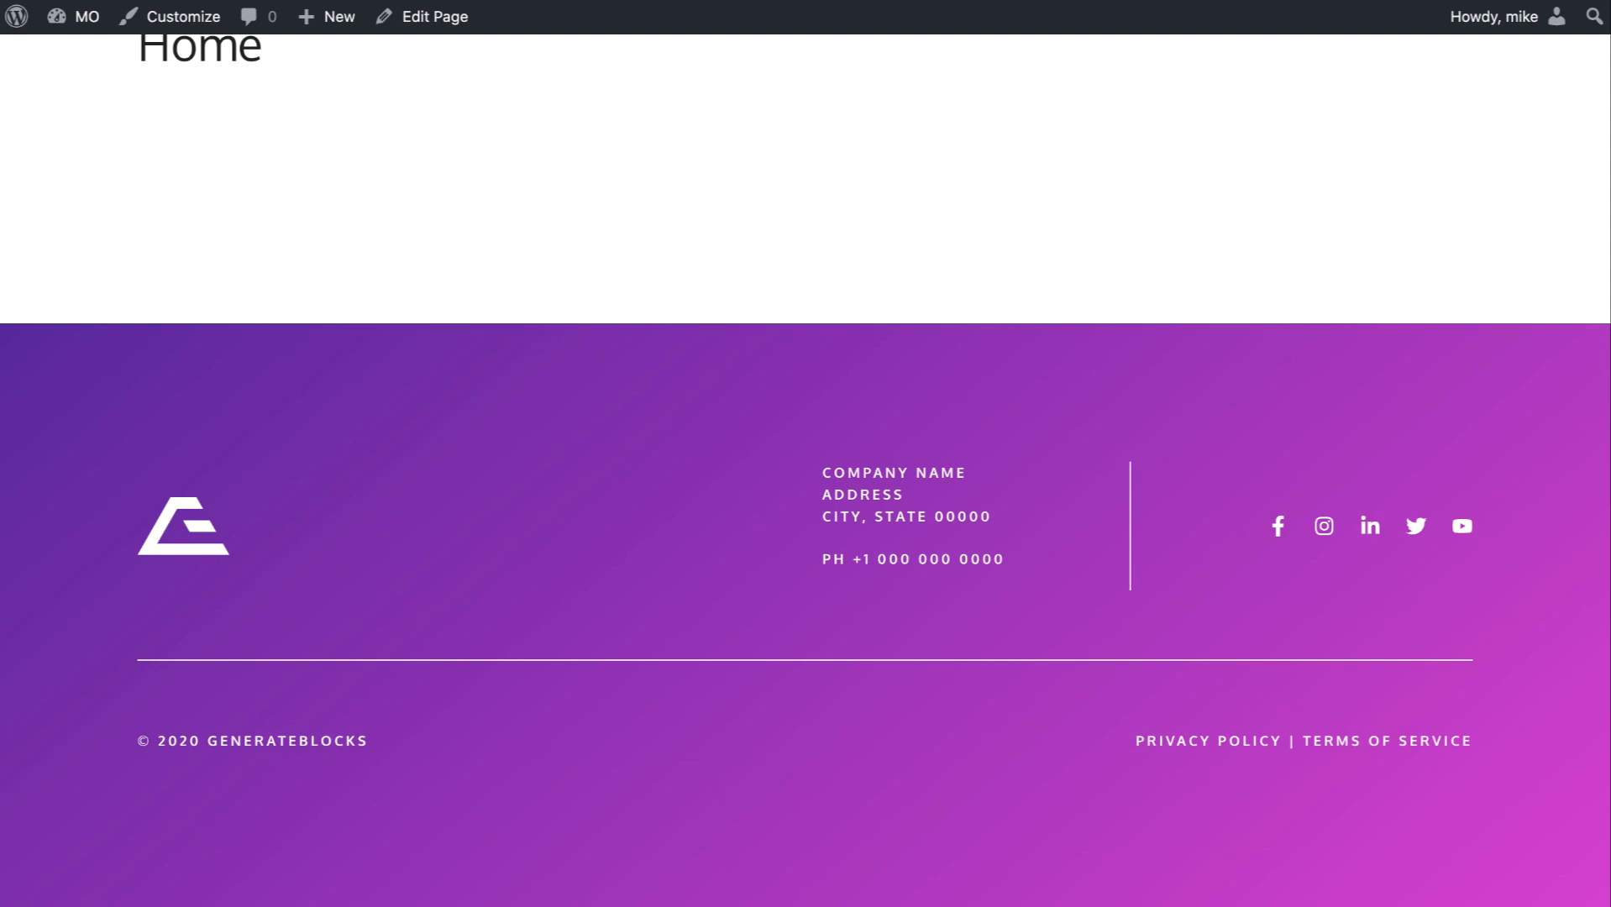
left_click(433, 16)
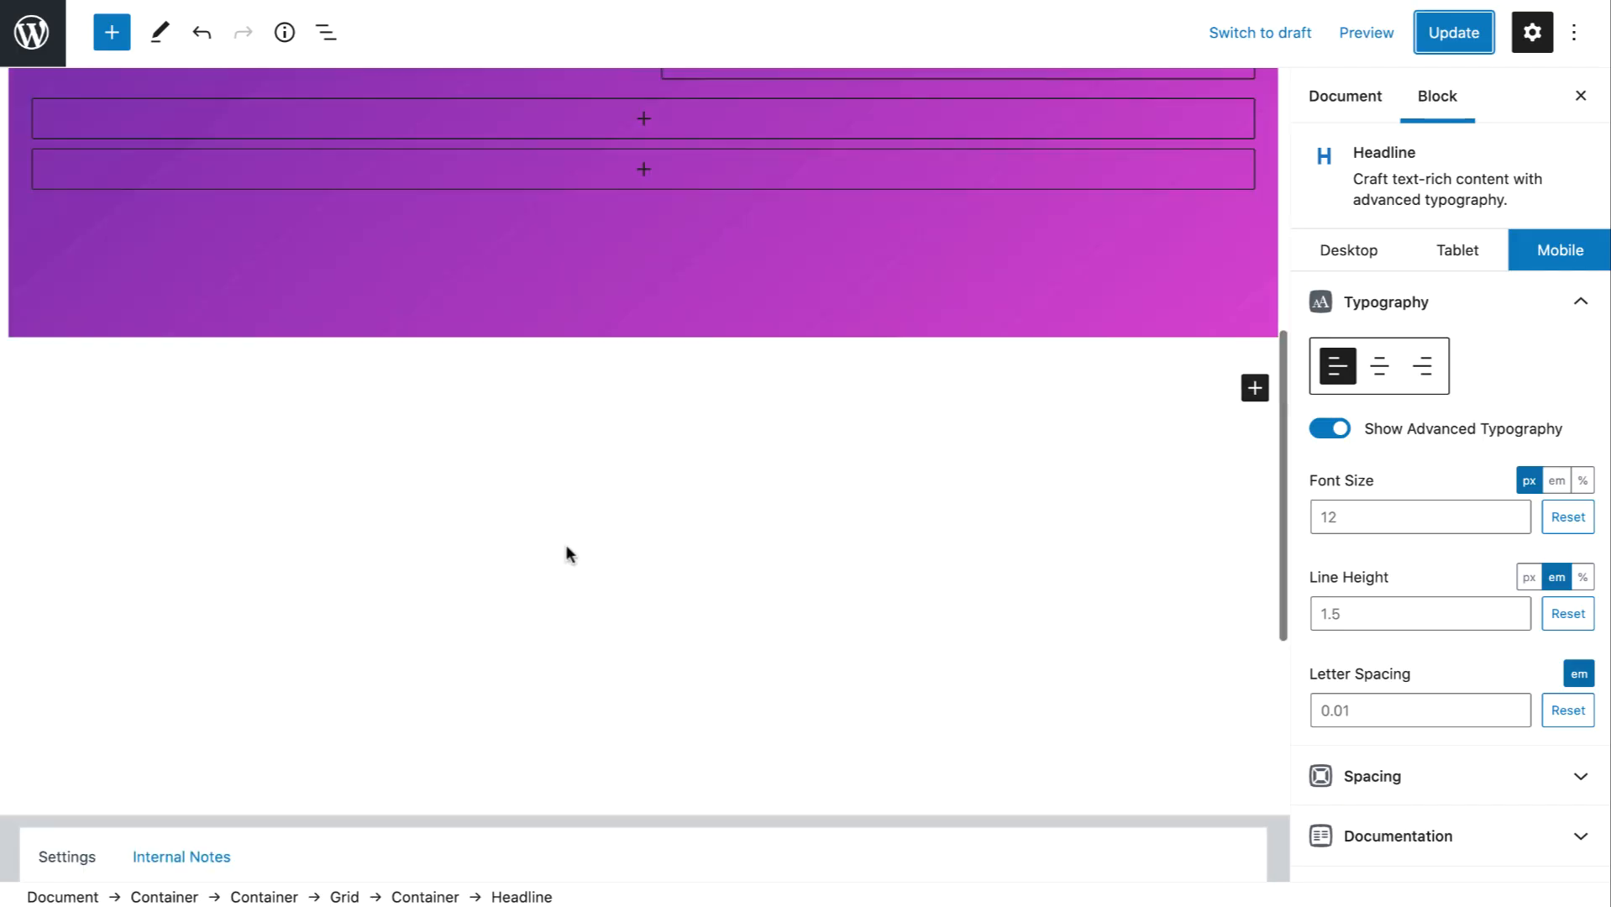
Step: Return to the Appearance > Elements list showing the published Global Footer
left_click(1453, 32)
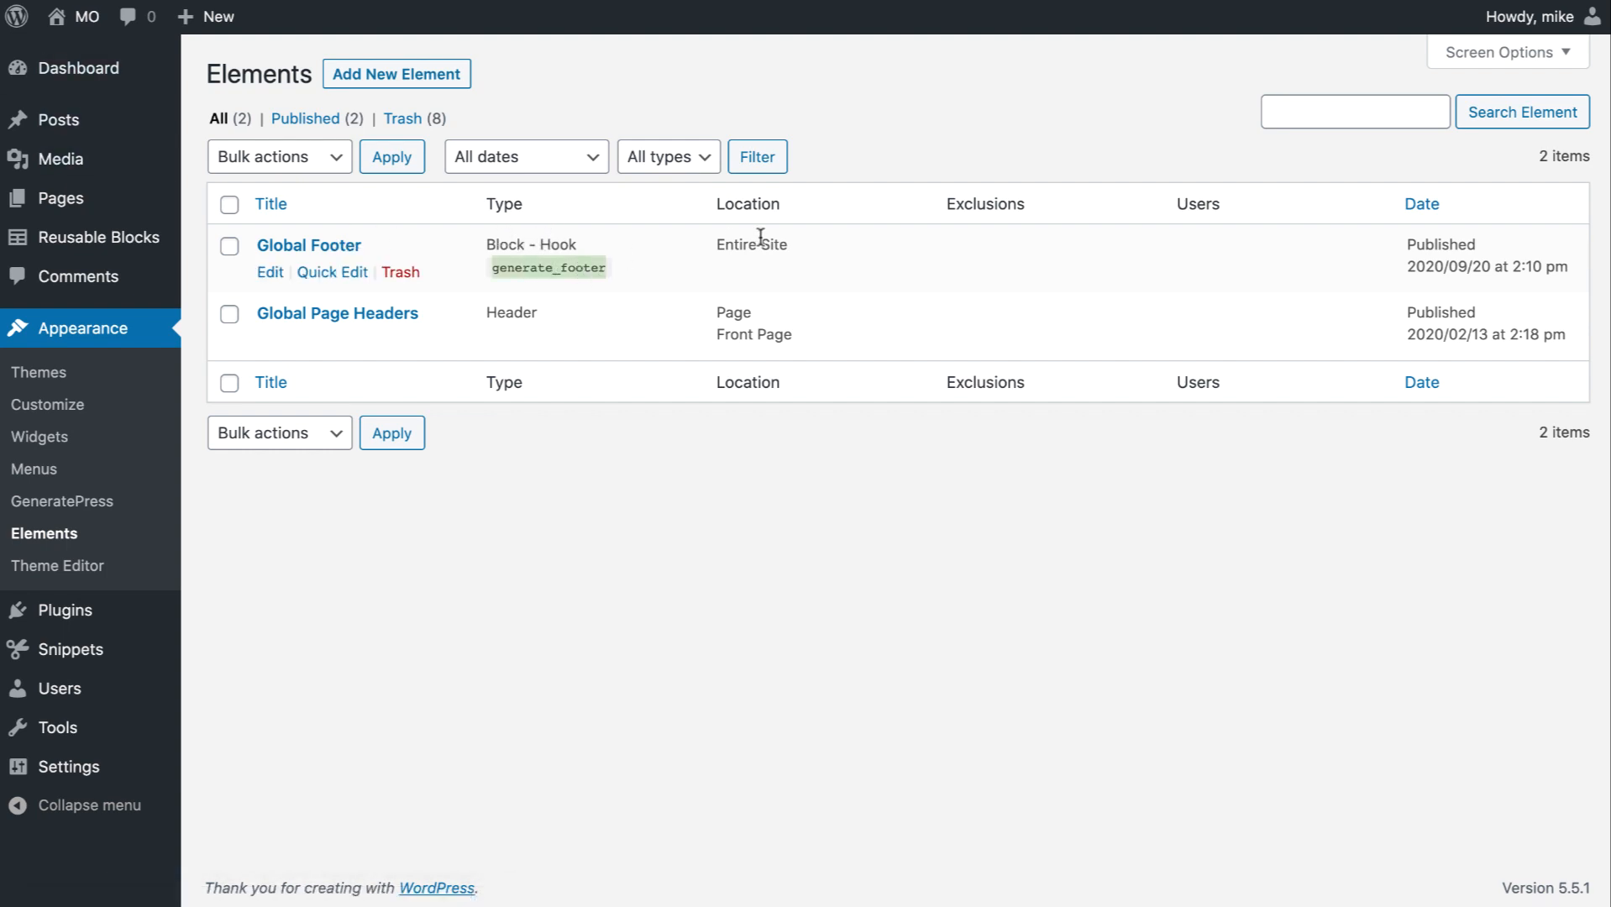
mouse_move(861, 142)
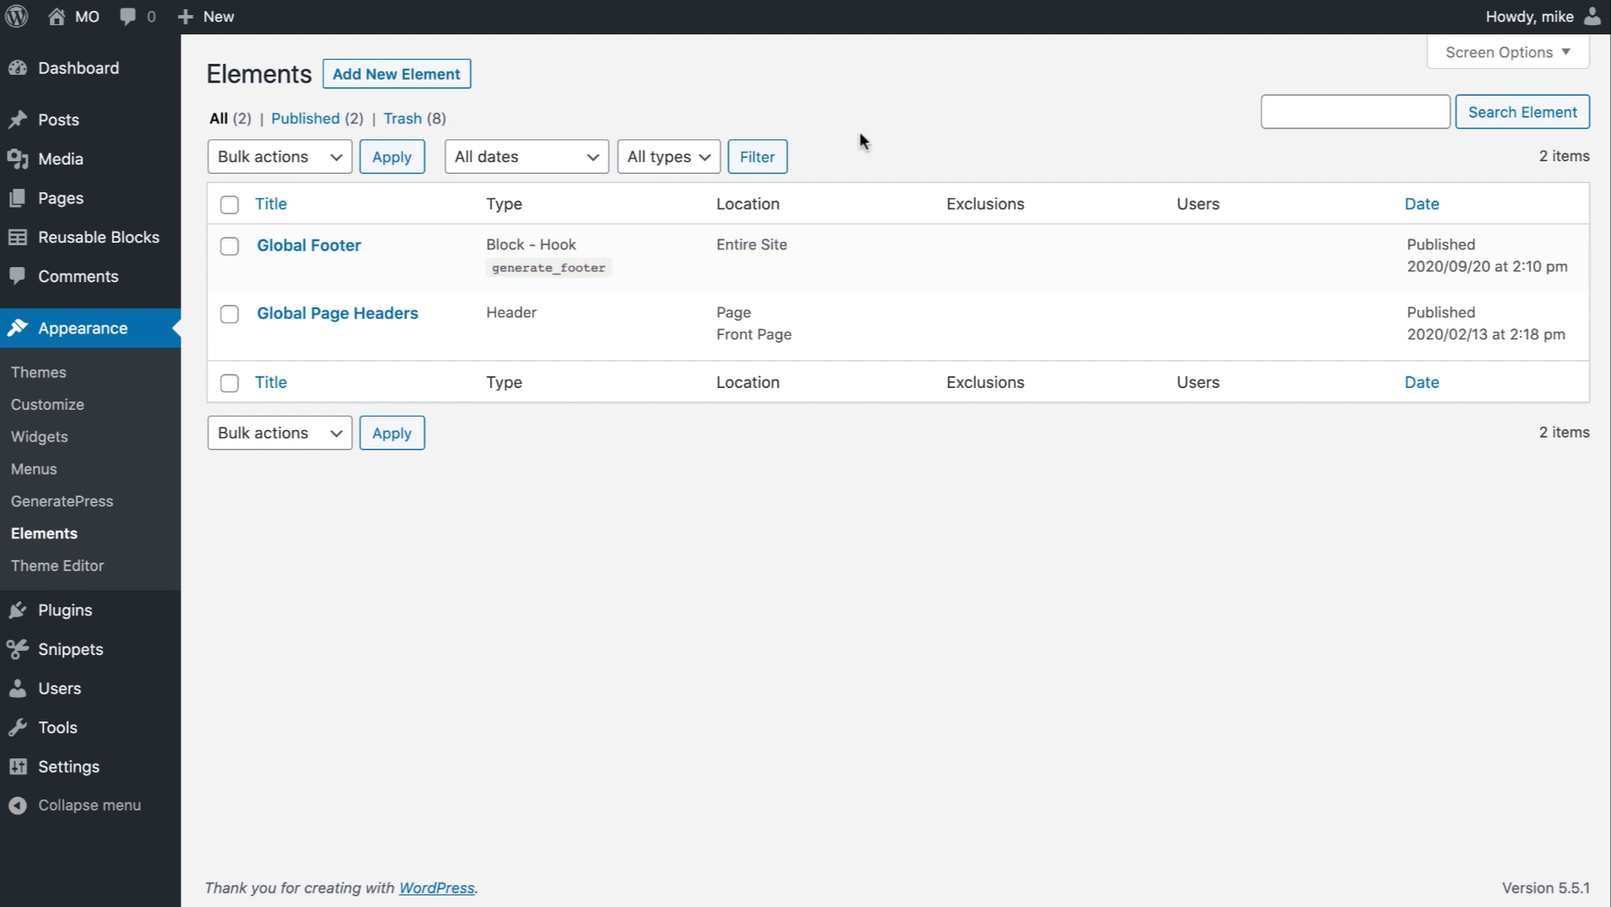
mouse_move(727, 95)
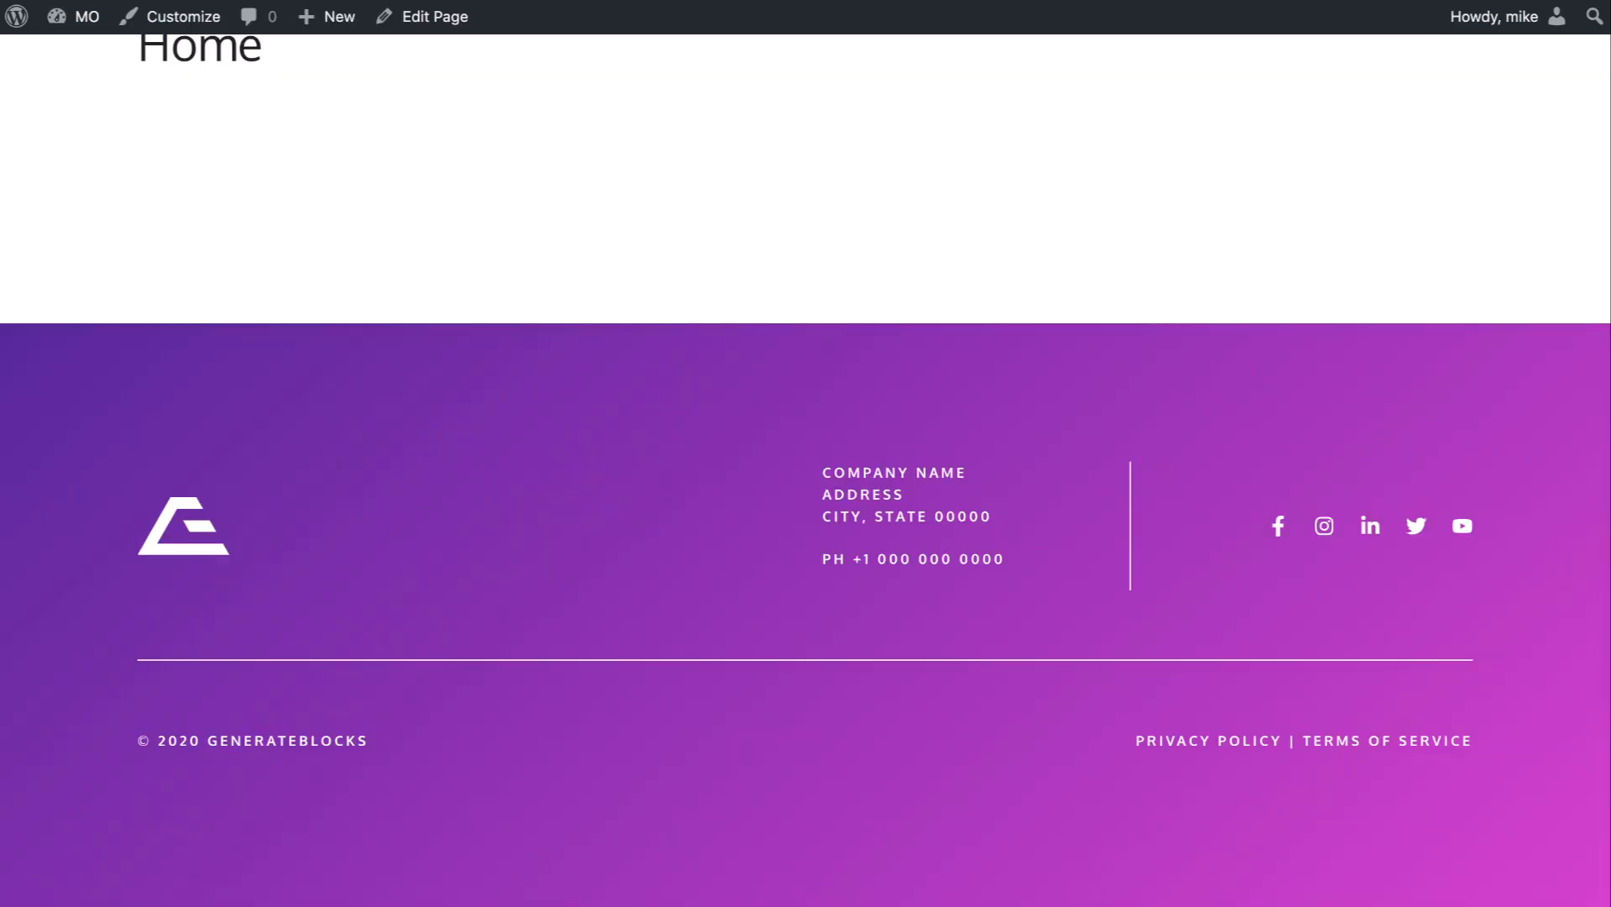
mouse_move(638, 266)
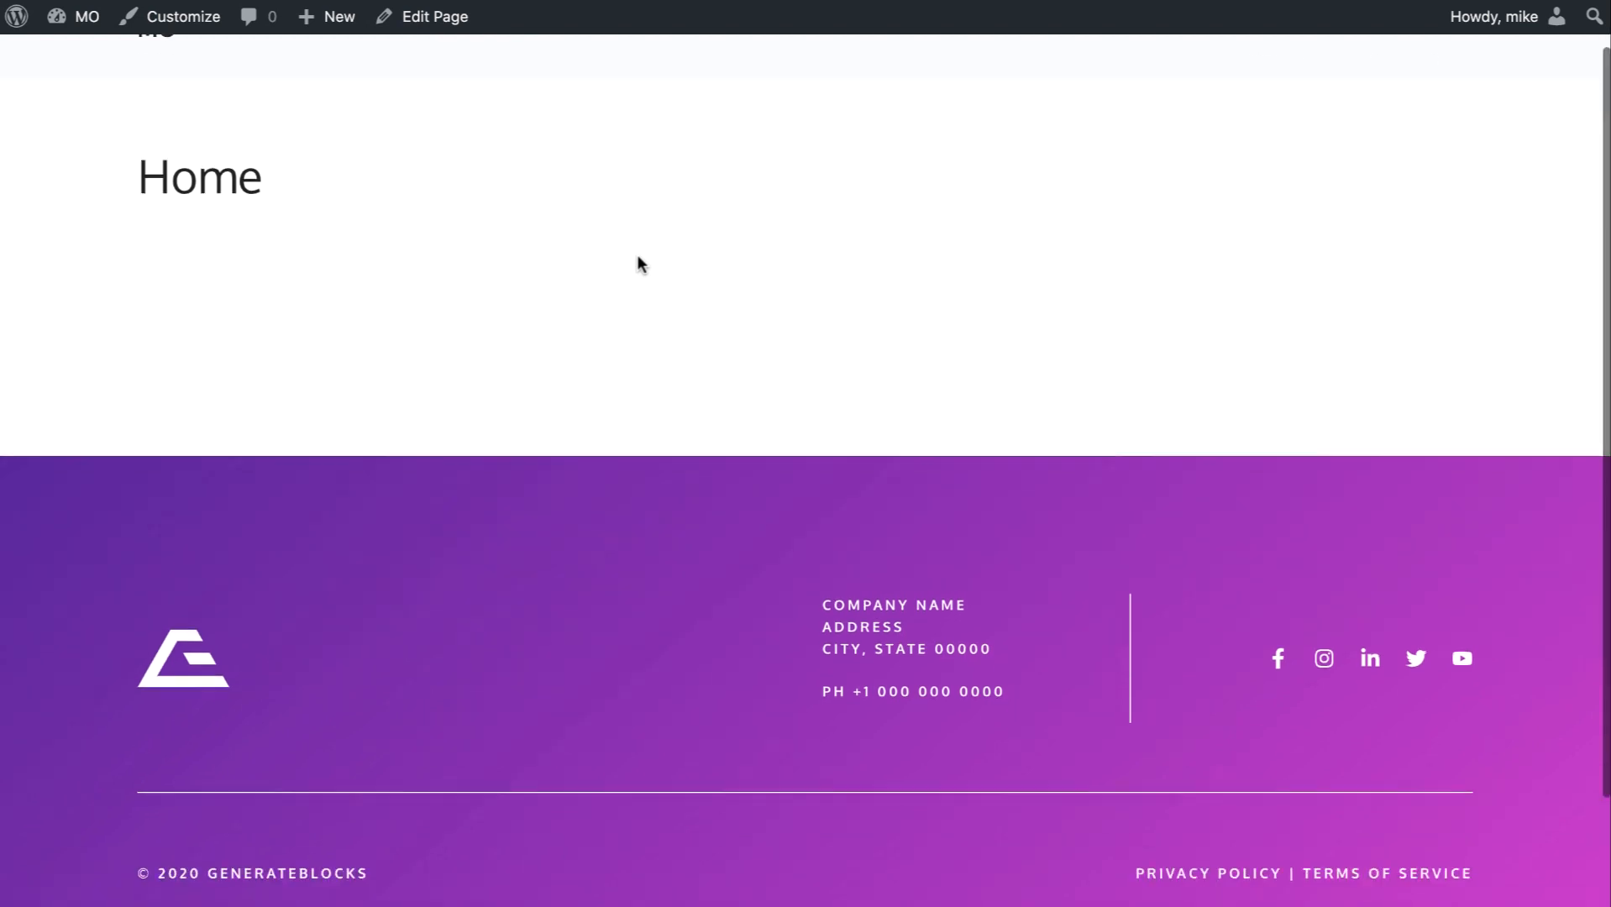
scroll("down", 3)
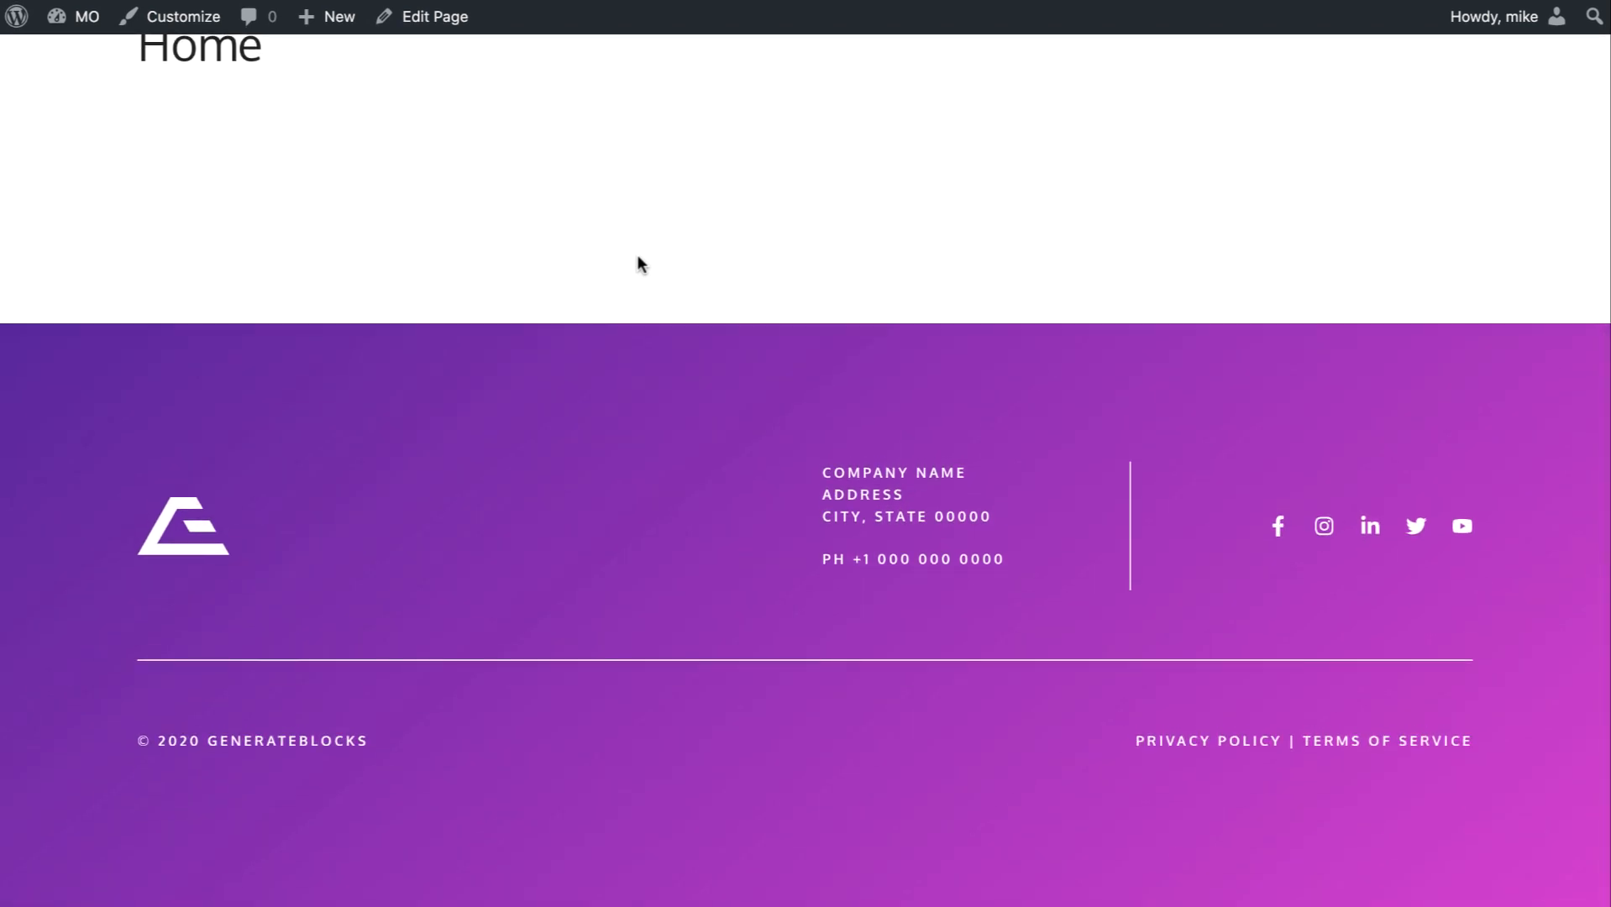